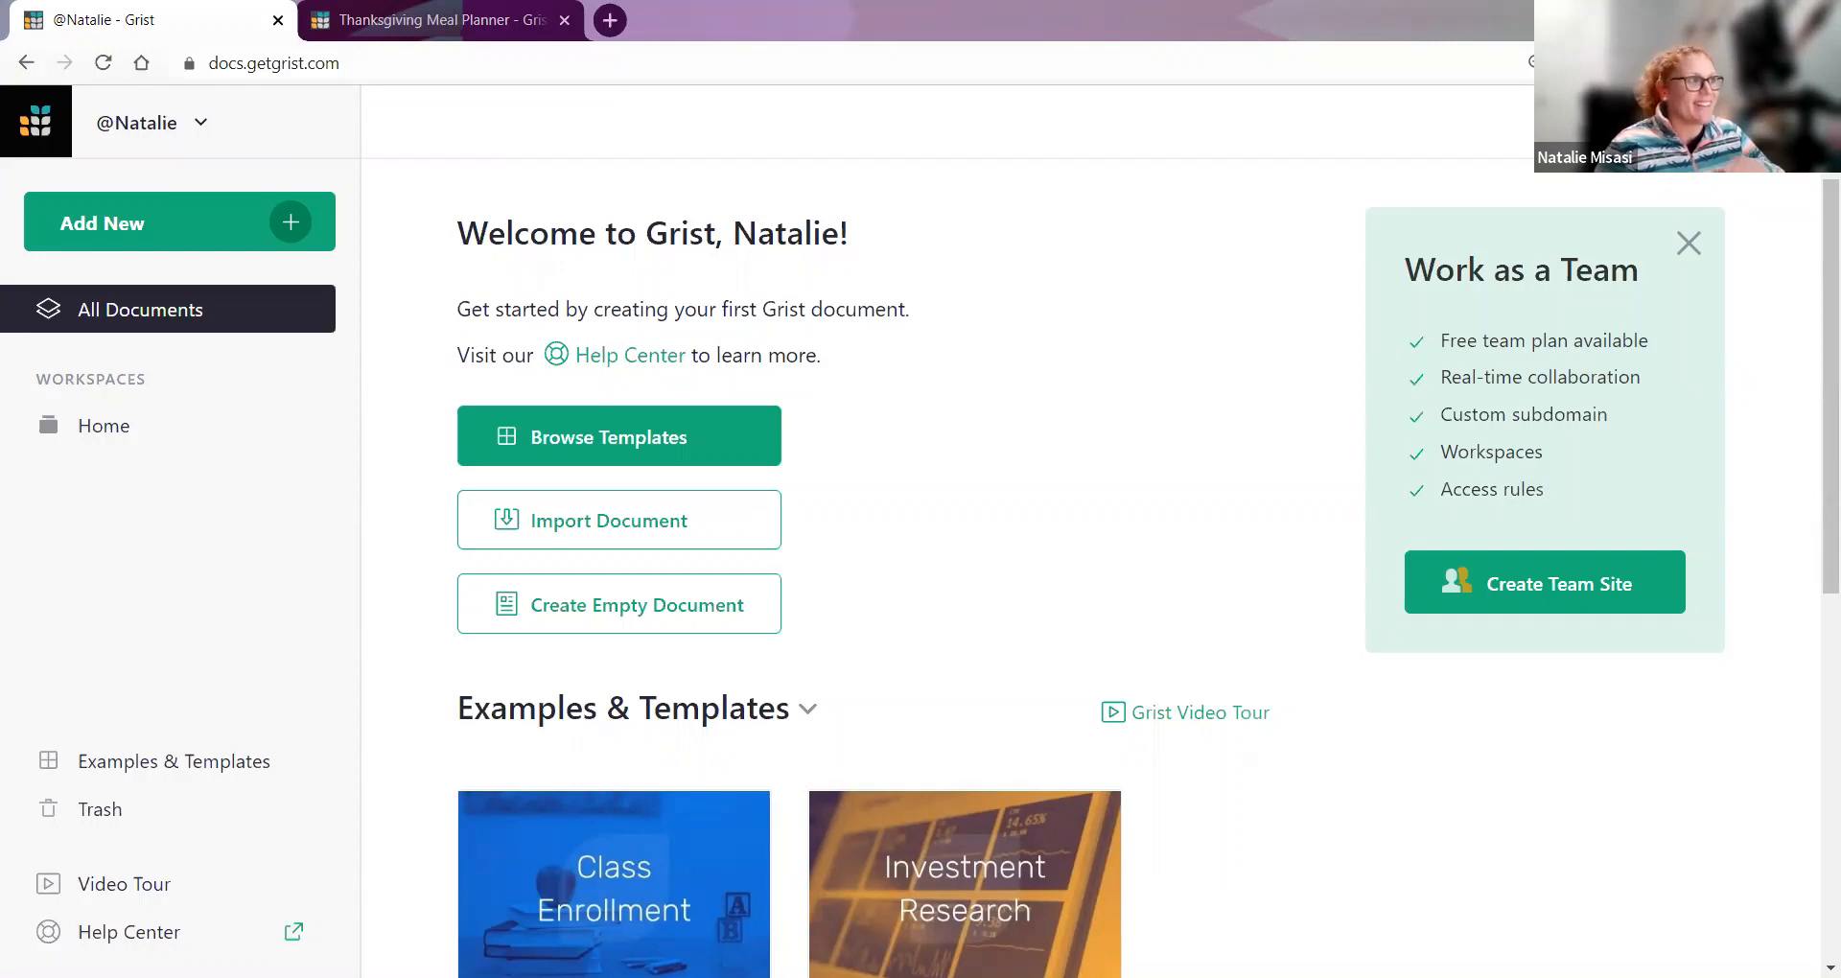
pyautogui.moveTo(1250, 867)
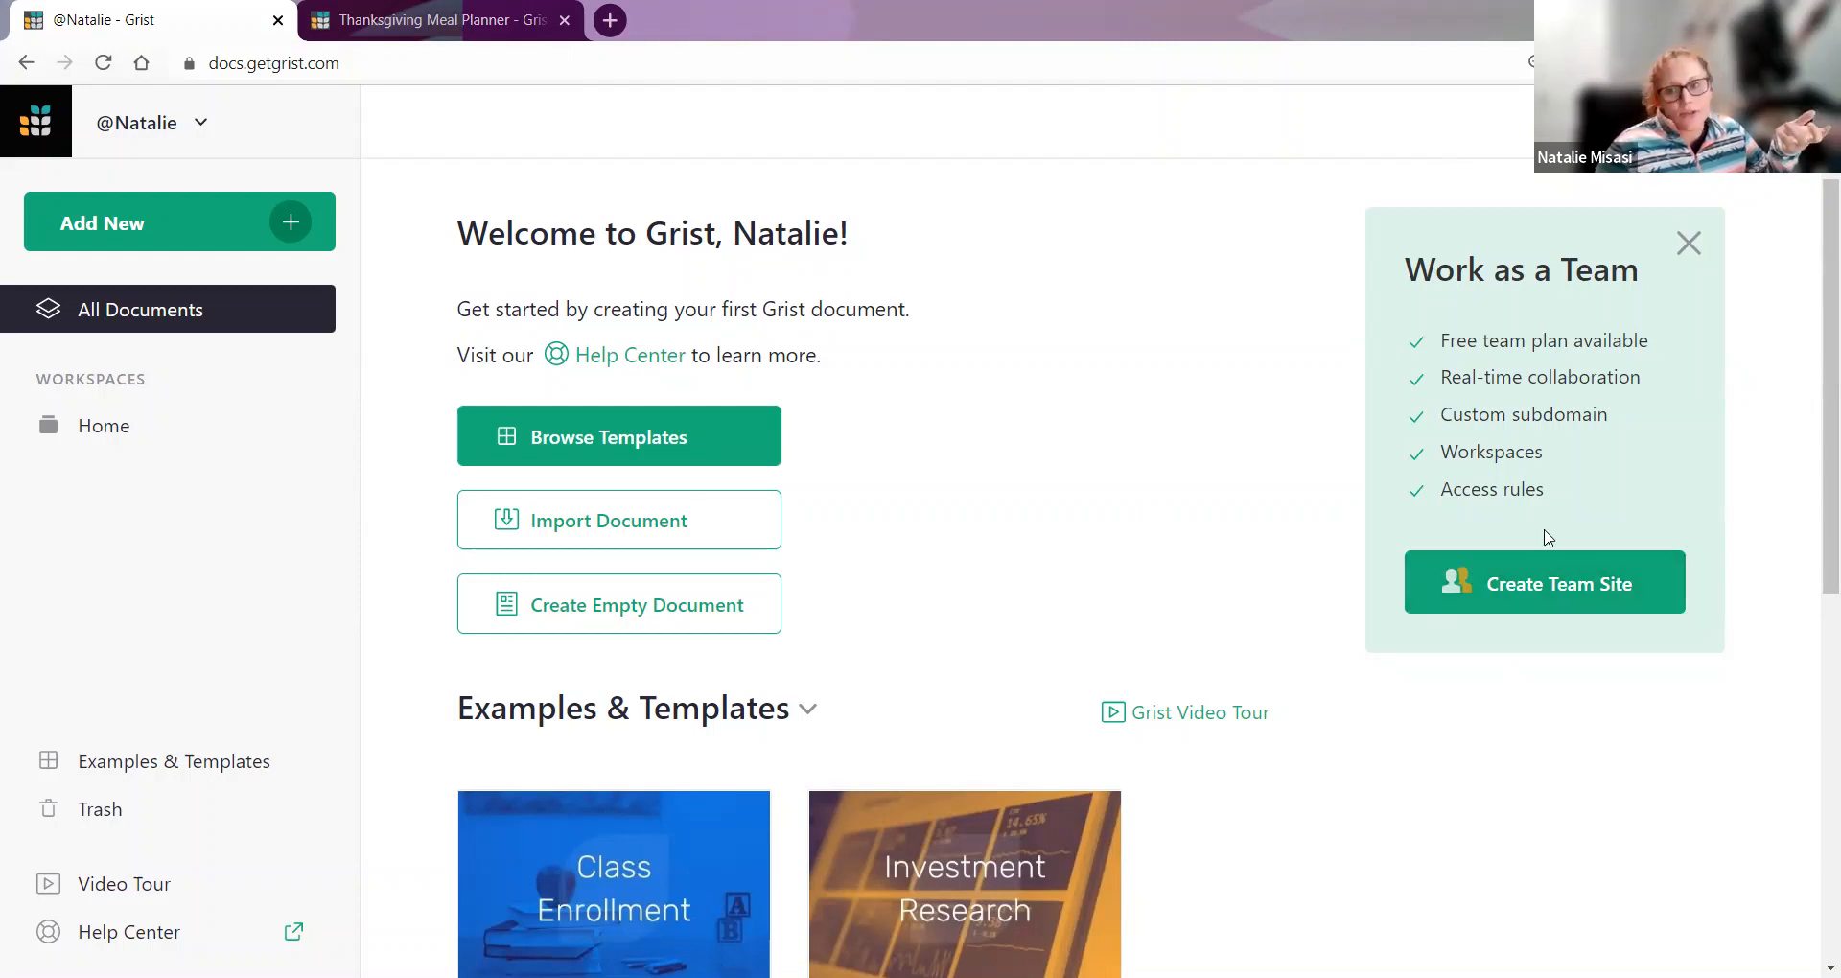
pyautogui.moveTo(1719, 258)
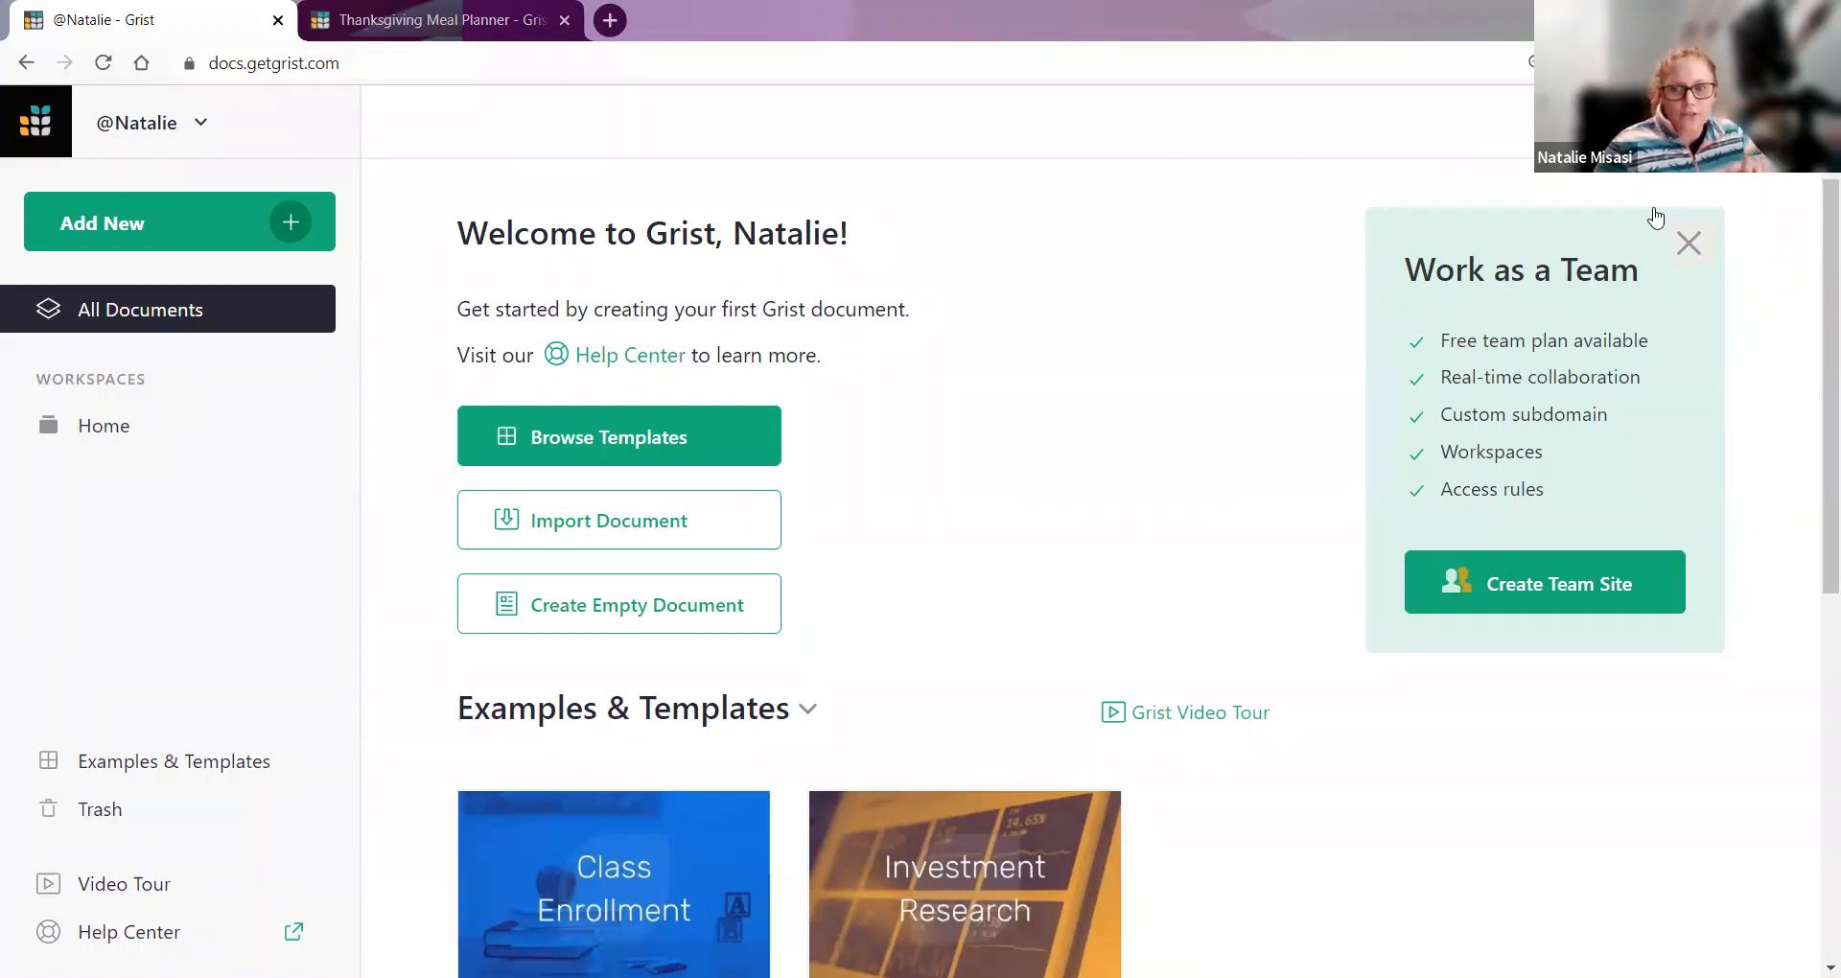
# - Bring up the Free Personal, Free Team and Pro Team plan comparison from the team site promotion
pyautogui.click(1689, 243)
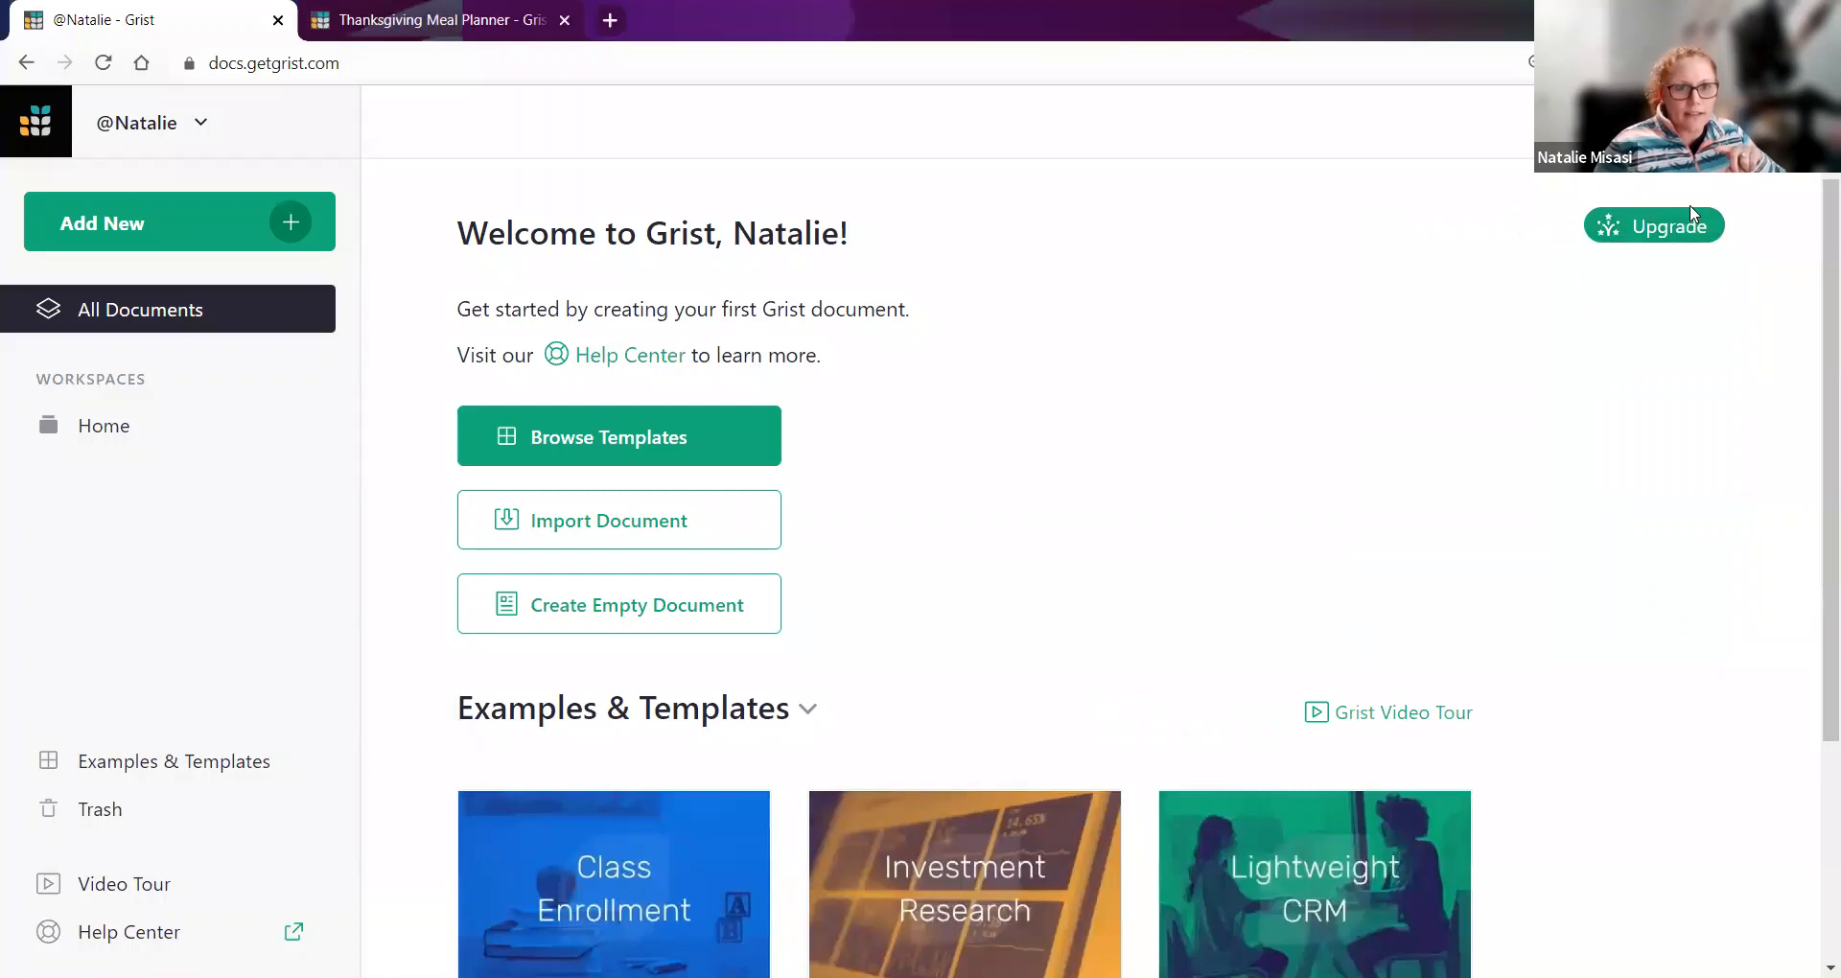
pyautogui.moveTo(1654, 229)
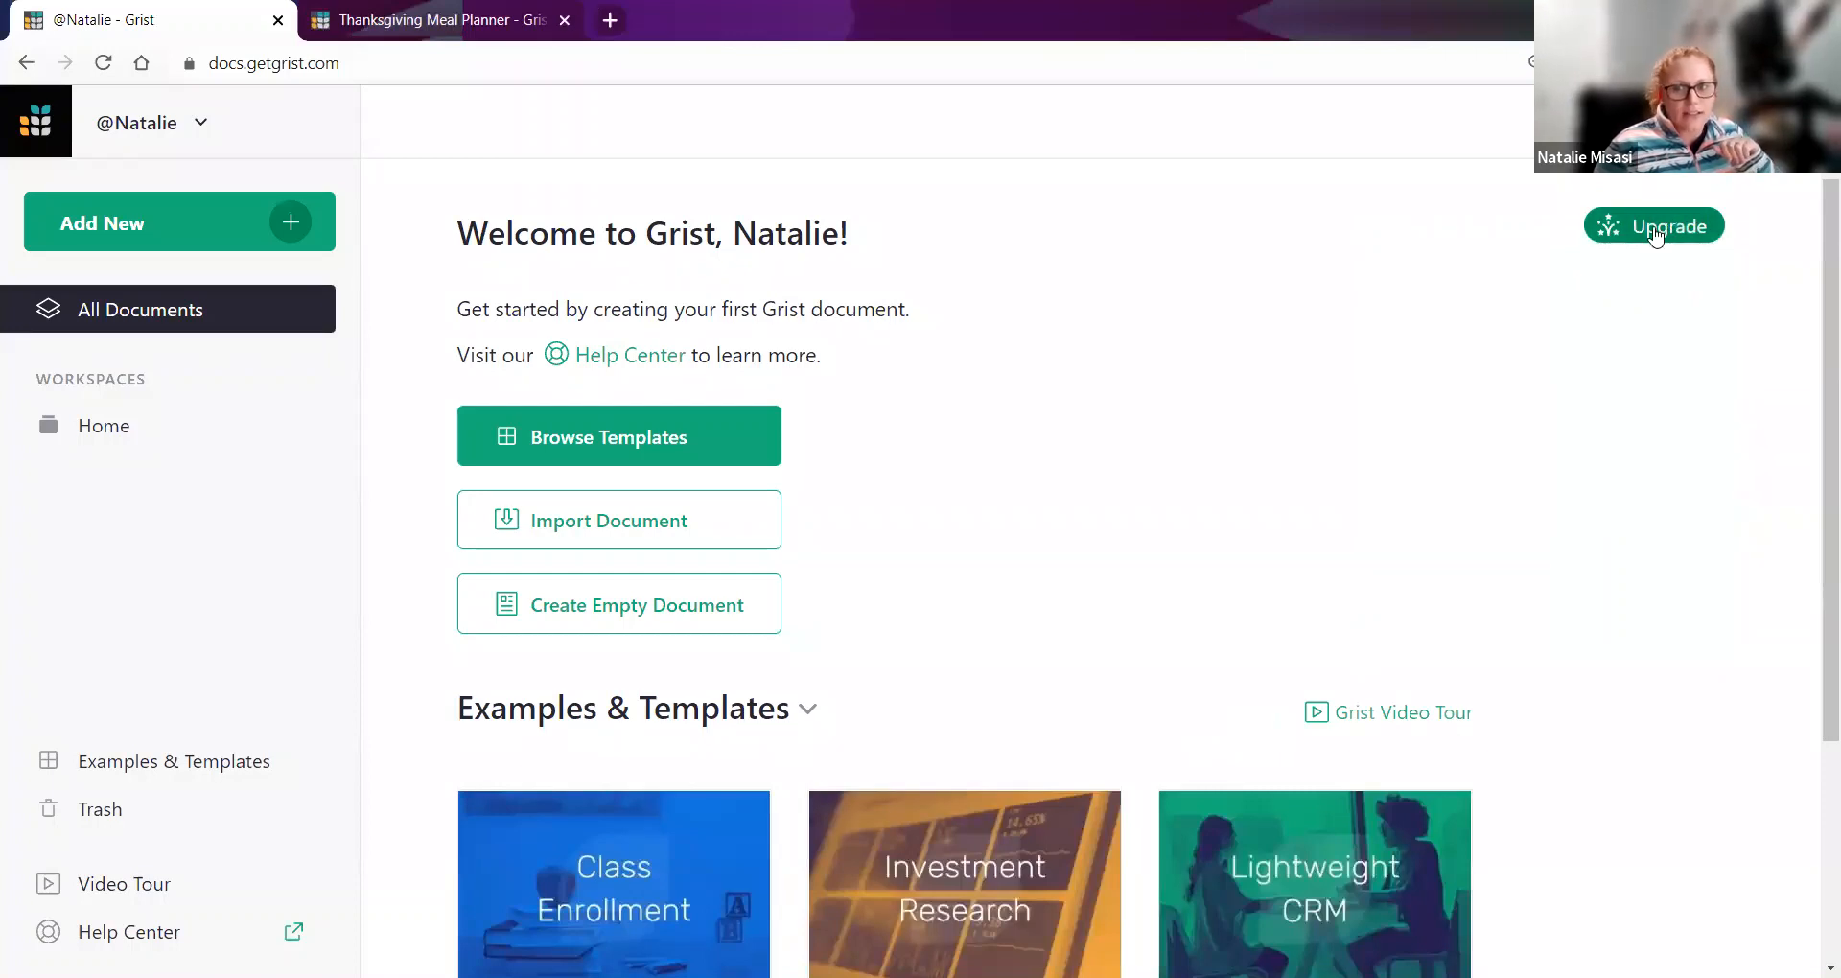
pyautogui.click(1653, 226)
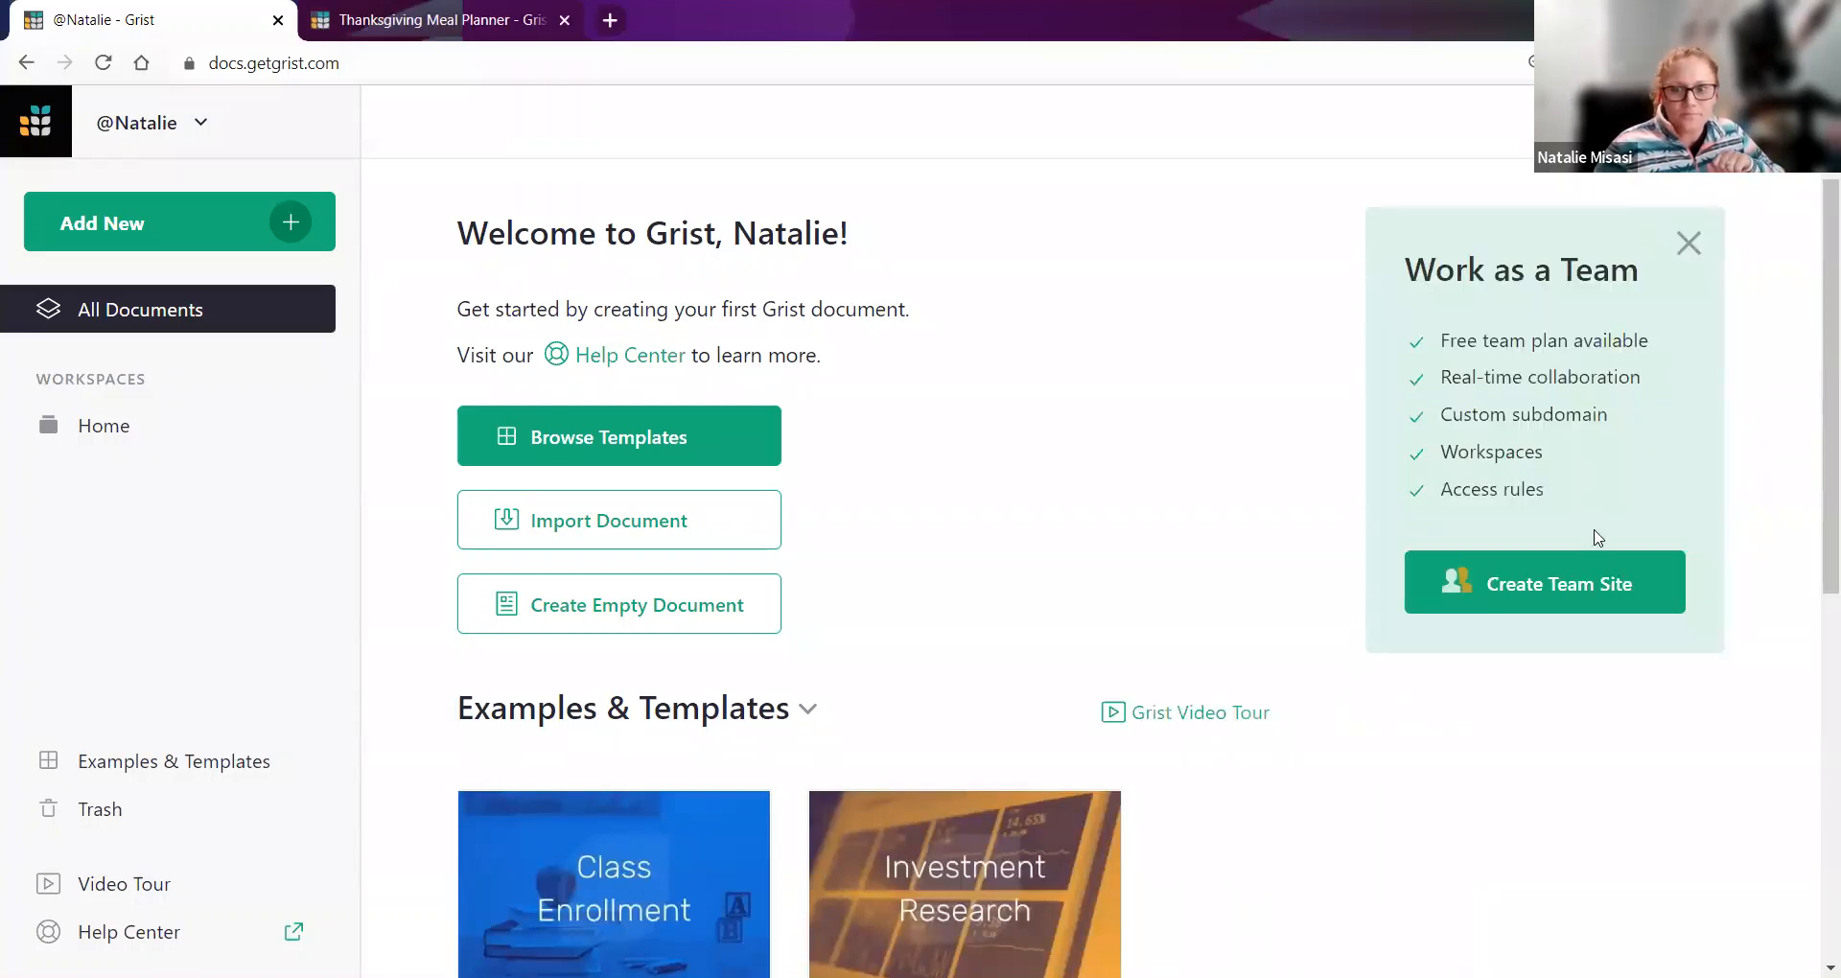
pyautogui.click(1544, 582)
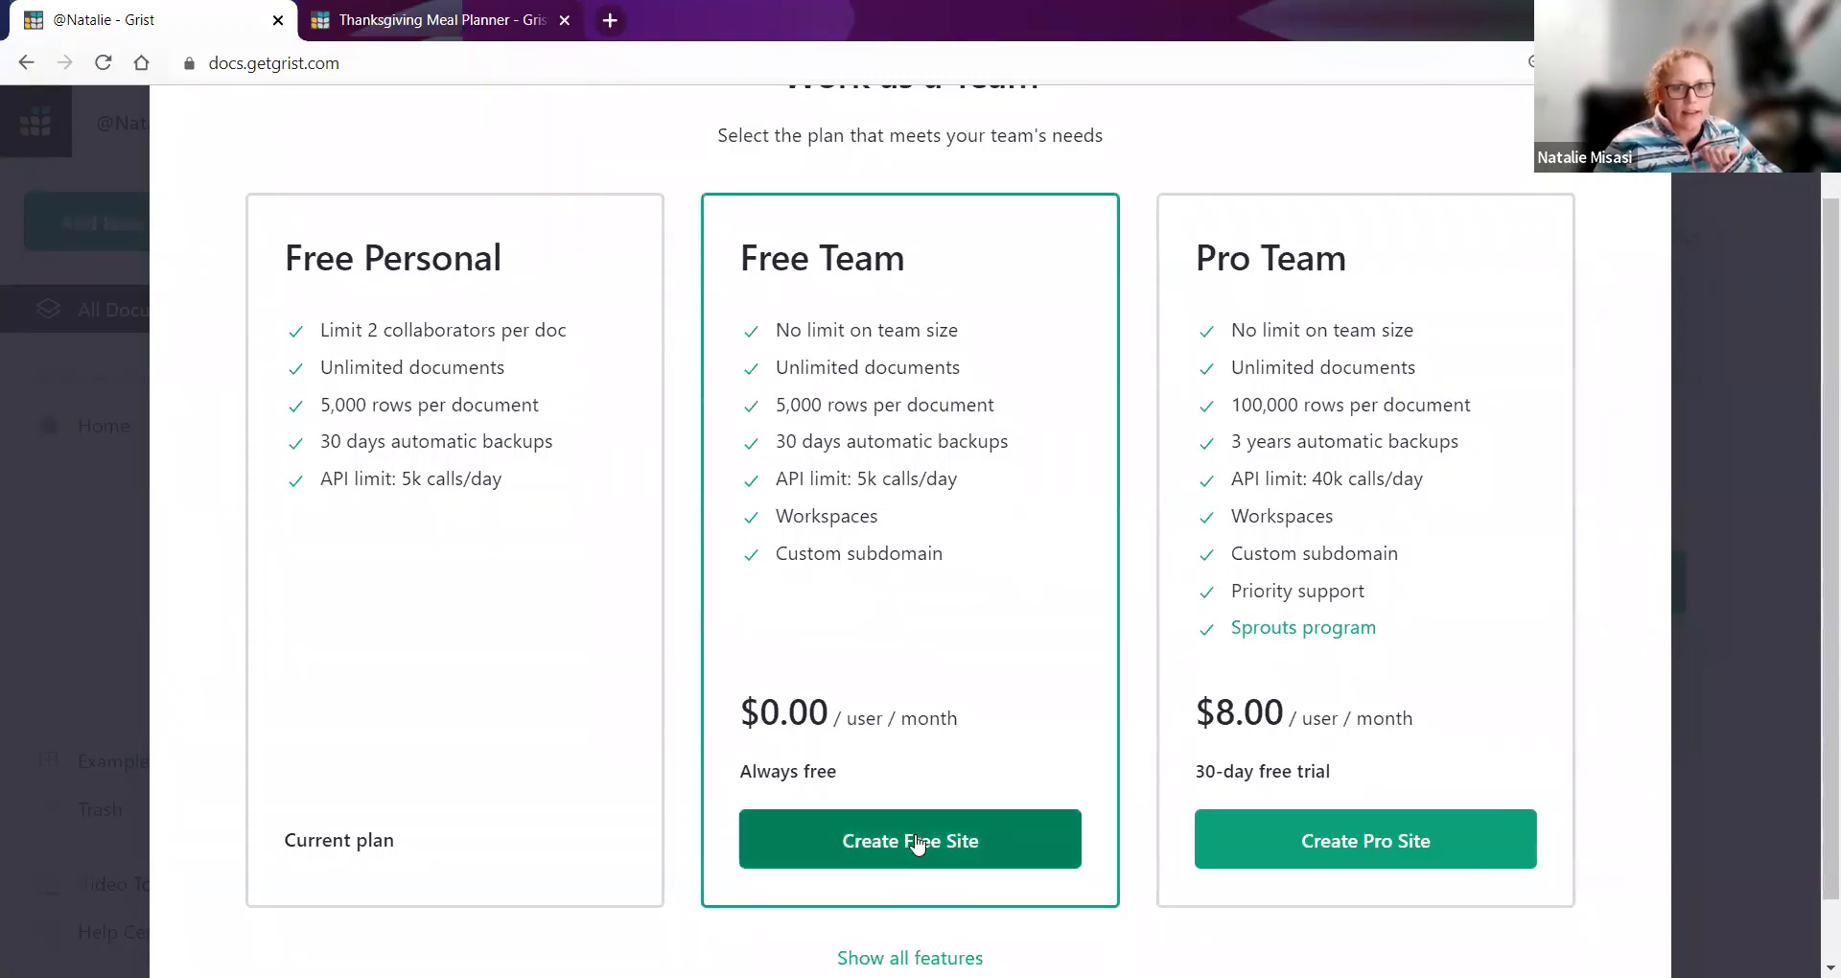
# - Choose the Free Team plan named 'Grist Webinar' with subdomain 'gristwebinar' and submit it
pyautogui.click(909, 840)
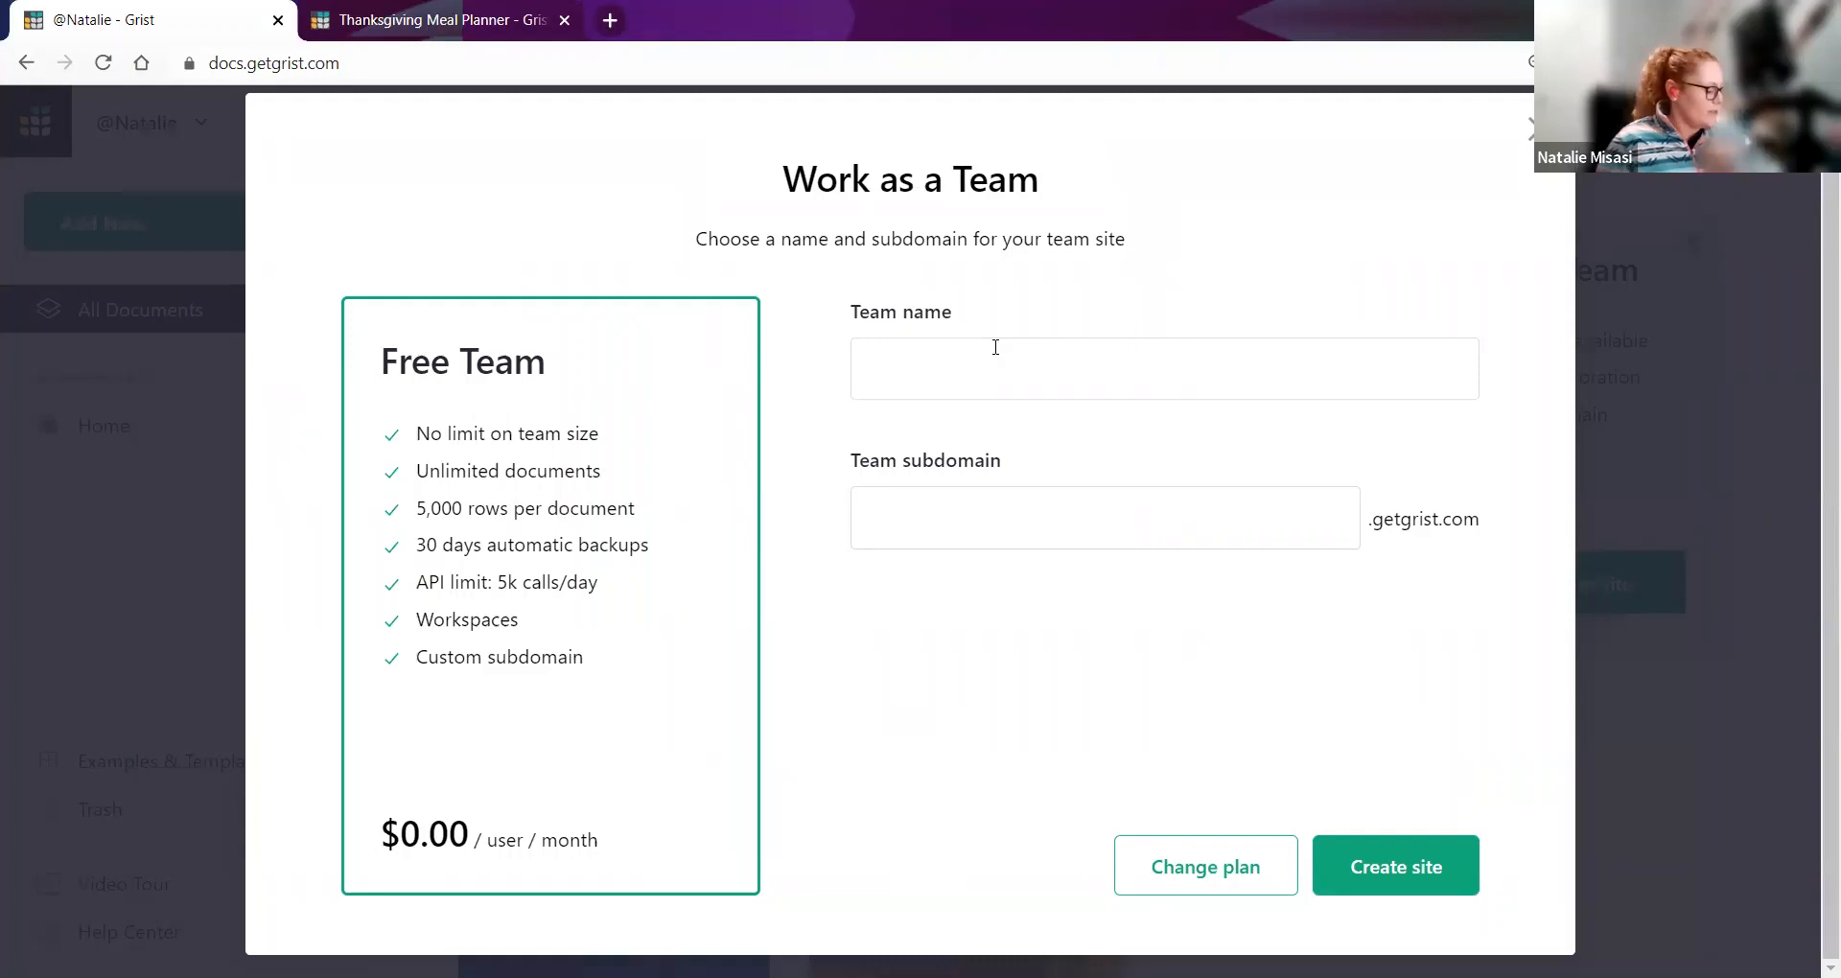
pyautogui.write('Gi')
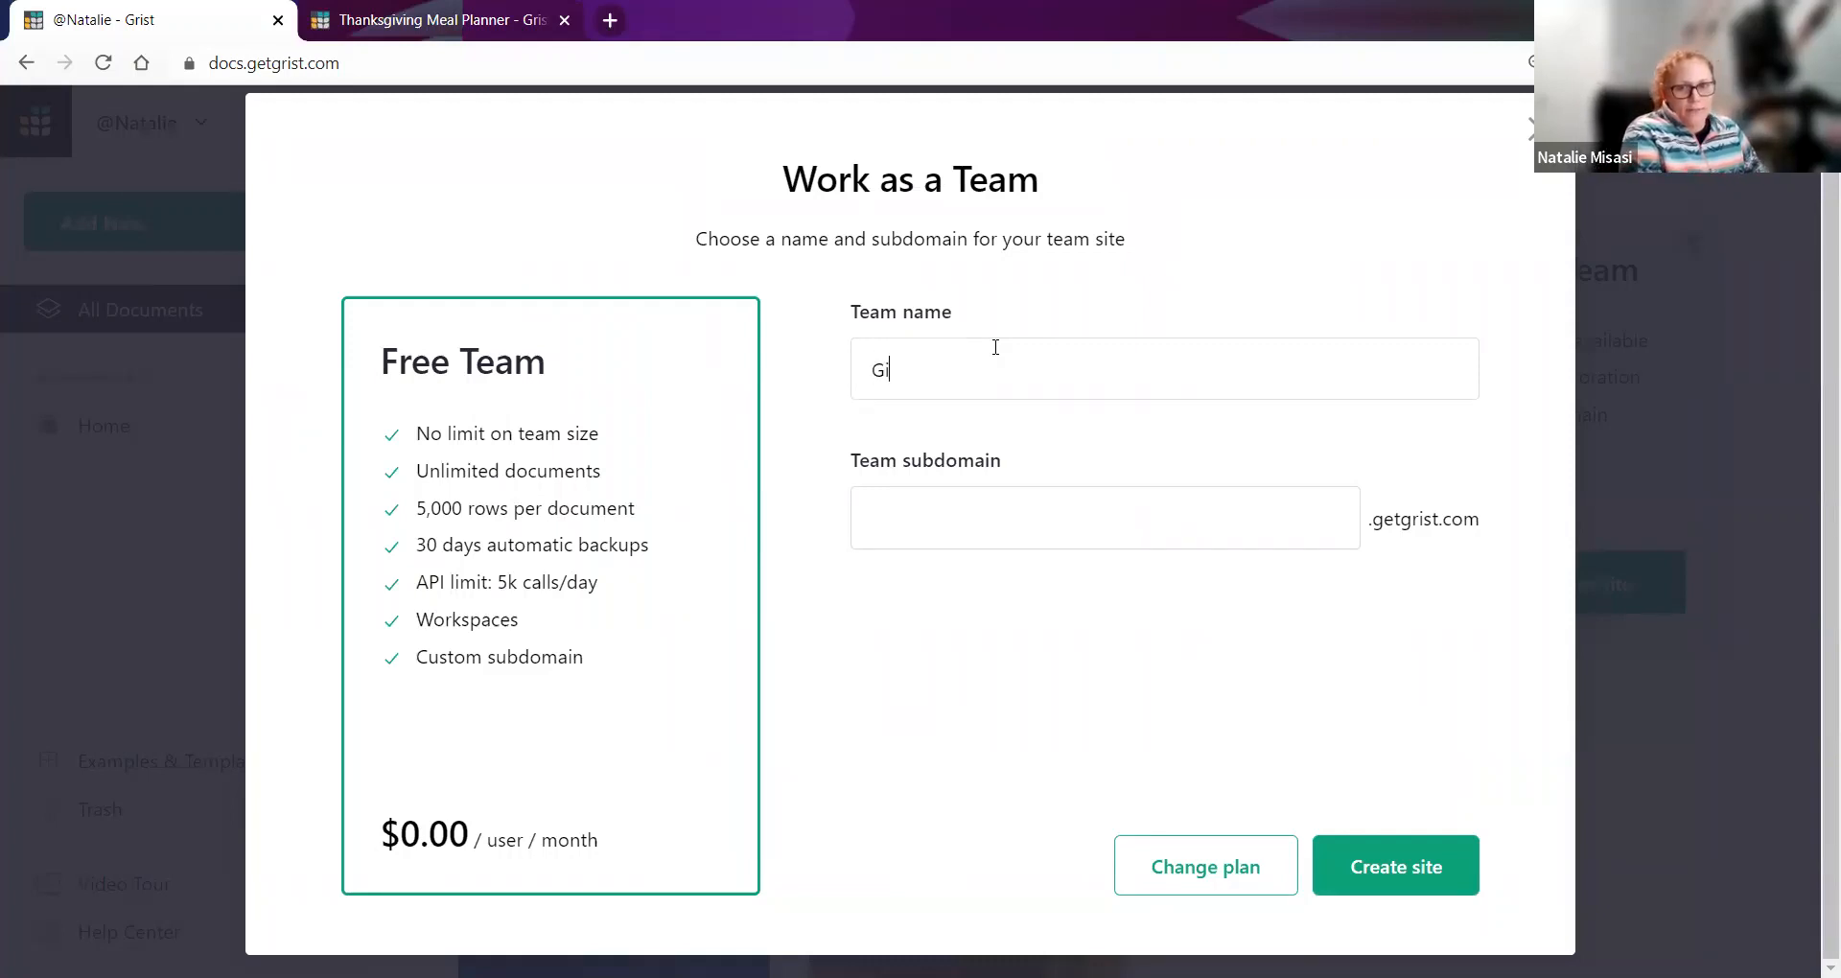
pyautogui.write('rist Webinar')
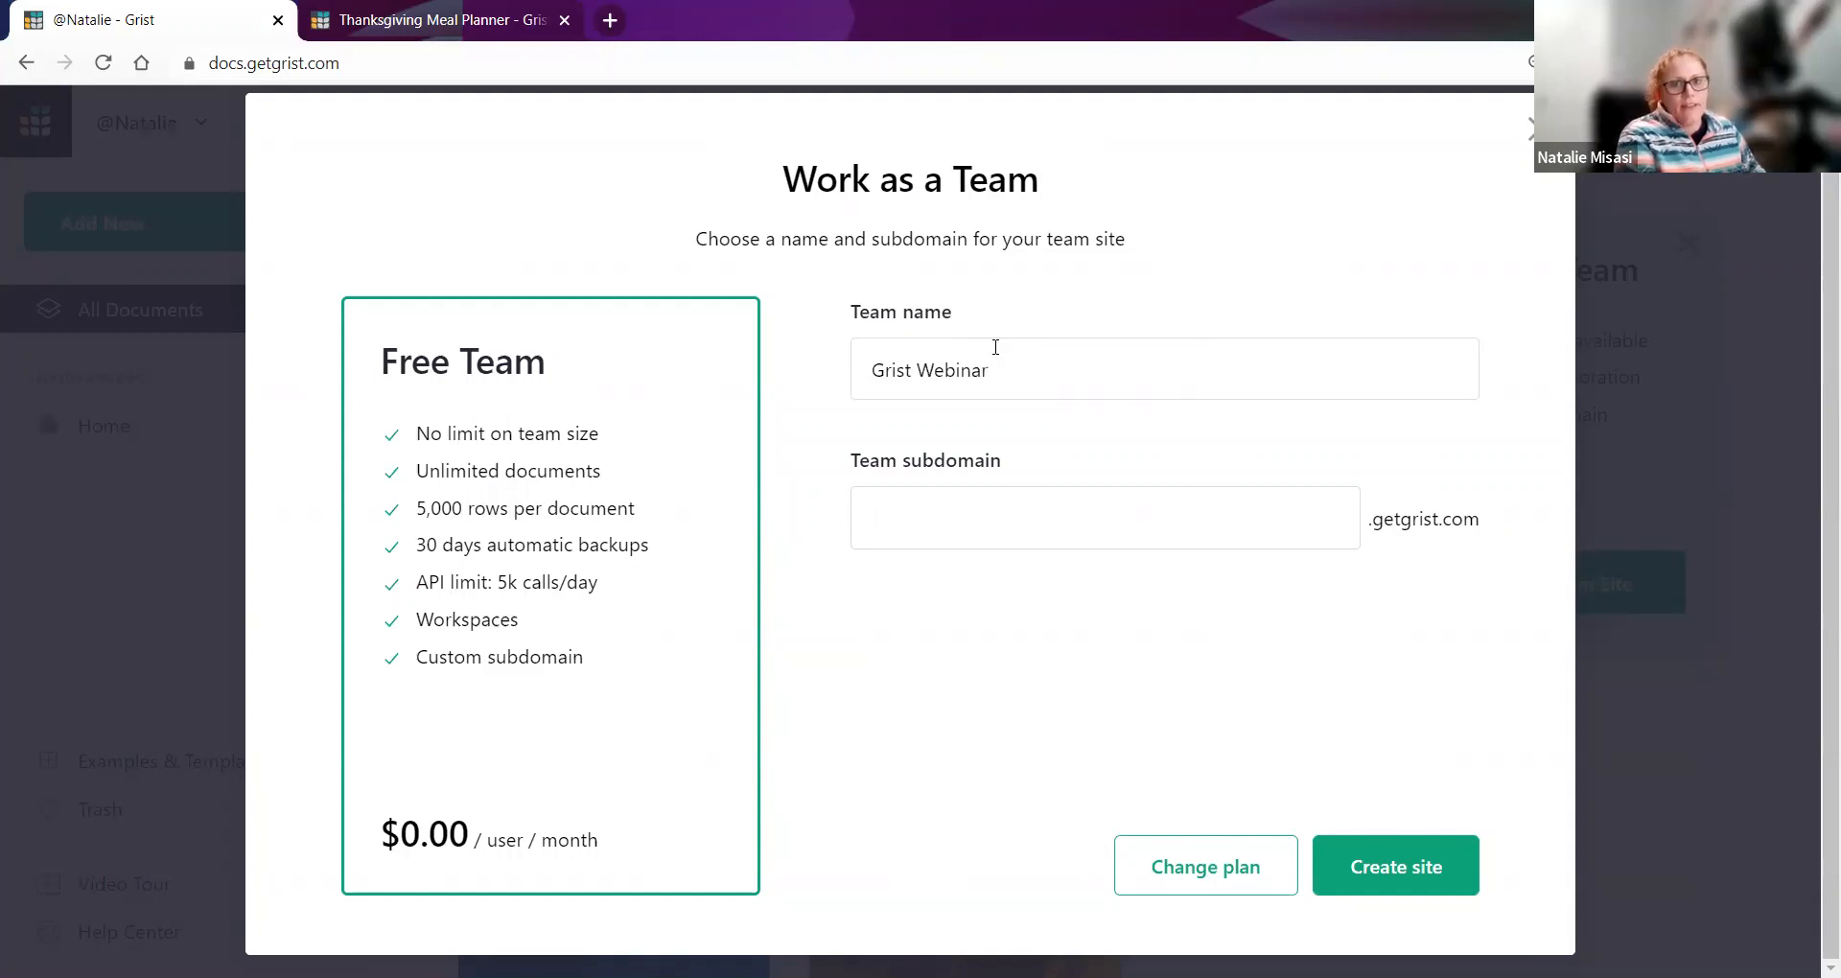
pyautogui.click(1103, 518)
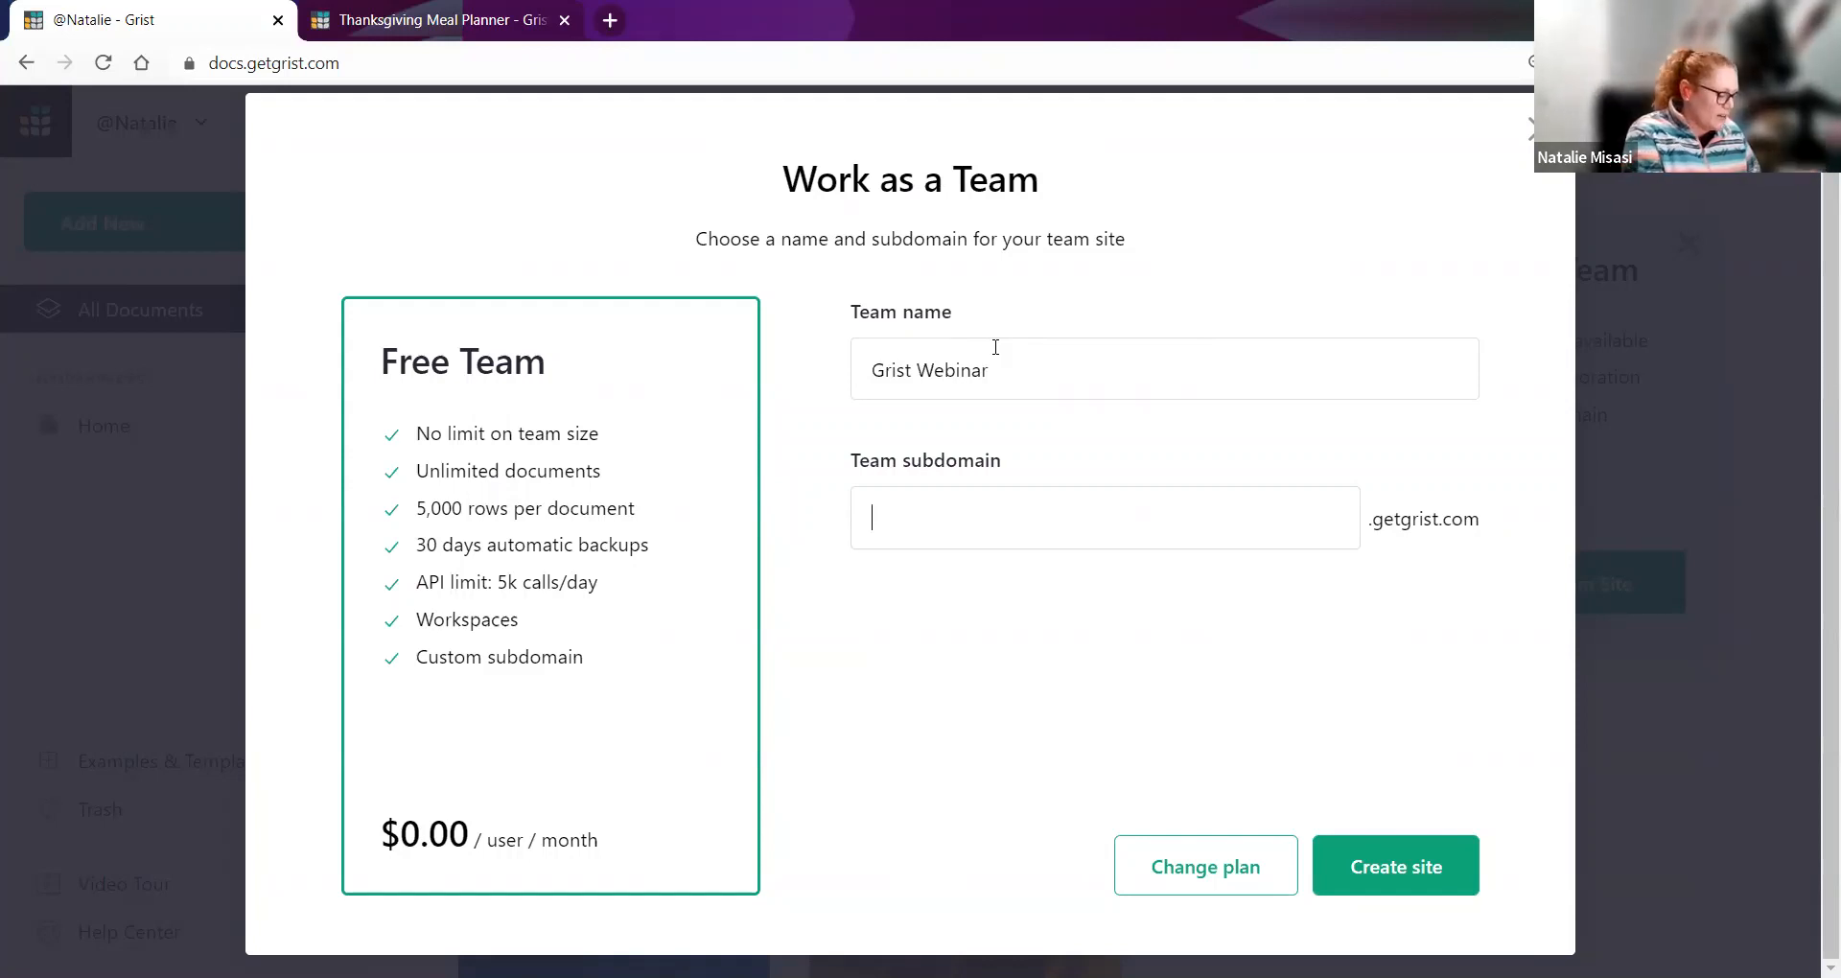
pyautogui.write('gristwebinar')
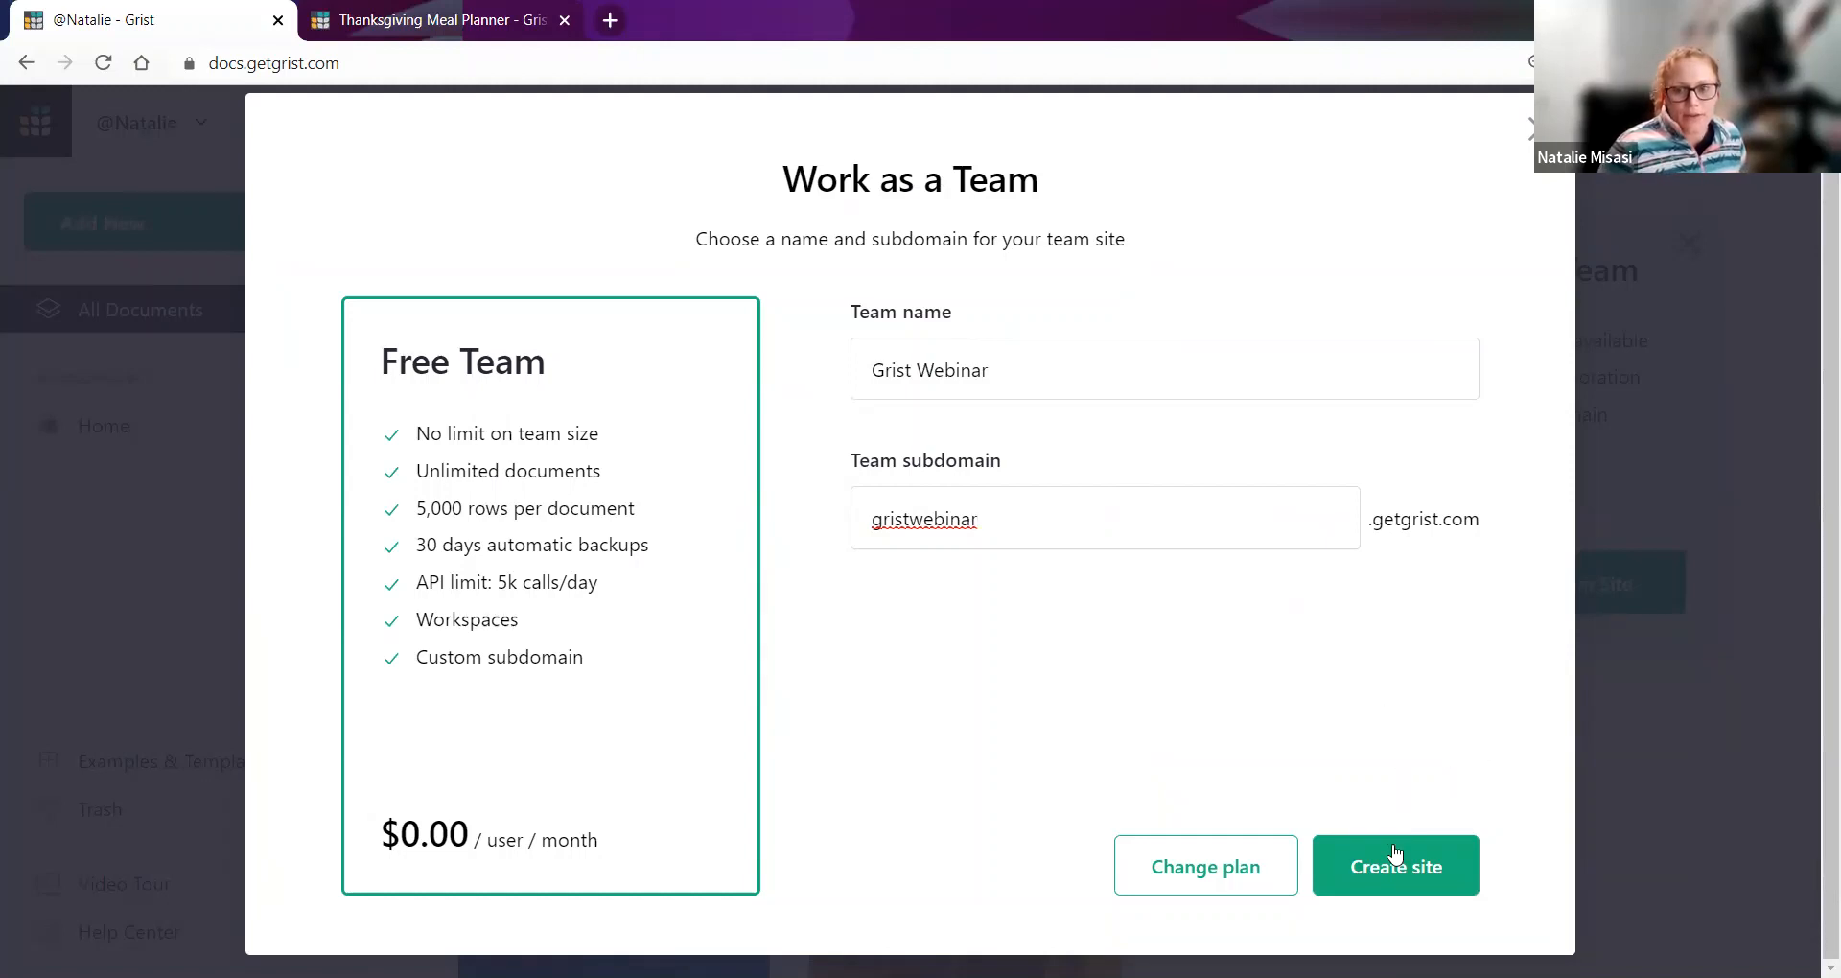
pyautogui.click(1395, 864)
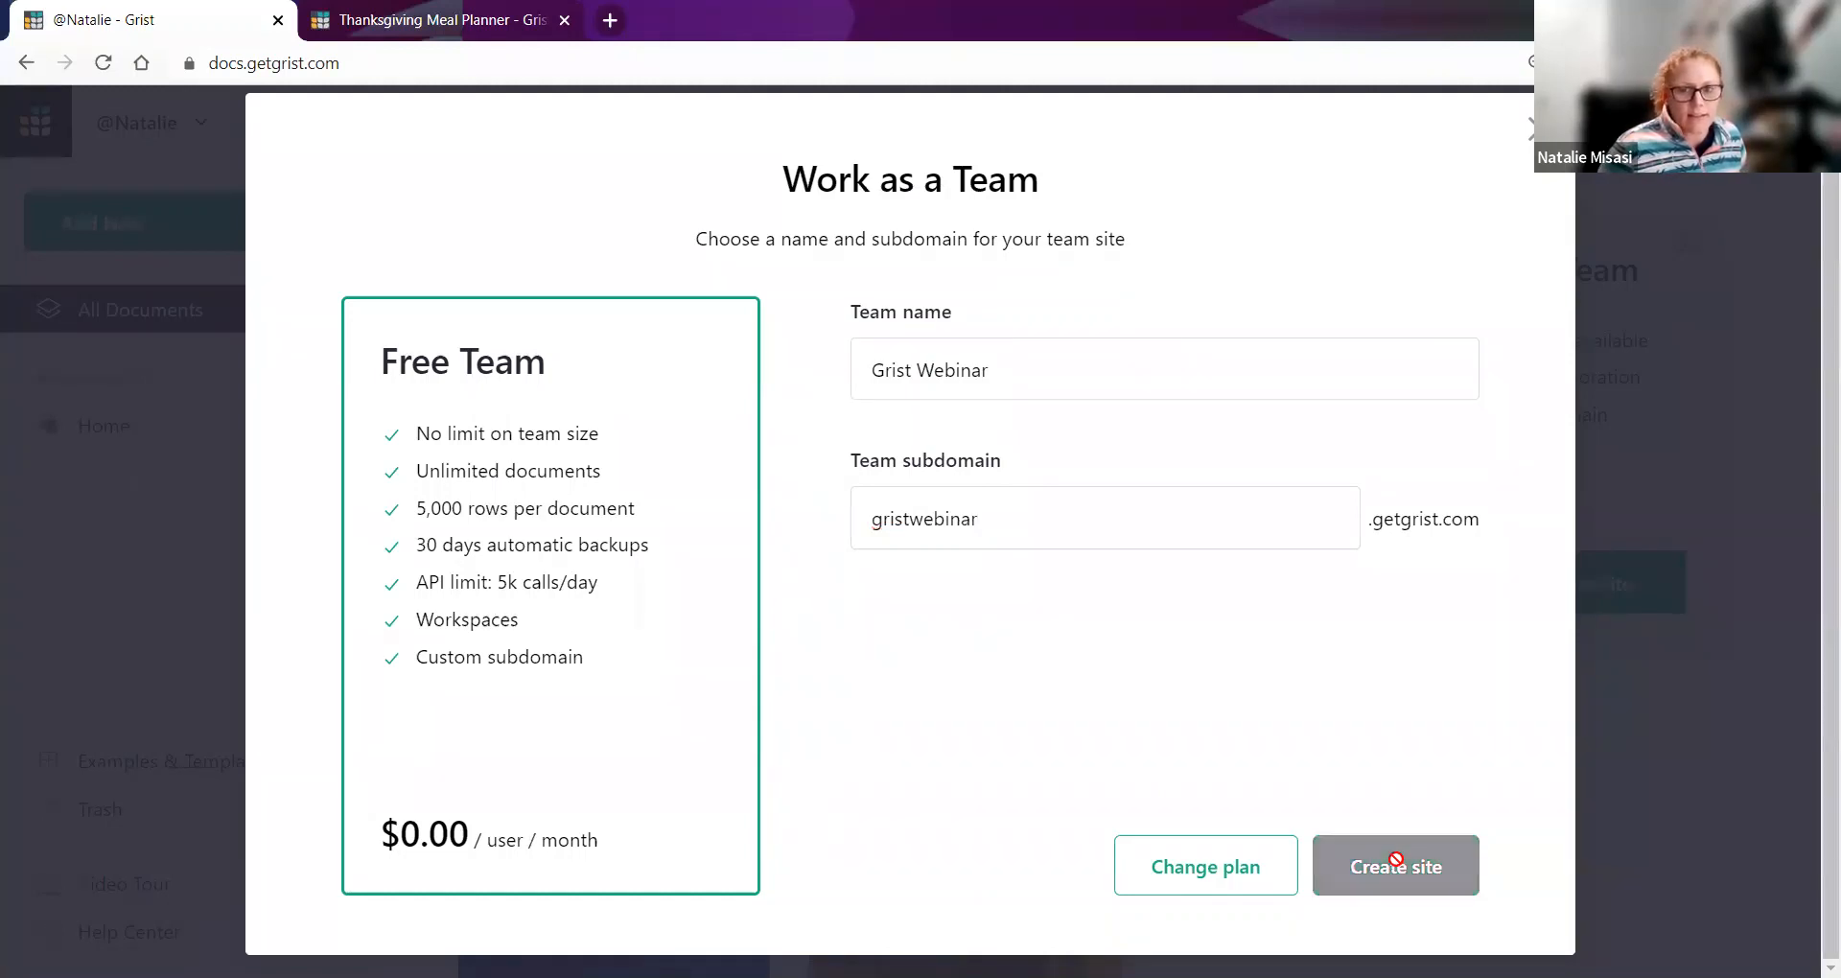
# - Finish creating the team site and go to the new gristwebinar site
pyautogui.click(1393, 865)
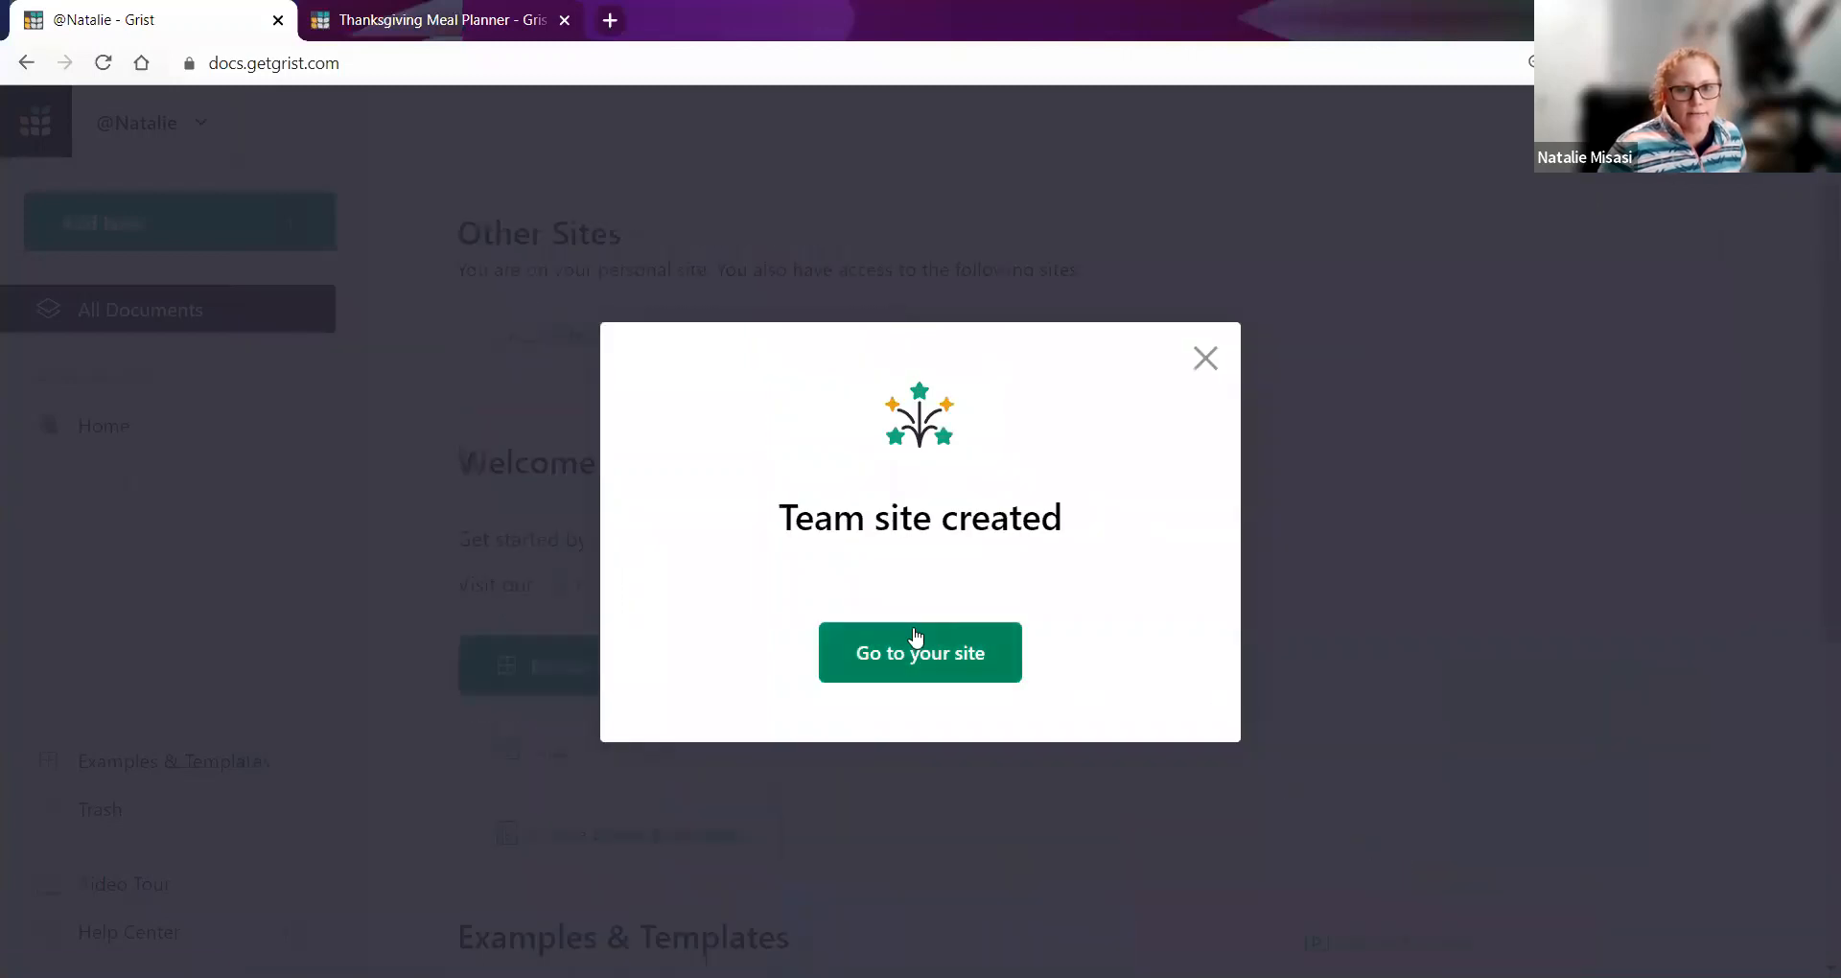
pyautogui.click(919, 652)
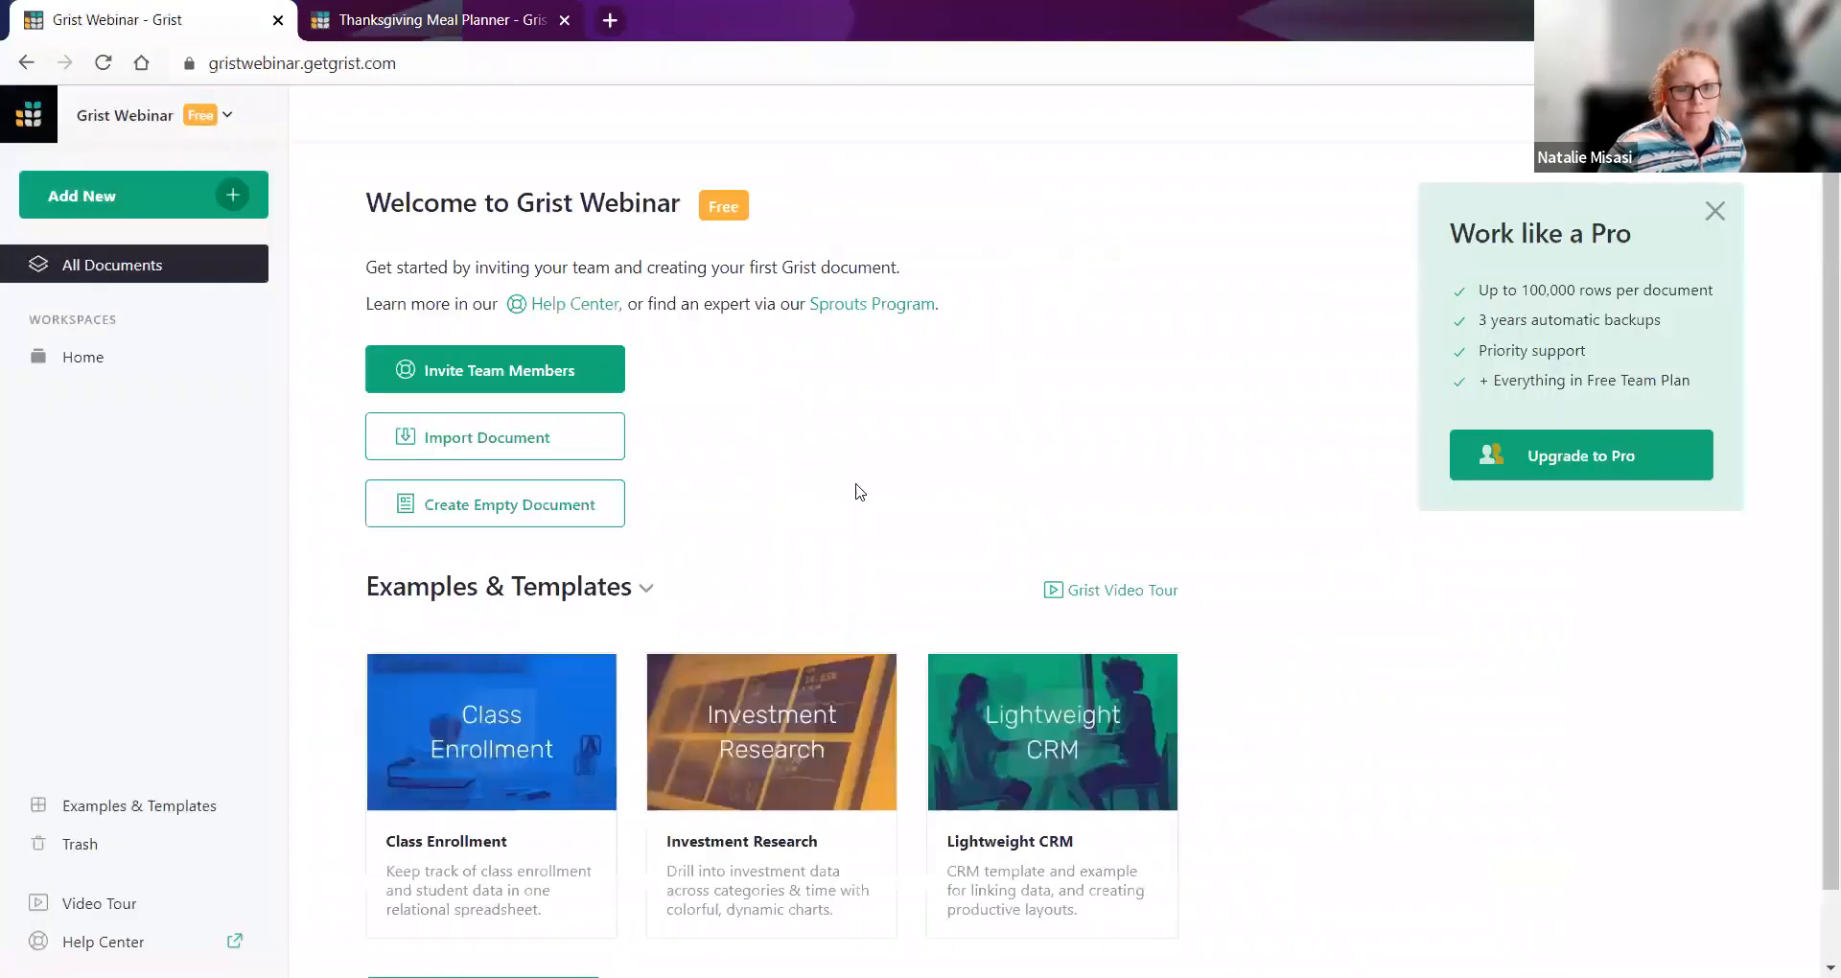
pyautogui.moveTo(906, 490)
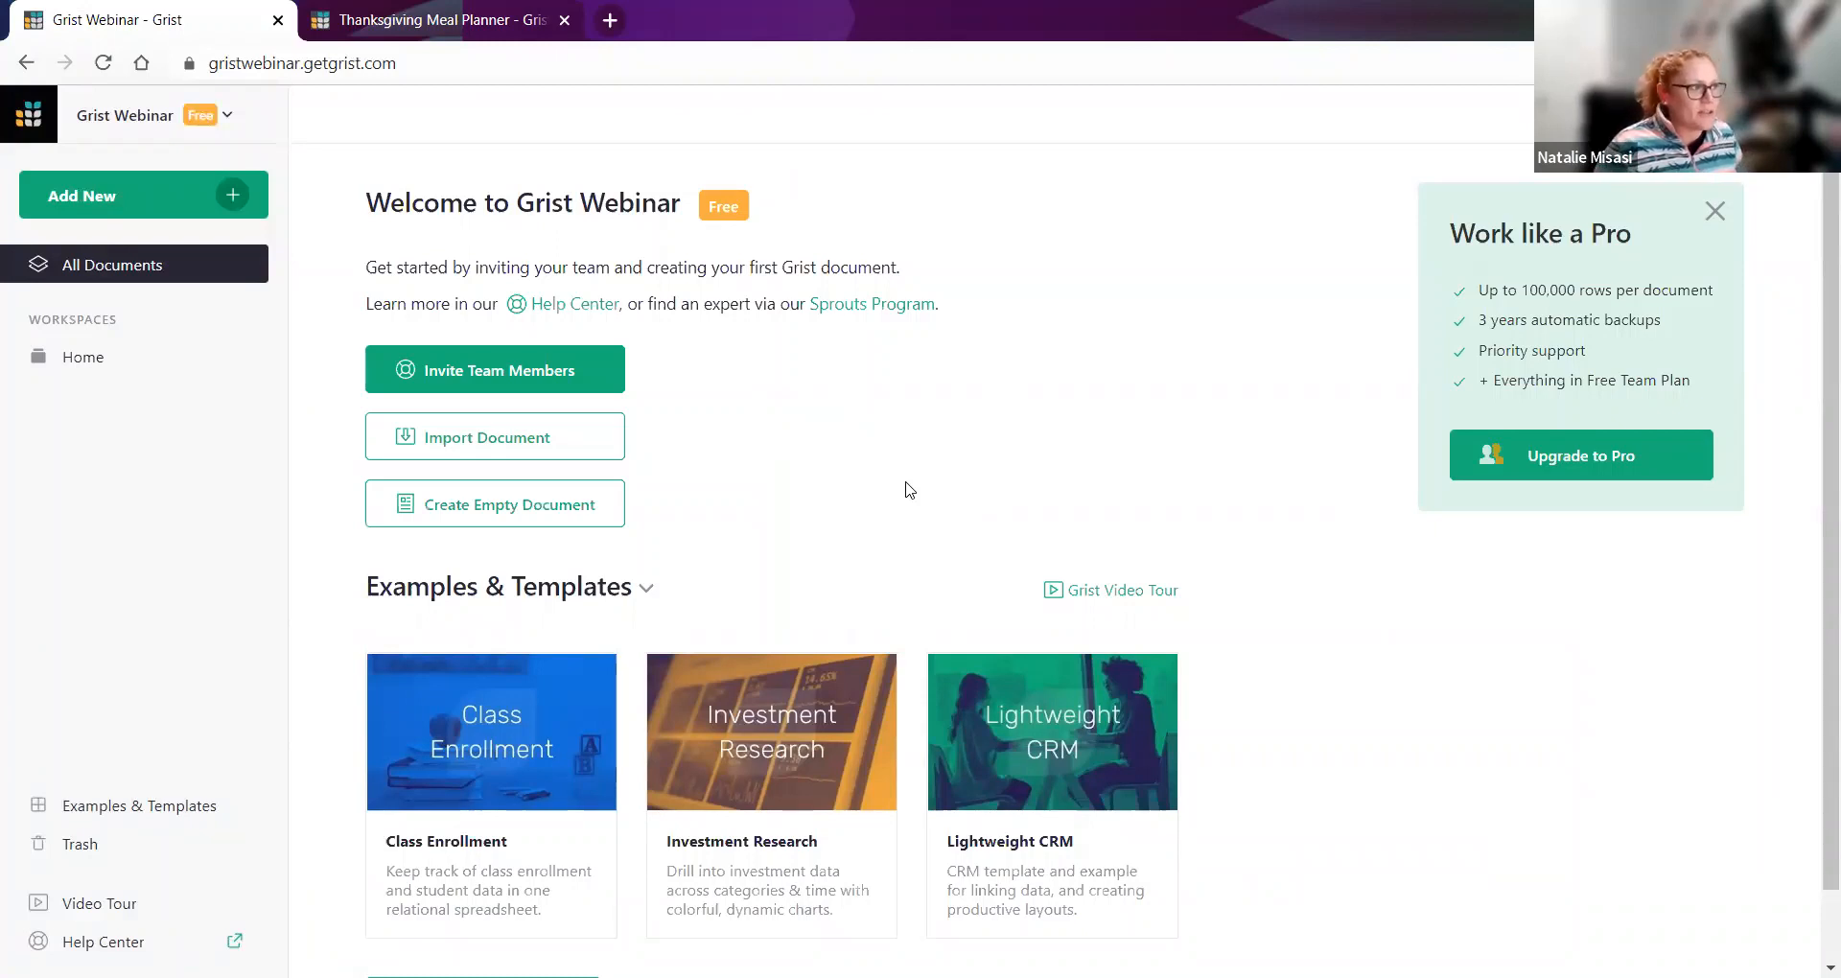
pyautogui.moveTo(916, 490)
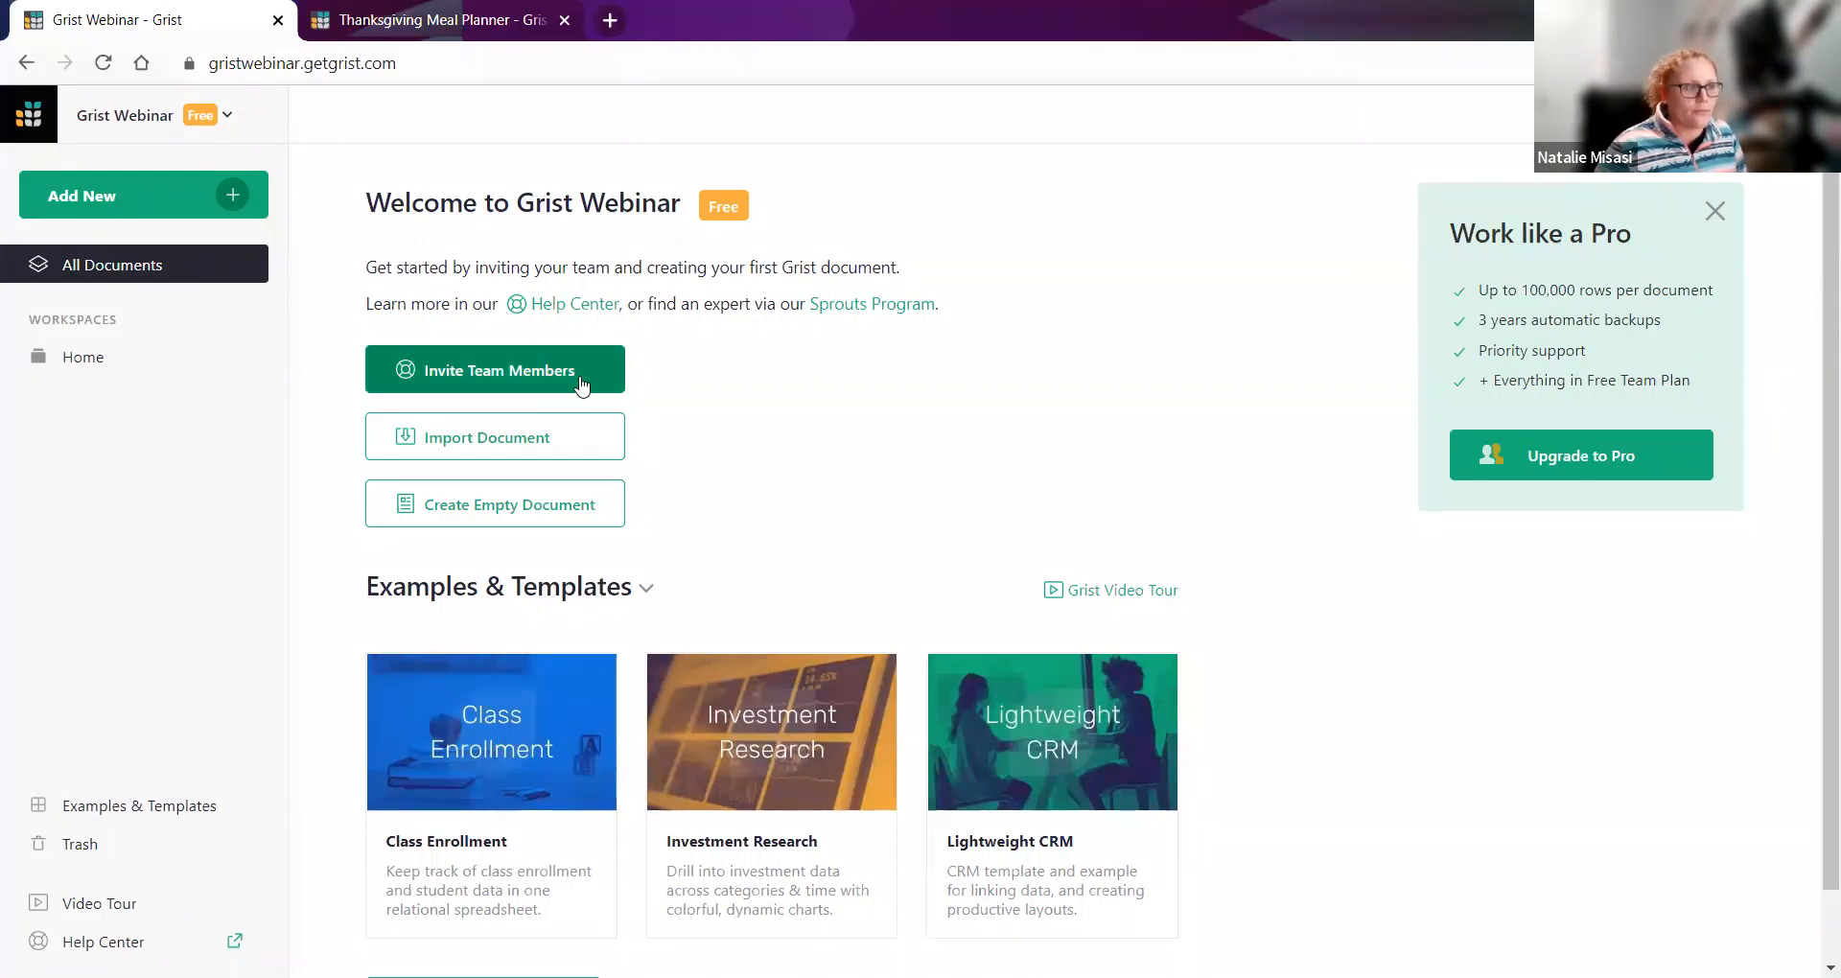
# - Invite the admin, engineer, vp and accounting example addresses as team members
pyautogui.click(494, 368)
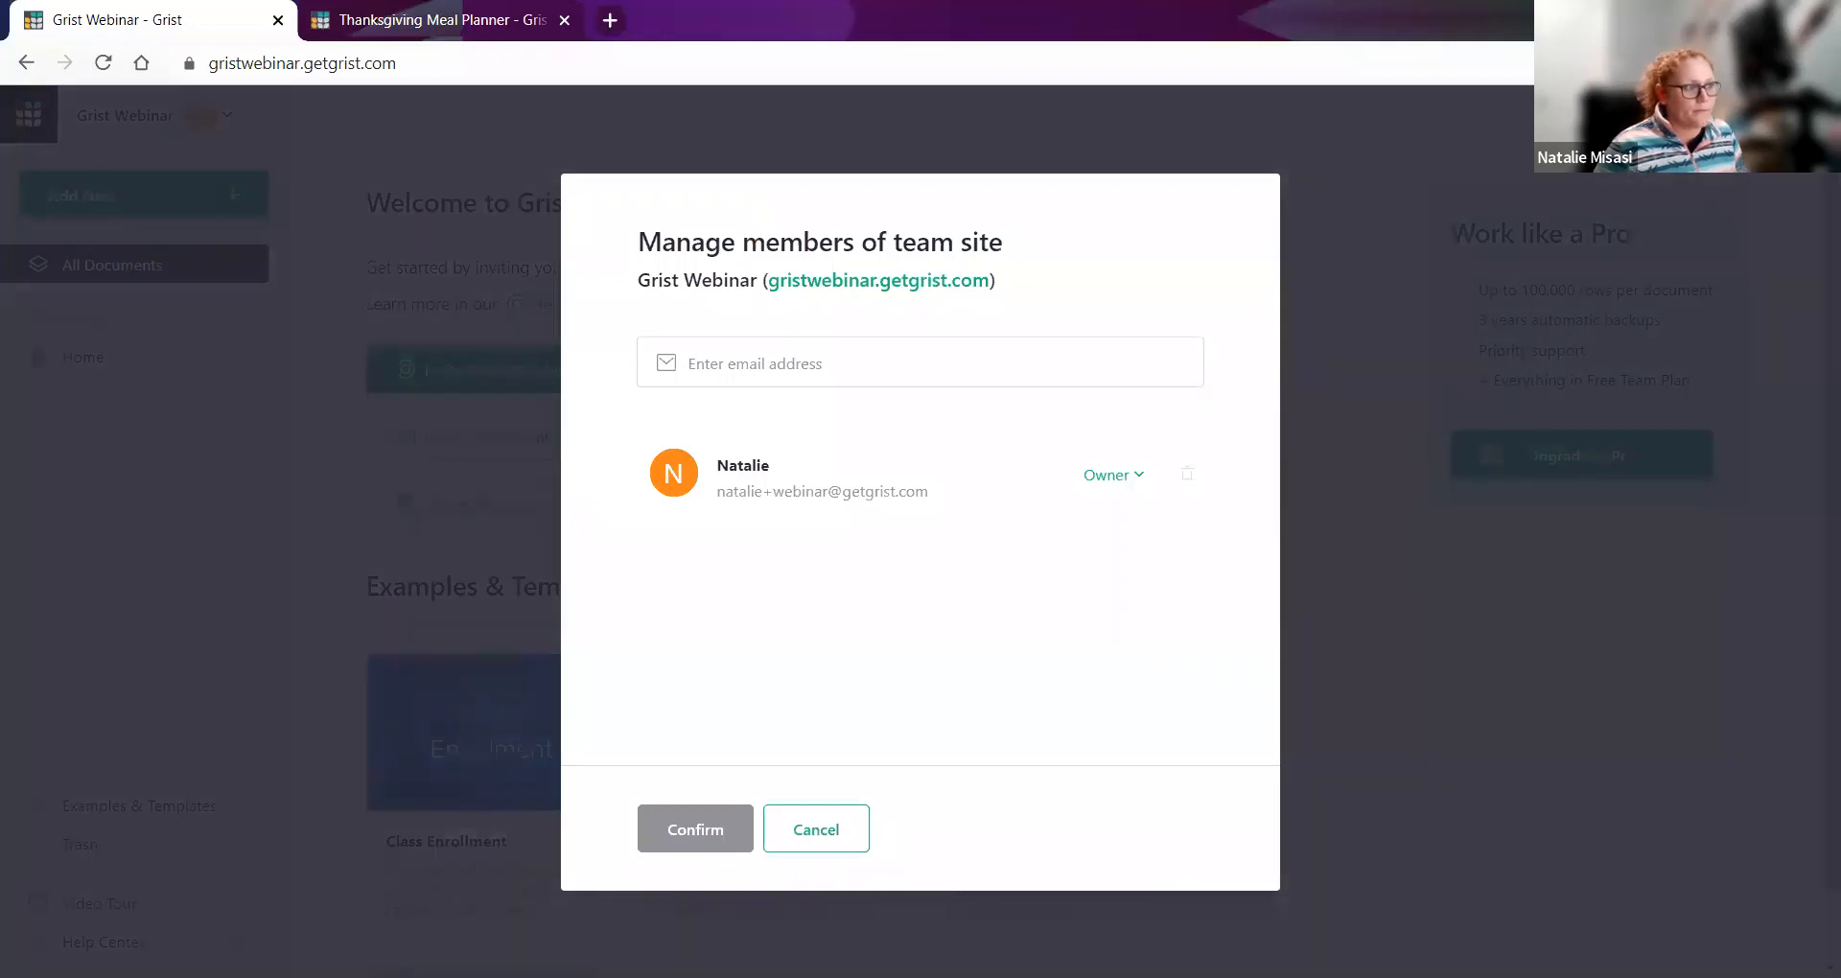
pyautogui.click(791, 362)
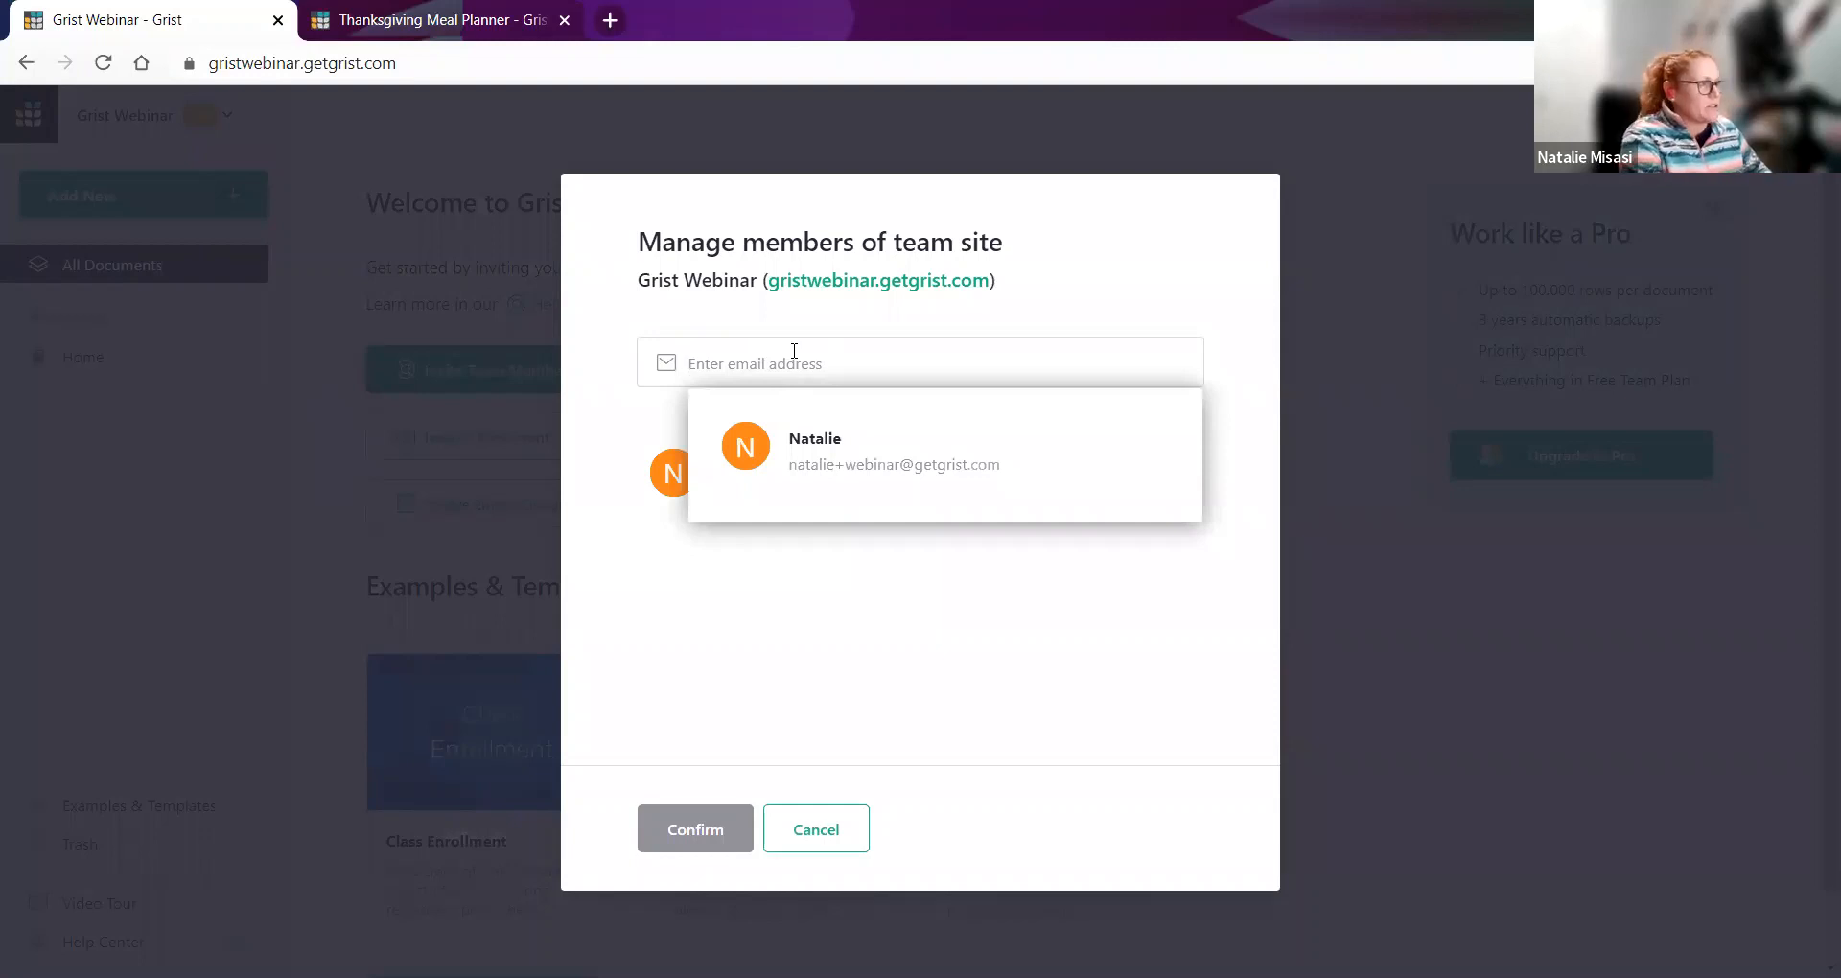
pyautogui.write('a')
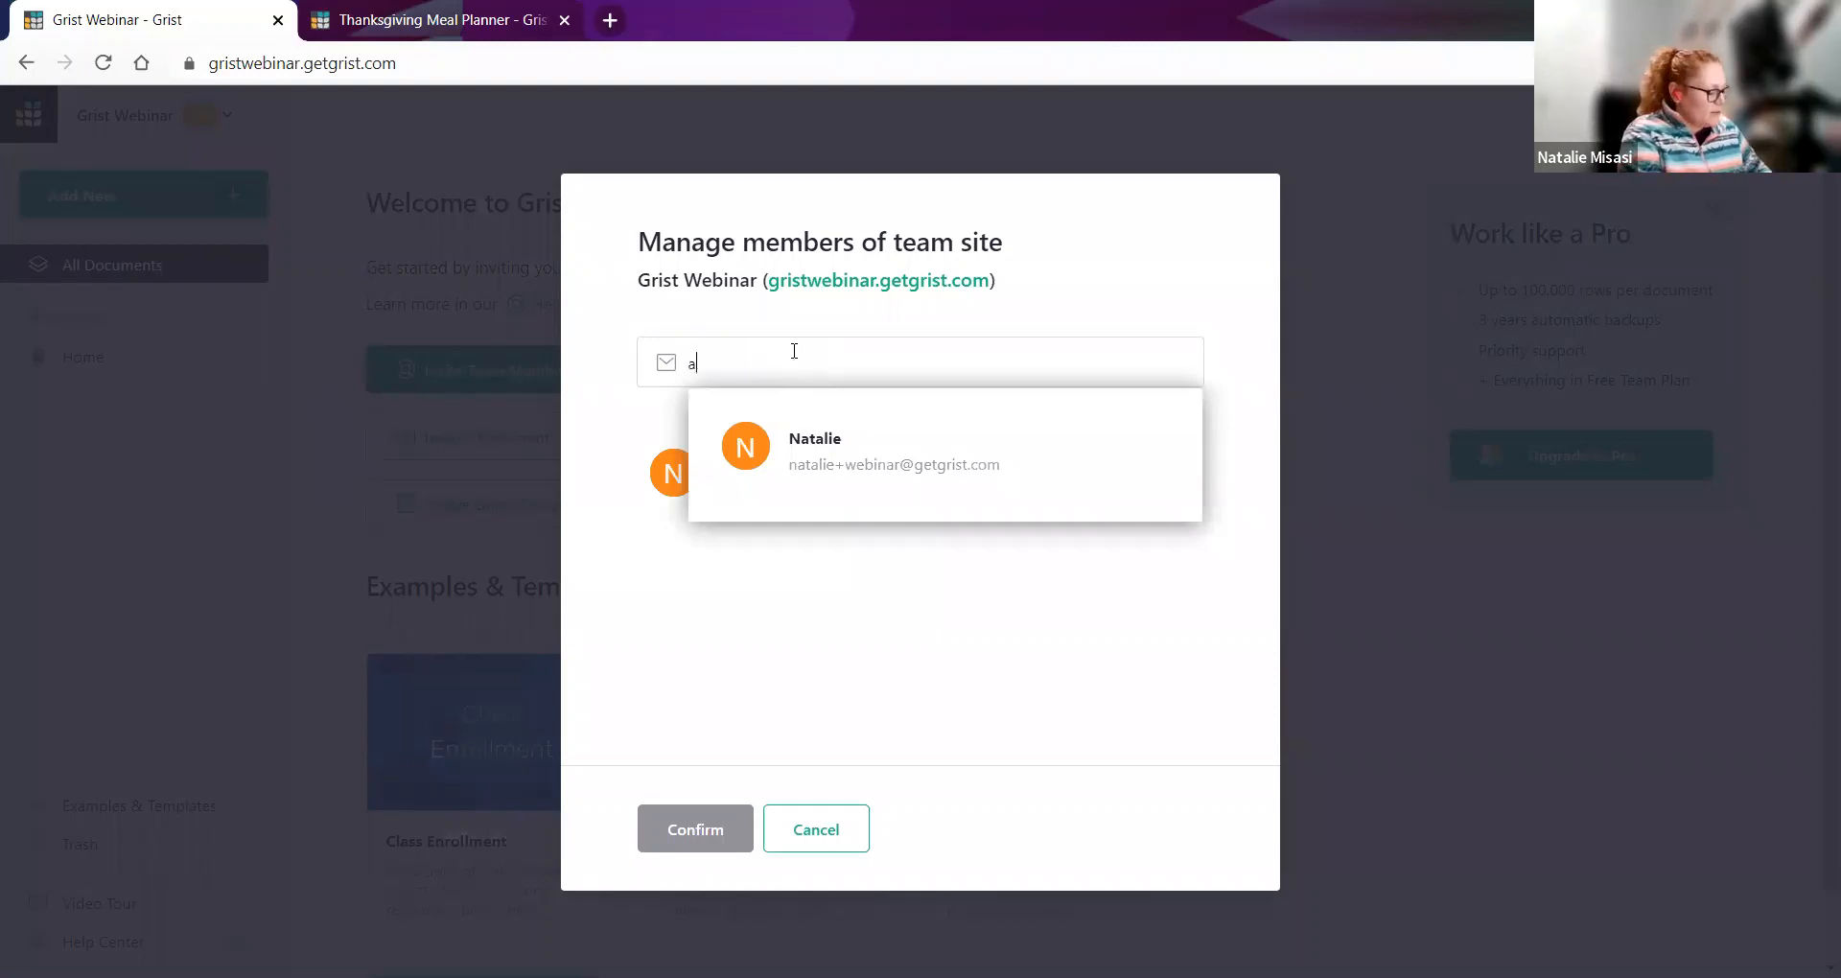
pyautogui.write('dmin@examp')
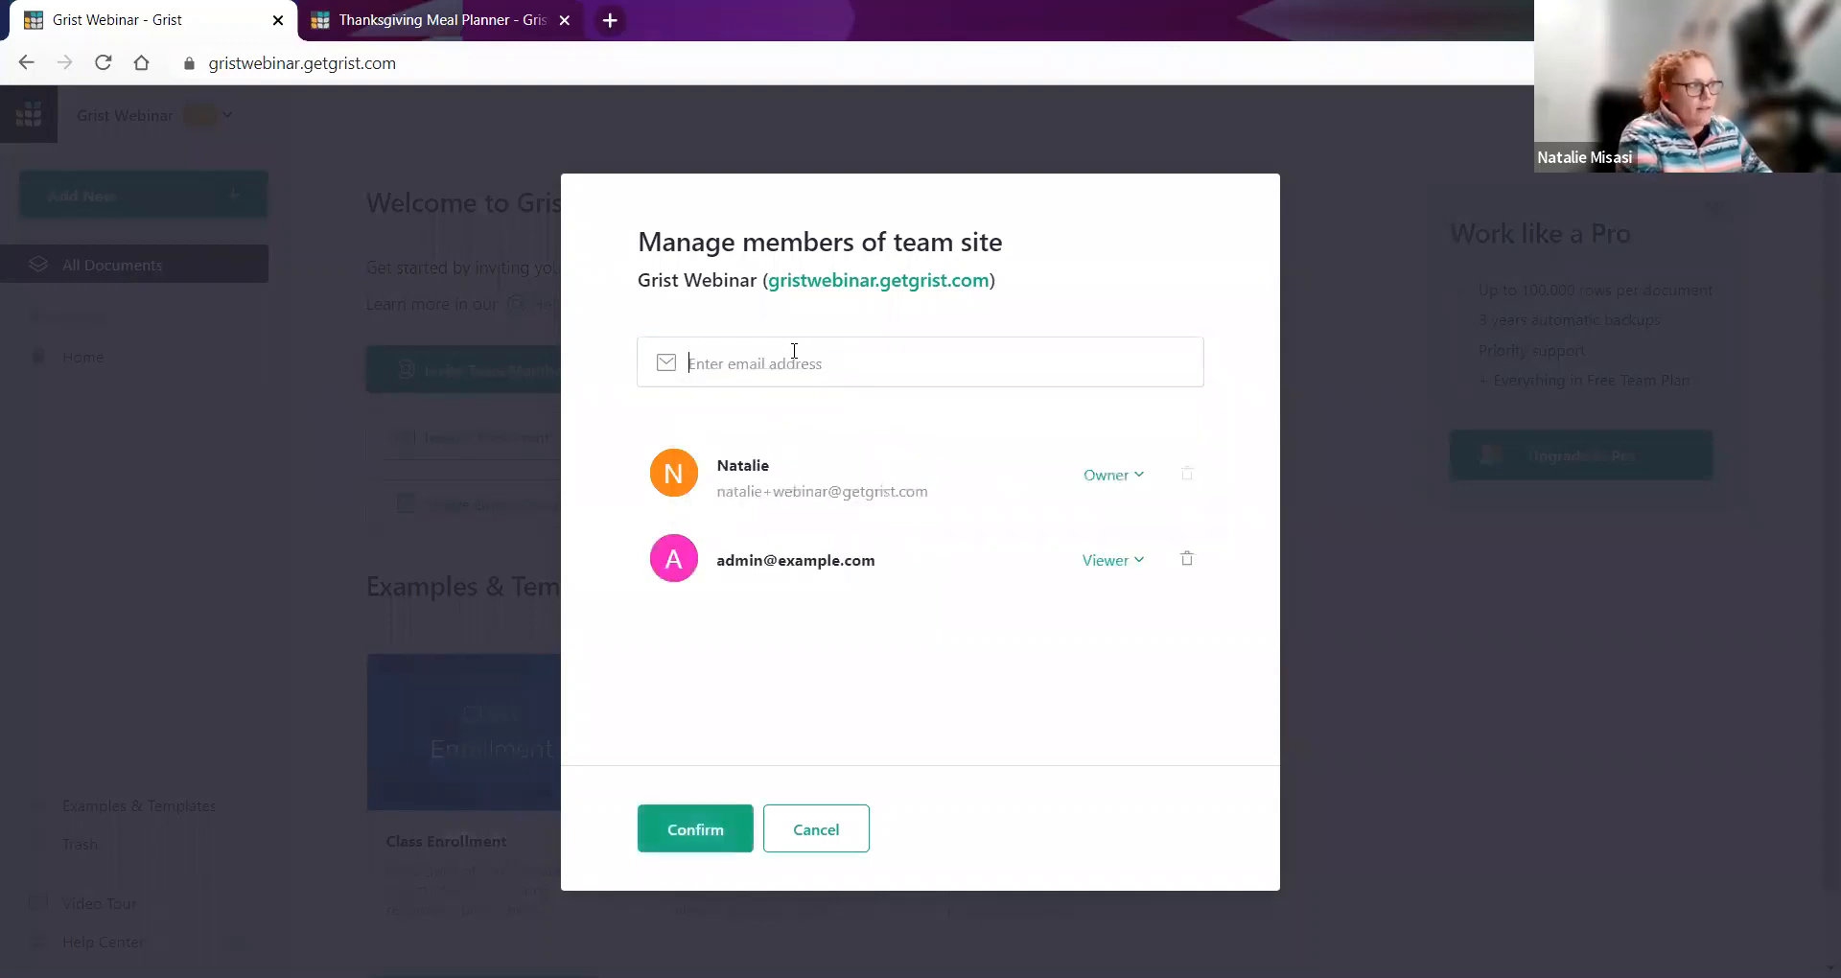
pyautogui.write('engineer@e')
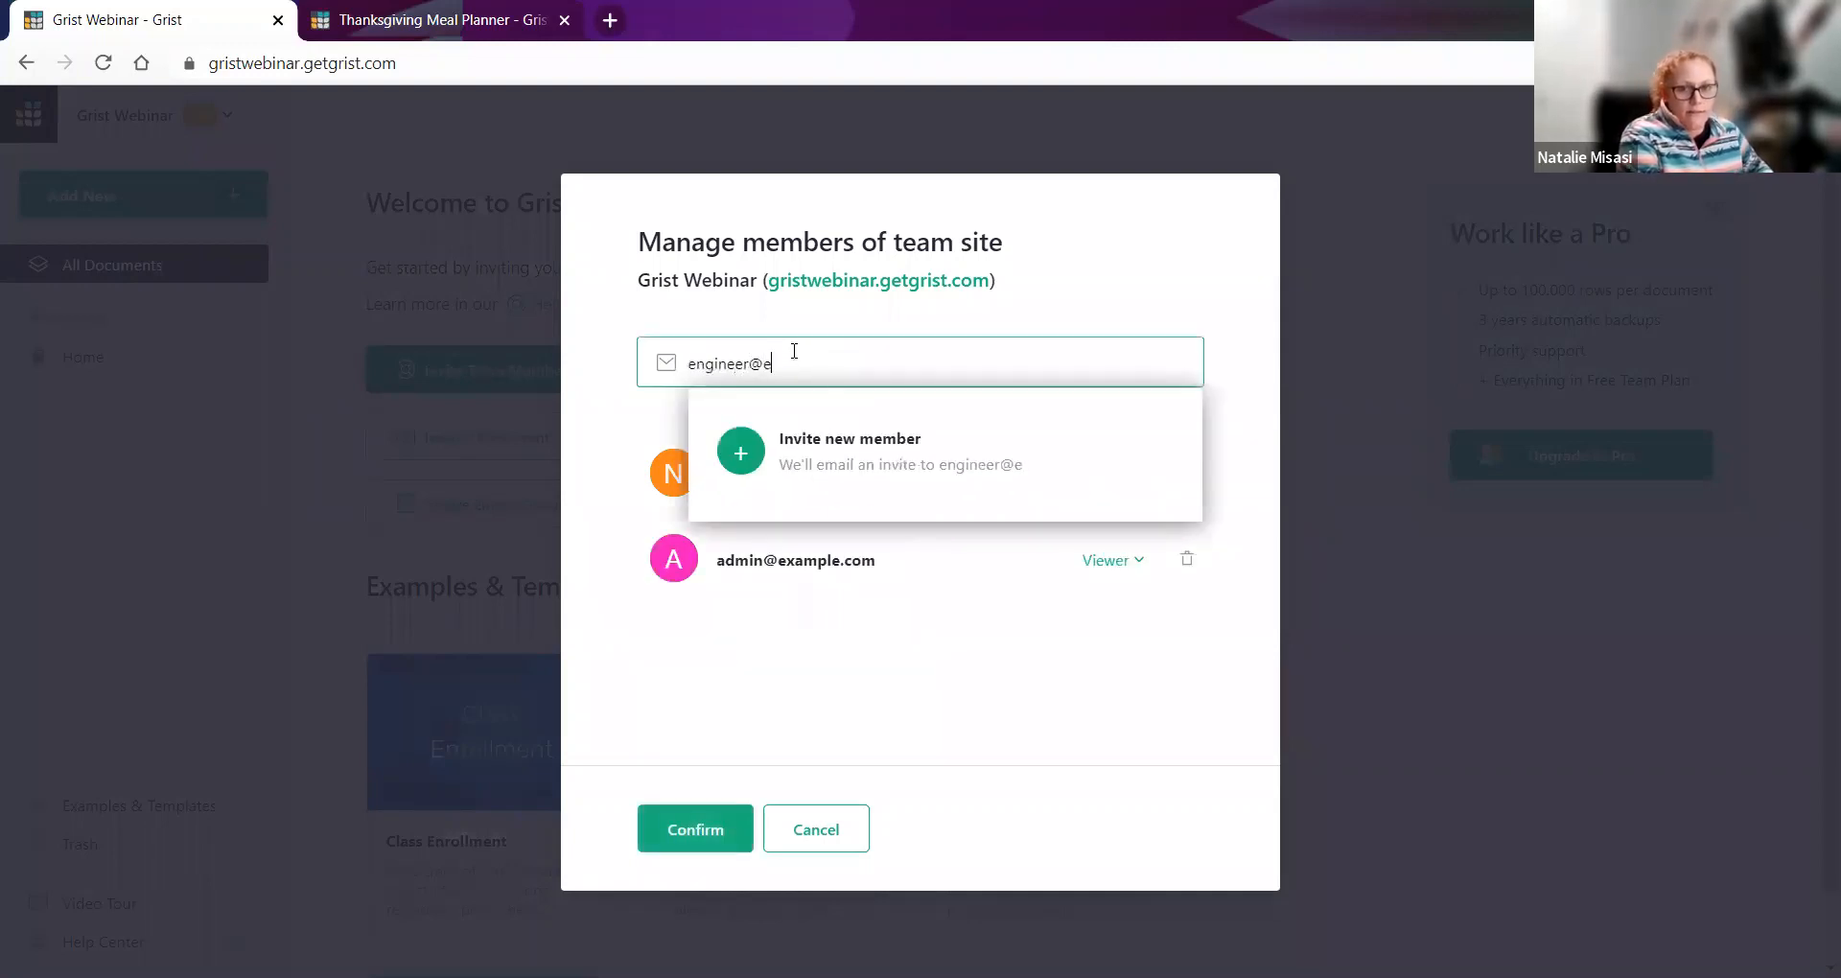
pyautogui.write('xample.c')
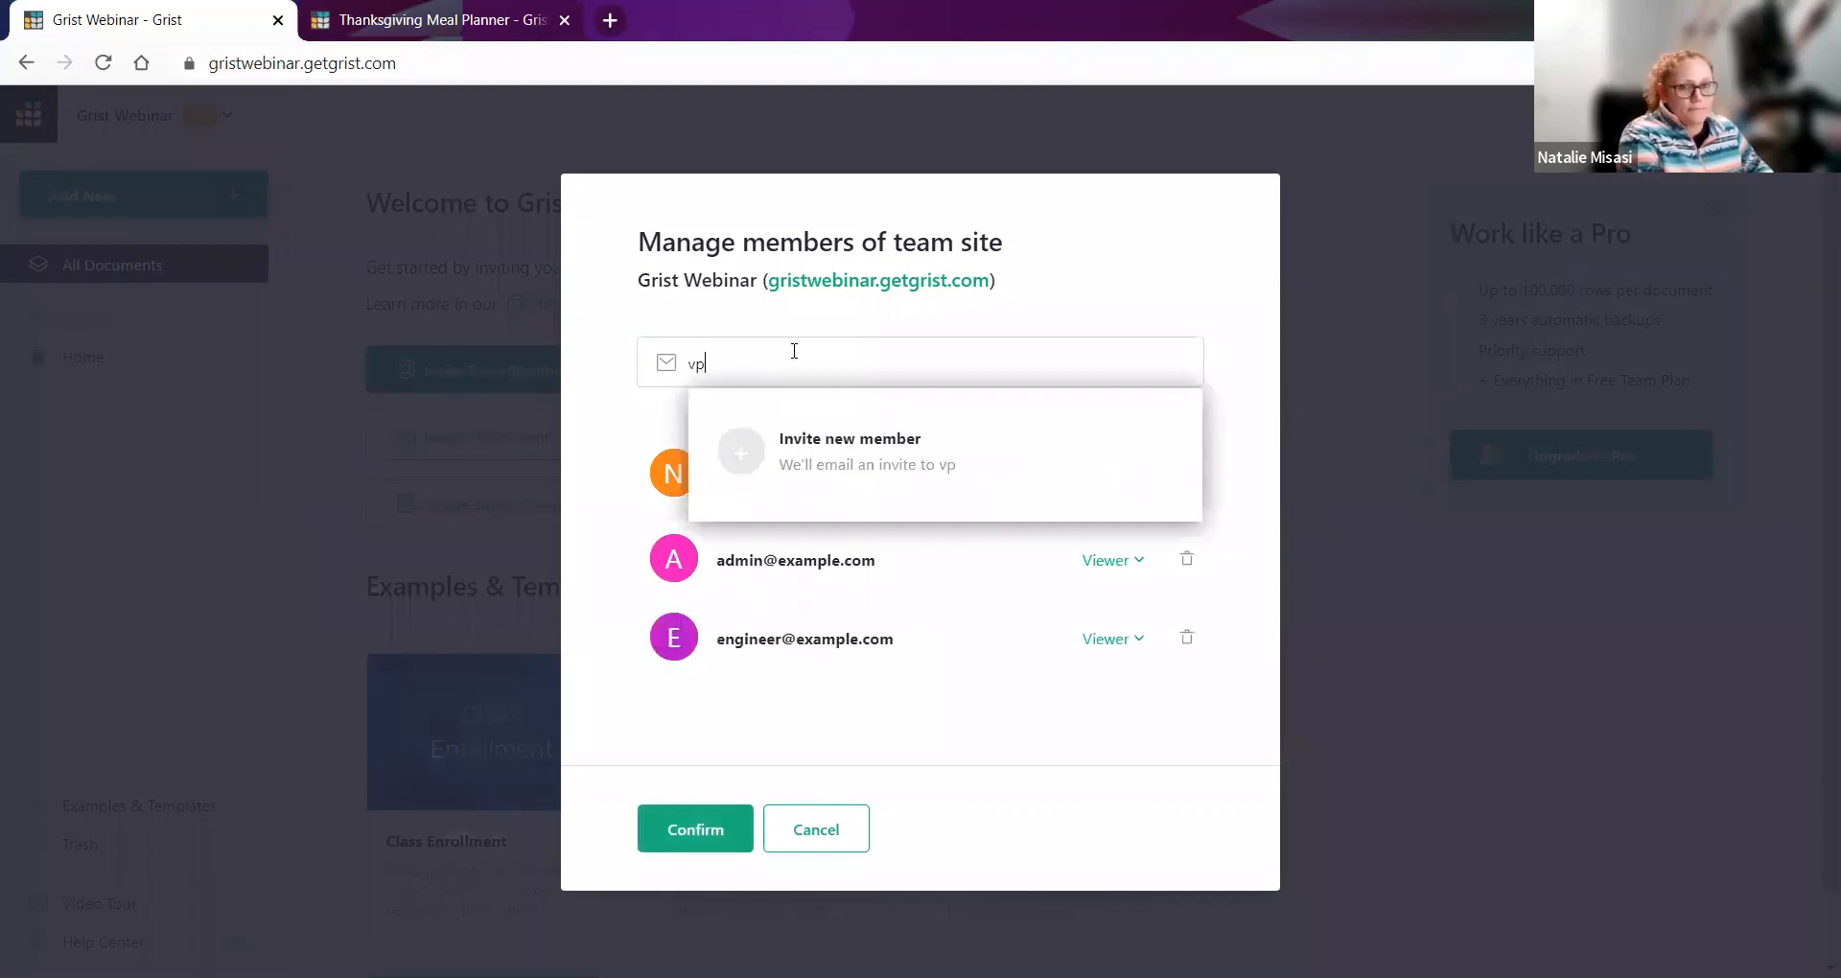
pyautogui.write('@exampl')
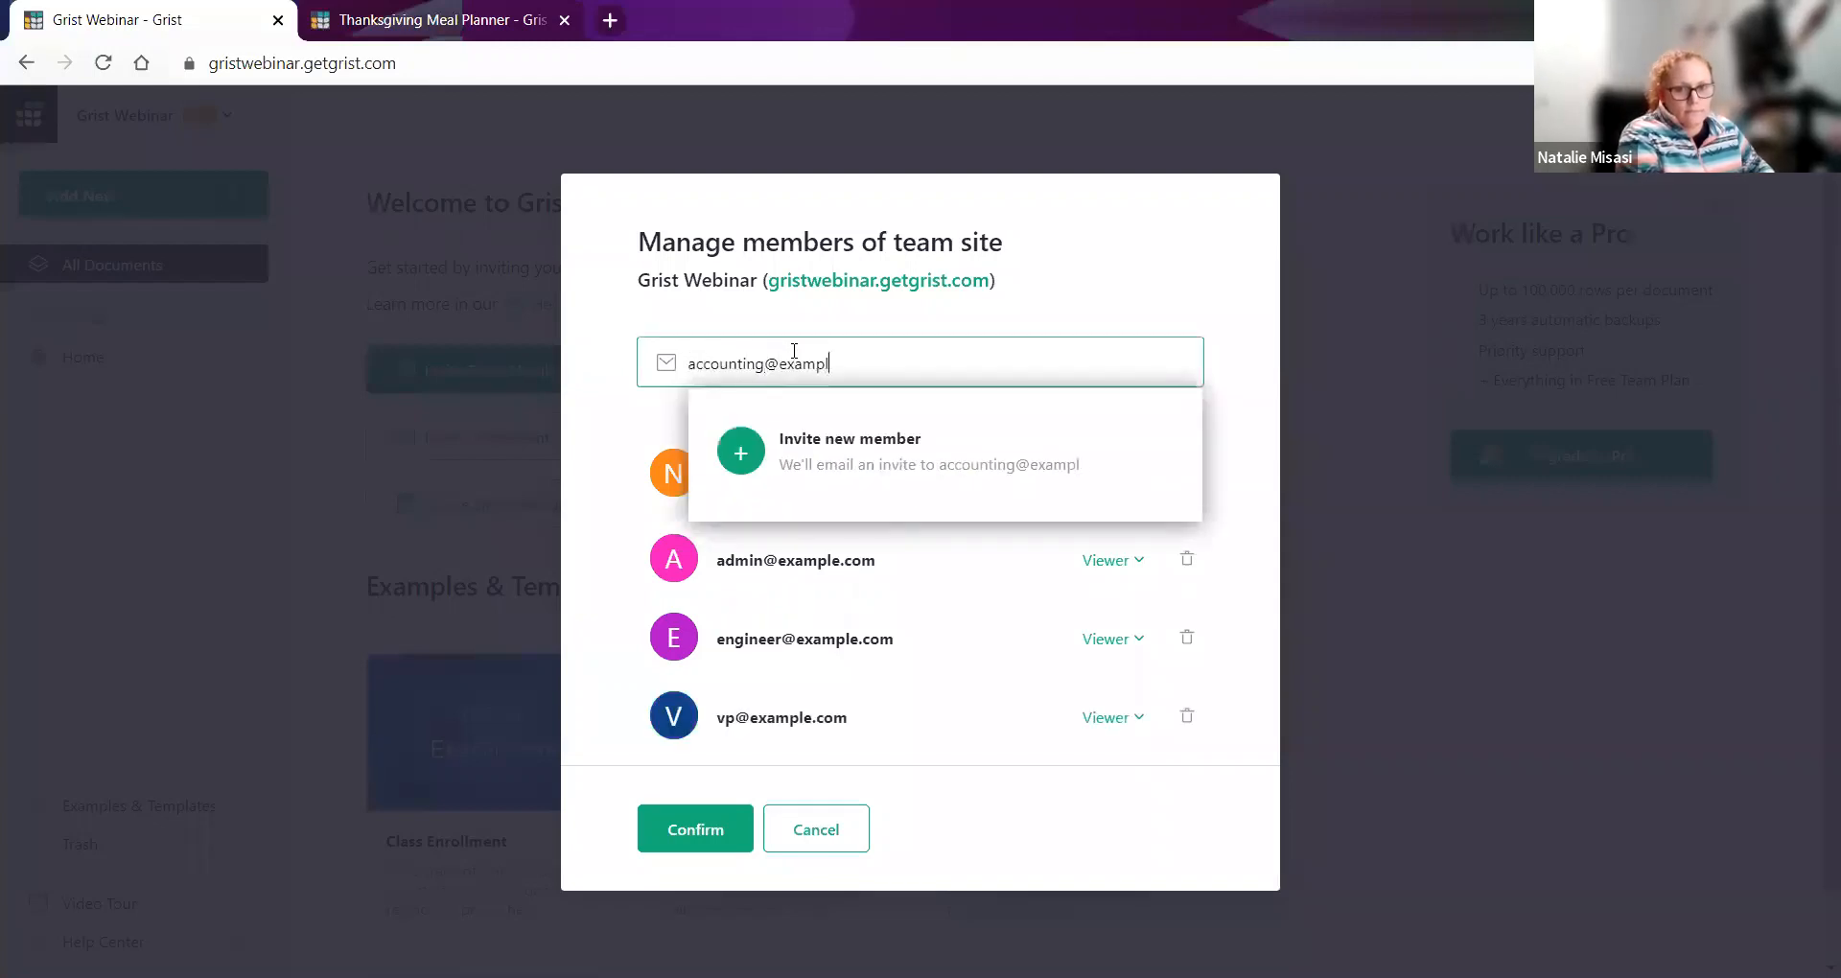
pyautogui.click(849, 452)
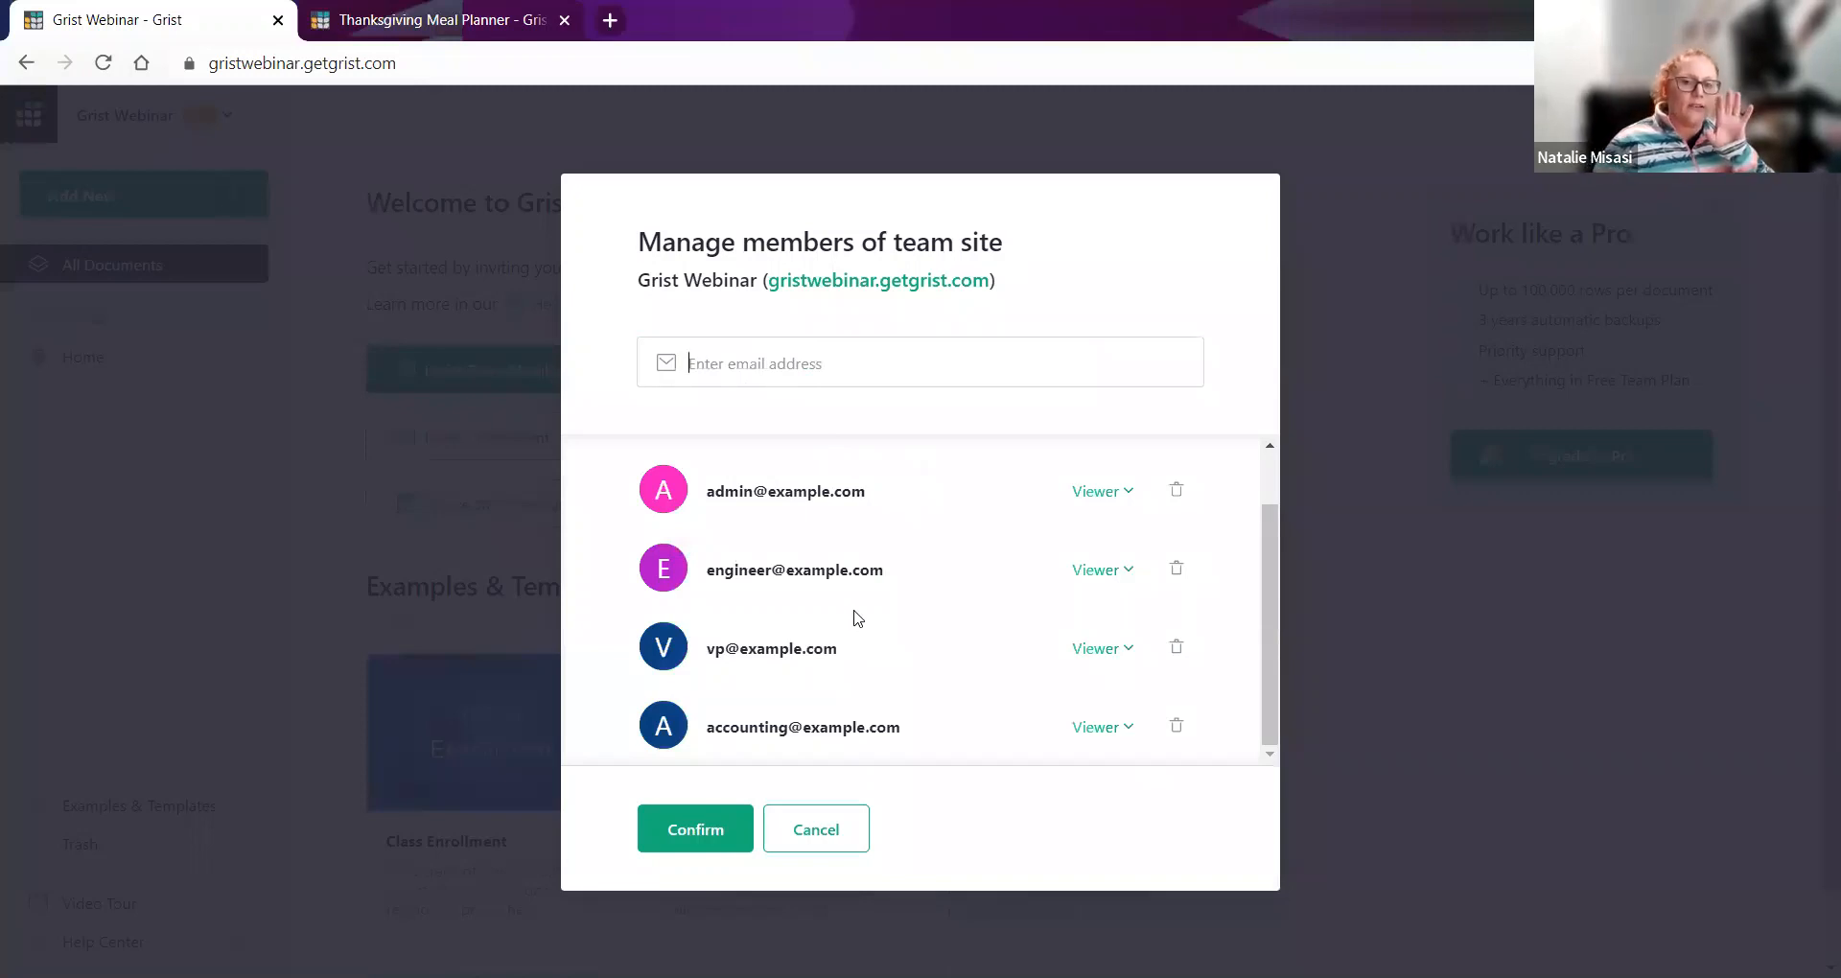
pyautogui.moveTo(744, 718)
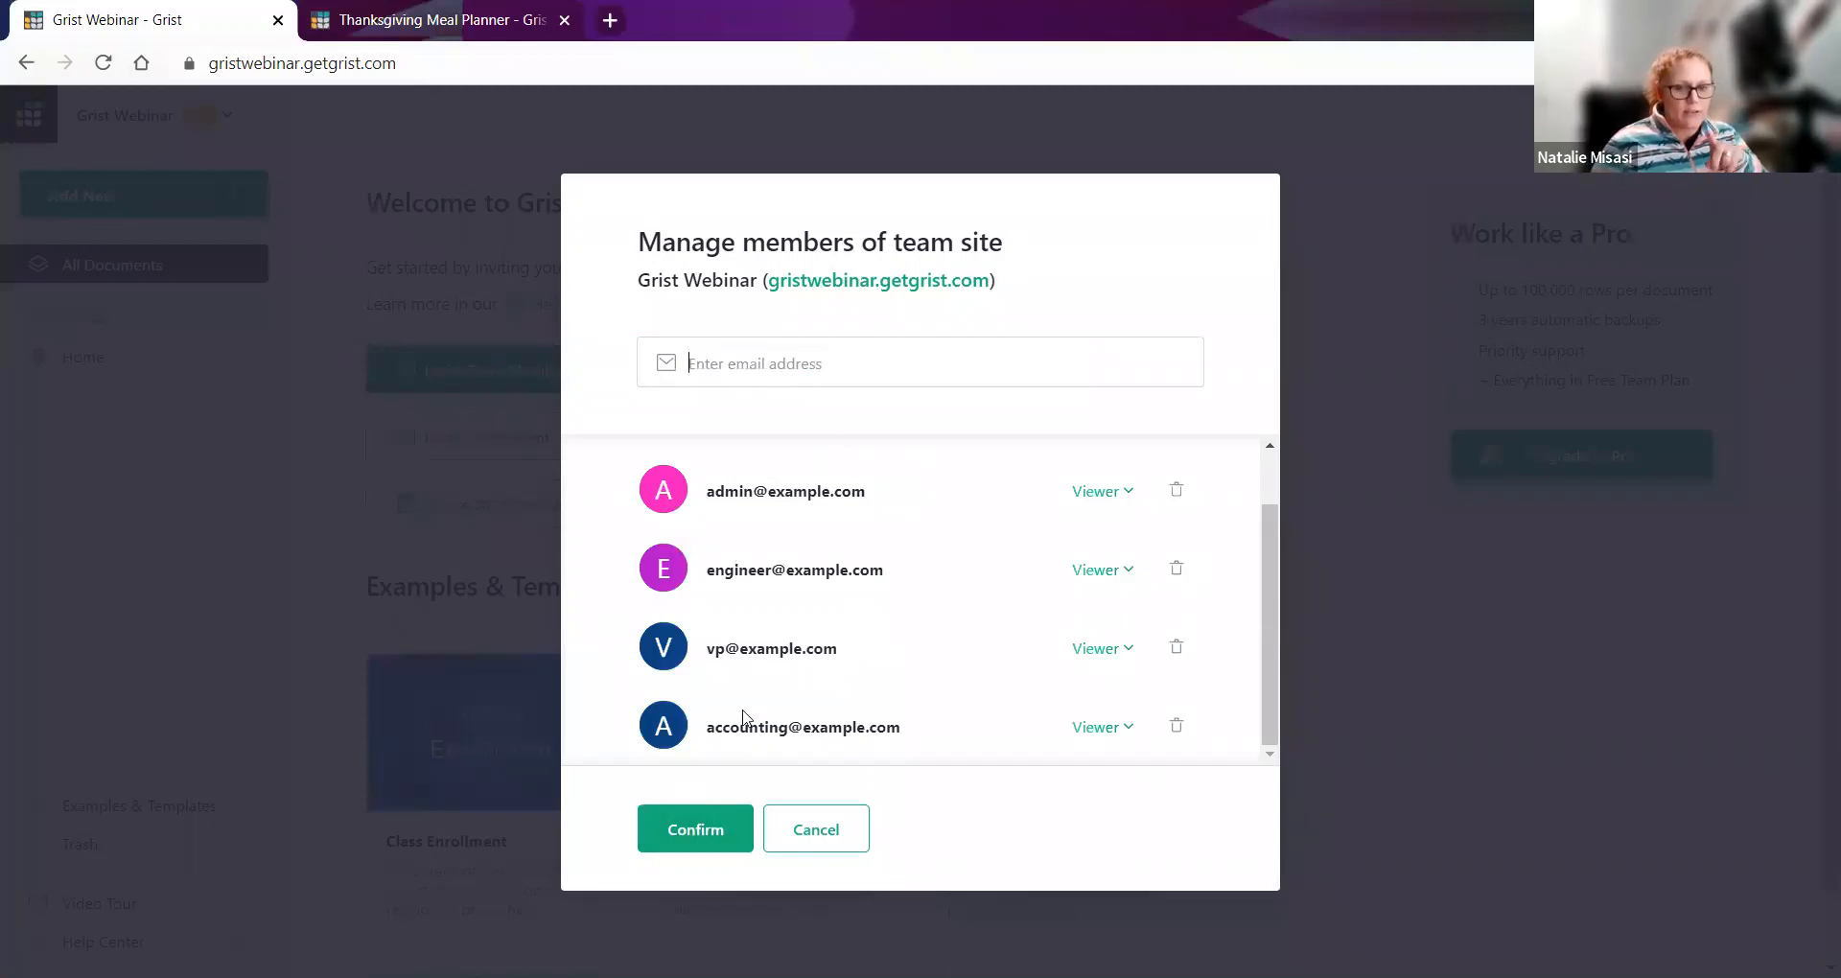
pyautogui.moveTo(834, 661)
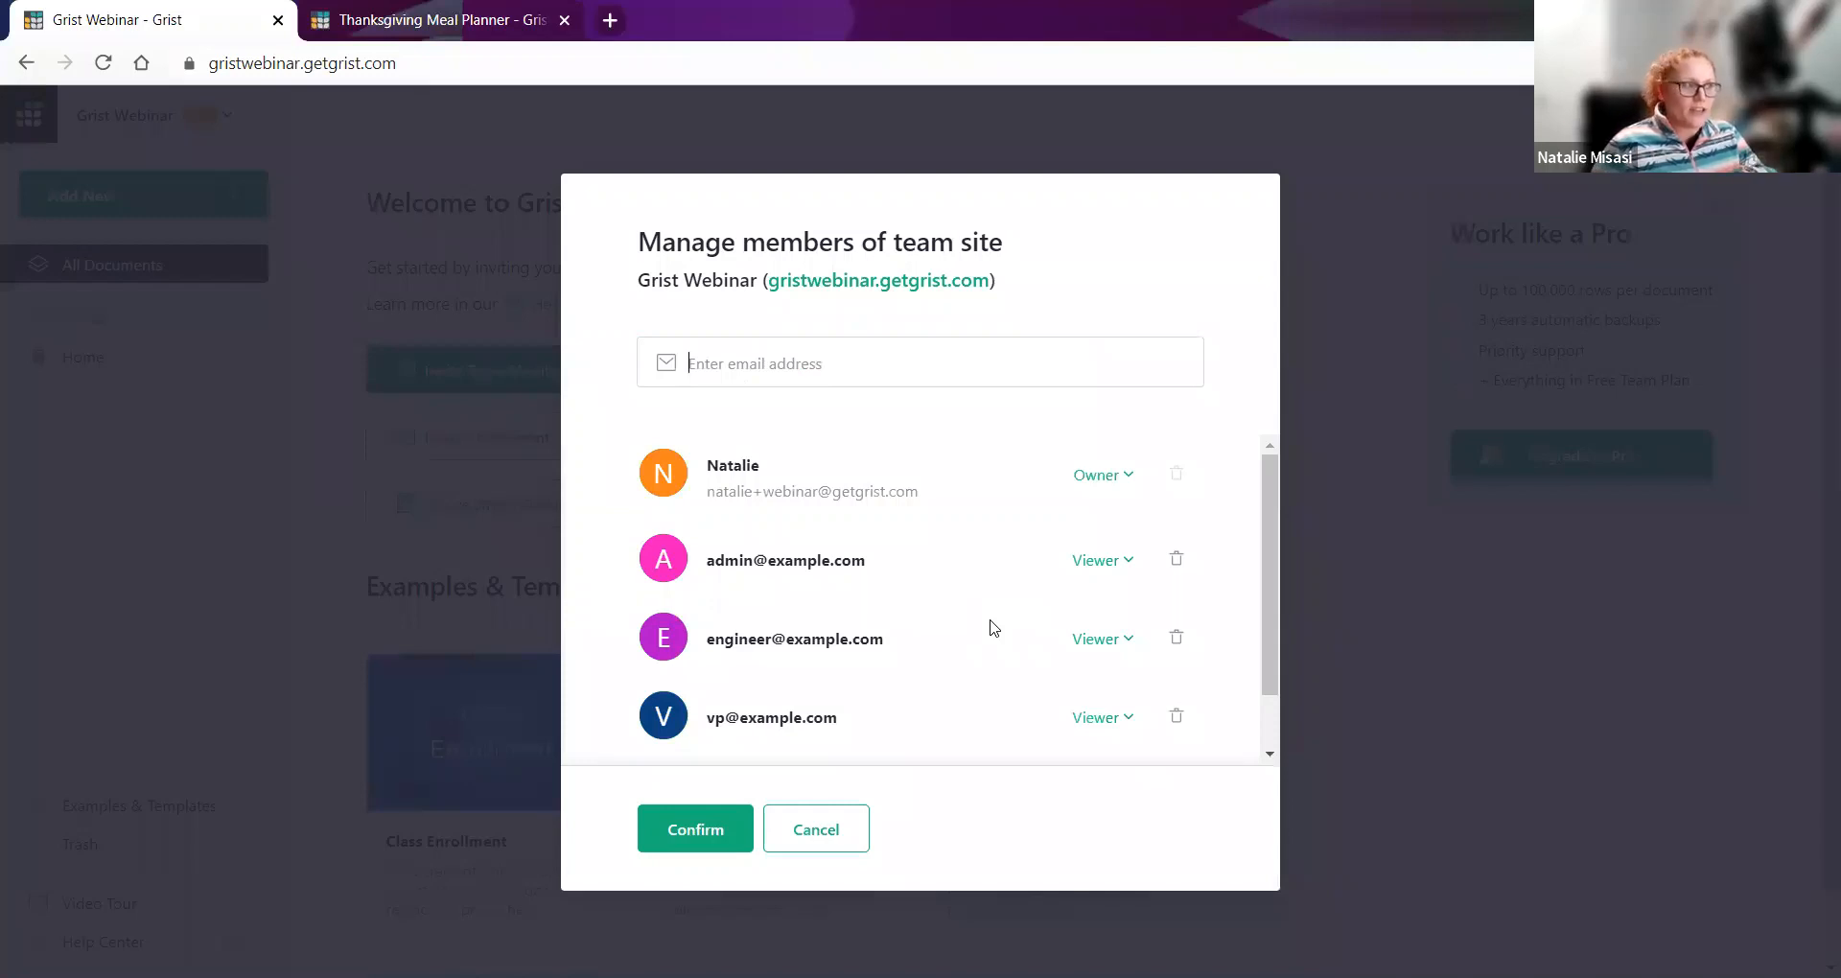
pyautogui.moveTo(1093, 523)
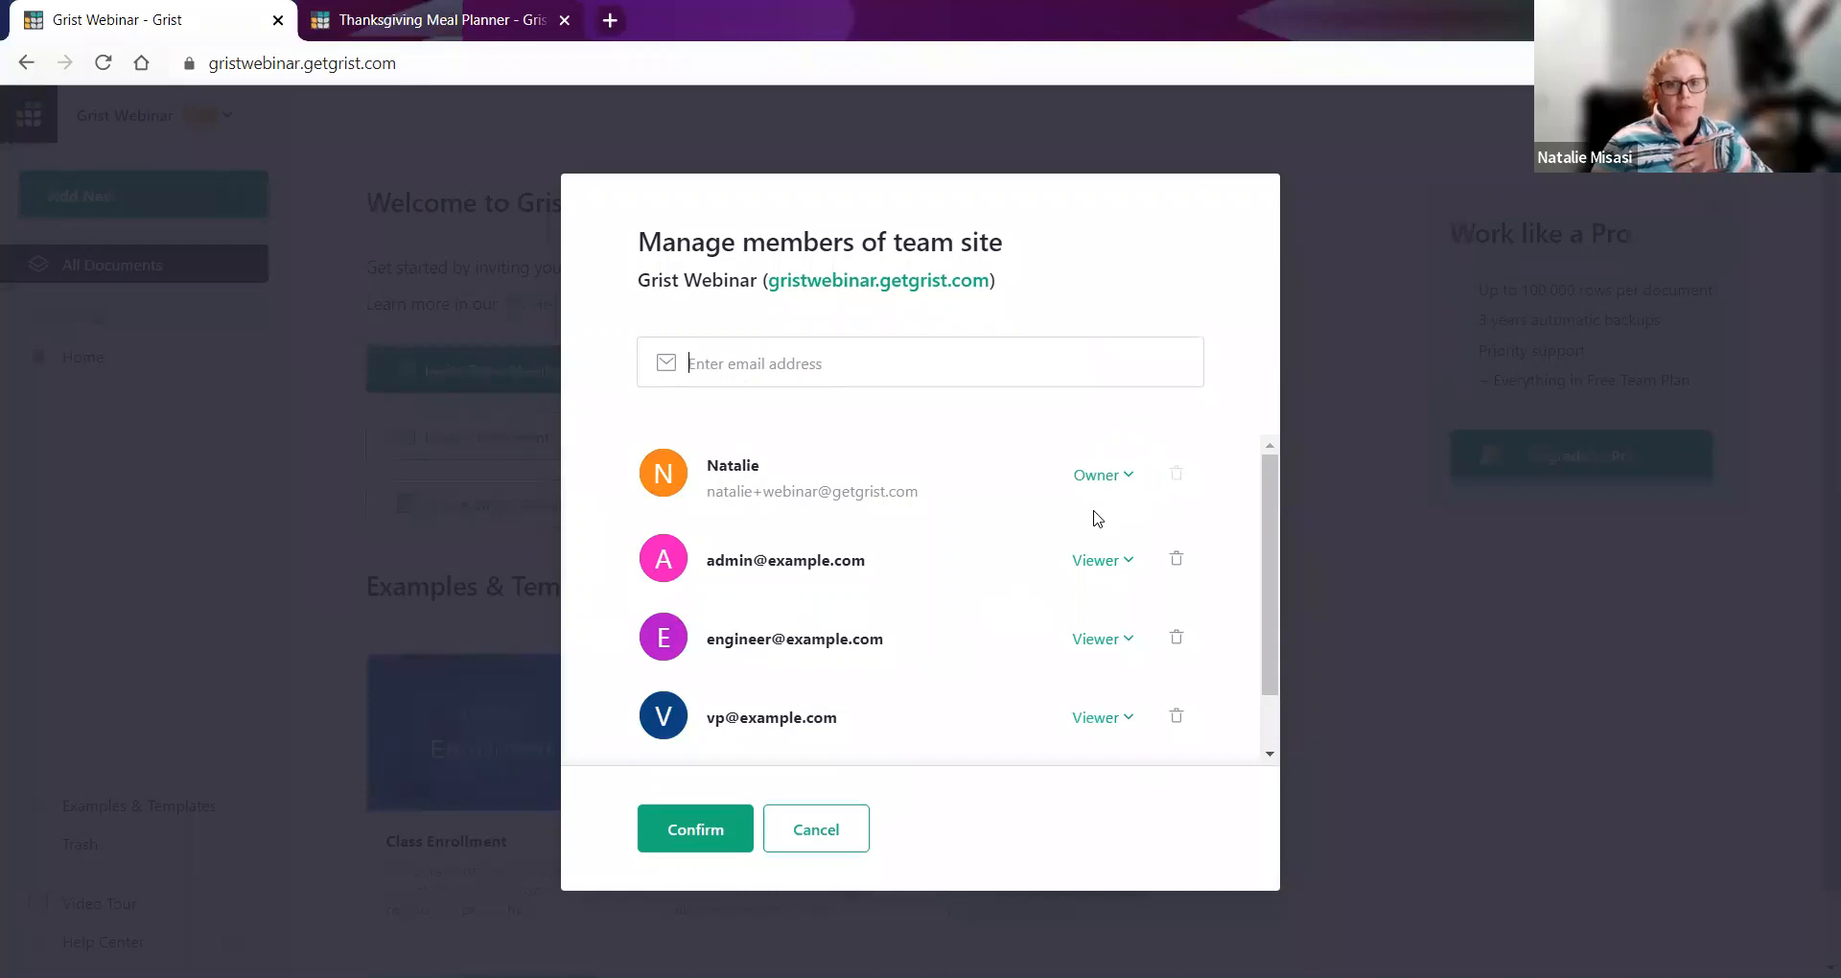
# - Give admin Owner, engineer Editor, and accounting No Default Access, leaving vp as Viewer
pyautogui.click(1095, 474)
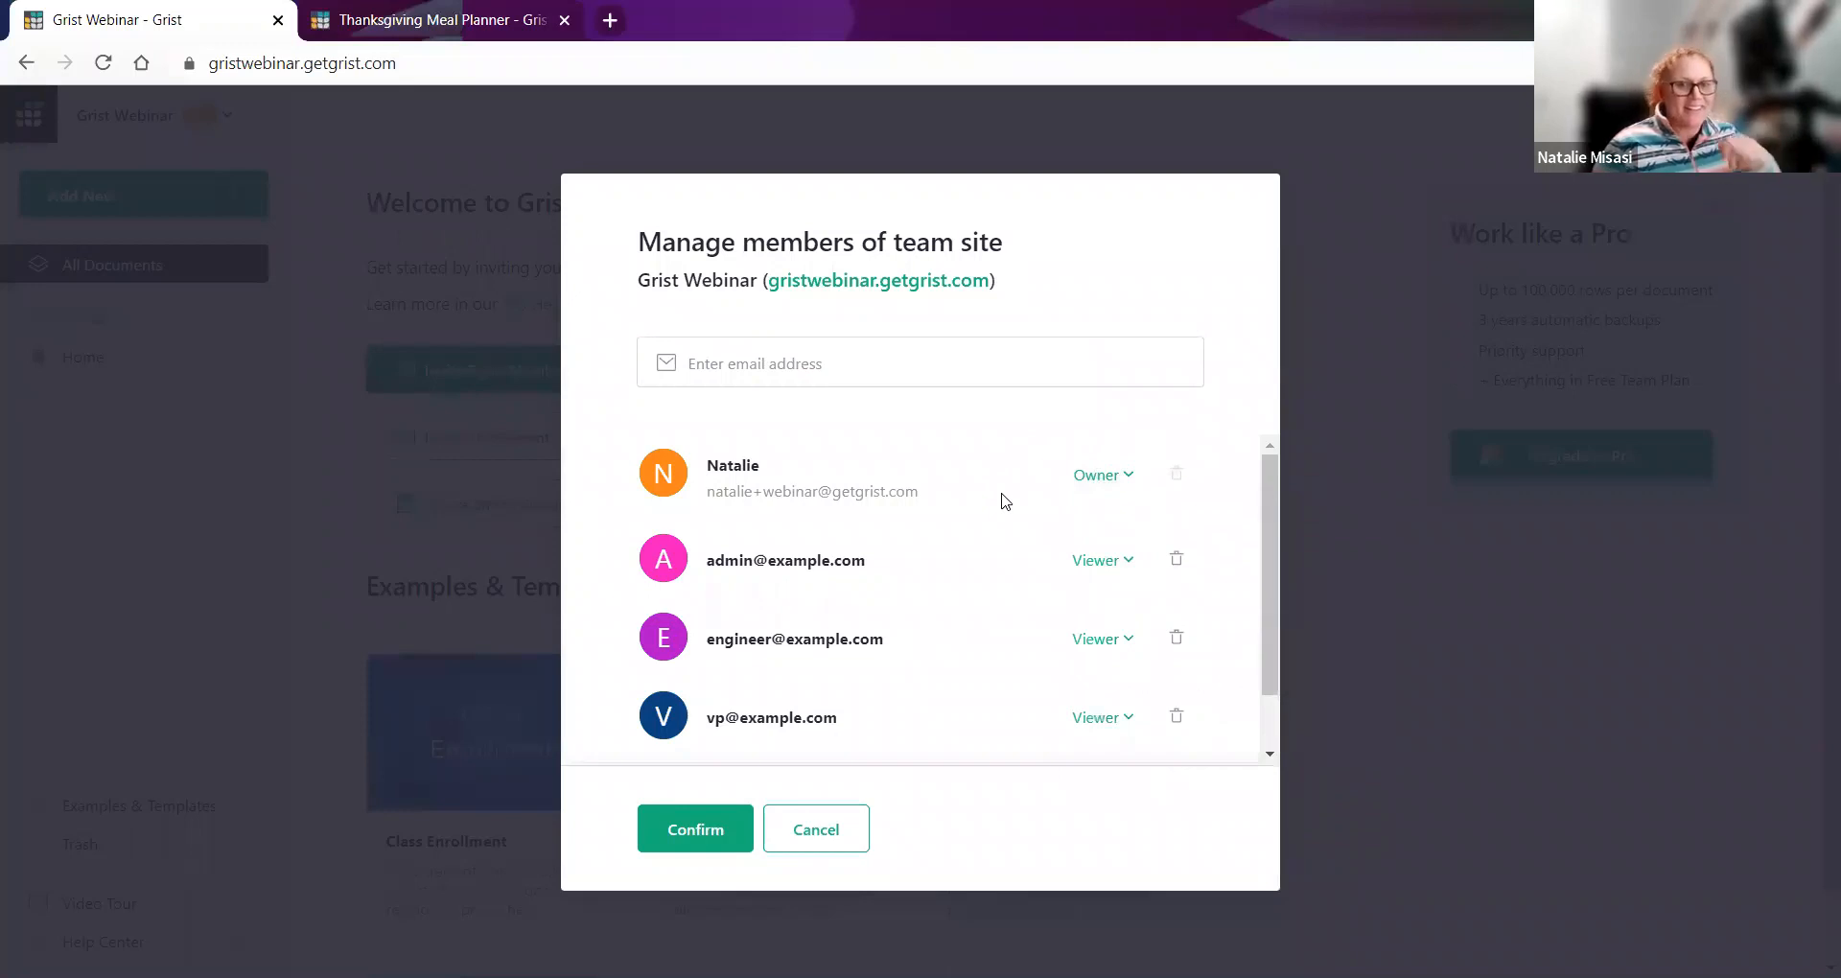
pyautogui.scroll(-3)
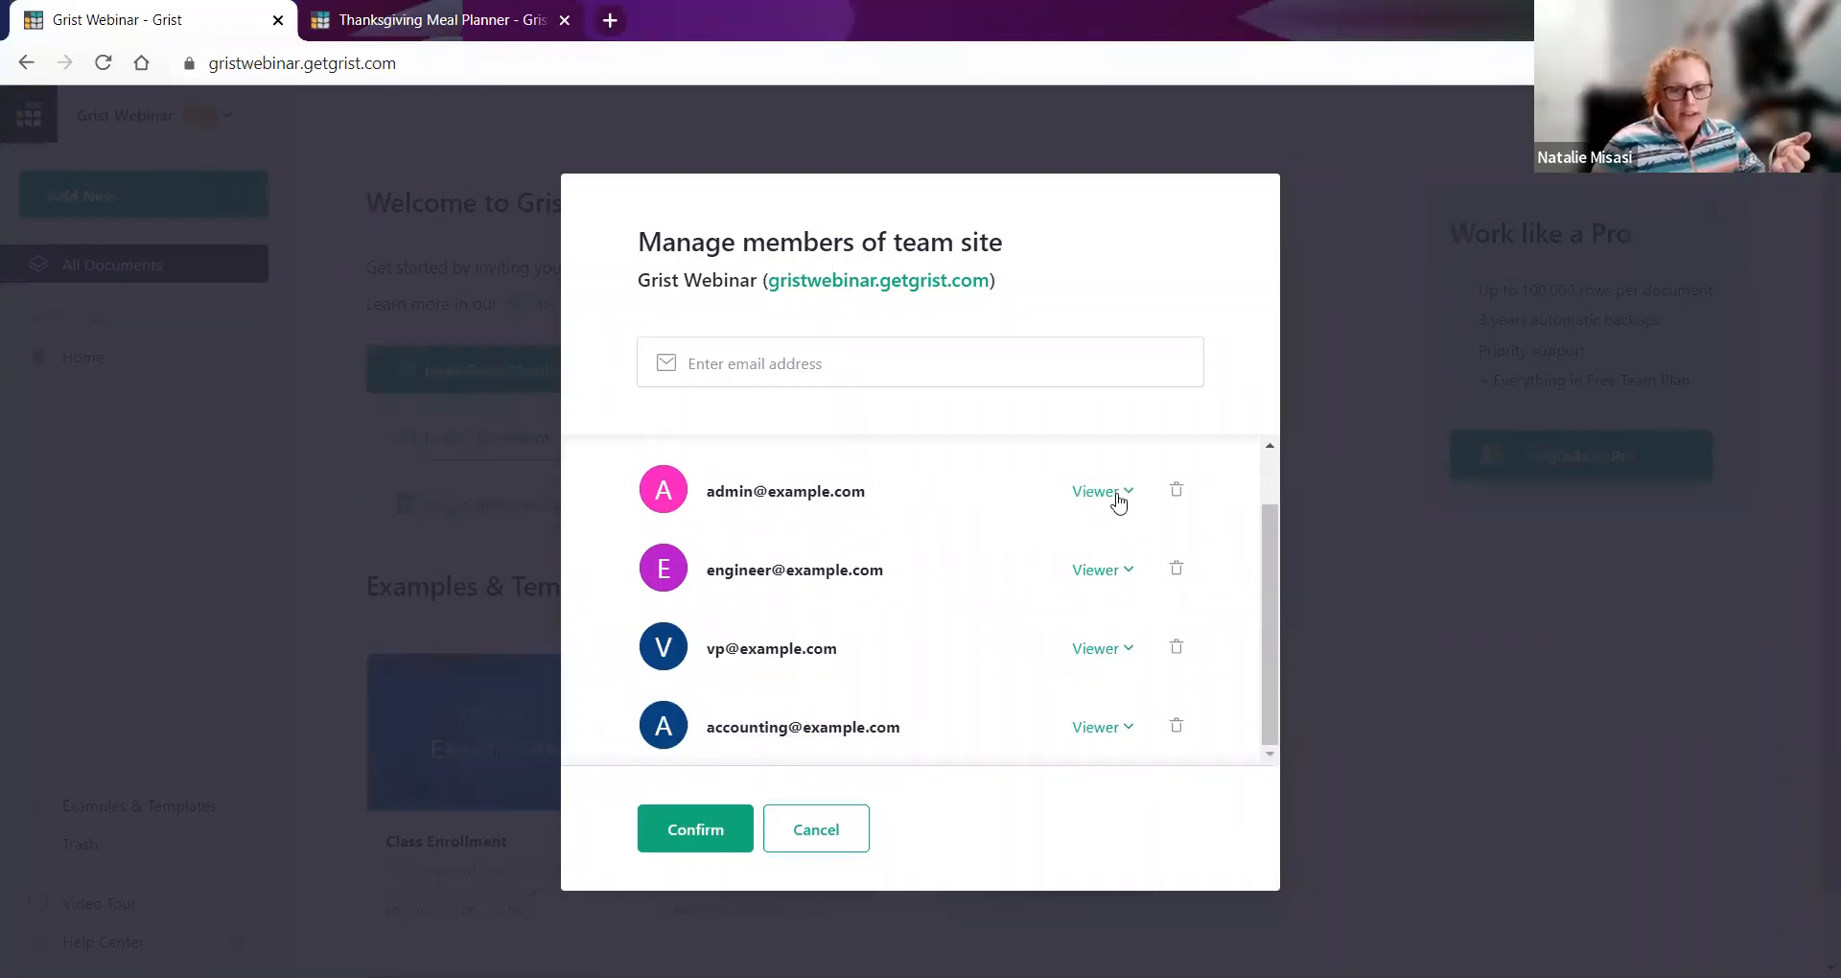
pyautogui.click(1095, 491)
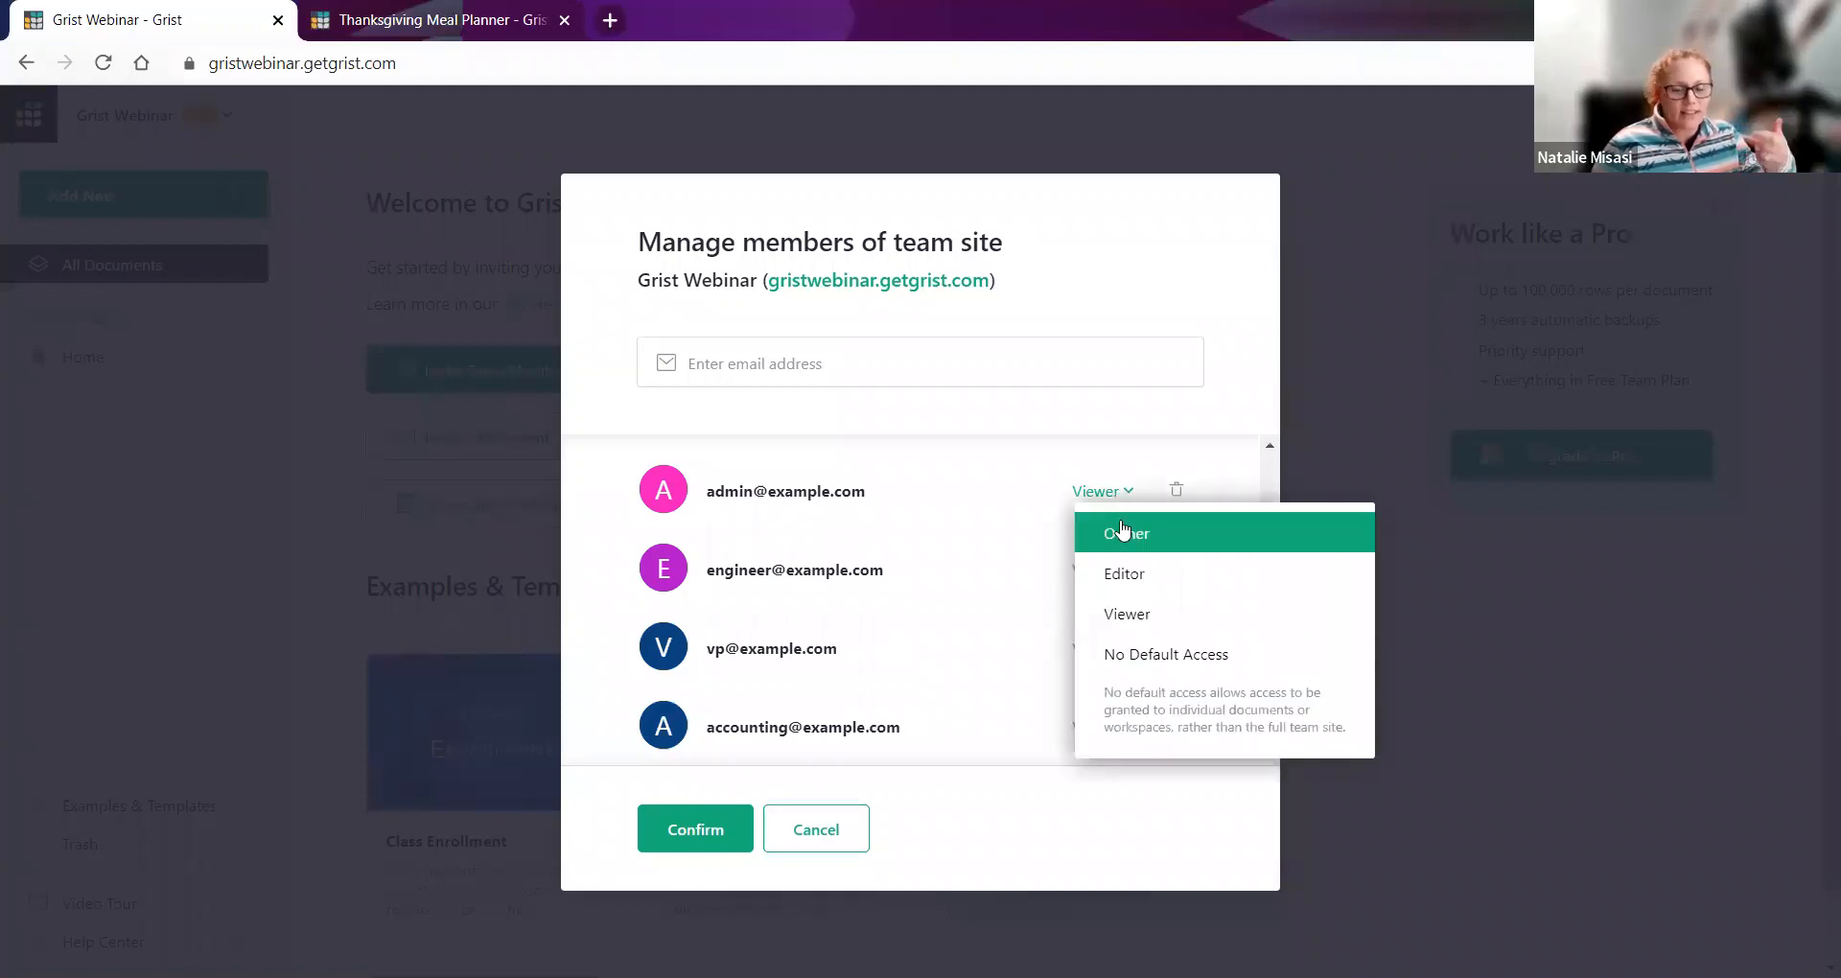
pyautogui.click(1124, 532)
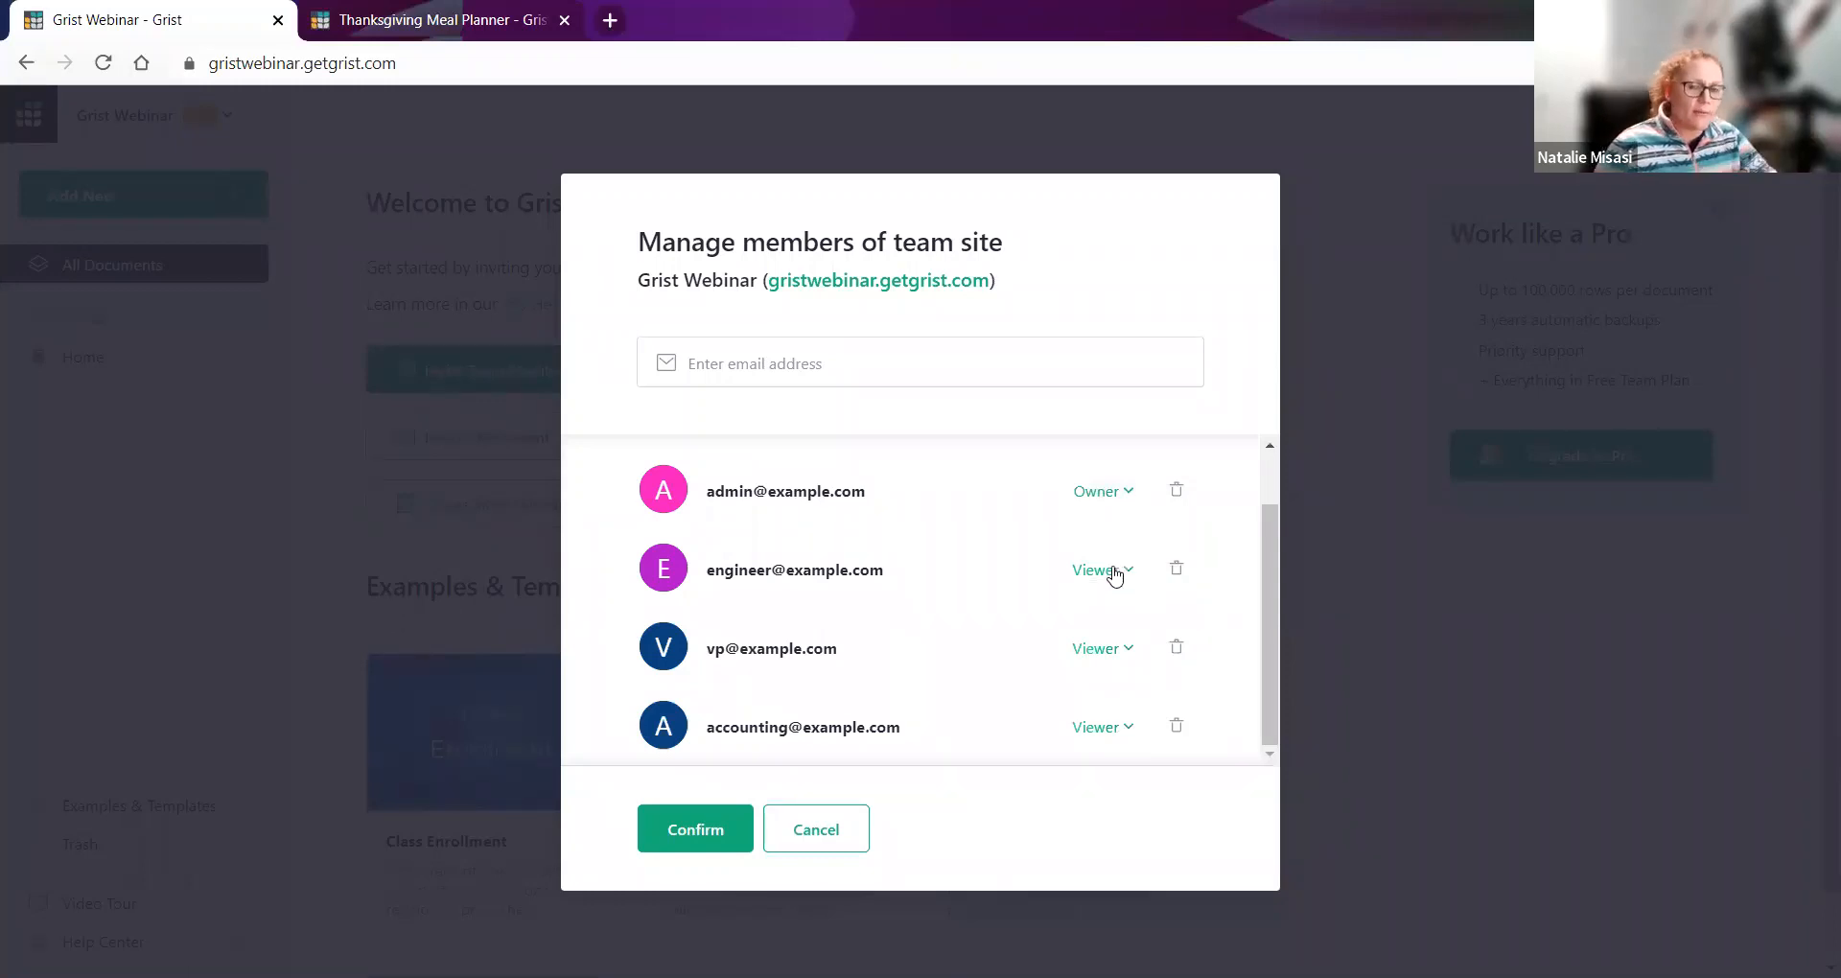
pyautogui.click(1097, 569)
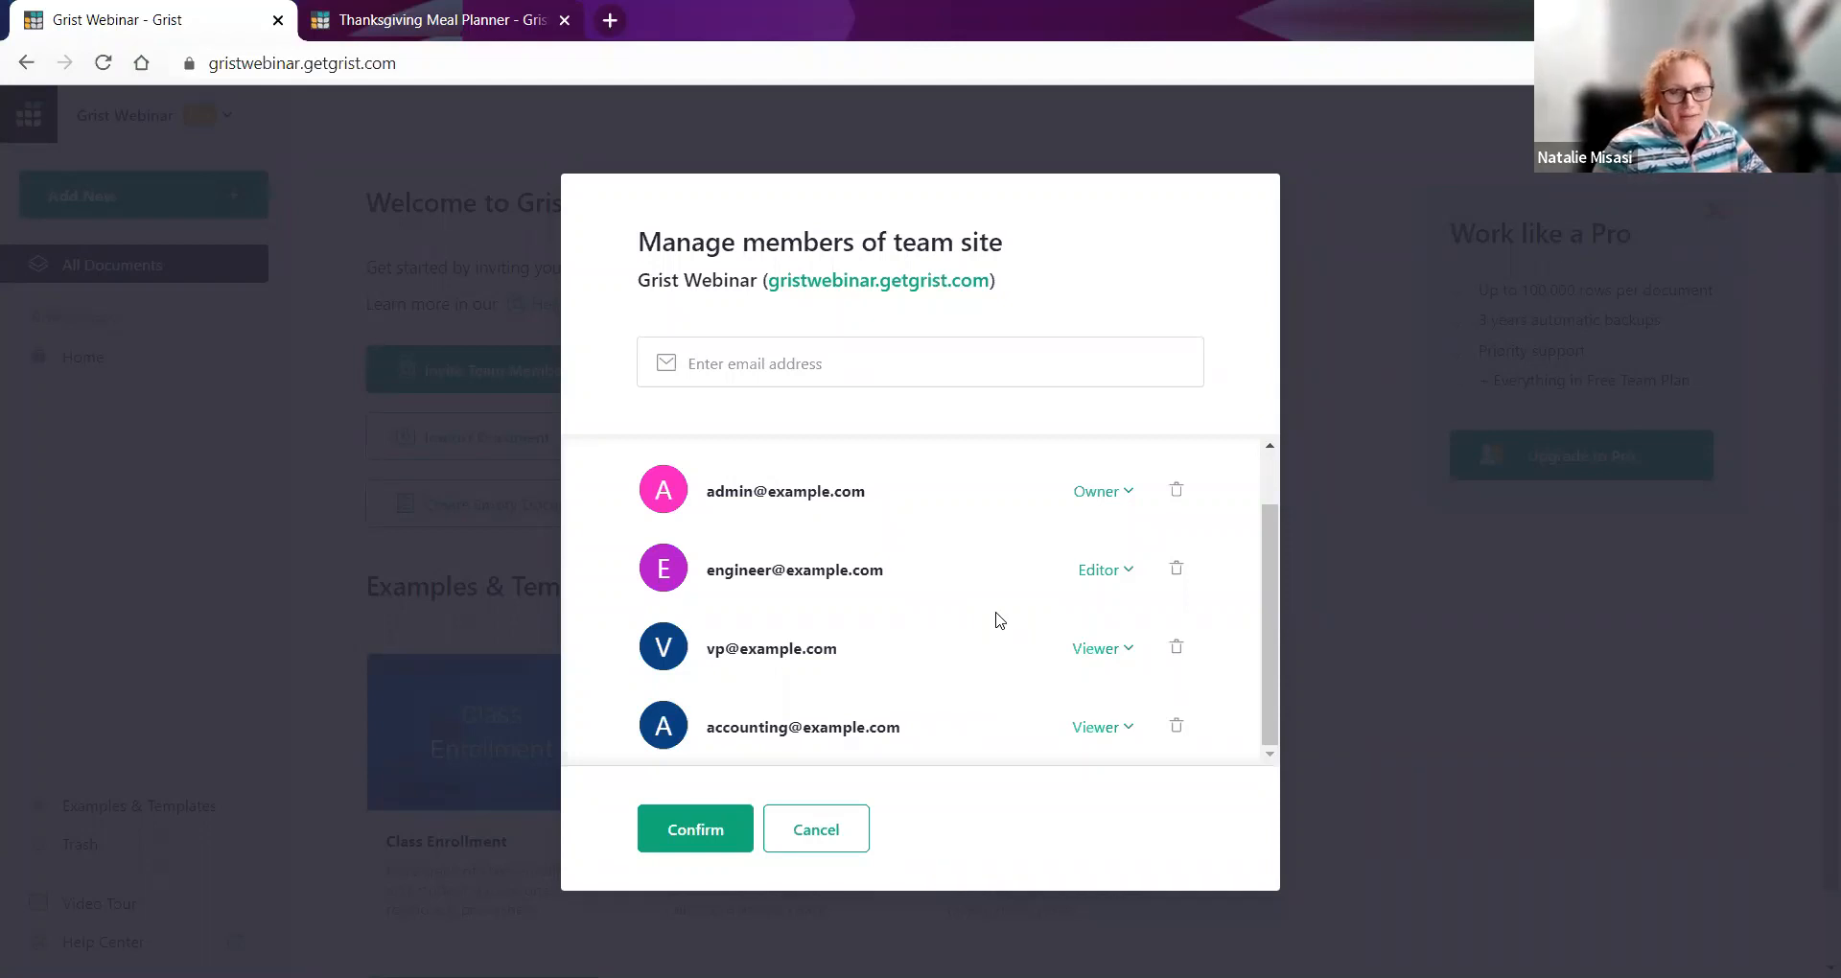
pyautogui.moveTo(444, 452)
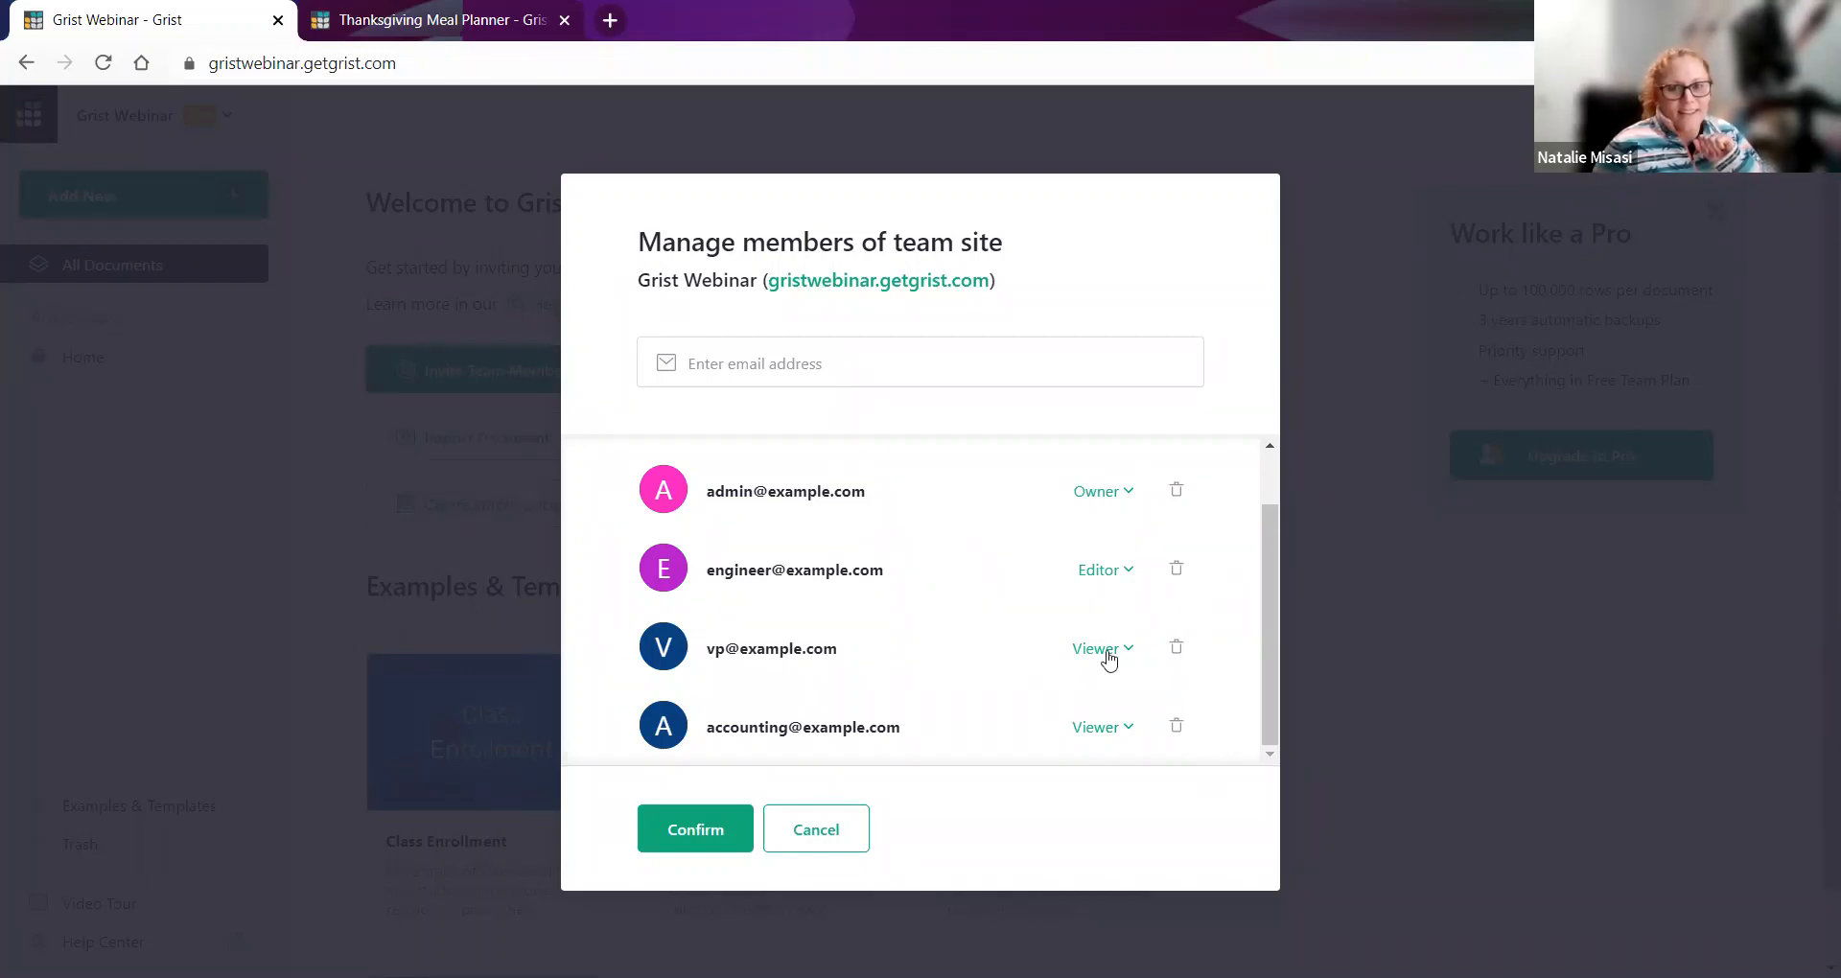
pyautogui.moveTo(1112, 655)
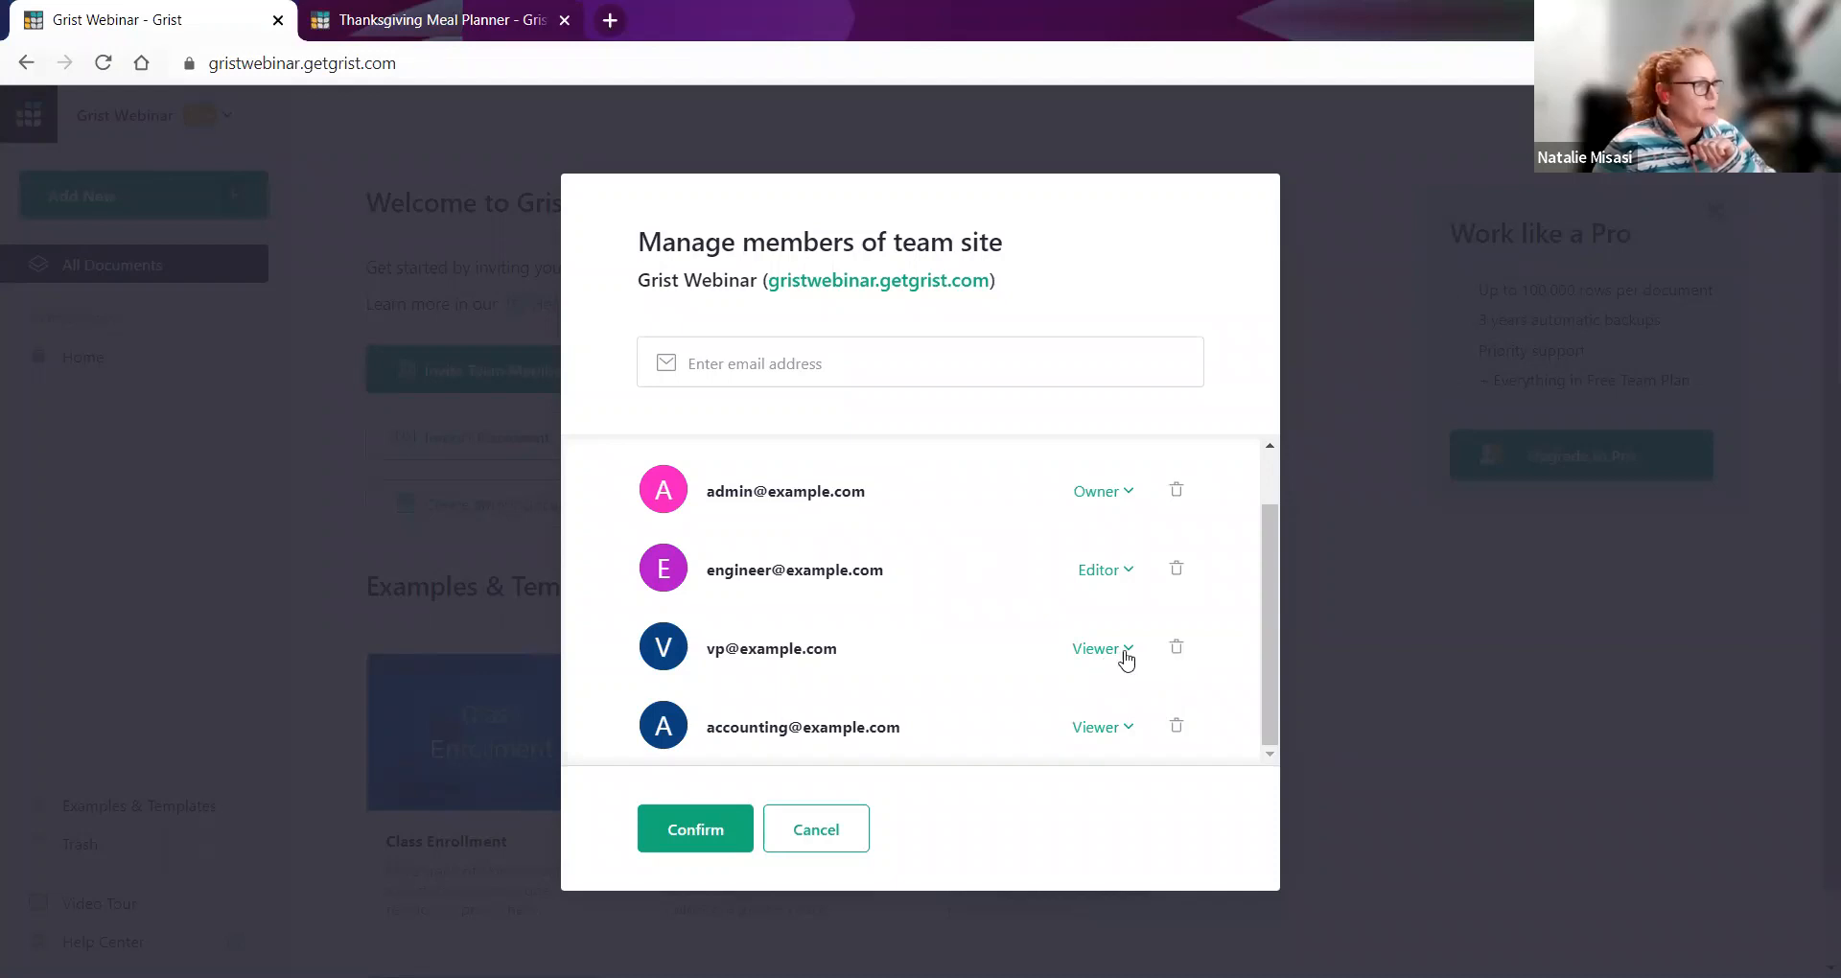
pyautogui.moveTo(1124, 658)
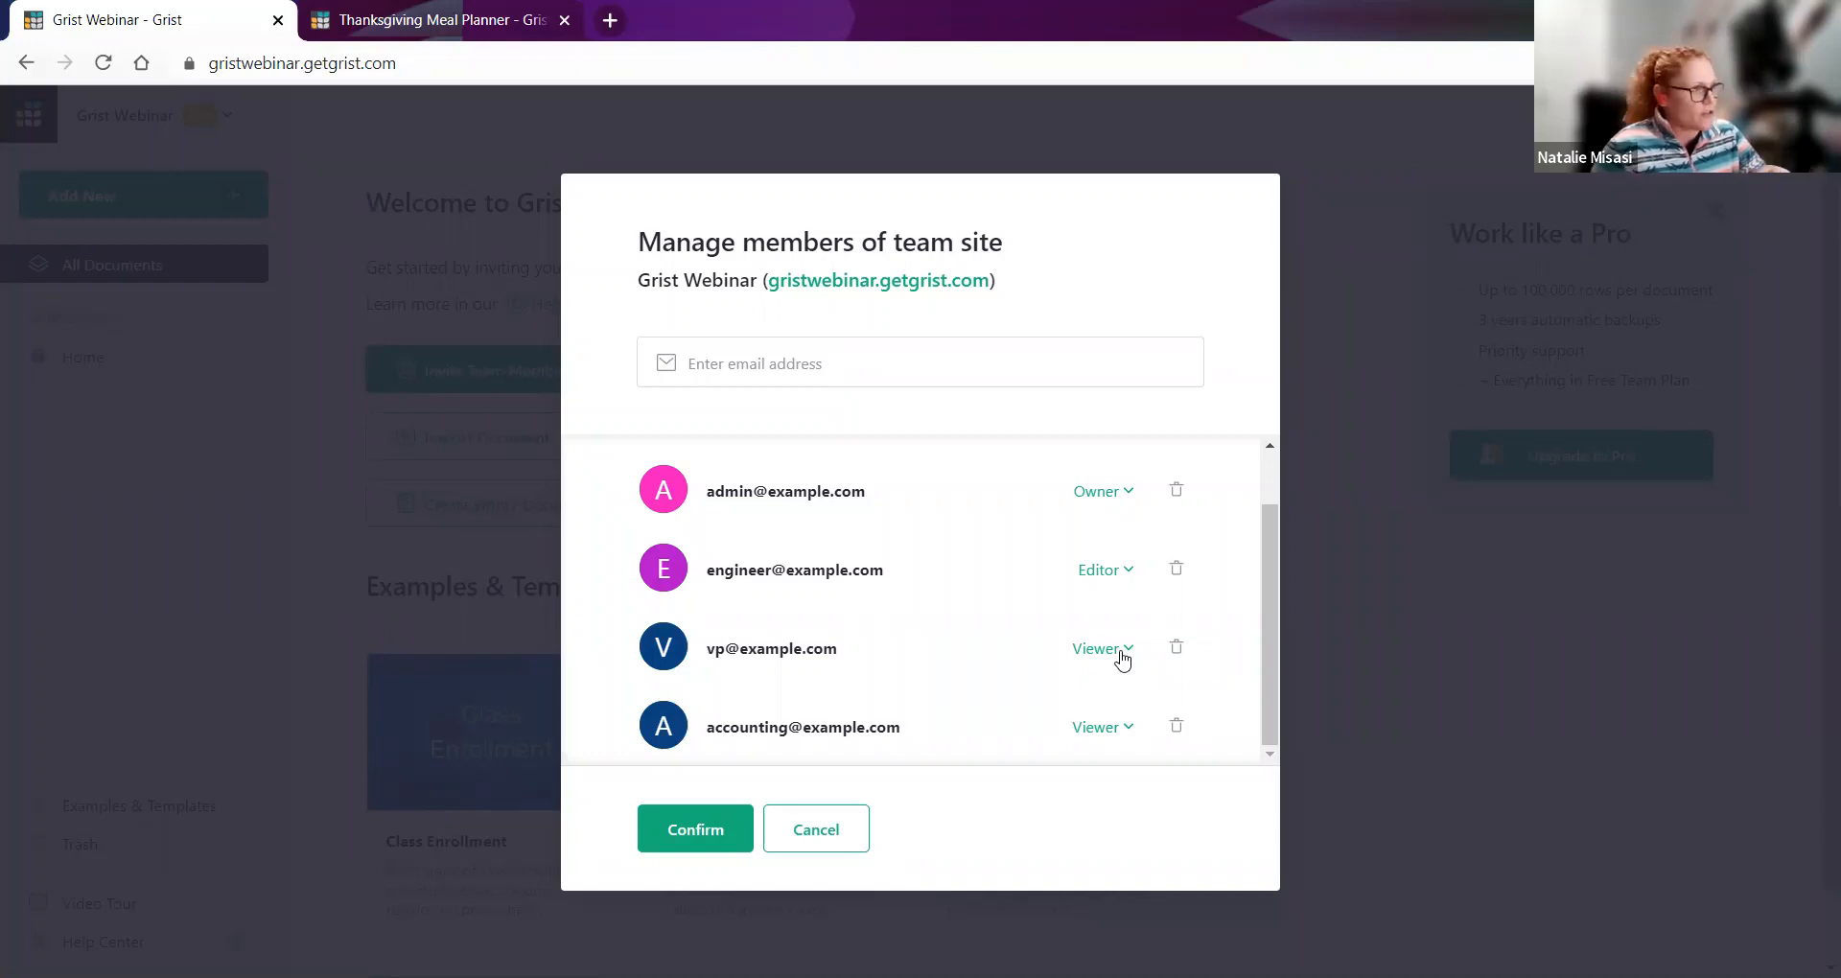
pyautogui.moveTo(1129, 726)
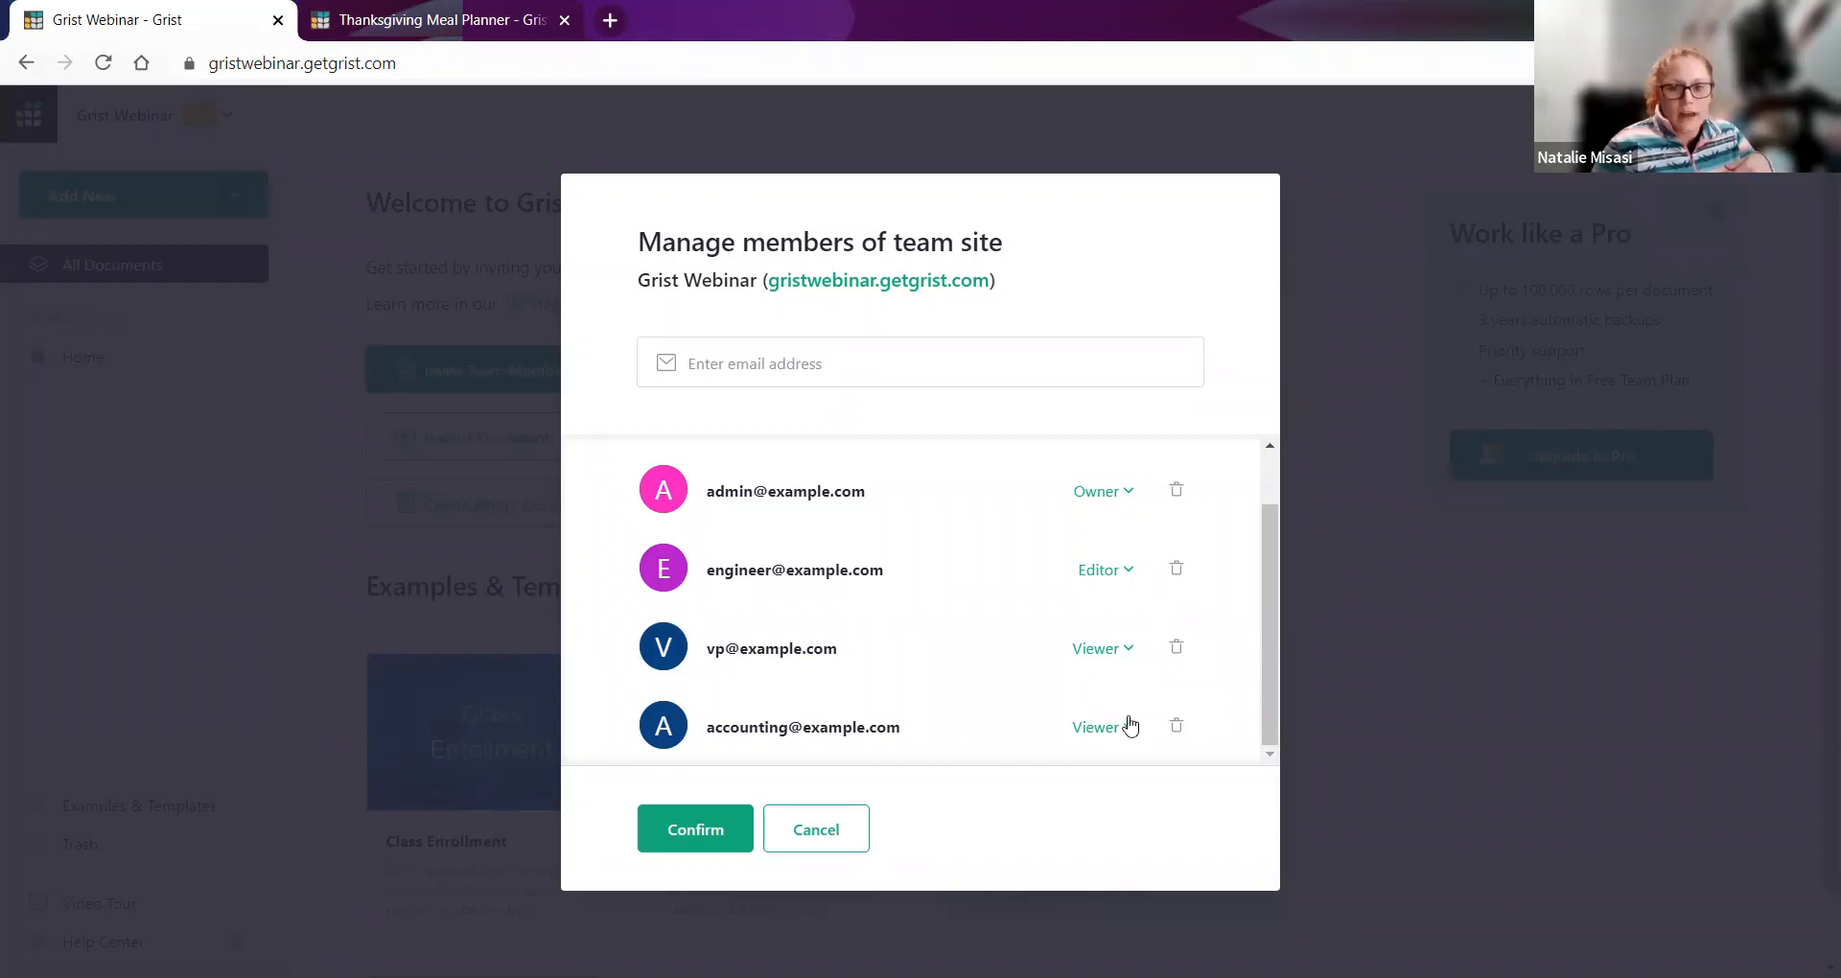
pyautogui.click(1098, 727)
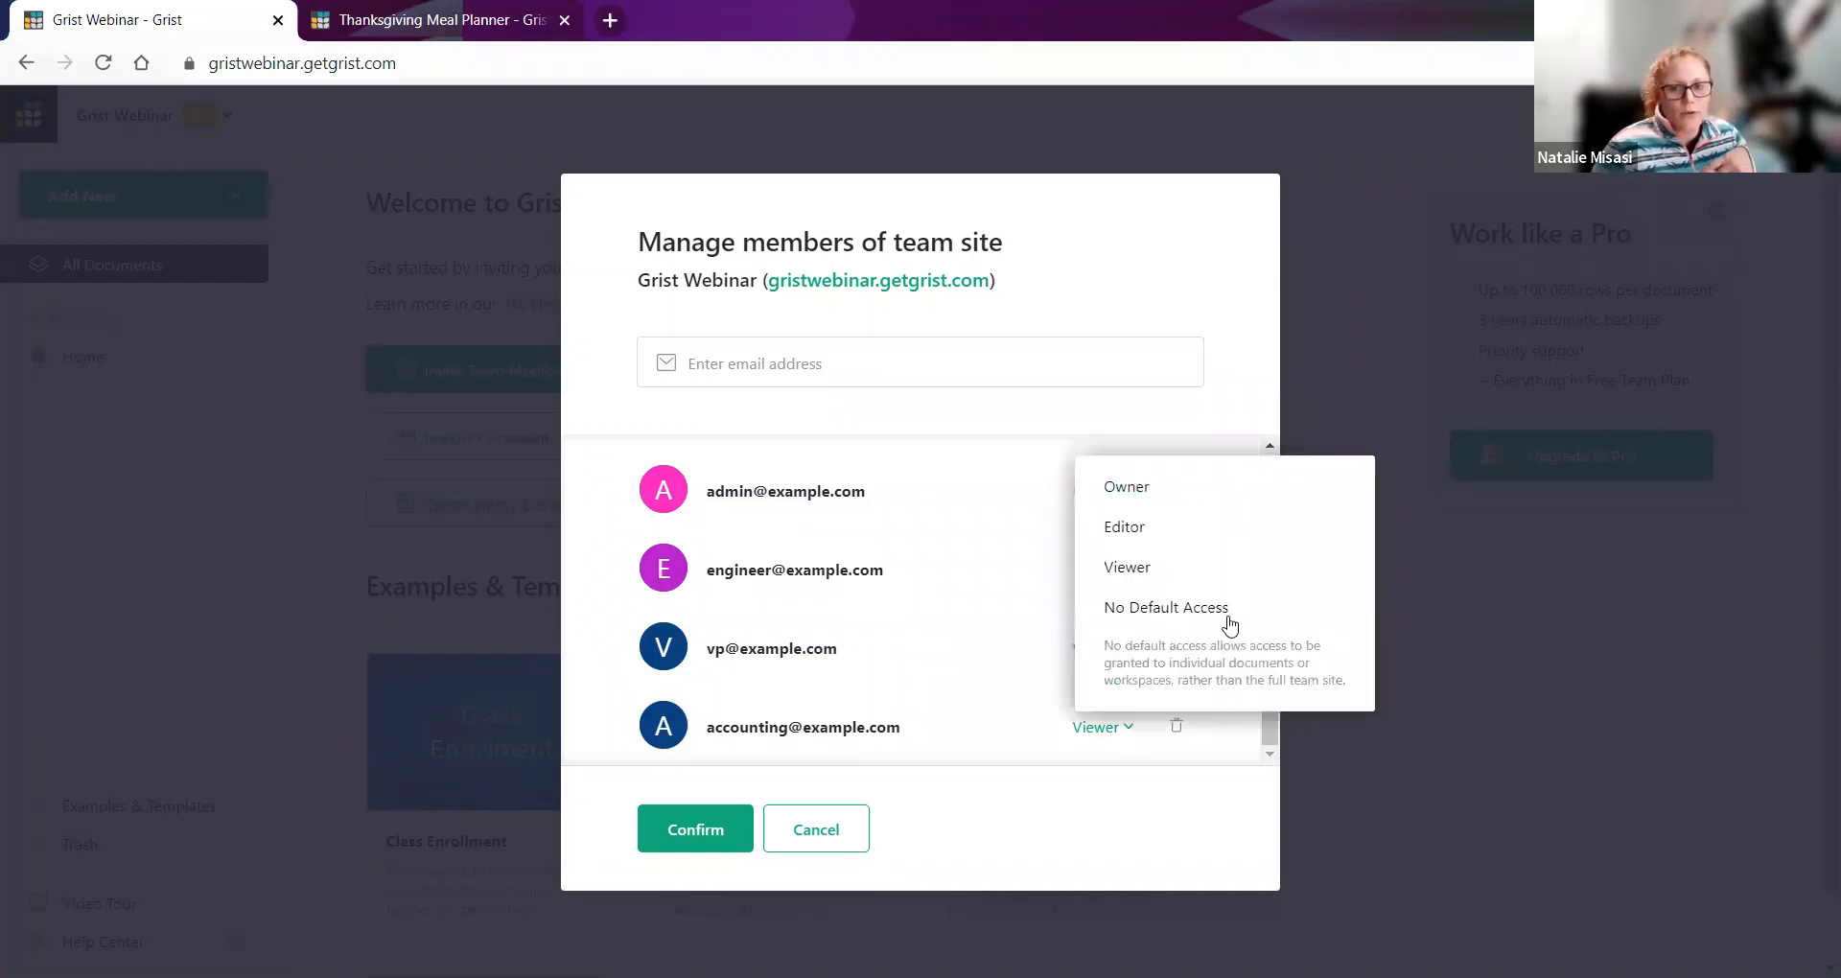
pyautogui.moveTo(1166, 607)
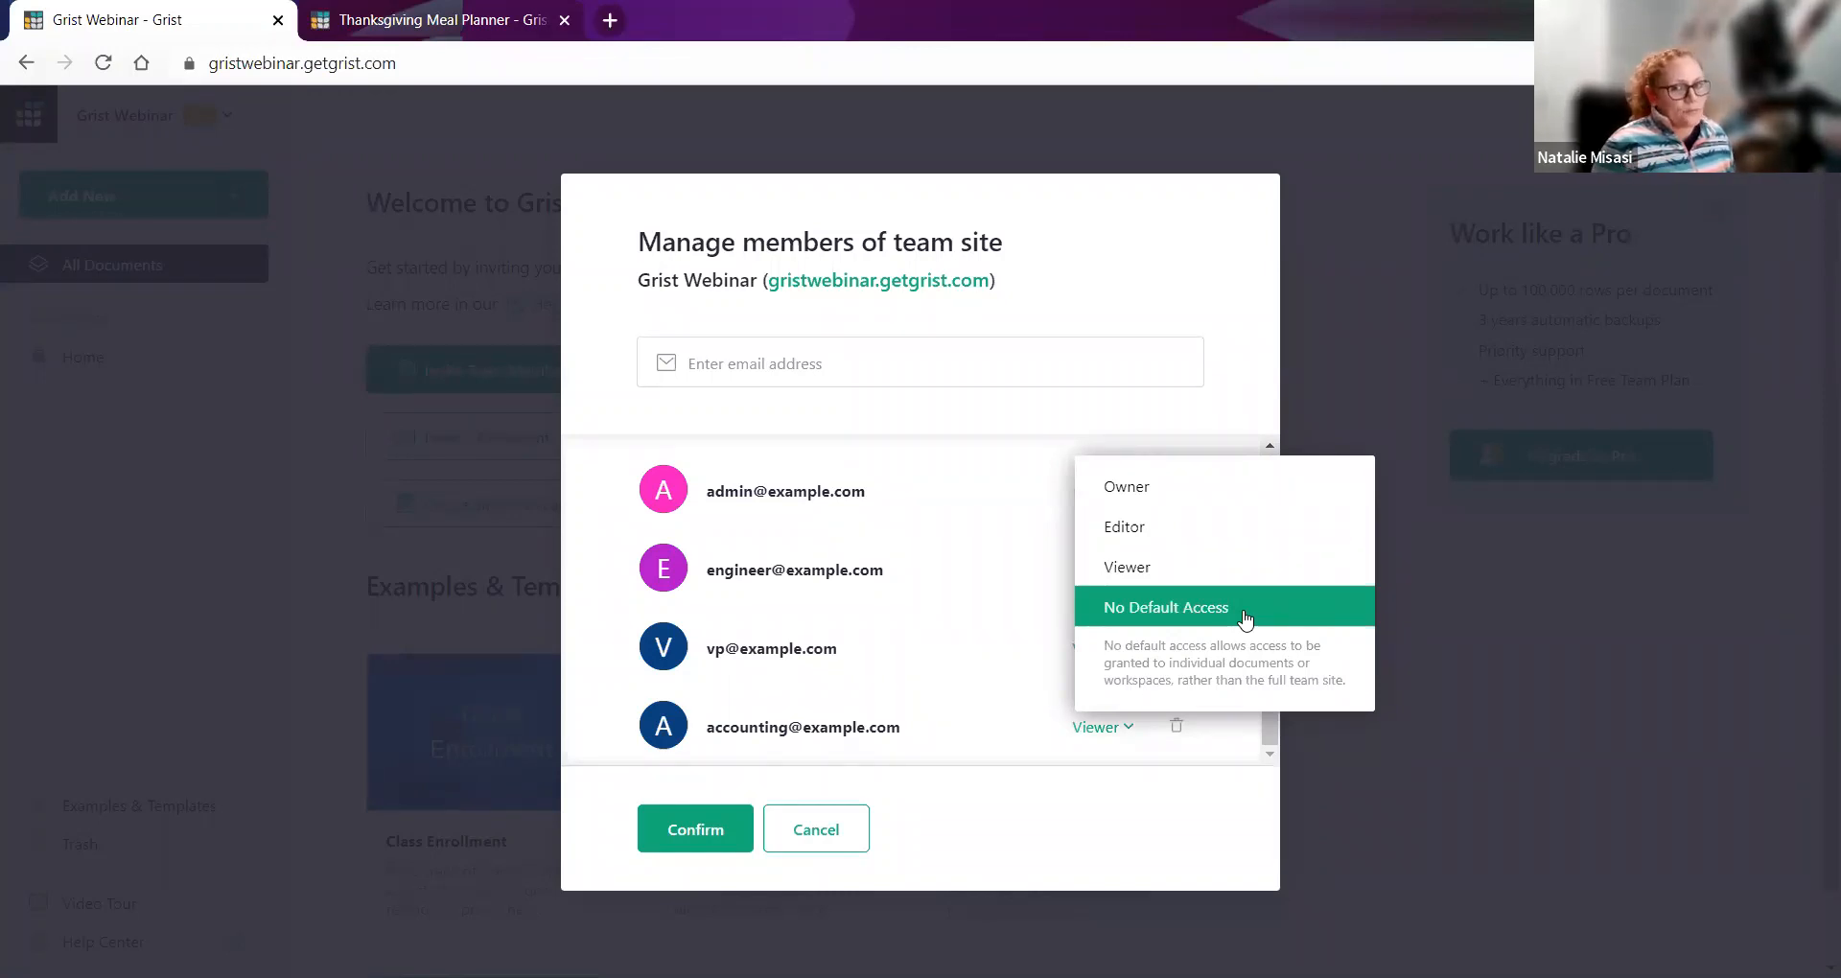
pyautogui.click(1165, 607)
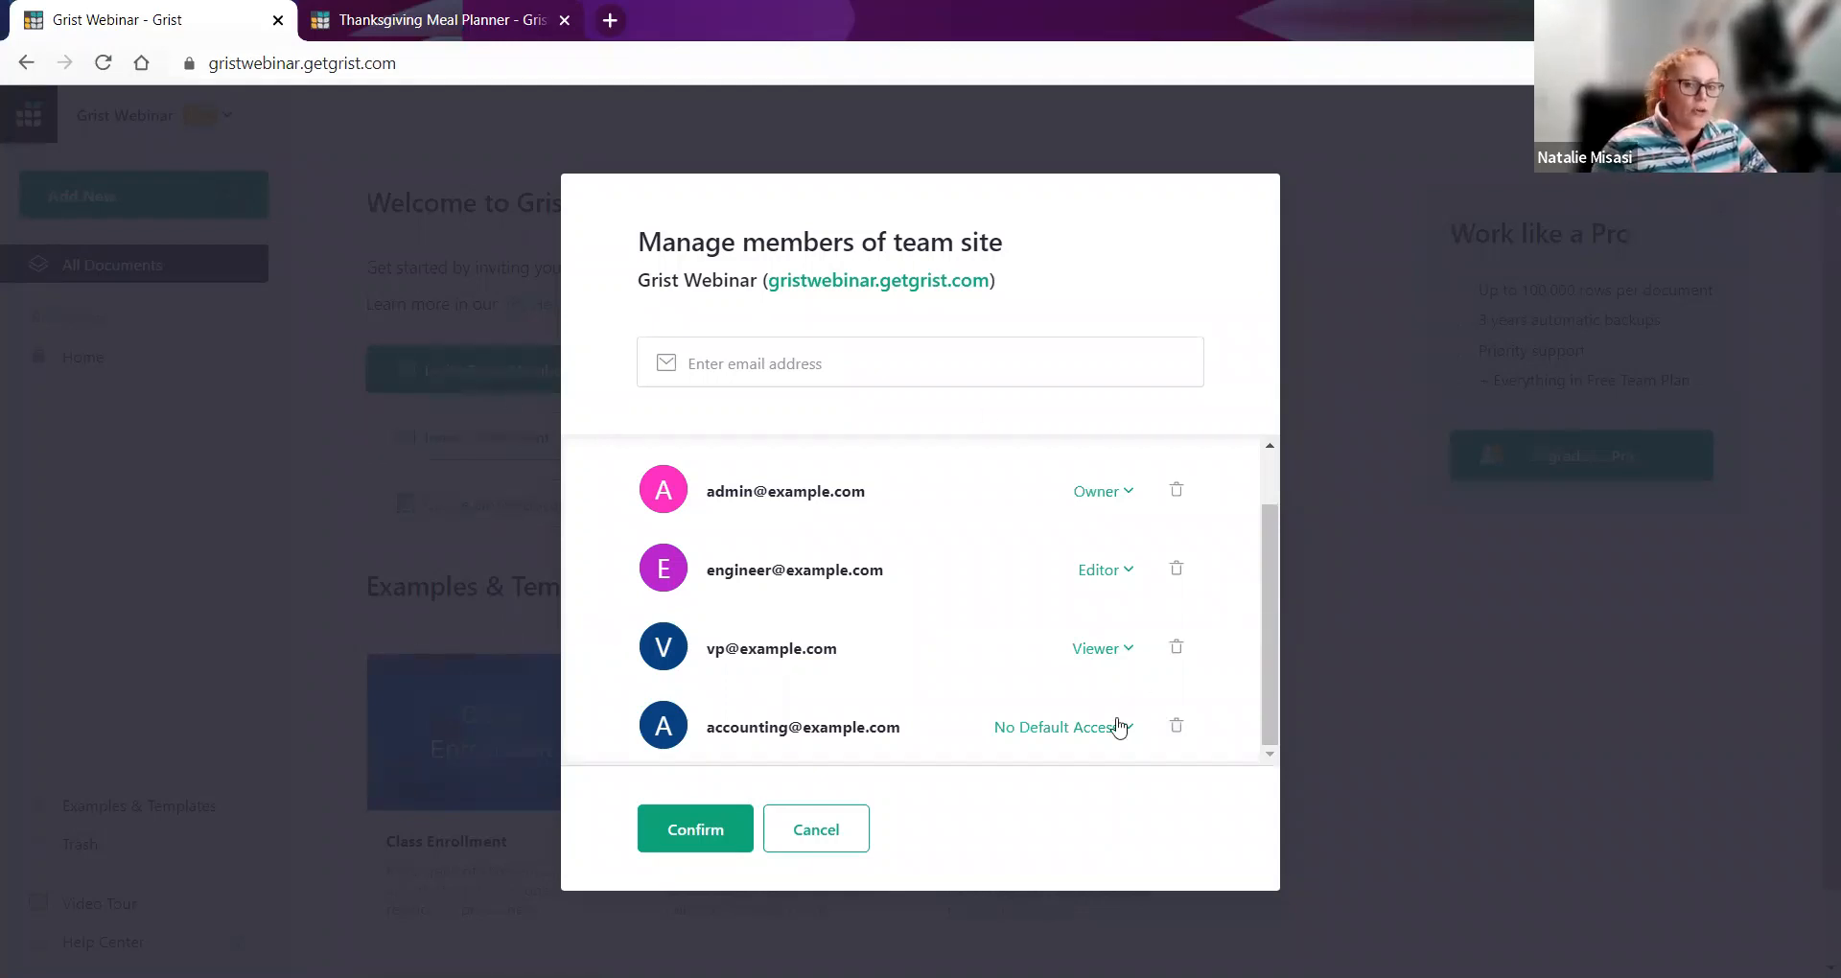
pyautogui.moveTo(1068, 749)
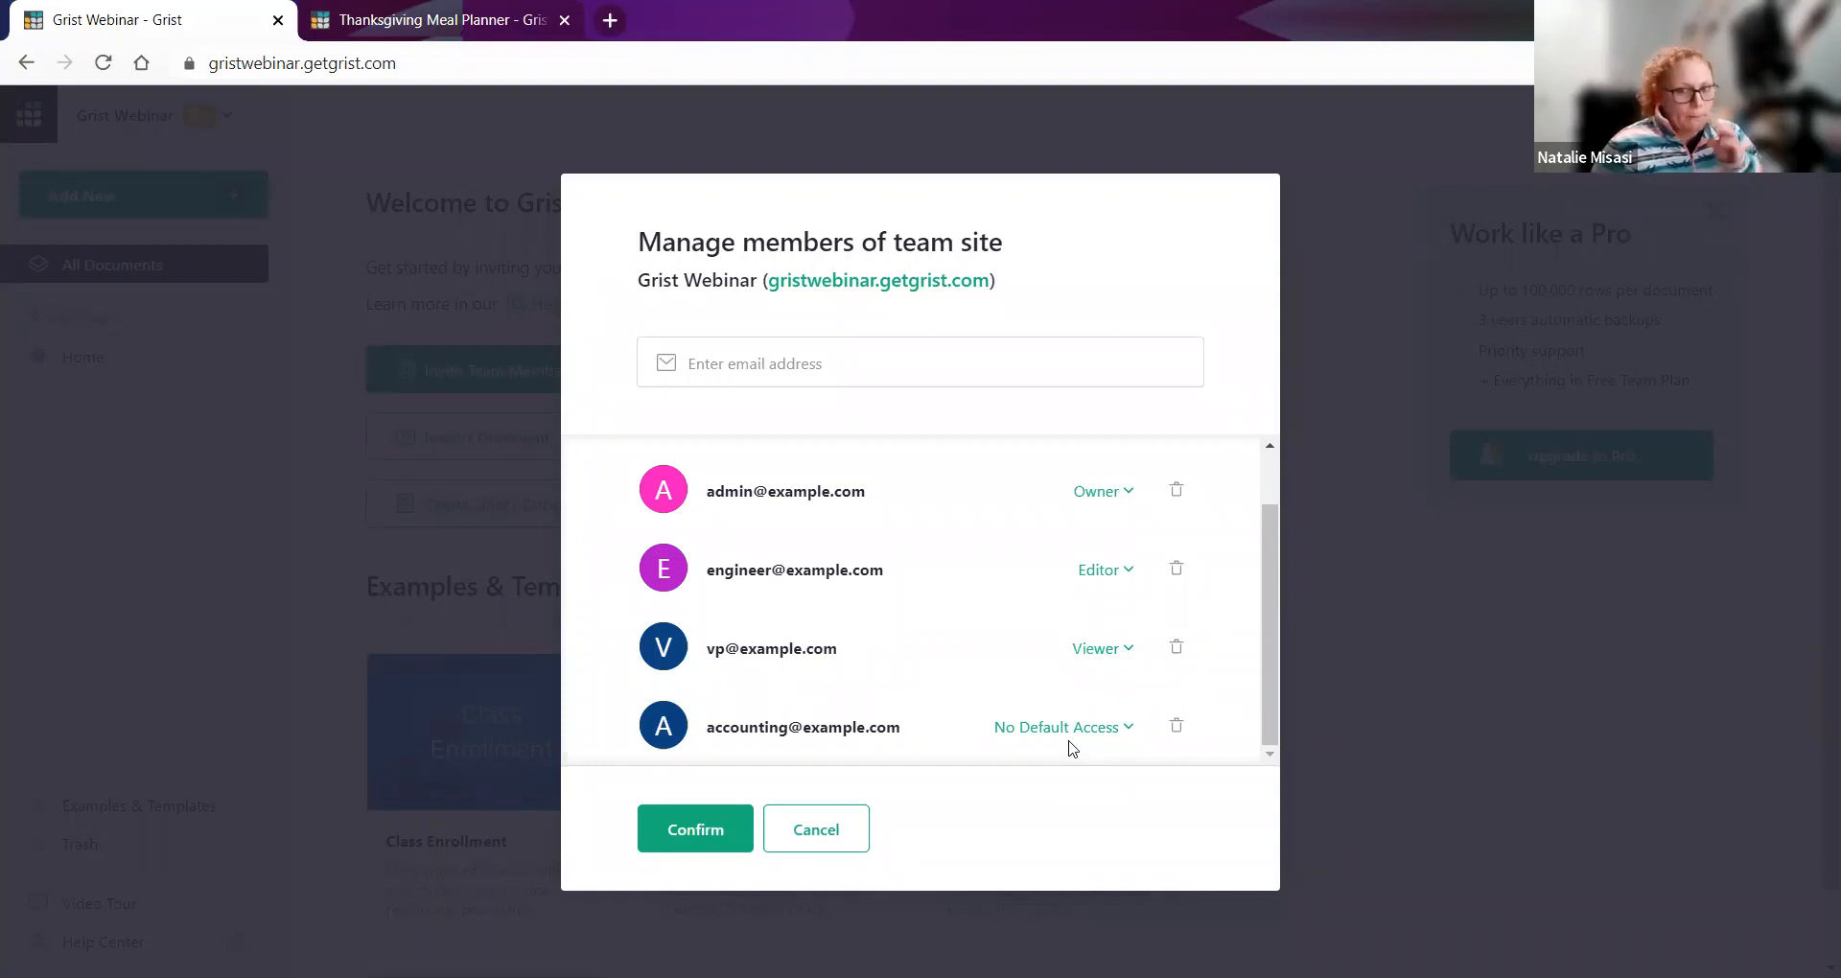
pyautogui.moveTo(884, 592)
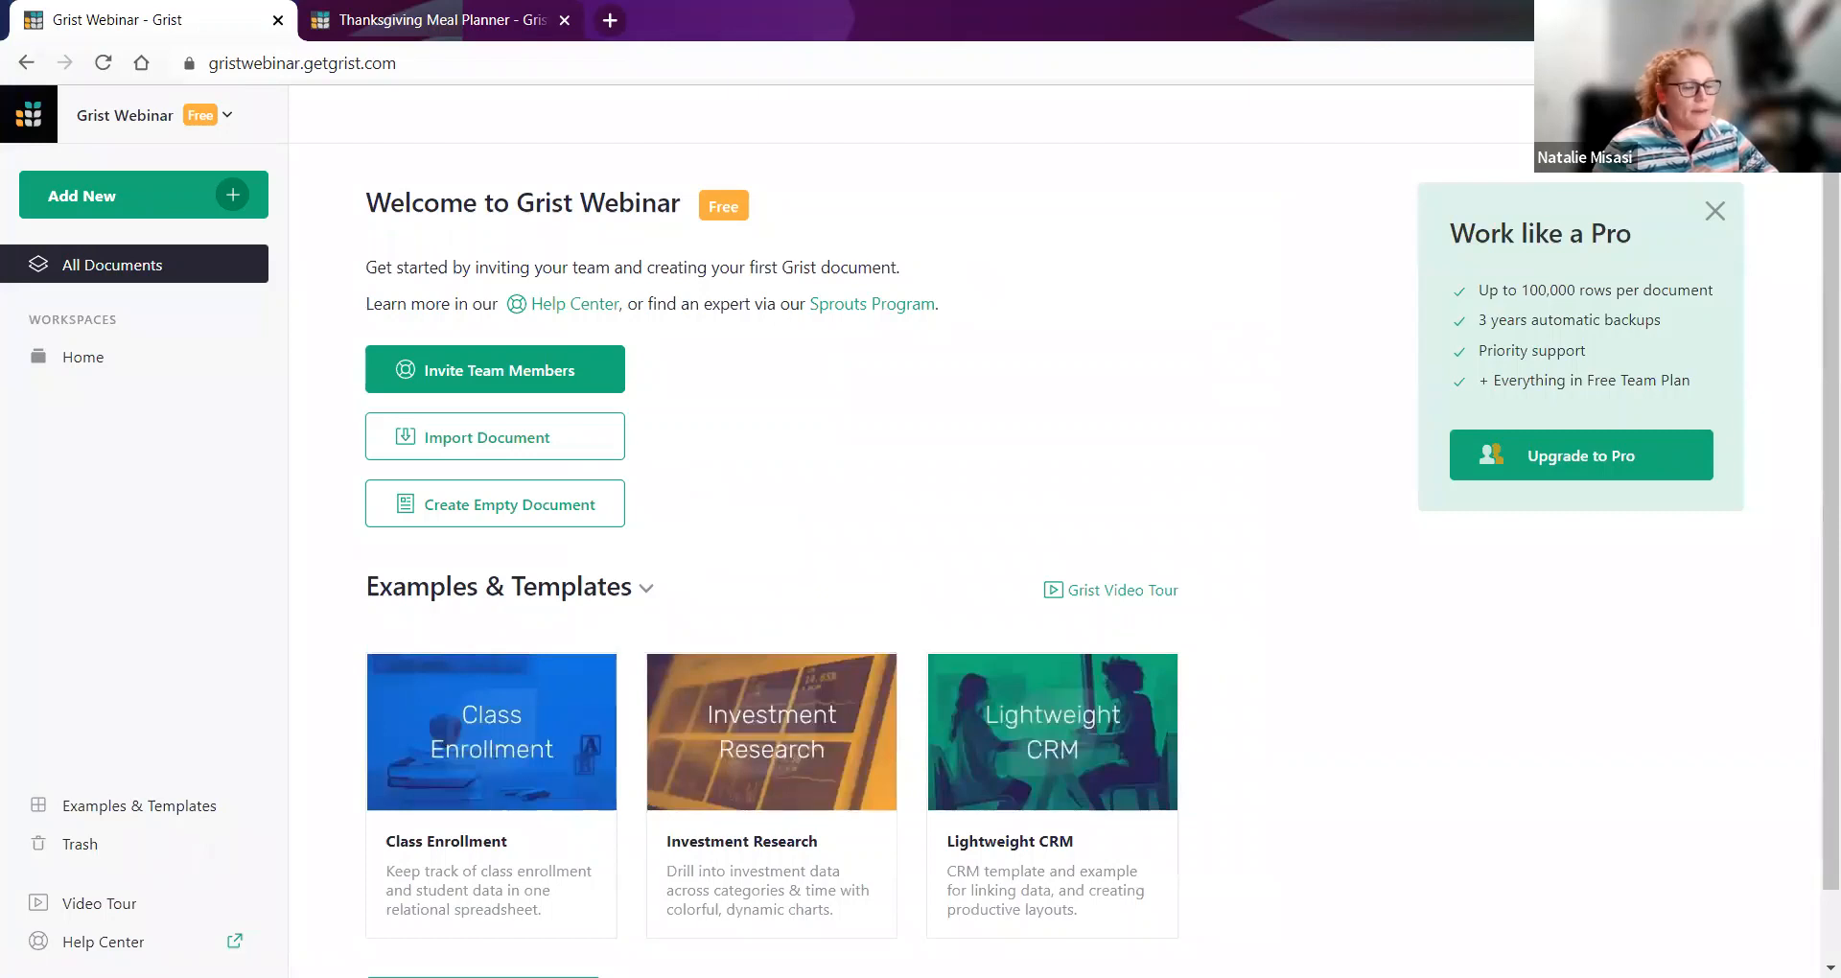
pyautogui.moveTo(1481, 649)
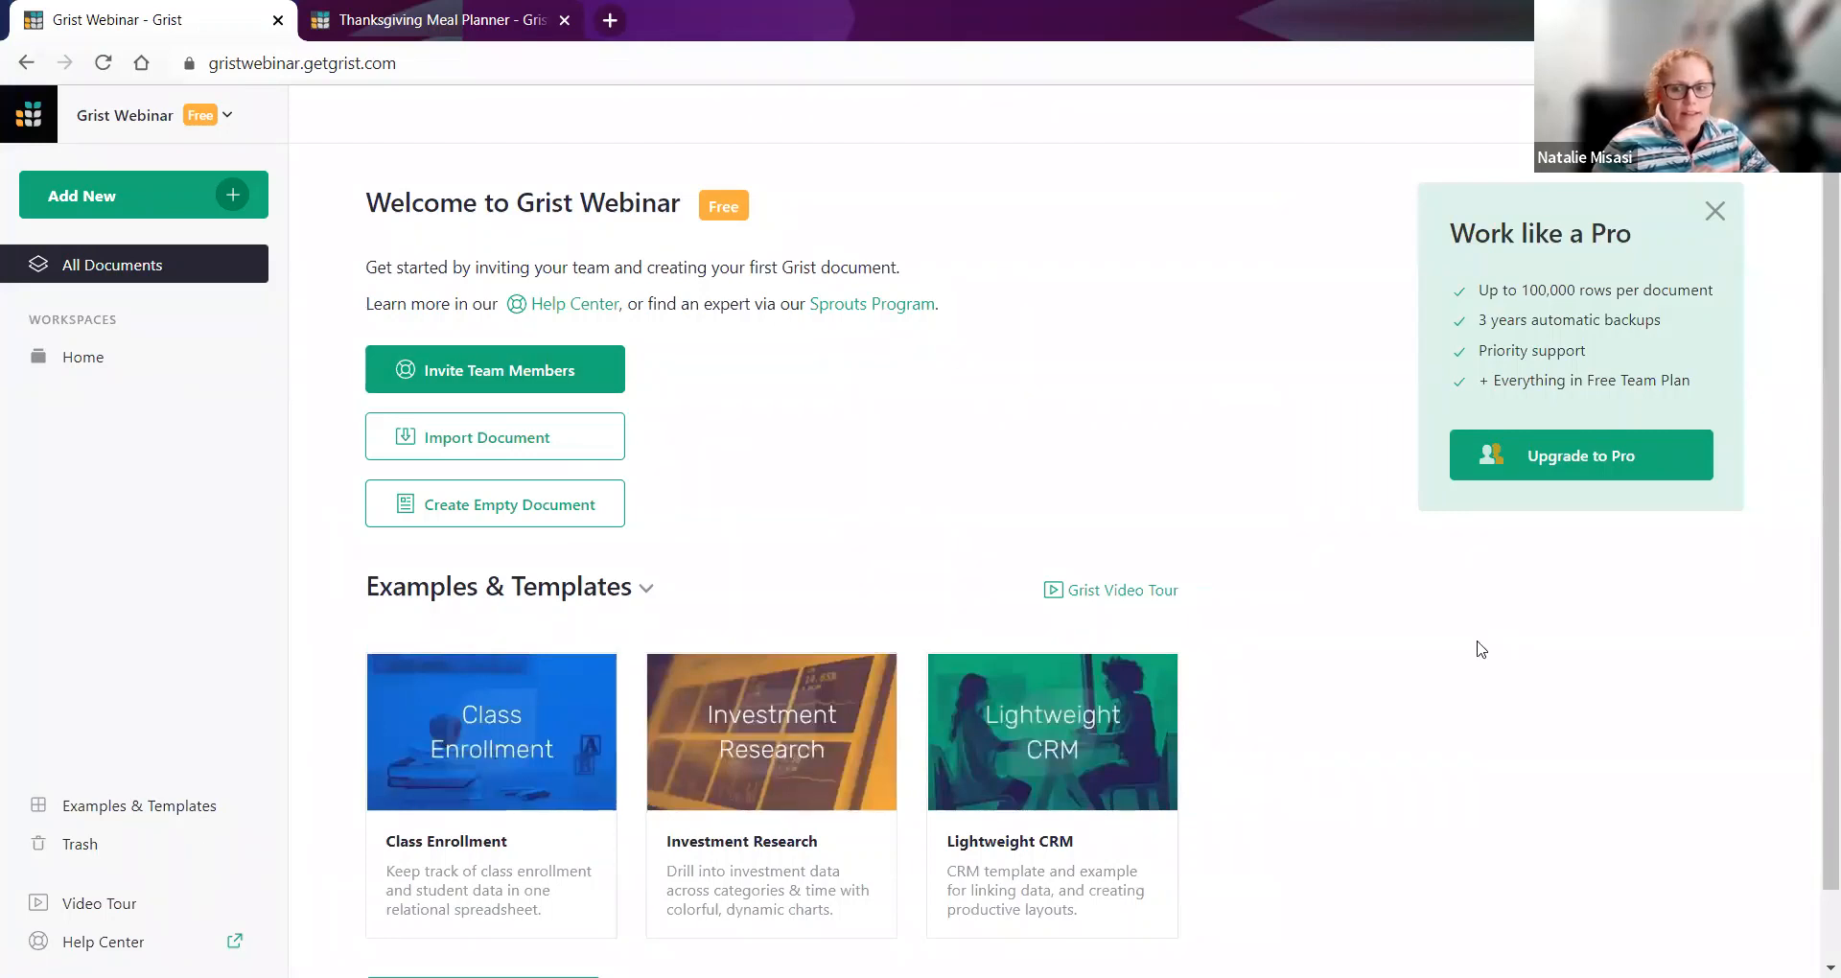
pyautogui.moveTo(795, 537)
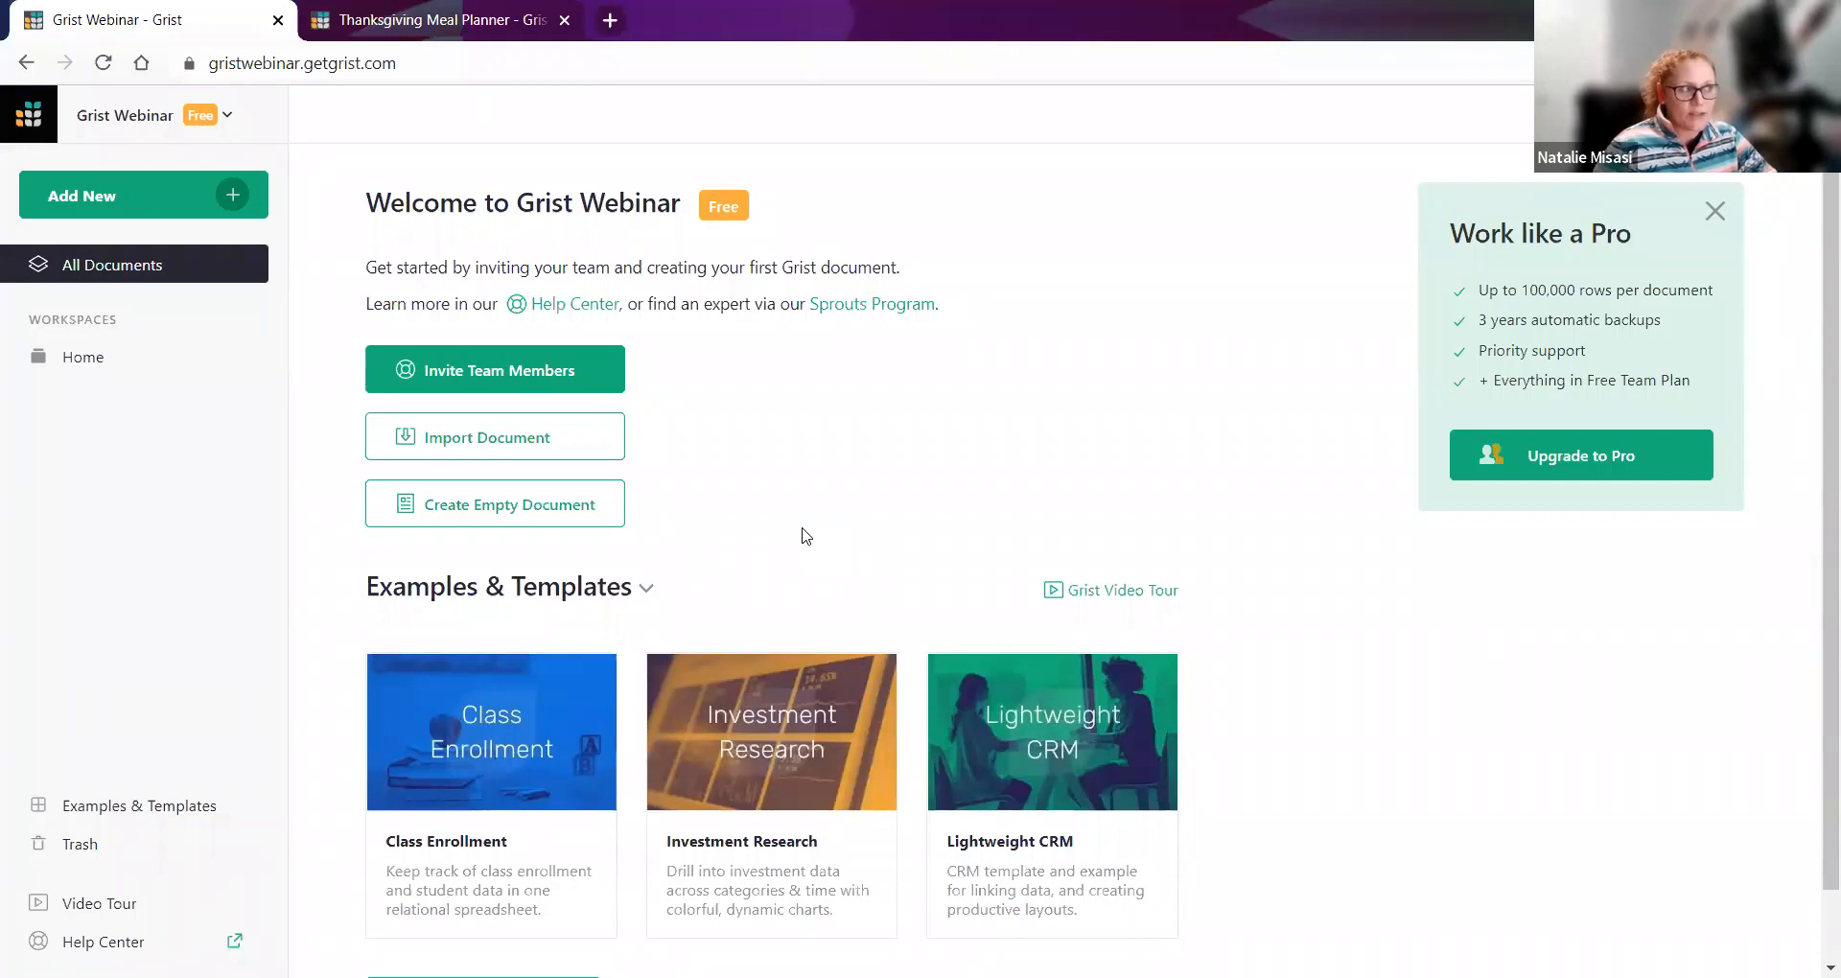
pyautogui.moveTo(741, 454)
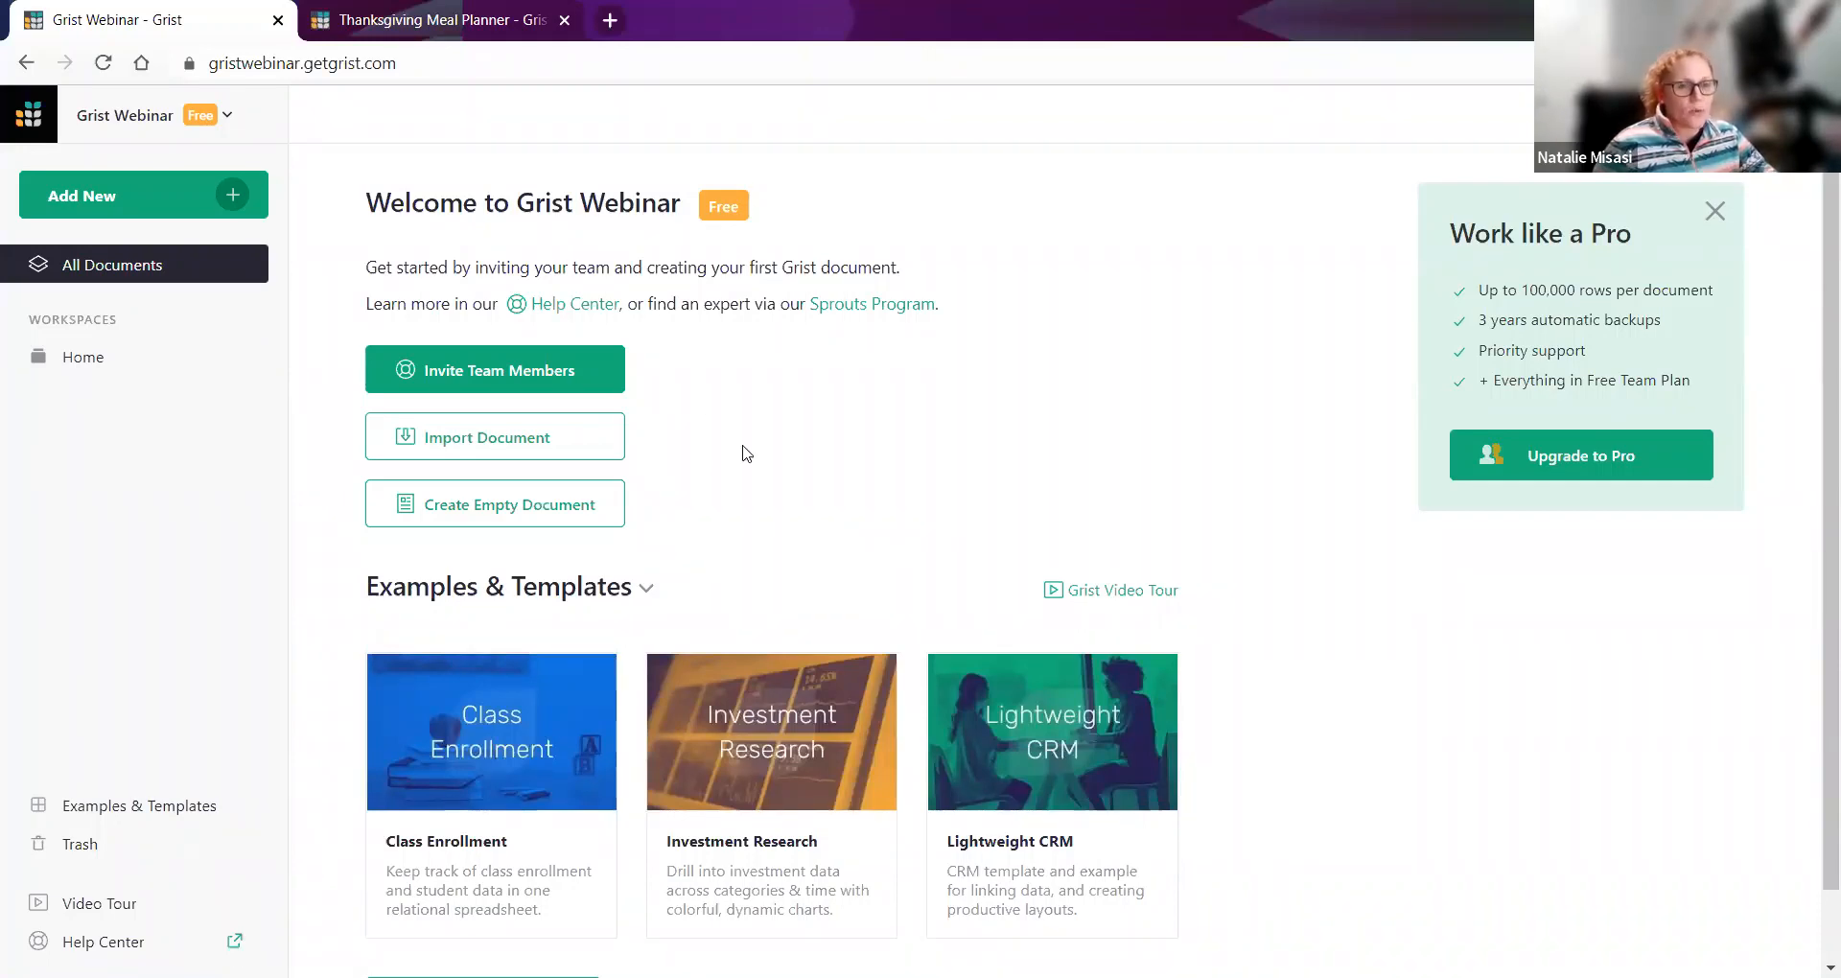
# - Create the Engineering and Sales workspaces on the team site
pyautogui.click(142, 195)
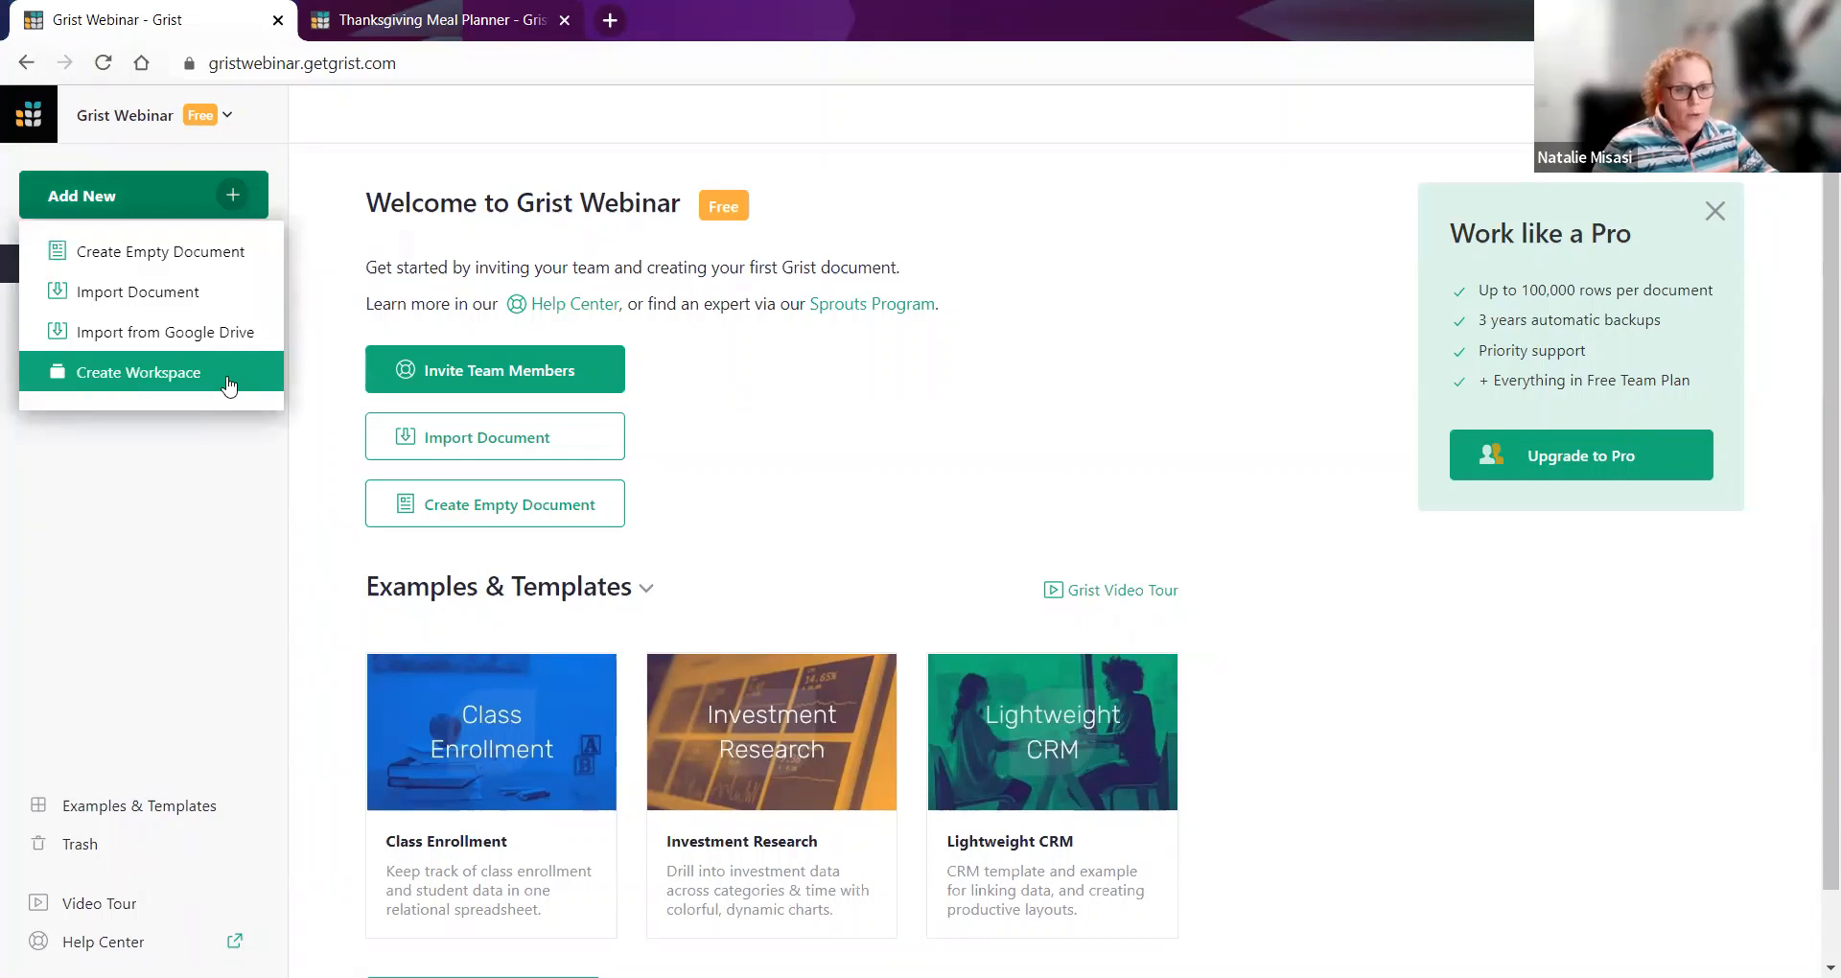
pyautogui.click(136, 371)
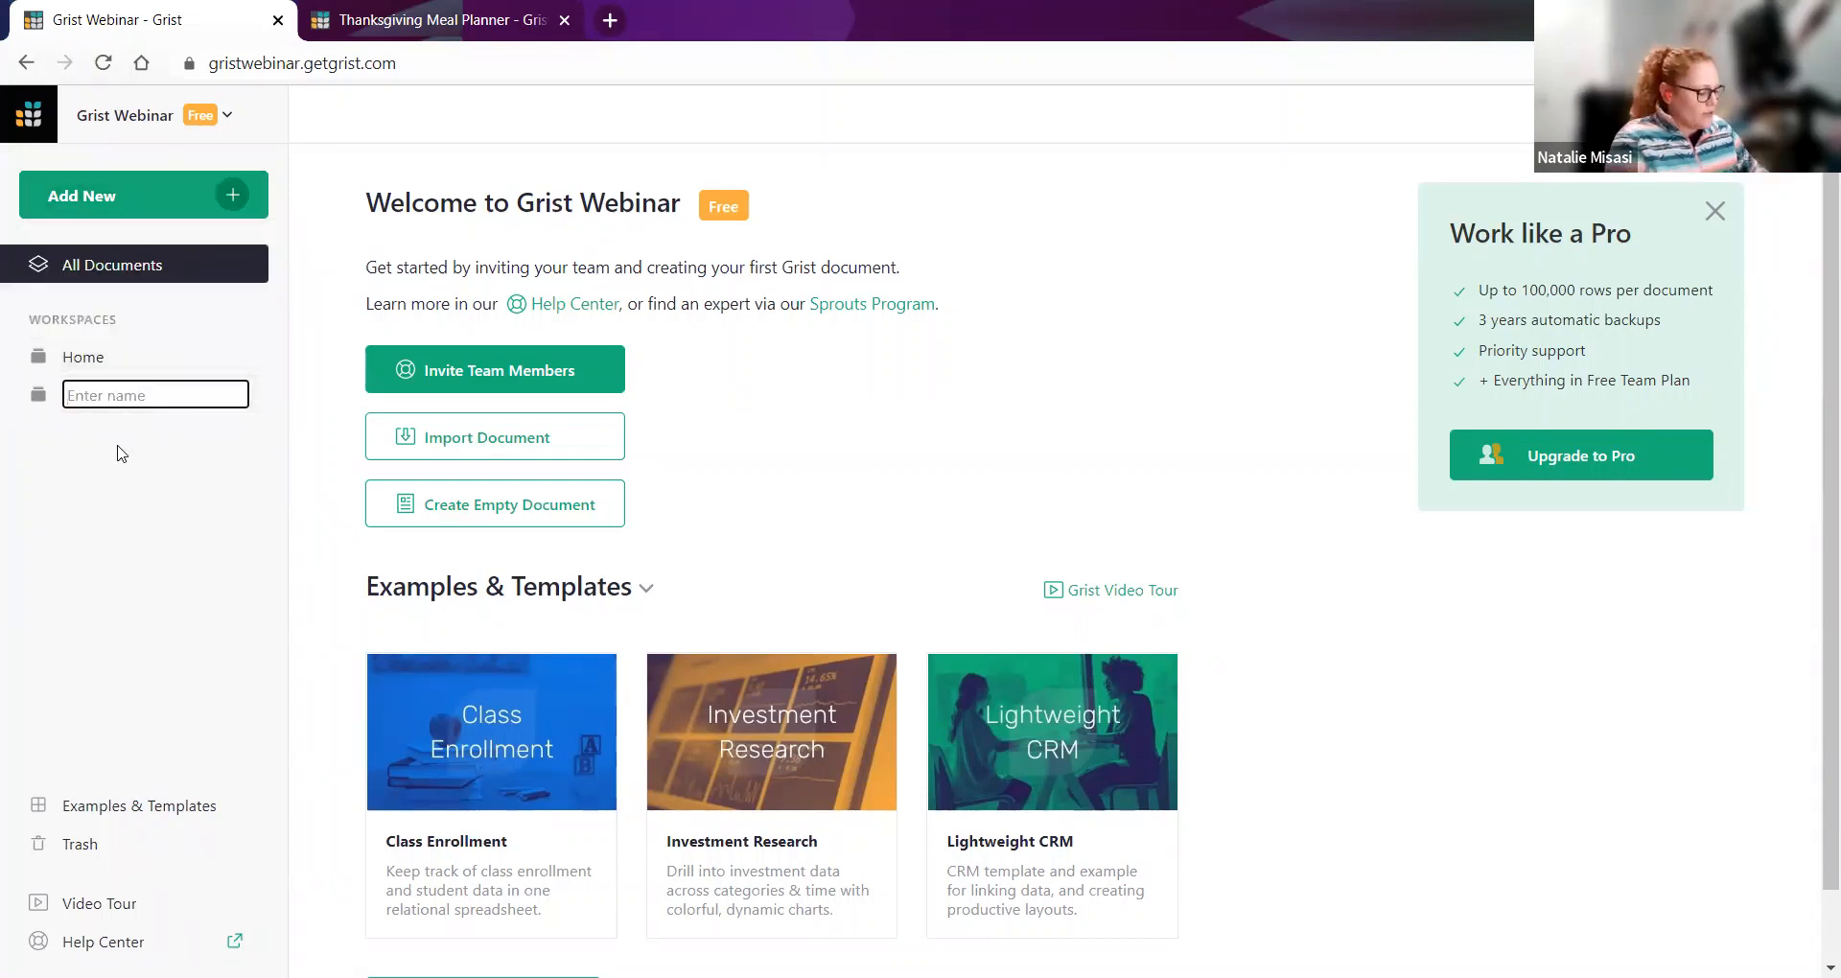
pyautogui.write('Engineer')
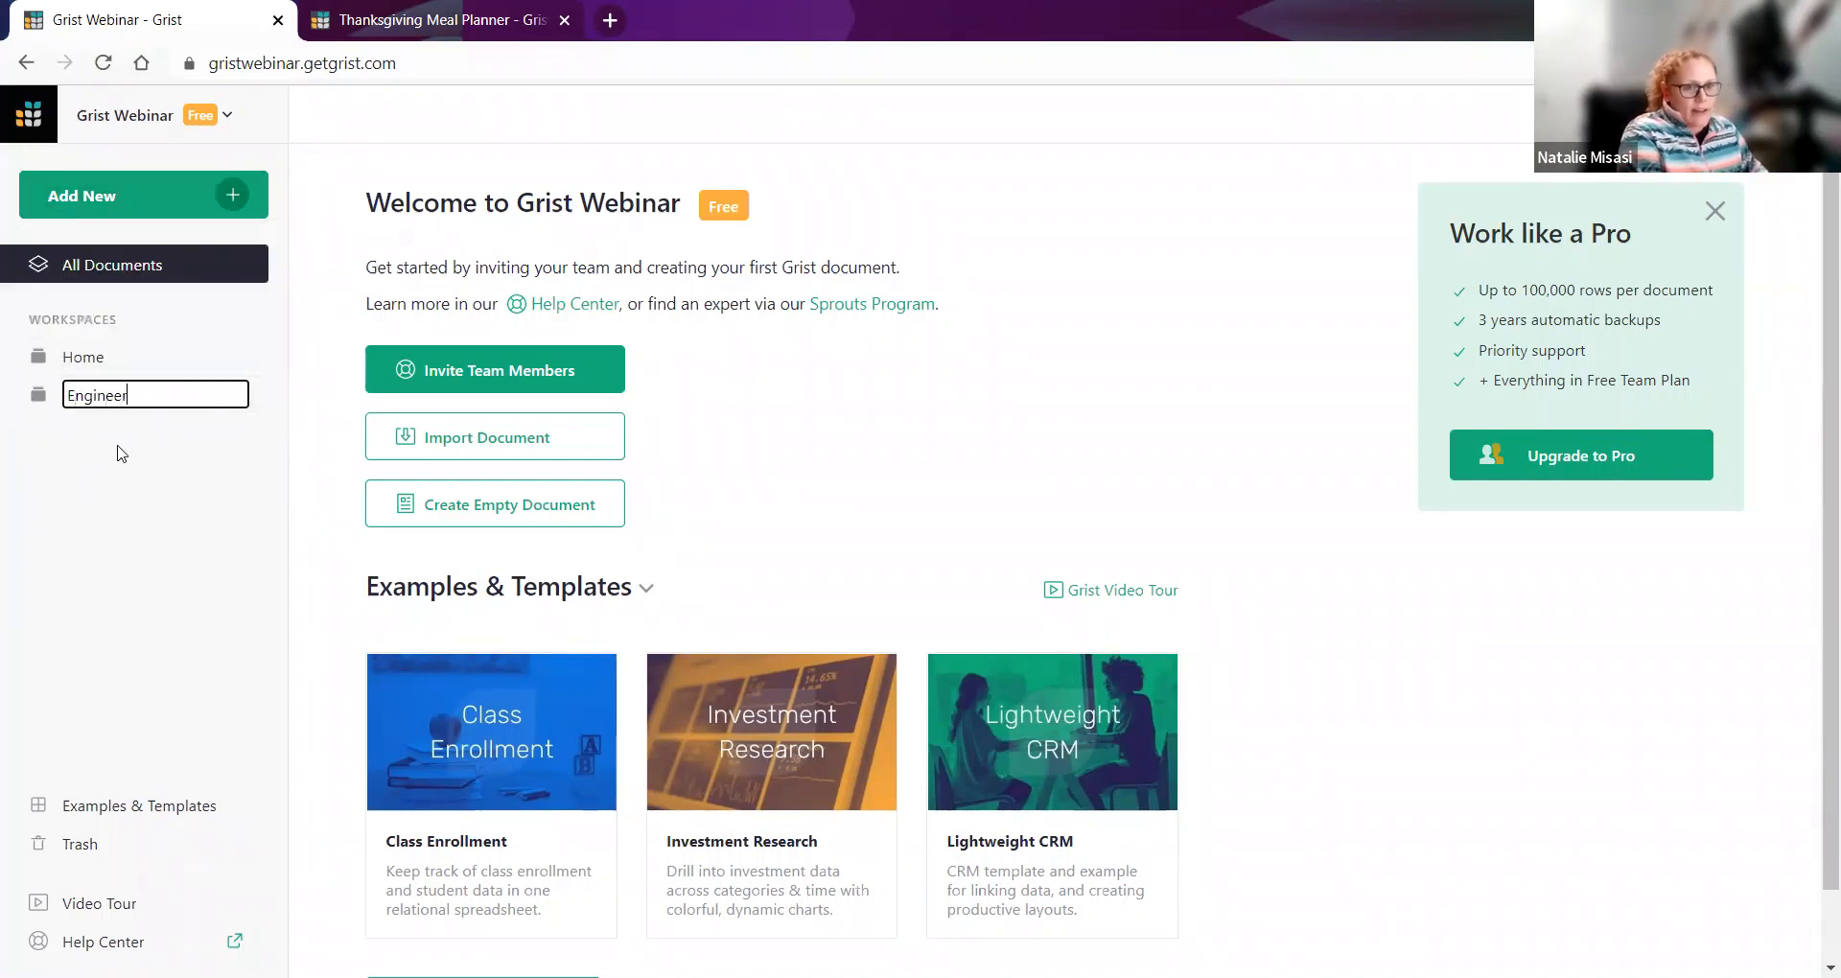
pyautogui.click(141, 194)
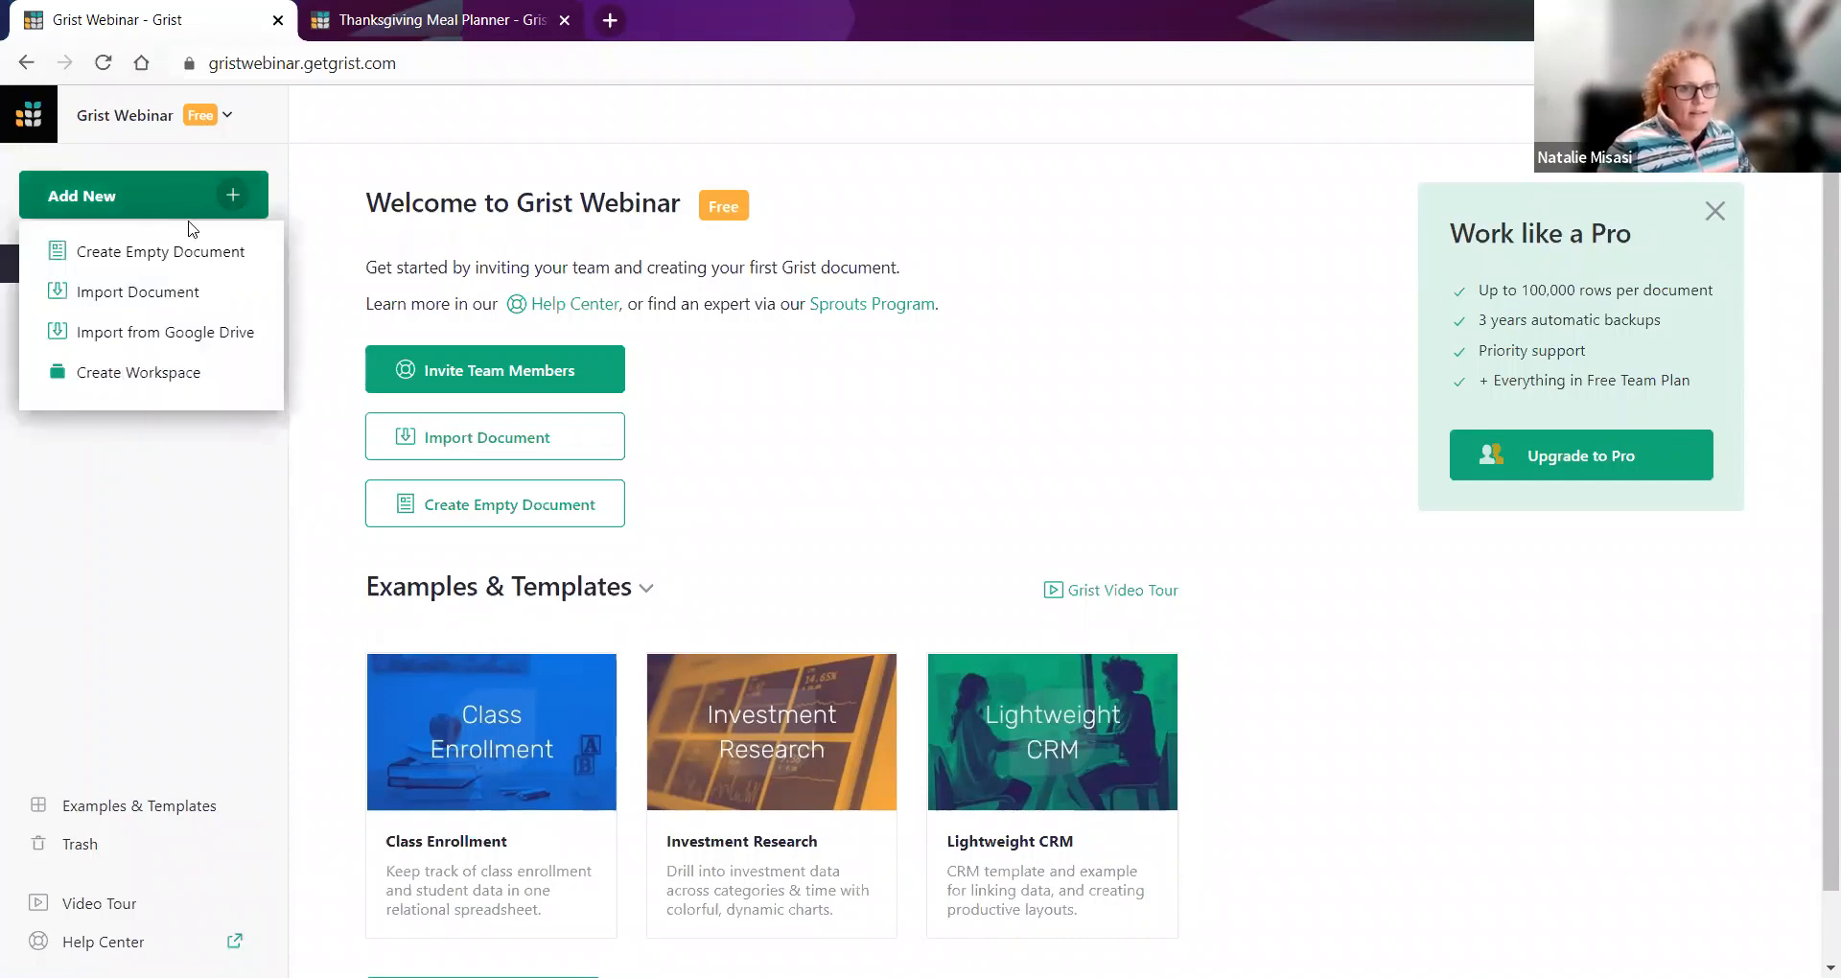
pyautogui.click(138, 372)
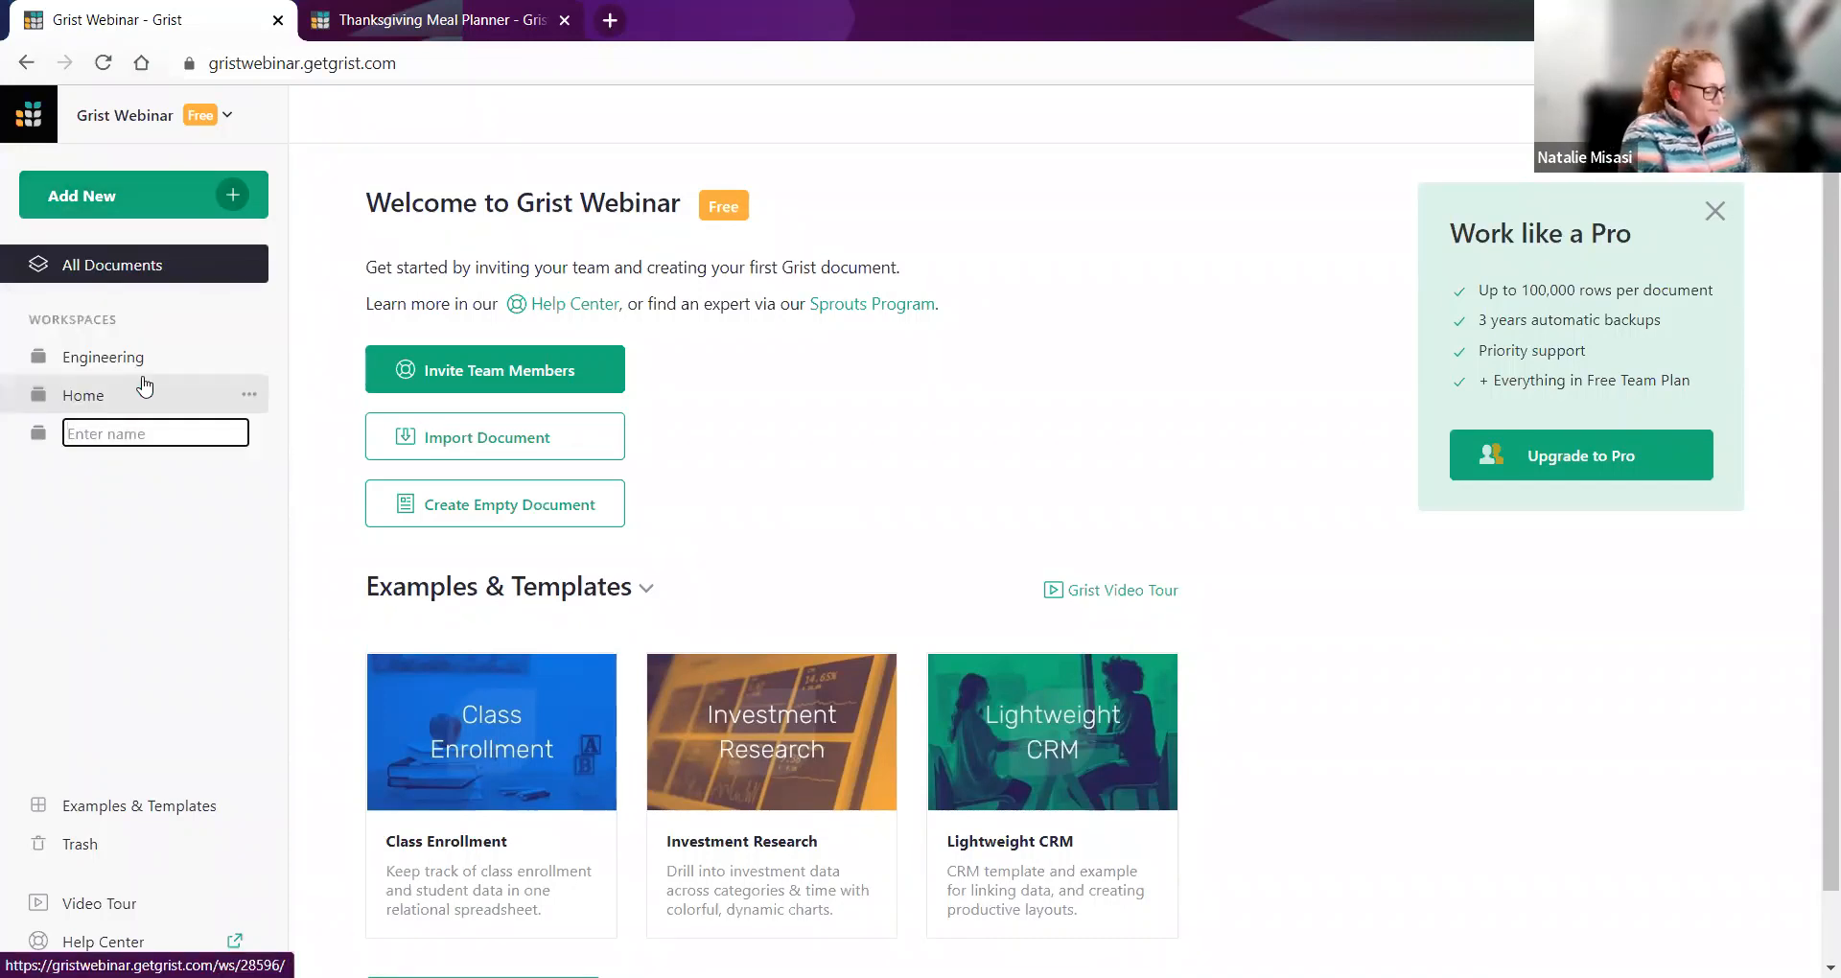
pyautogui.write('Sales')
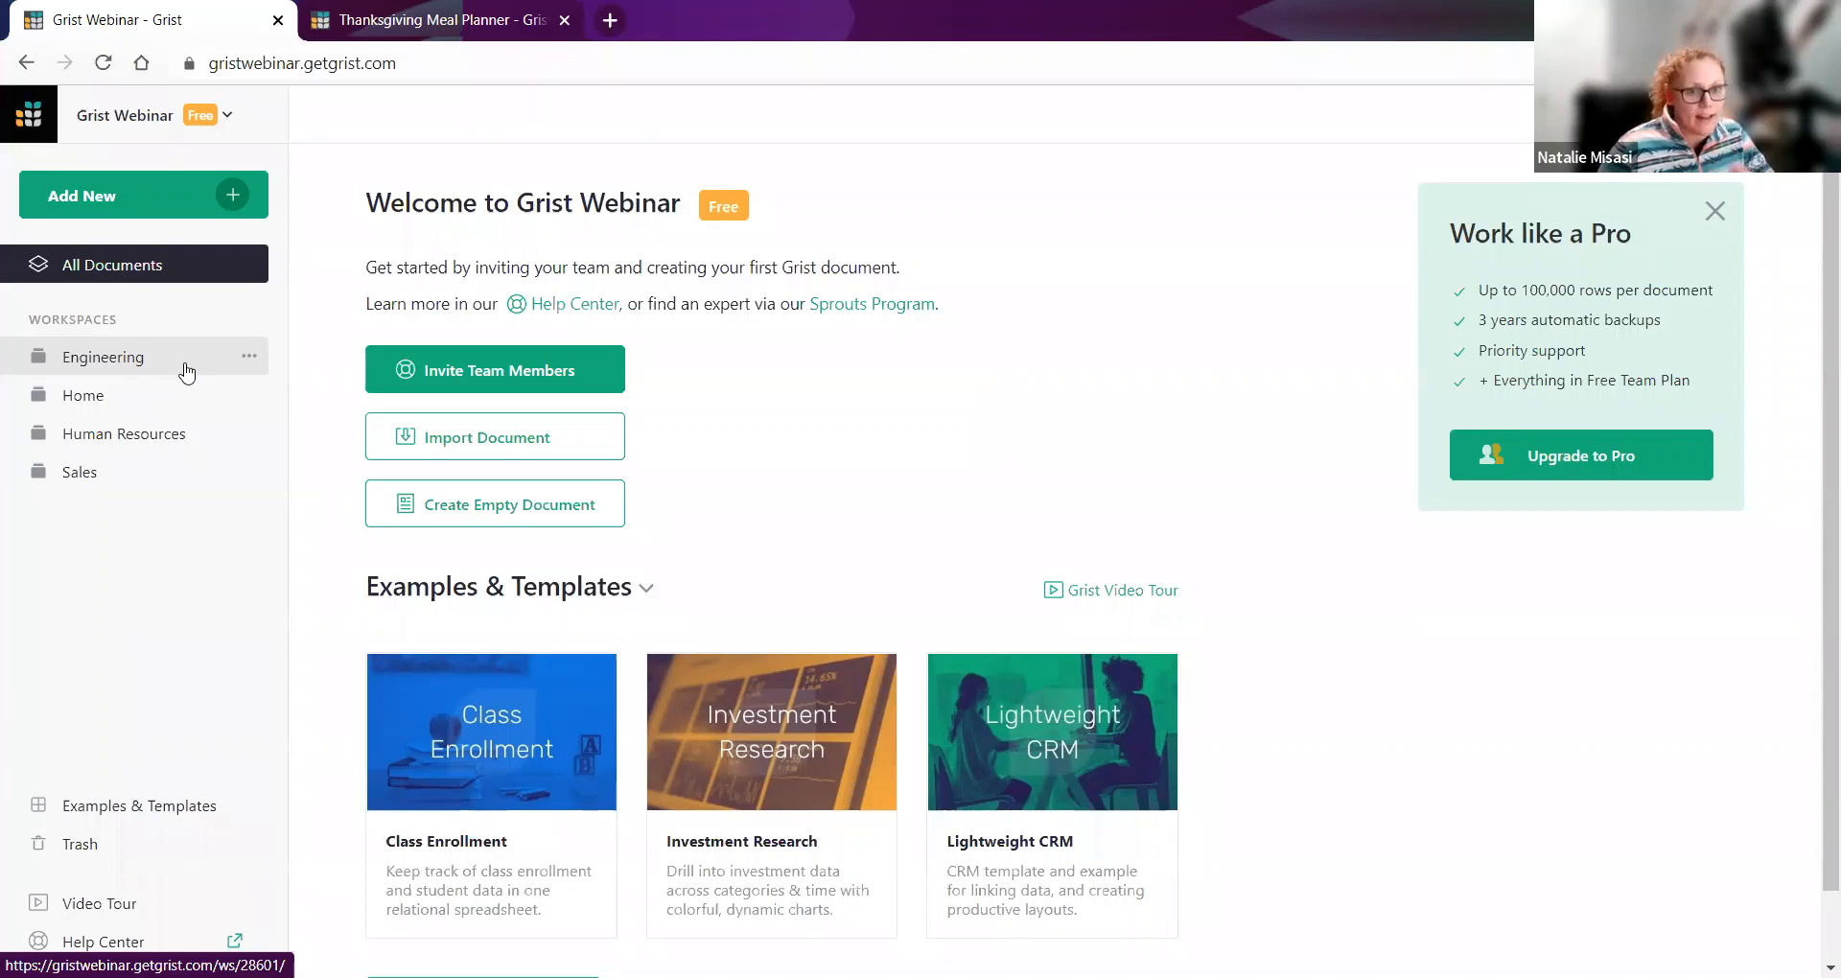
# - Set the Engineering workspace's inherited team access to View & Edit
pyautogui.click(248, 356)
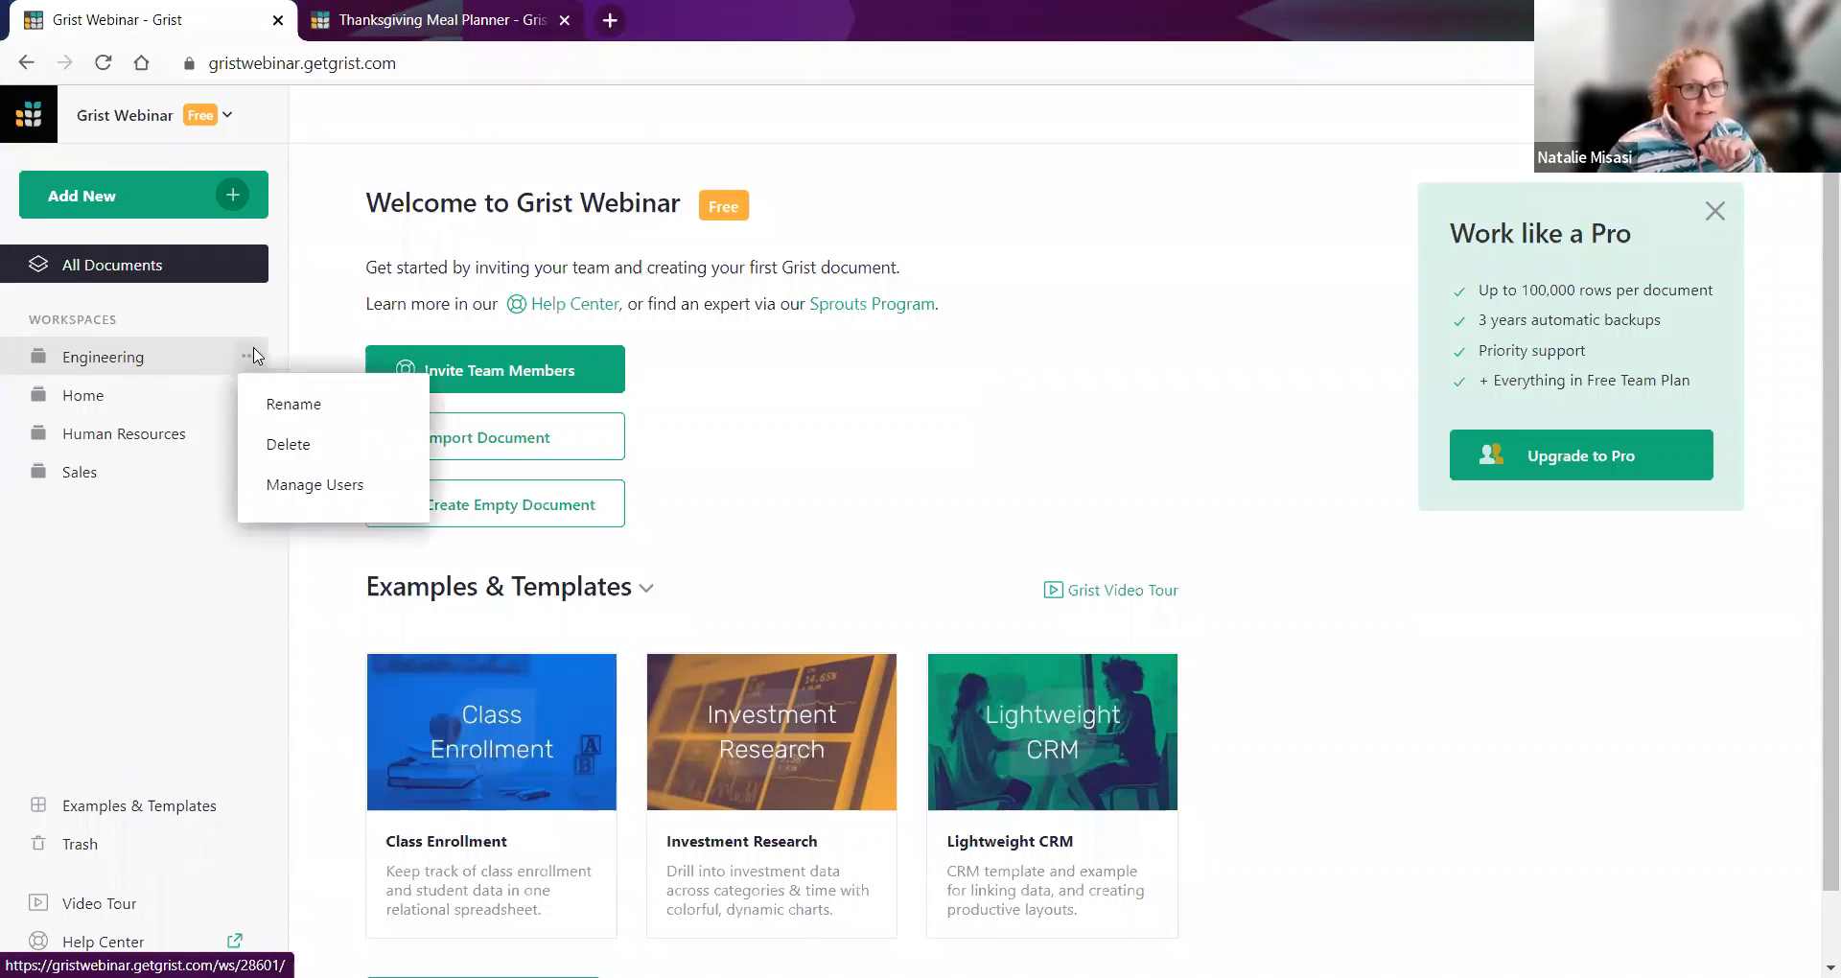
pyautogui.moveTo(314, 483)
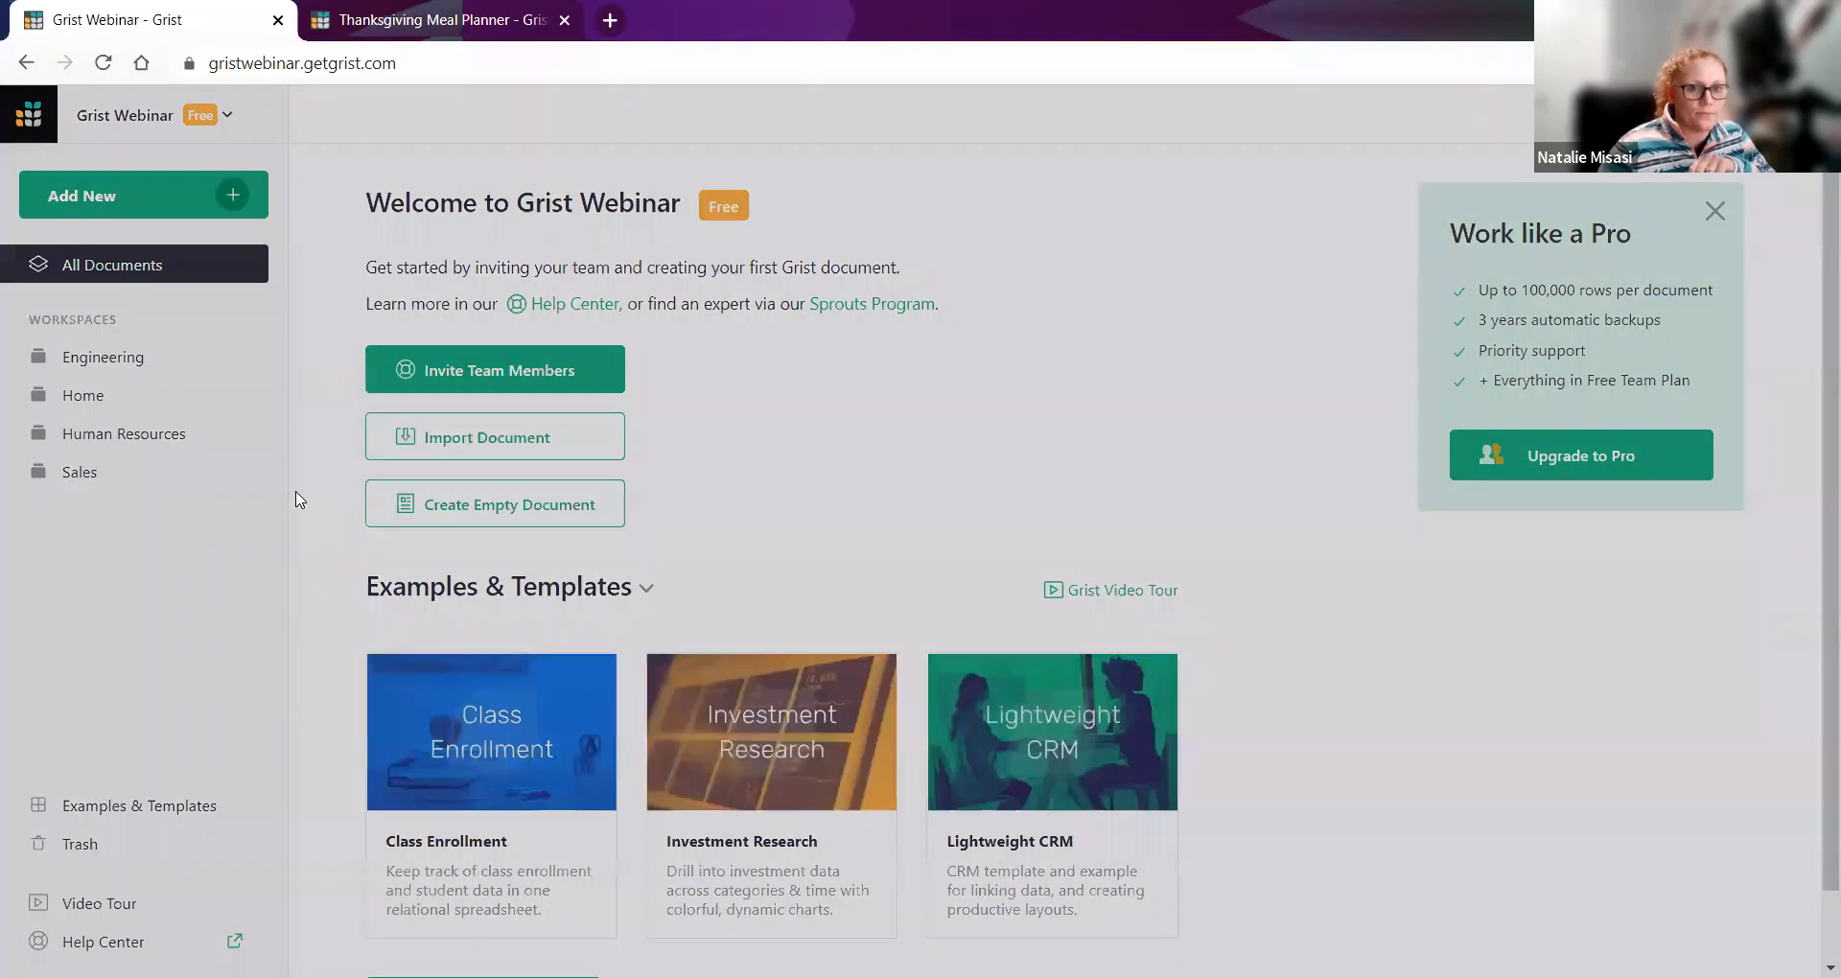
pyautogui.click(495, 368)
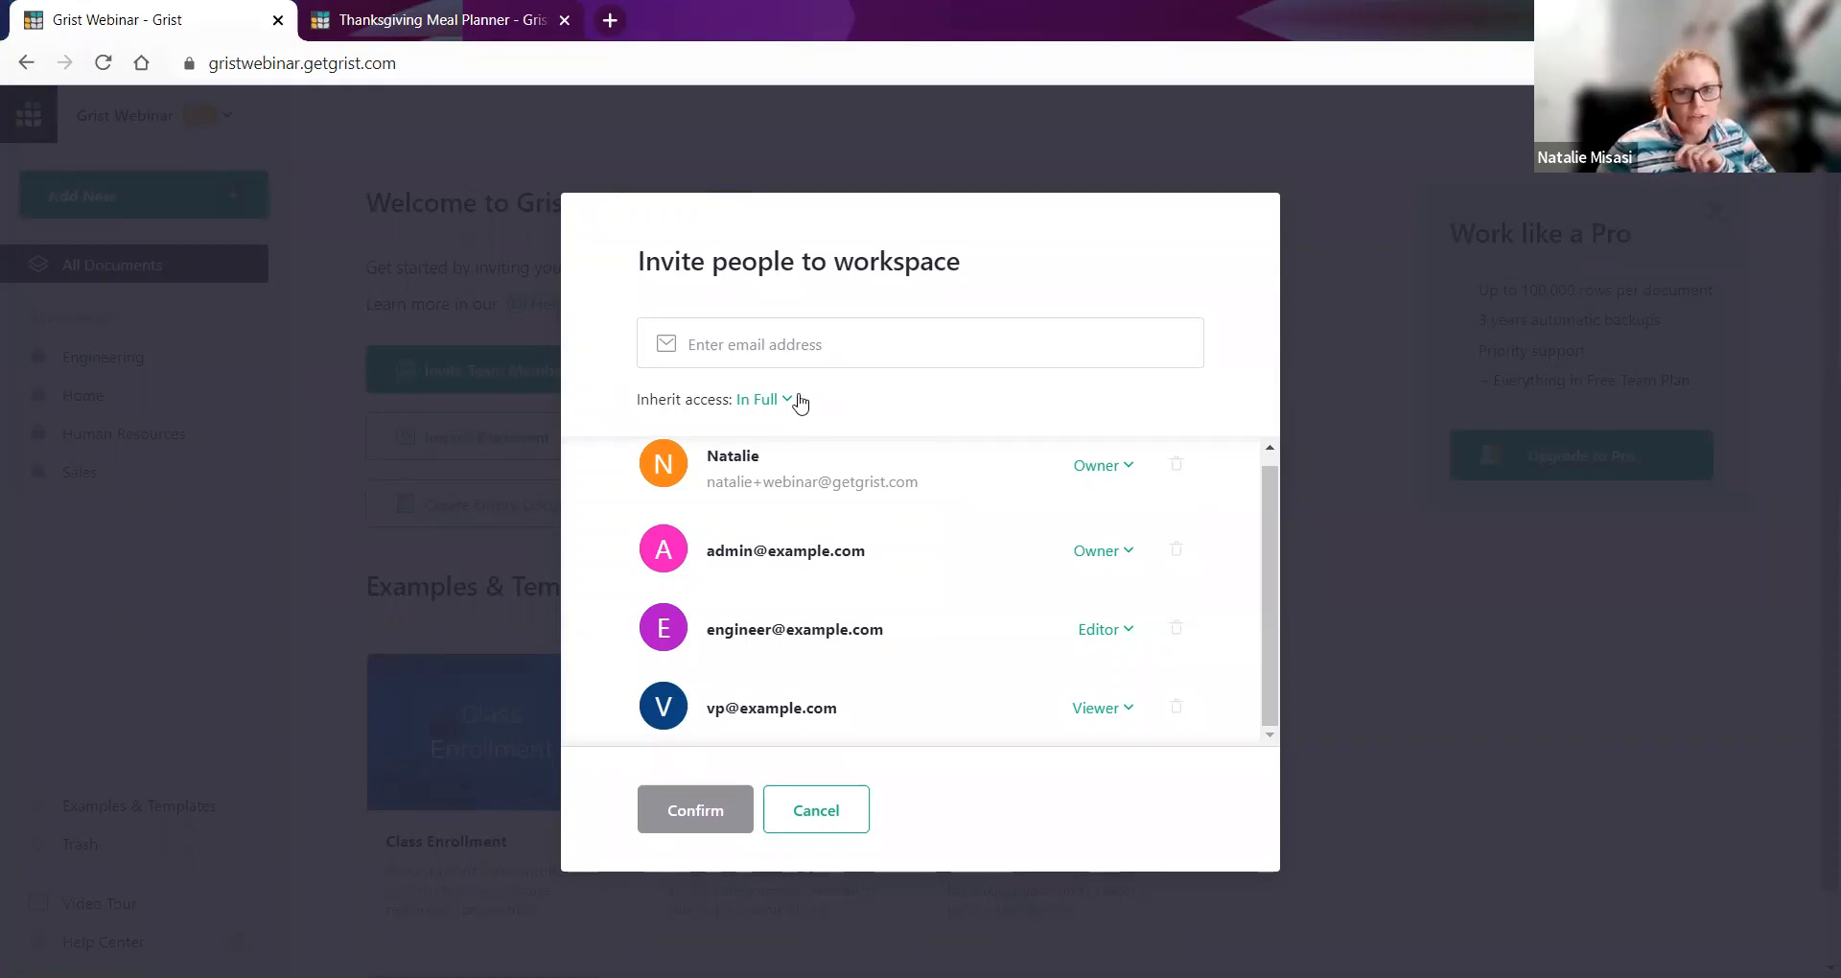
pyautogui.click(761, 399)
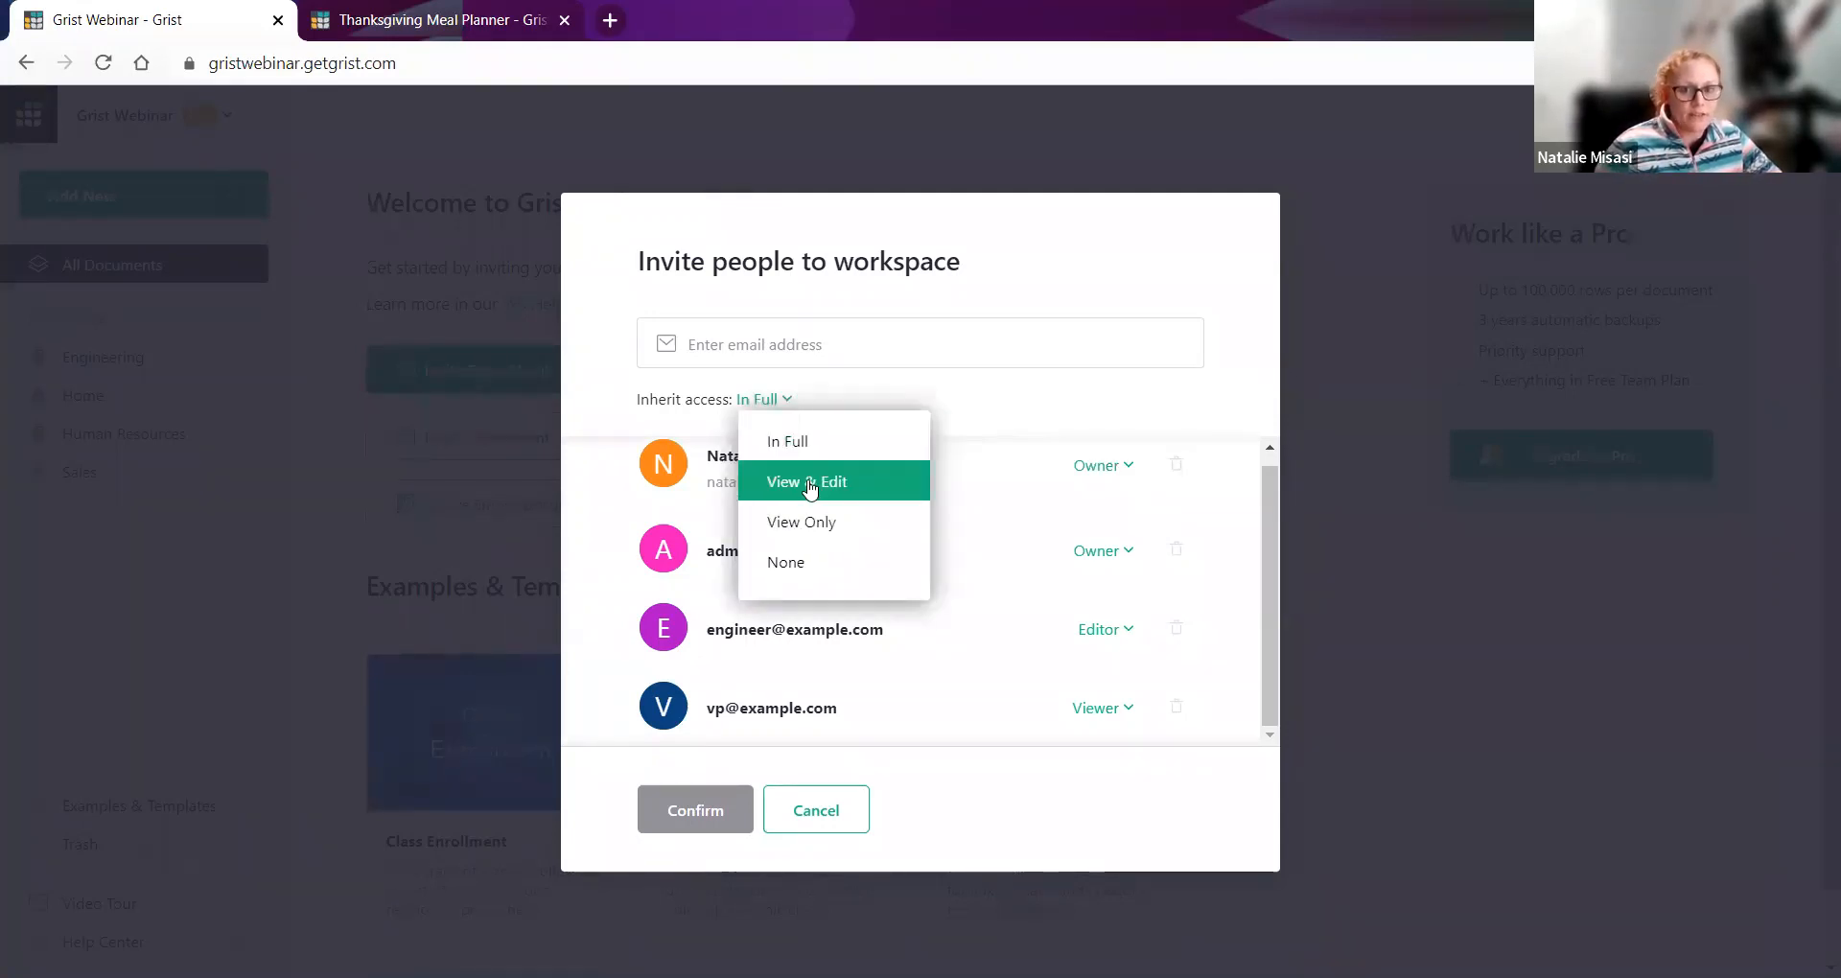
pyautogui.click(805, 482)
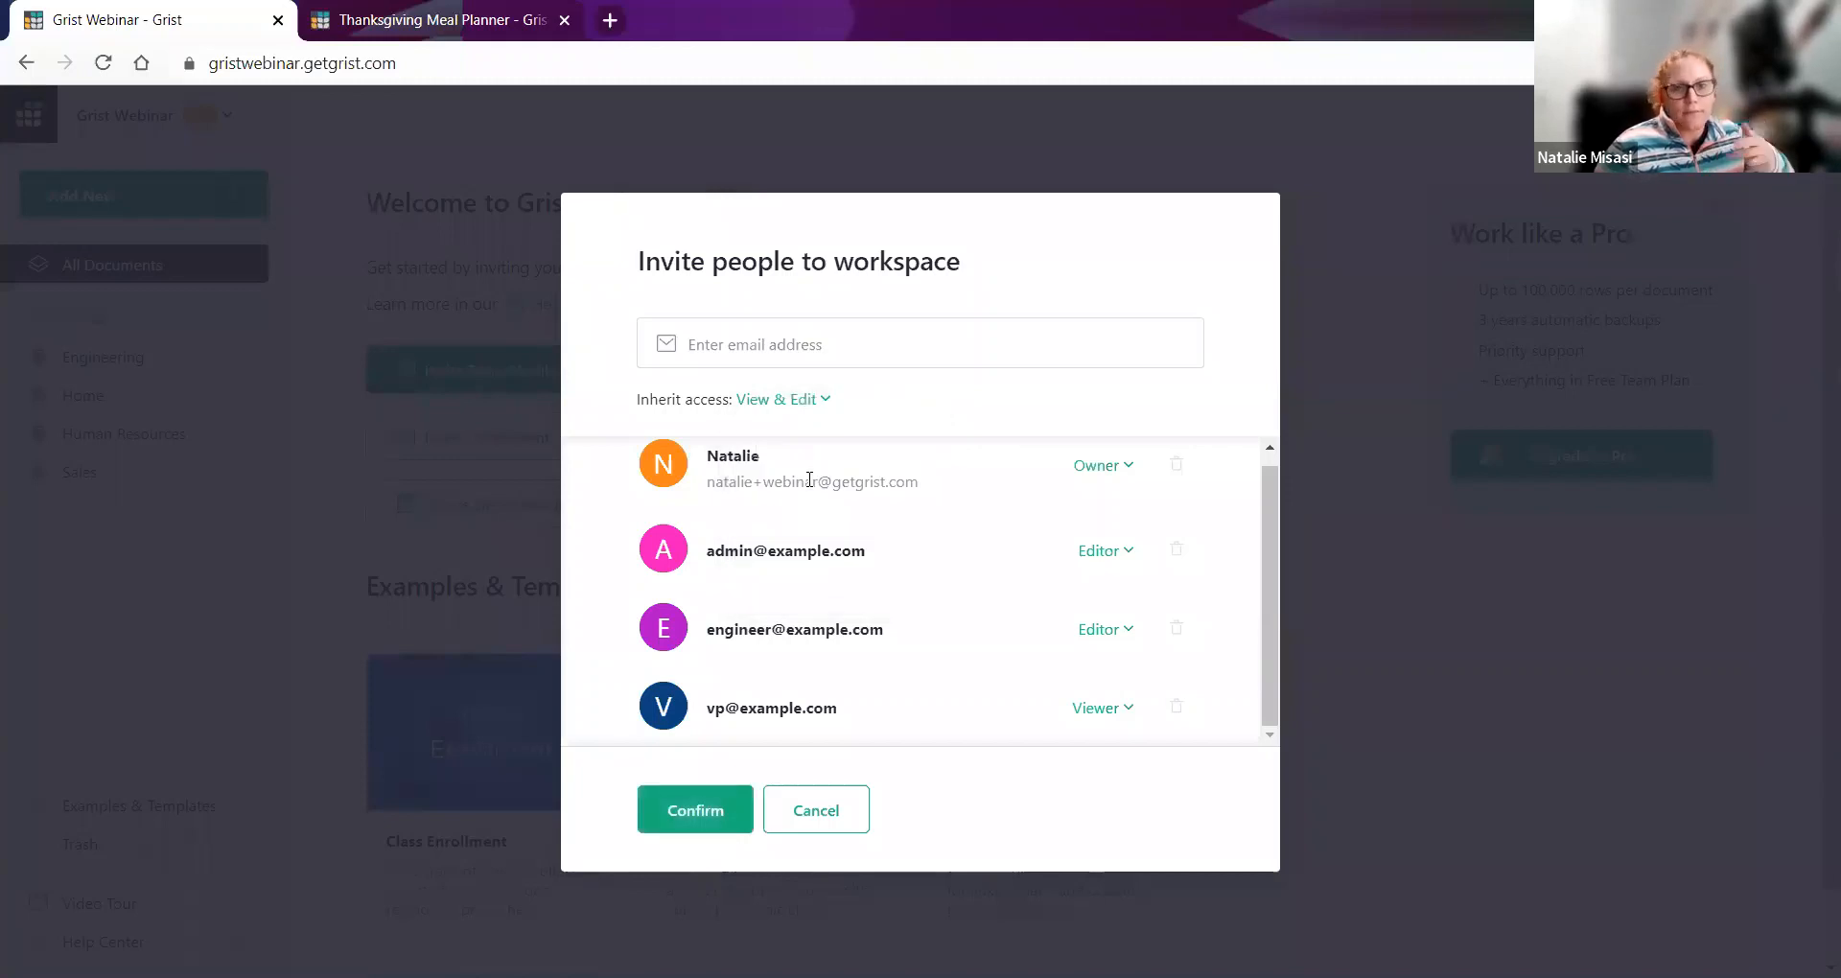
pyautogui.moveTo(825, 460)
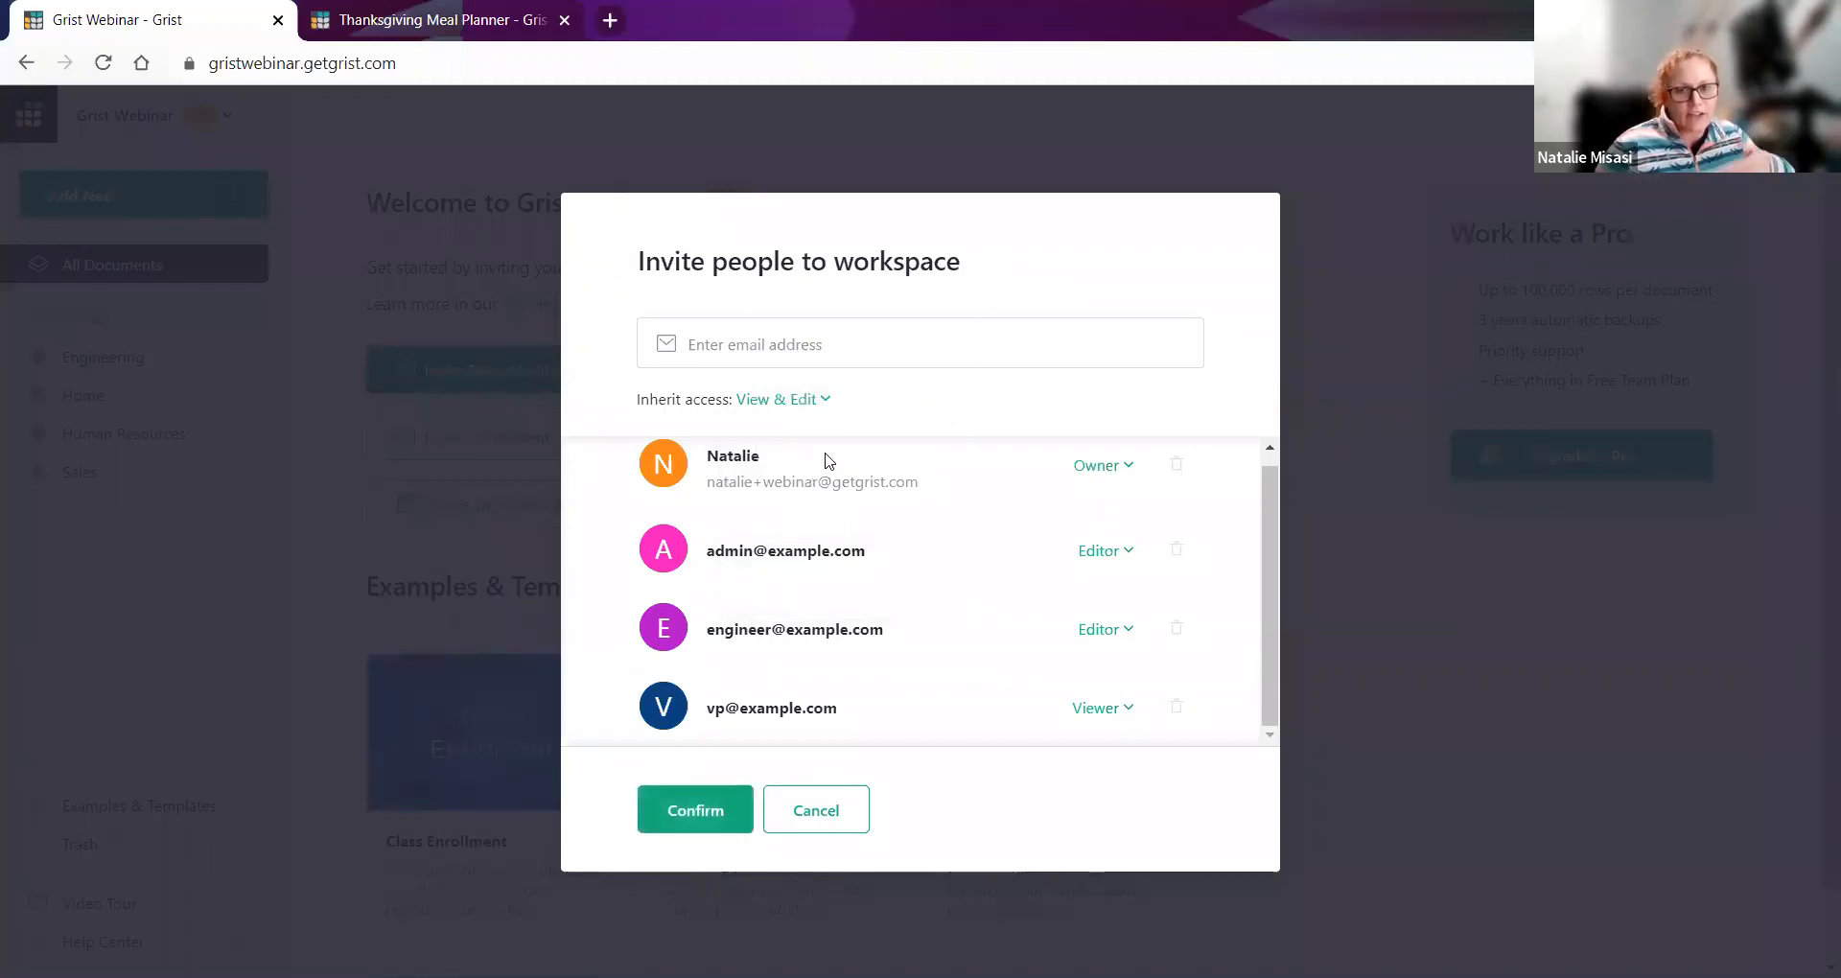
pyautogui.click(777, 399)
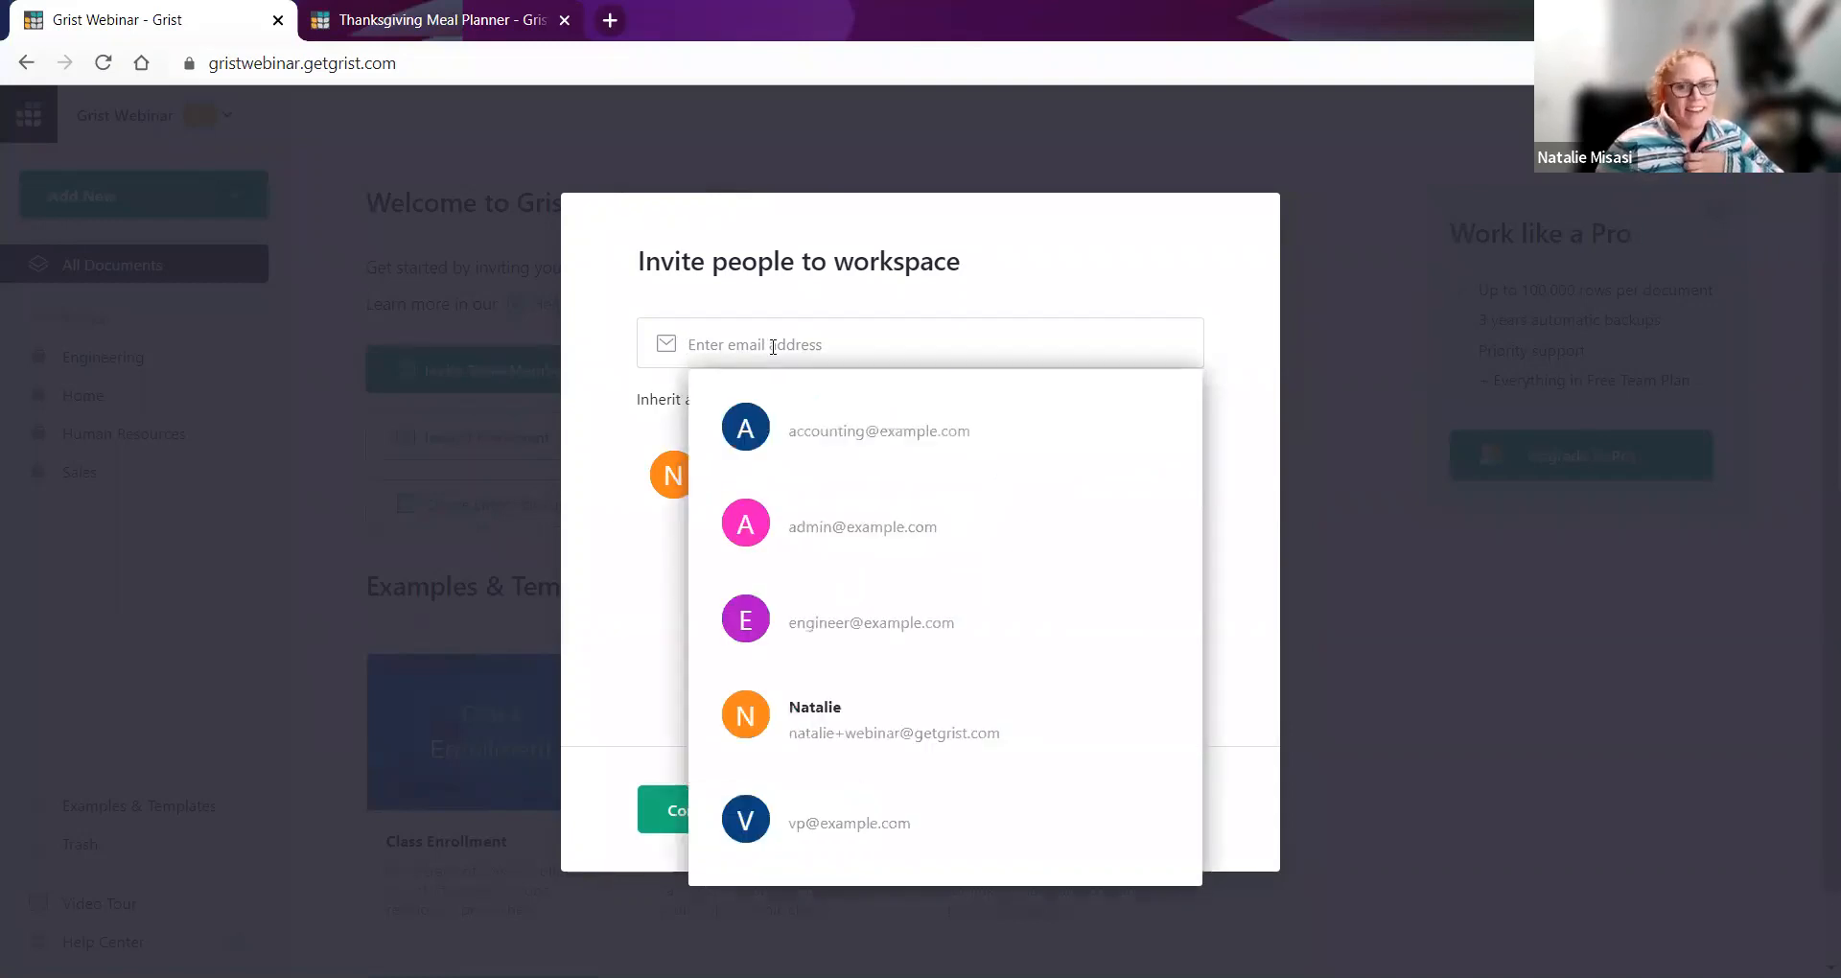
# - Add engineer to the Engineering workspace as Owner and confirm the invitation
pyautogui.click(871, 622)
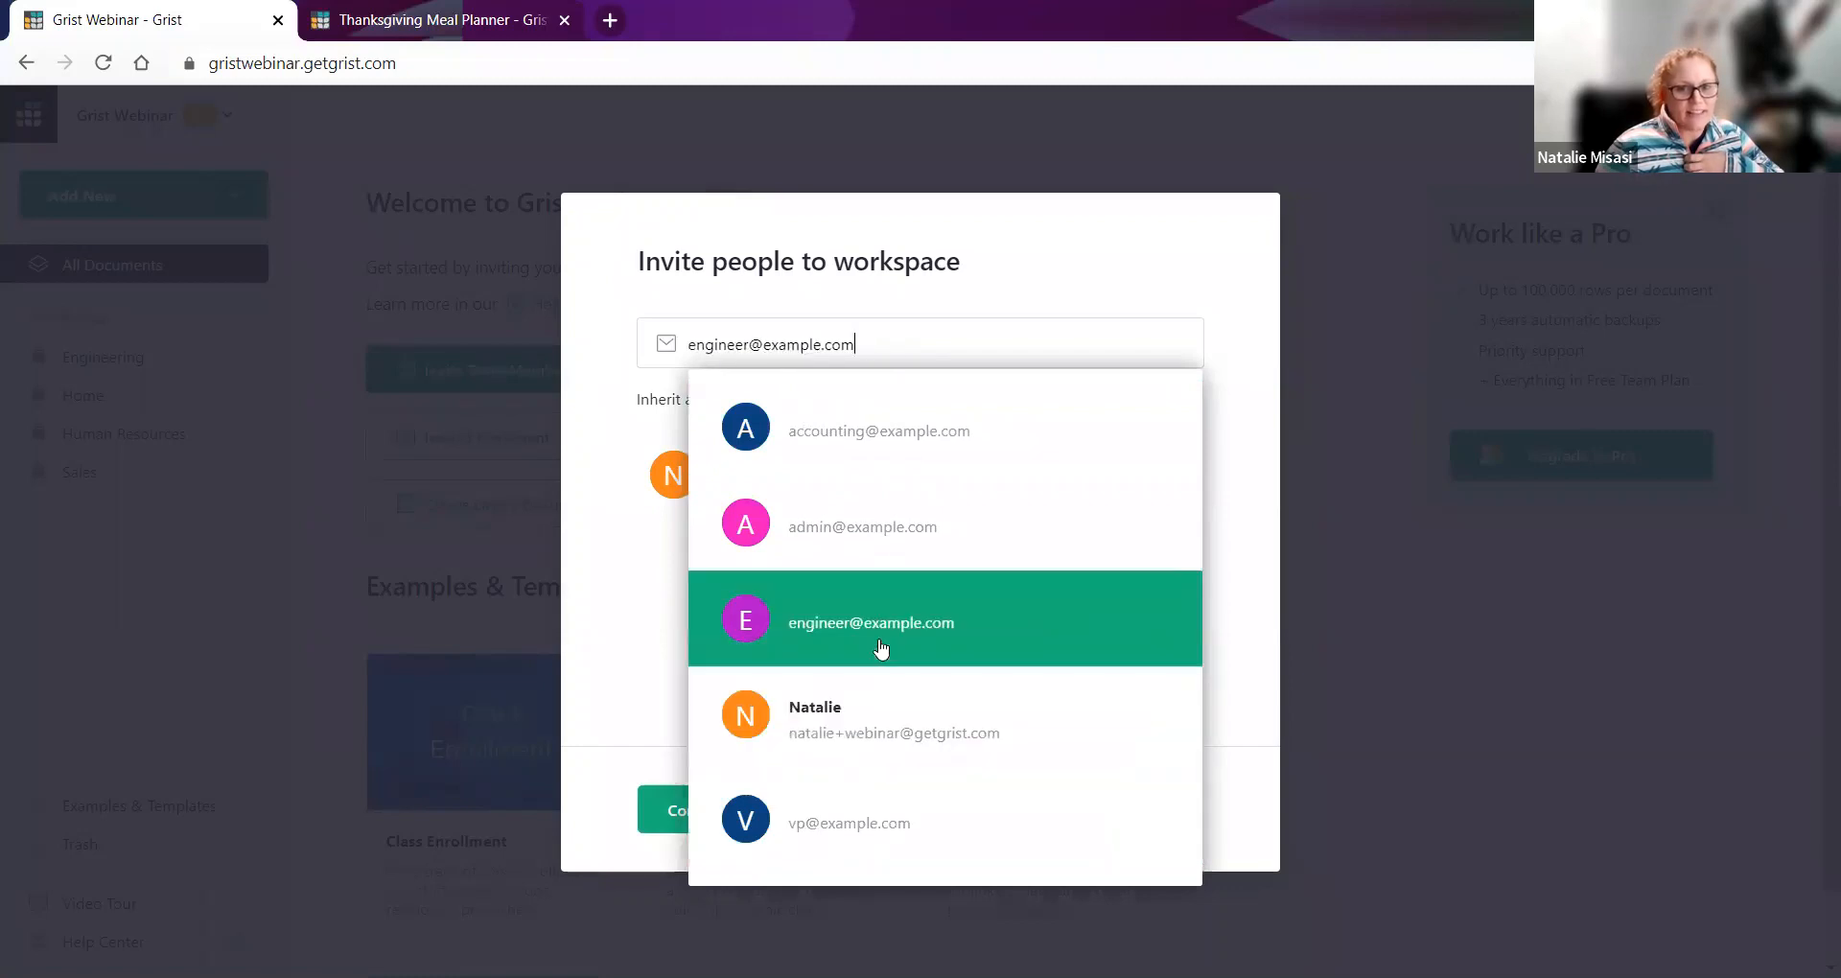
pyautogui.click(871, 622)
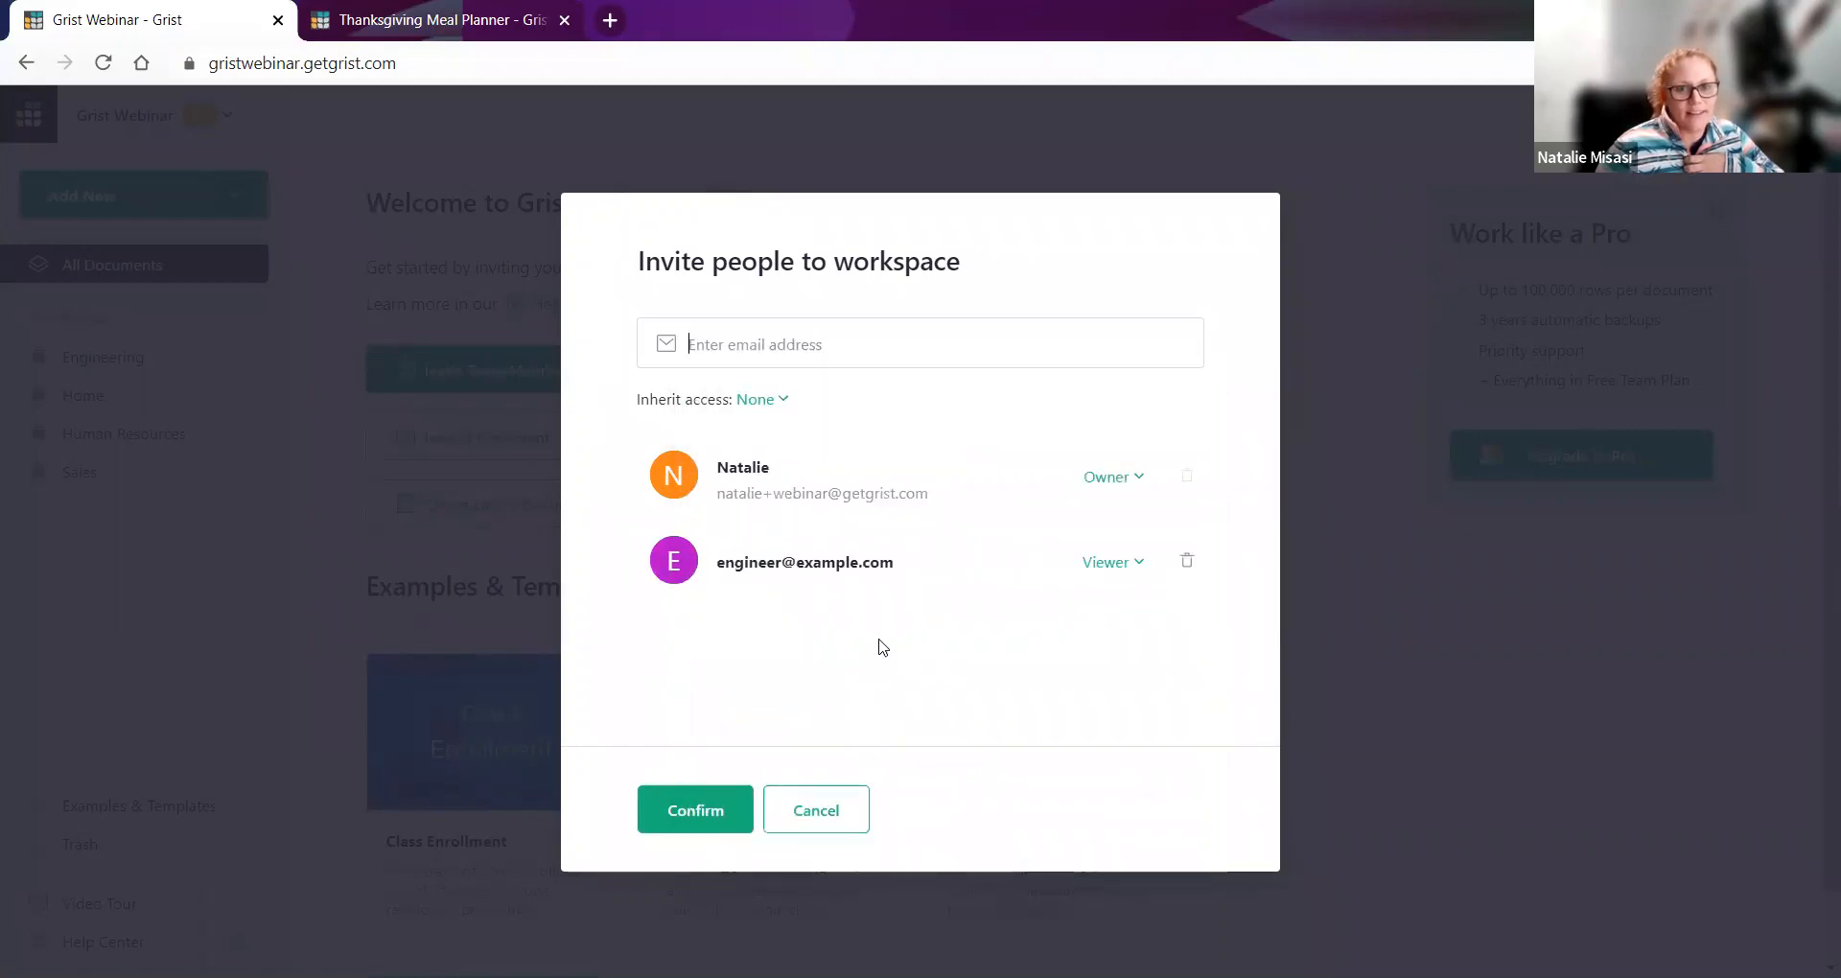
pyautogui.click(1105, 561)
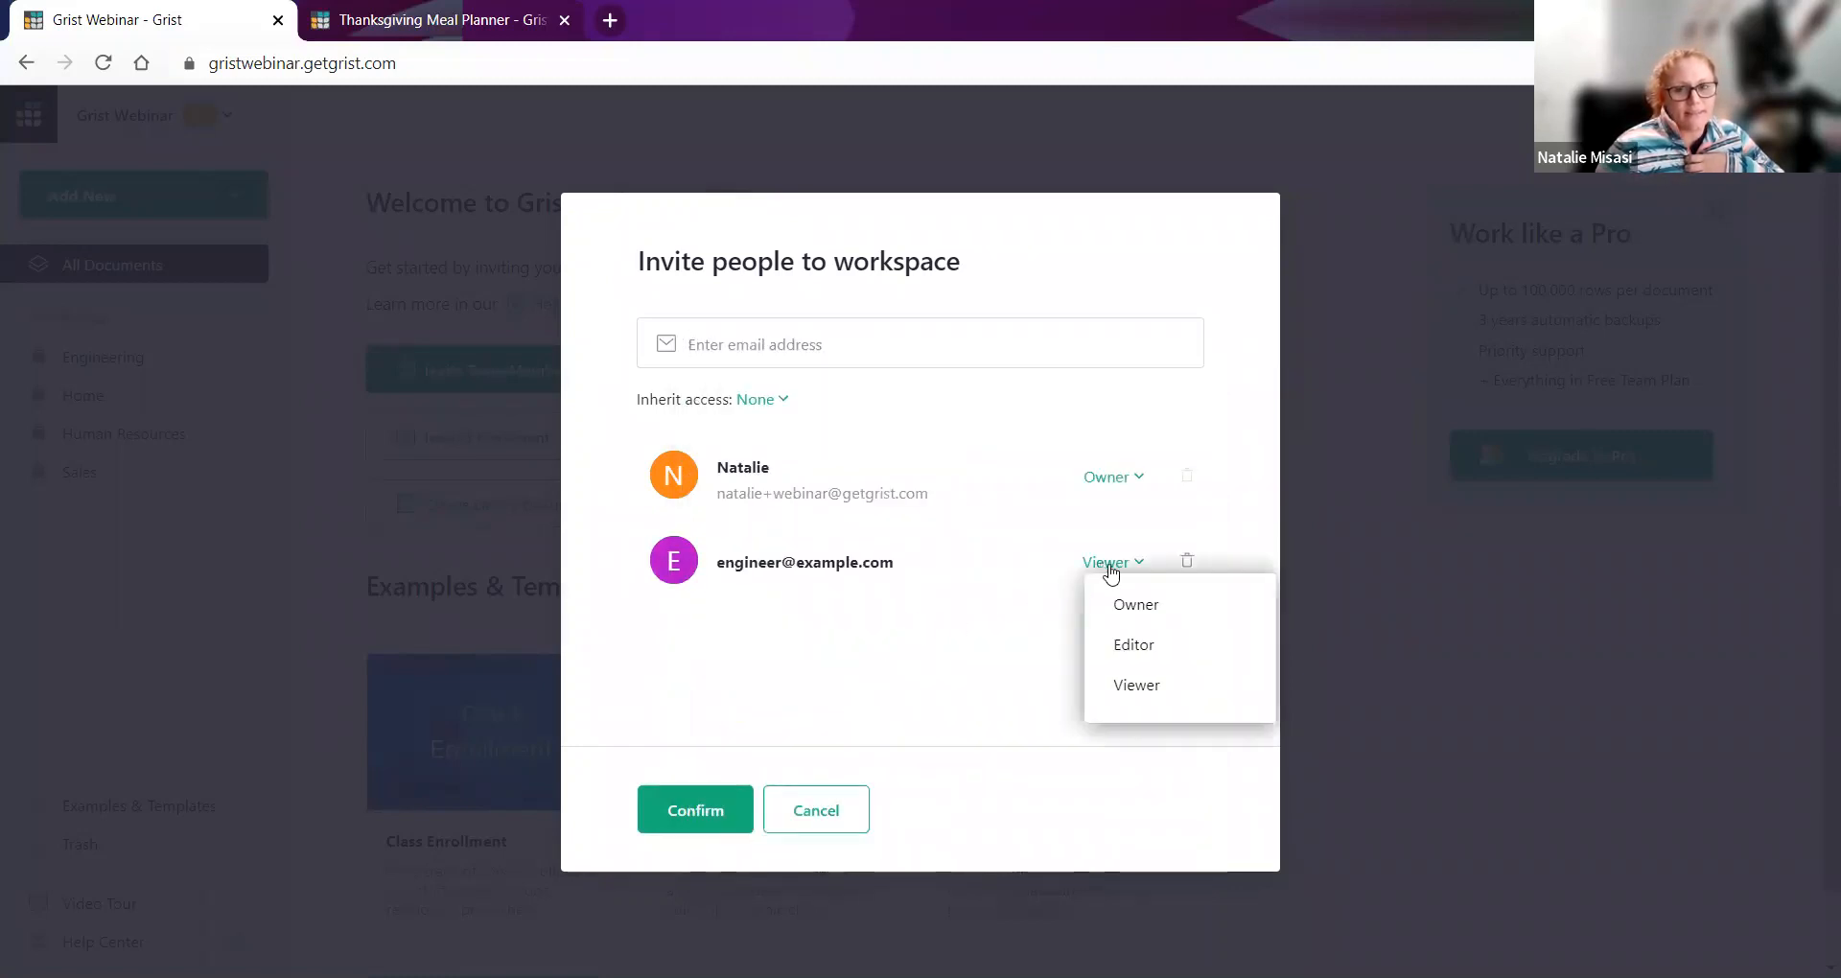
pyautogui.click(1135, 603)
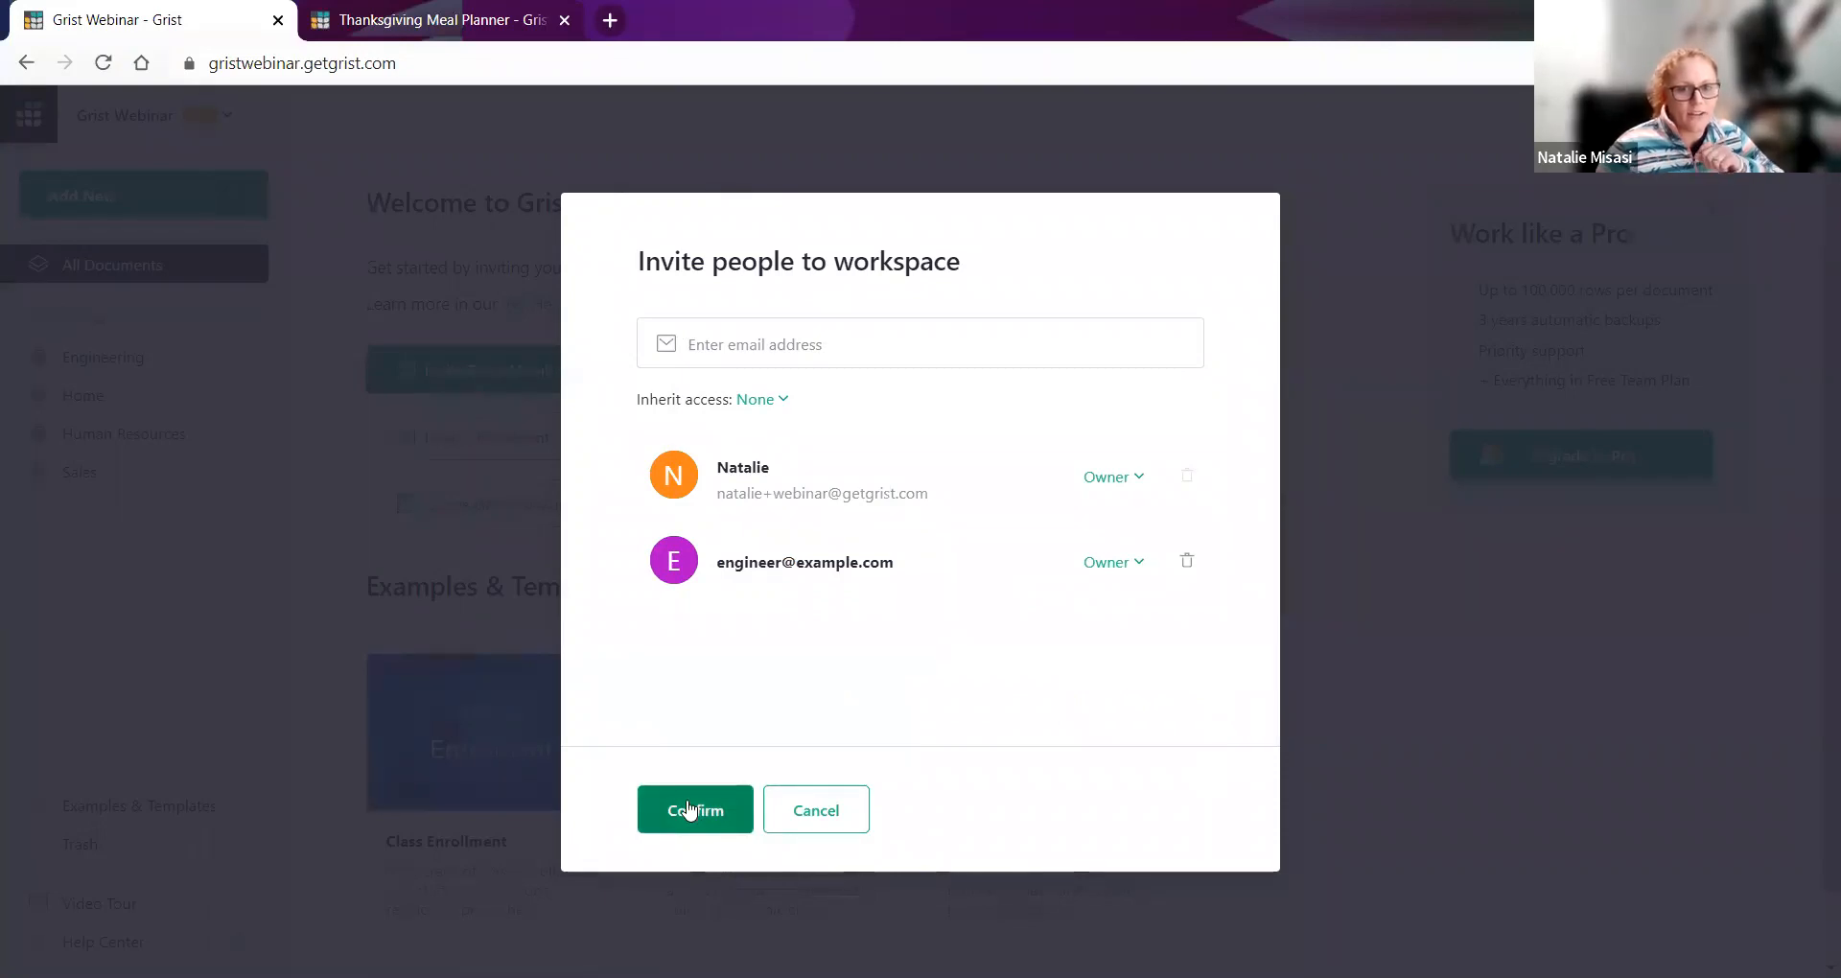
pyautogui.click(694, 810)
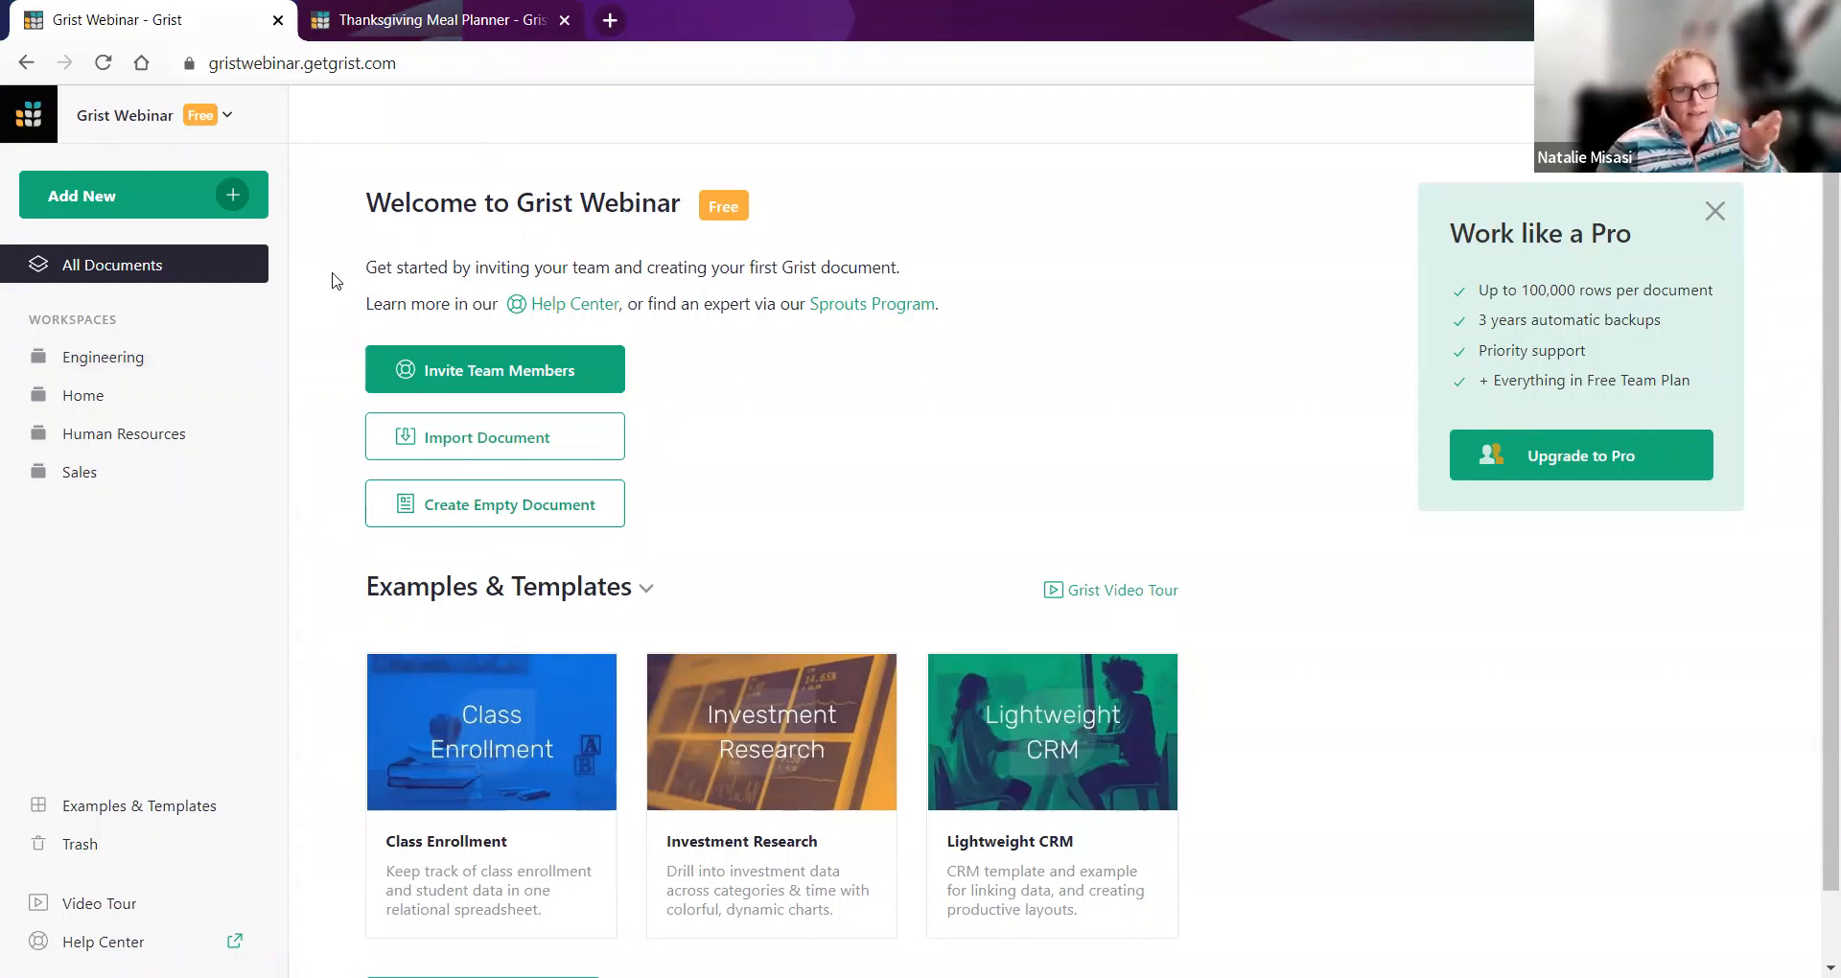
# - Create an empty Untitled document with Table1 in the Engineering workspace
pyautogui.click(142, 195)
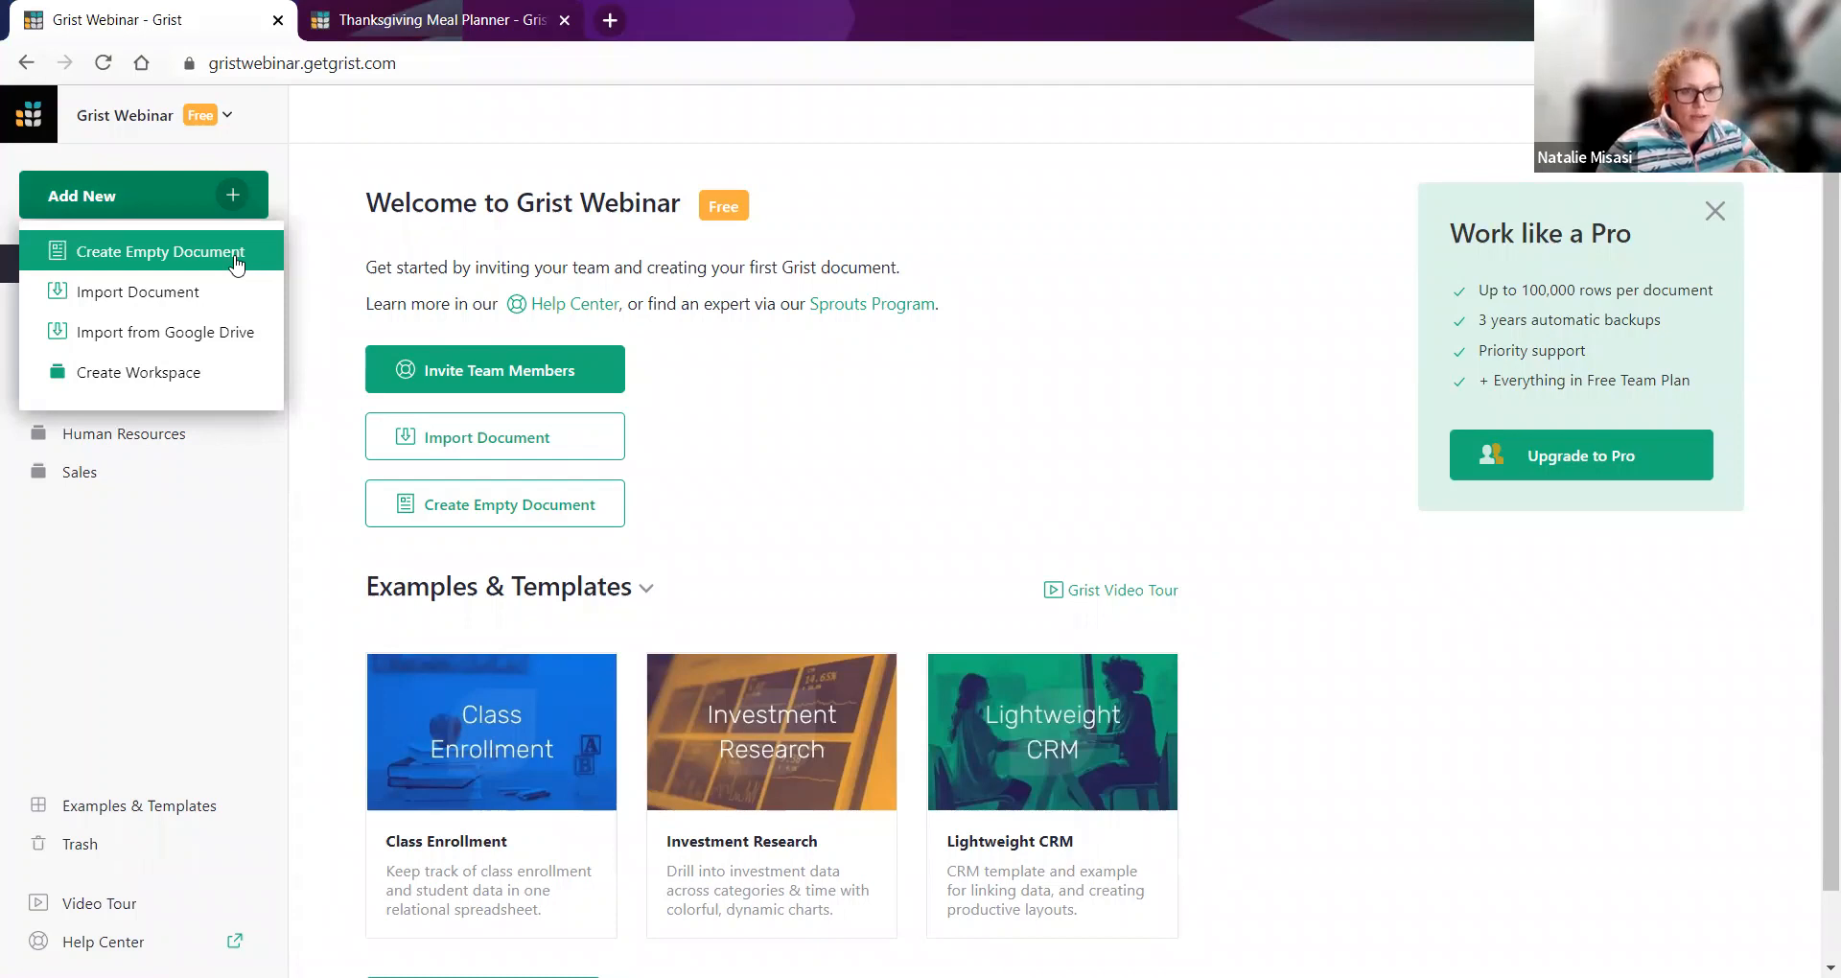
pyautogui.moveTo(141, 291)
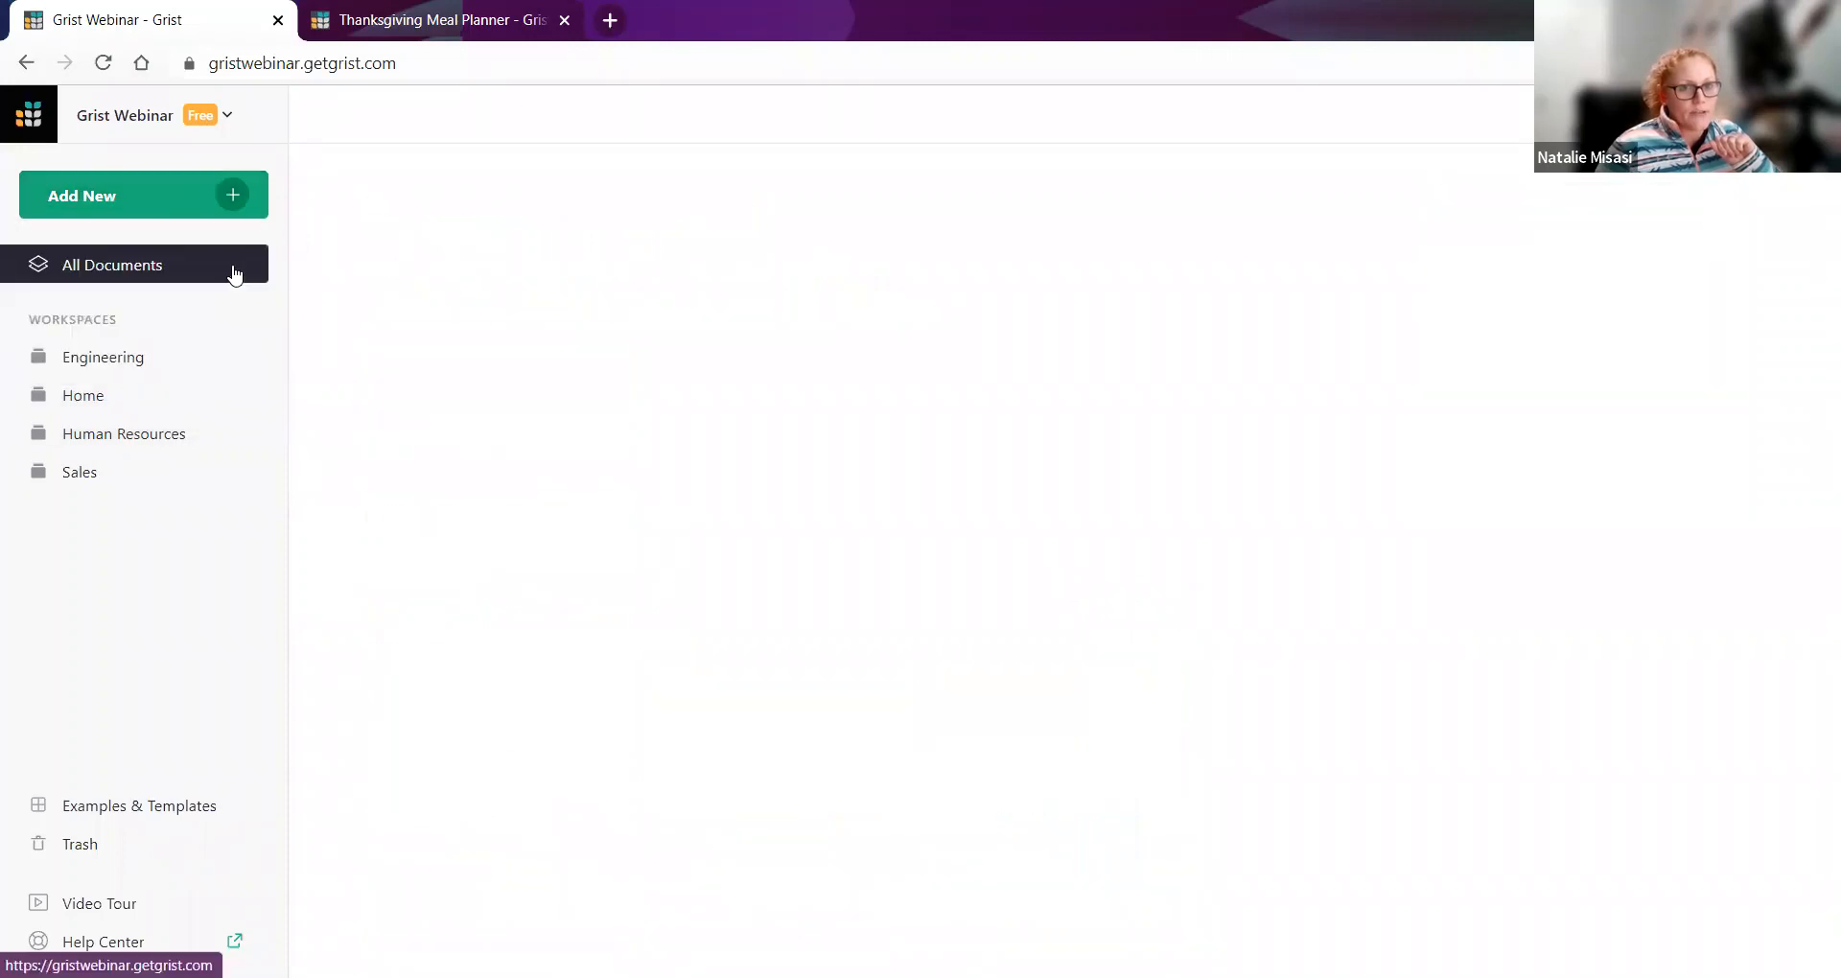
pyautogui.click(143, 194)
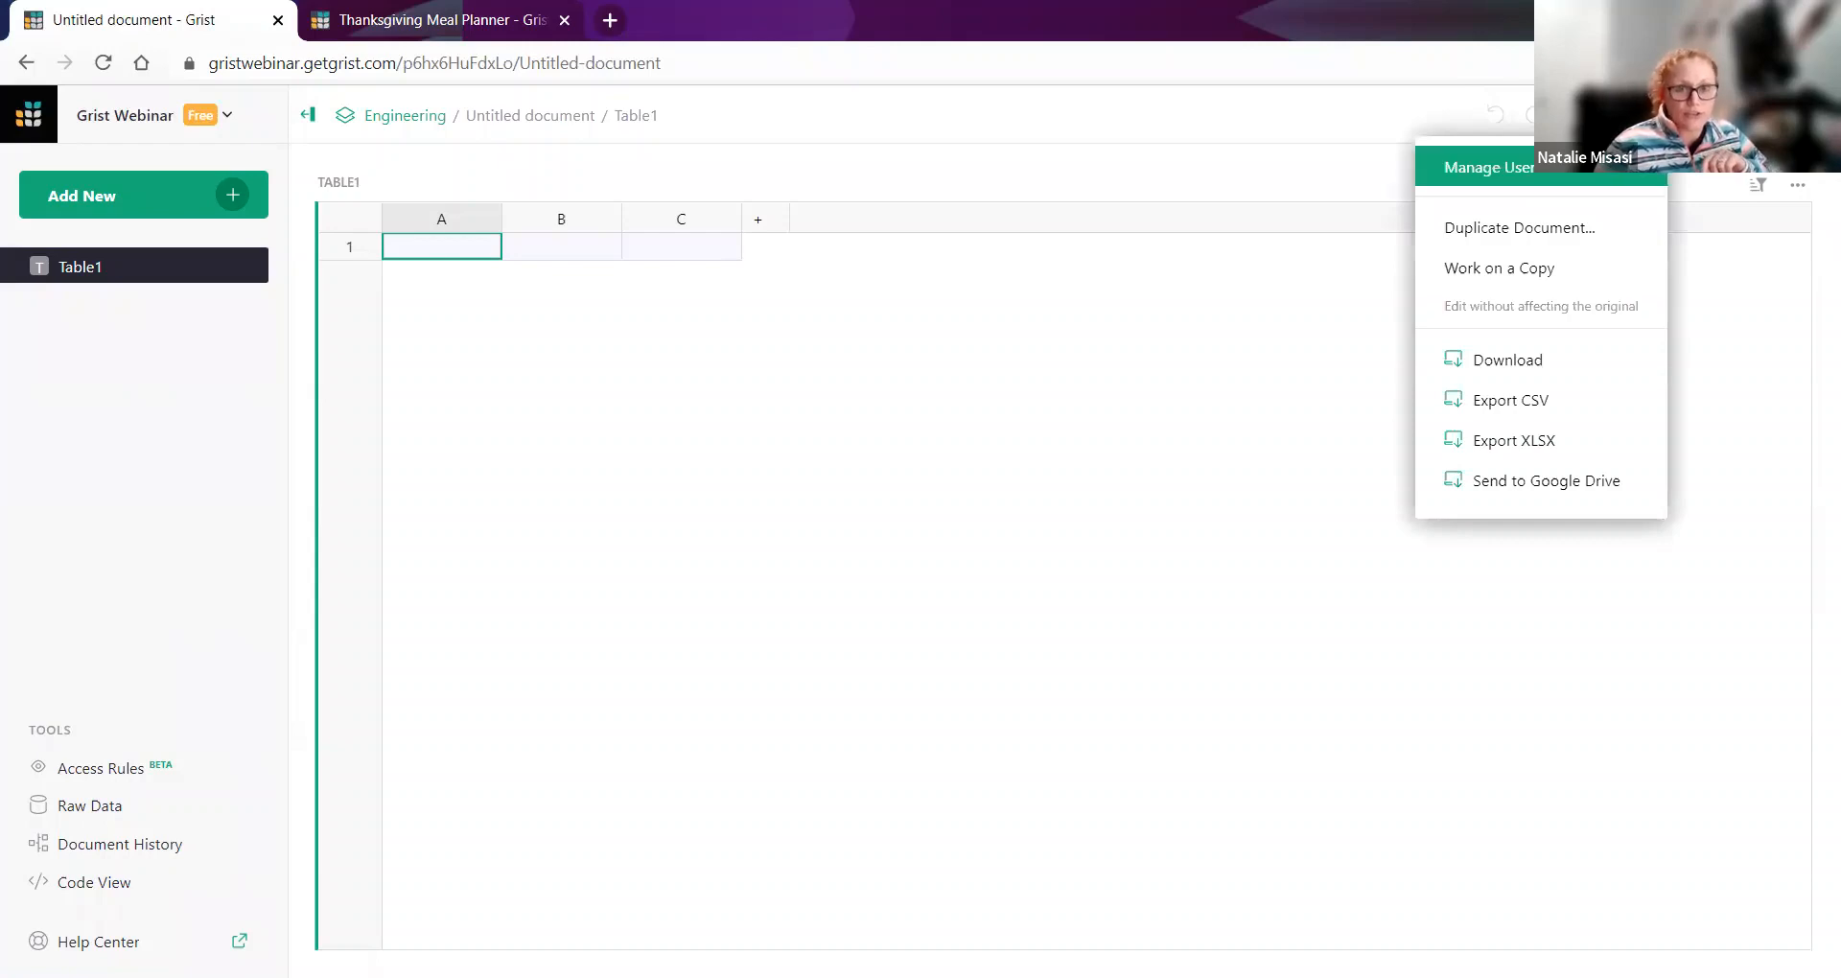
# - Open the document's access settings, listing Natalie and engineer as inherited Owners
pyautogui.click(1486, 167)
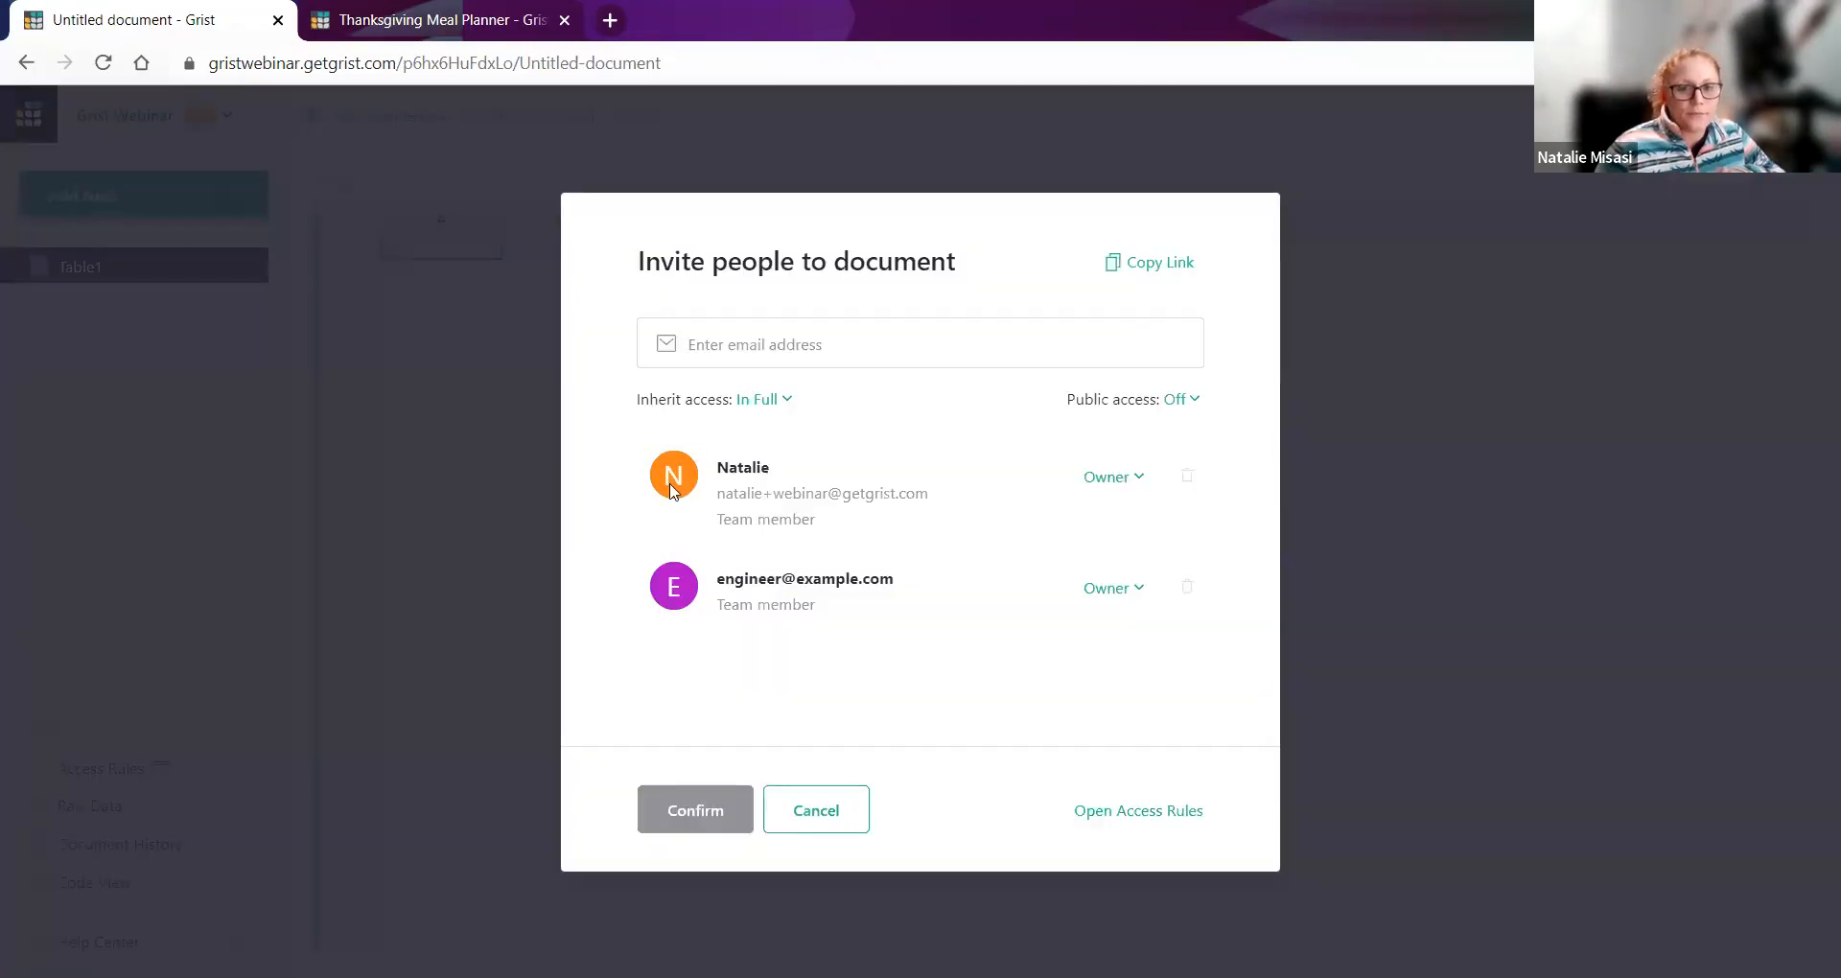
pyautogui.moveTo(825, 403)
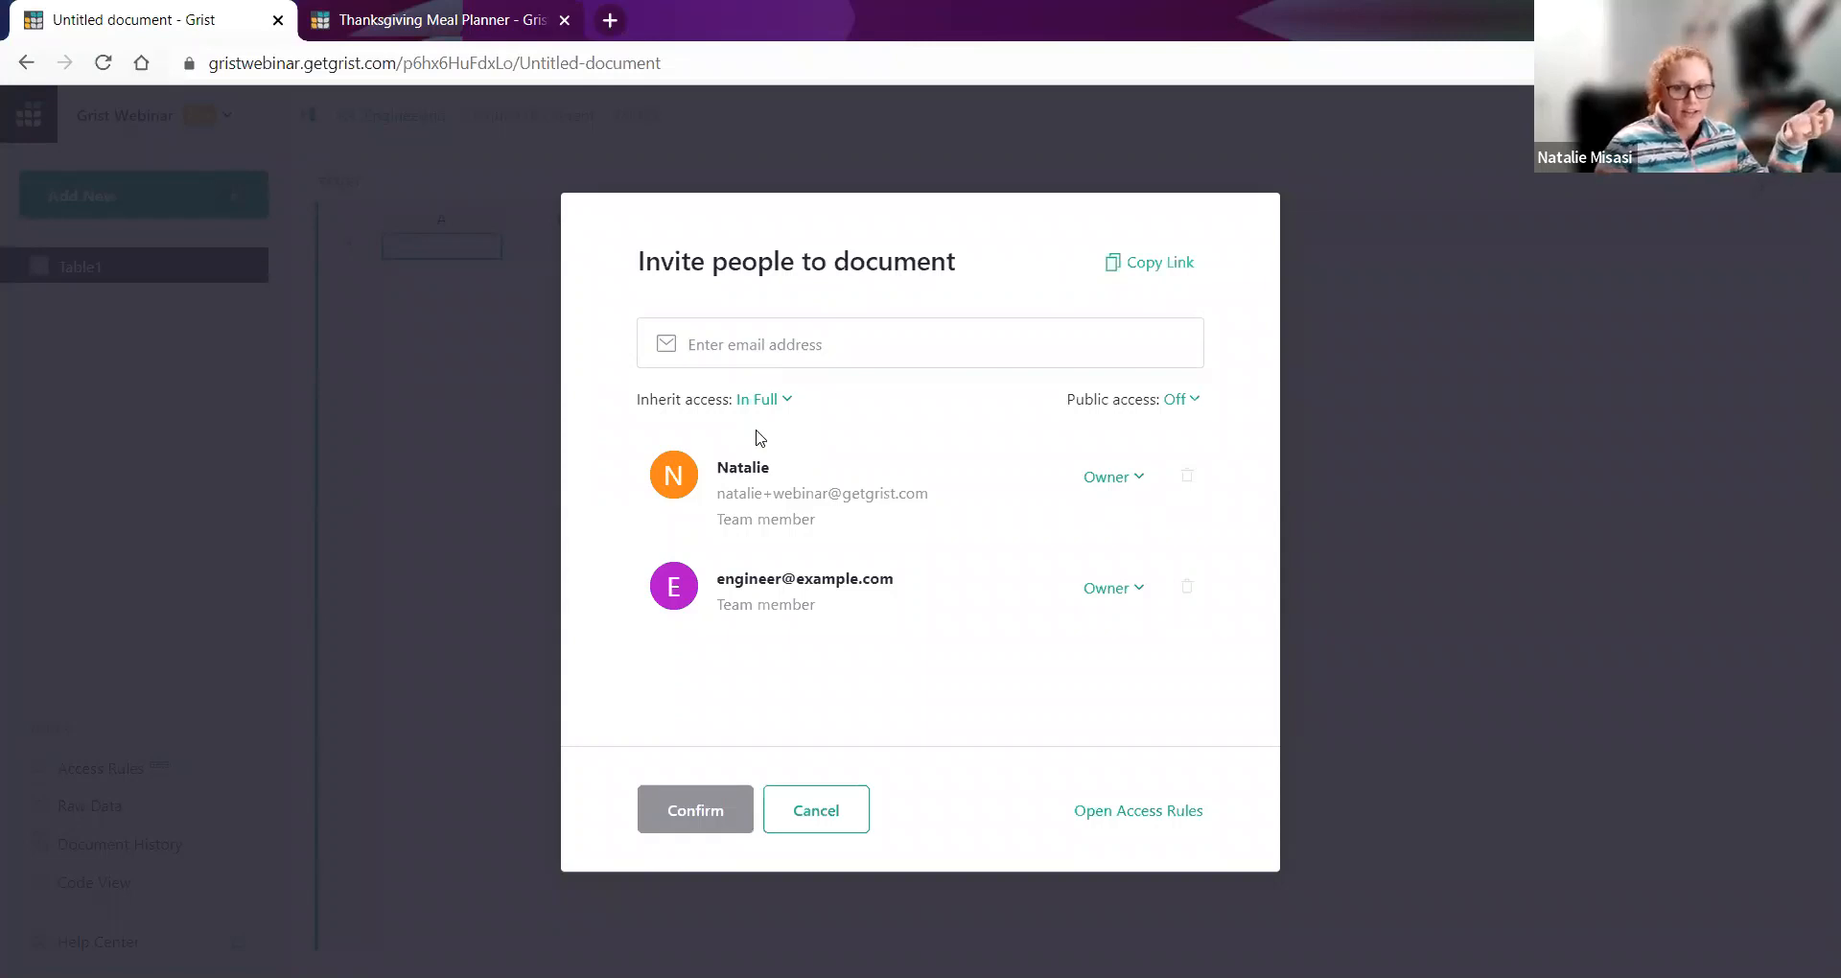
pyautogui.moveTo(644, 594)
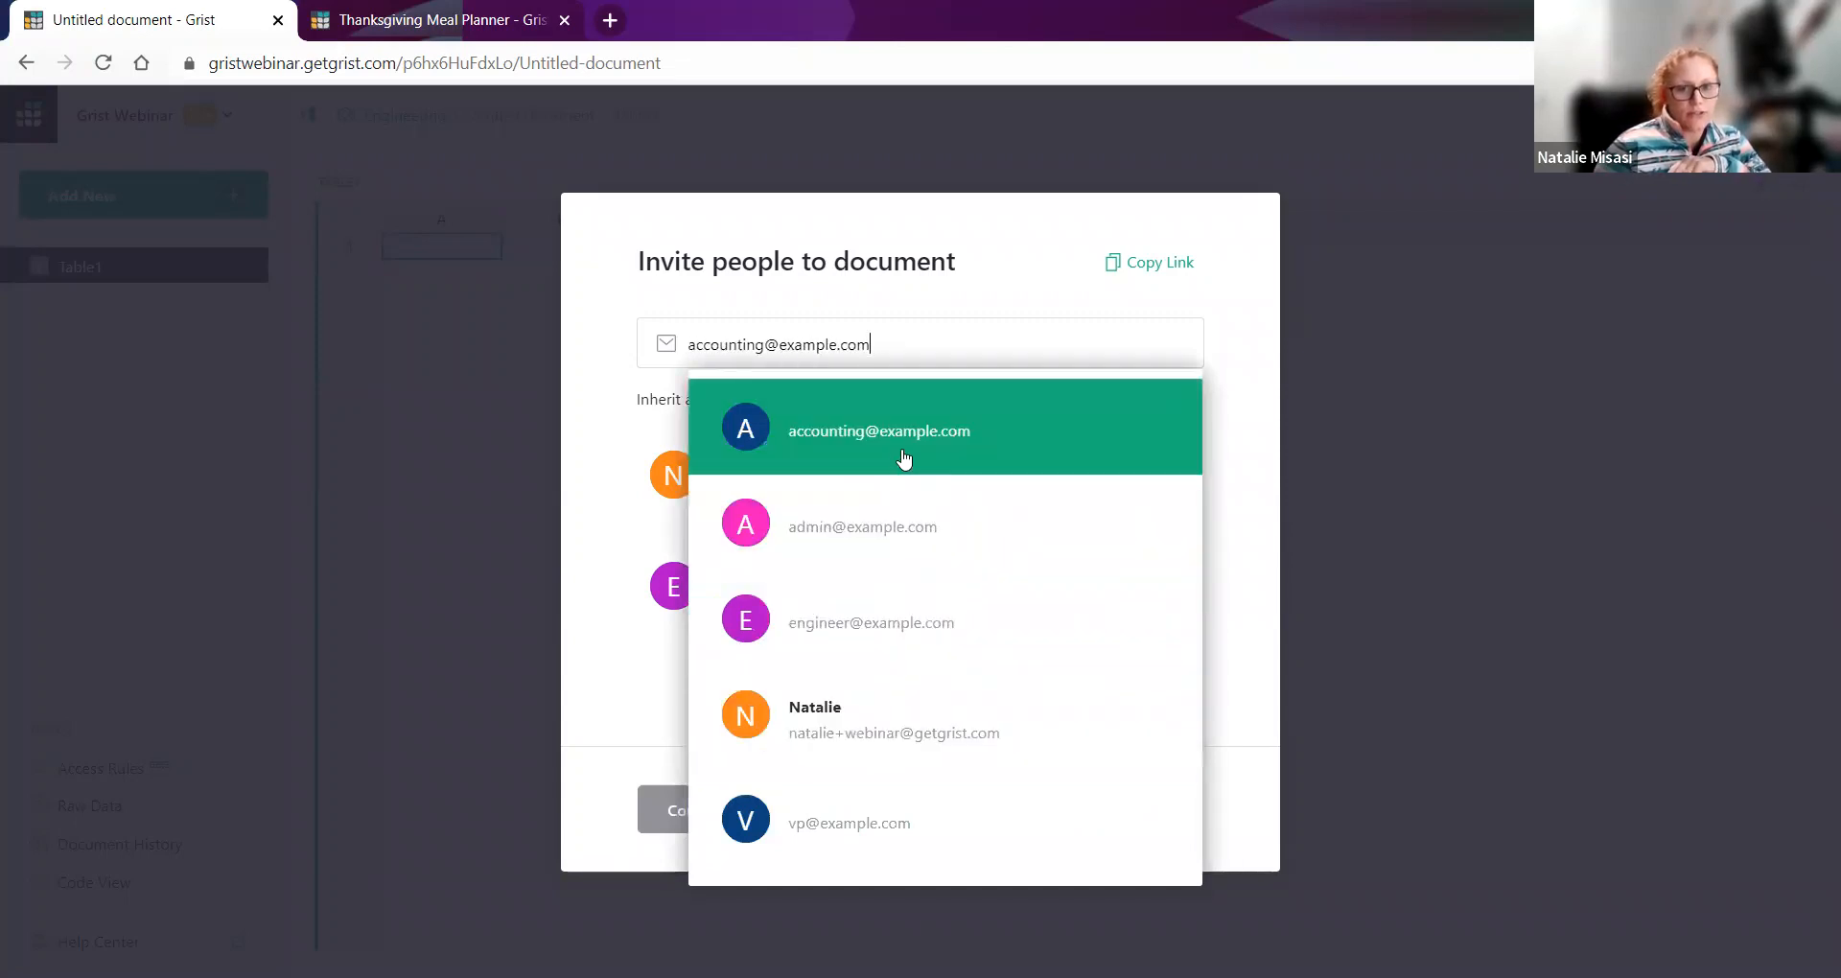
# - Add the accounting team member to the document's sharing list as a Viewer
pyautogui.click(878, 430)
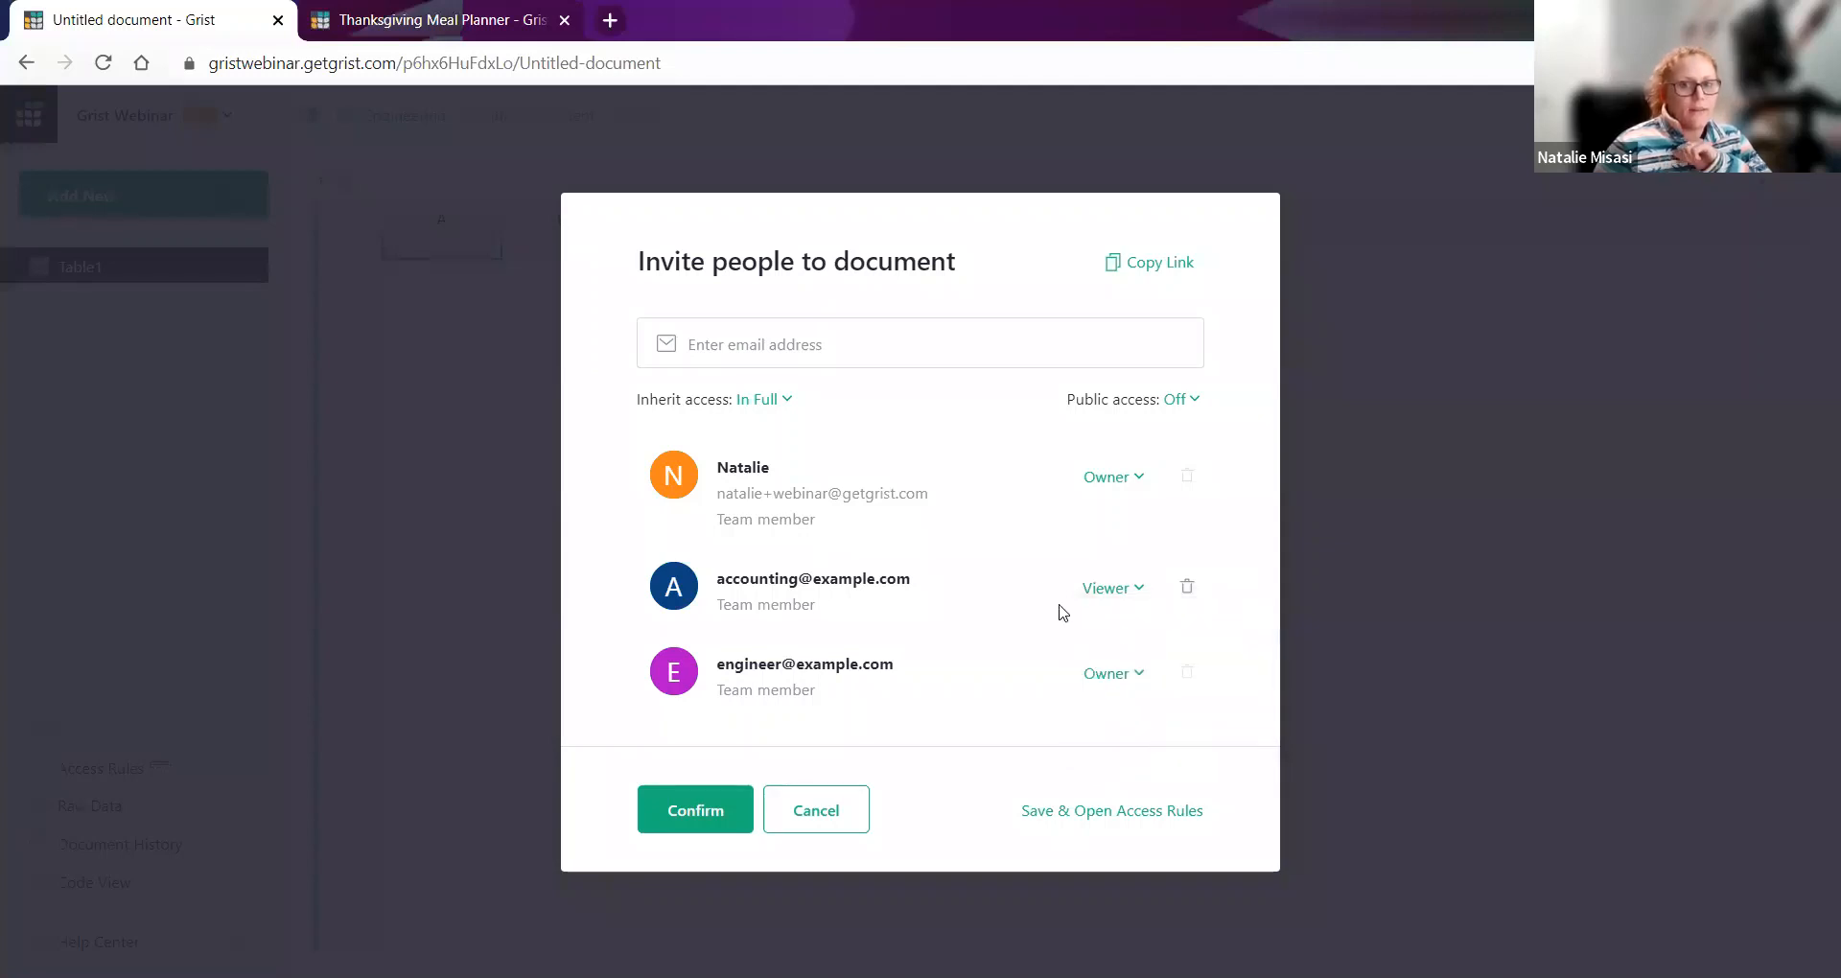
pyautogui.moveTo(1136, 620)
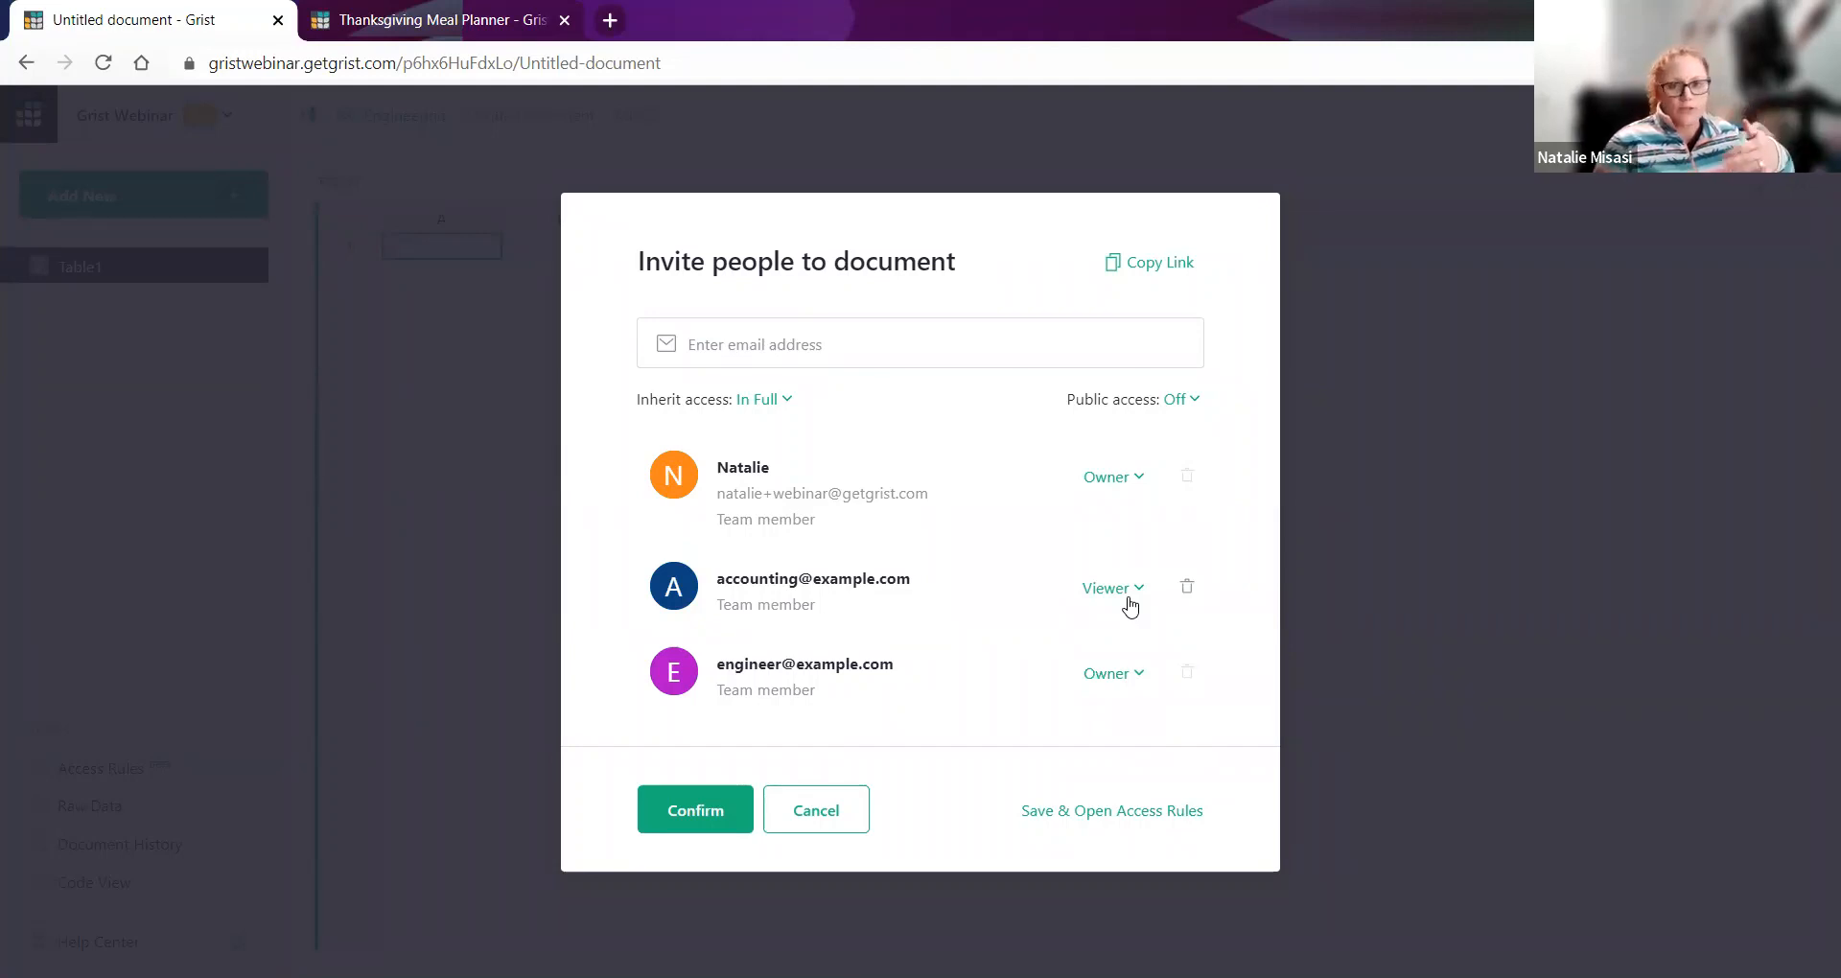
pyautogui.moveTo(837, 565)
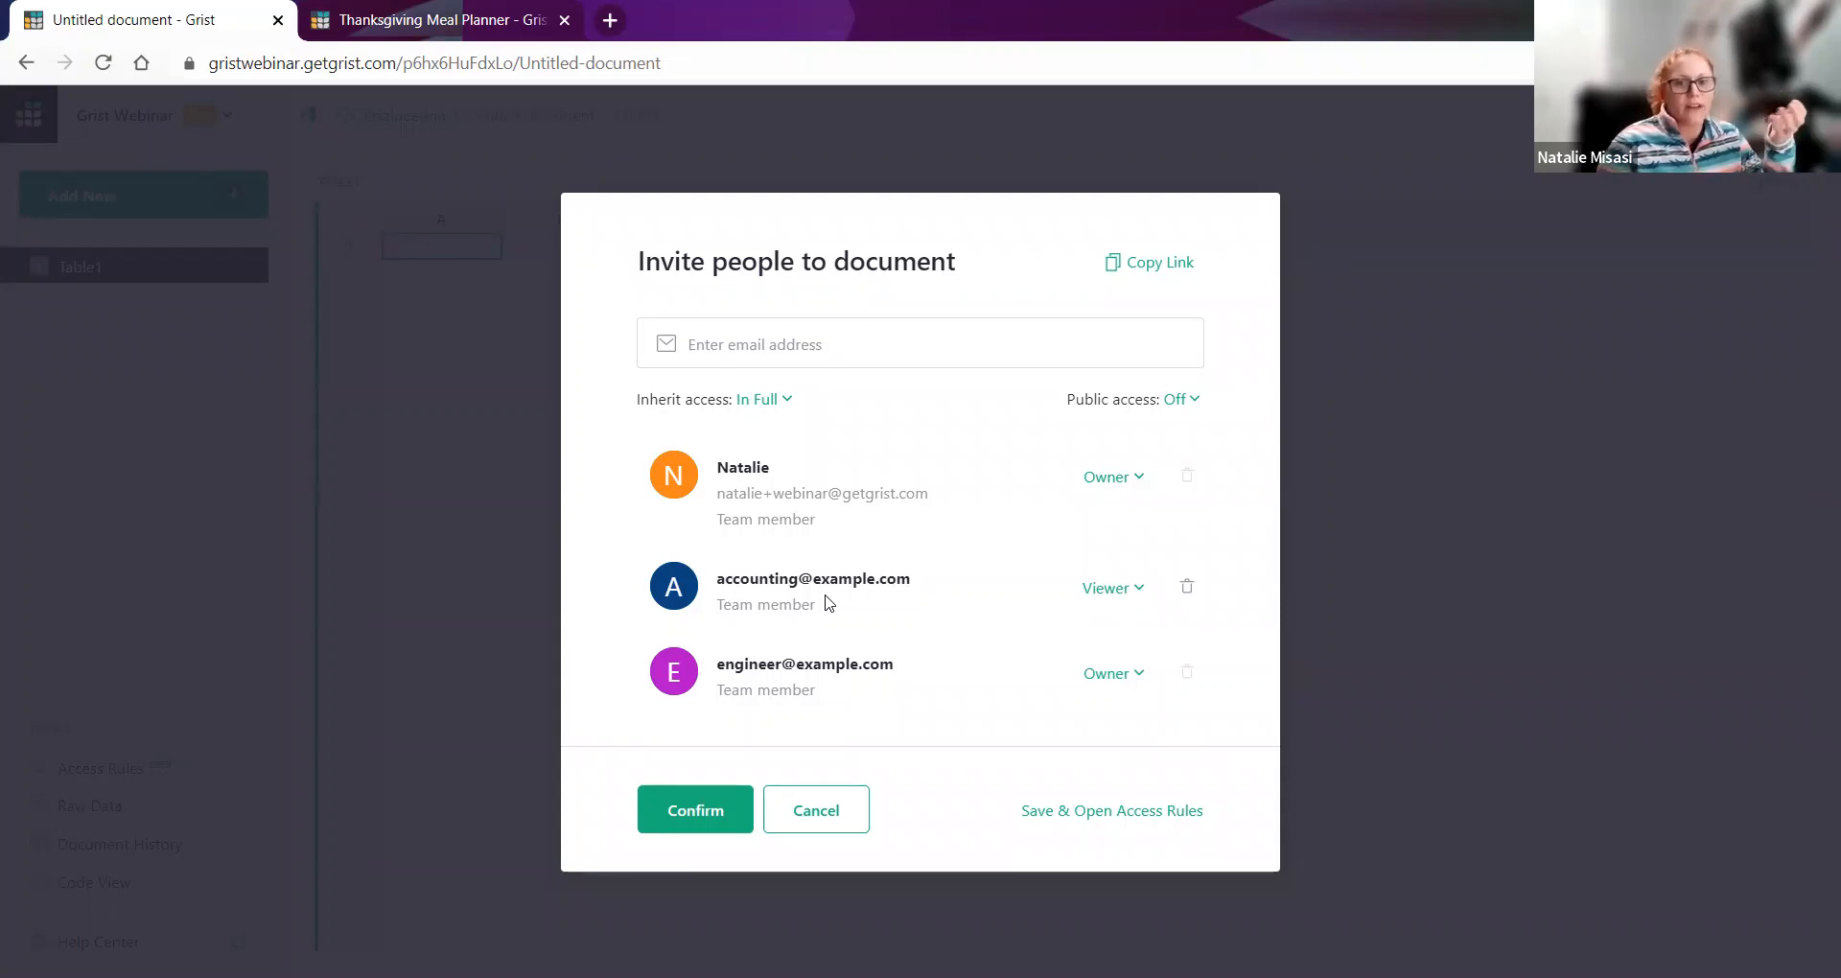
pyautogui.moveTo(692, 686)
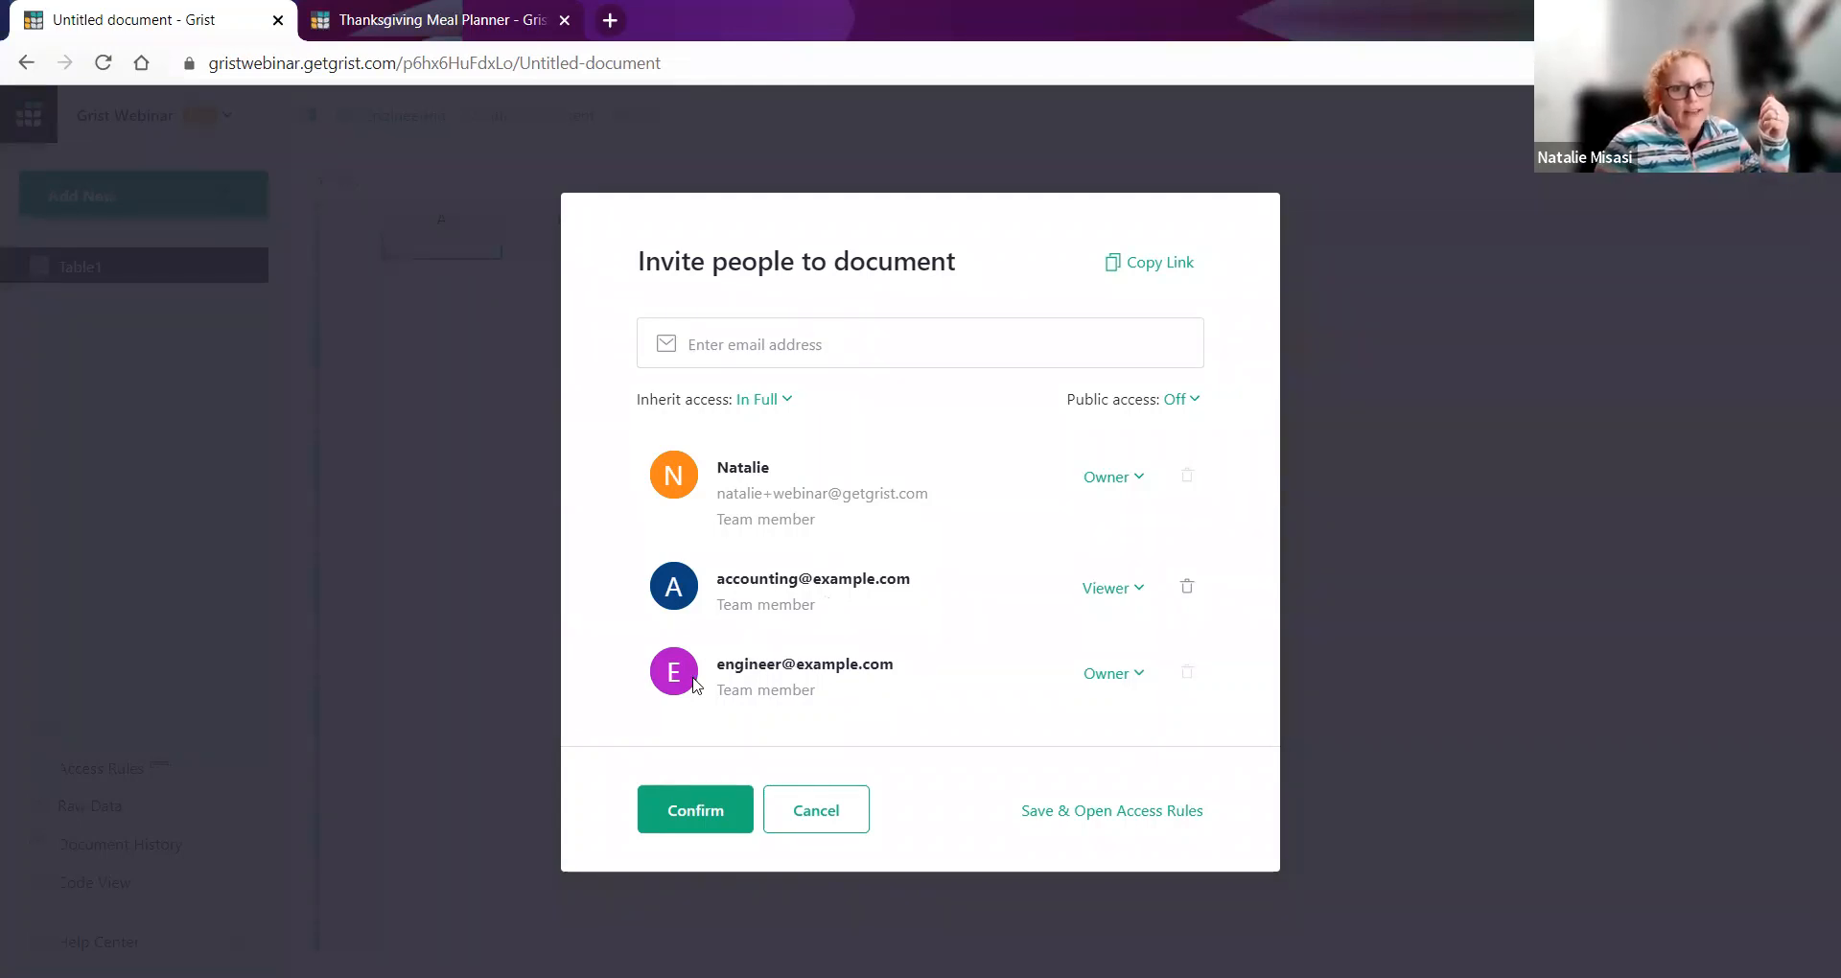
pyautogui.moveTo(874, 705)
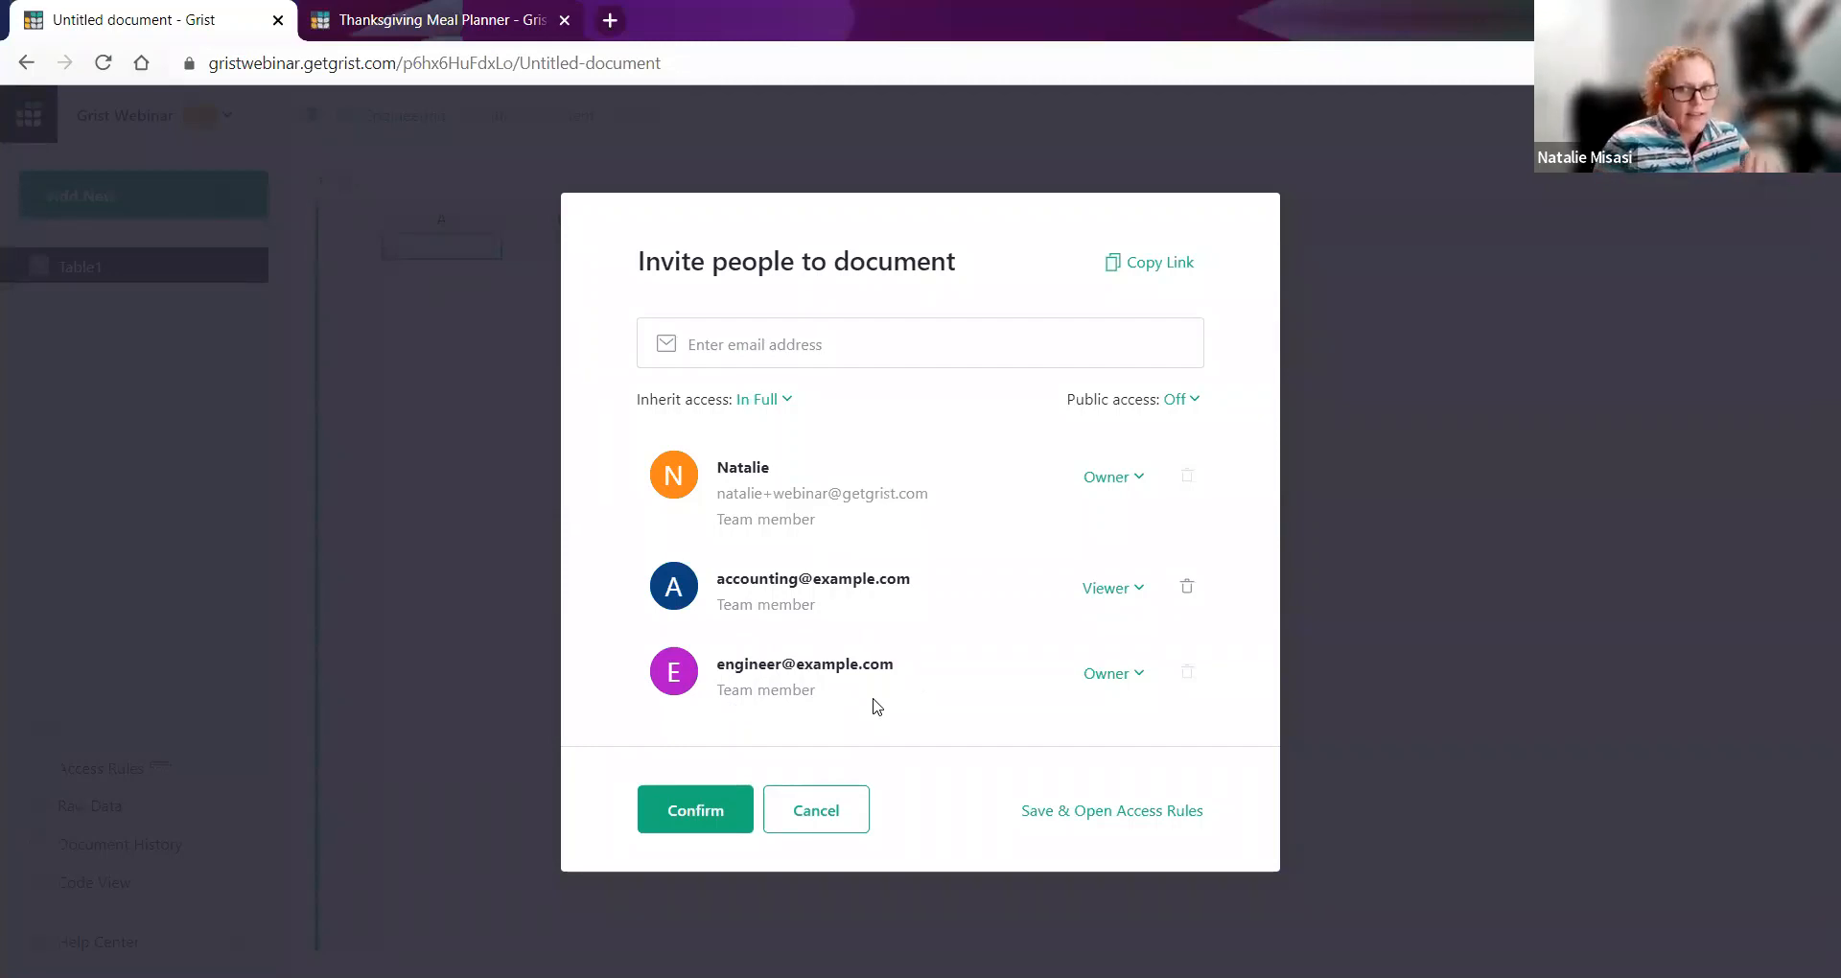
pyautogui.moveTo(898, 695)
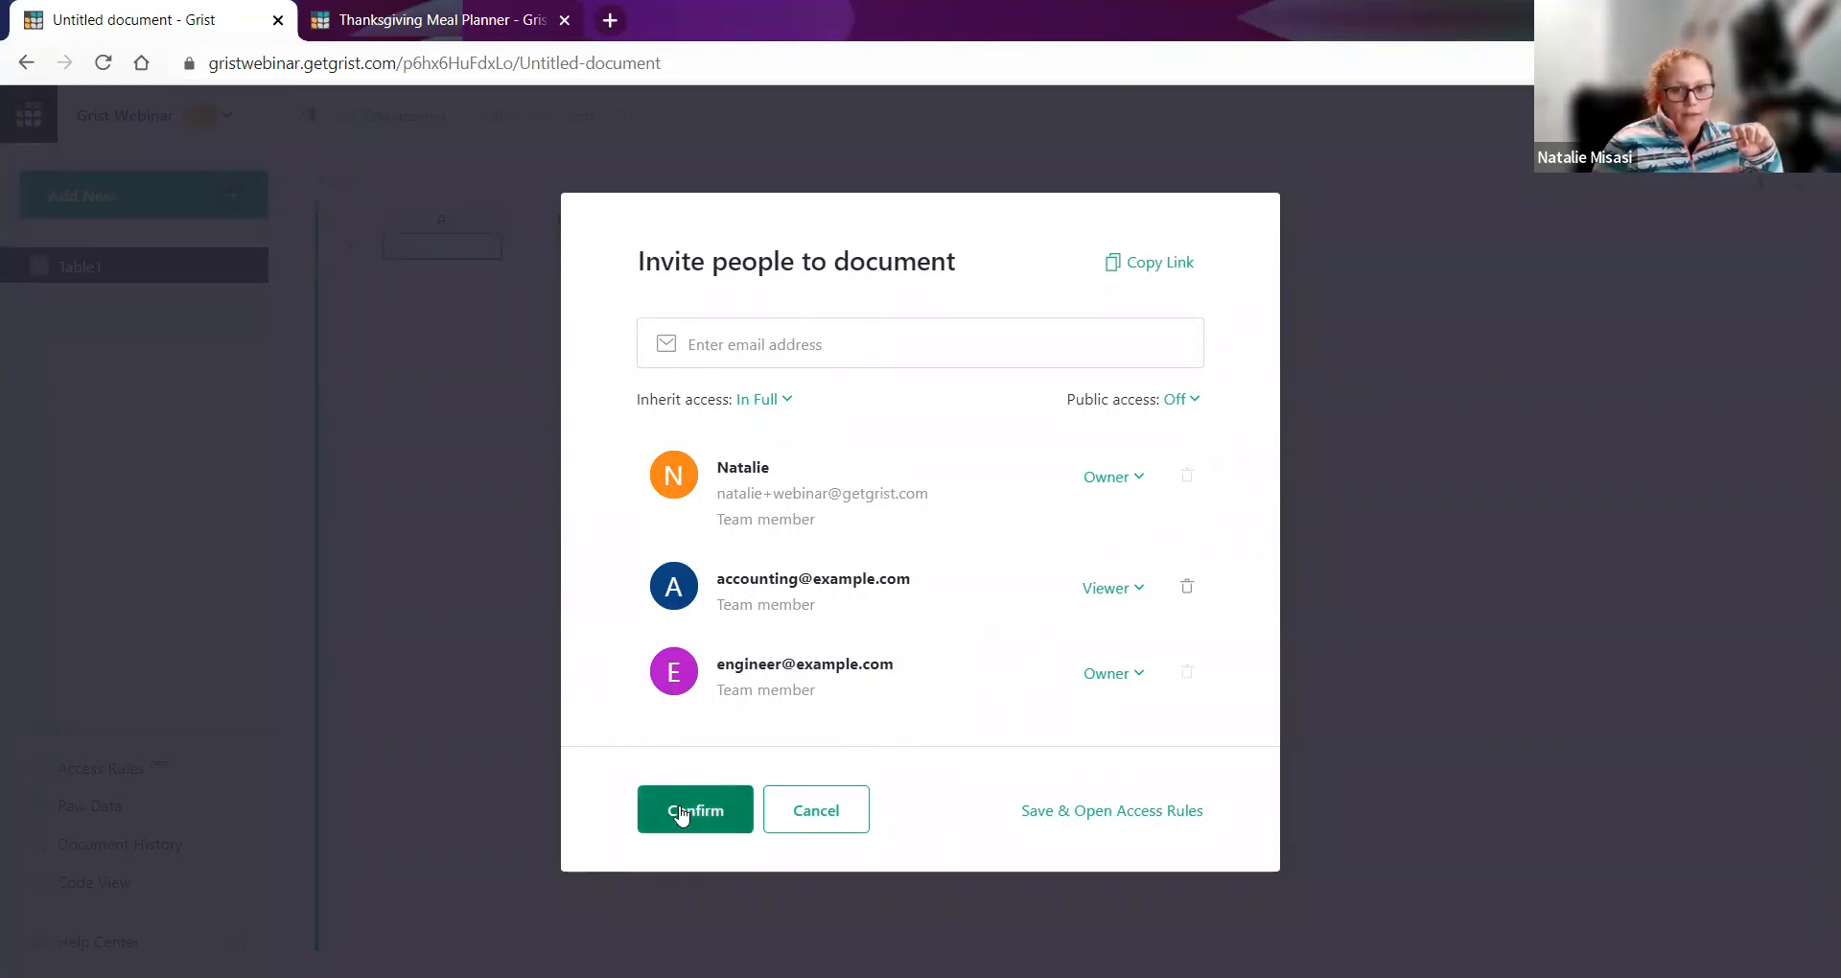
pyautogui.moveTo(1062, 498)
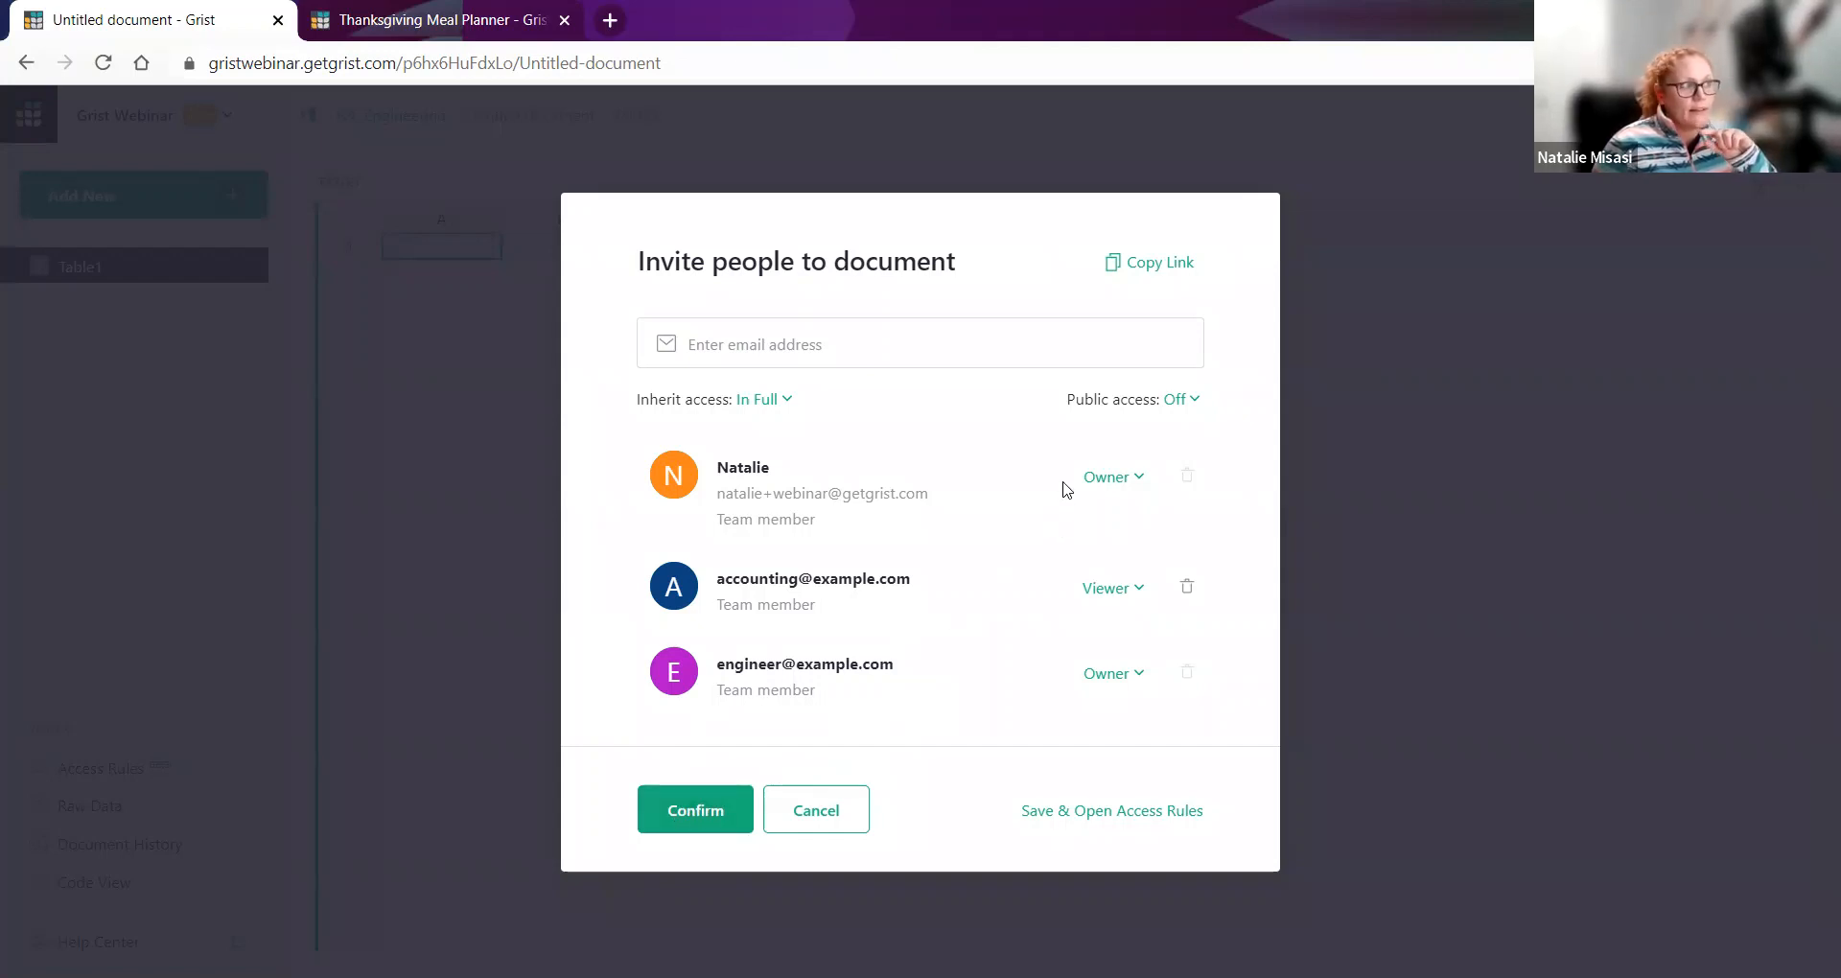
pyautogui.moveTo(1210, 423)
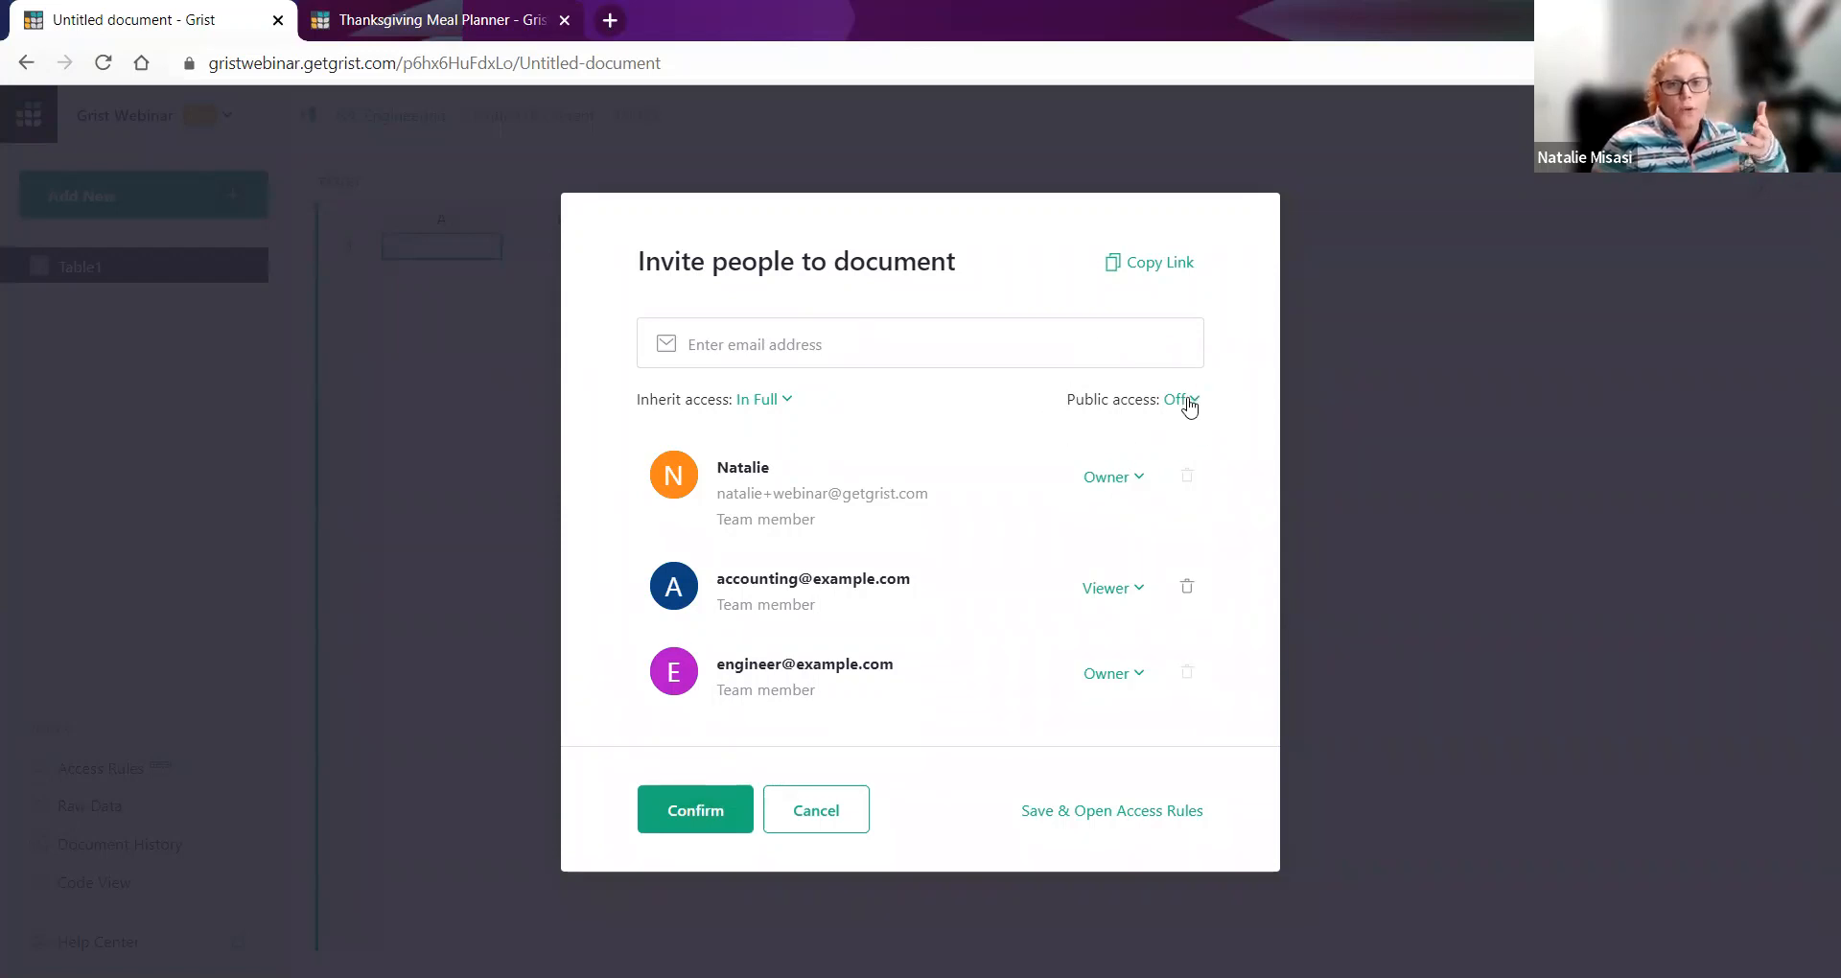
# - Turn public access on, with anyone holding the link set as Viewer
pyautogui.click(1180, 399)
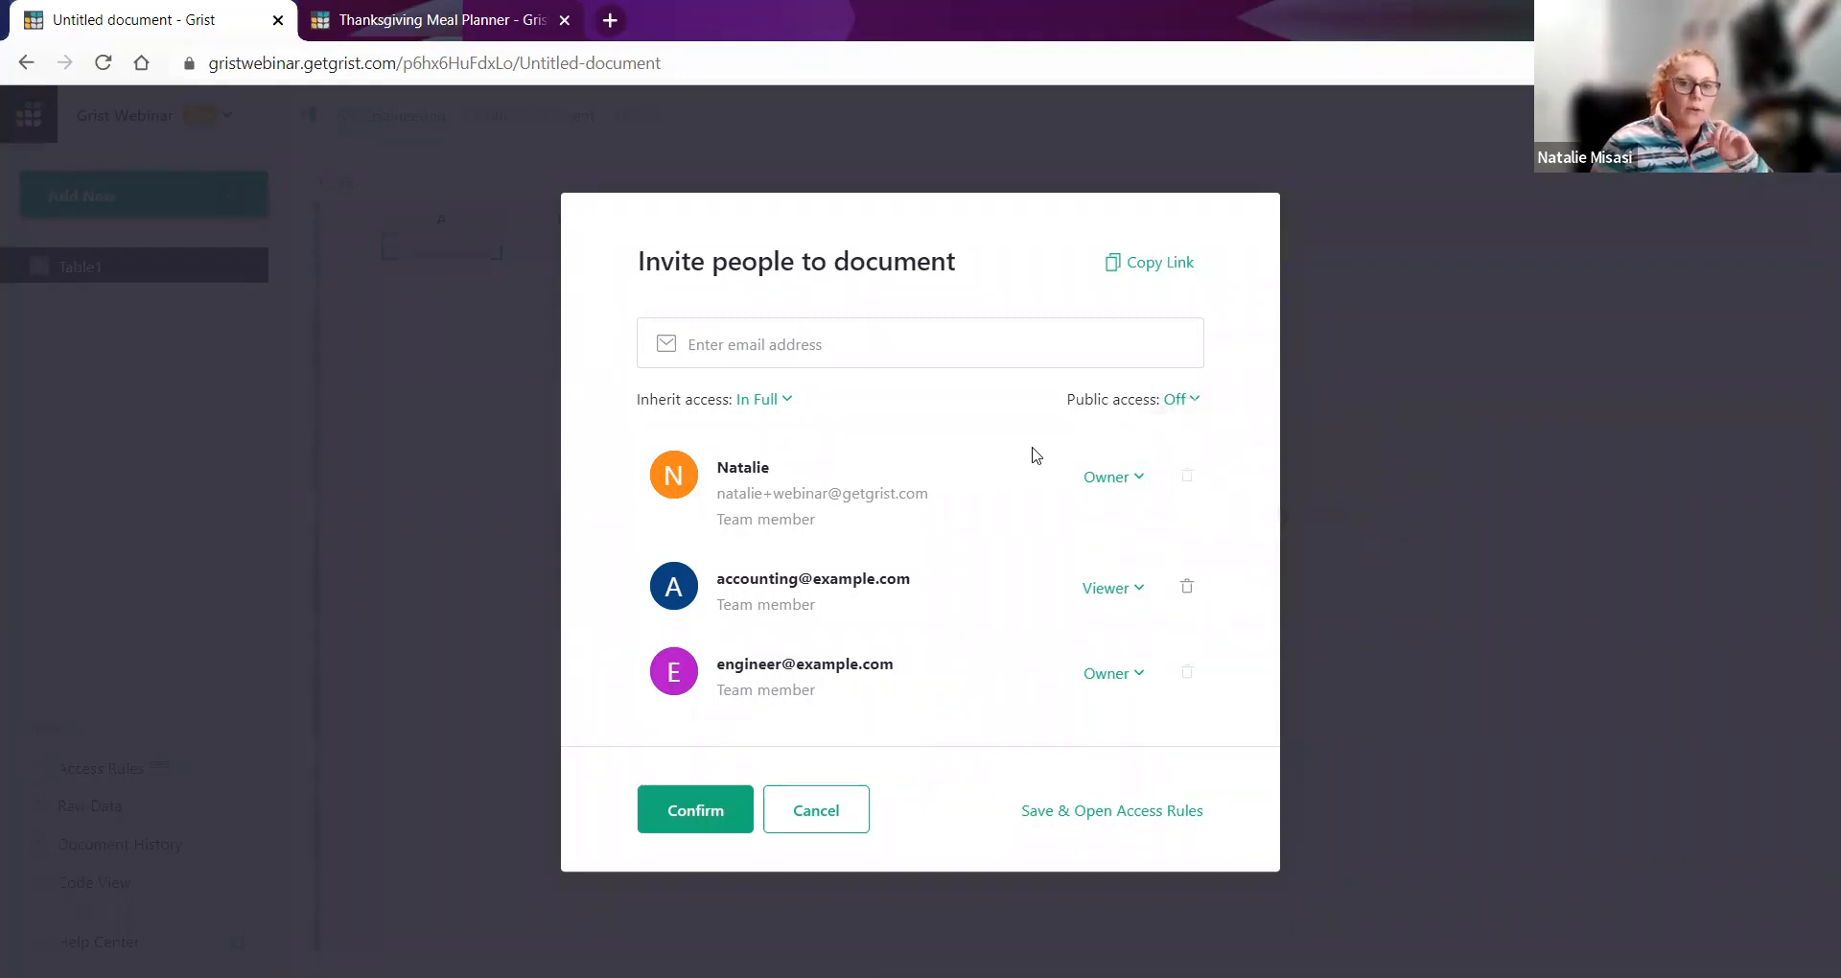
pyautogui.moveTo(998, 496)
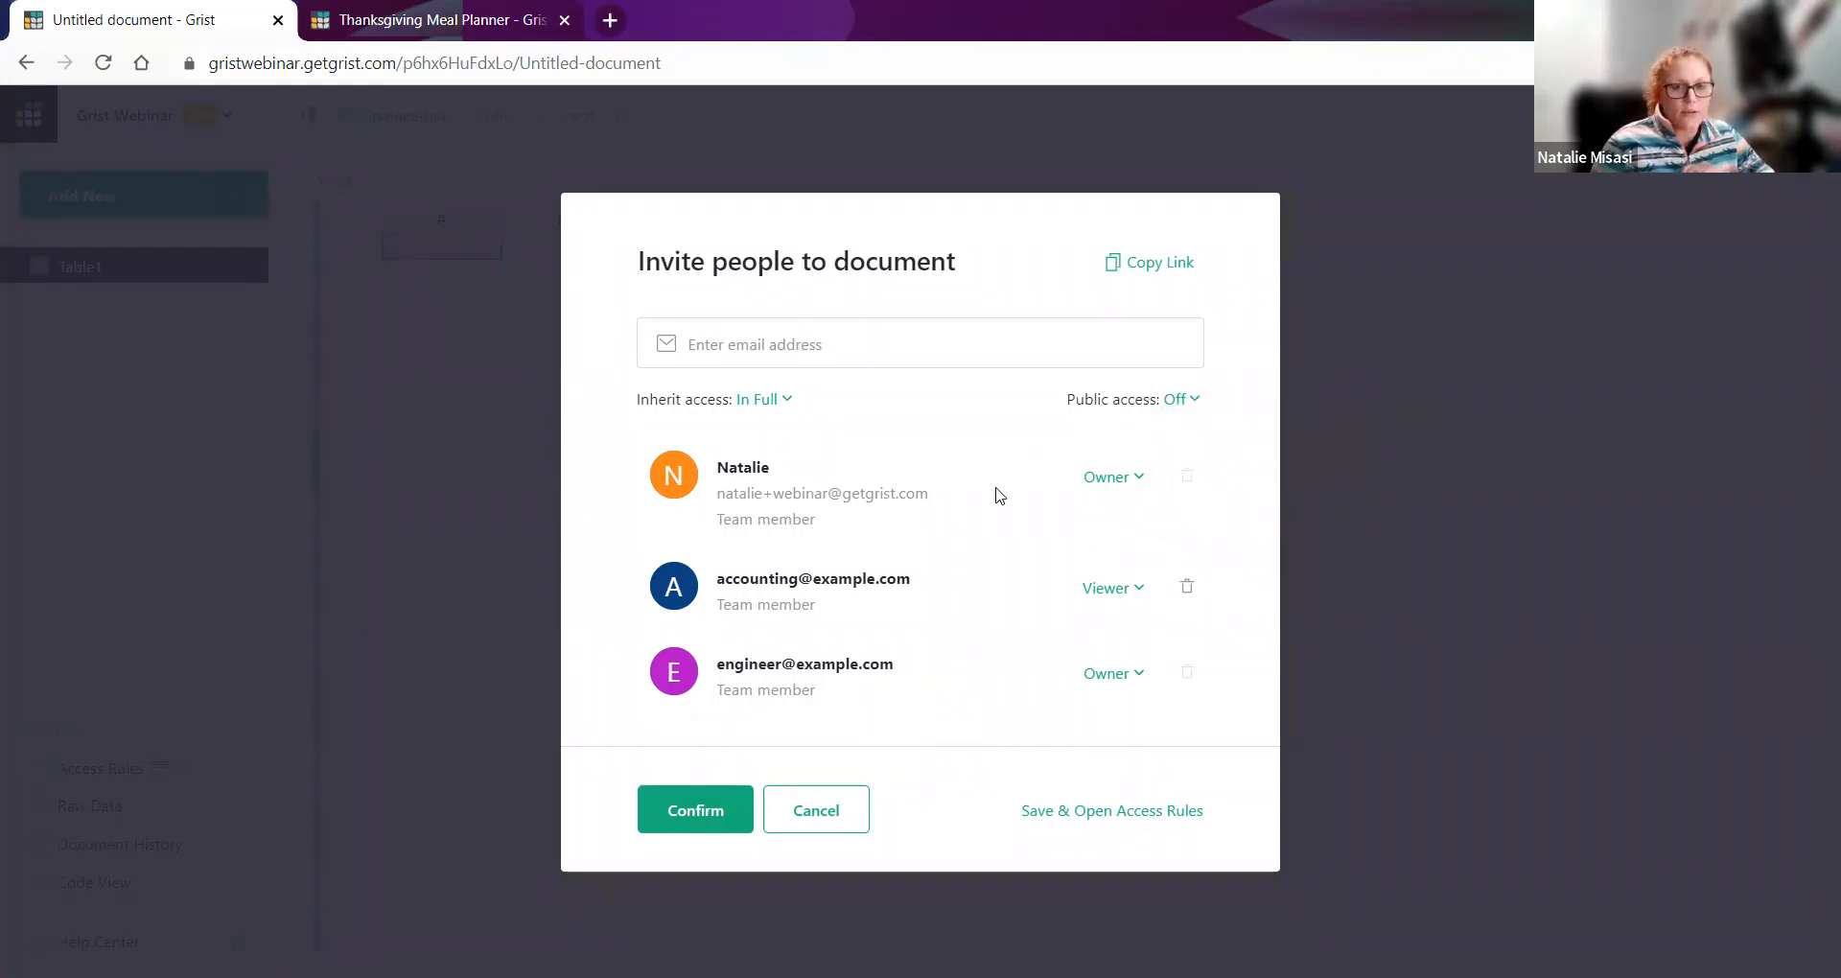
pyautogui.moveTo(838, 647)
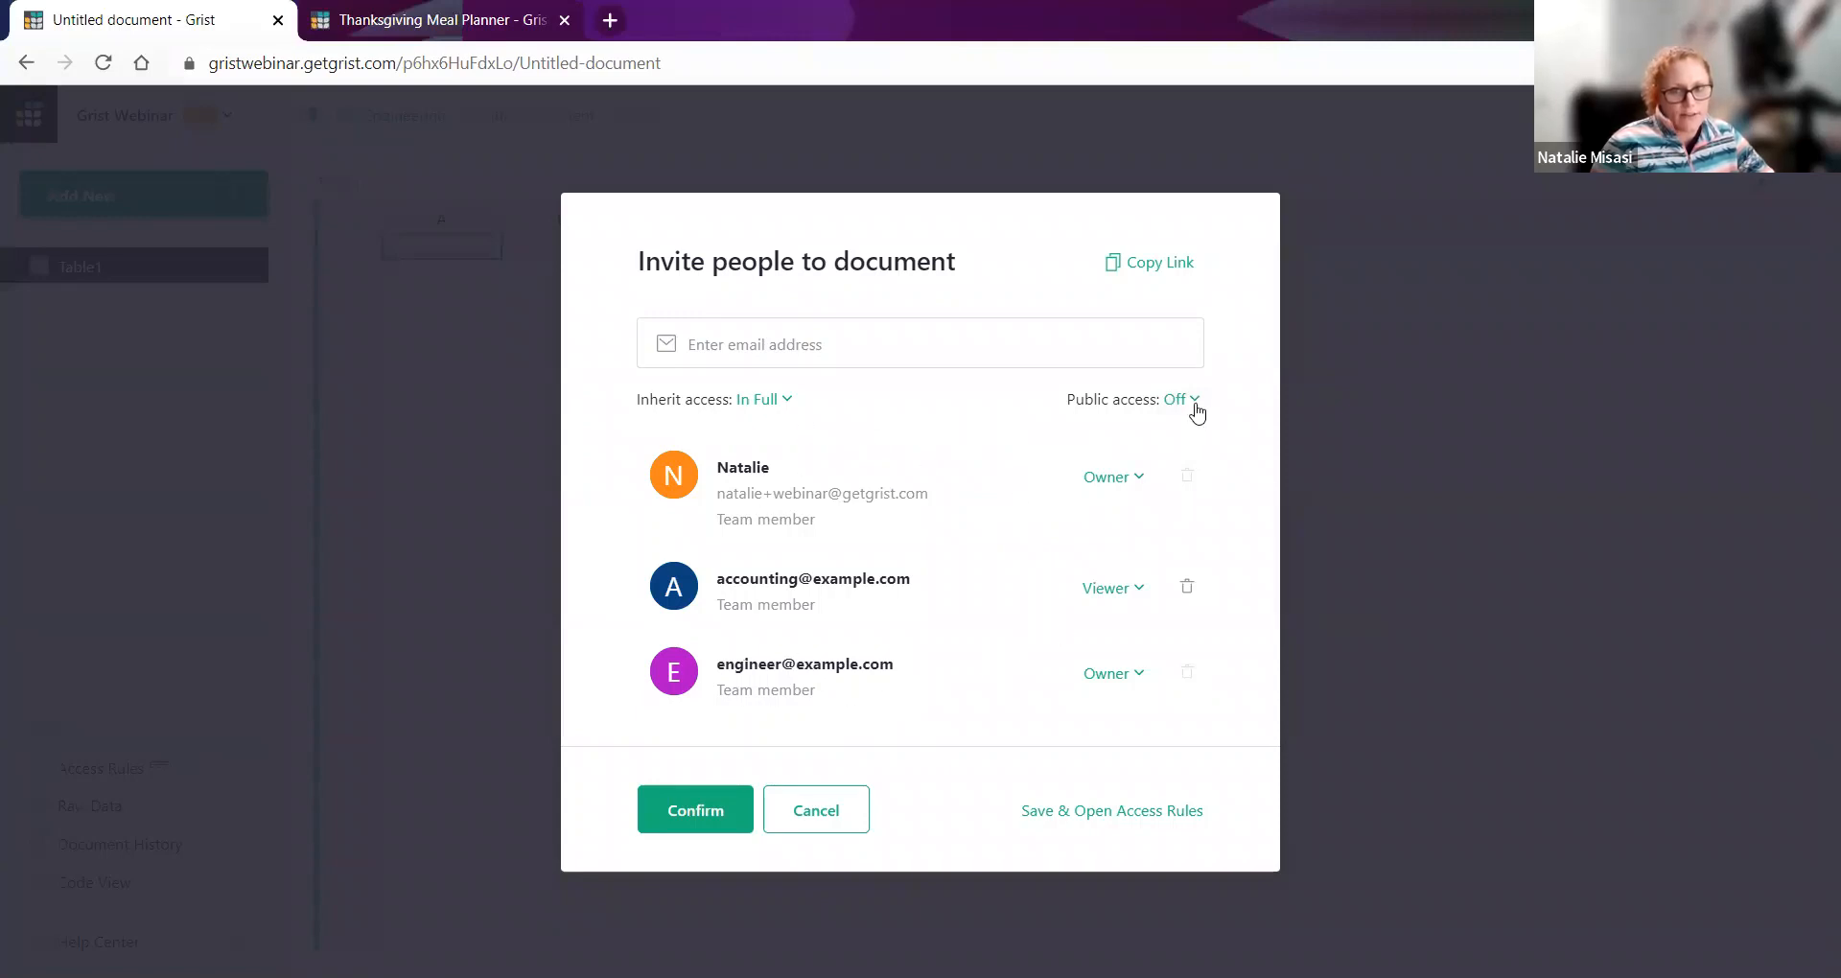
pyautogui.click(1183, 399)
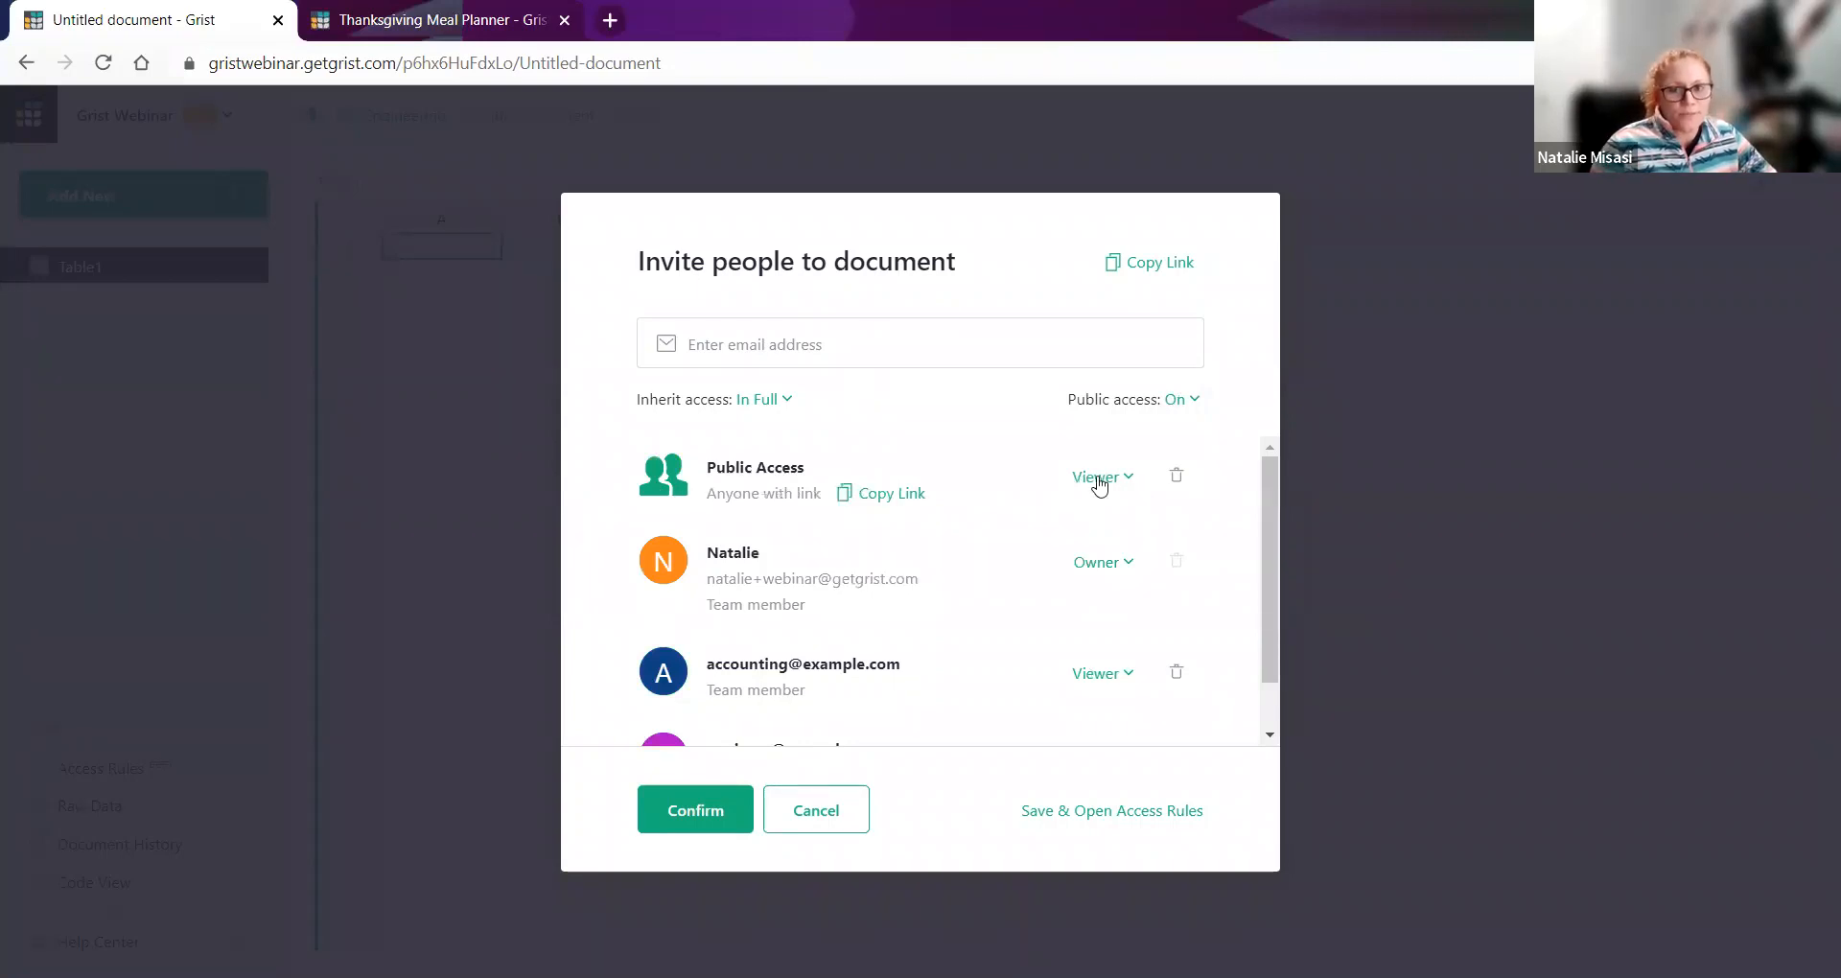
pyautogui.click(1102, 477)
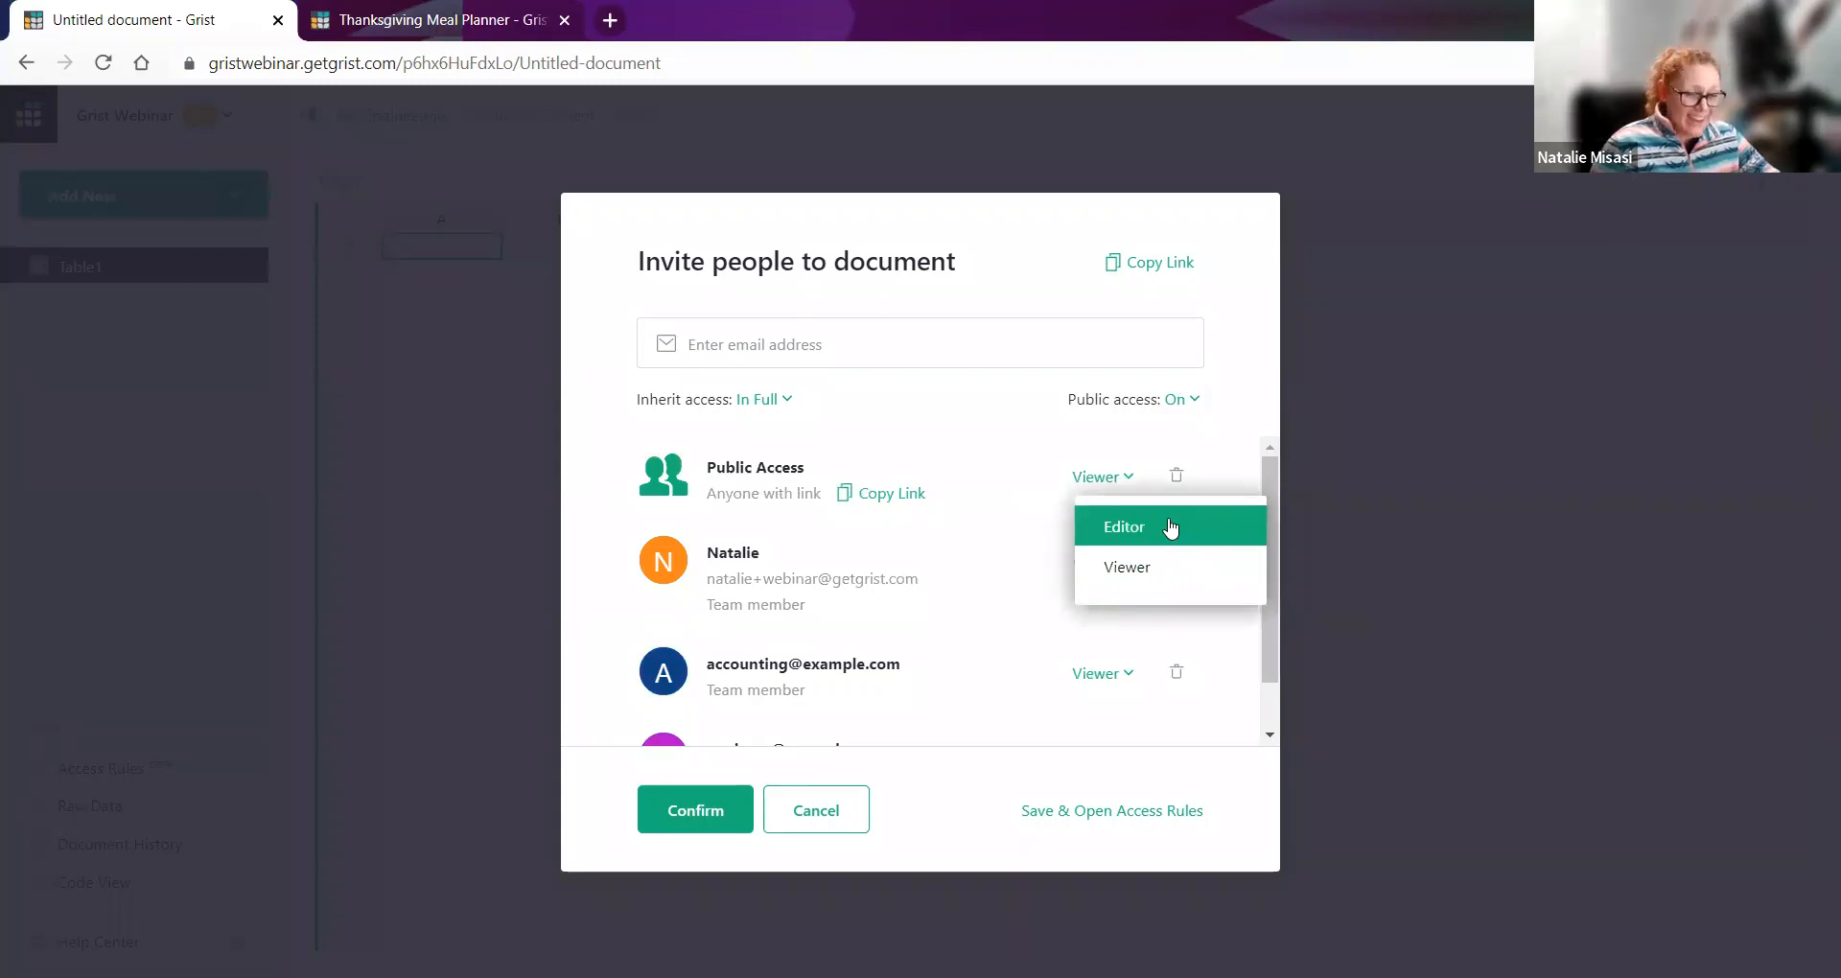
pyautogui.moveTo(1172, 527)
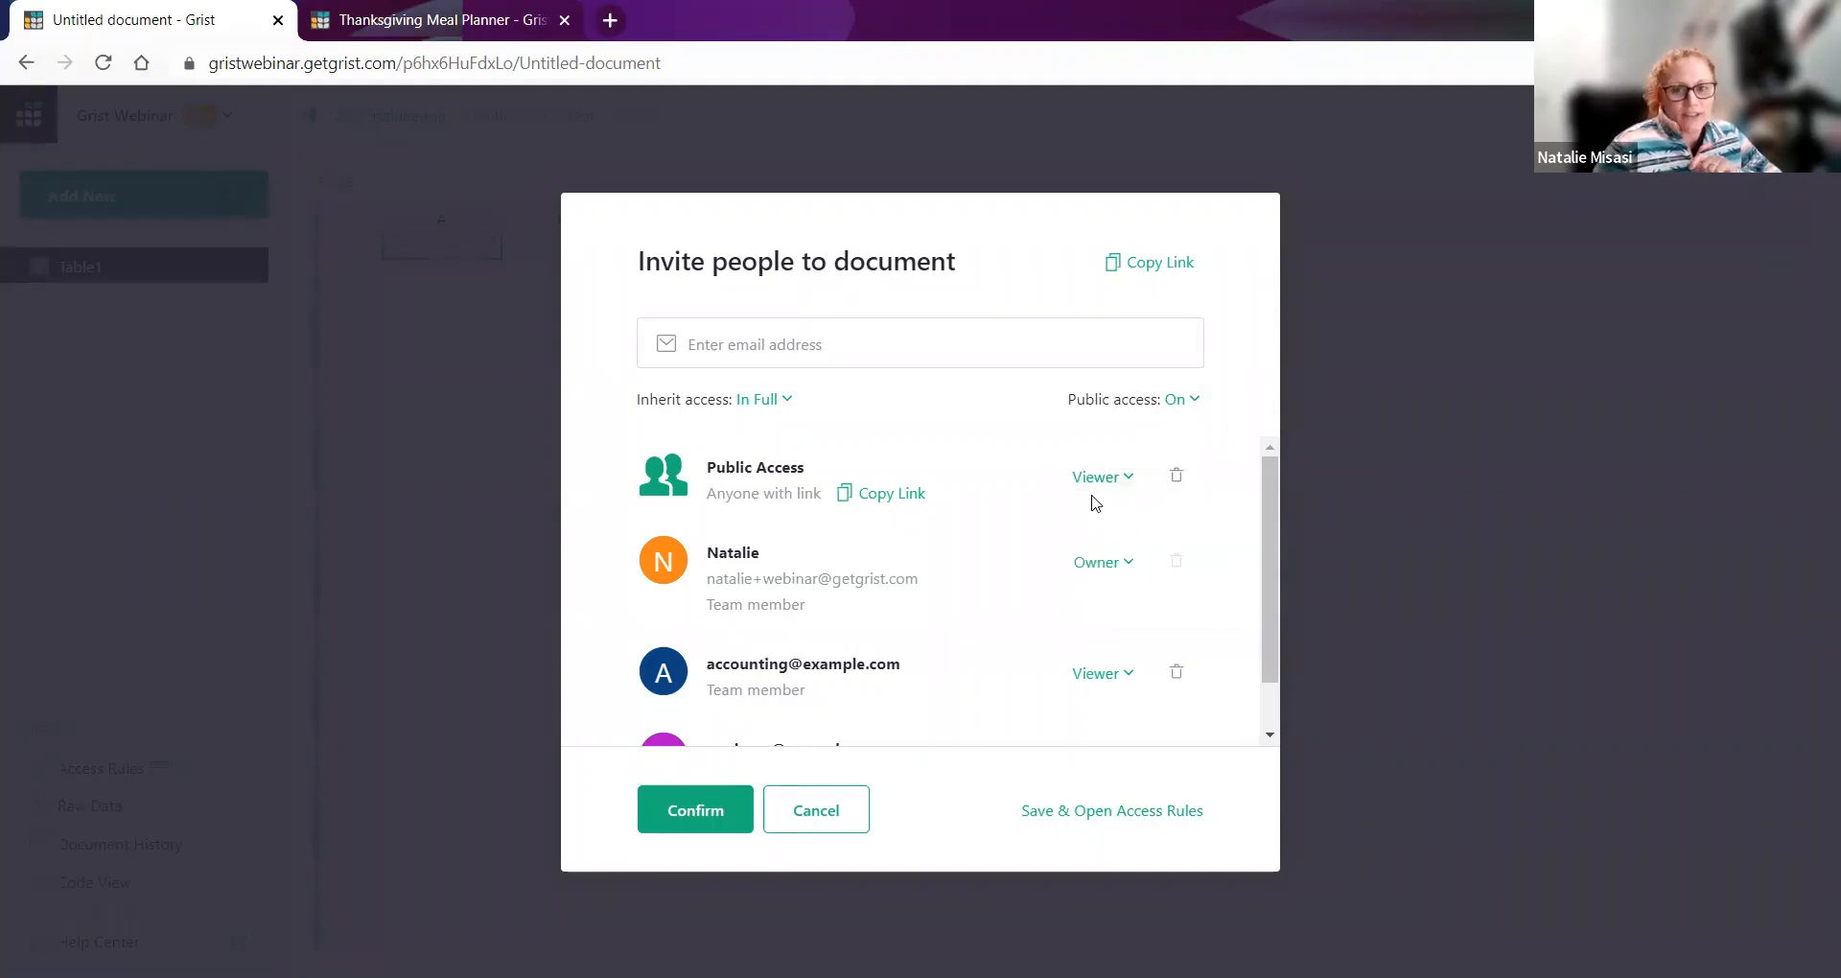
pyautogui.moveTo(892, 493)
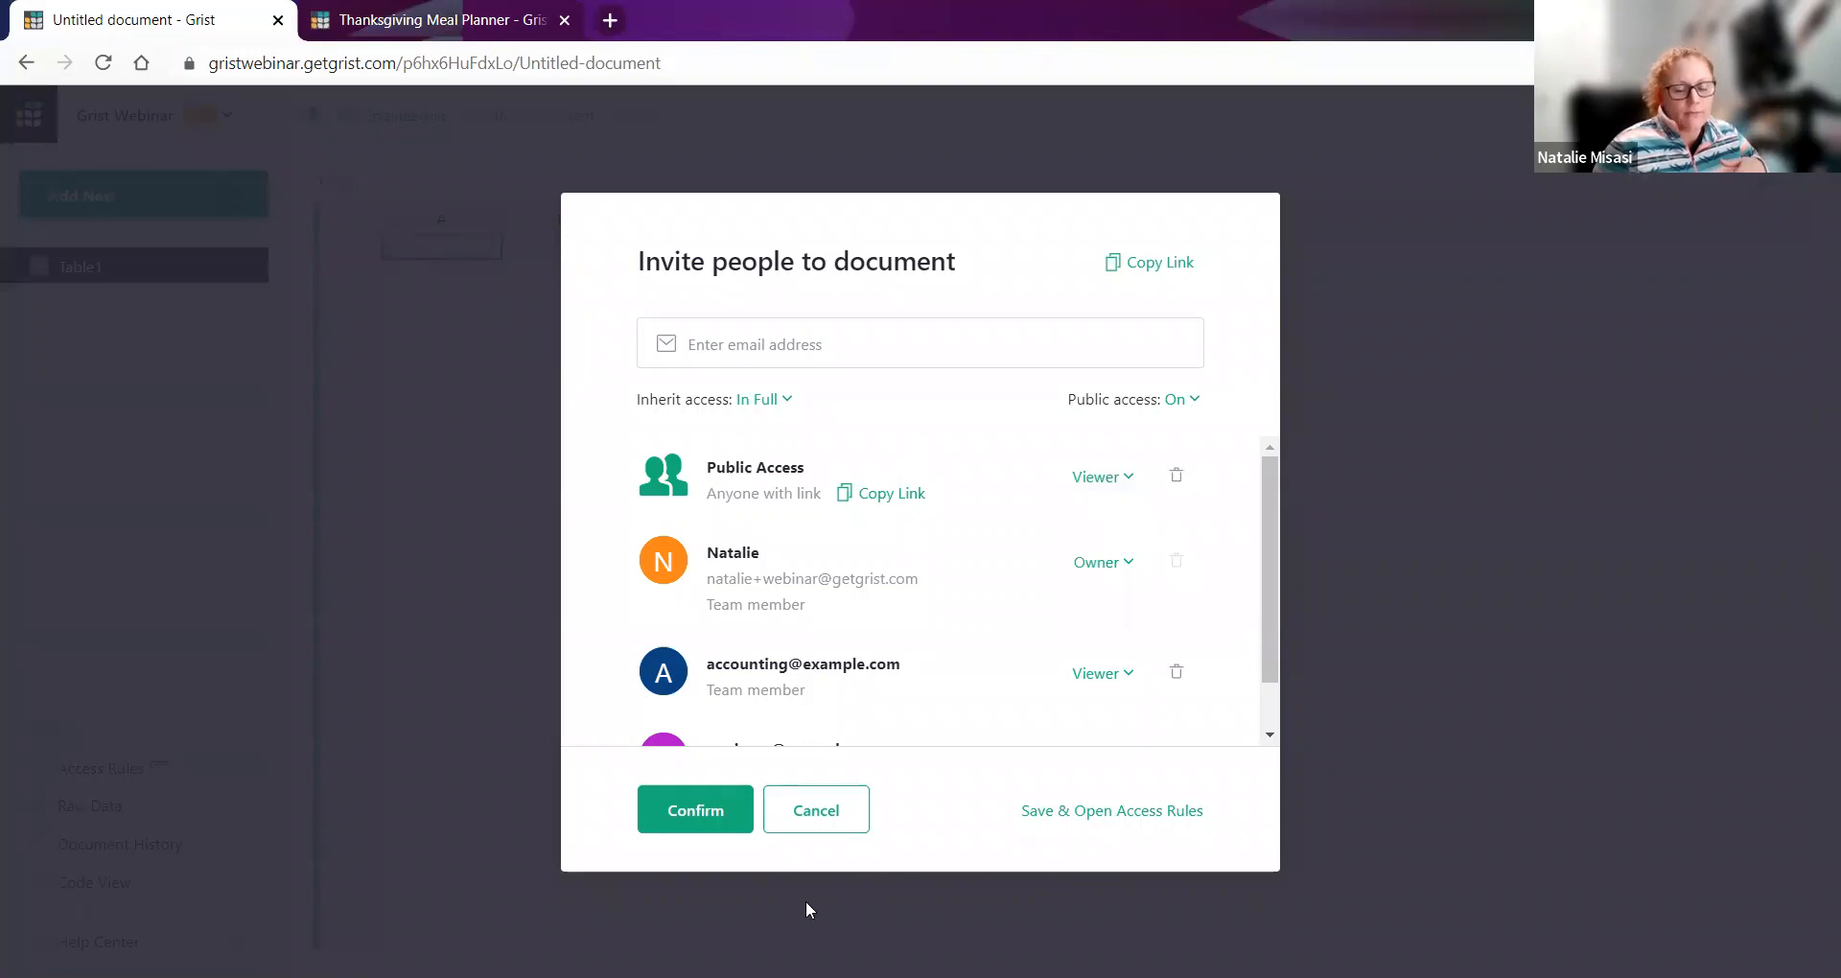
pyautogui.moveTo(914, 682)
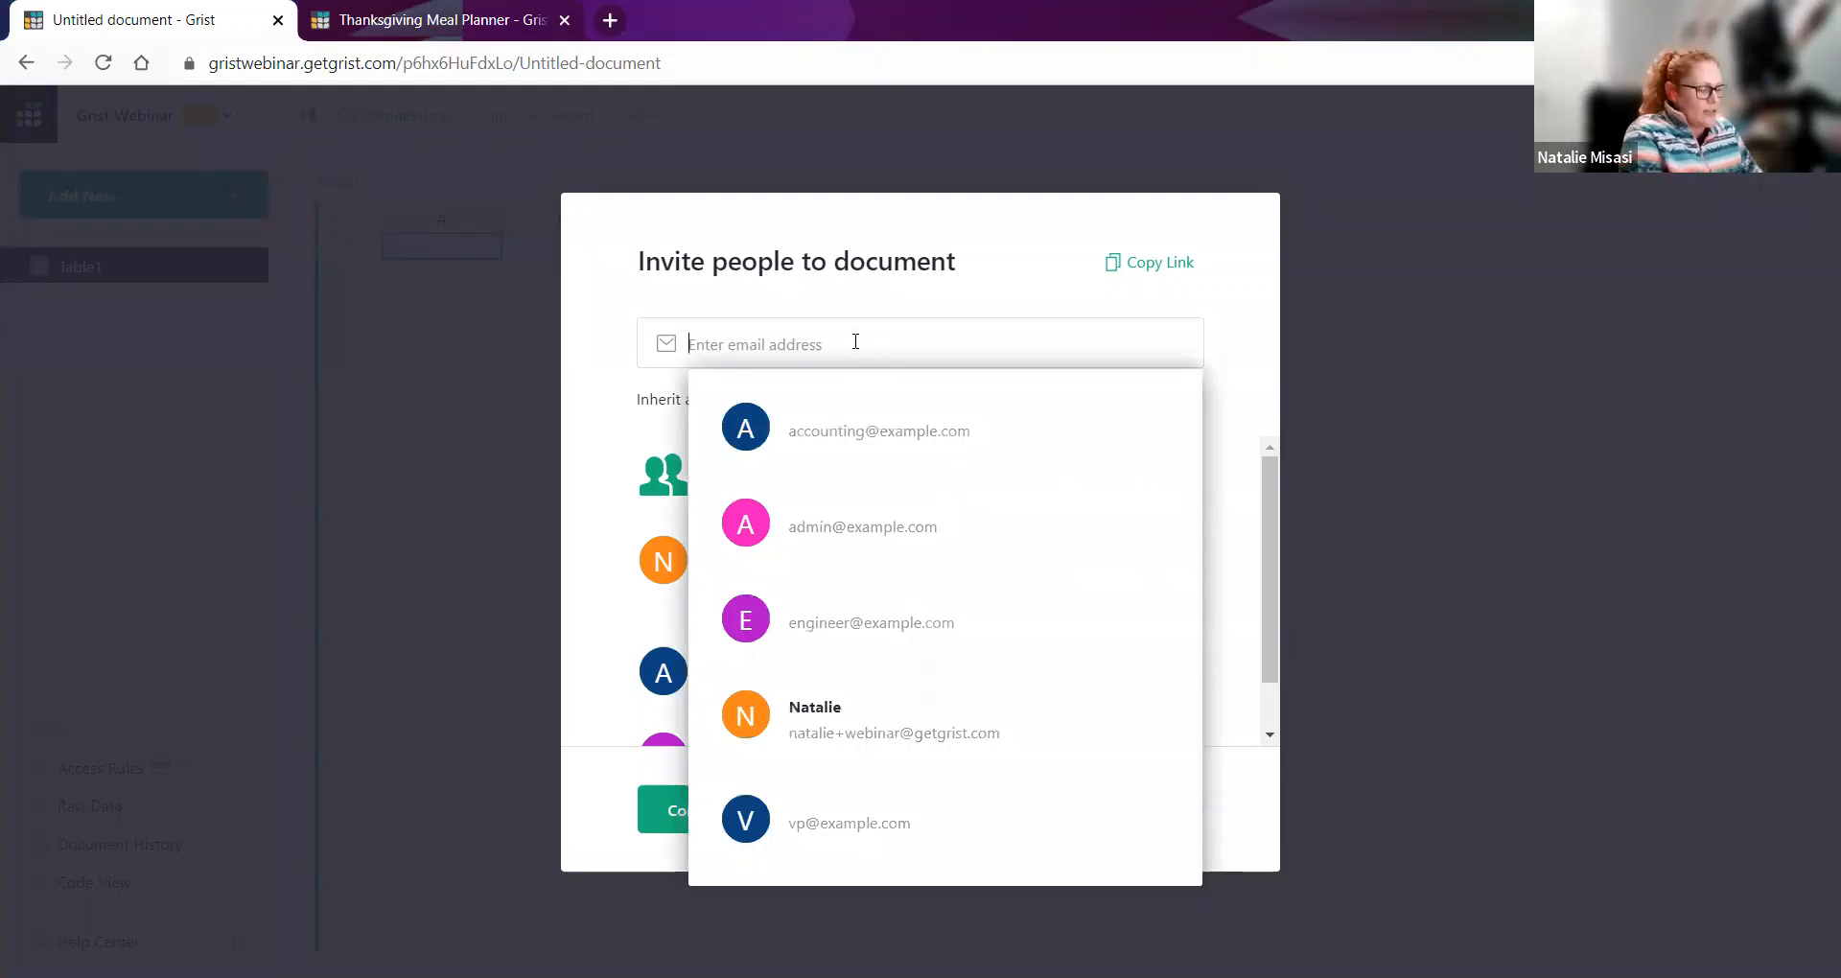
pyautogui.write('outsidesour')
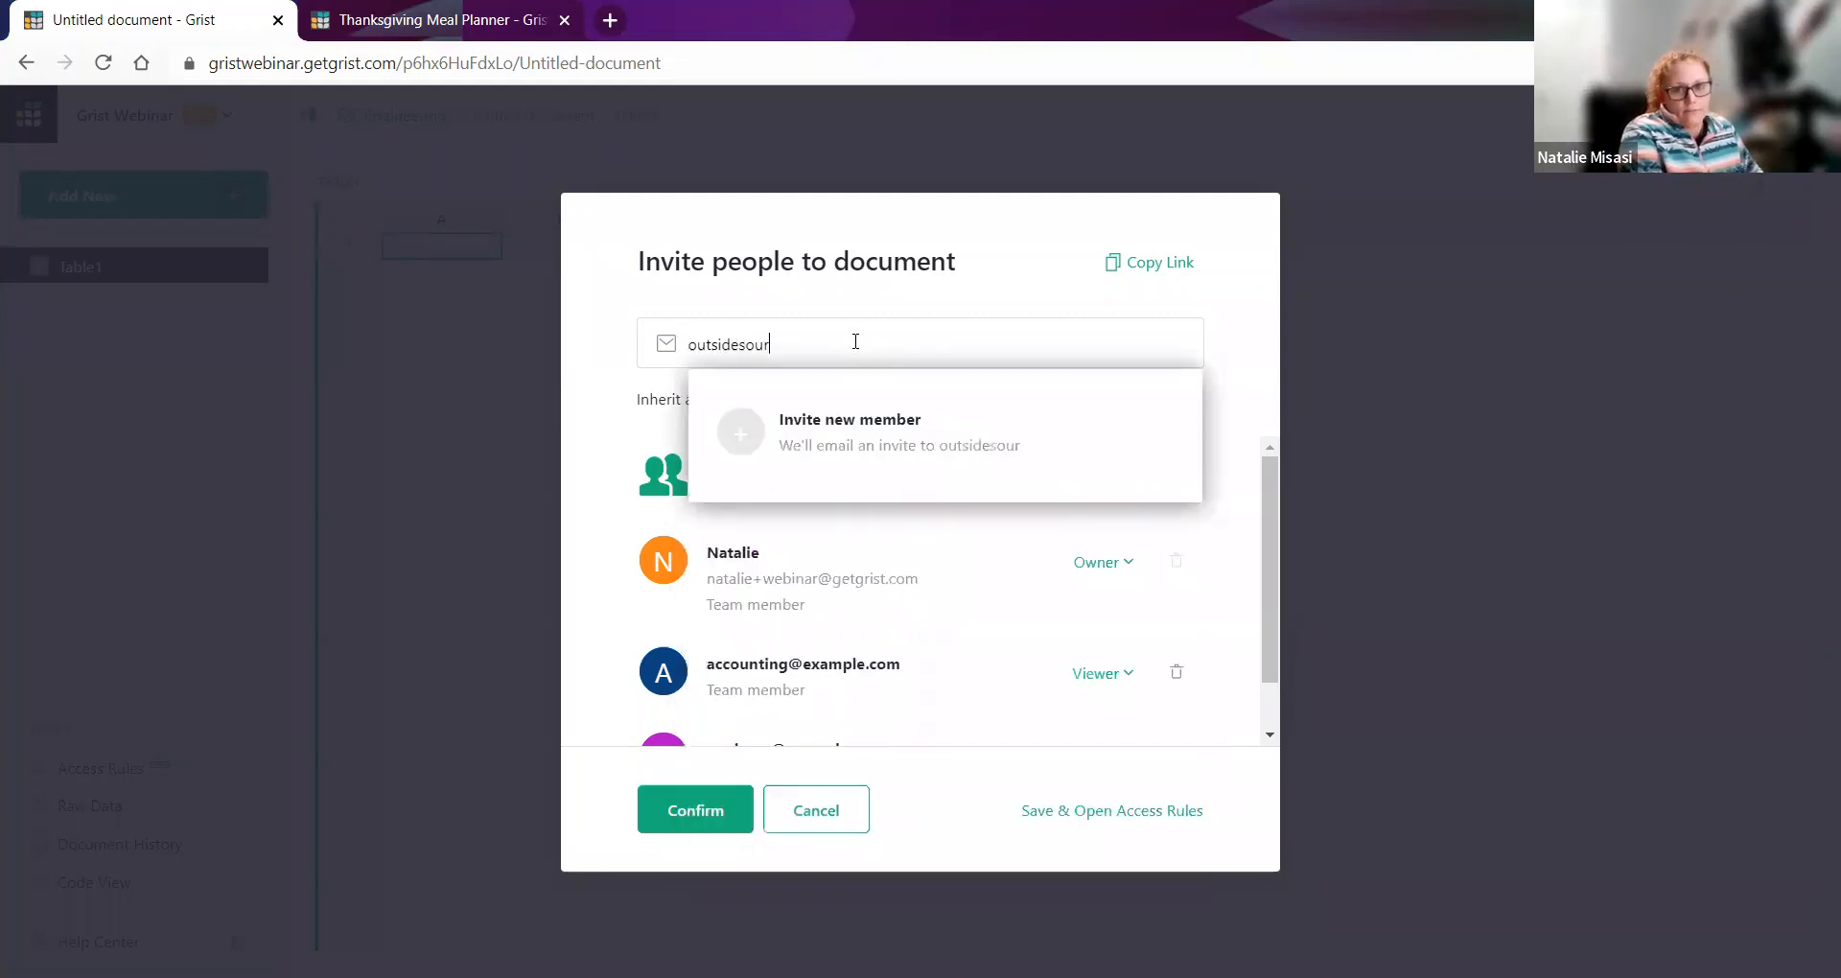
pyautogui.write('ce@exampl.')
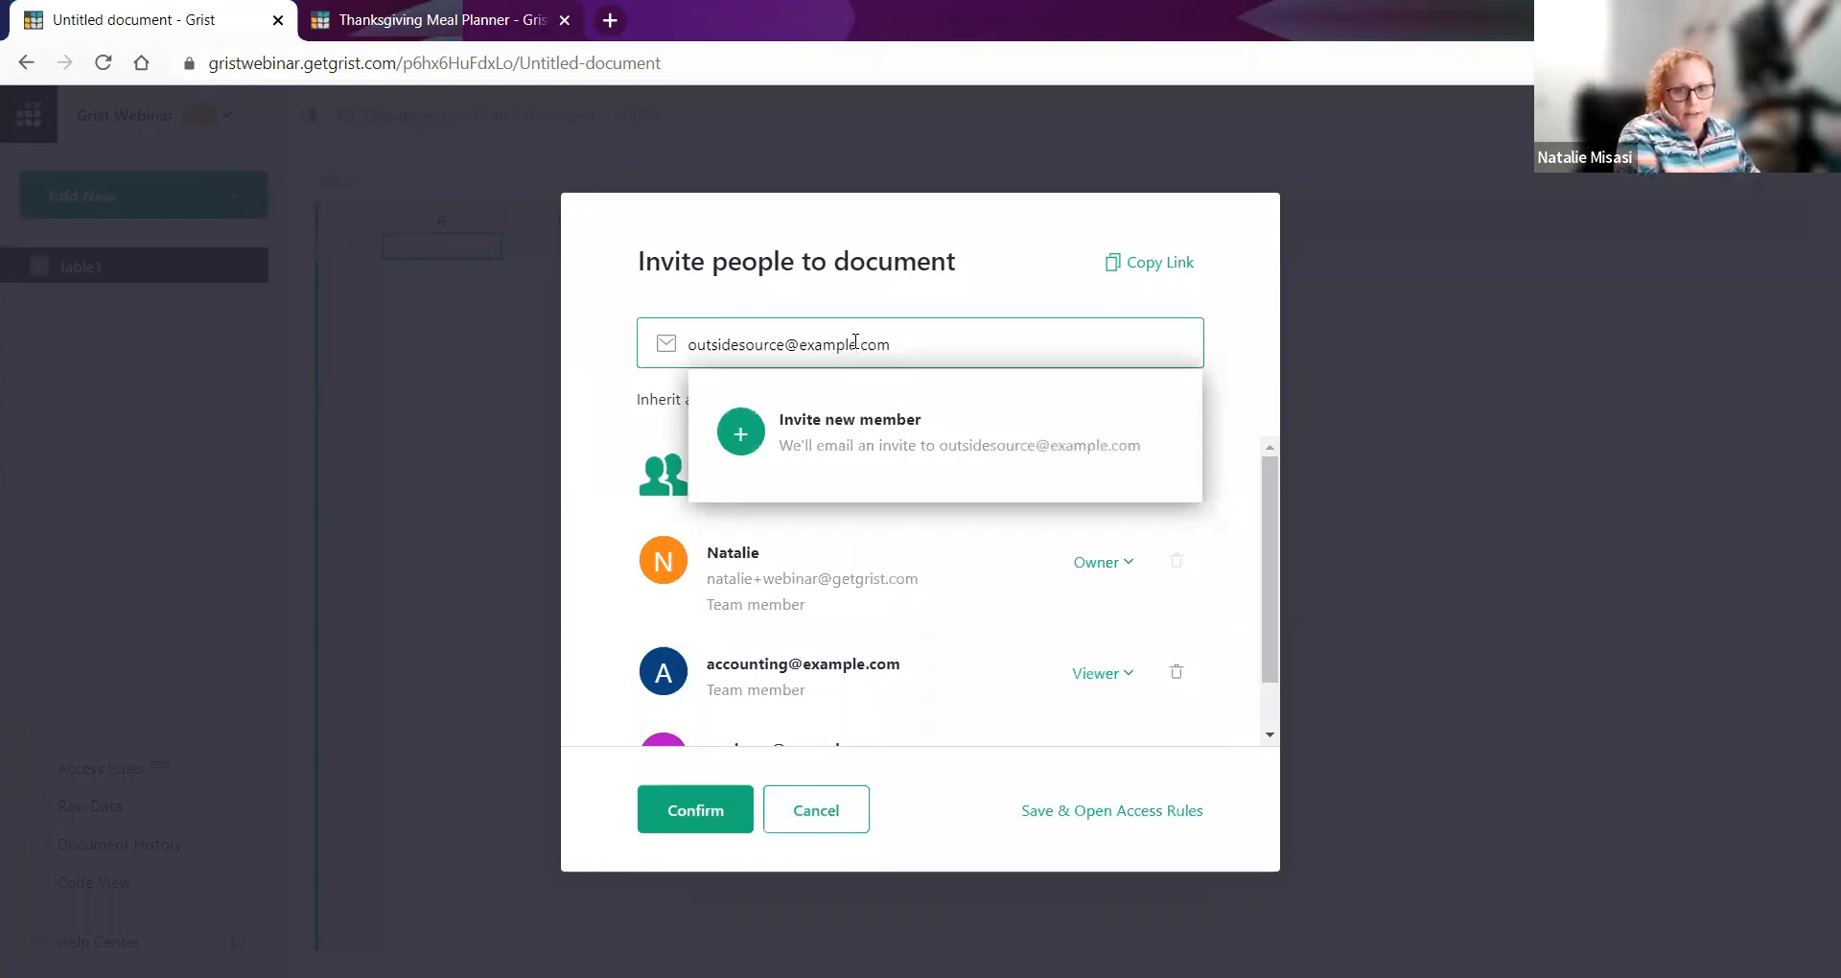
pyautogui.click(849, 419)
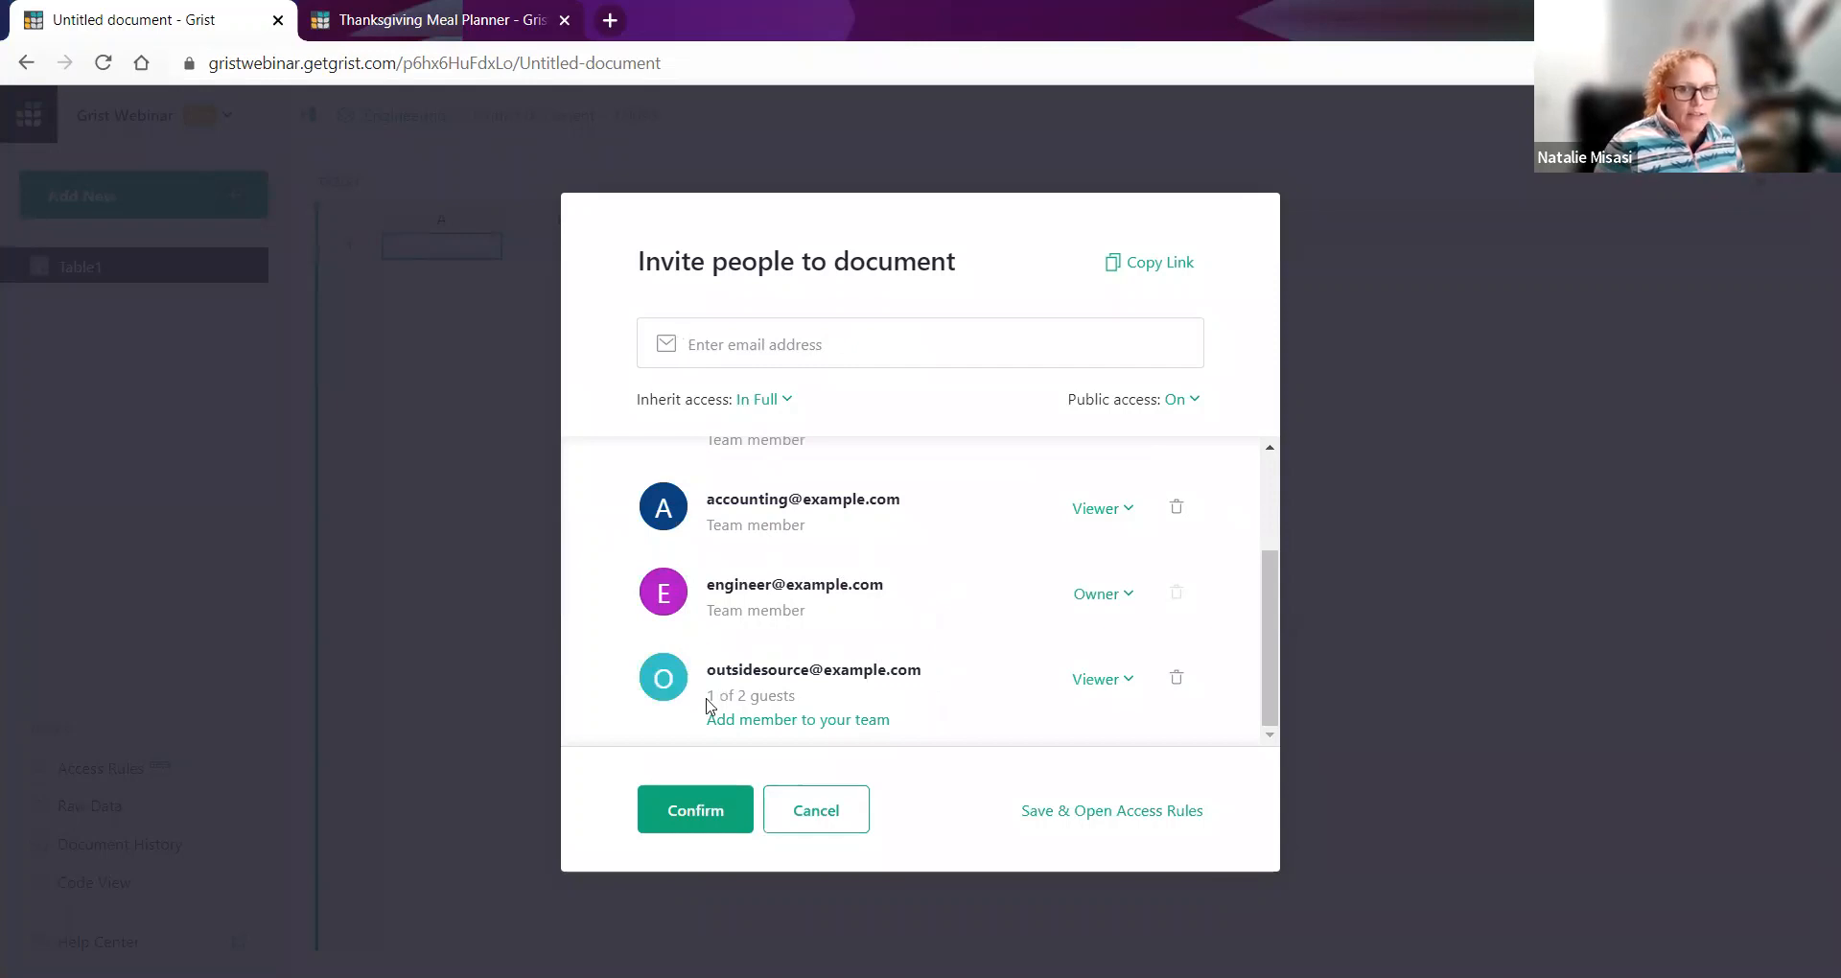
pyautogui.moveTo(795, 707)
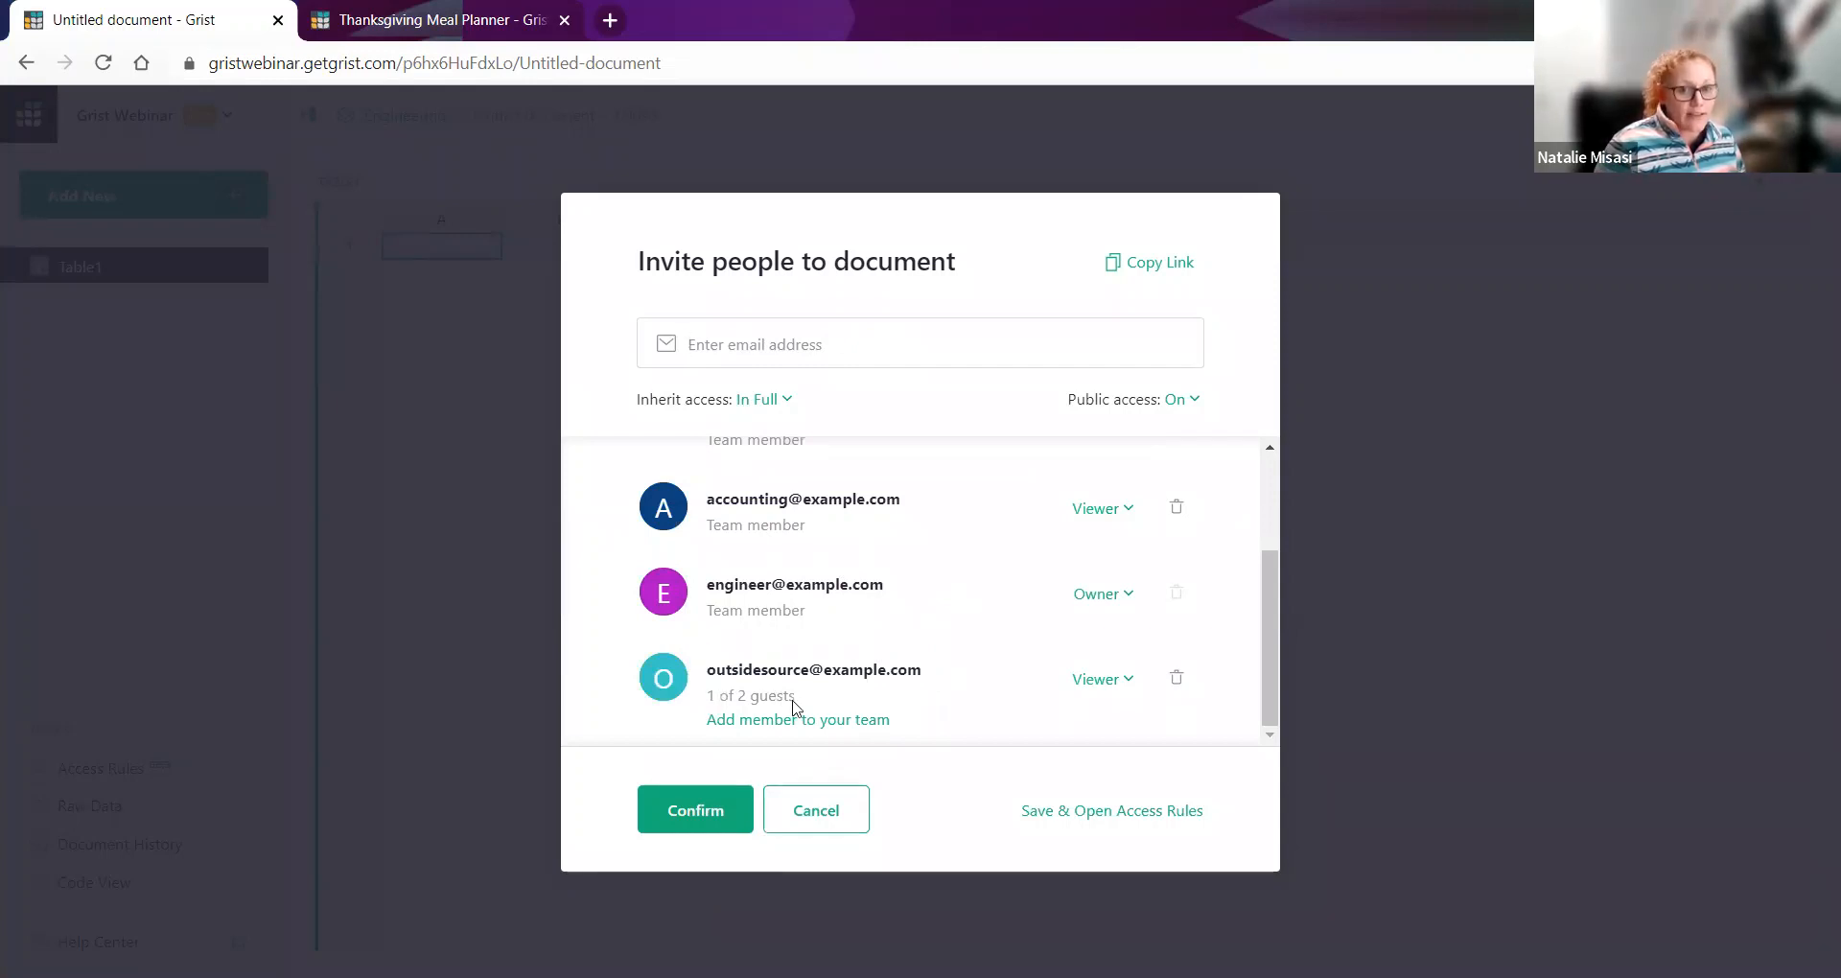
pyautogui.moveTo(805, 706)
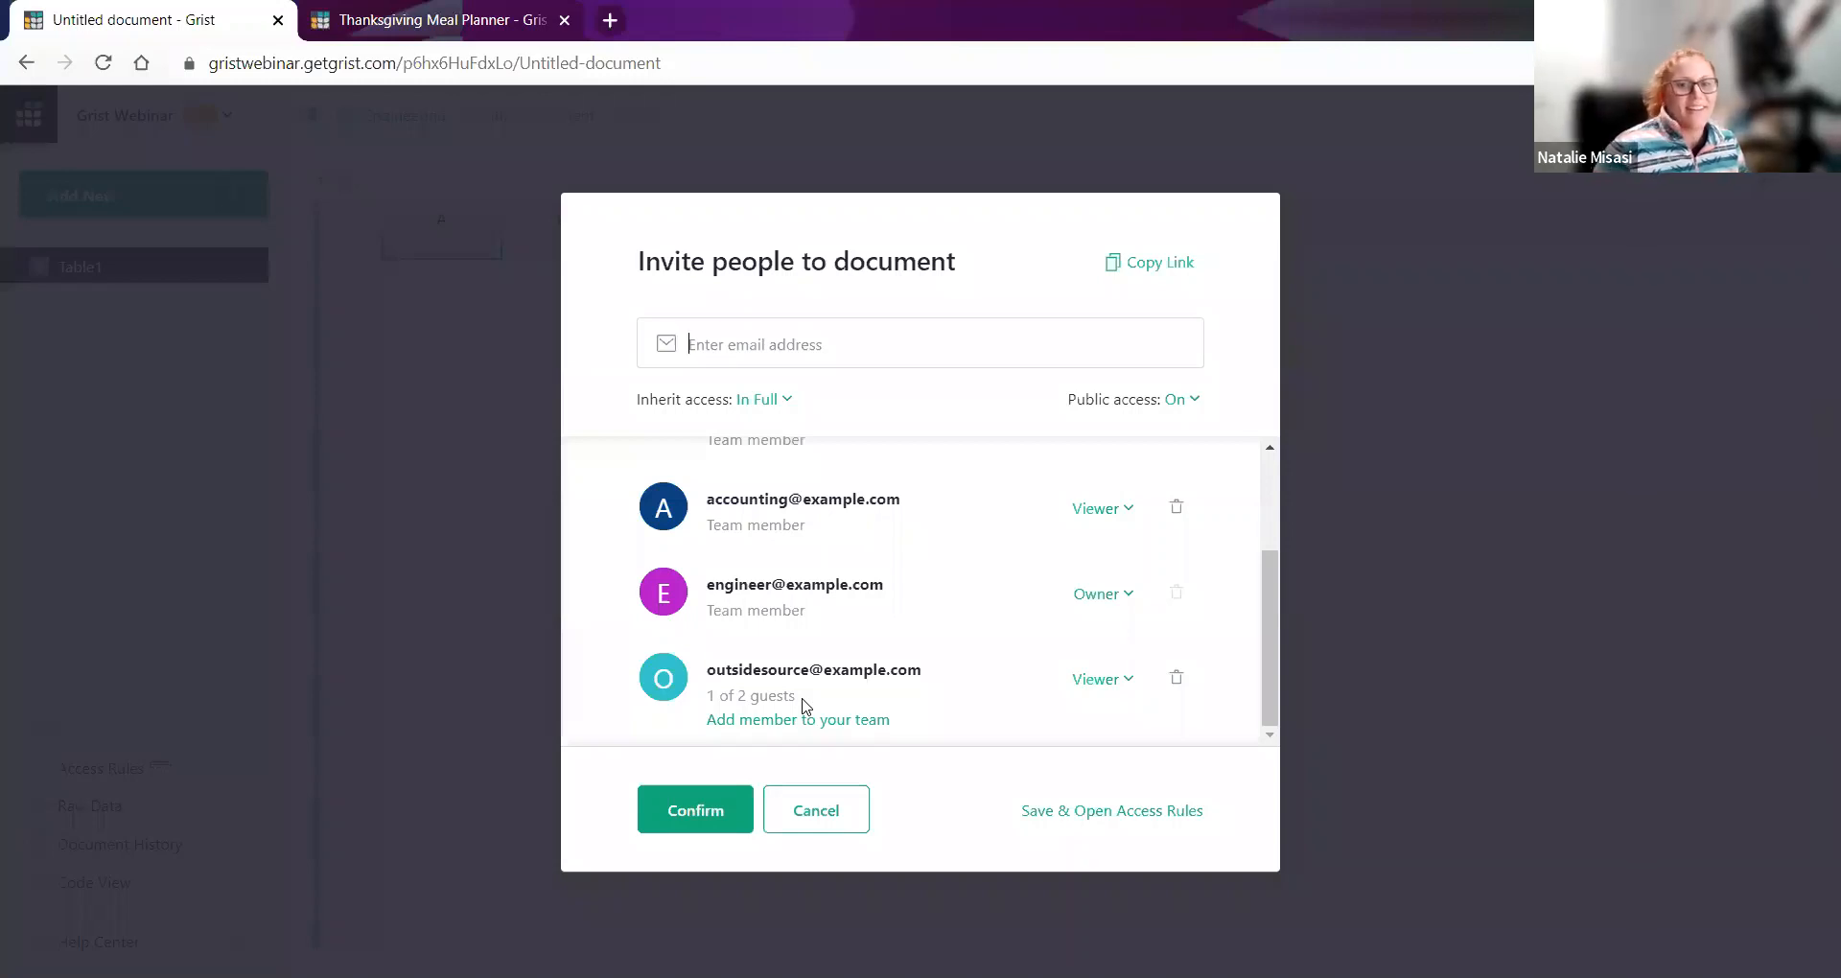
pyautogui.click(1102, 678)
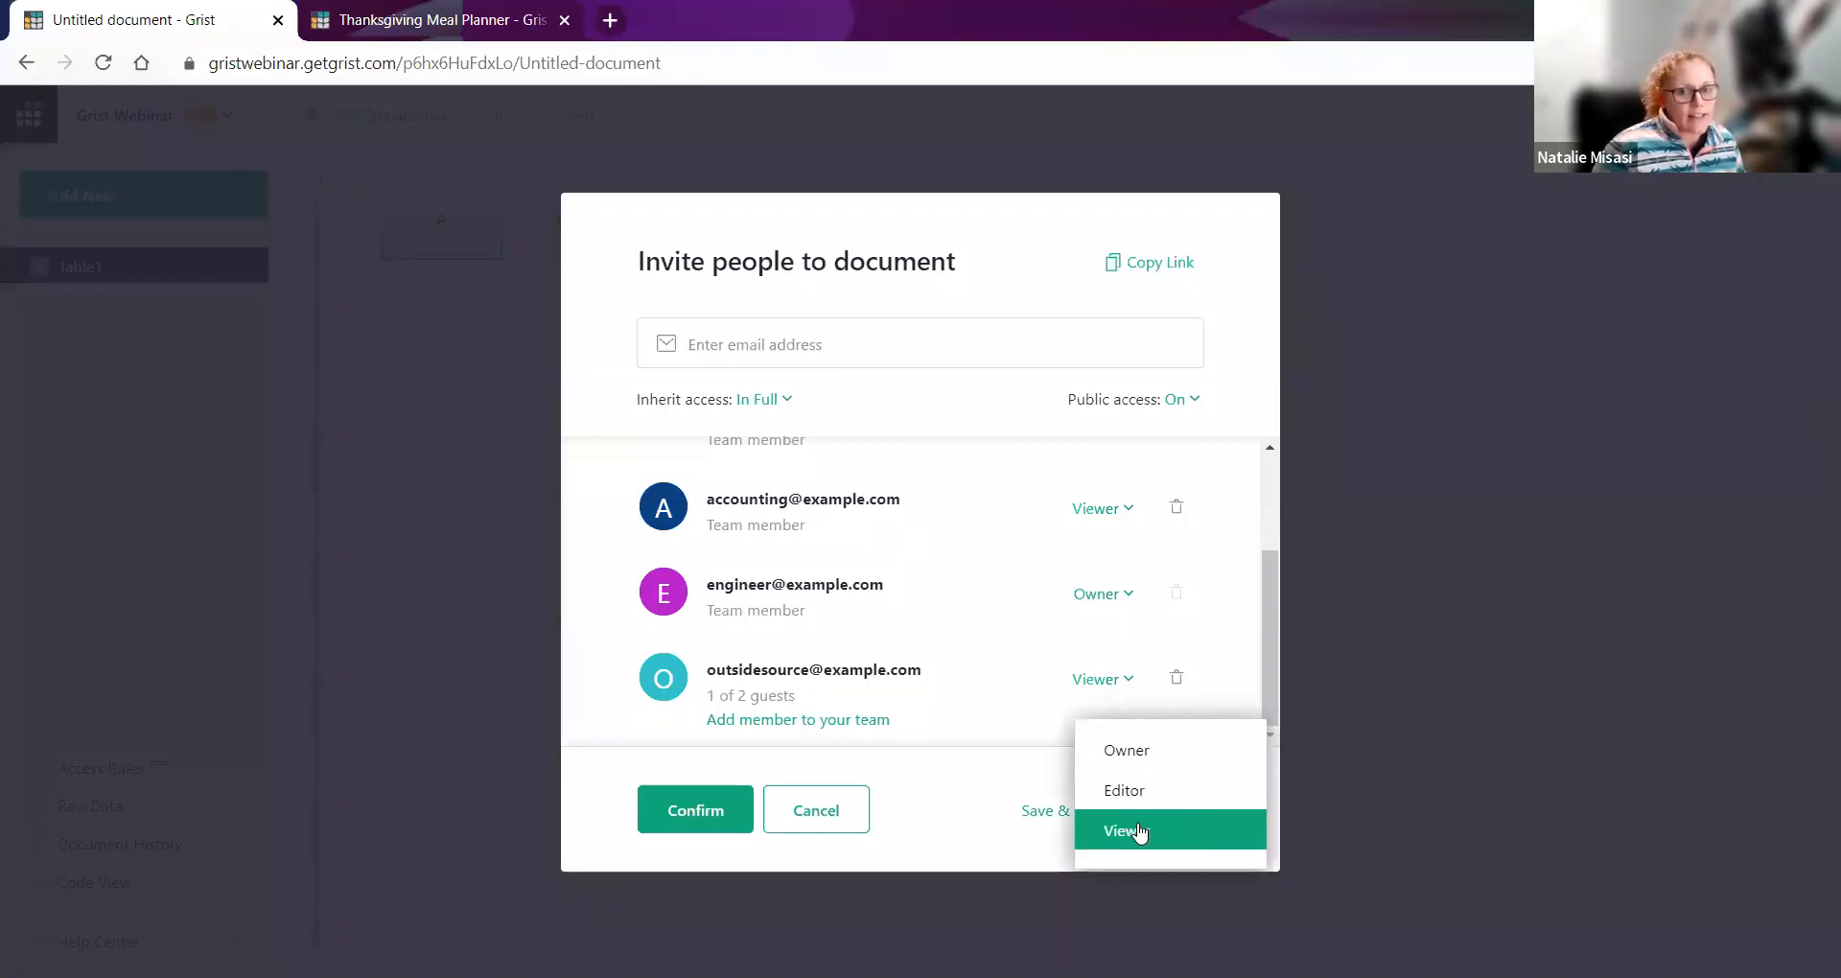
pyautogui.moveTo(1194, 783)
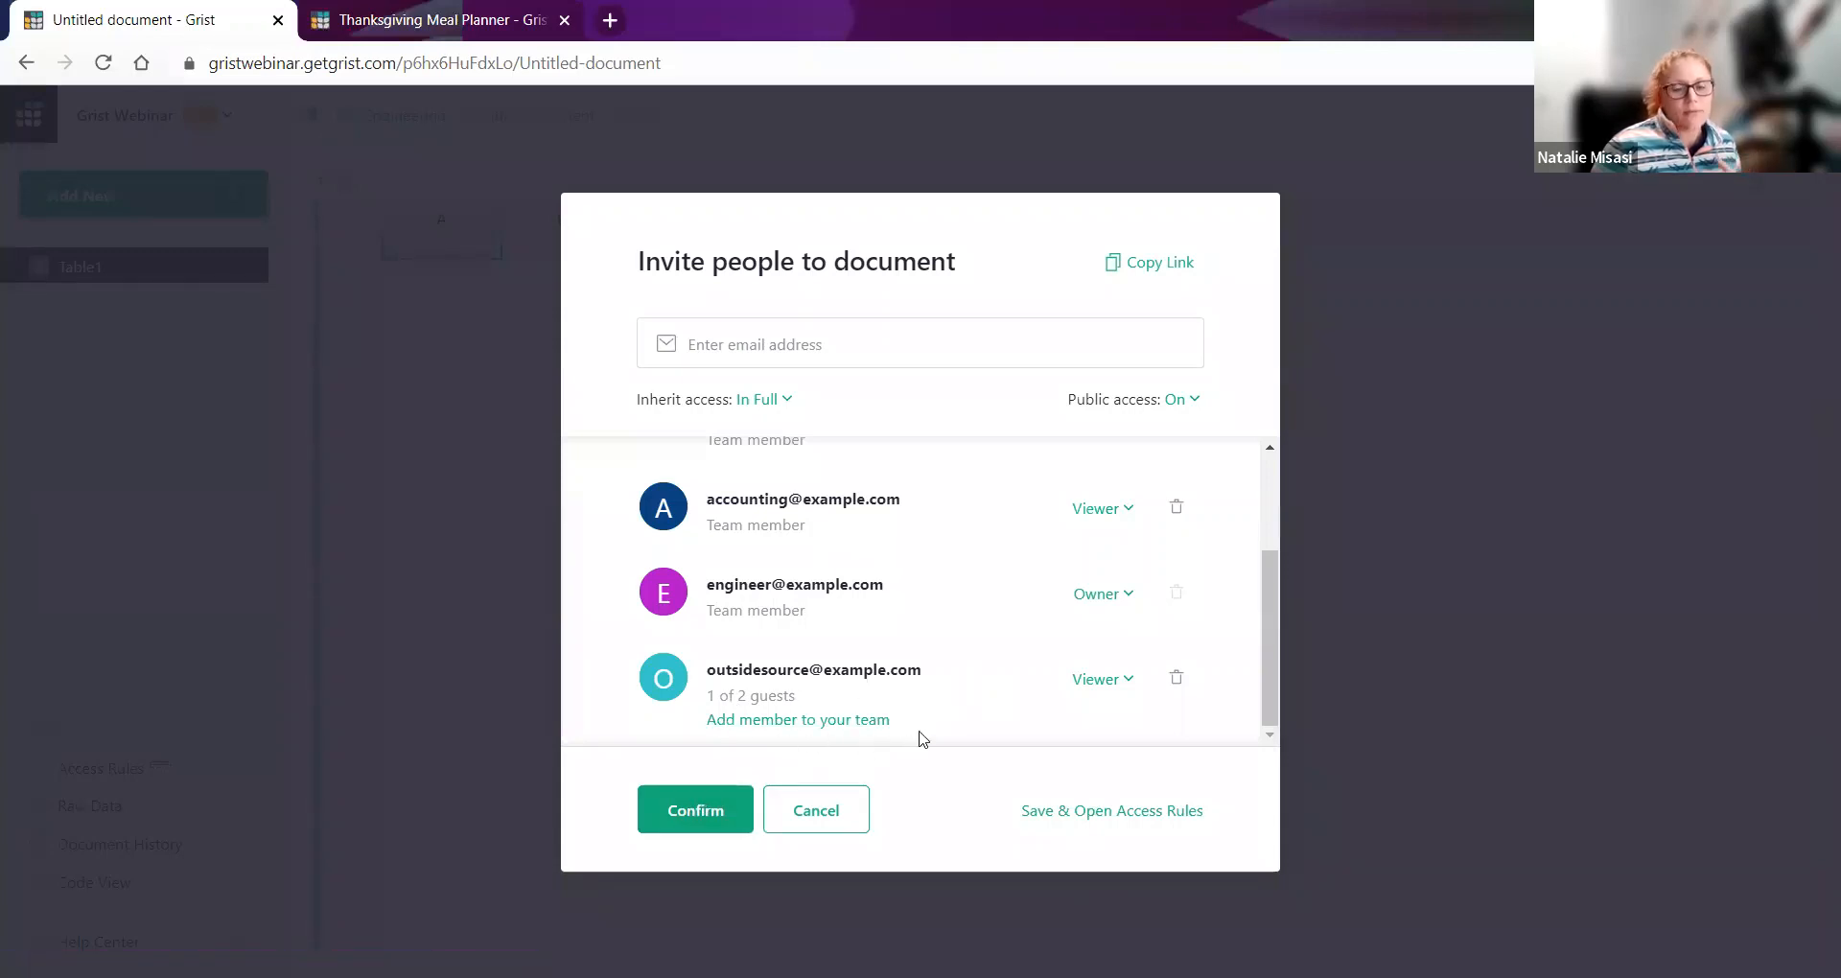
pyautogui.moveTo(920, 753)
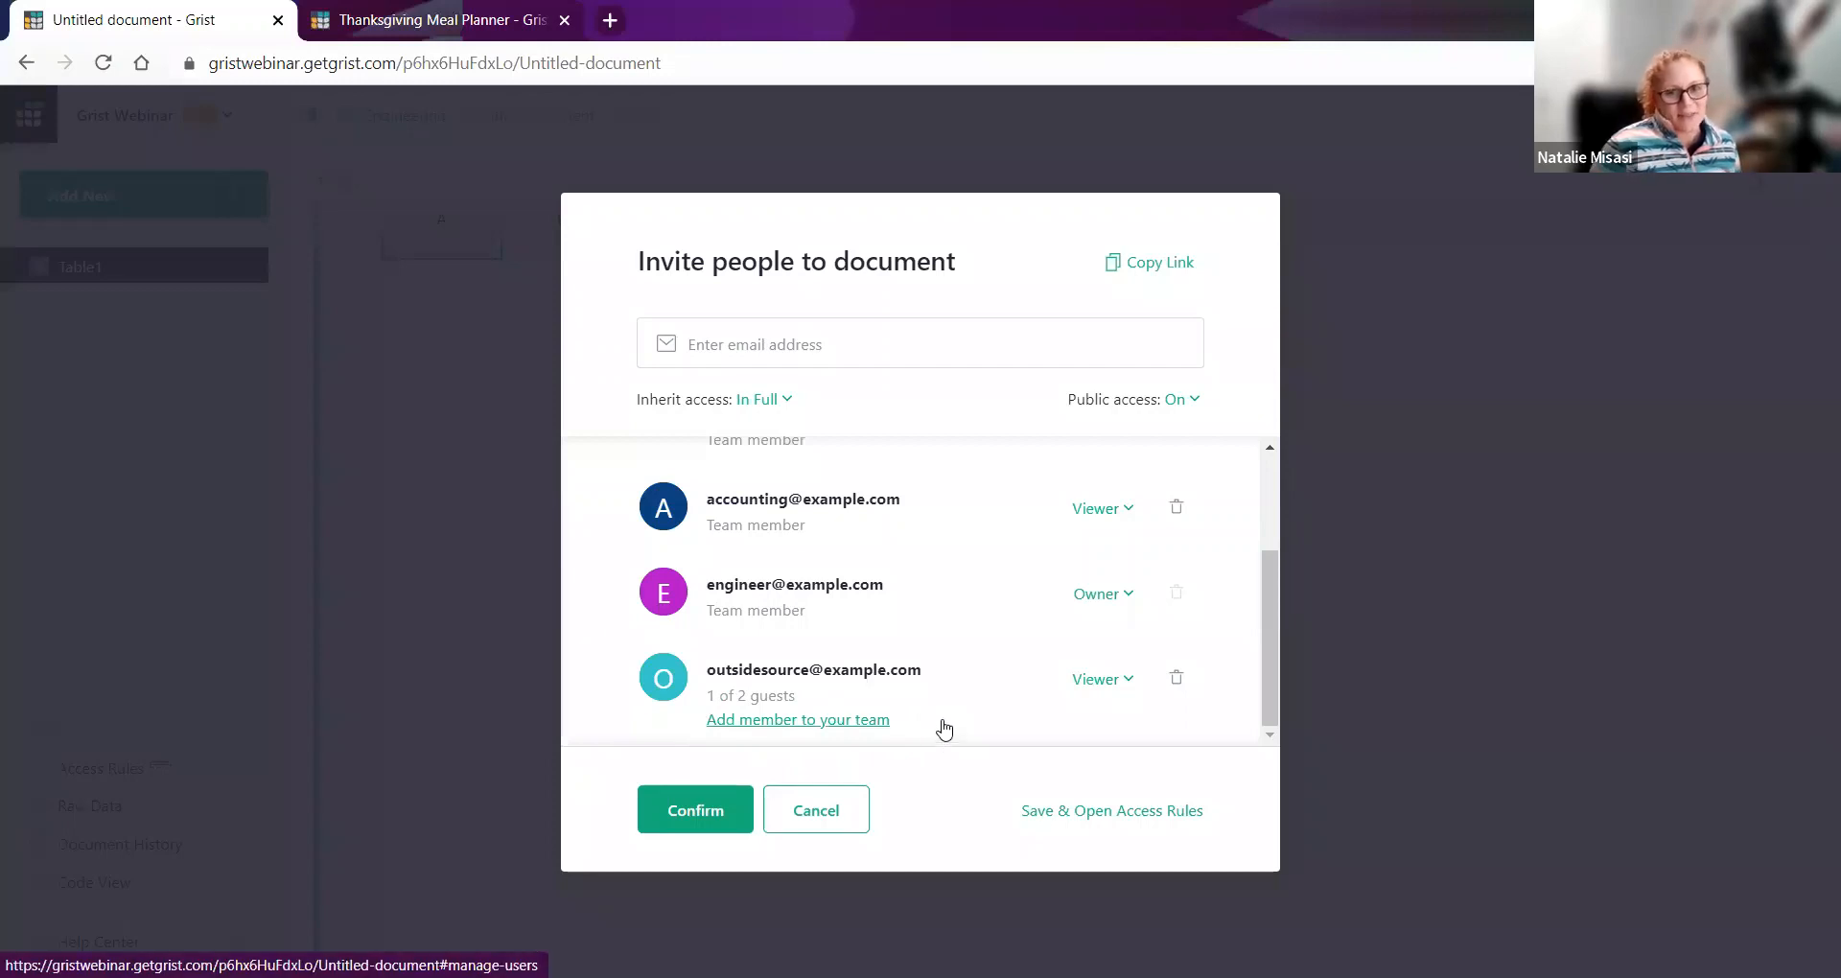
pyautogui.moveTo(949, 717)
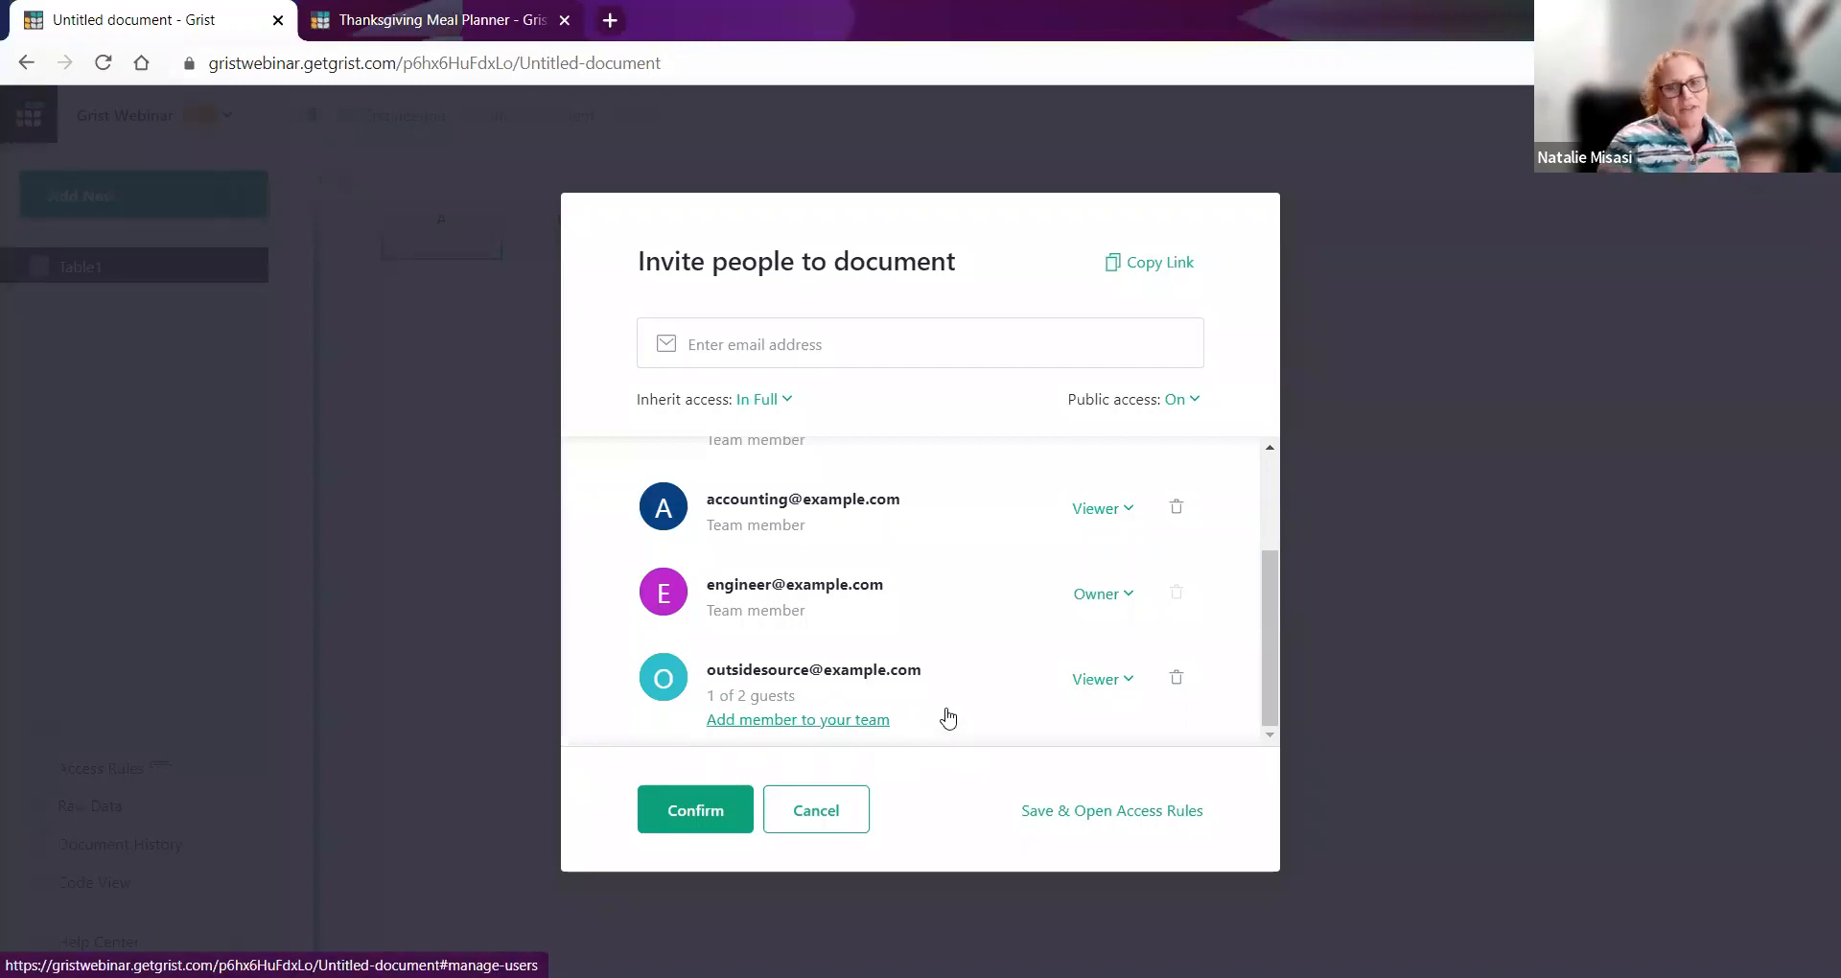
pyautogui.moveTo(716, 810)
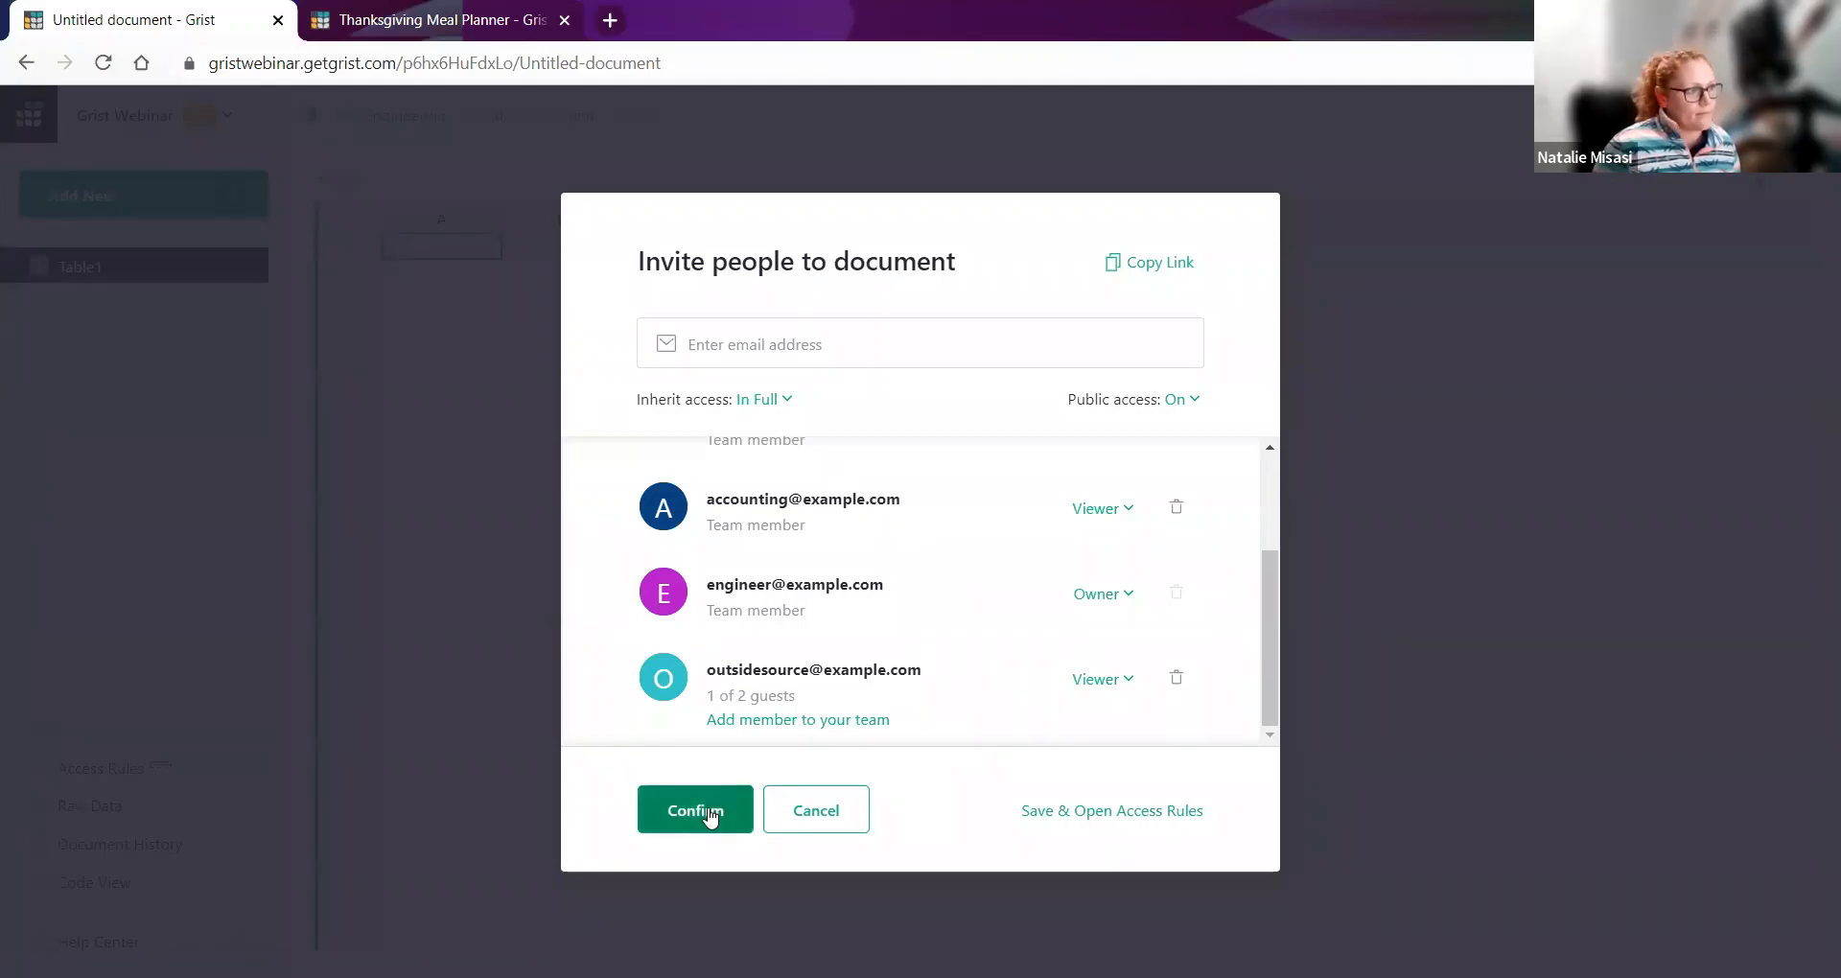
# - Confirm the sharing changes and start working on a copy of Untitled document
pyautogui.click(696, 810)
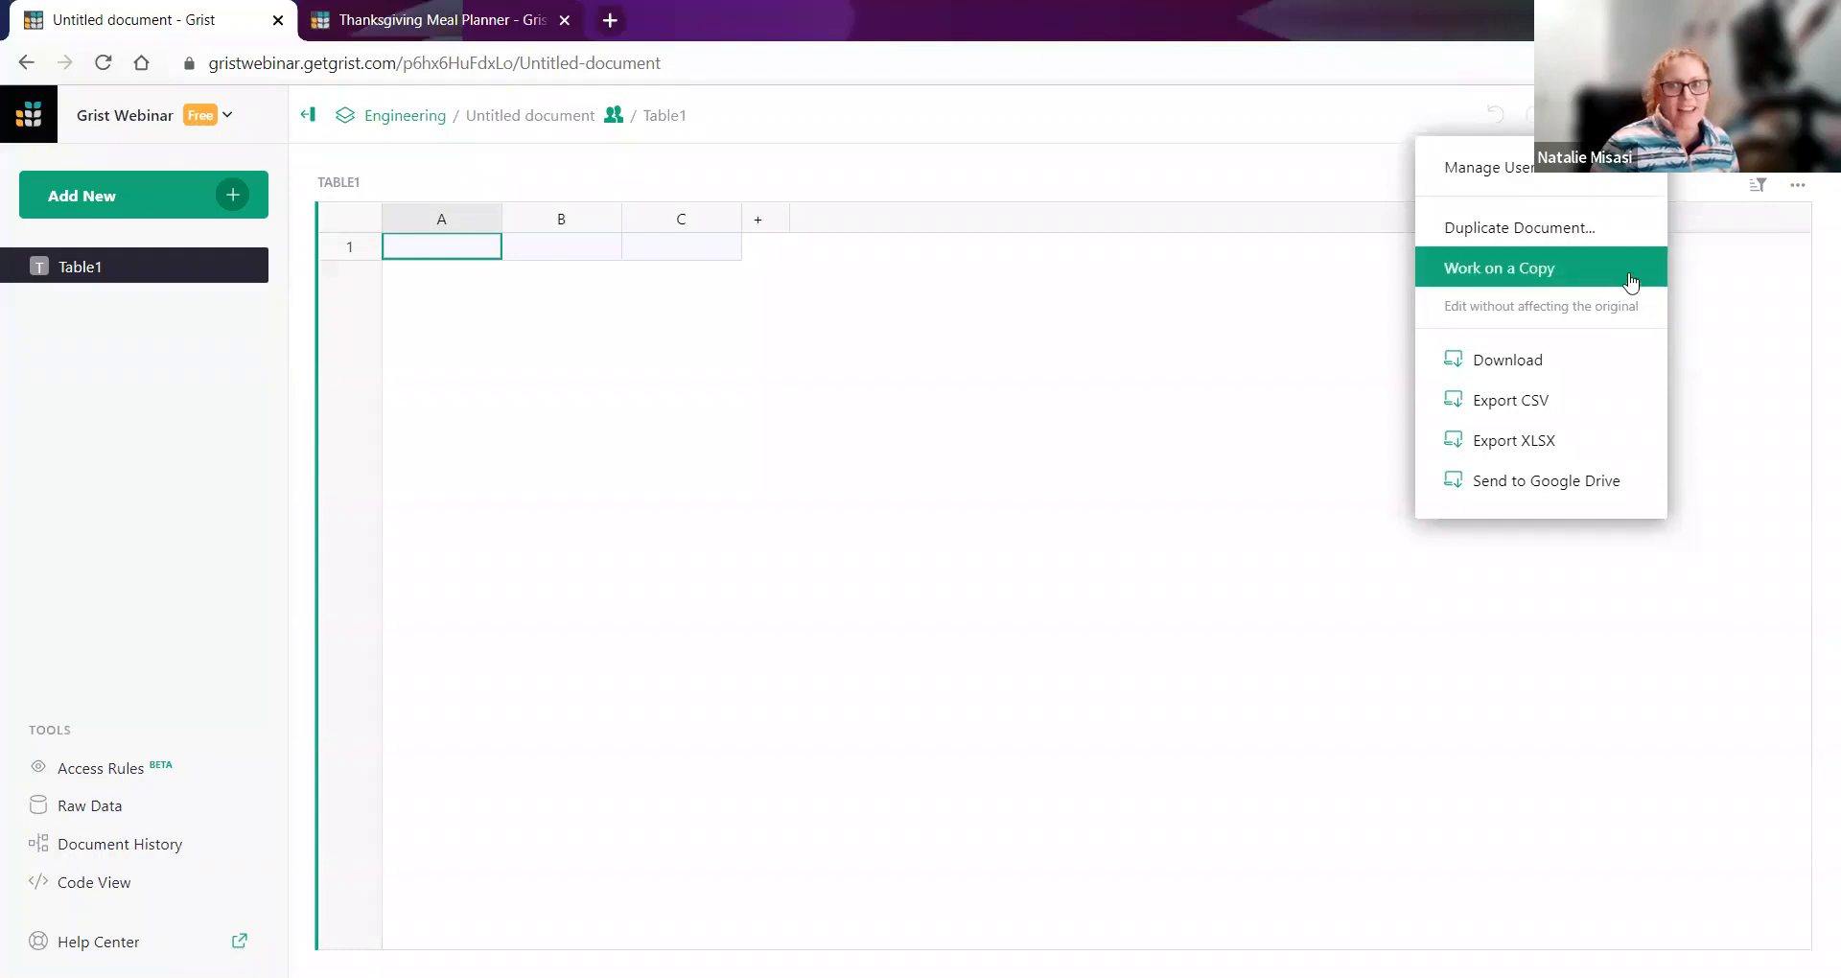
pyautogui.click(1498, 267)
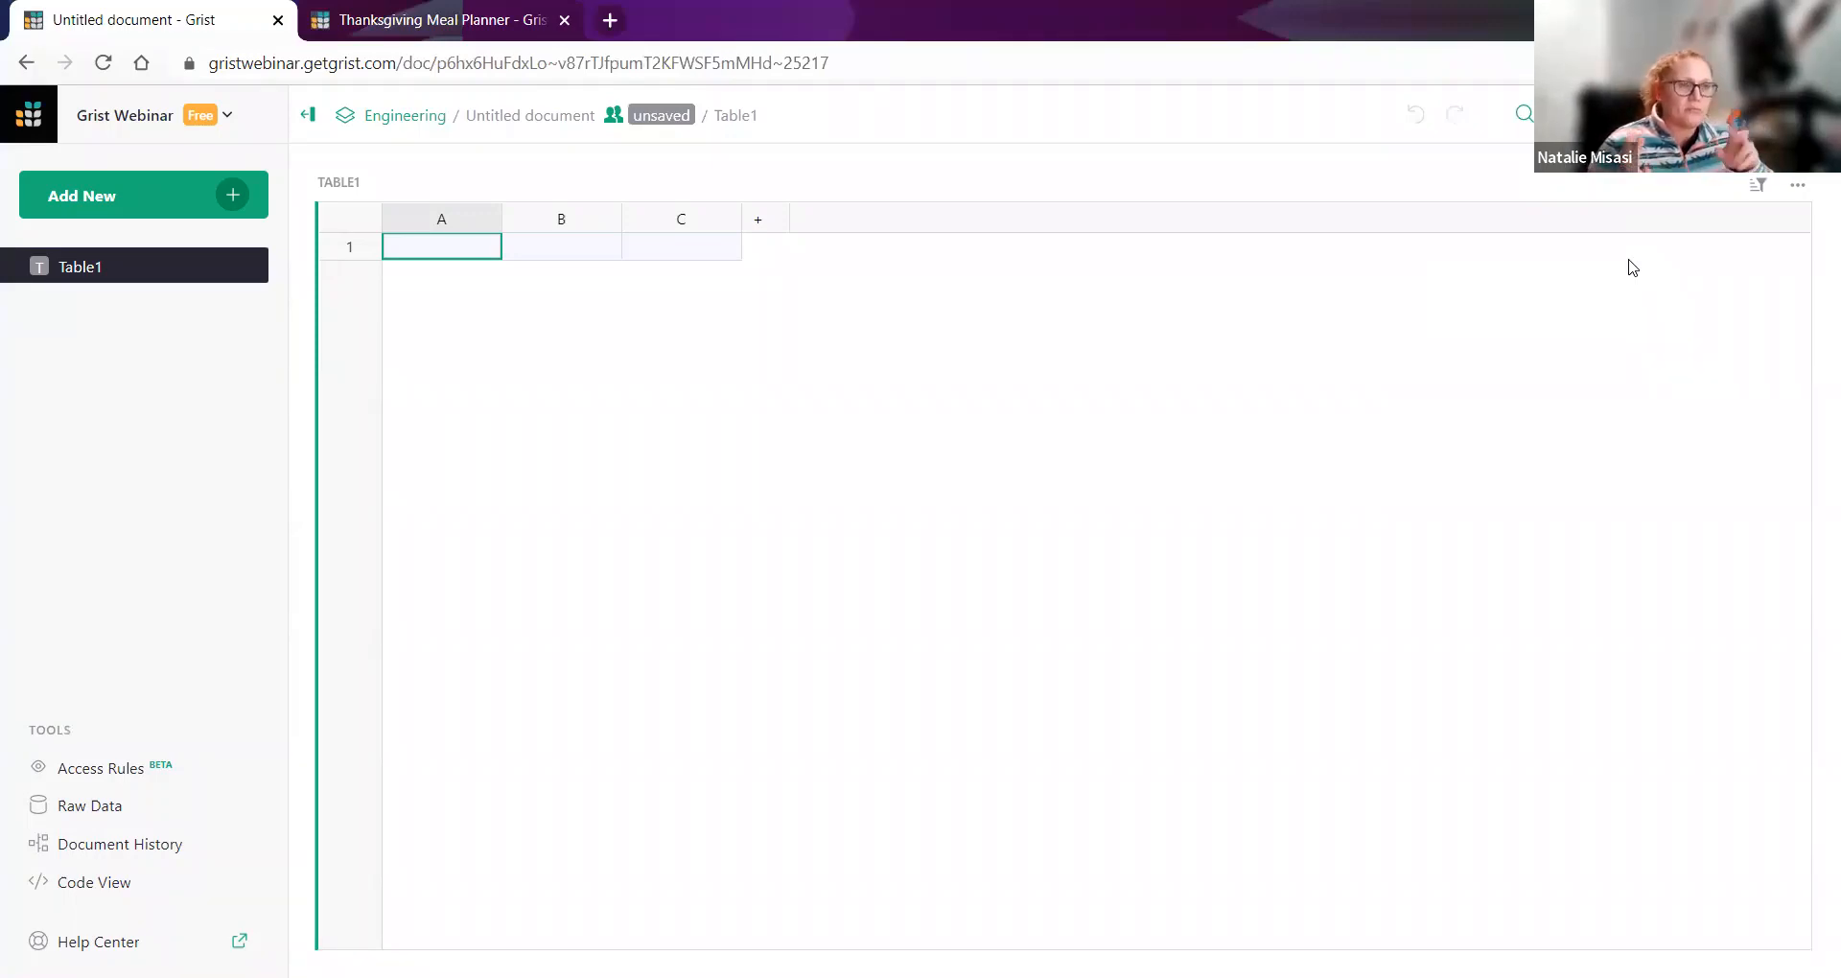
pyautogui.moveTo(1563, 281)
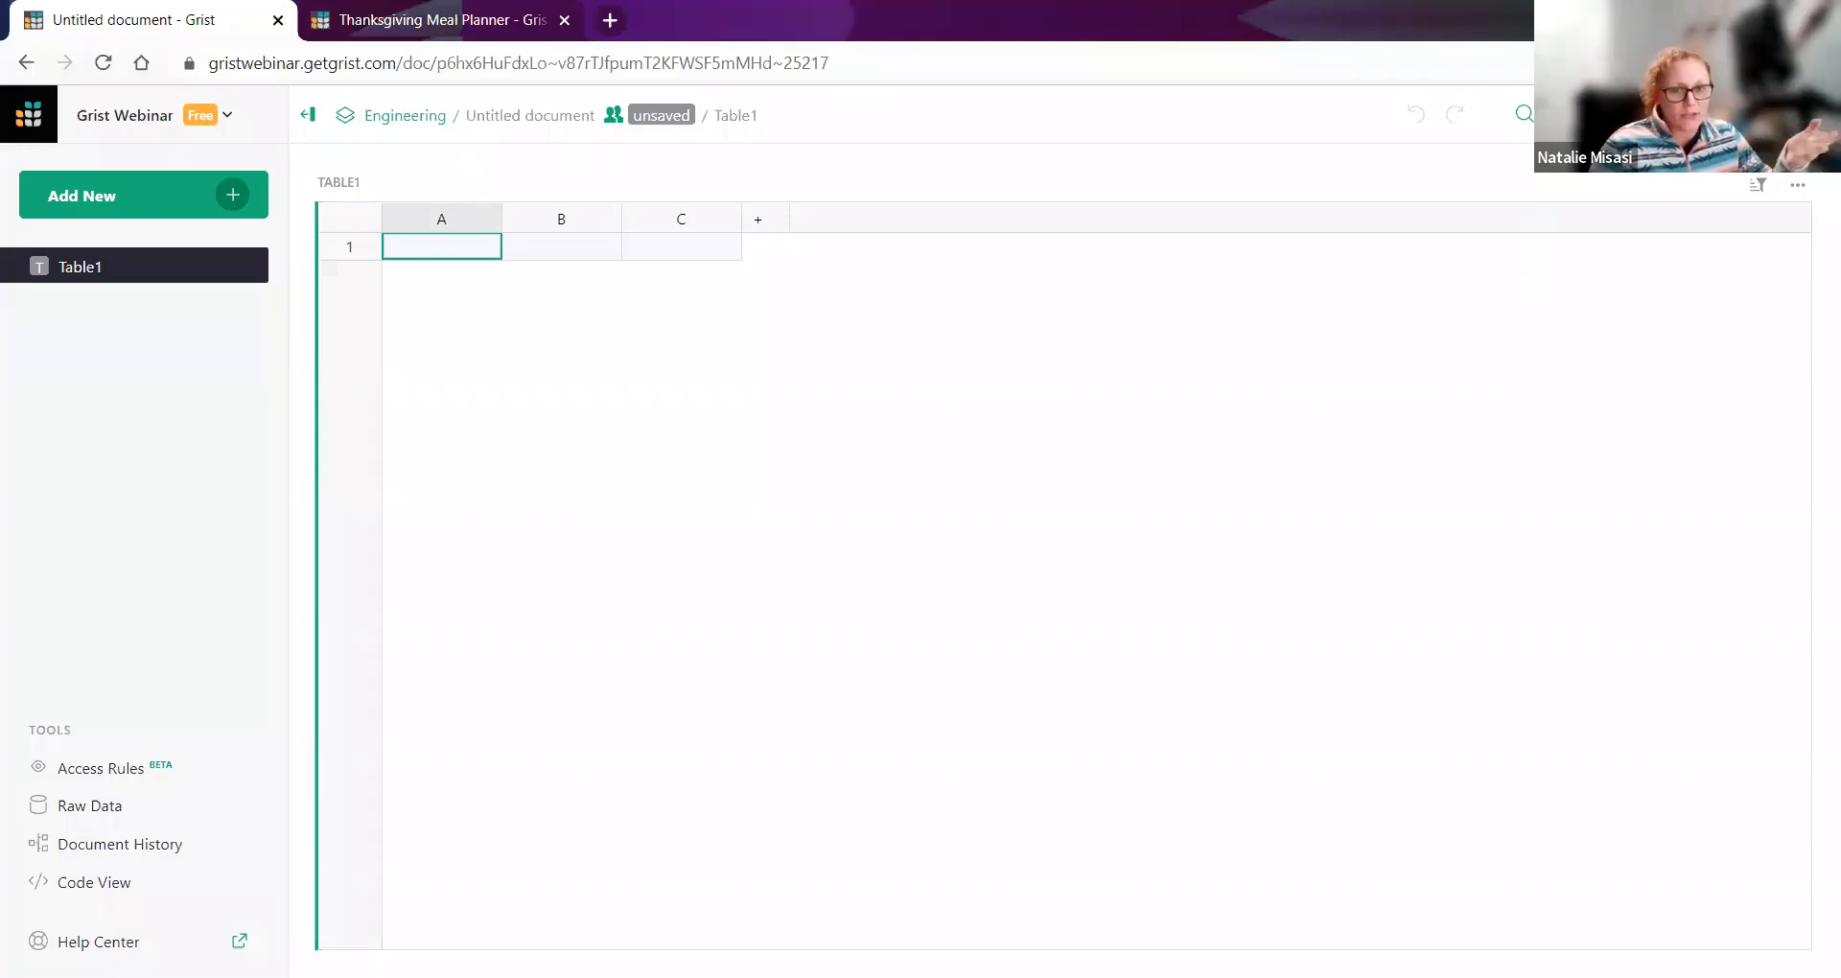
pyautogui.click(1798, 185)
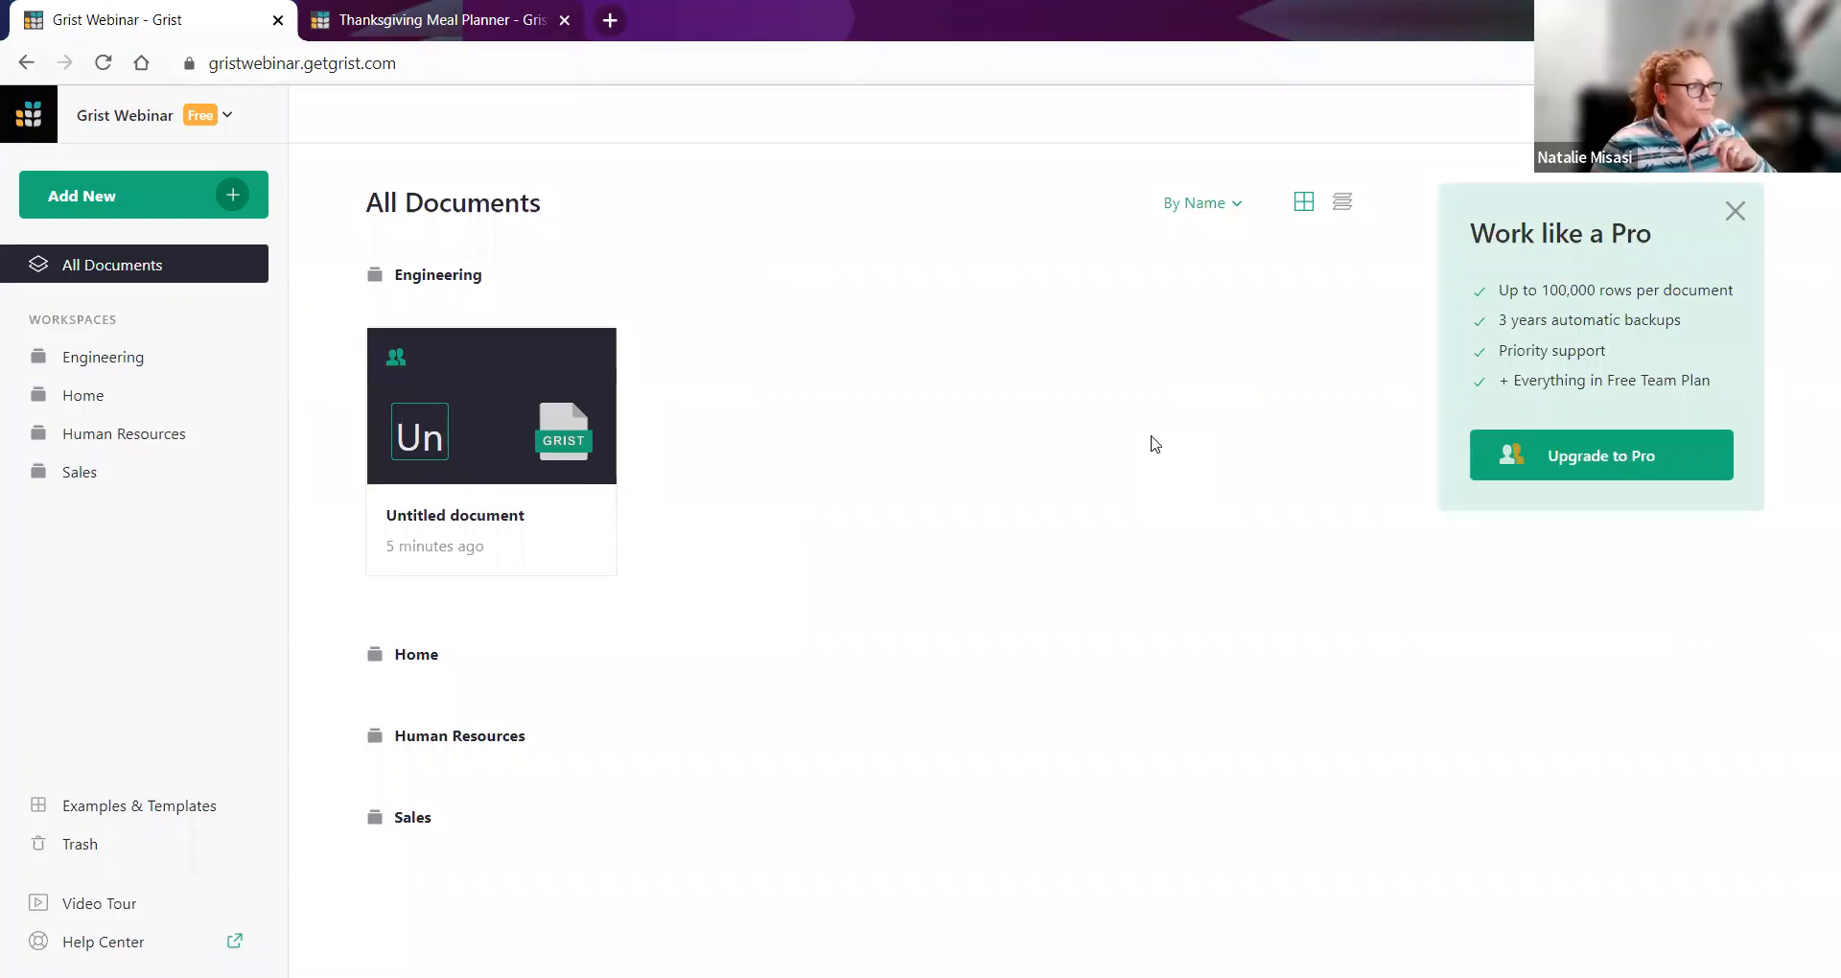
pyautogui.moveTo(732, 373)
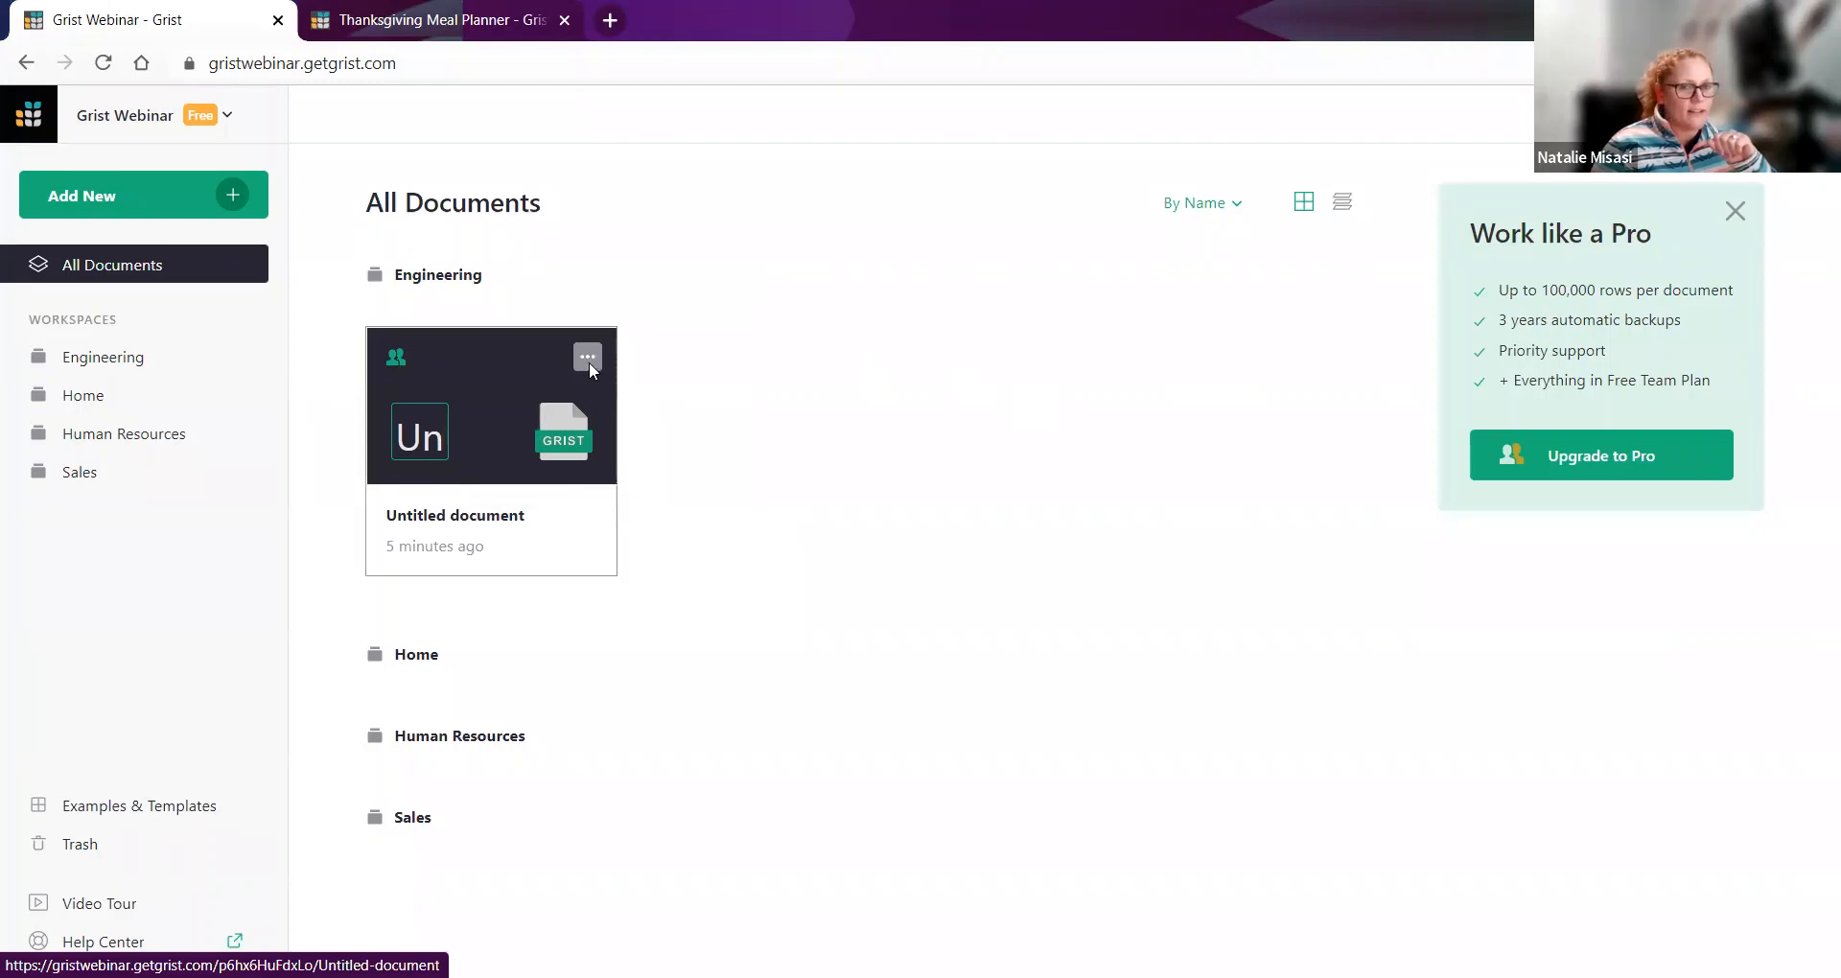
pyautogui.moveTo(570, 385)
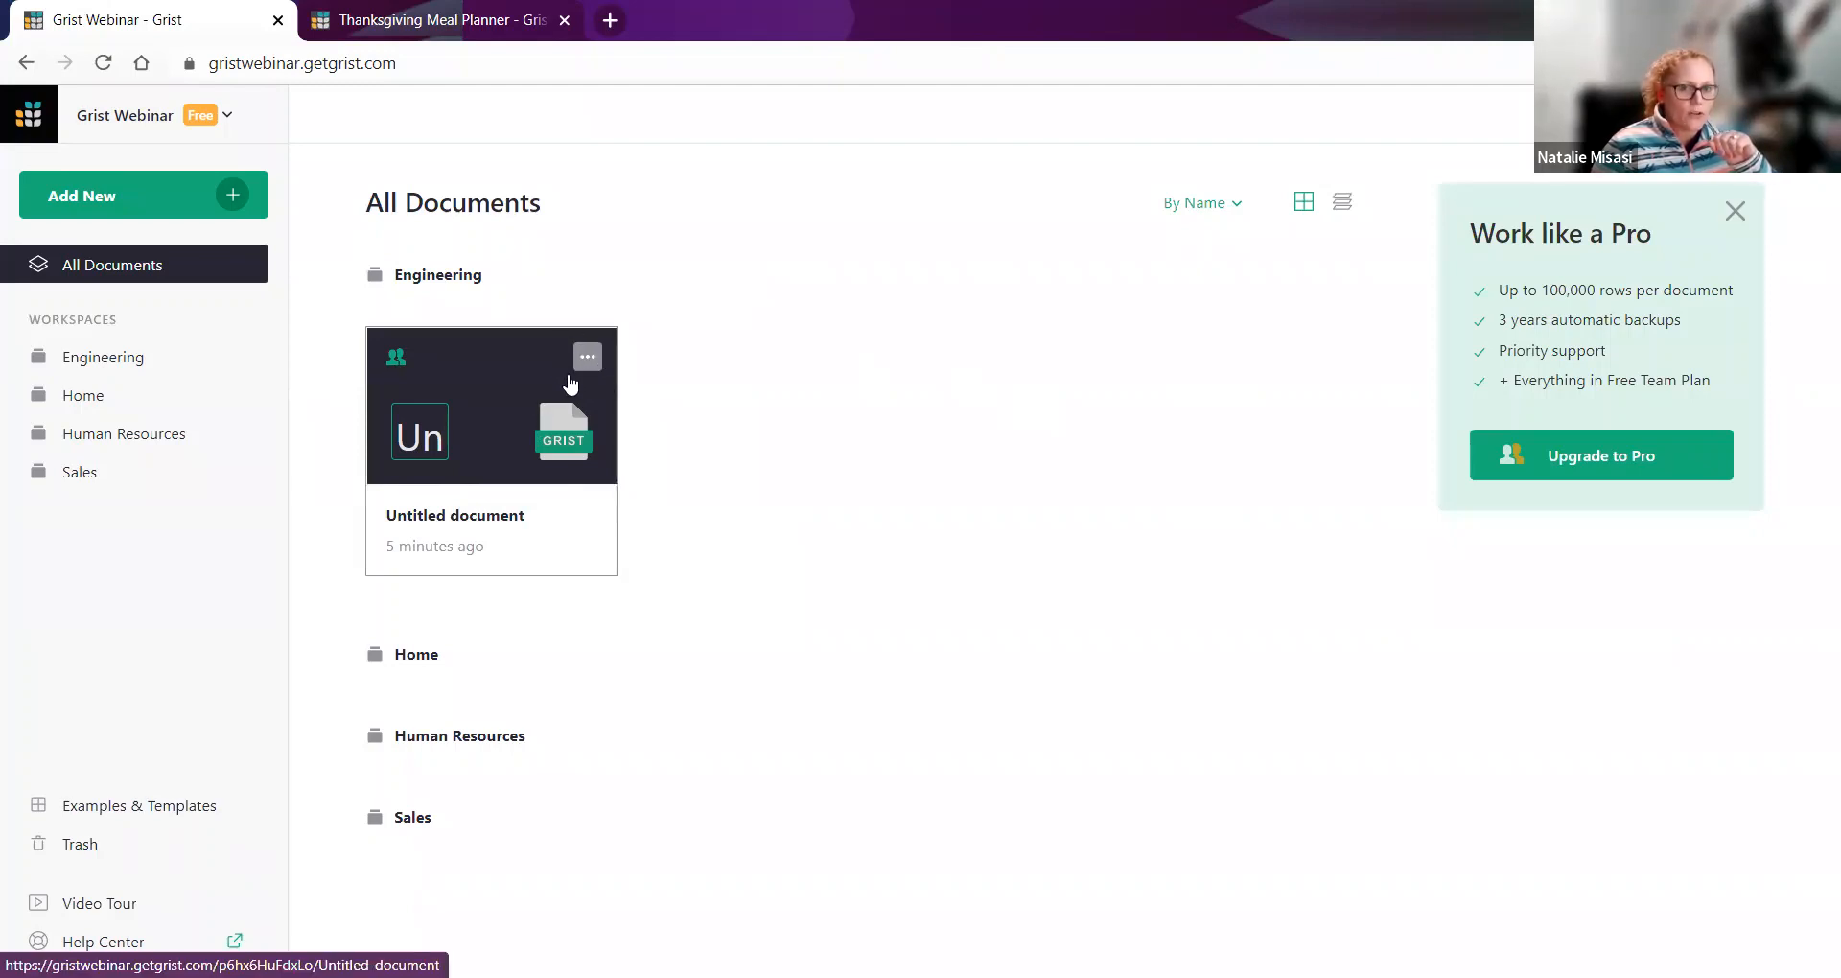
# - From Untitled document's menu, cancel a move and request its removal instead
pyautogui.click(586, 357)
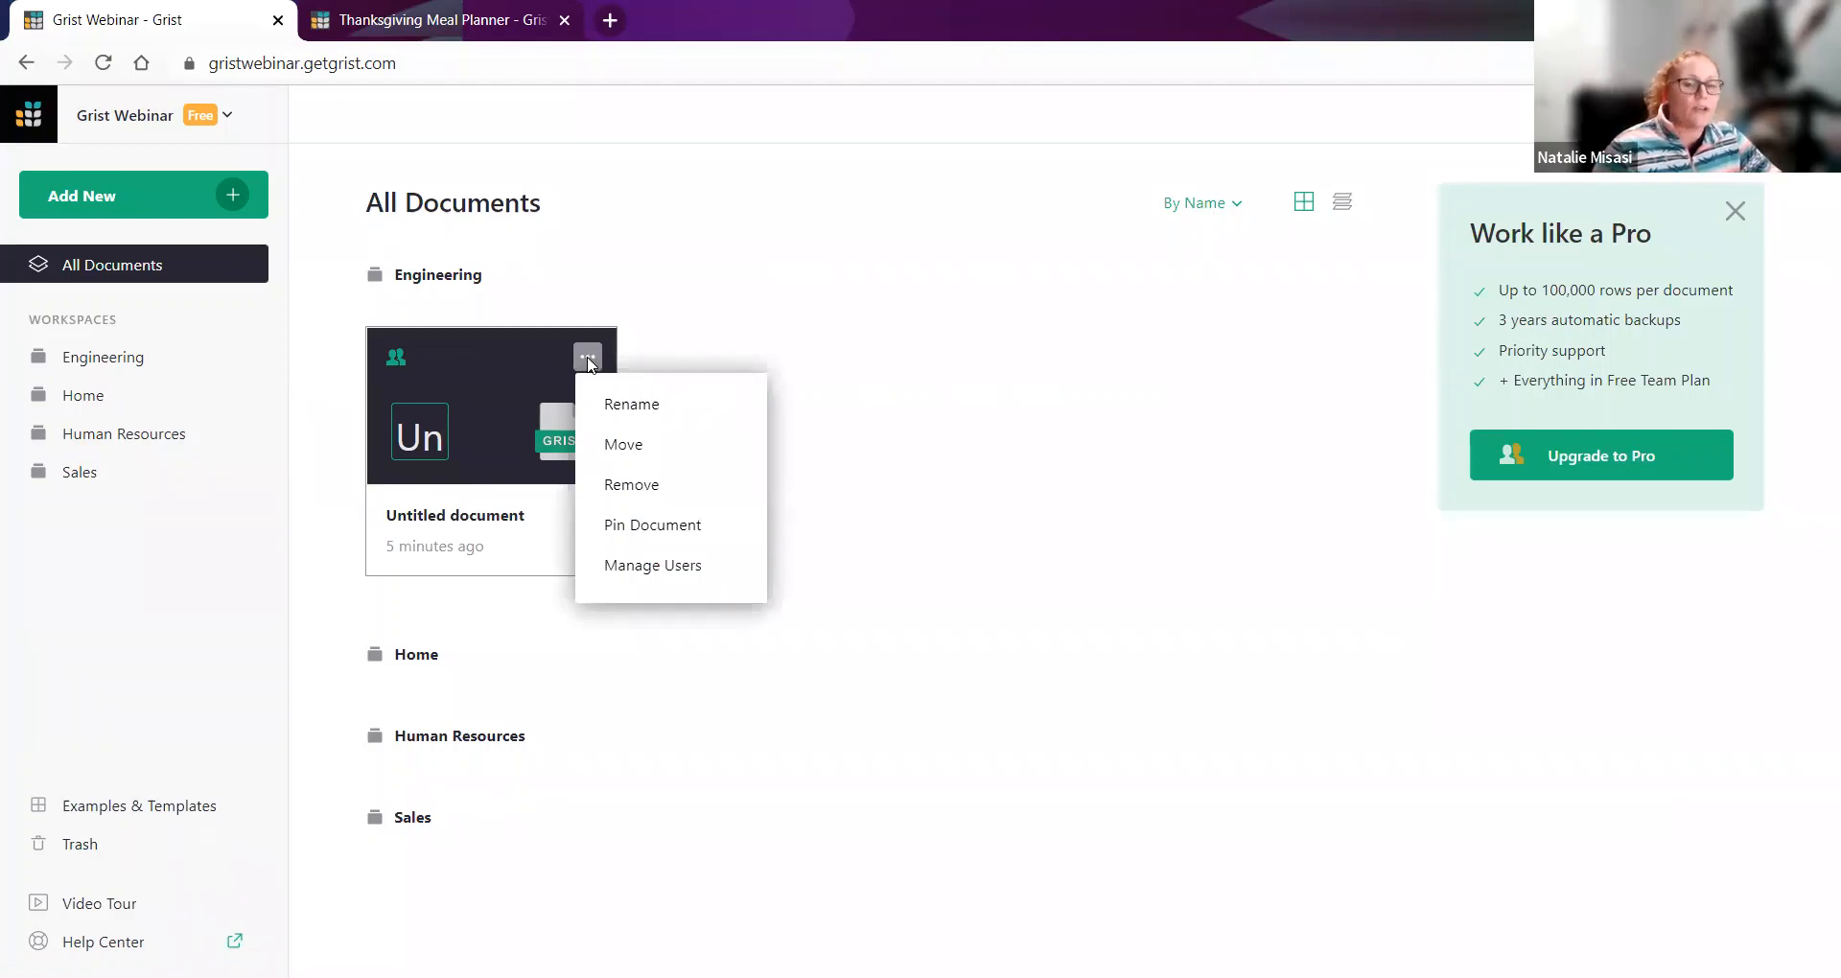
pyautogui.moveTo(665, 485)
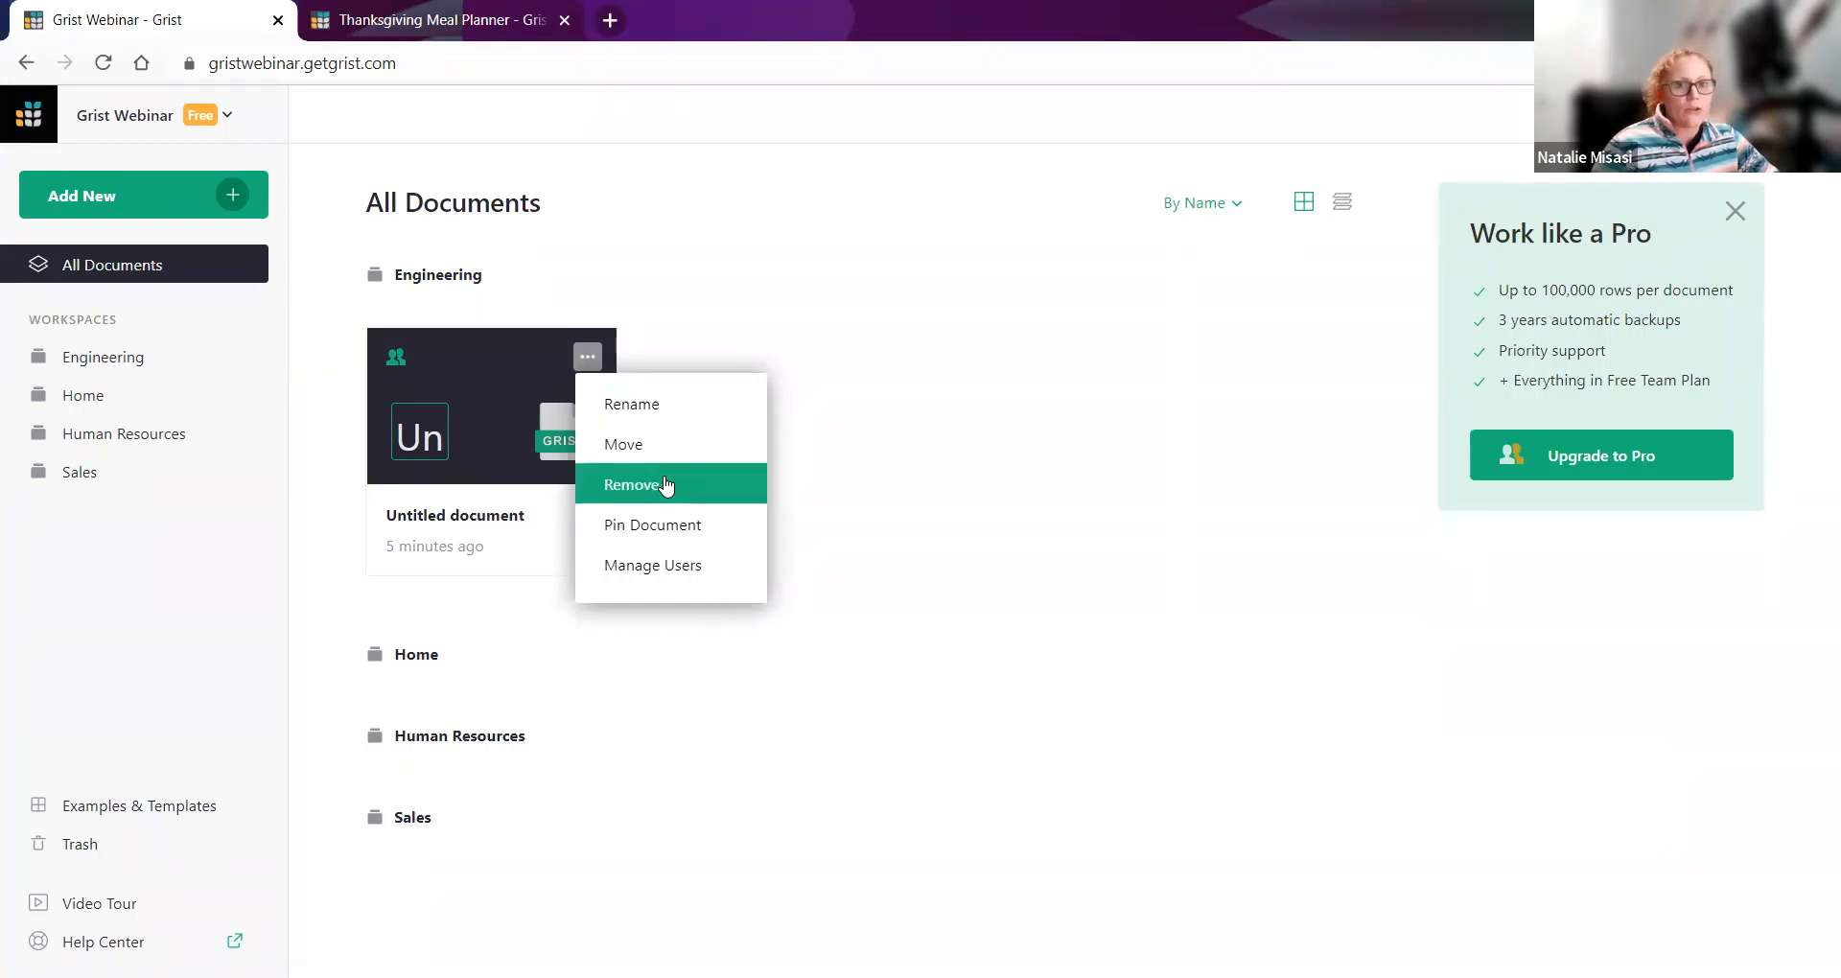
pyautogui.click(622, 444)
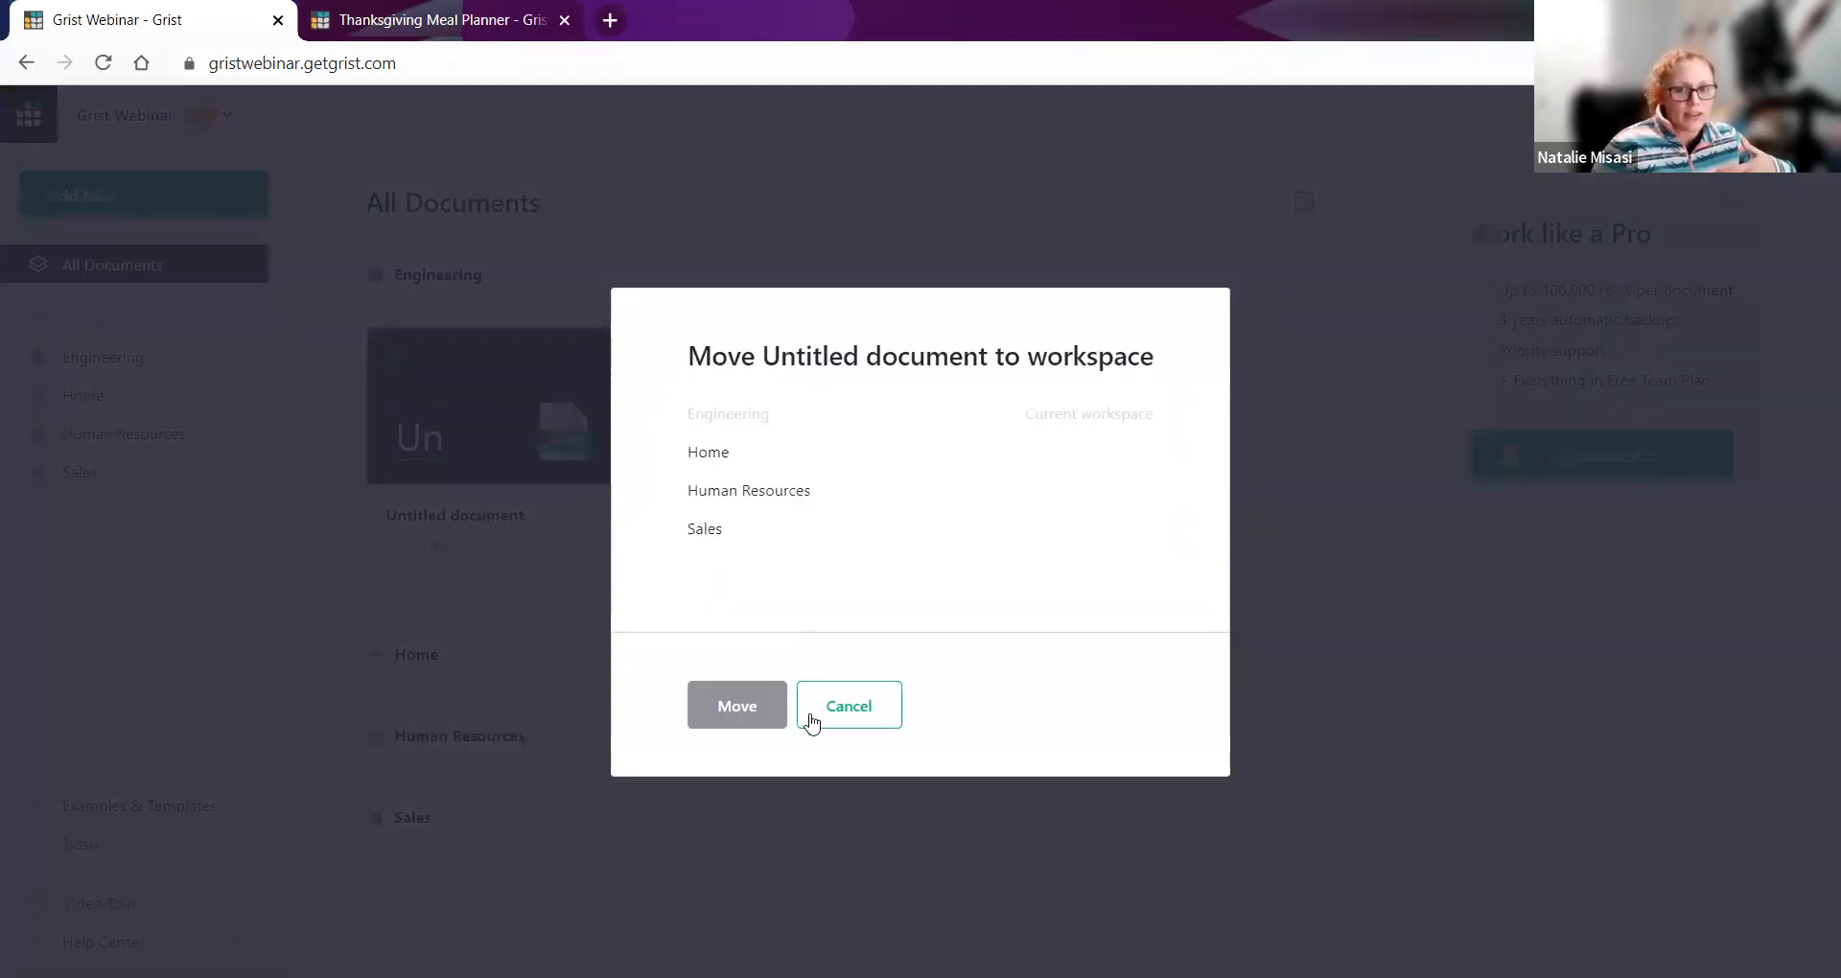
pyautogui.click(847, 705)
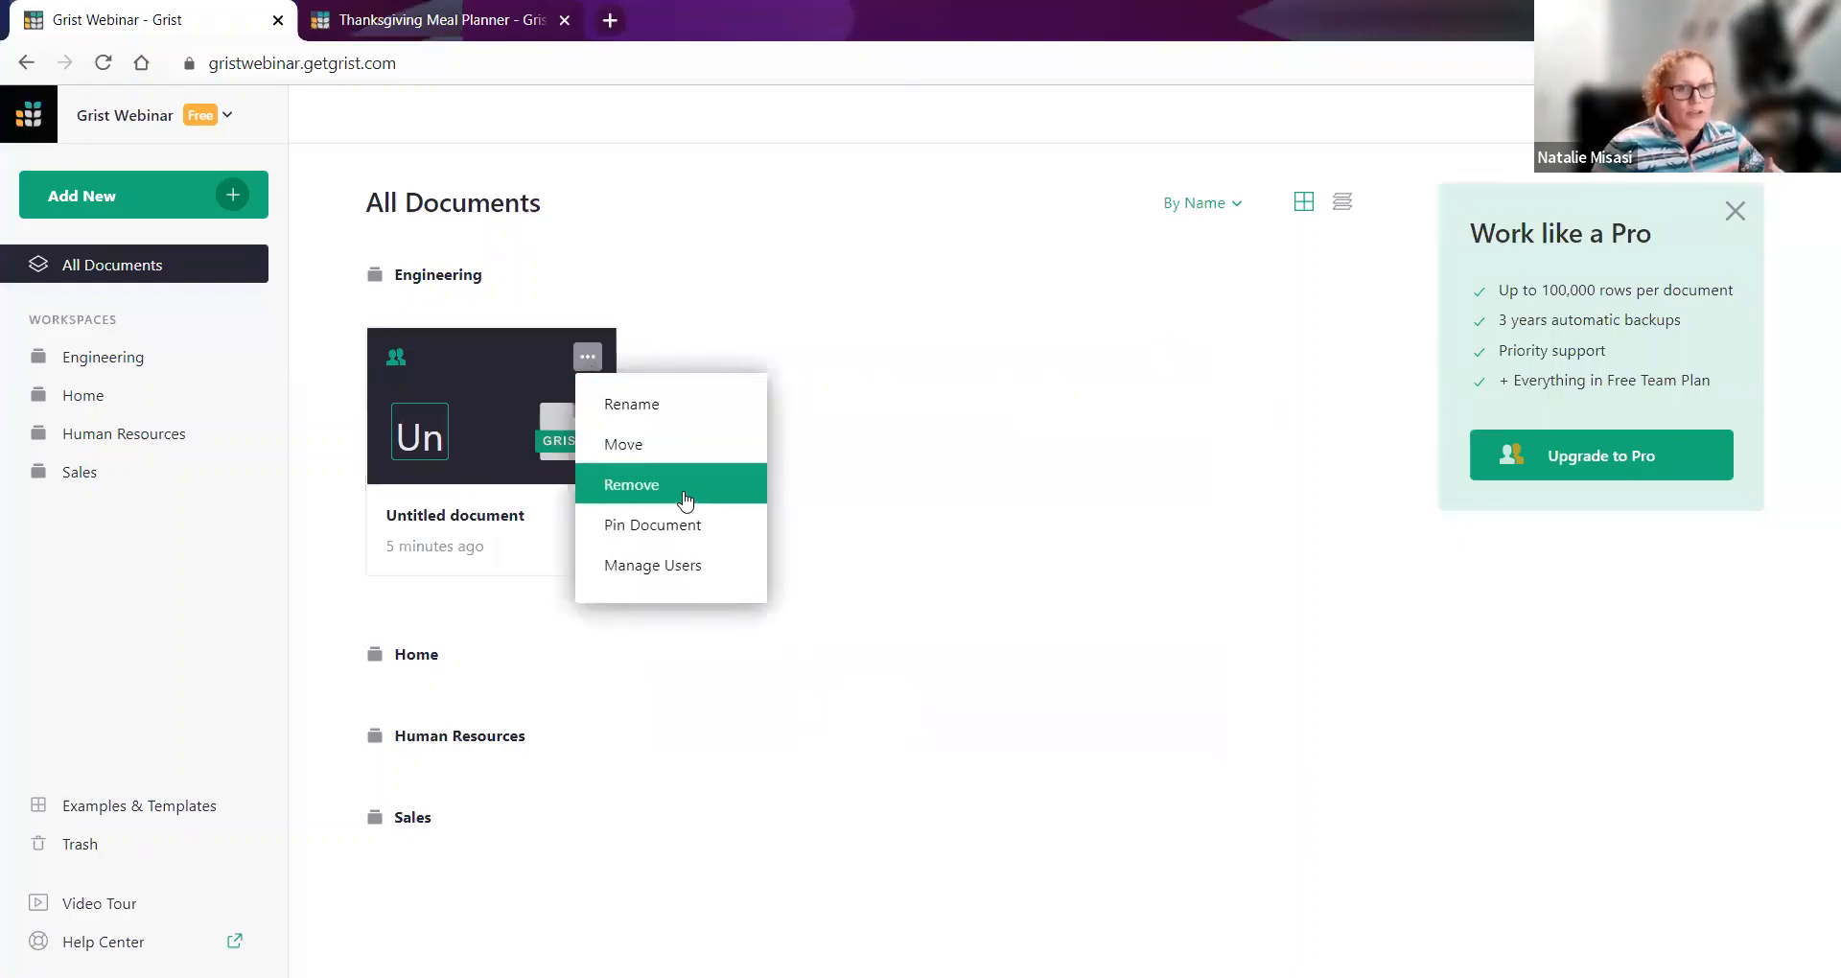
pyautogui.click(631, 483)
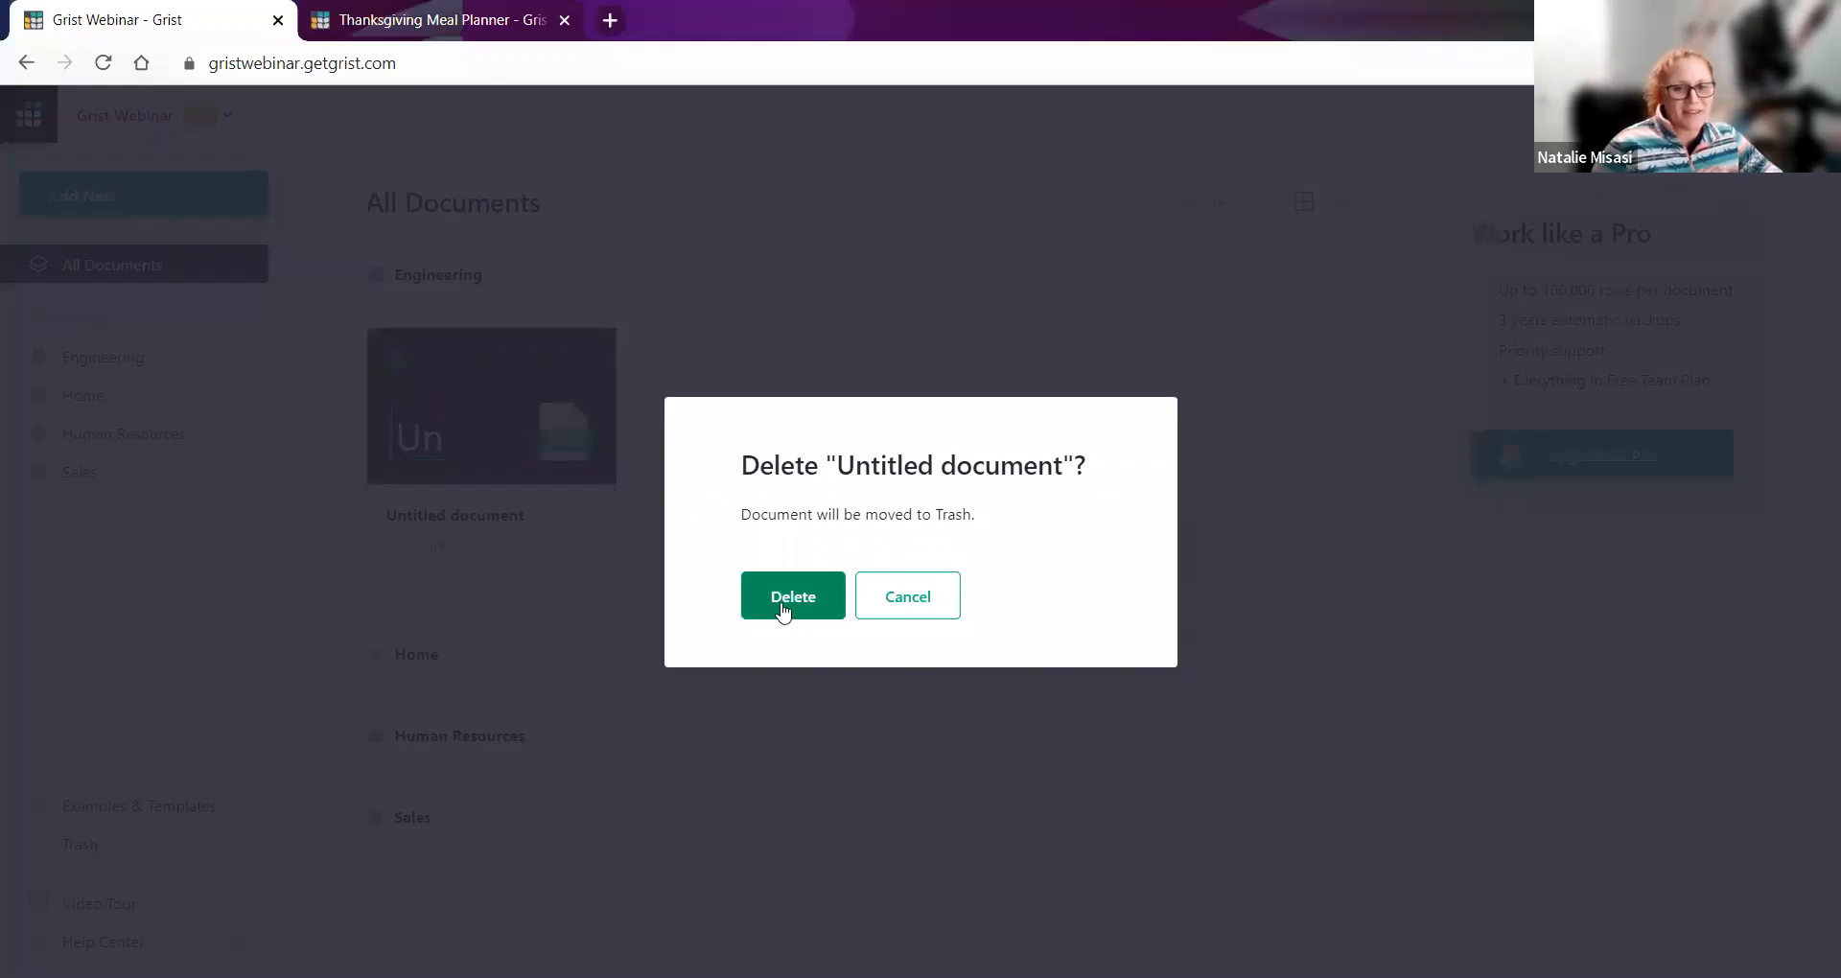
# - Delete Untitled document to Trash, restore it, and return to All Documents
pyautogui.click(793, 595)
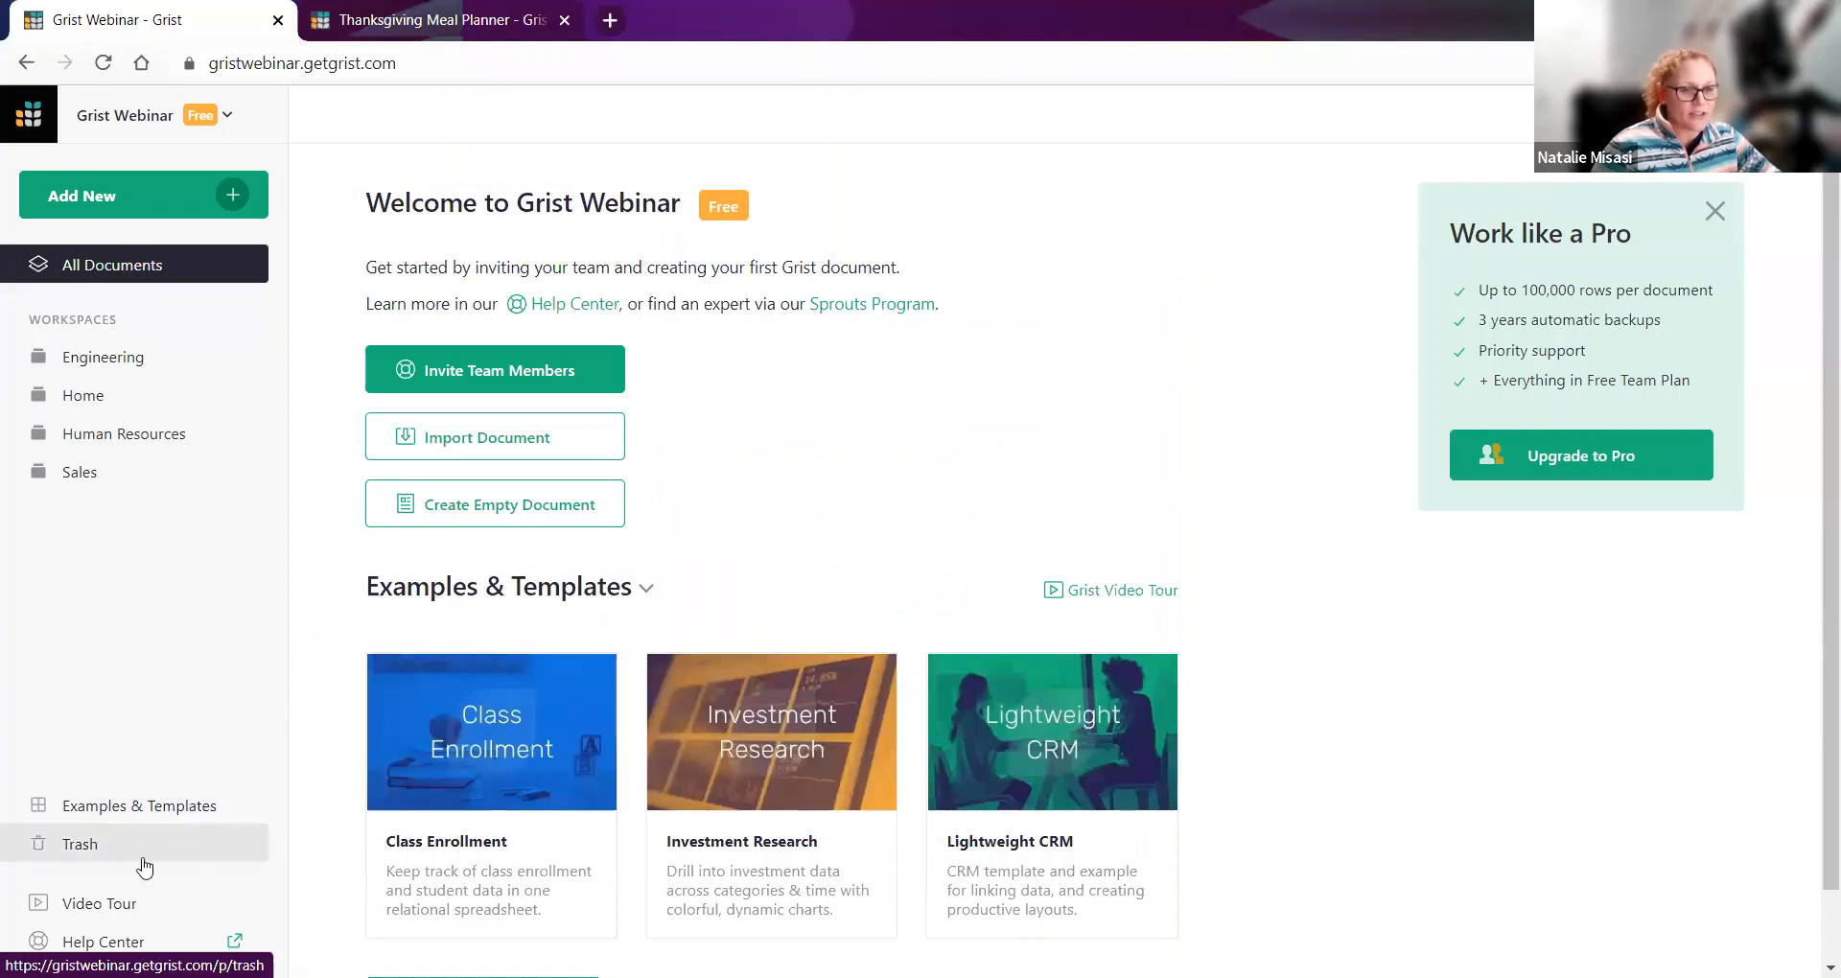
pyautogui.moveTo(98, 854)
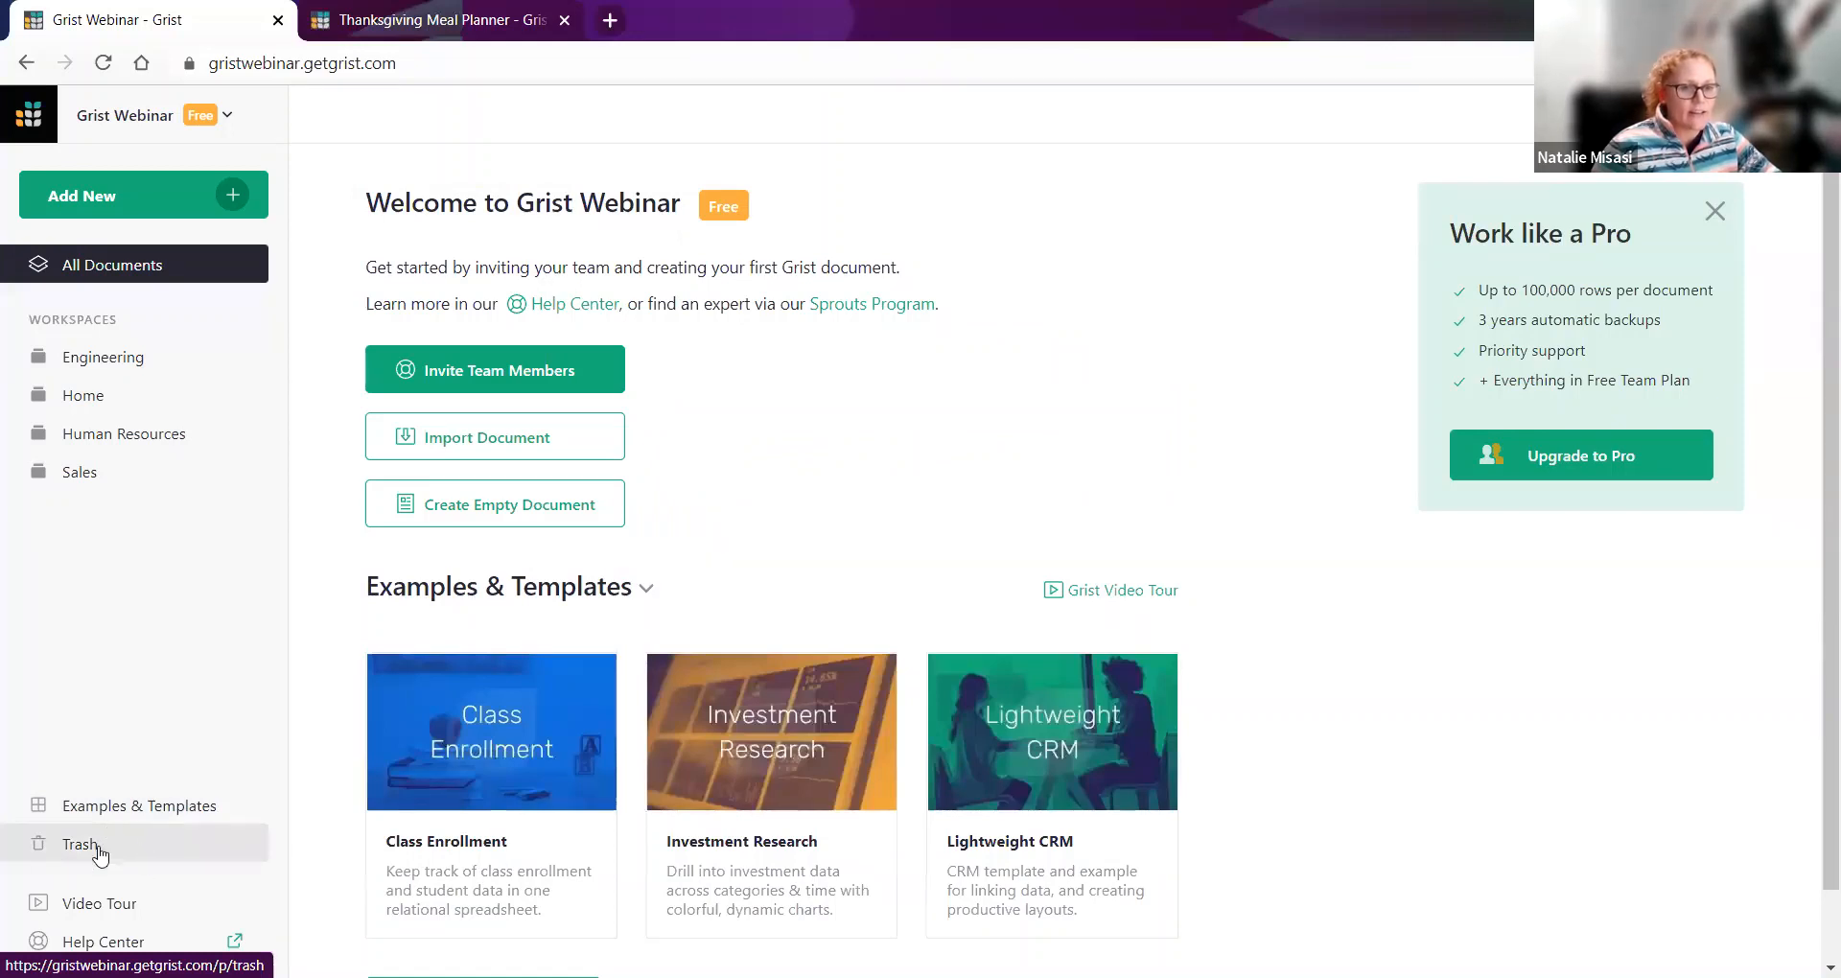
pyautogui.click(78, 843)
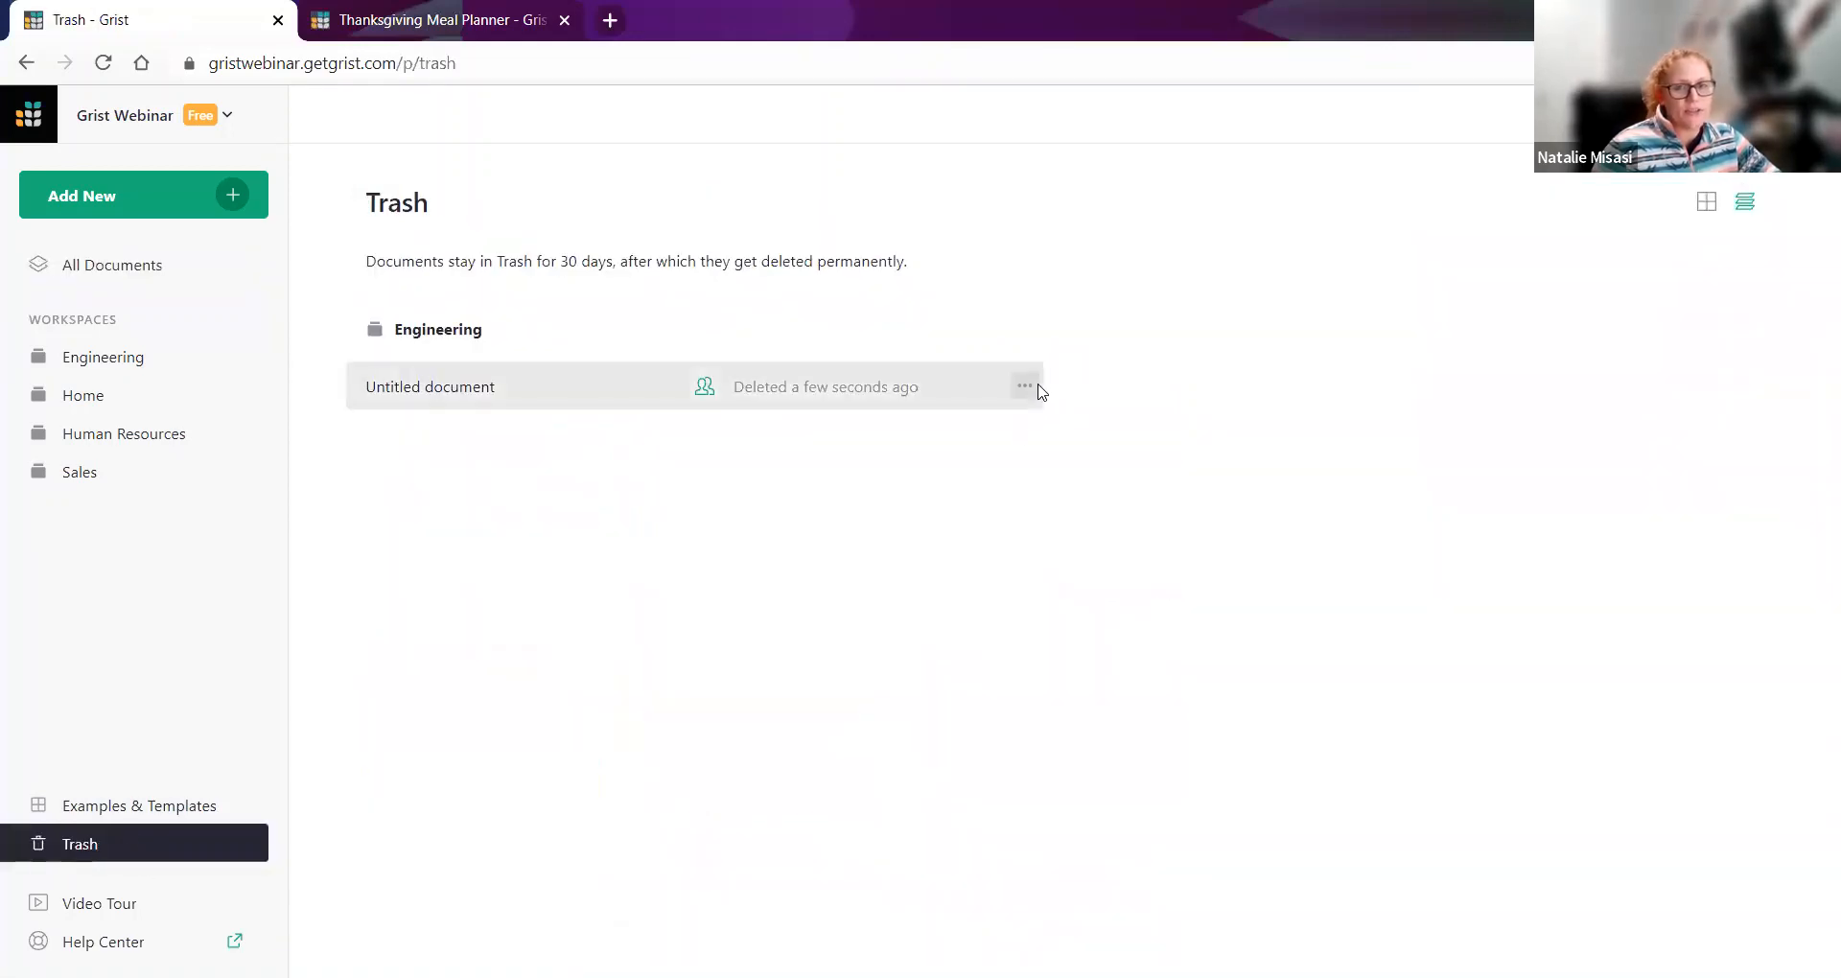
pyautogui.click(1024, 386)
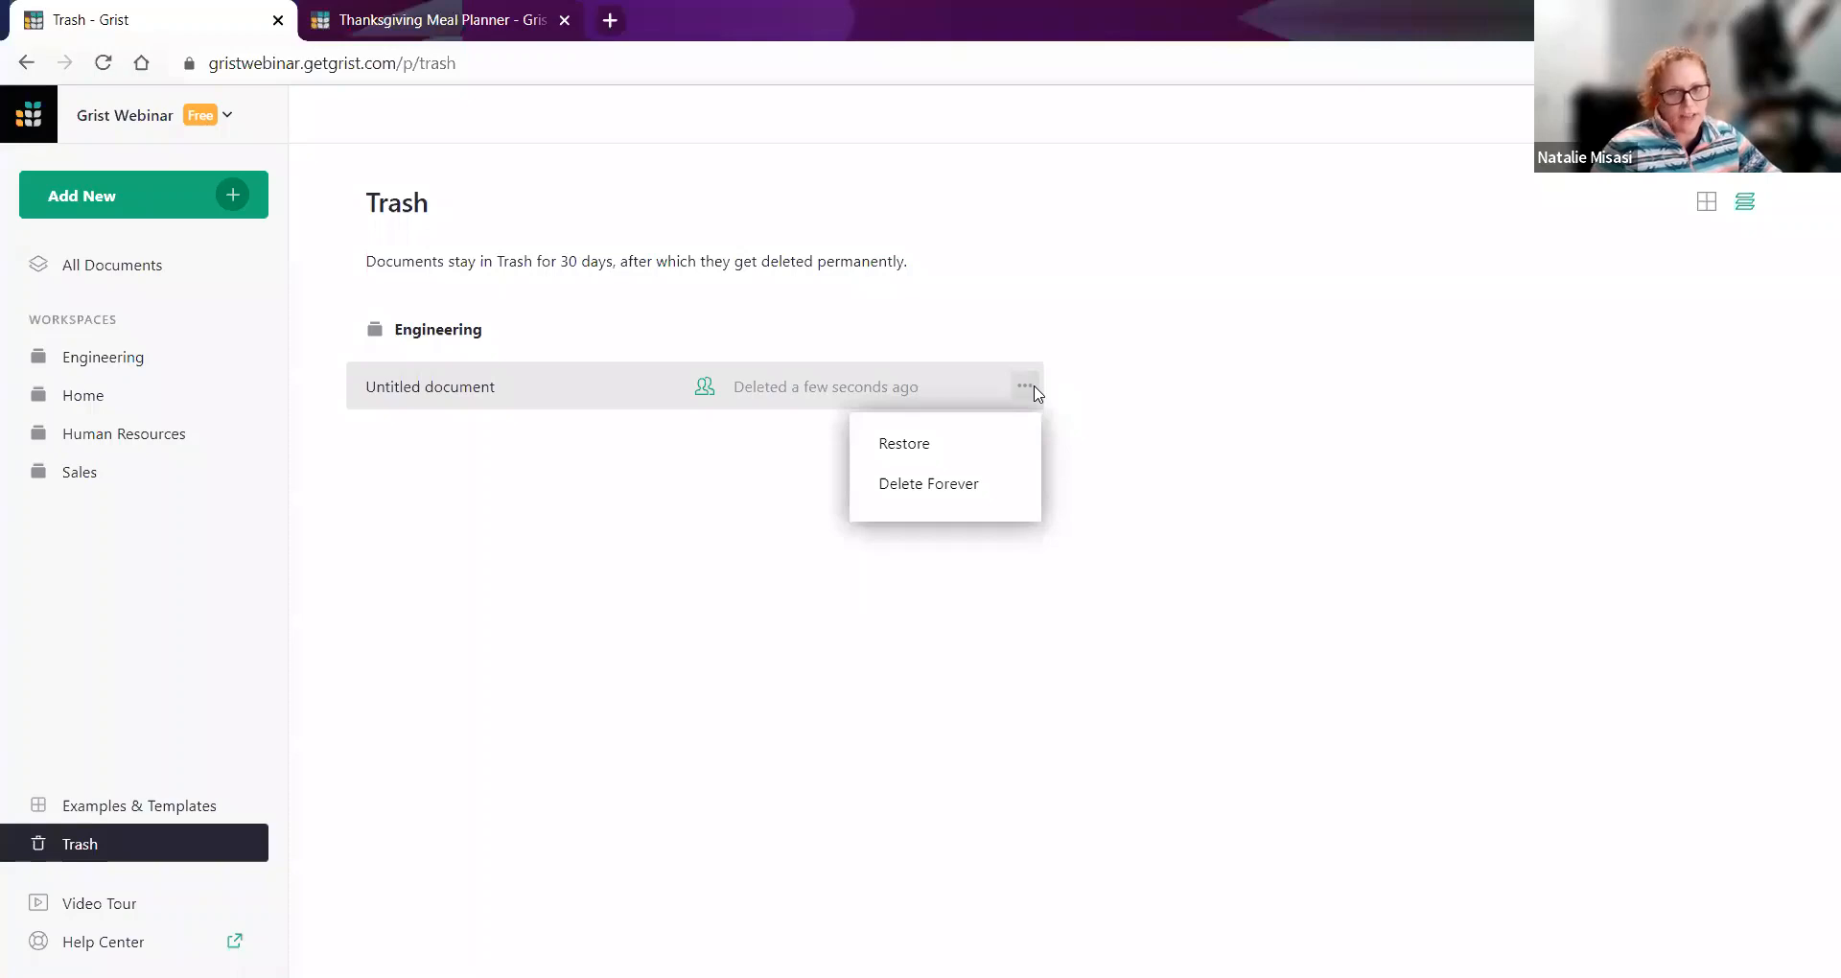
pyautogui.click(904, 444)
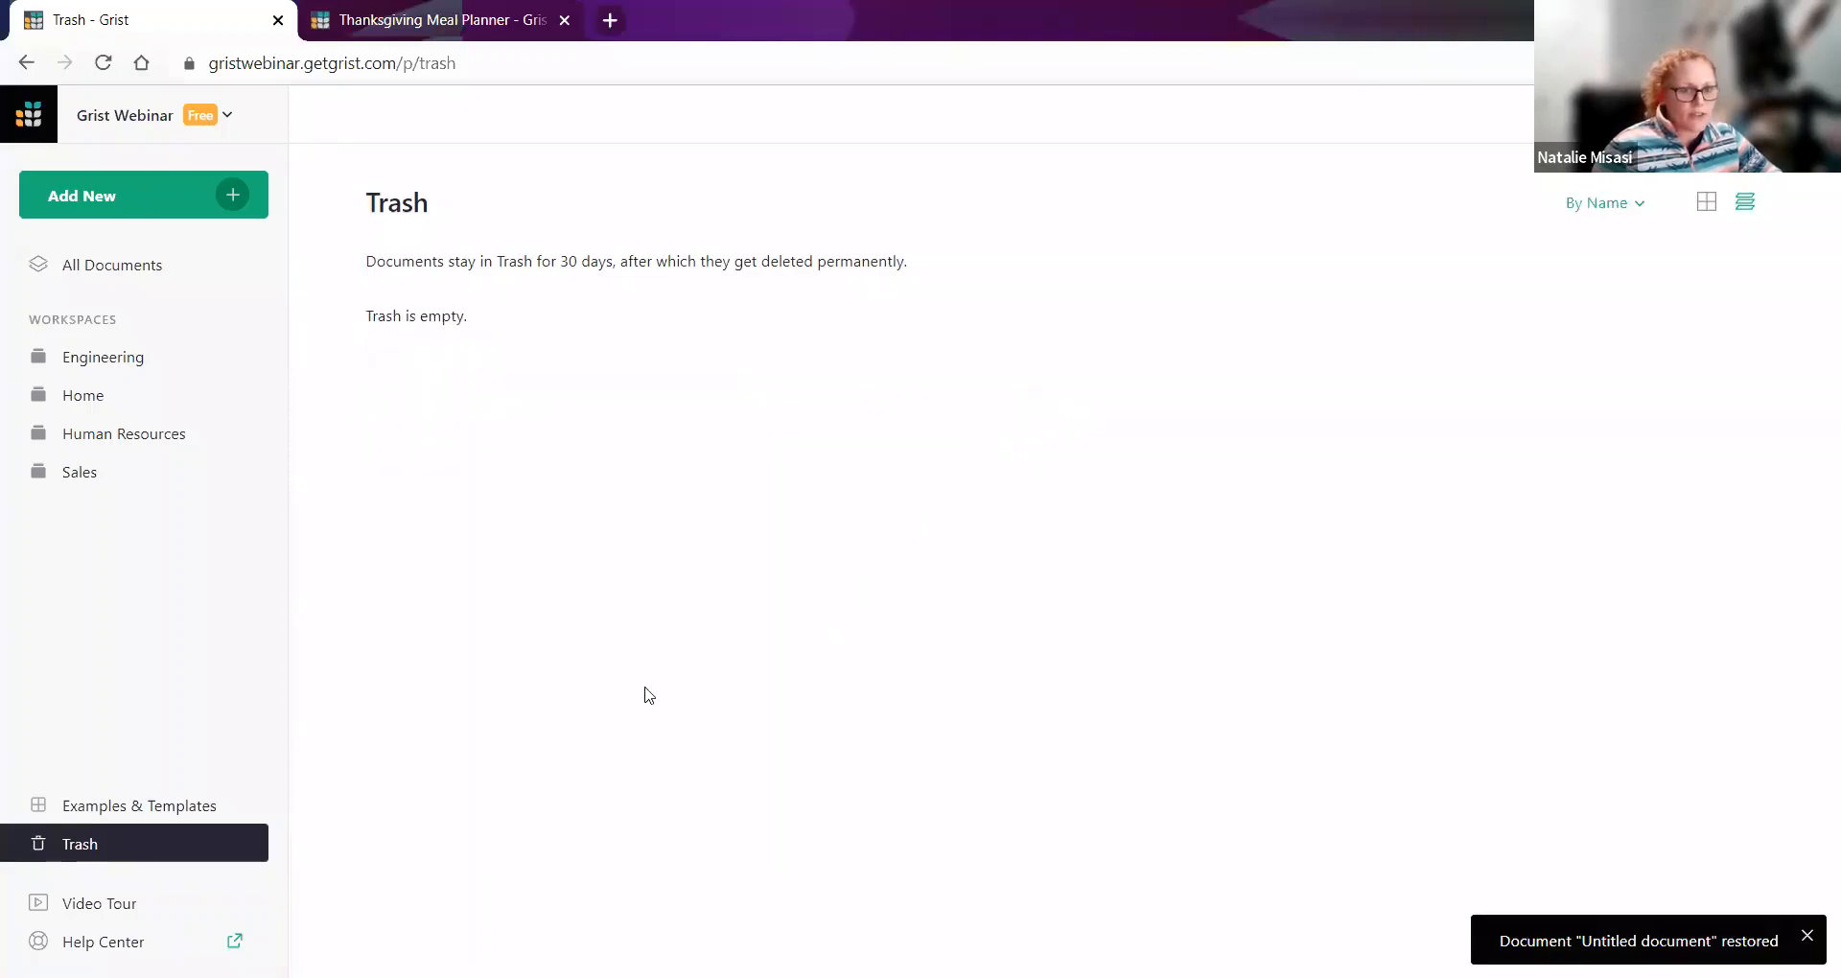
pyautogui.moveTo(146, 373)
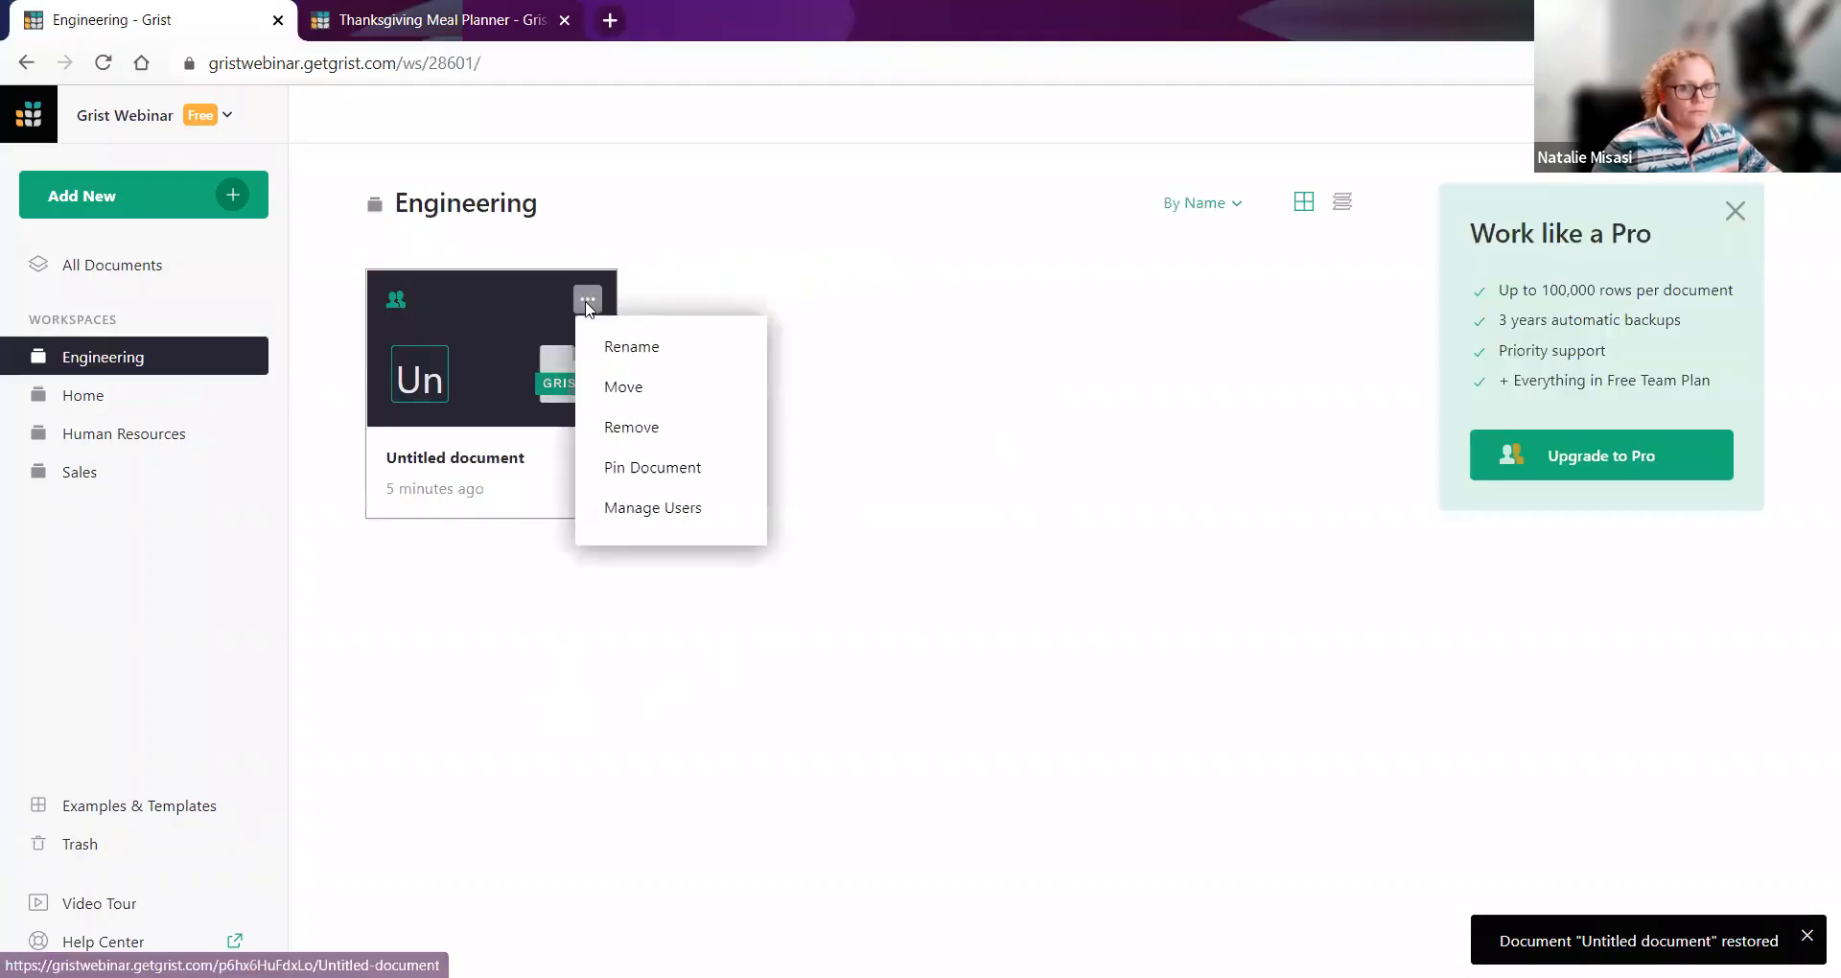
pyautogui.click(111, 264)
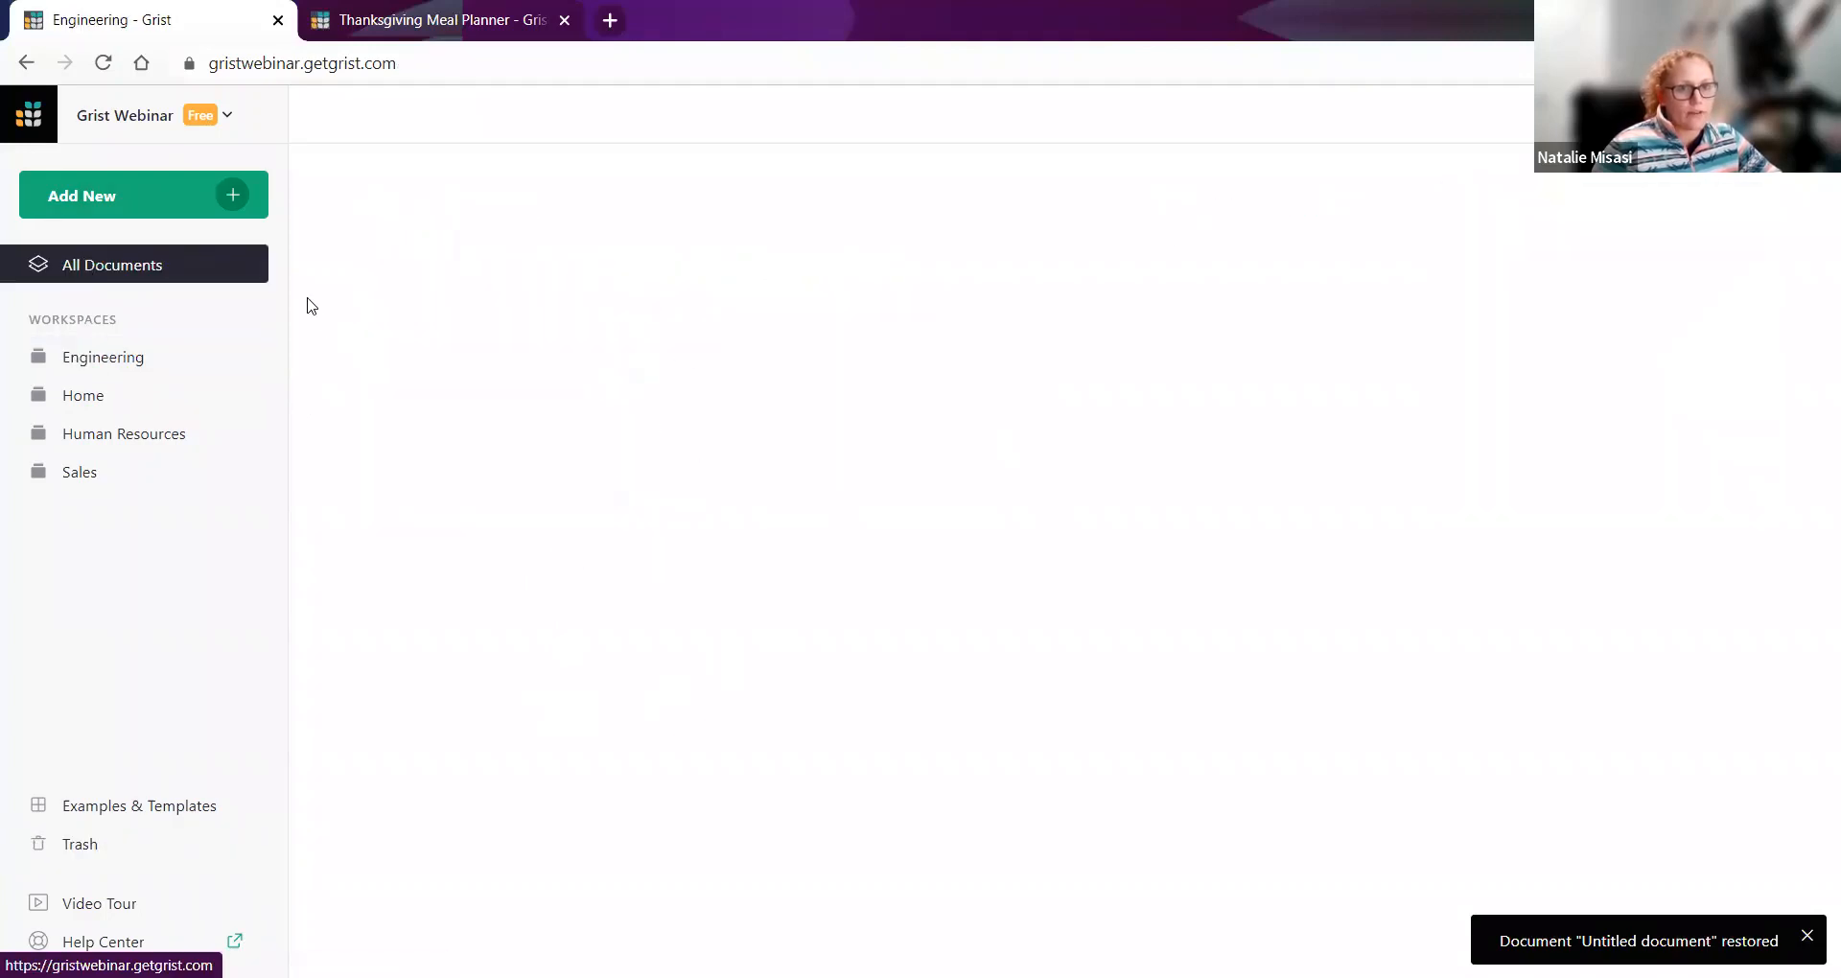
pyautogui.click(586, 357)
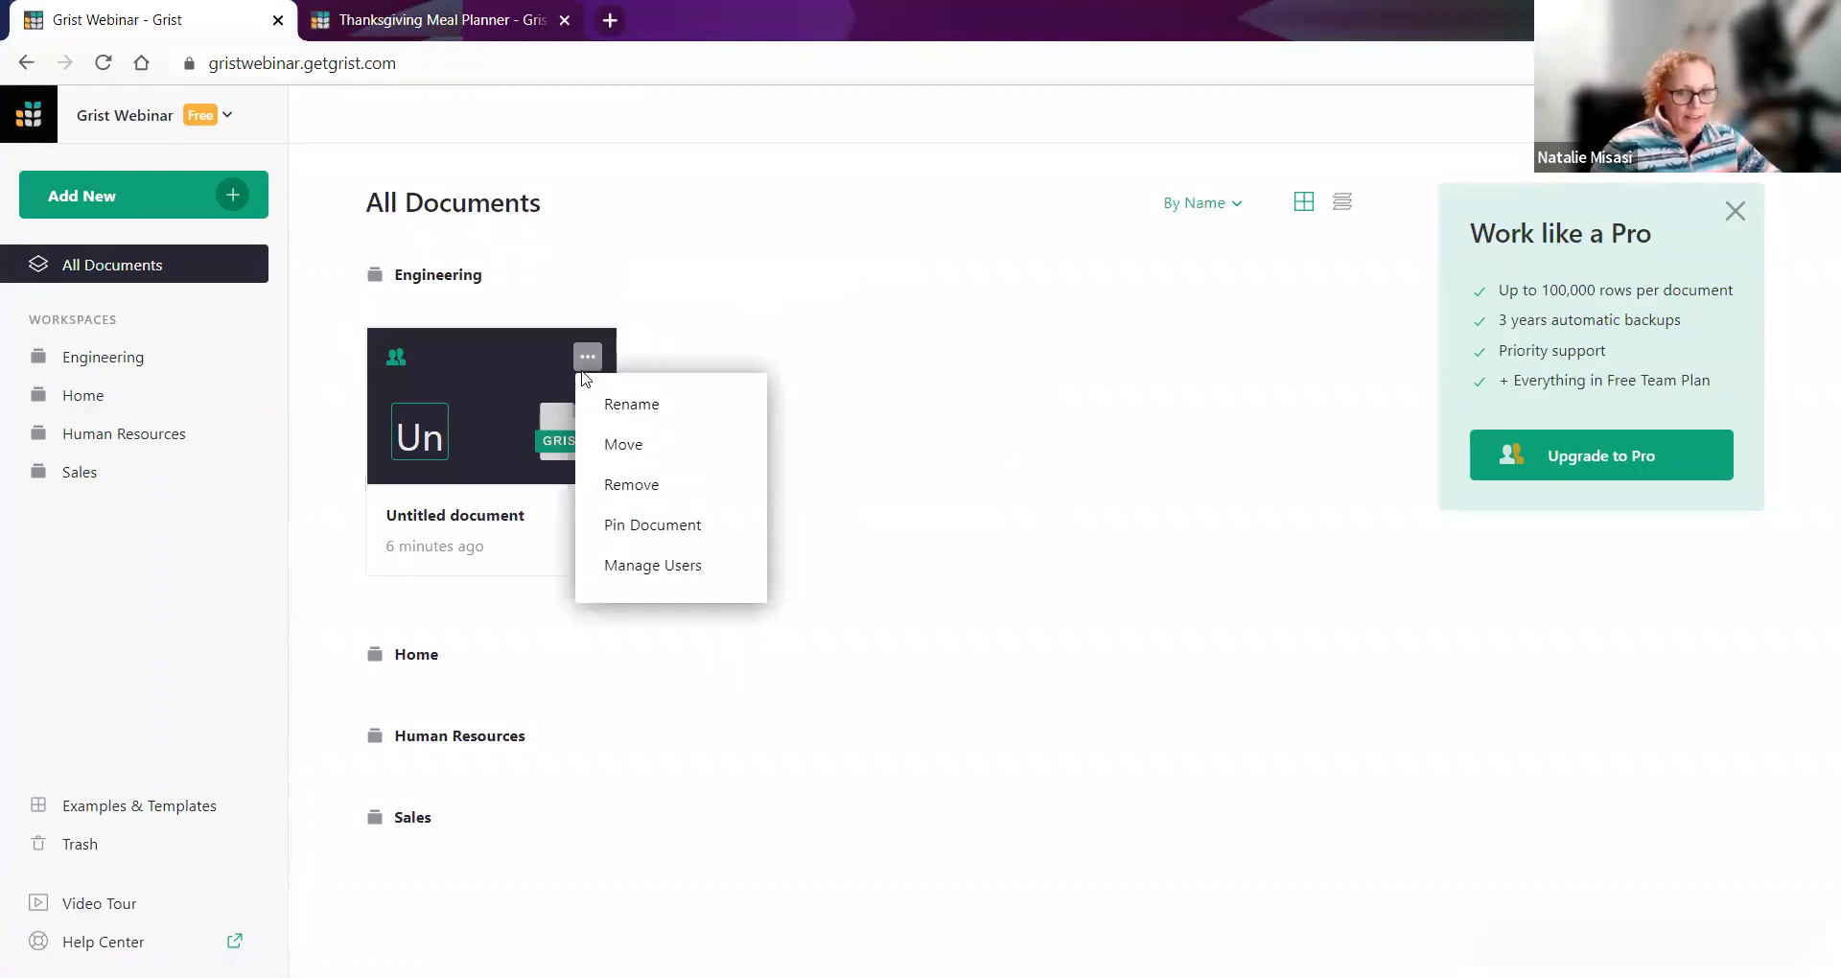
pyautogui.moveTo(673, 524)
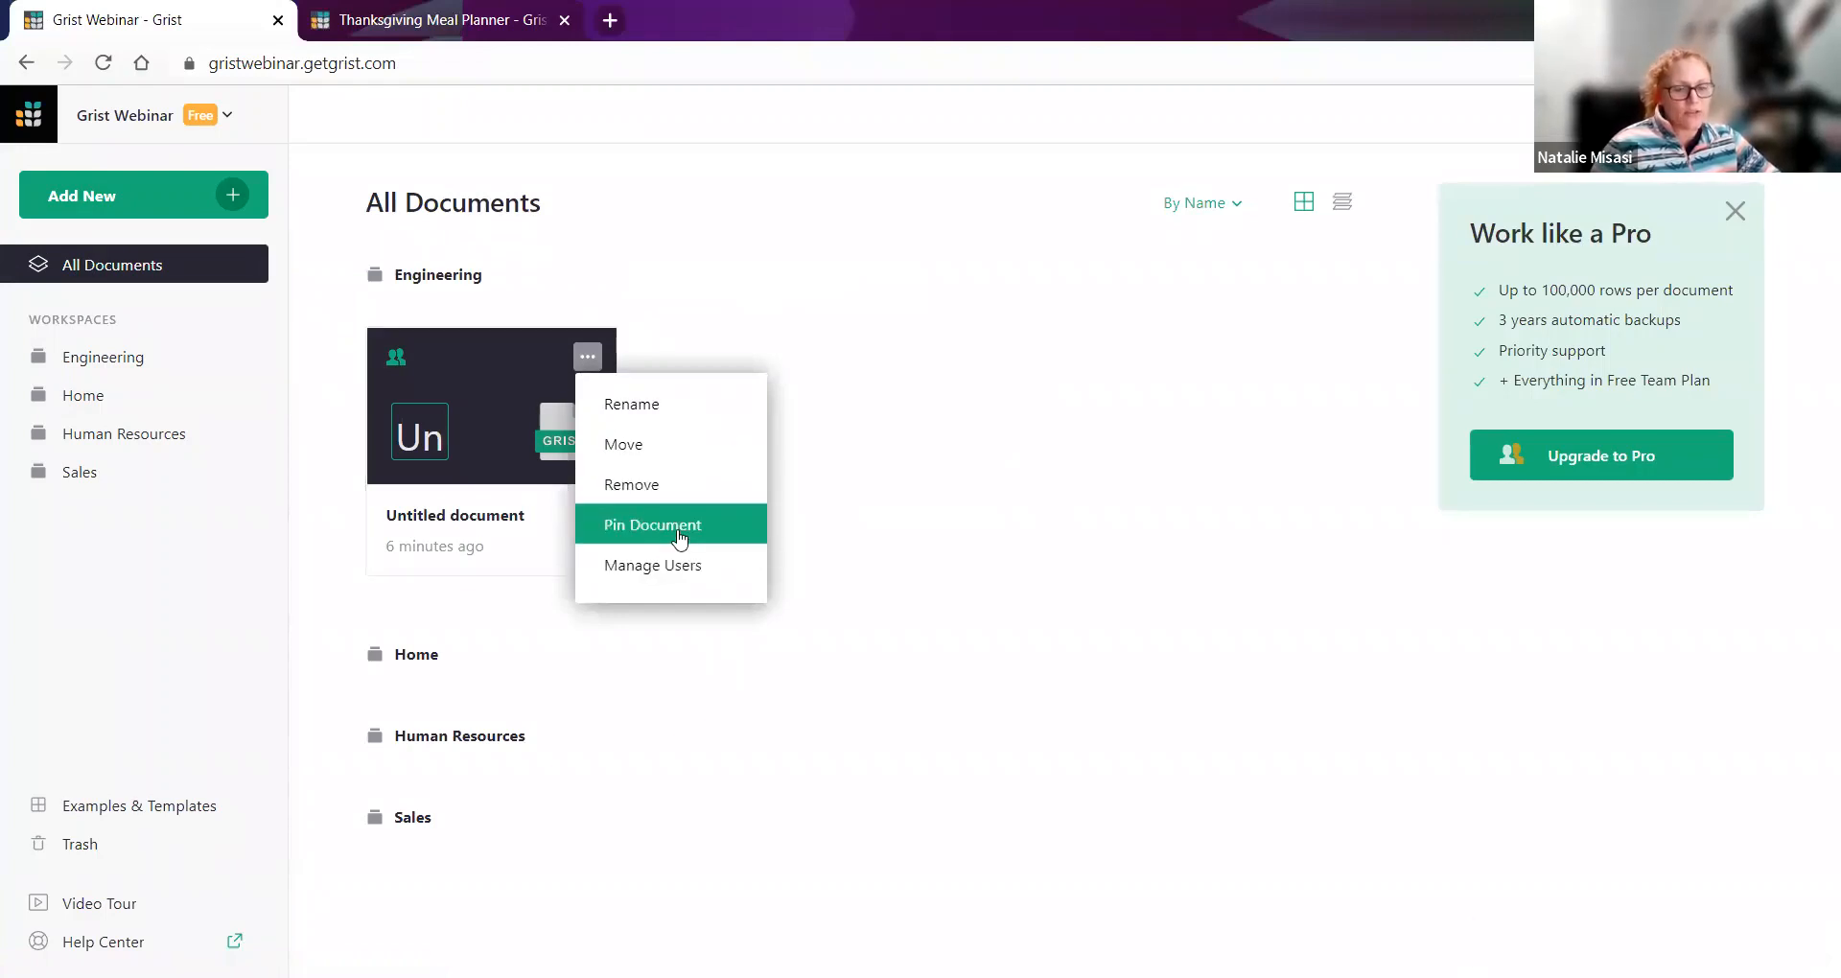
pyautogui.moveTo(891, 766)
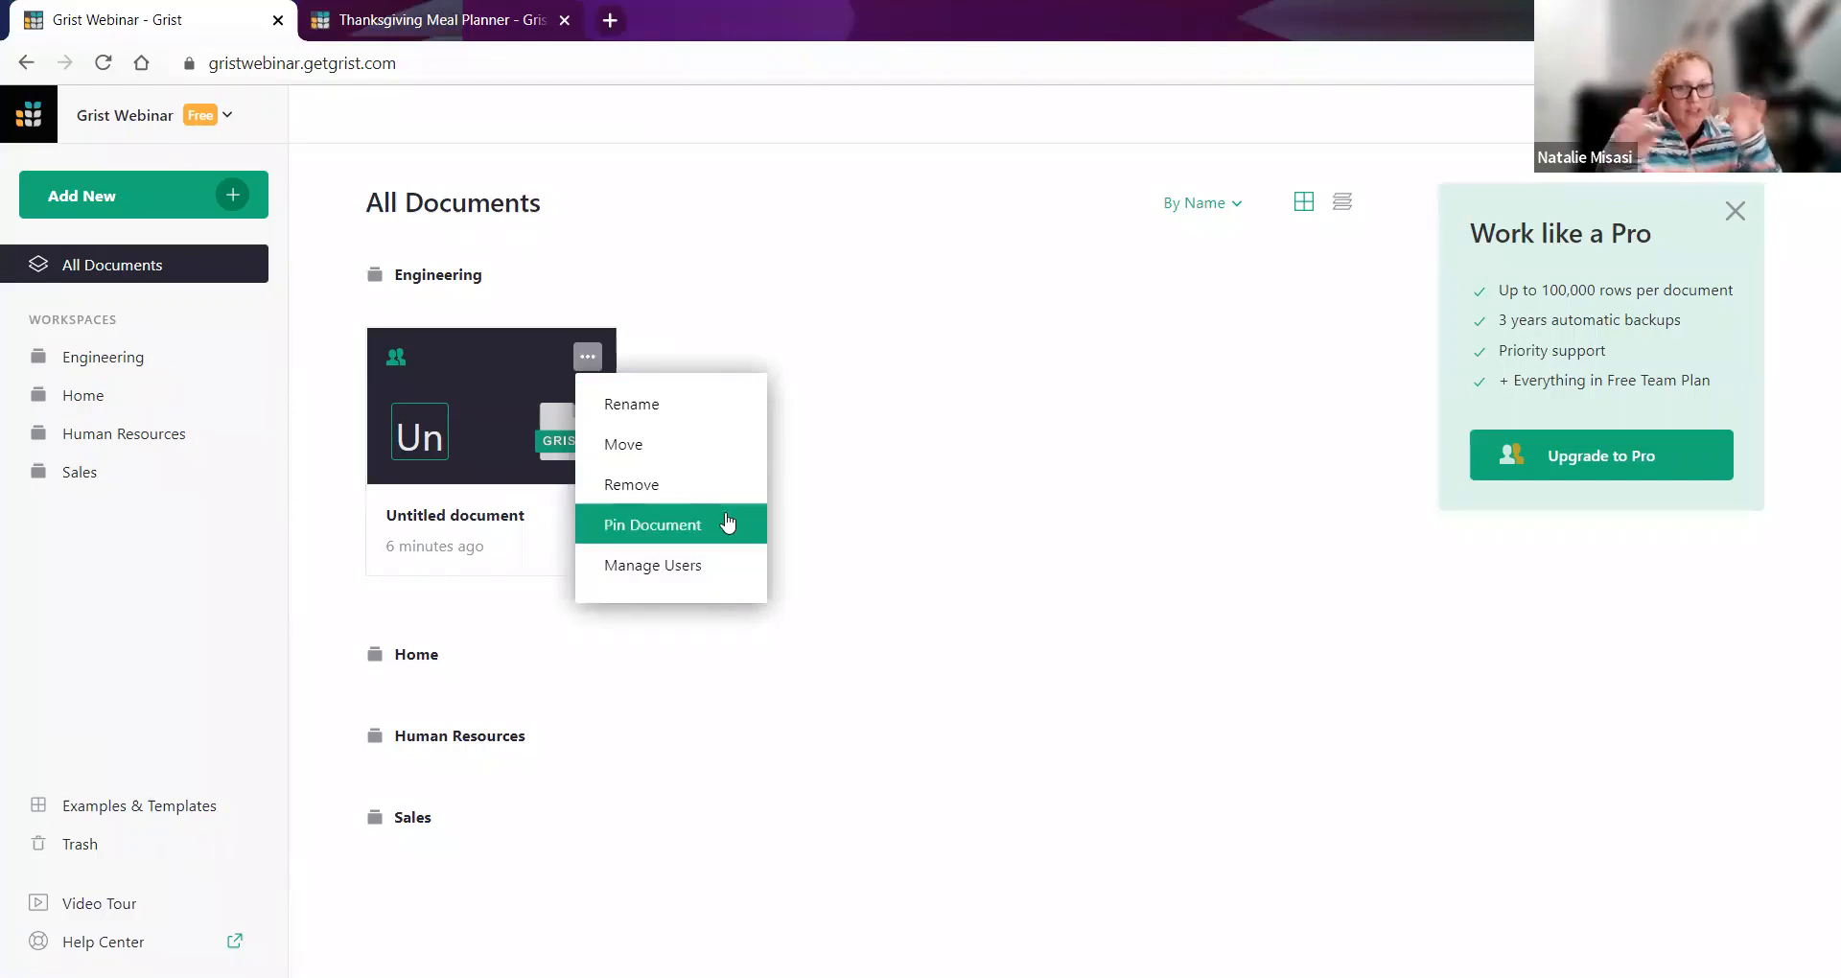
# - Pin Untitled document under Pinned Documents and bring up its options
pyautogui.click(652, 523)
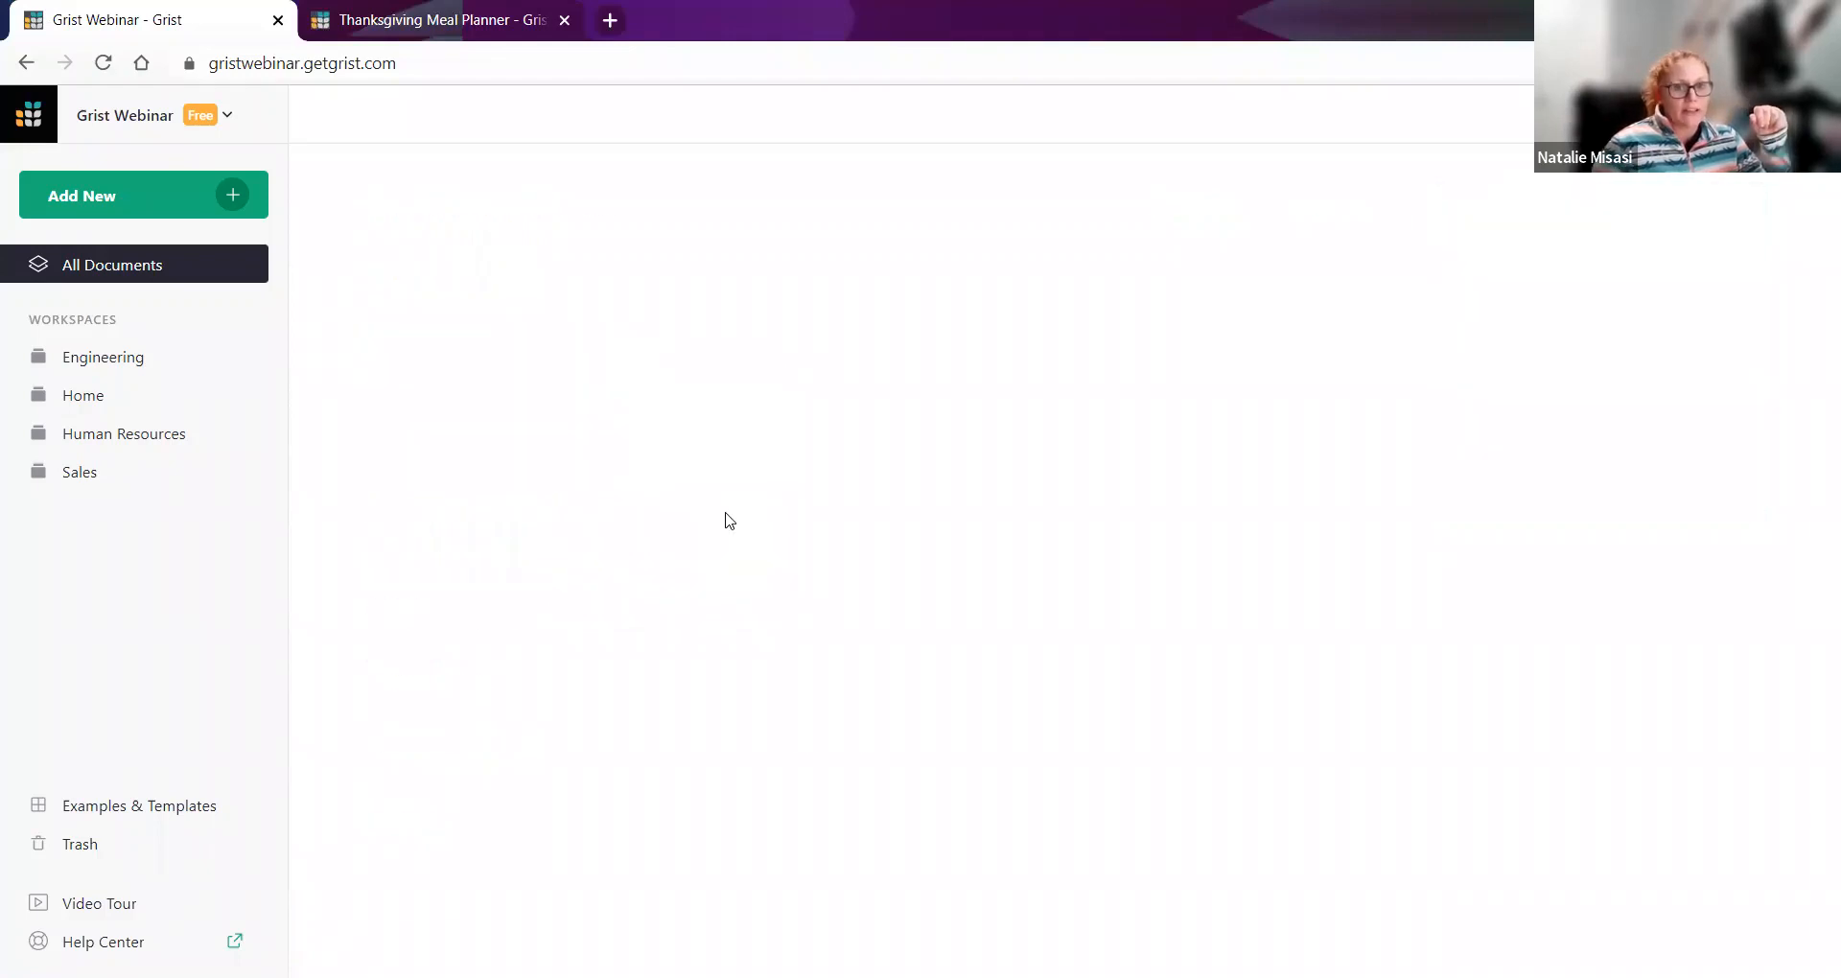
pyautogui.click(114, 265)
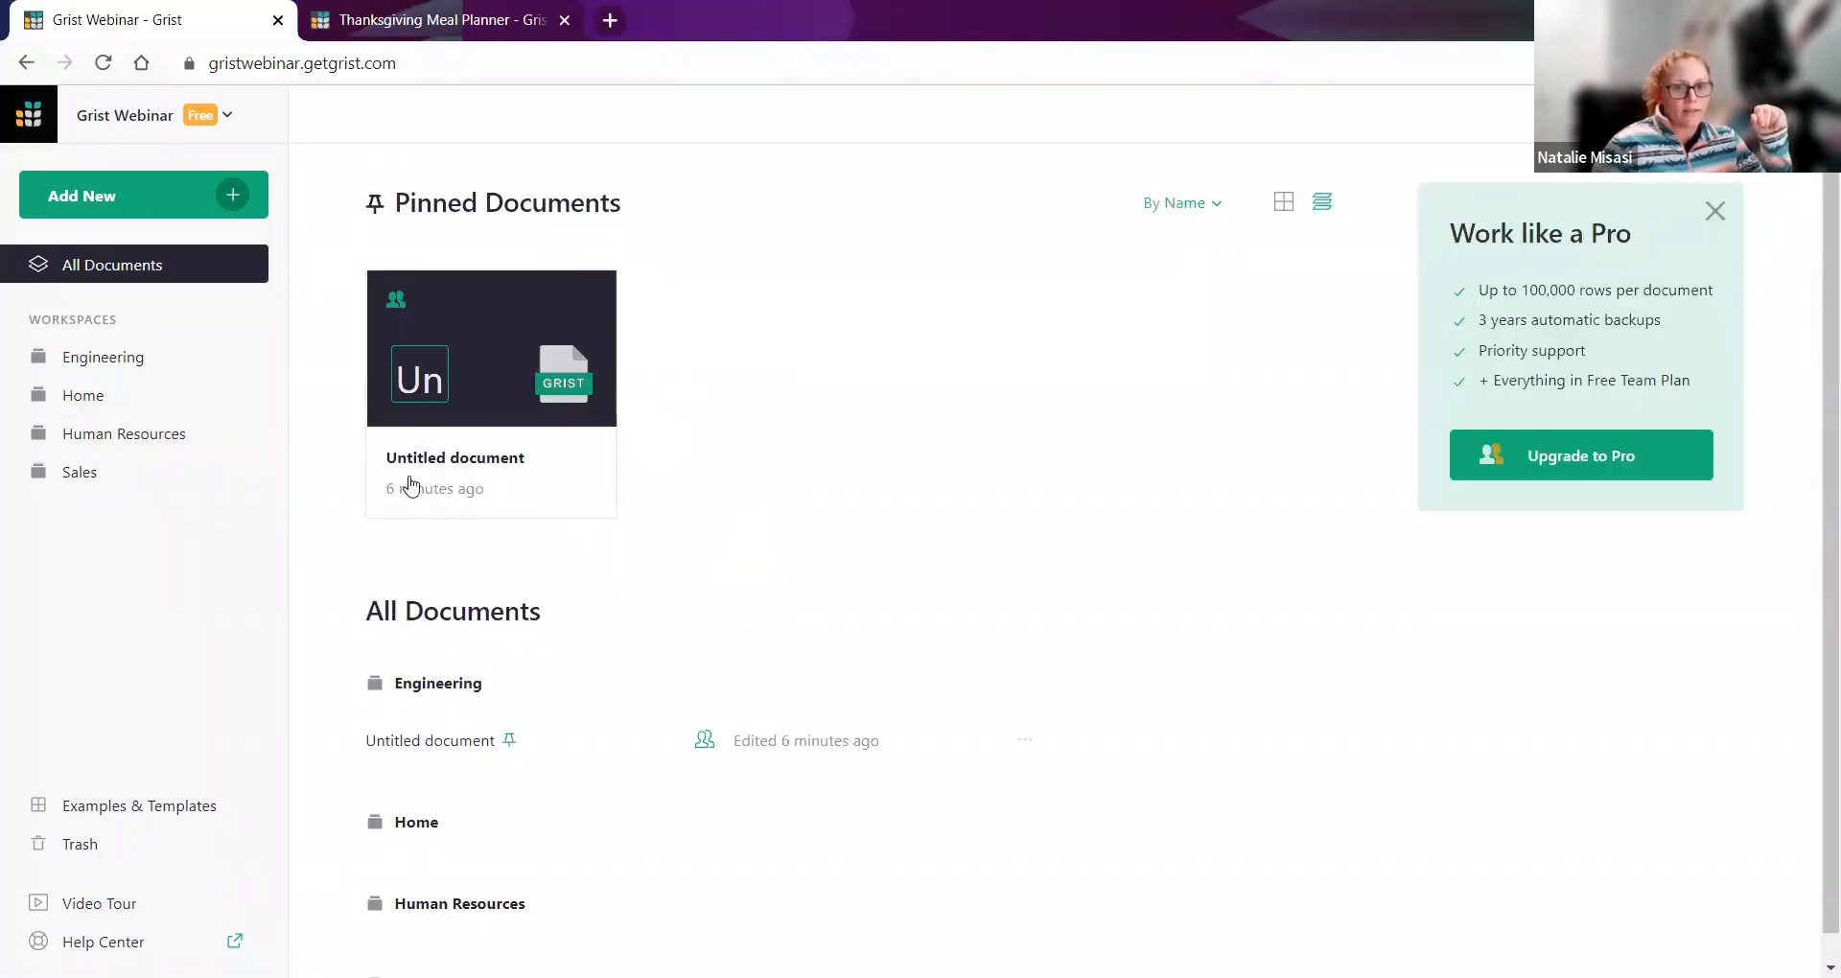
pyautogui.moveTo(711, 319)
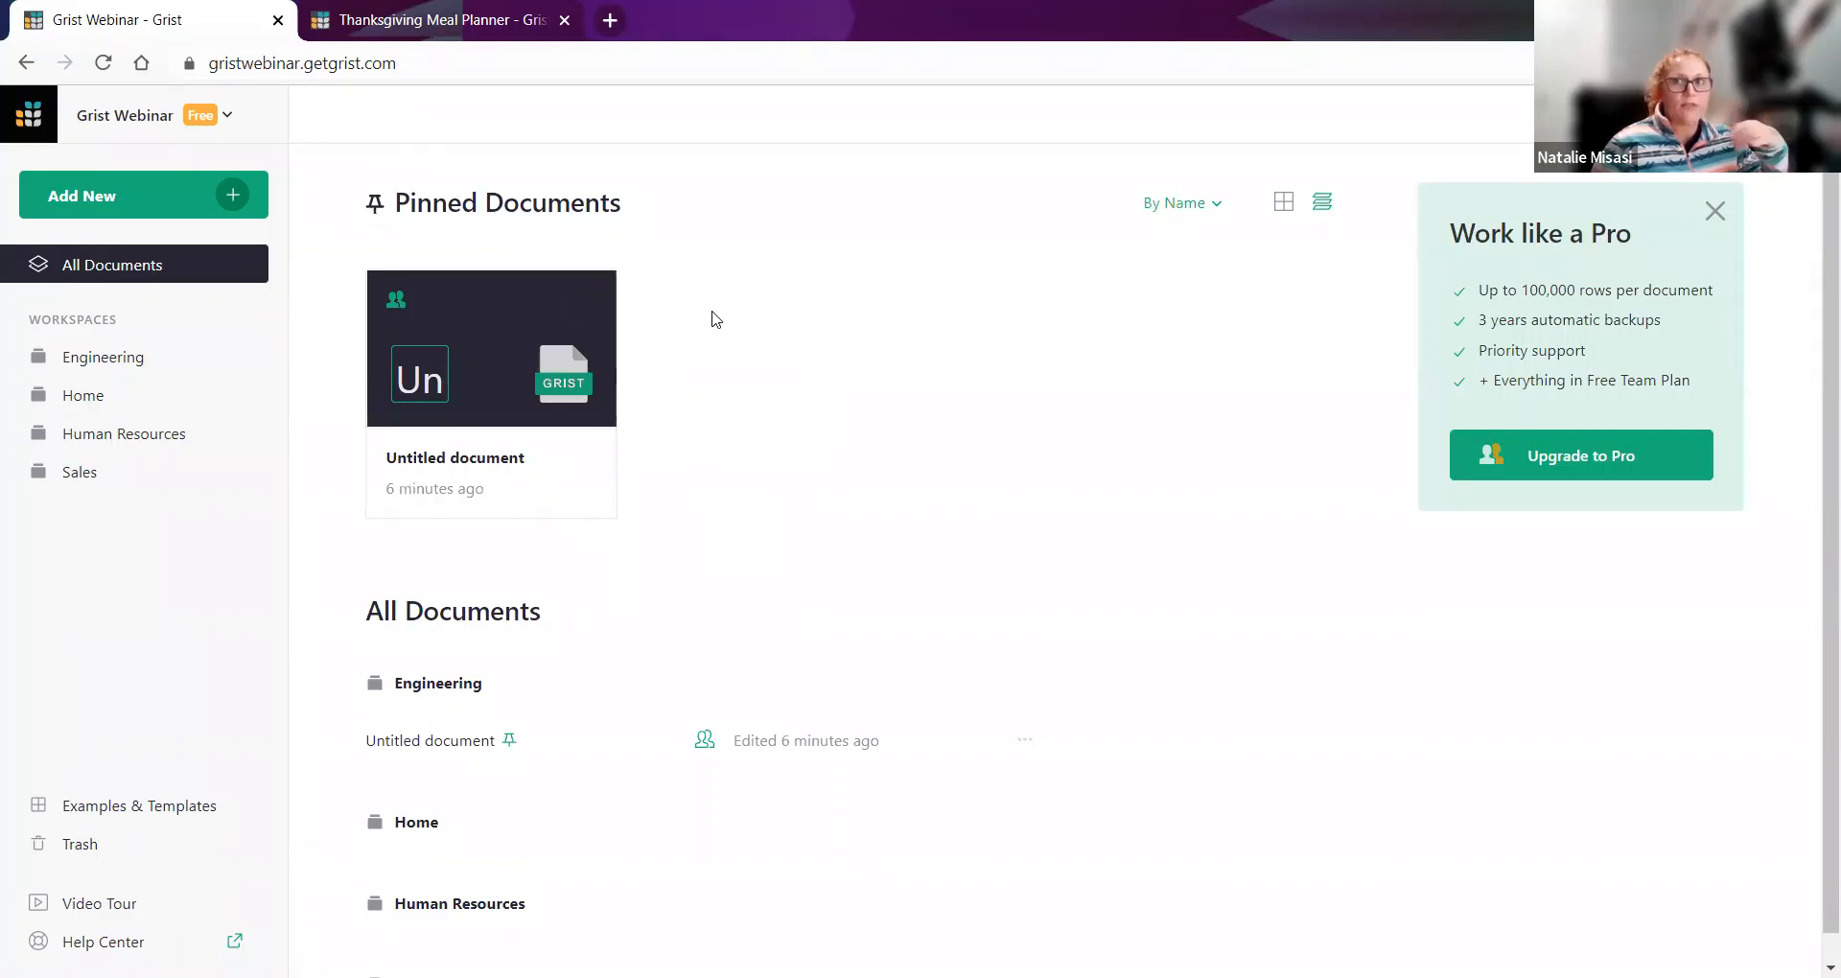
pyautogui.moveTo(737, 643)
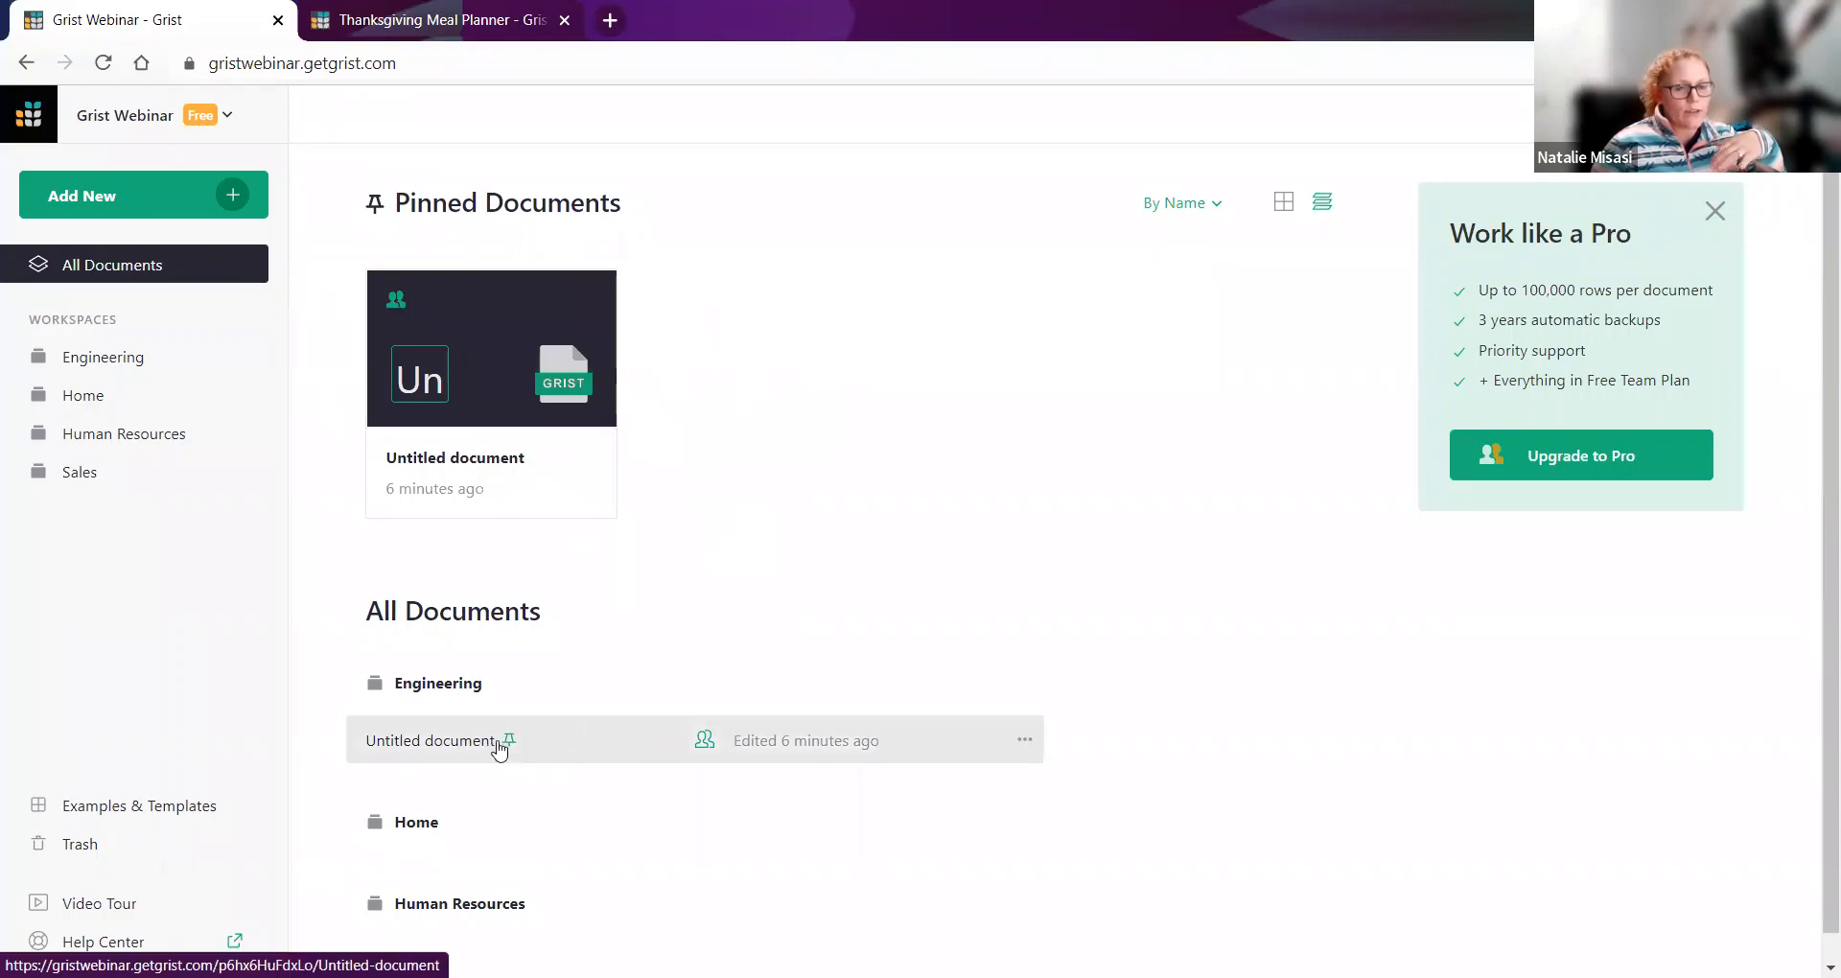
pyautogui.moveTo(628, 708)
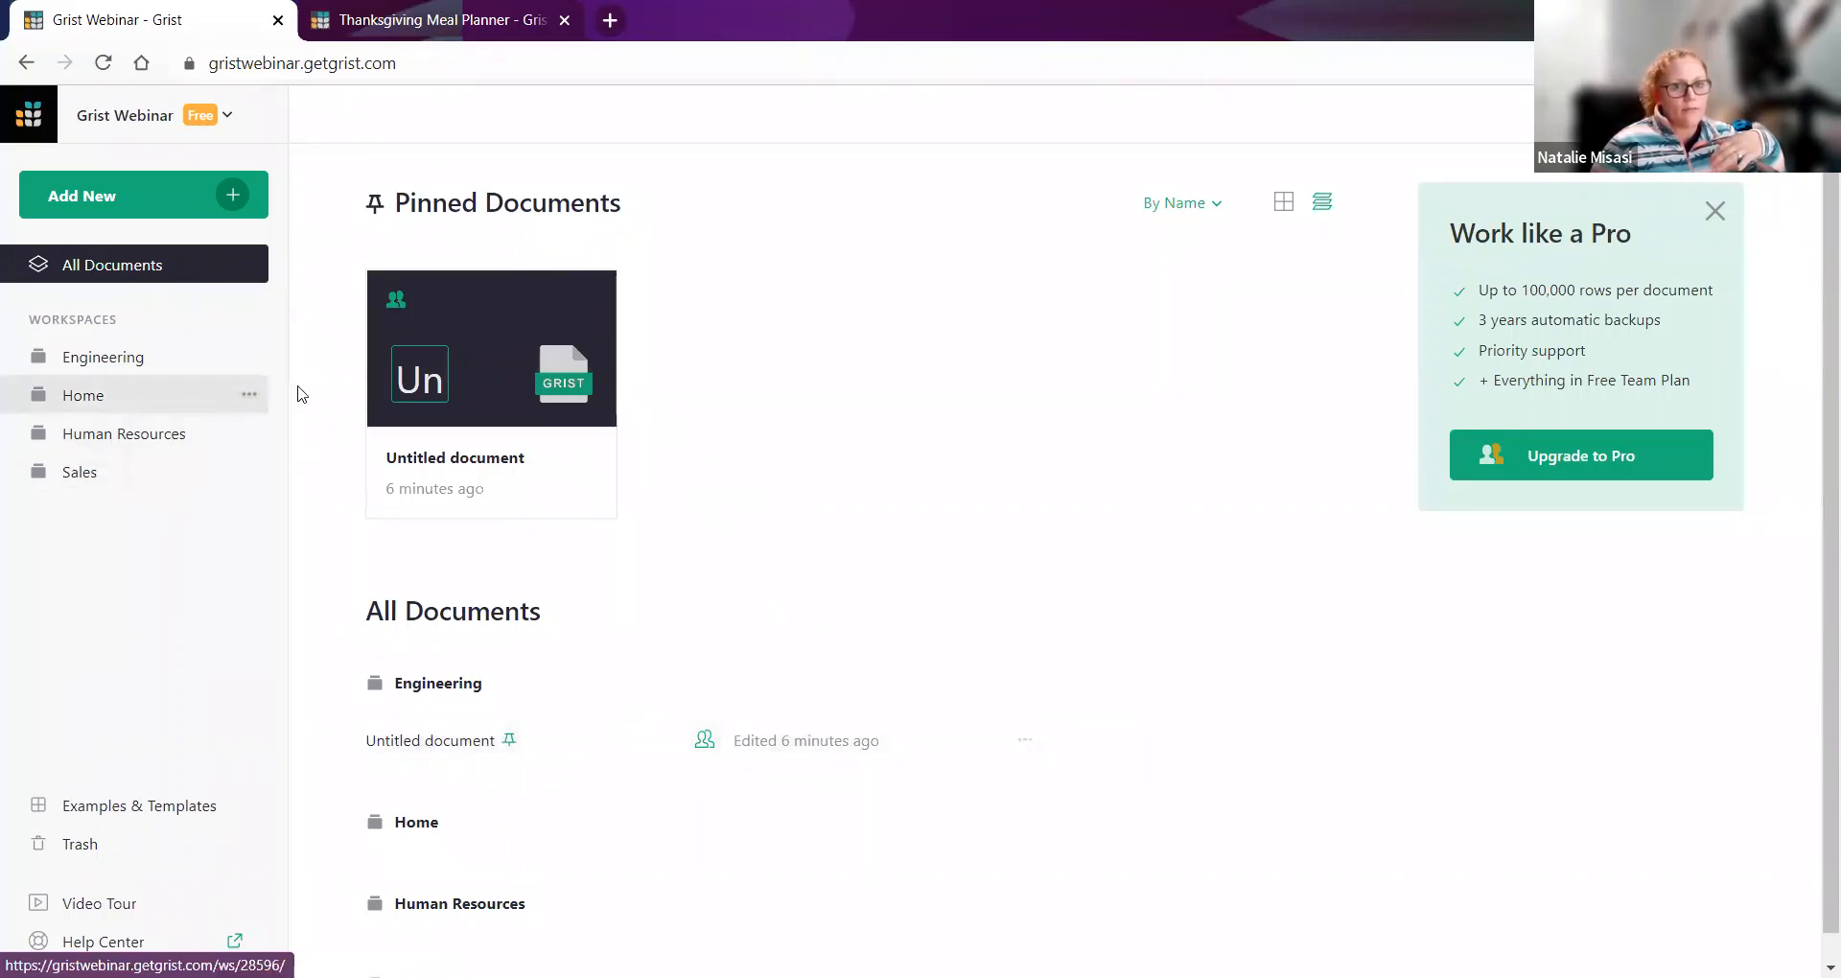
pyautogui.click(587, 299)
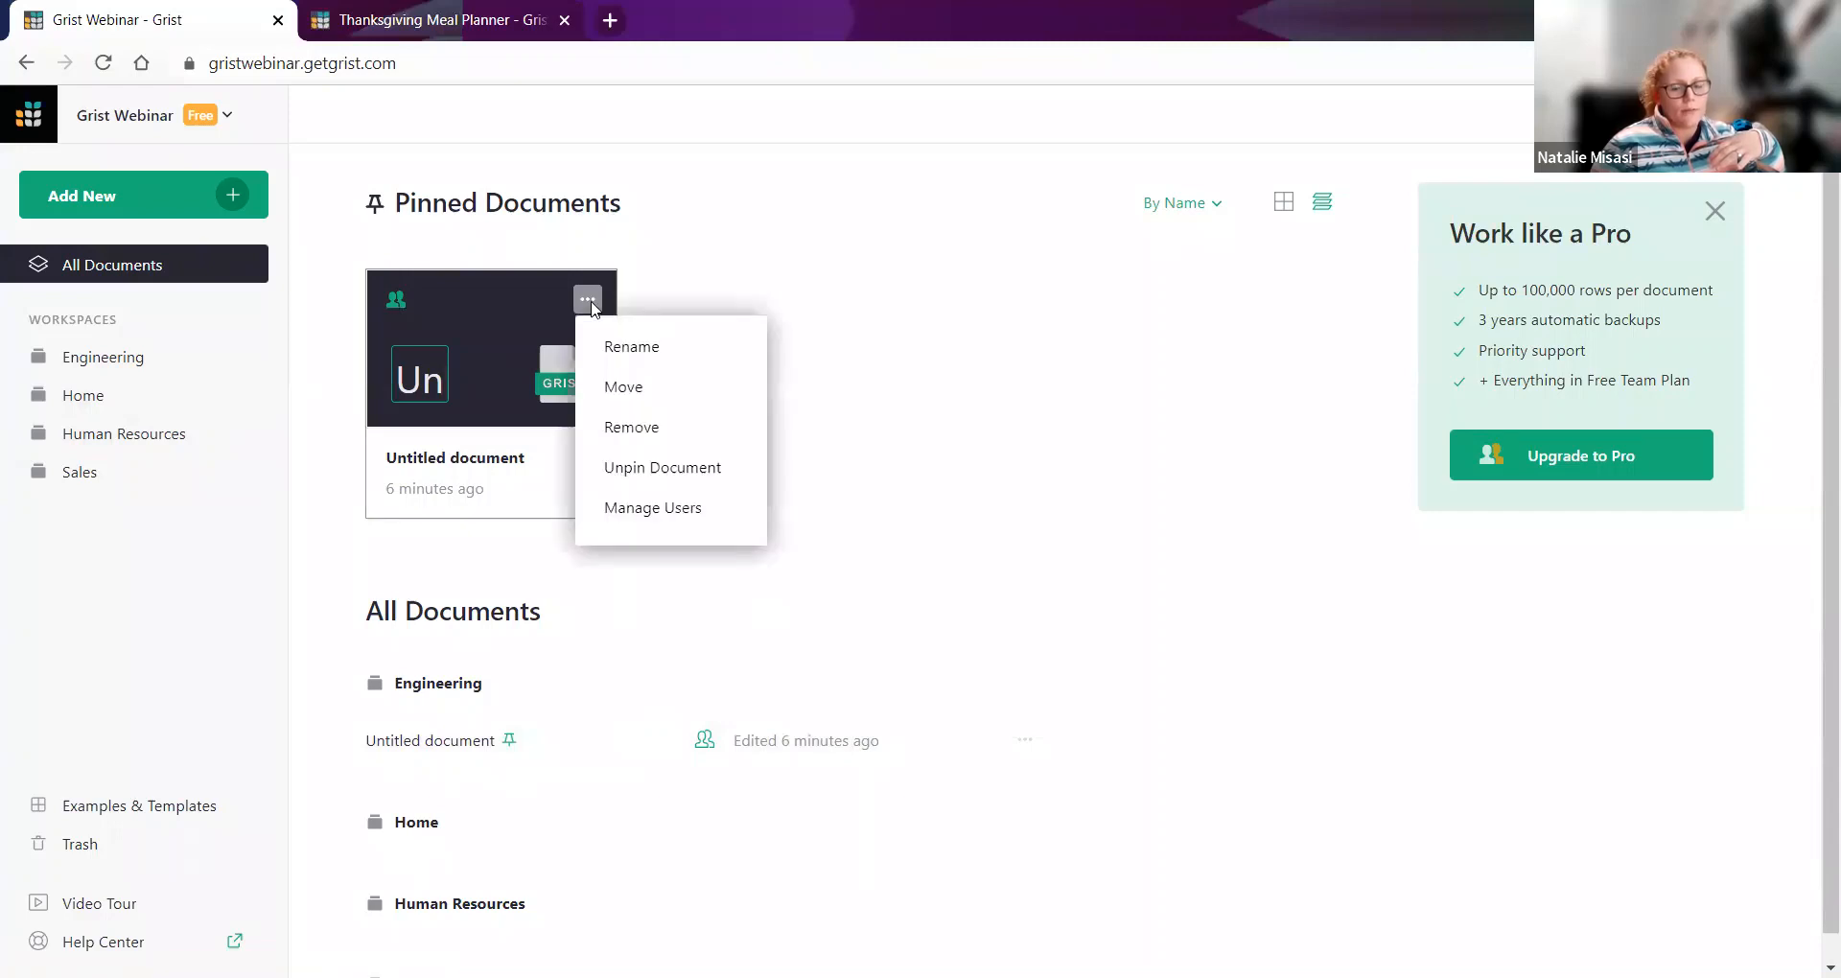
pyautogui.moveTo(598, 293)
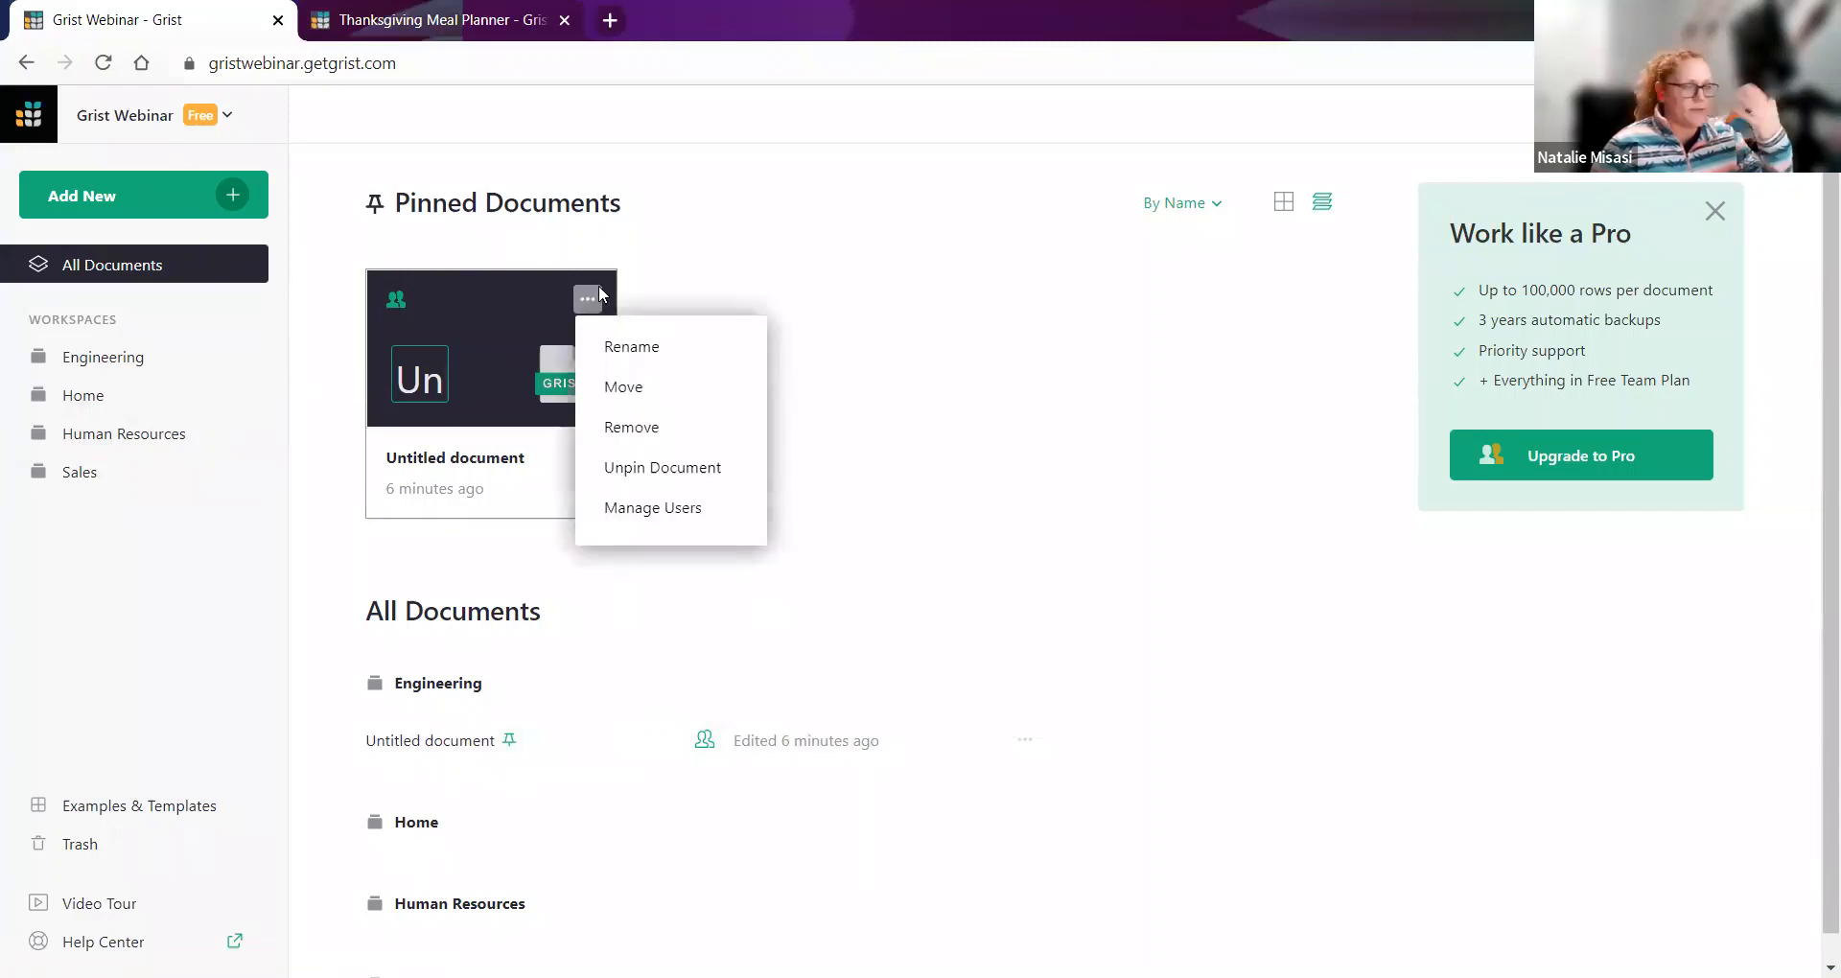
pyautogui.moveTo(622, 326)
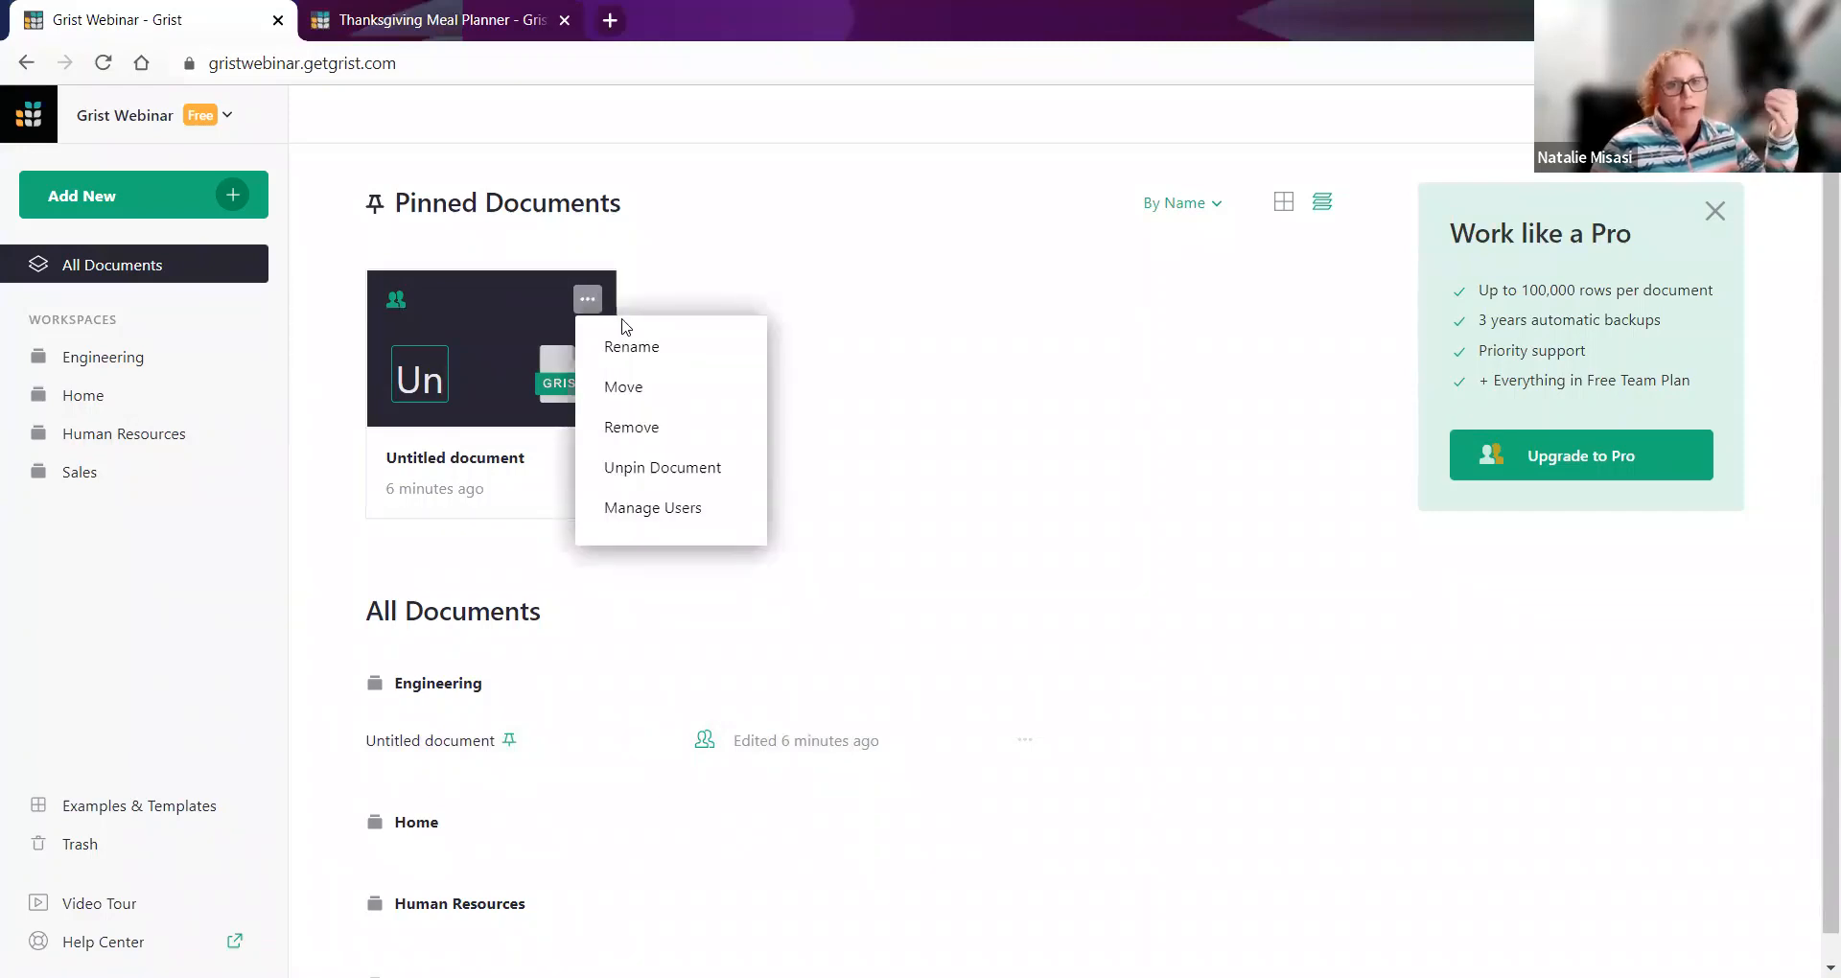
pyautogui.moveTo(660, 467)
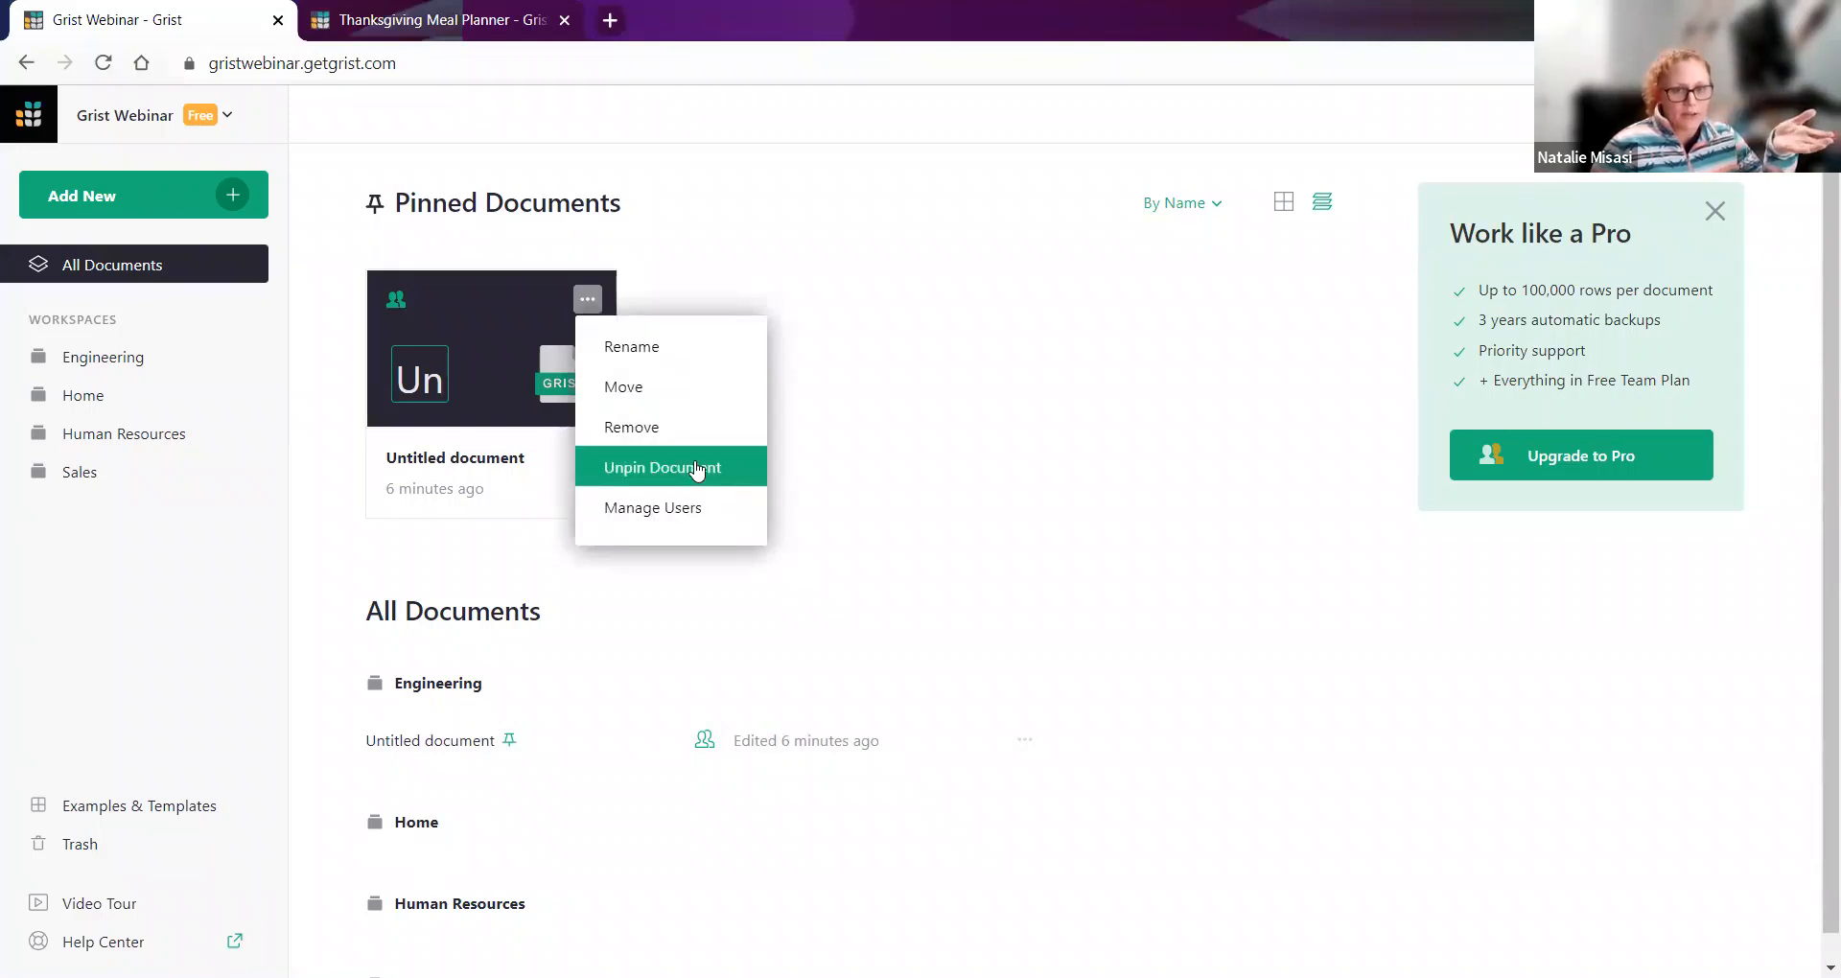
# - Unpin Untitled document so it appears only under Engineering
pyautogui.click(670, 466)
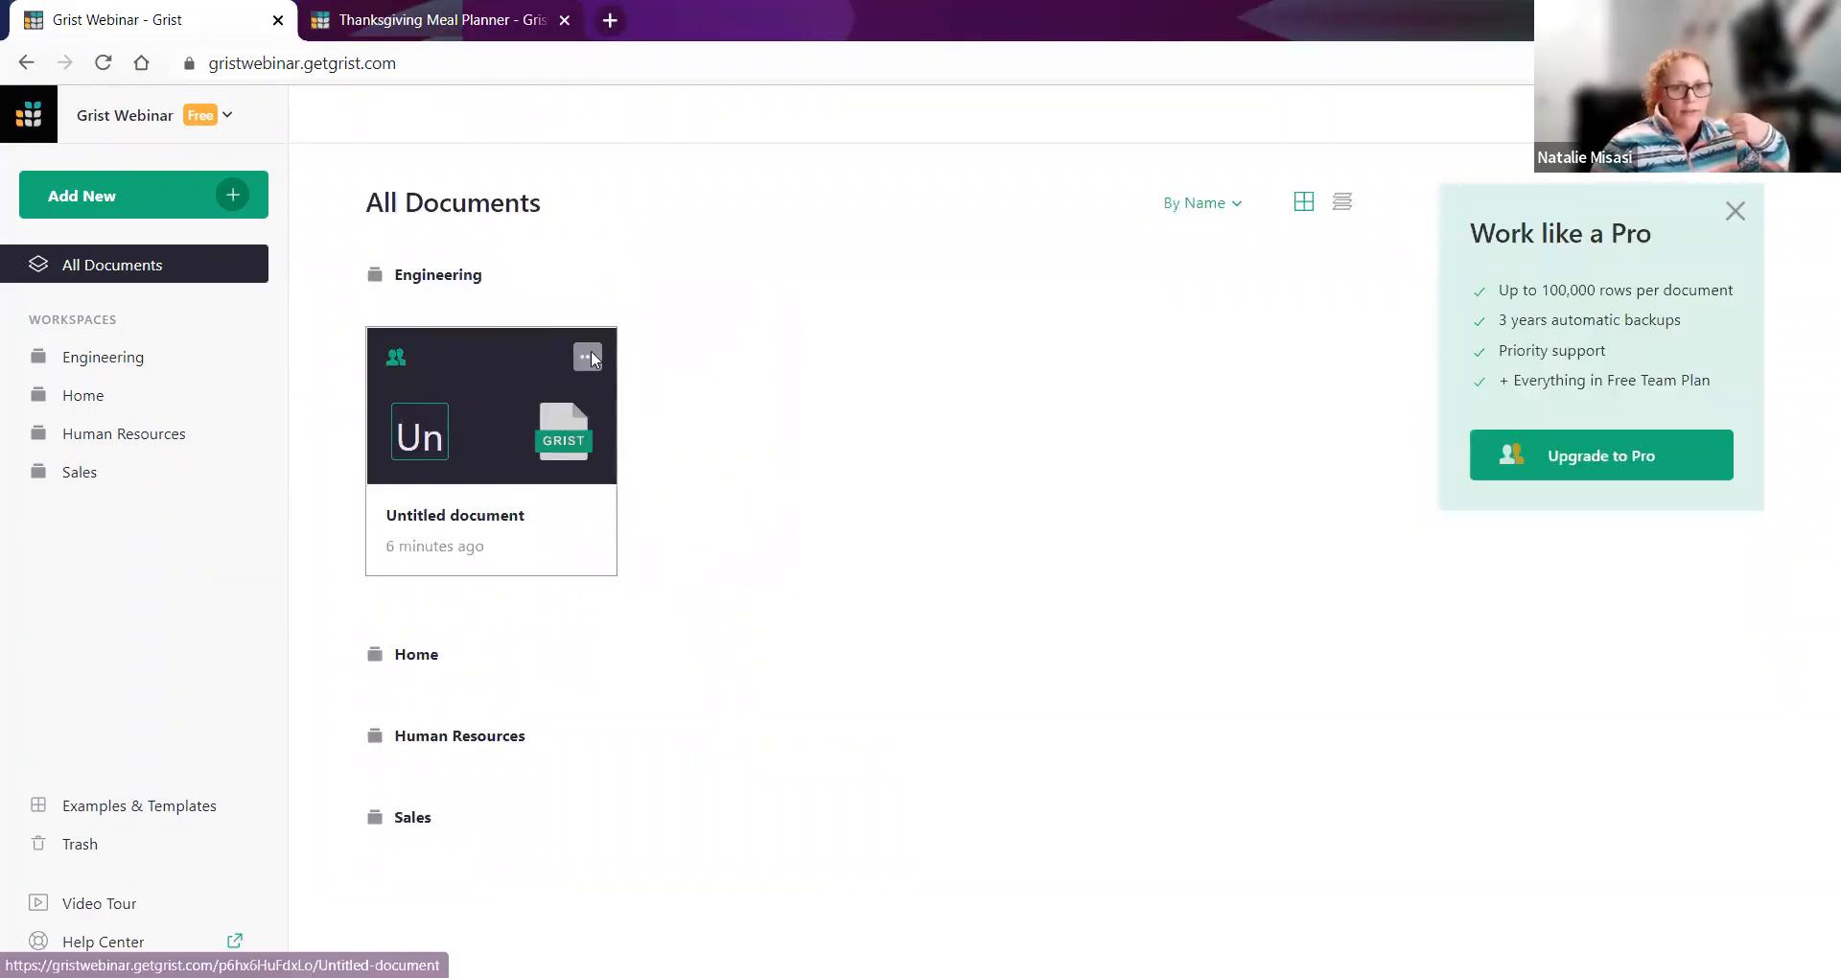
pyautogui.moveTo(592, 365)
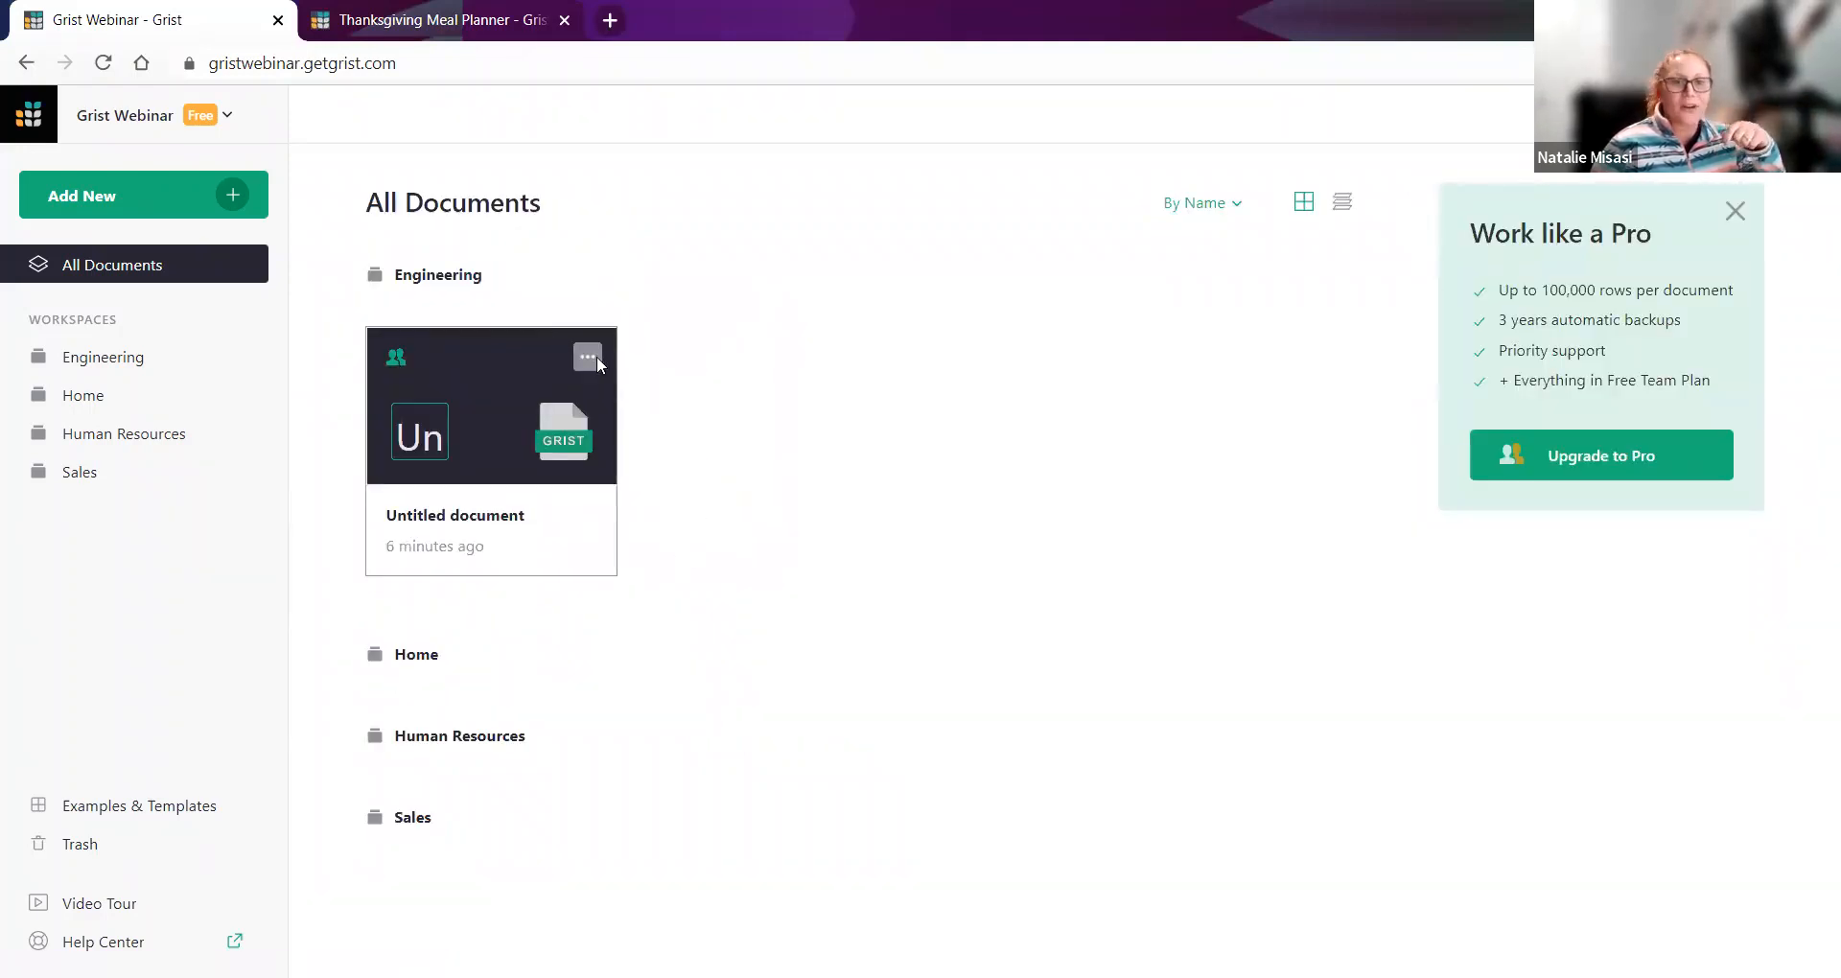
pyautogui.click(587, 357)
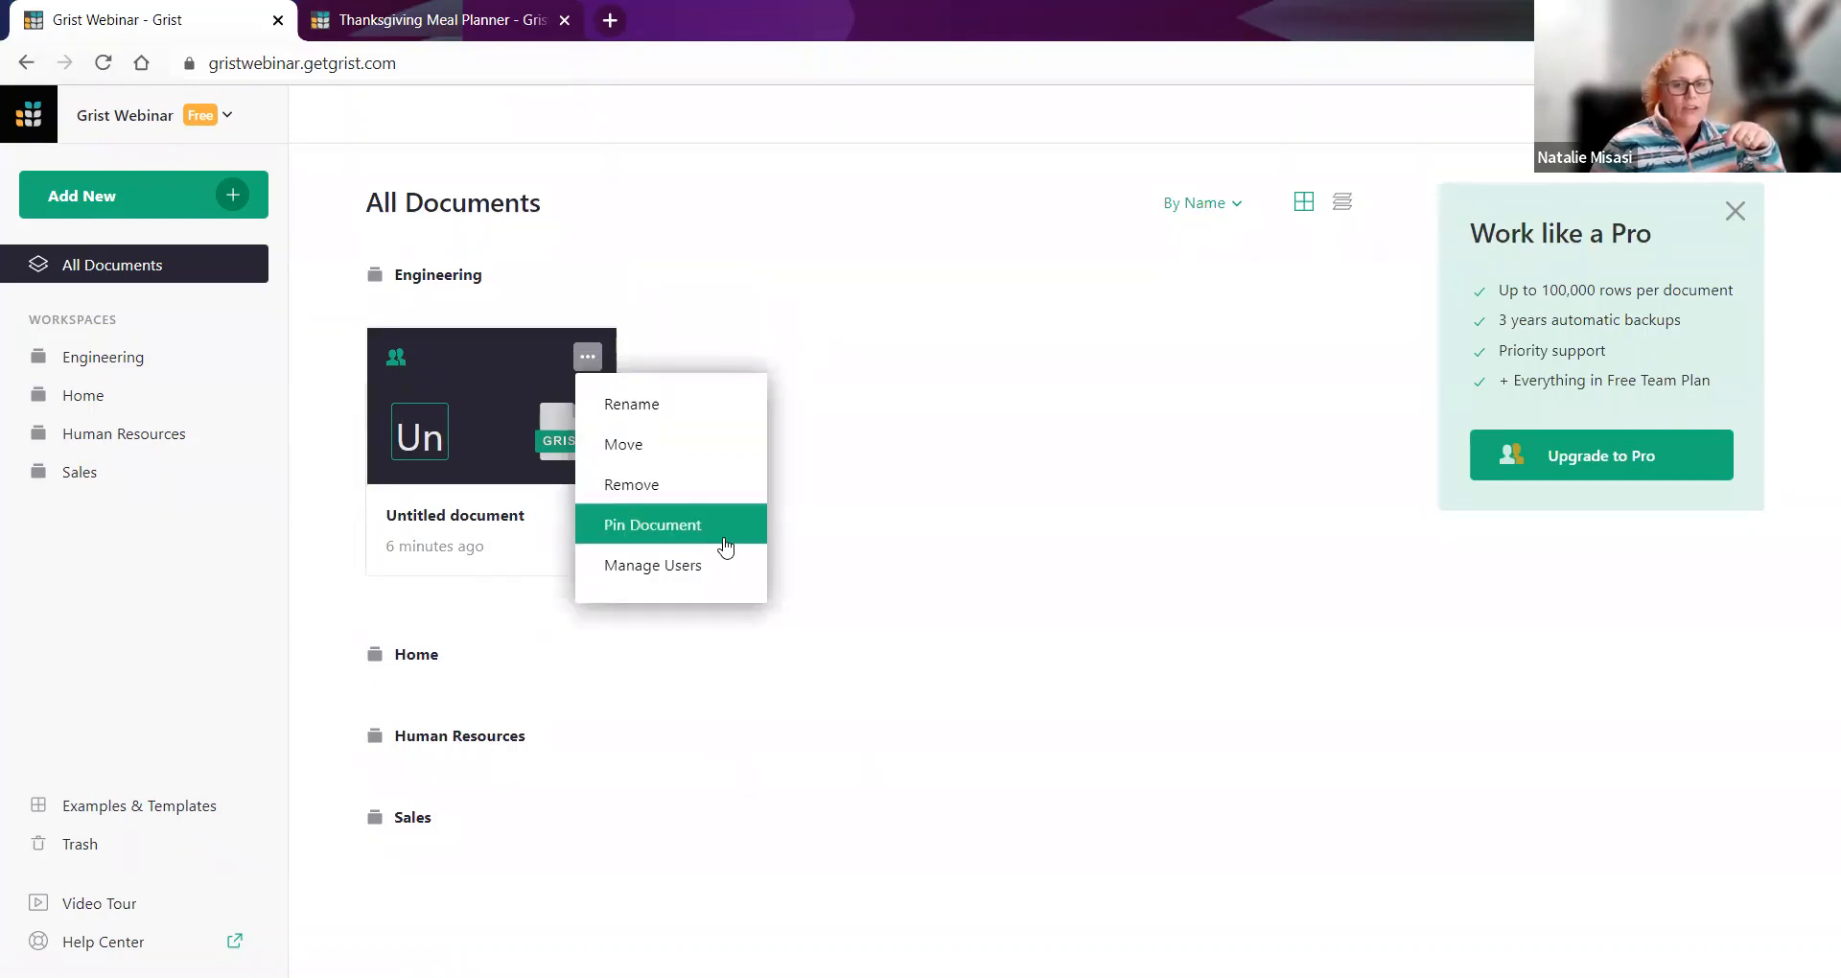
pyautogui.moveTo(652, 565)
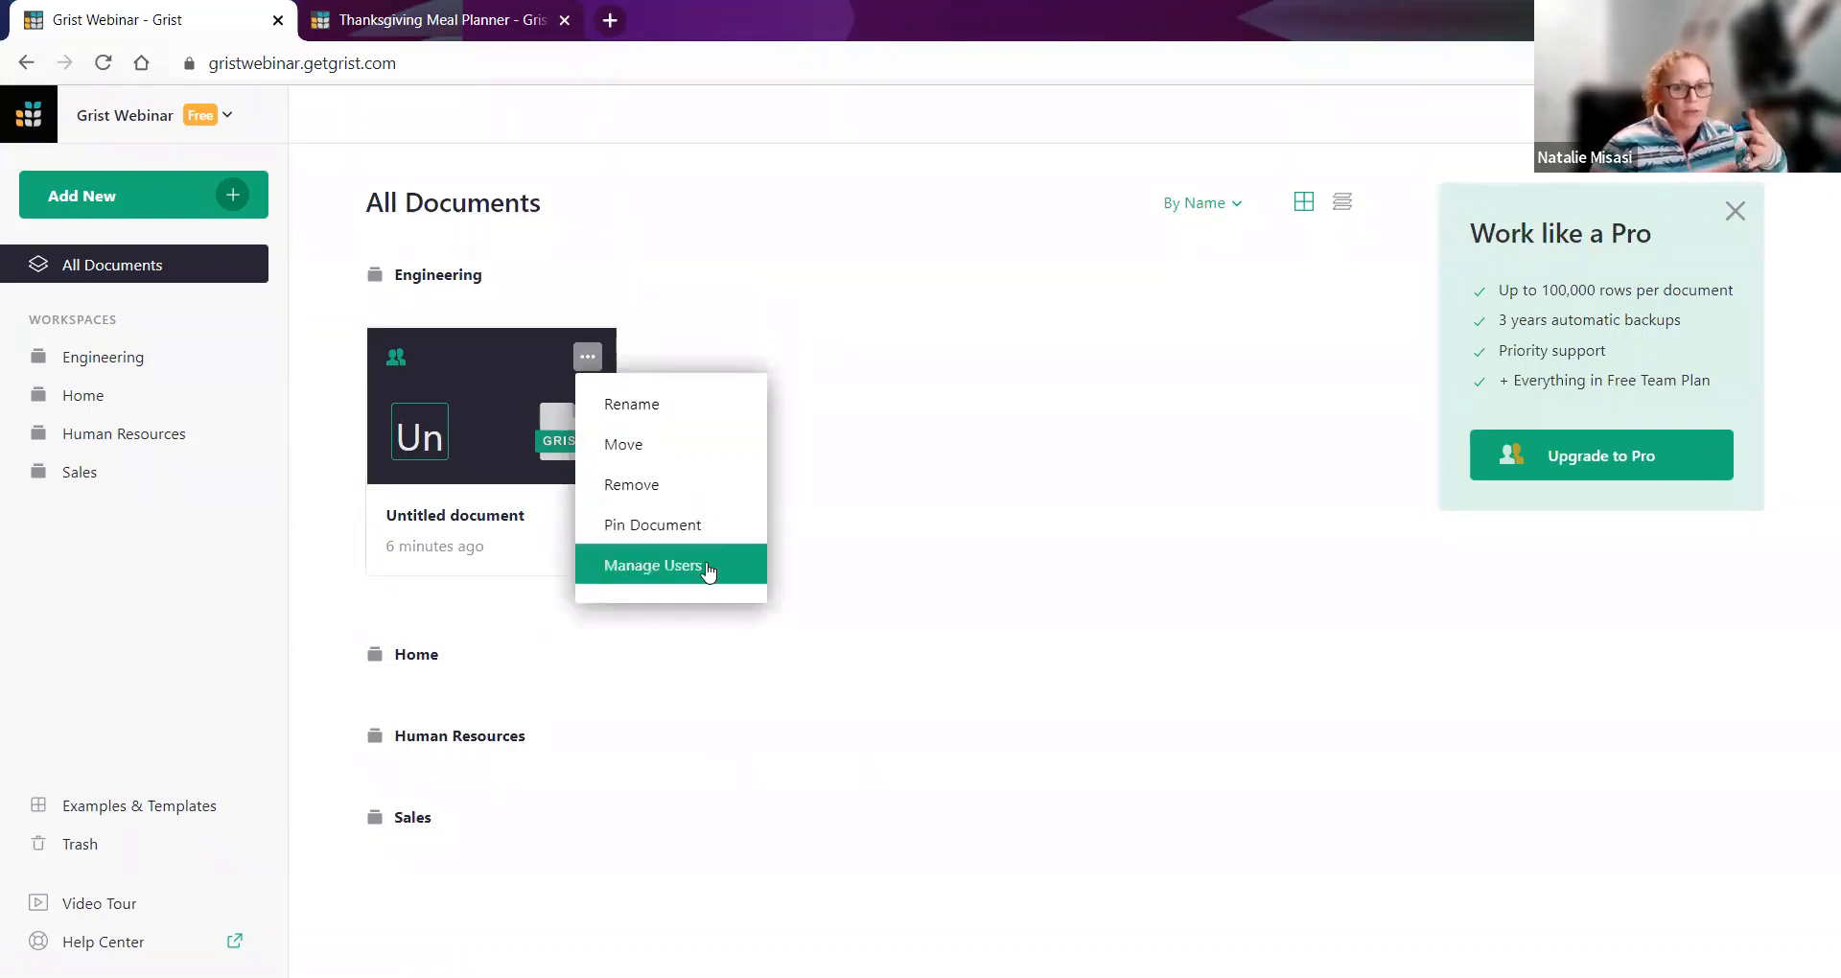
pyautogui.click(654, 565)
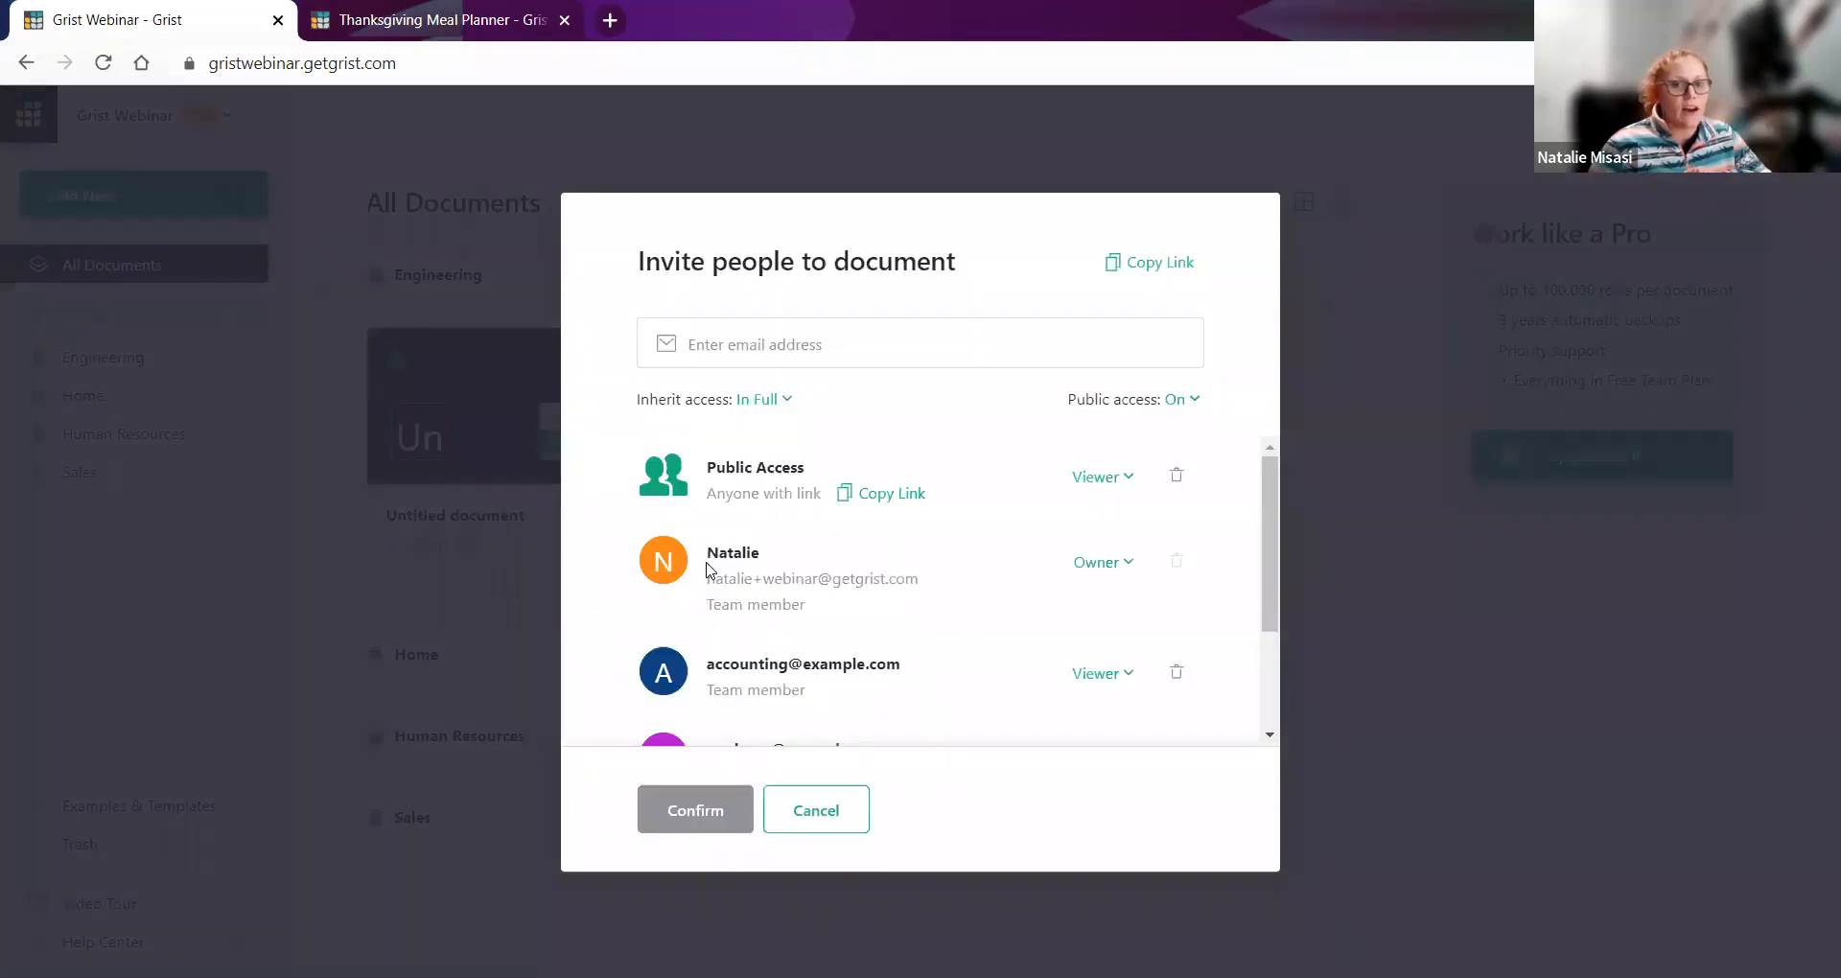
pyautogui.scroll(-3)
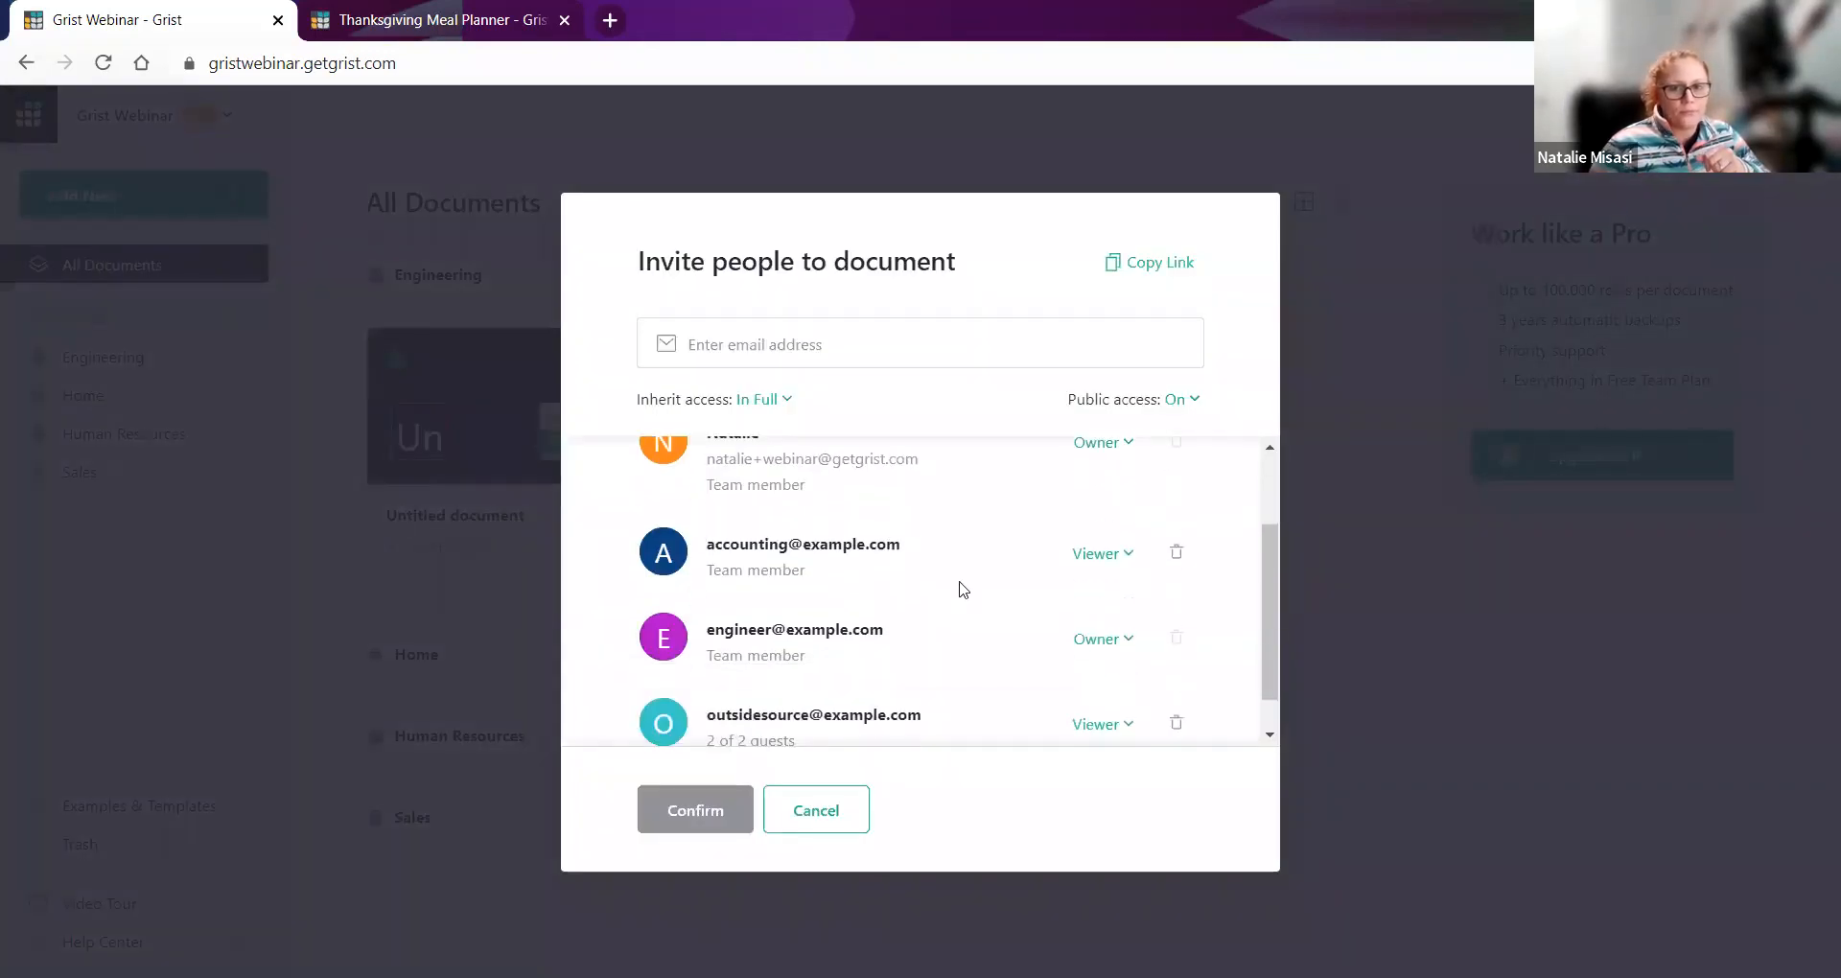
pyautogui.scroll(-3)
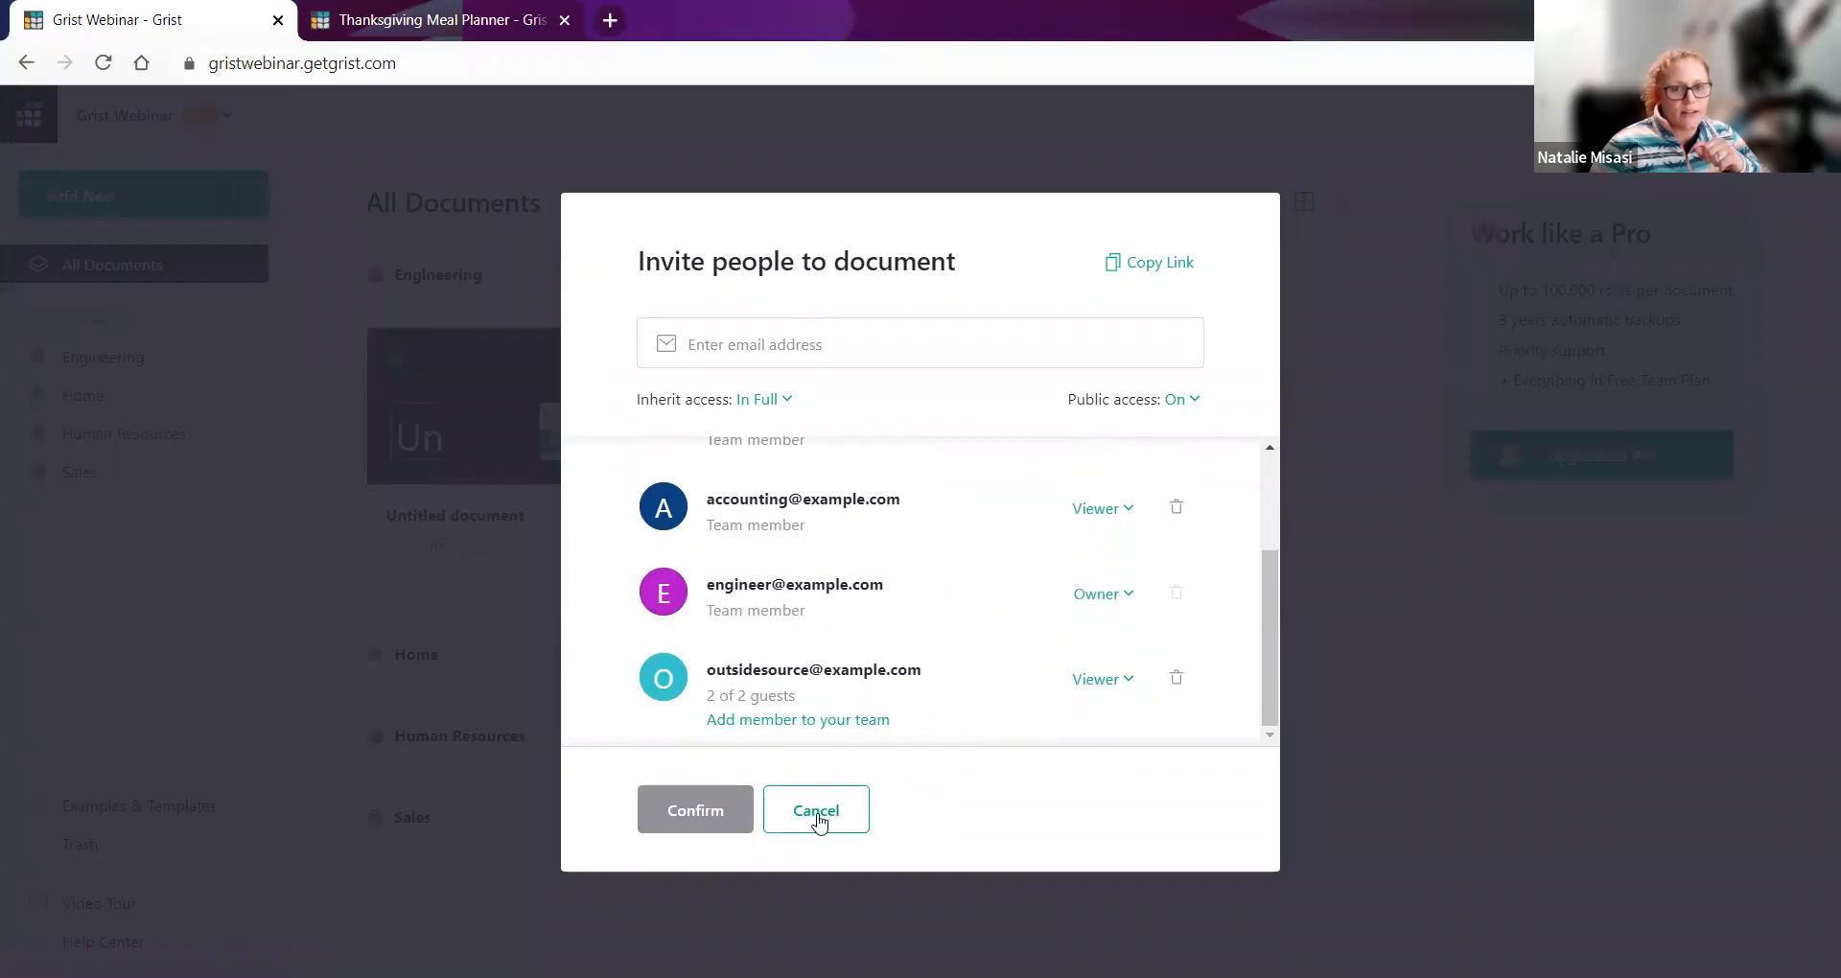
pyautogui.click(815, 811)
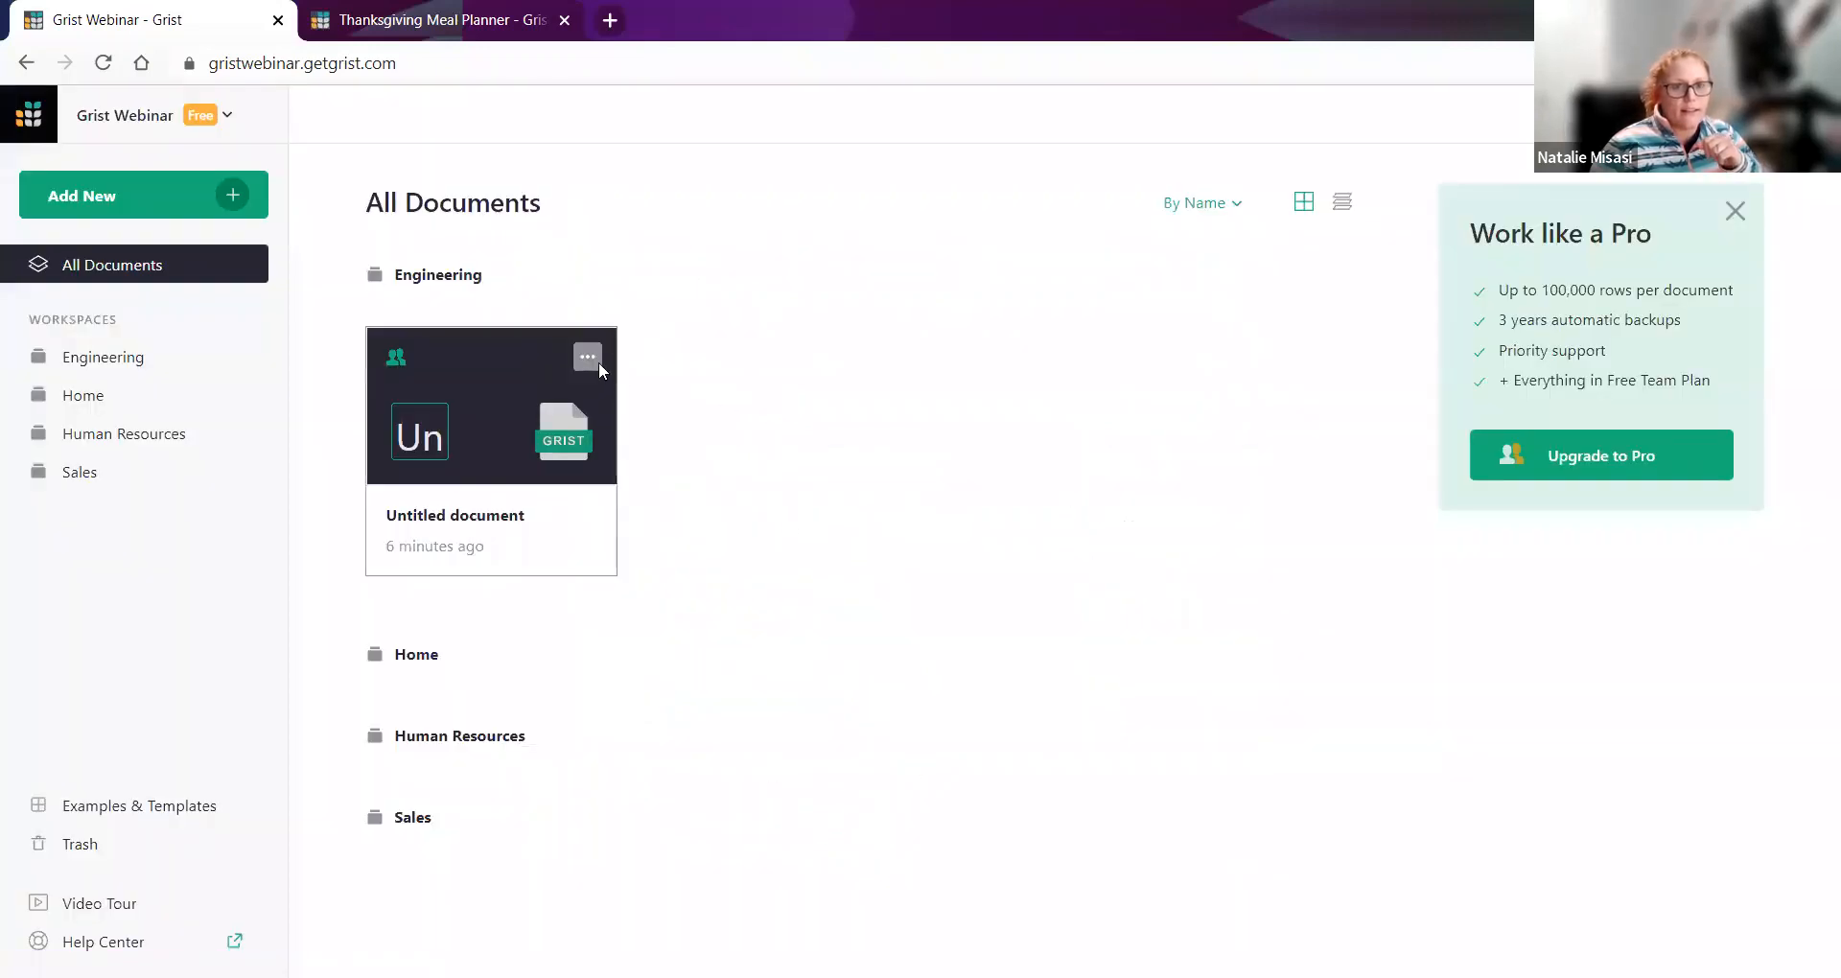
pyautogui.click(587, 357)
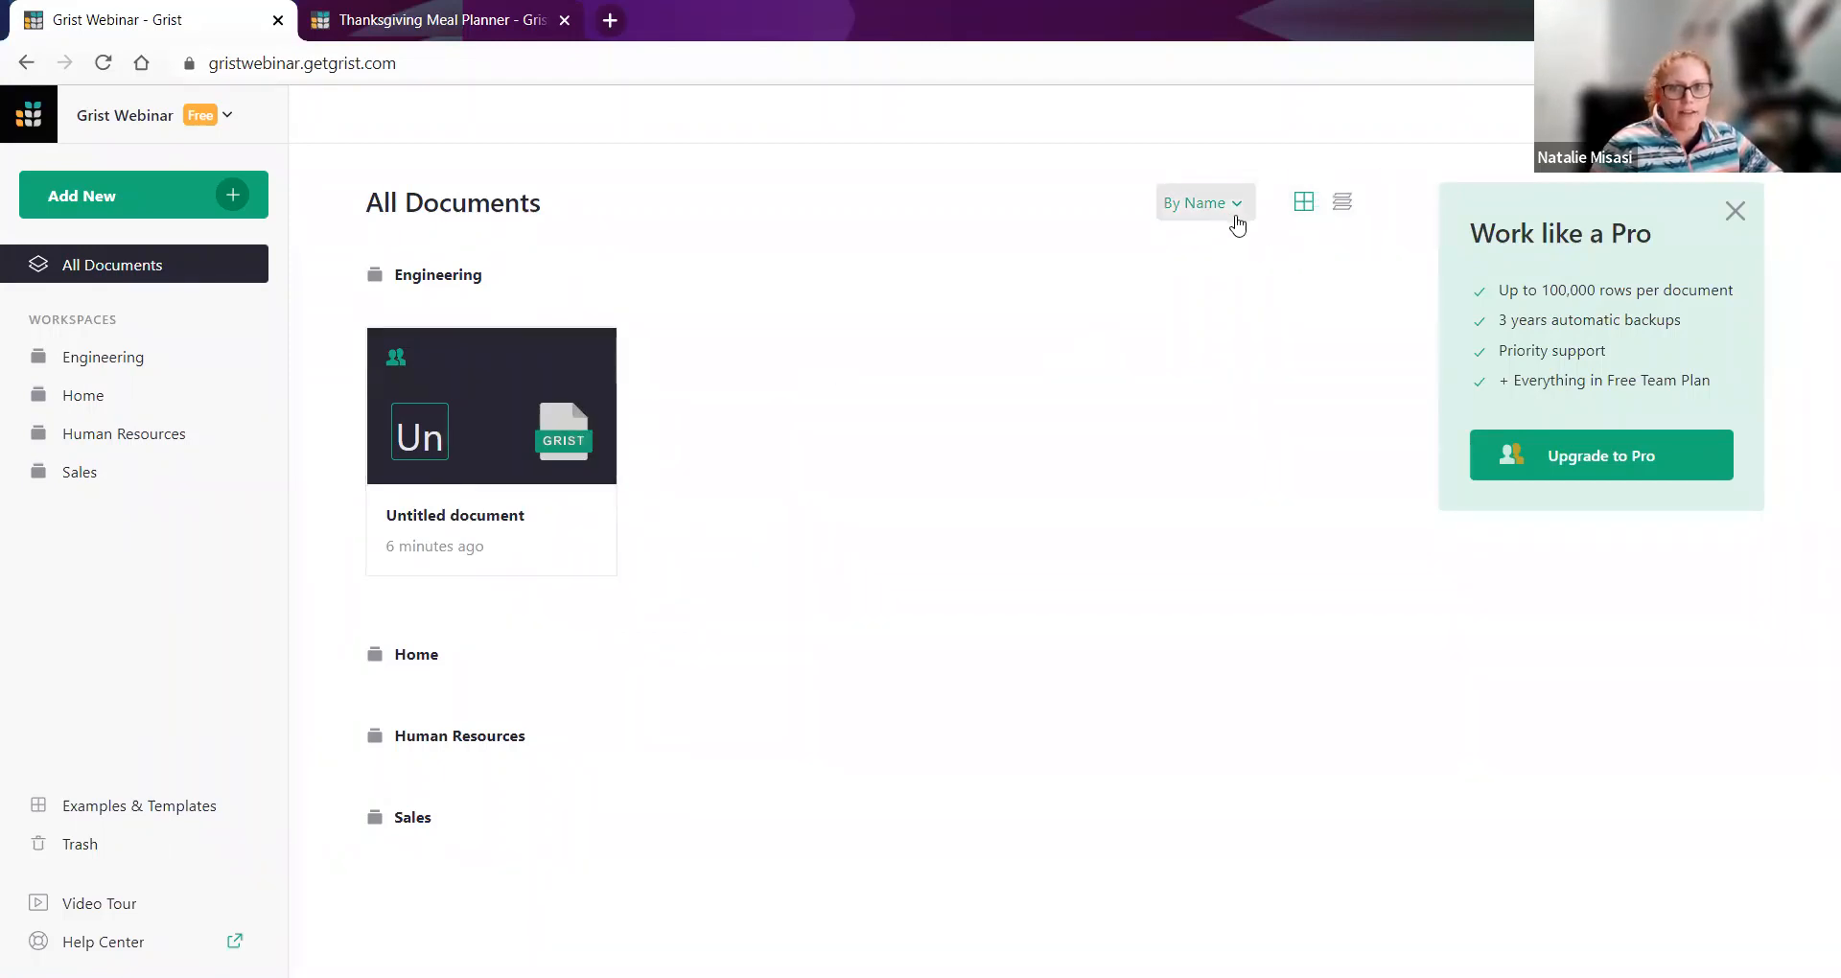
pyautogui.click(1198, 202)
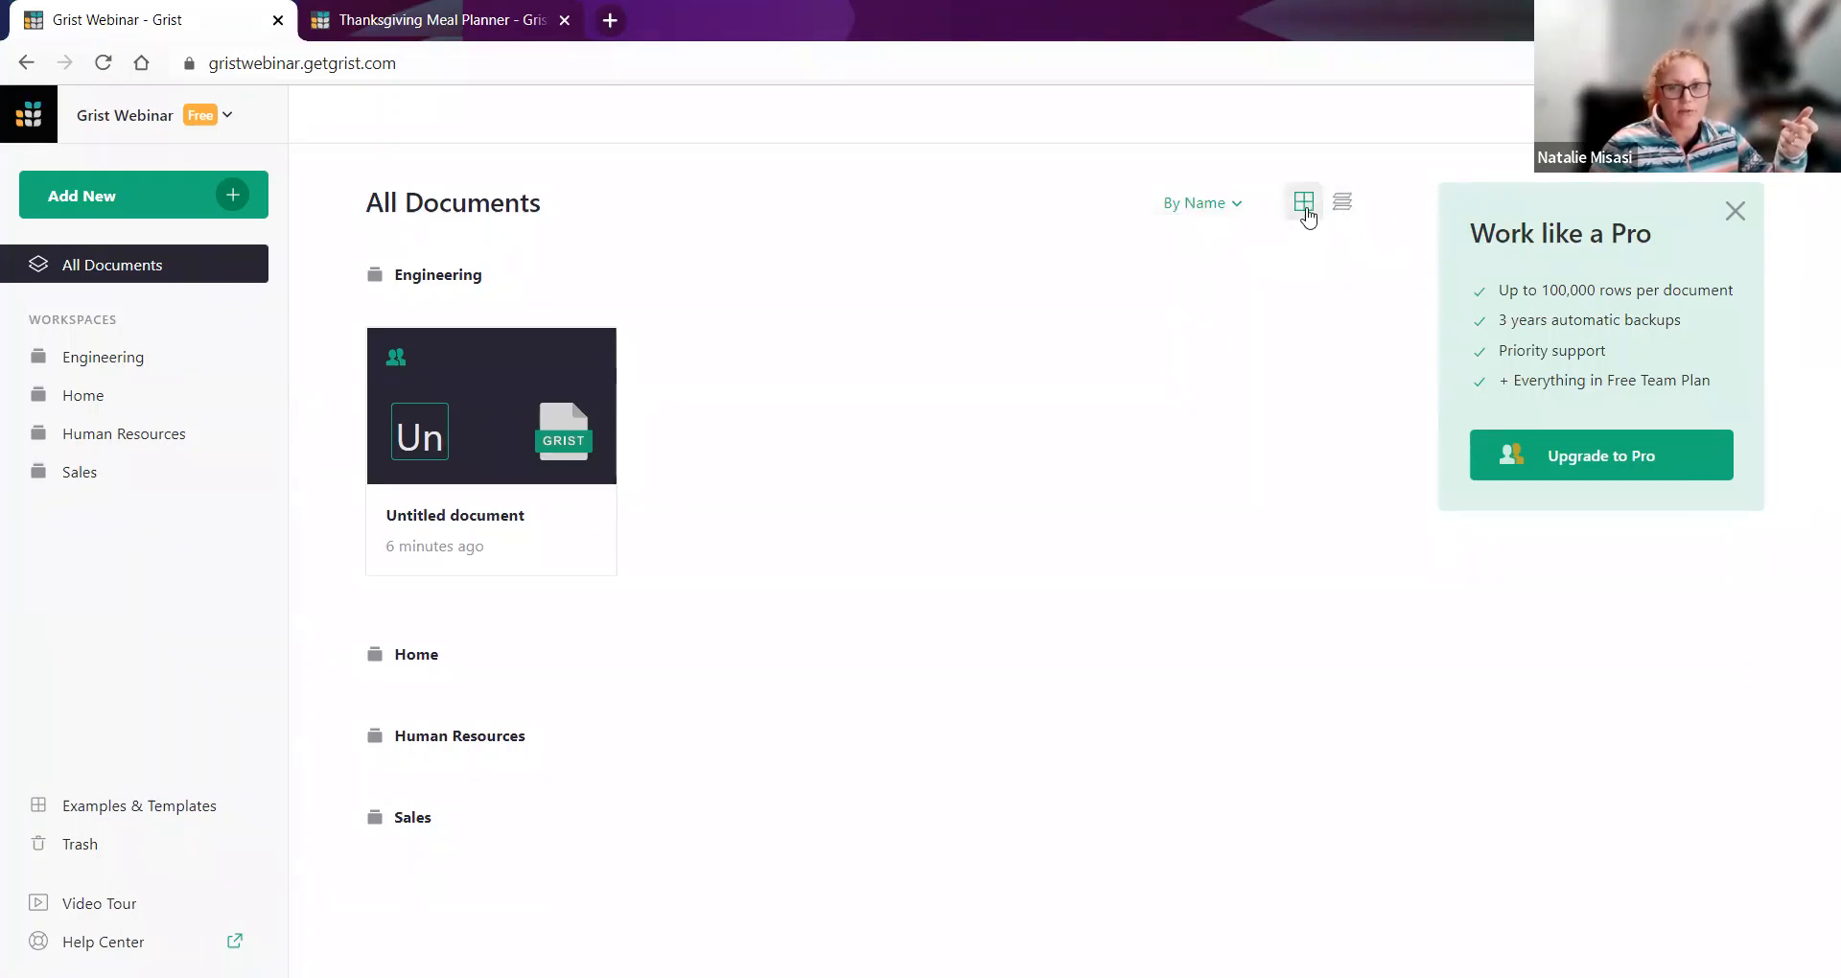
pyautogui.click(1343, 203)
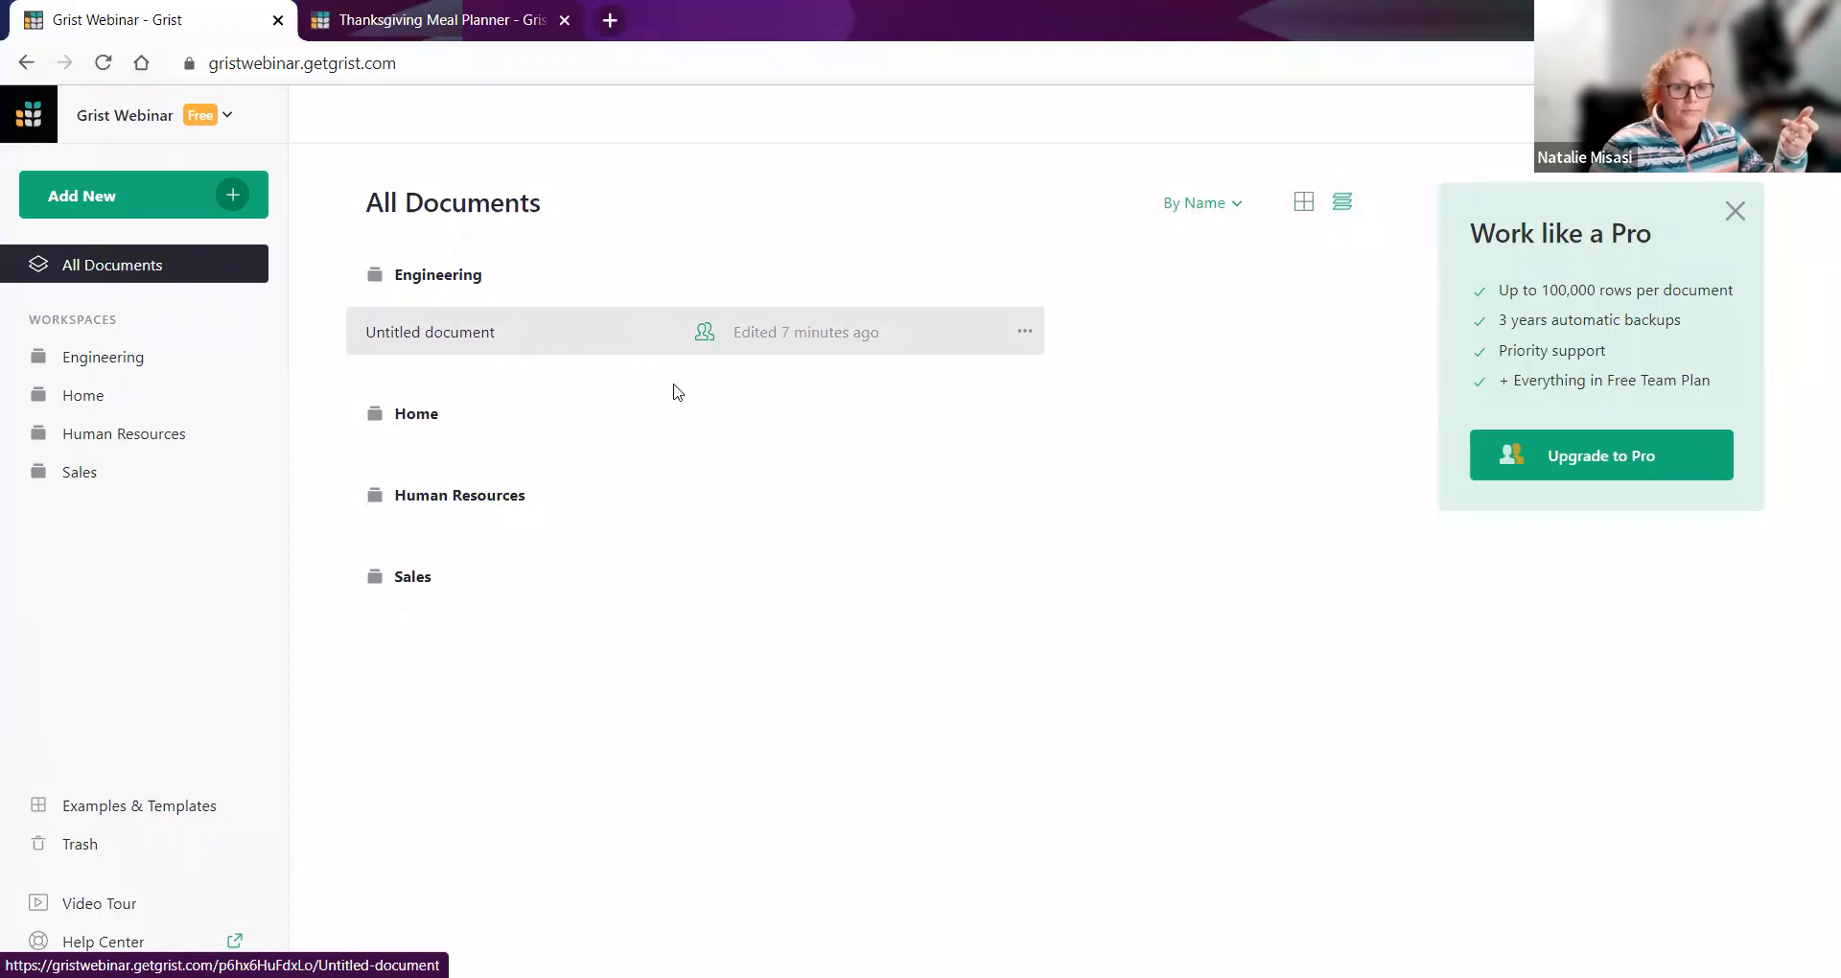
pyautogui.moveTo(1068, 354)
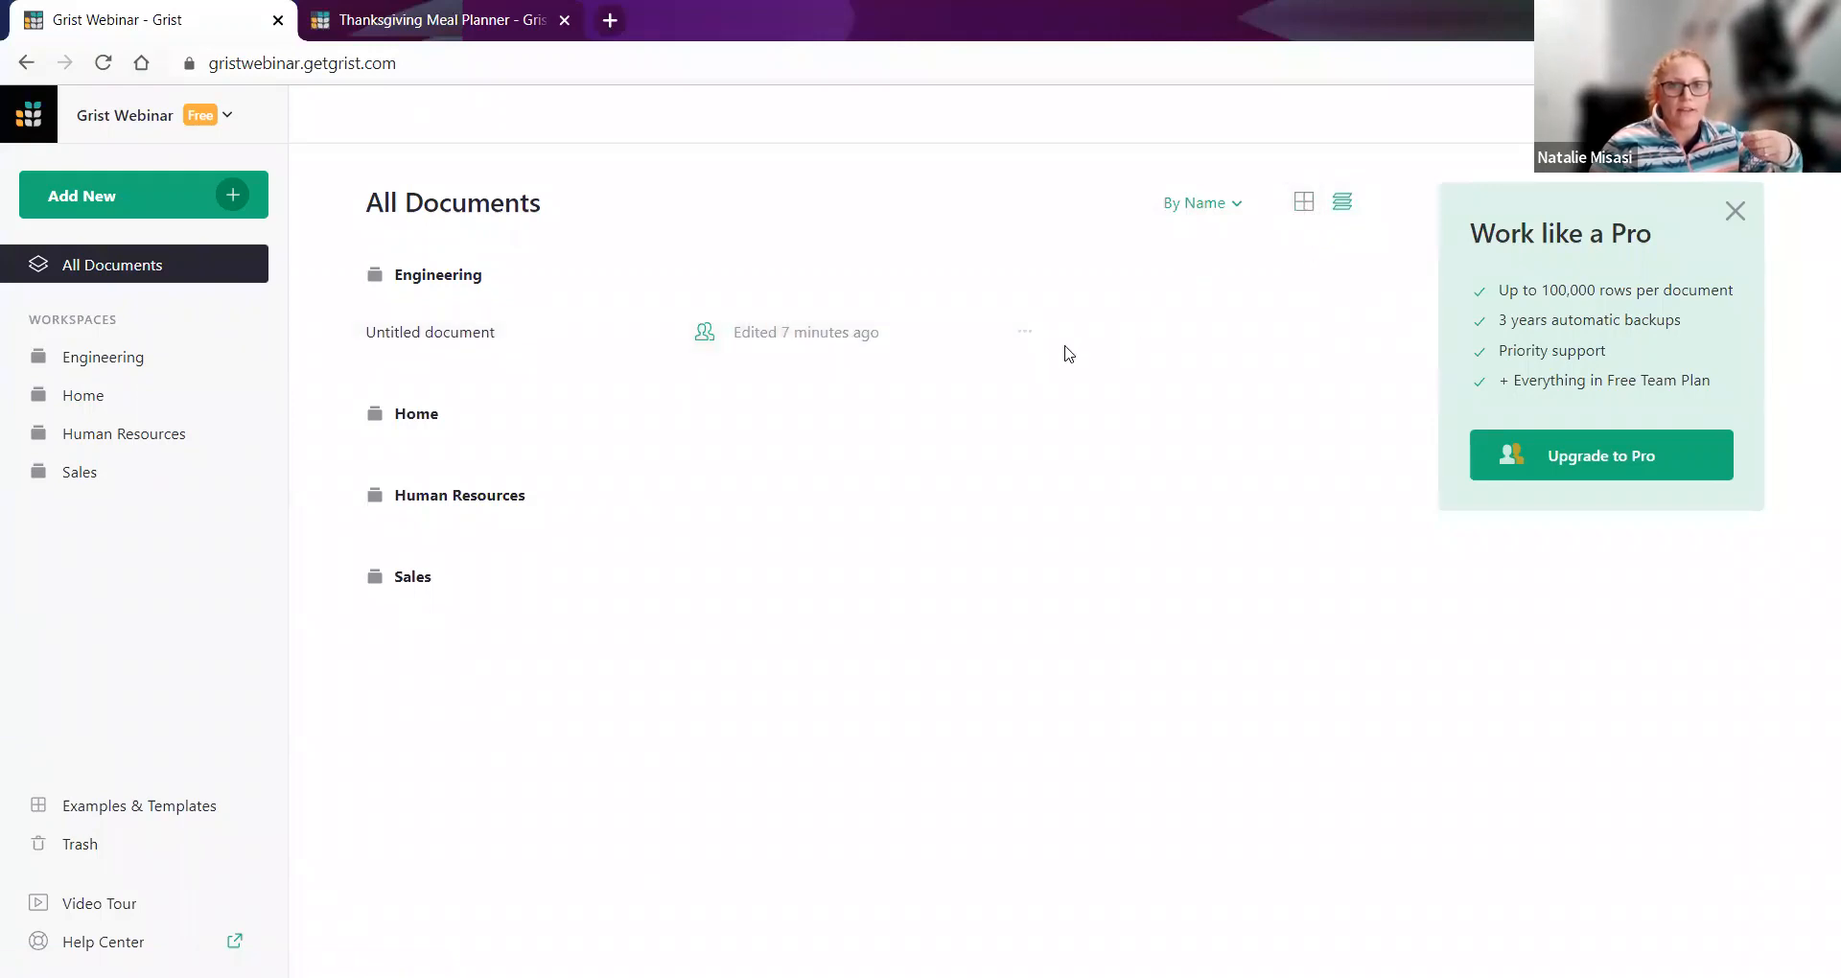
pyautogui.click(1023, 332)
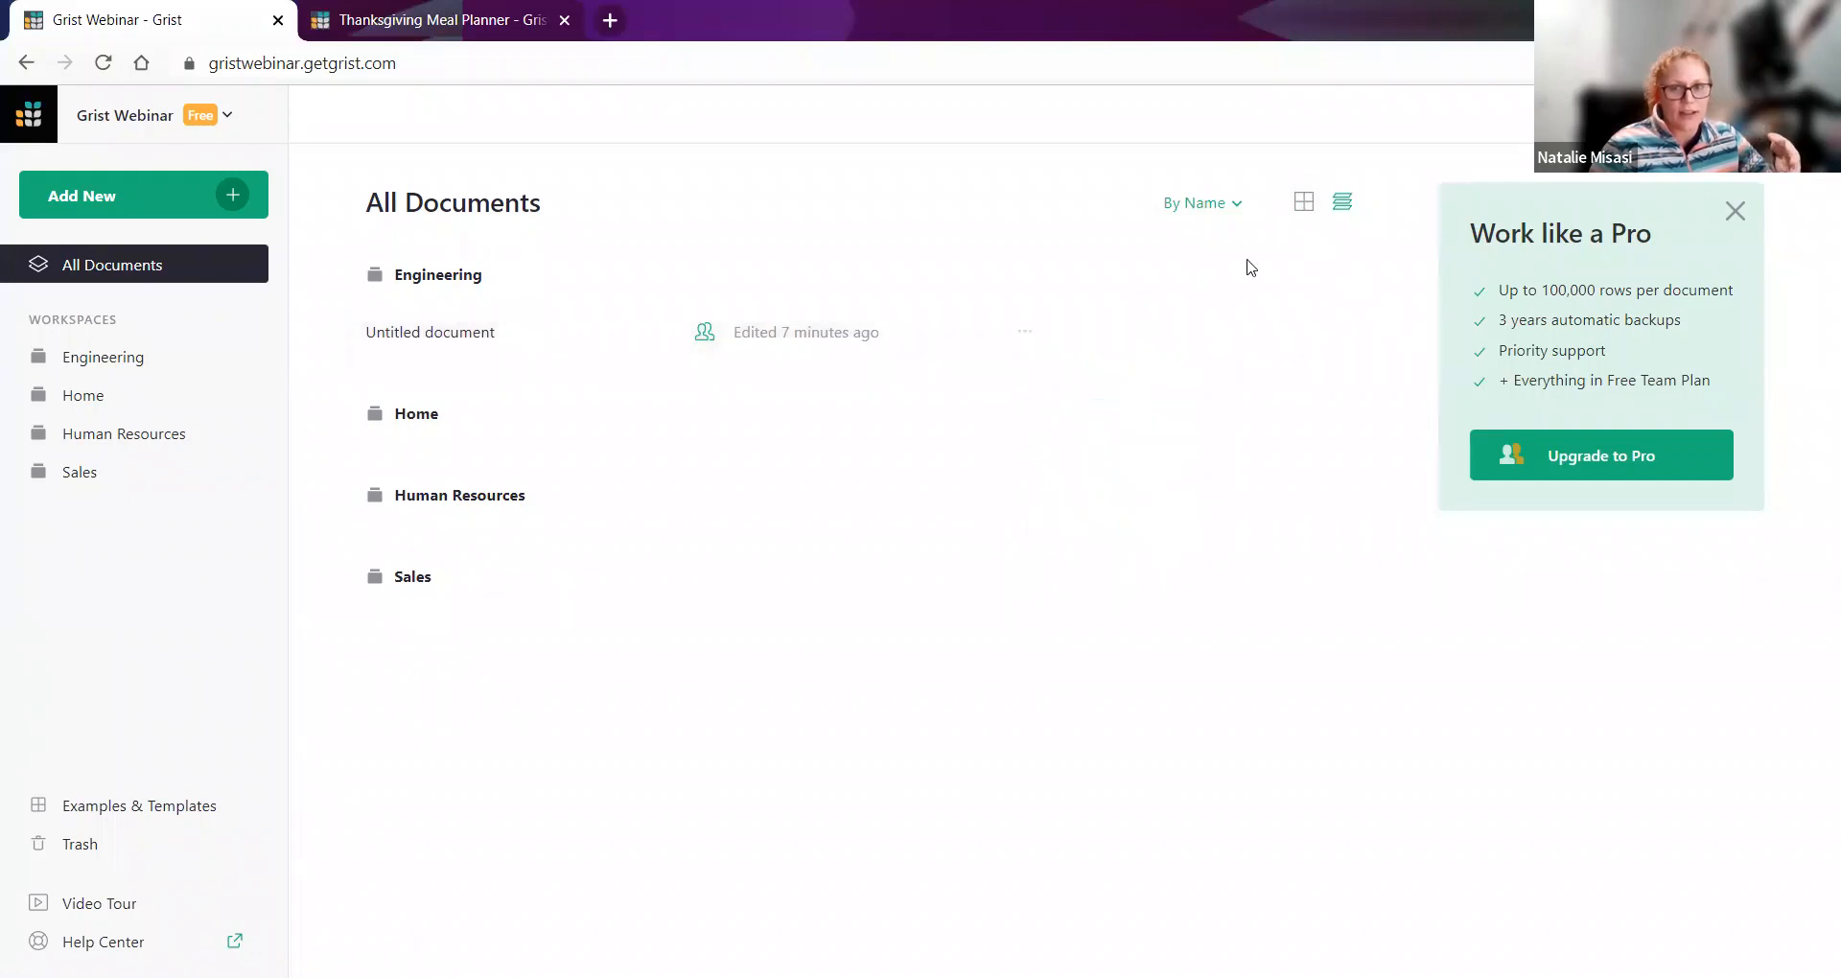
pyautogui.click(1302, 203)
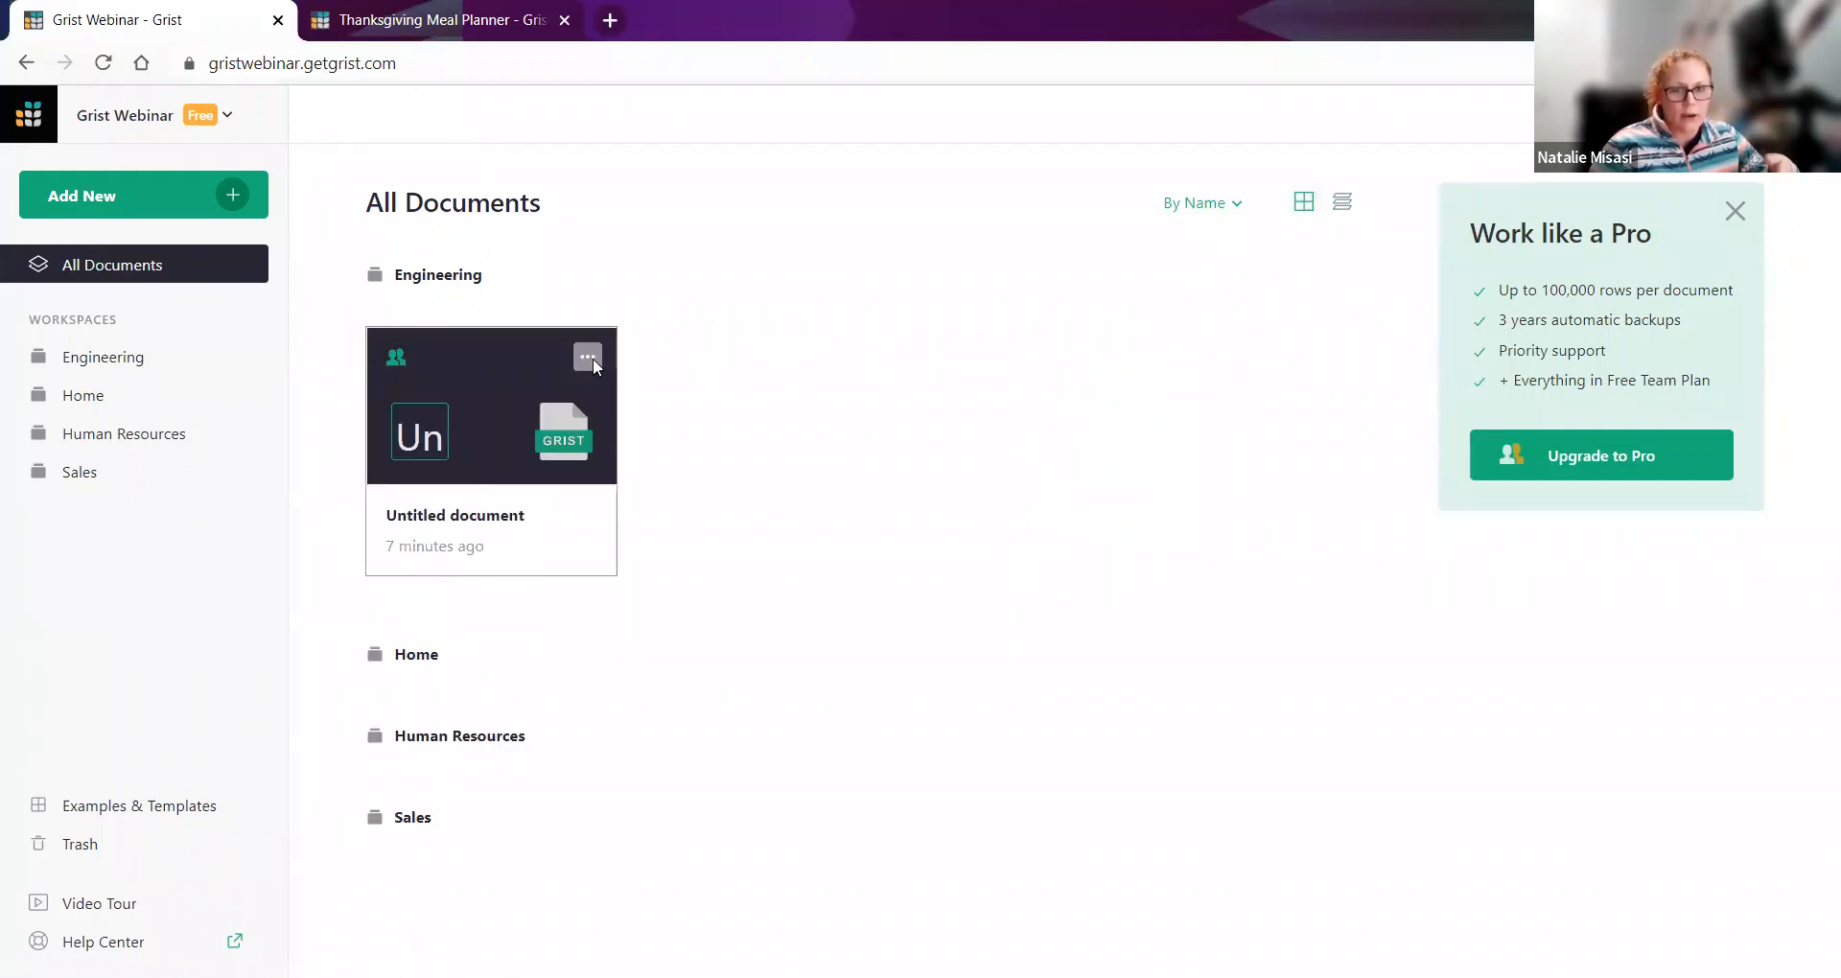
pyautogui.moveTo(685, 308)
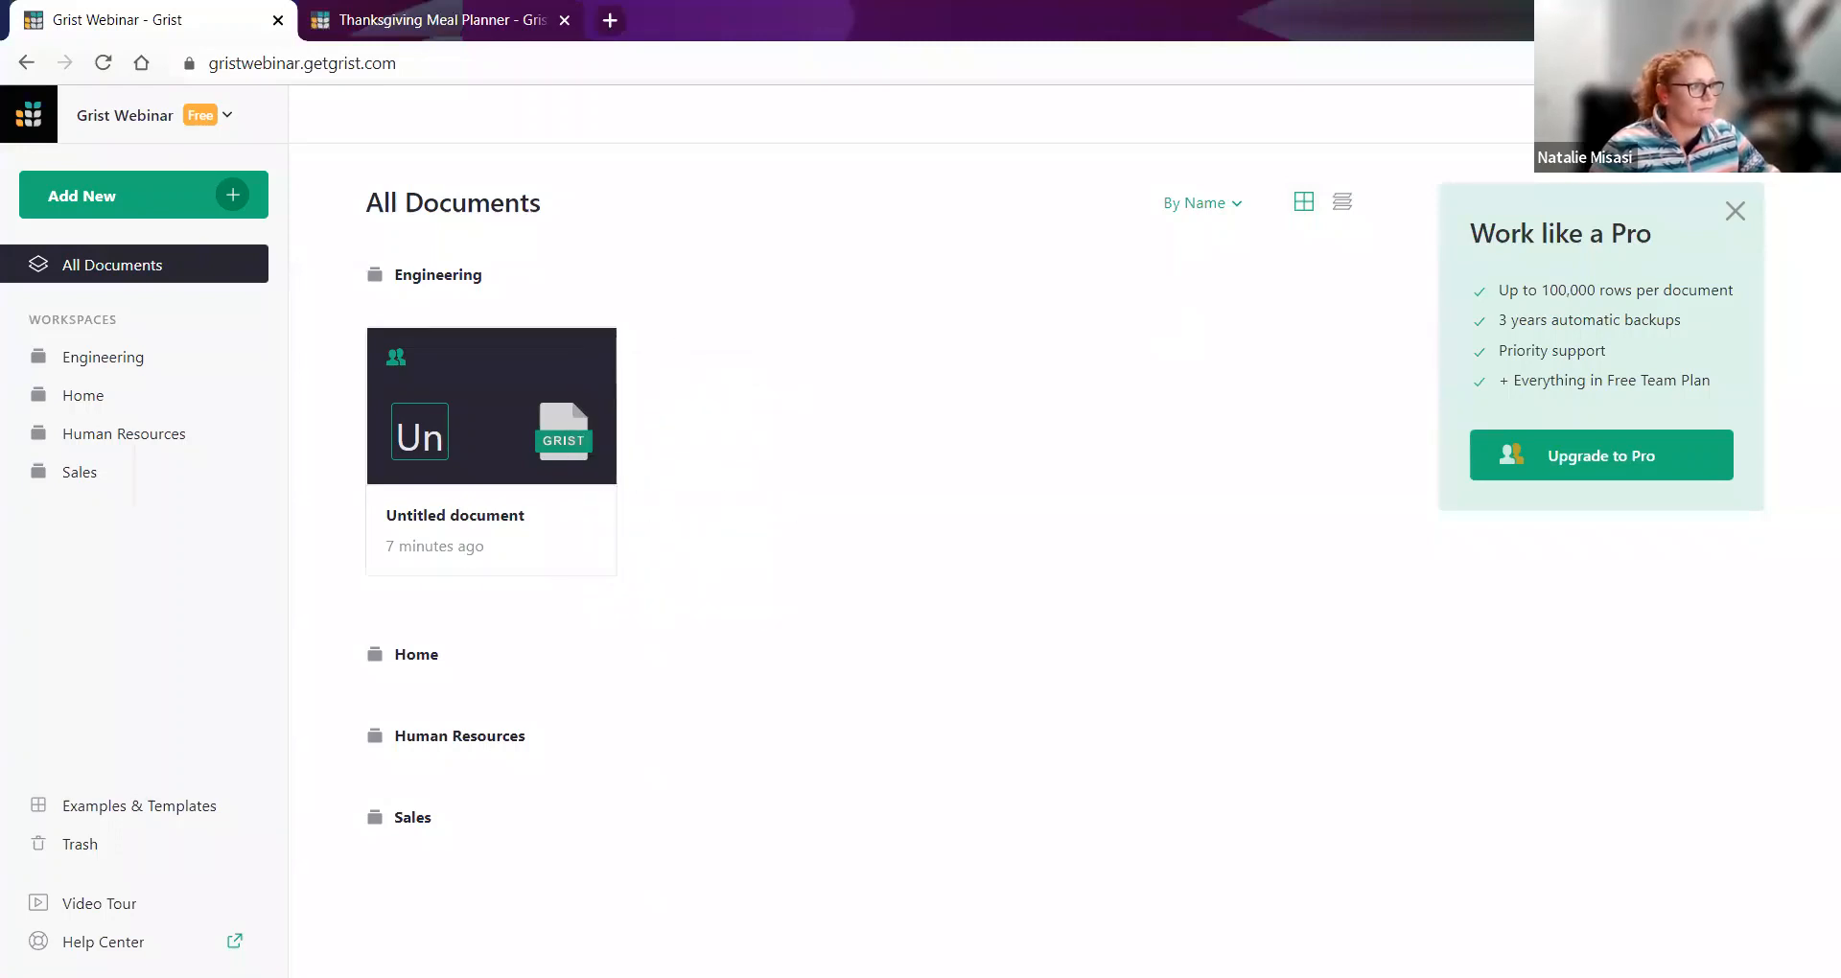
pyautogui.moveTo(1084, 621)
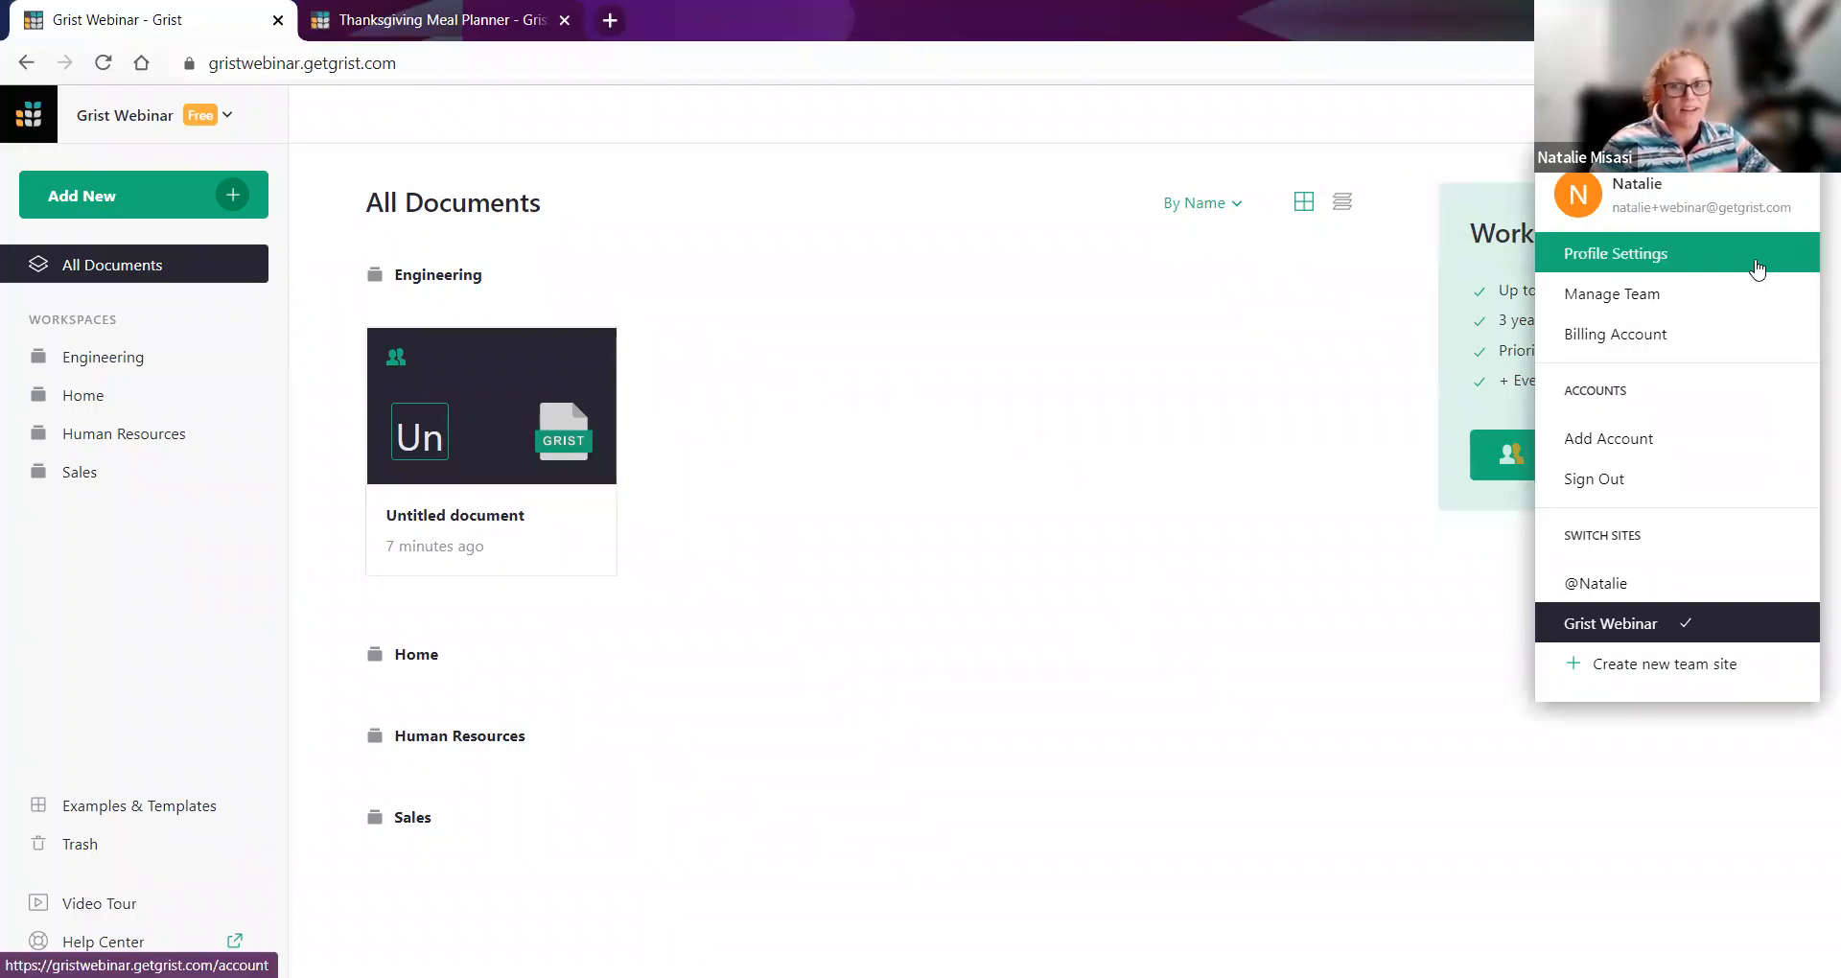
# - Open Profile Settings and scroll through the password, theme and API sections
pyautogui.click(1617, 252)
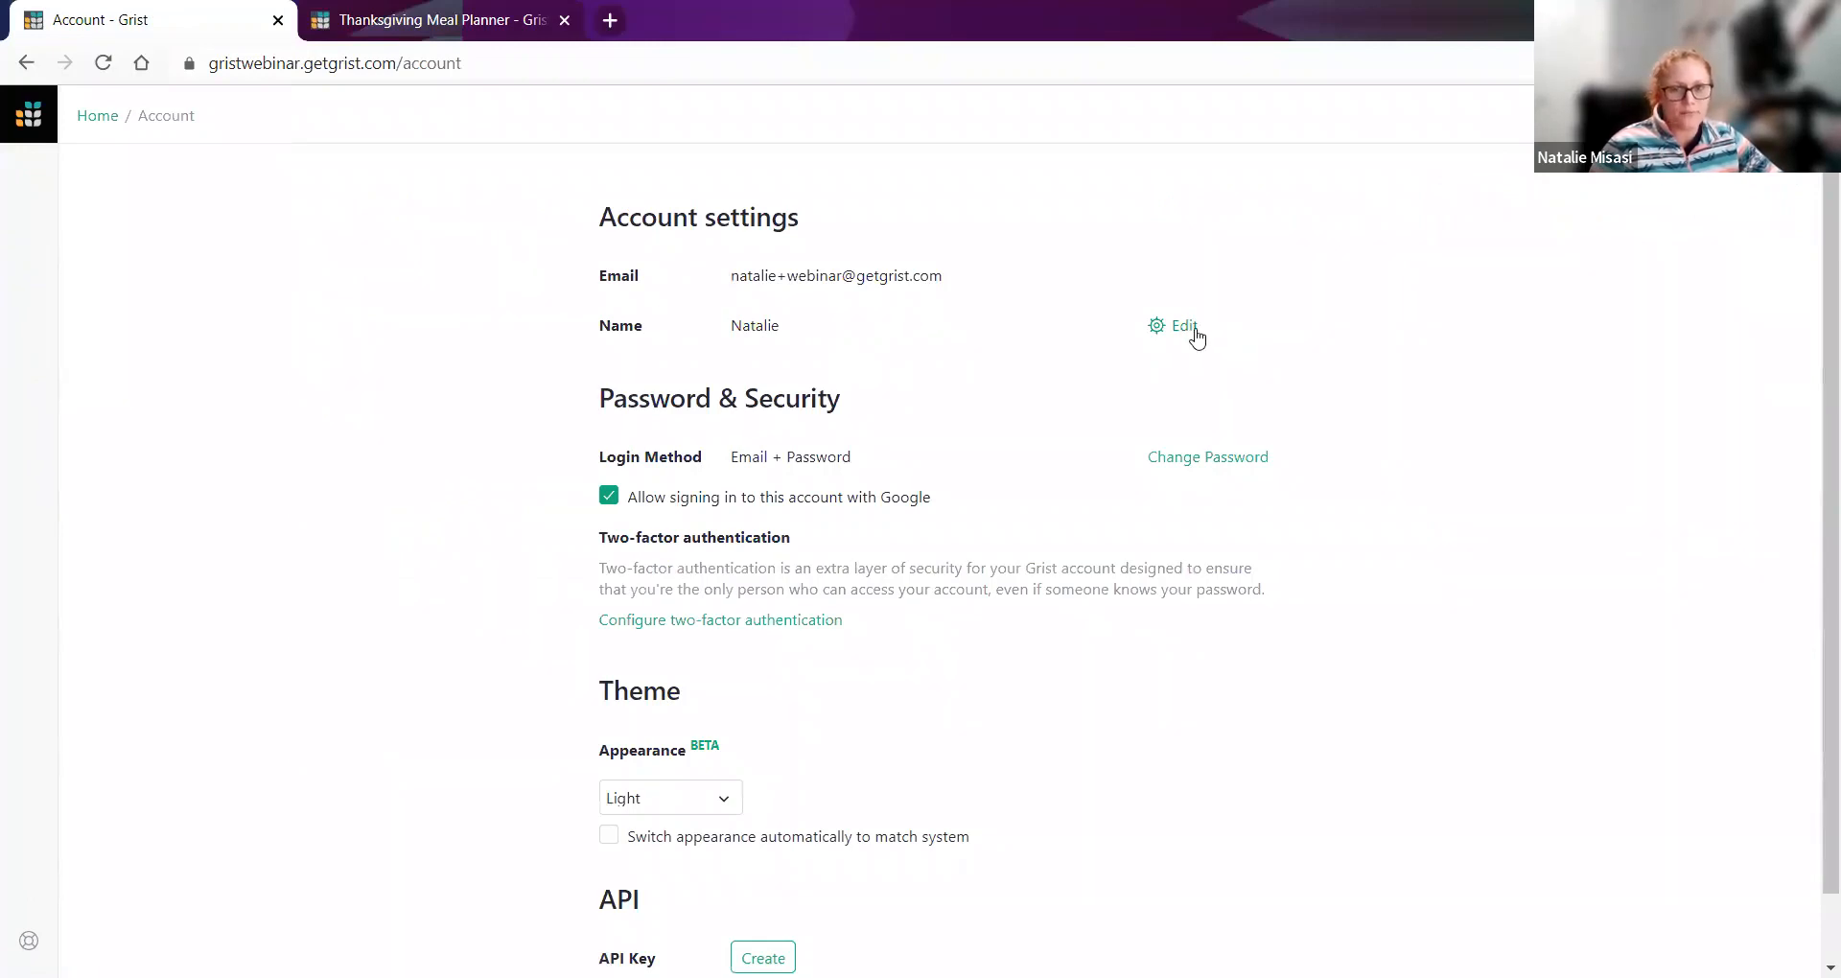
pyautogui.scroll(-3)
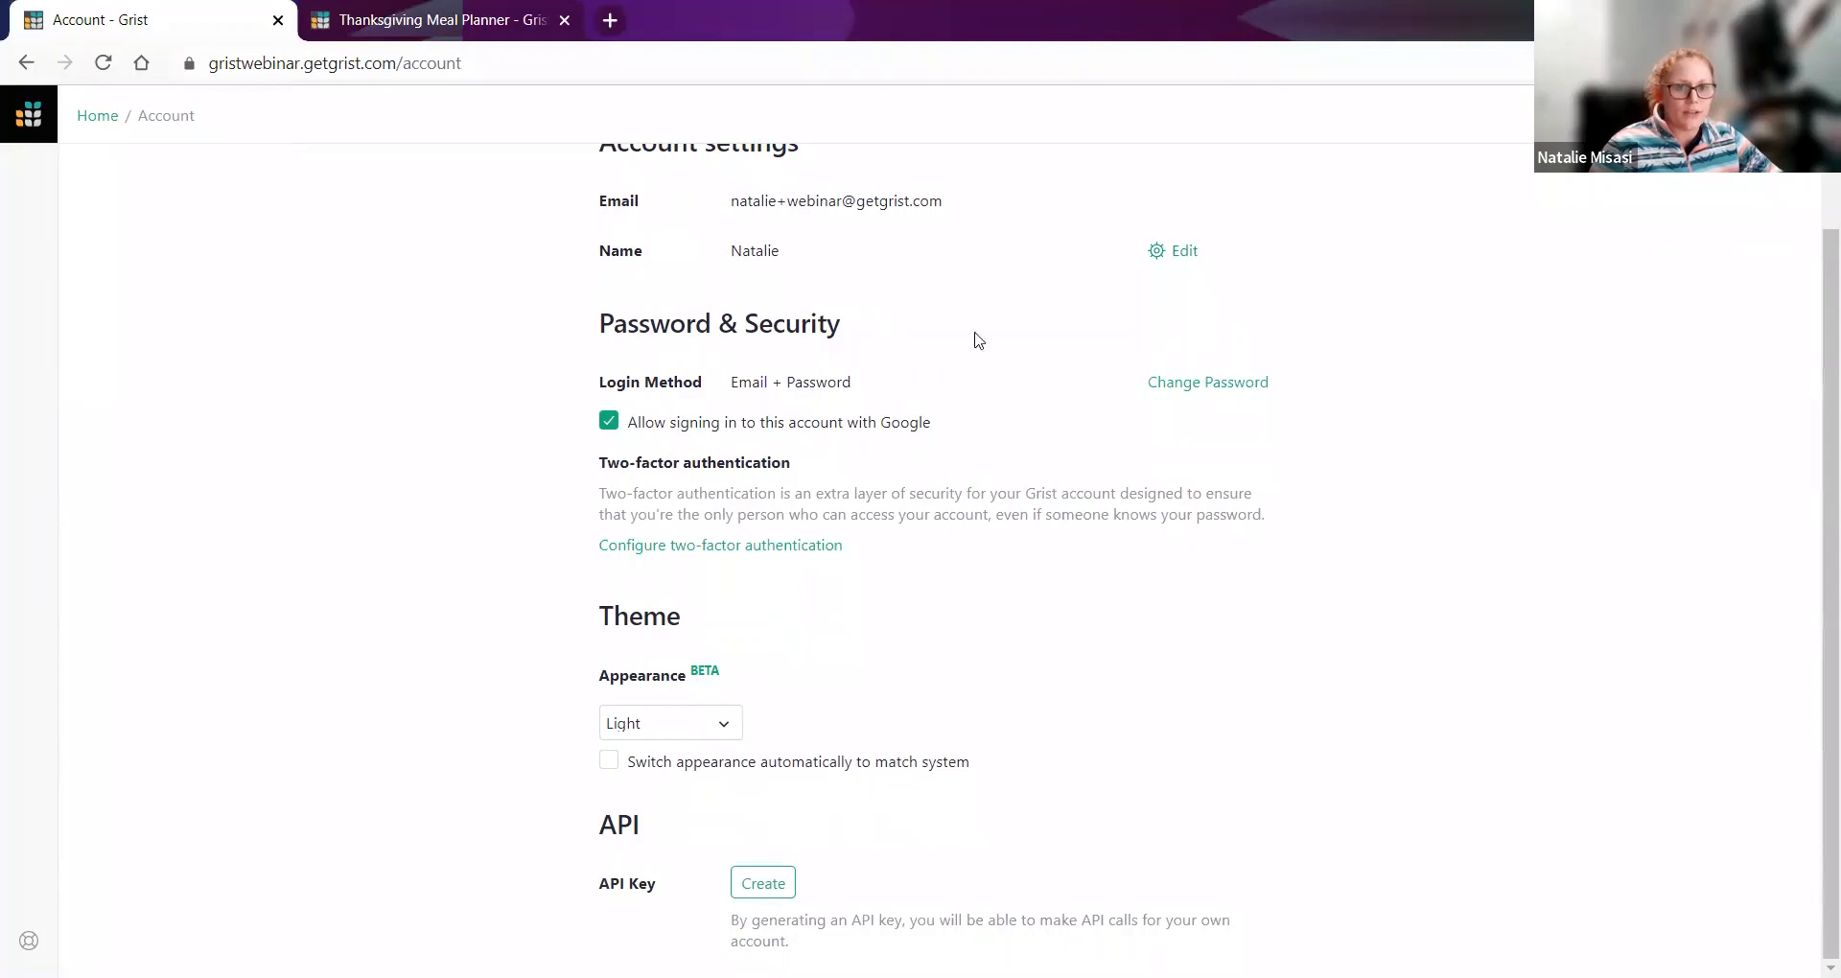
pyautogui.moveTo(874, 476)
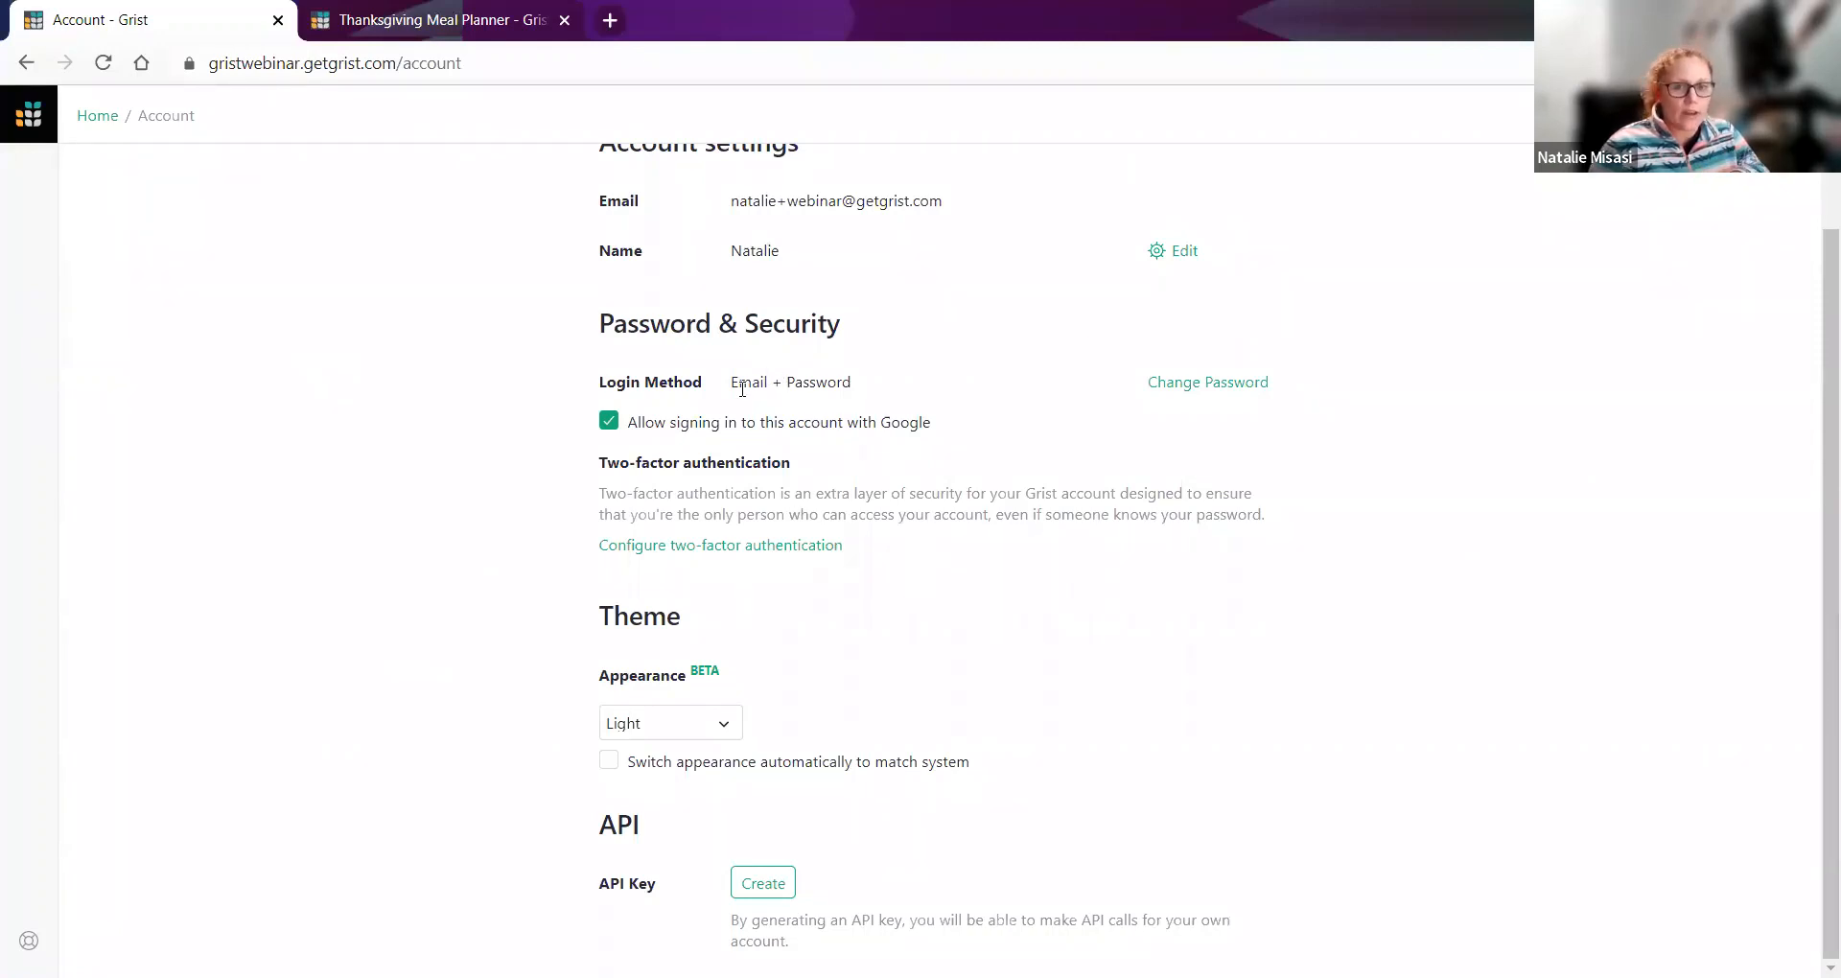
pyautogui.moveTo(873, 393)
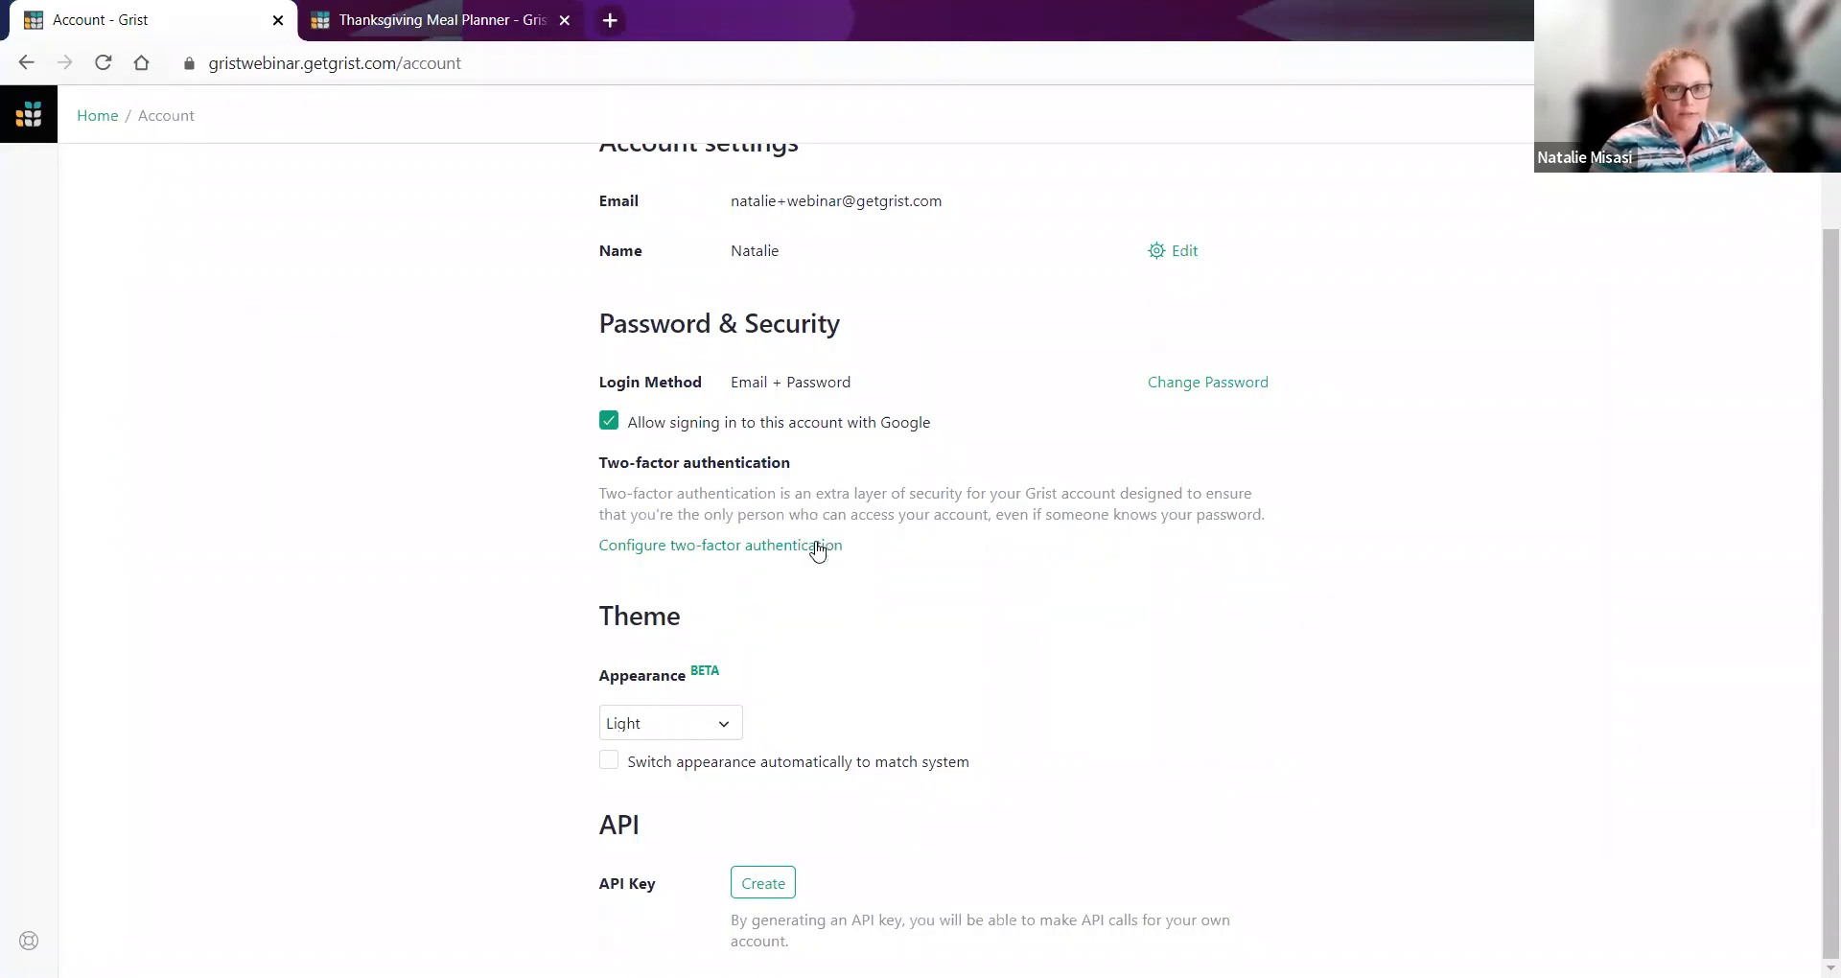
pyautogui.moveTo(820, 555)
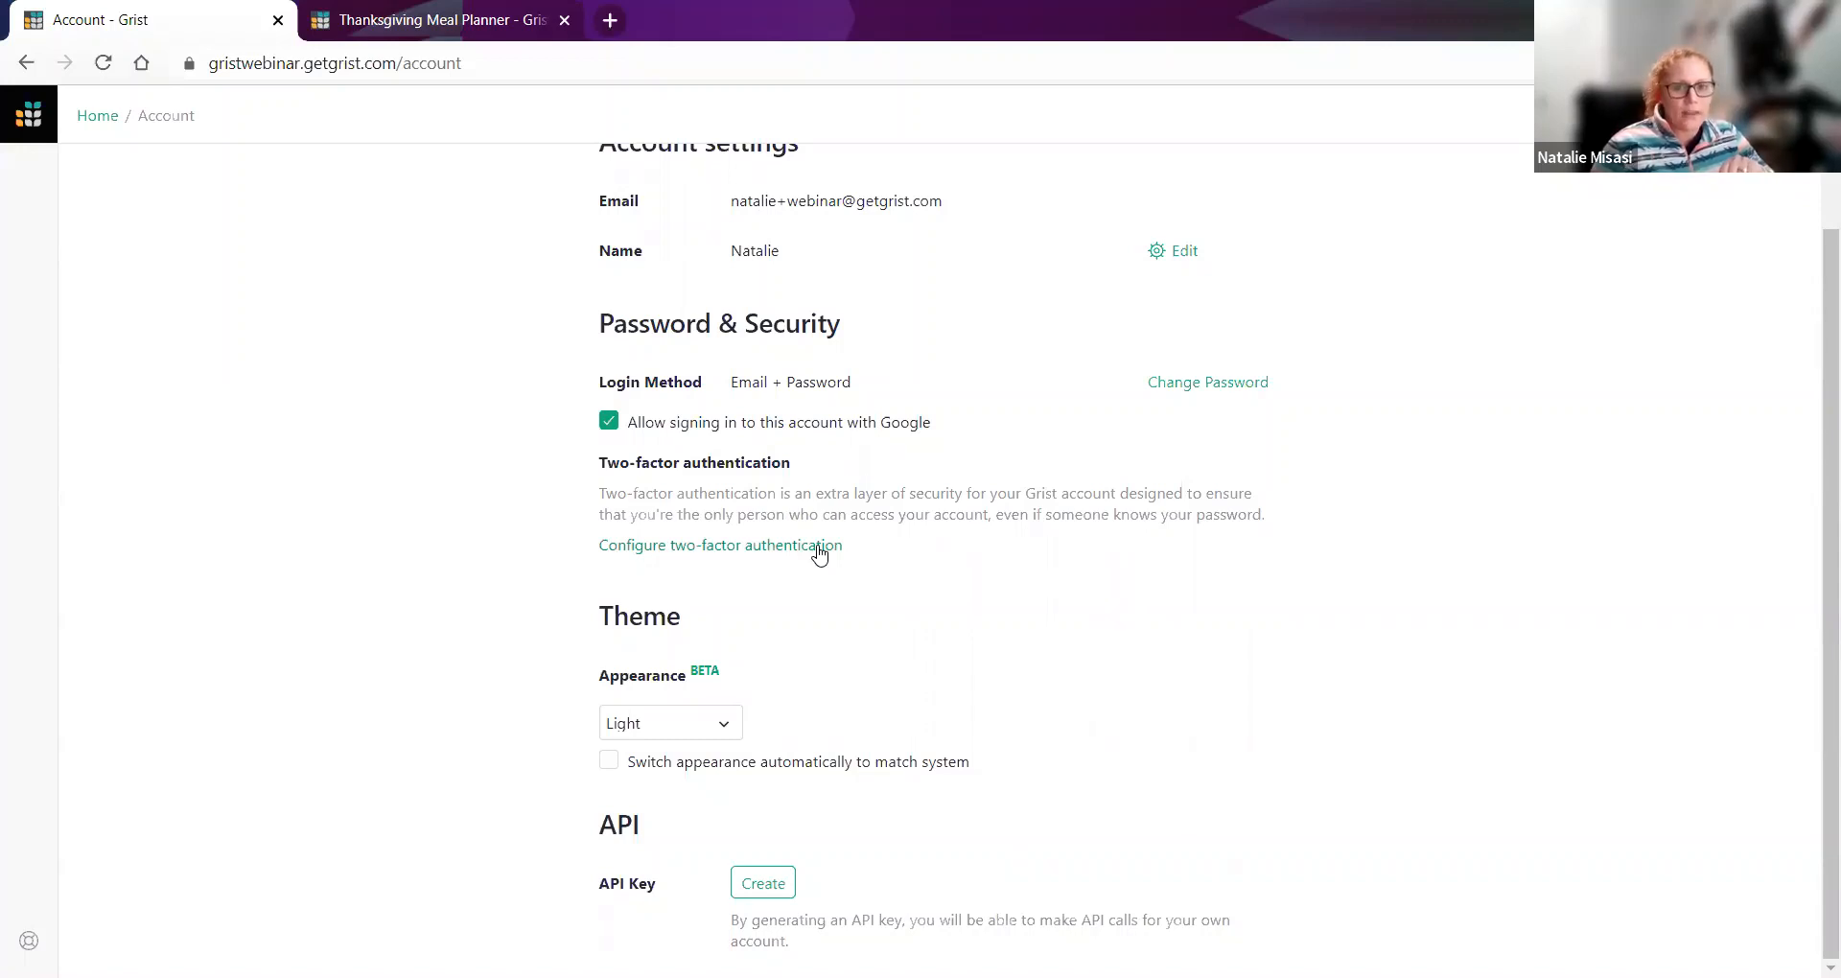
pyautogui.click(718, 545)
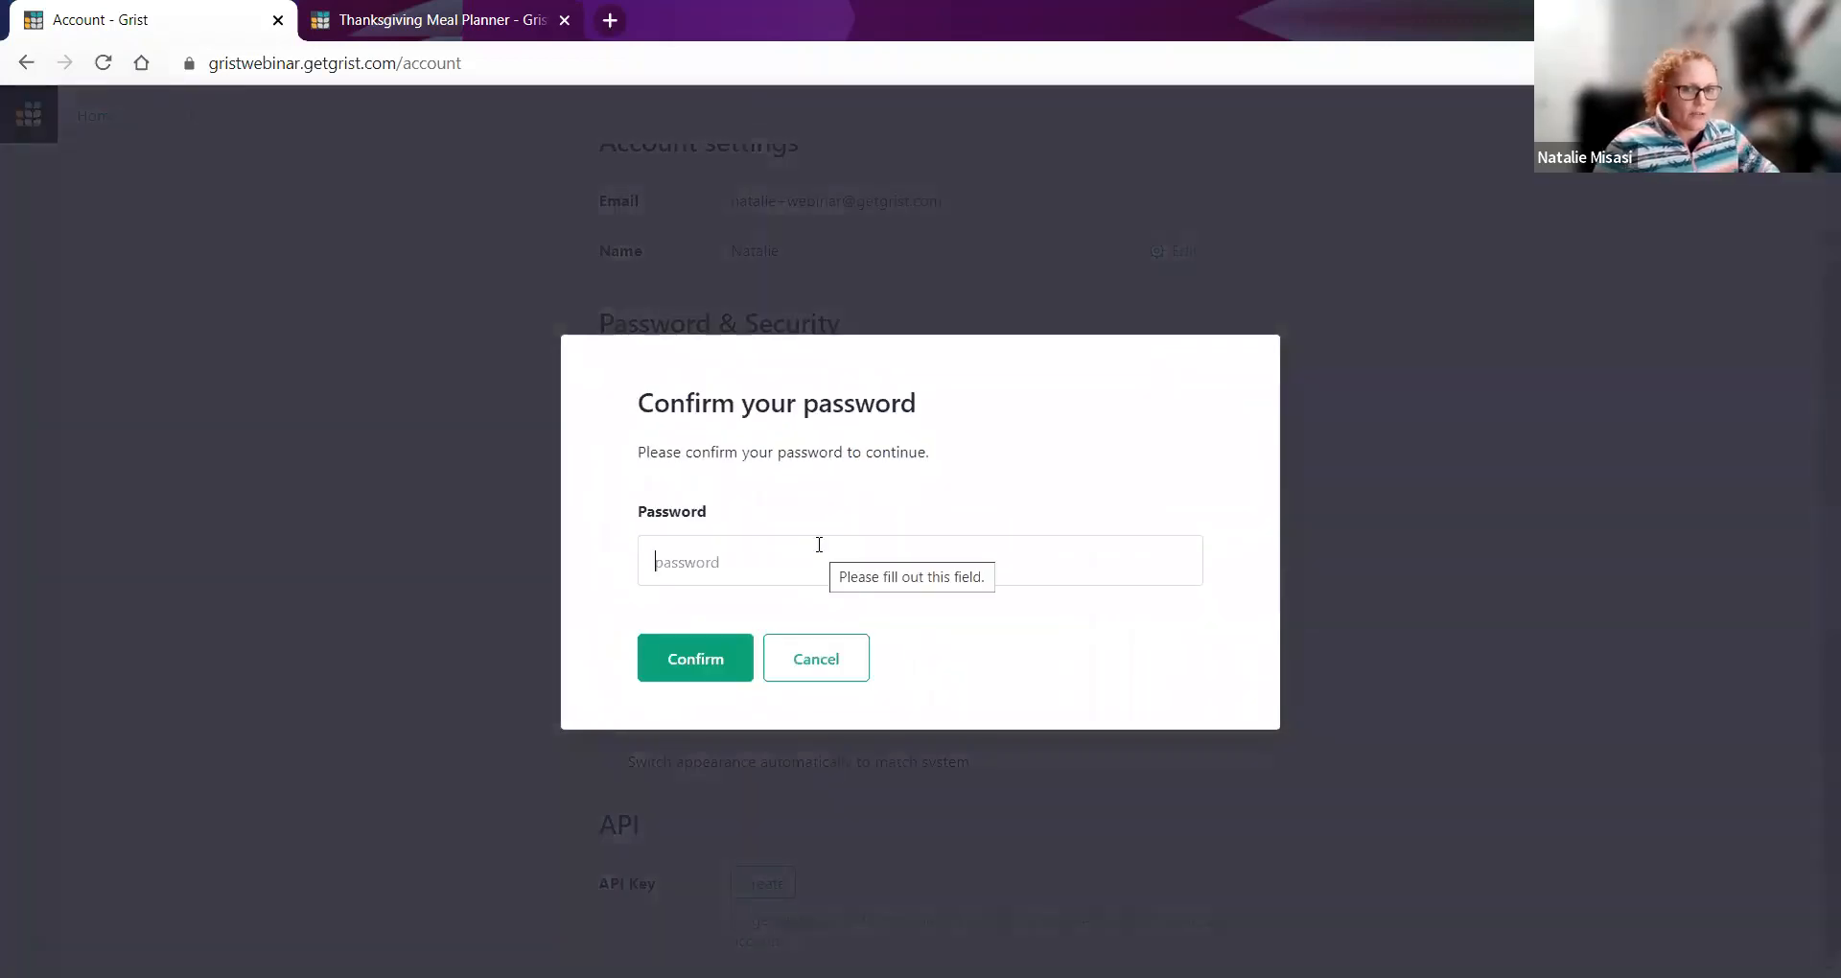
pyautogui.write('password')
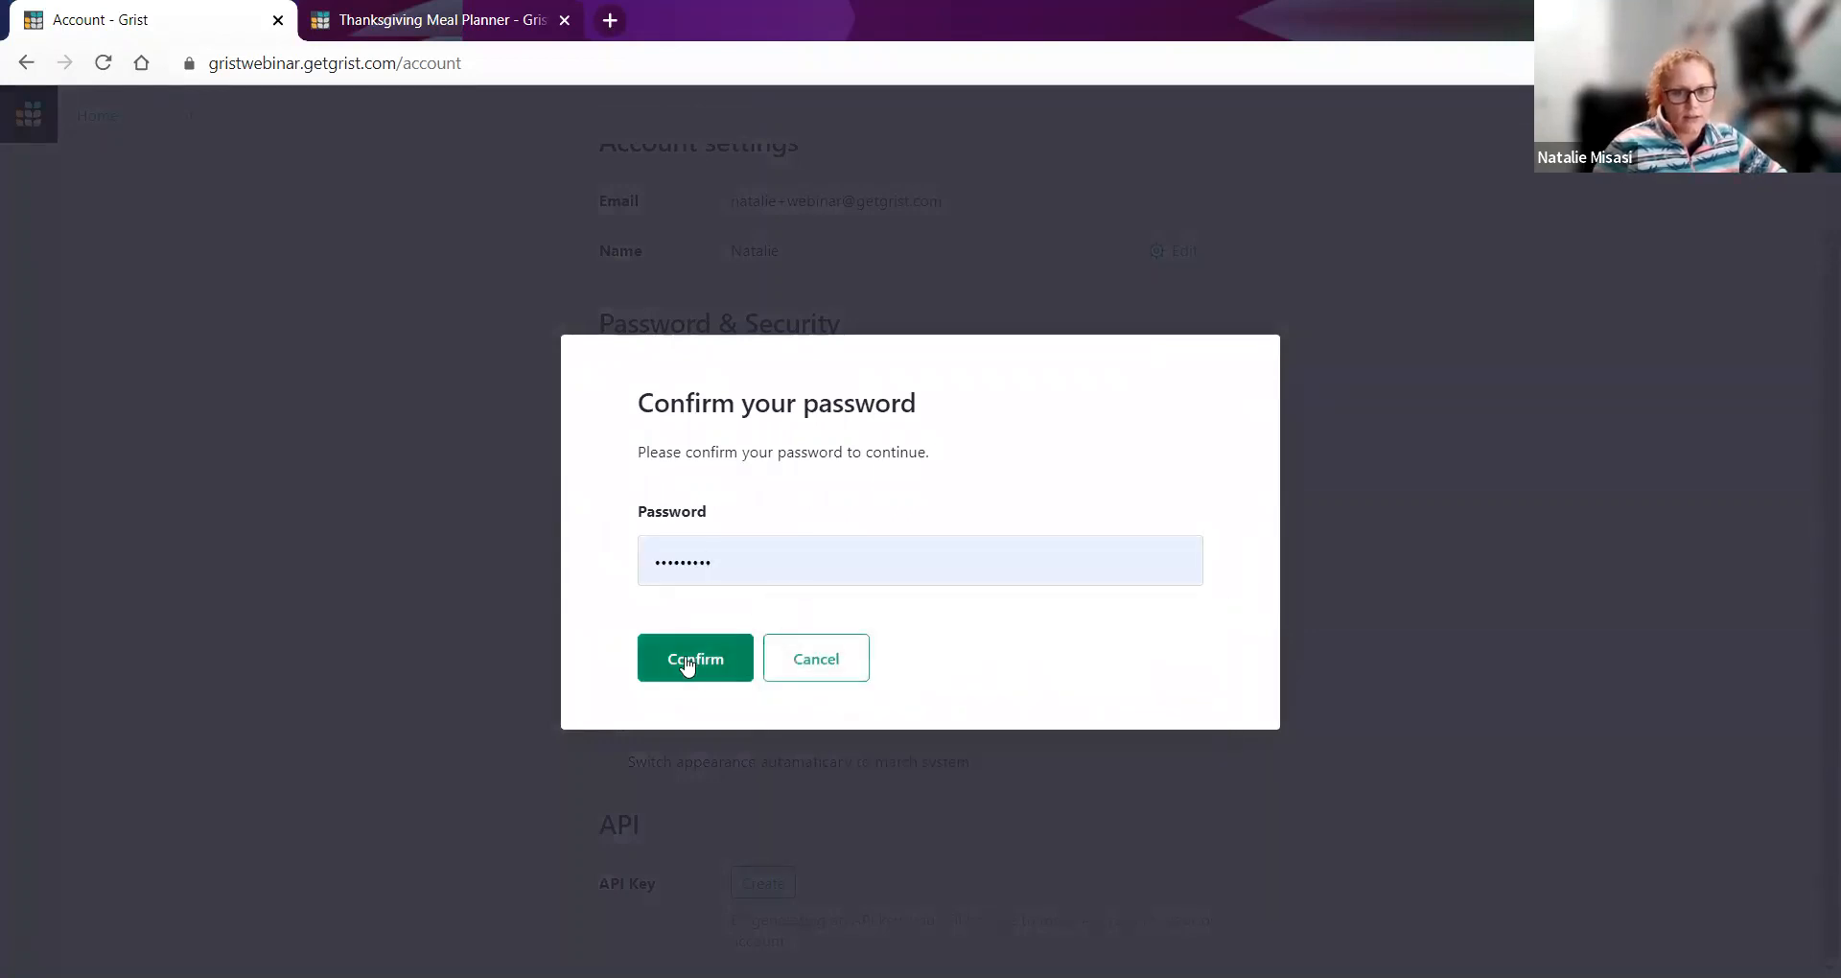
pyautogui.click(694, 658)
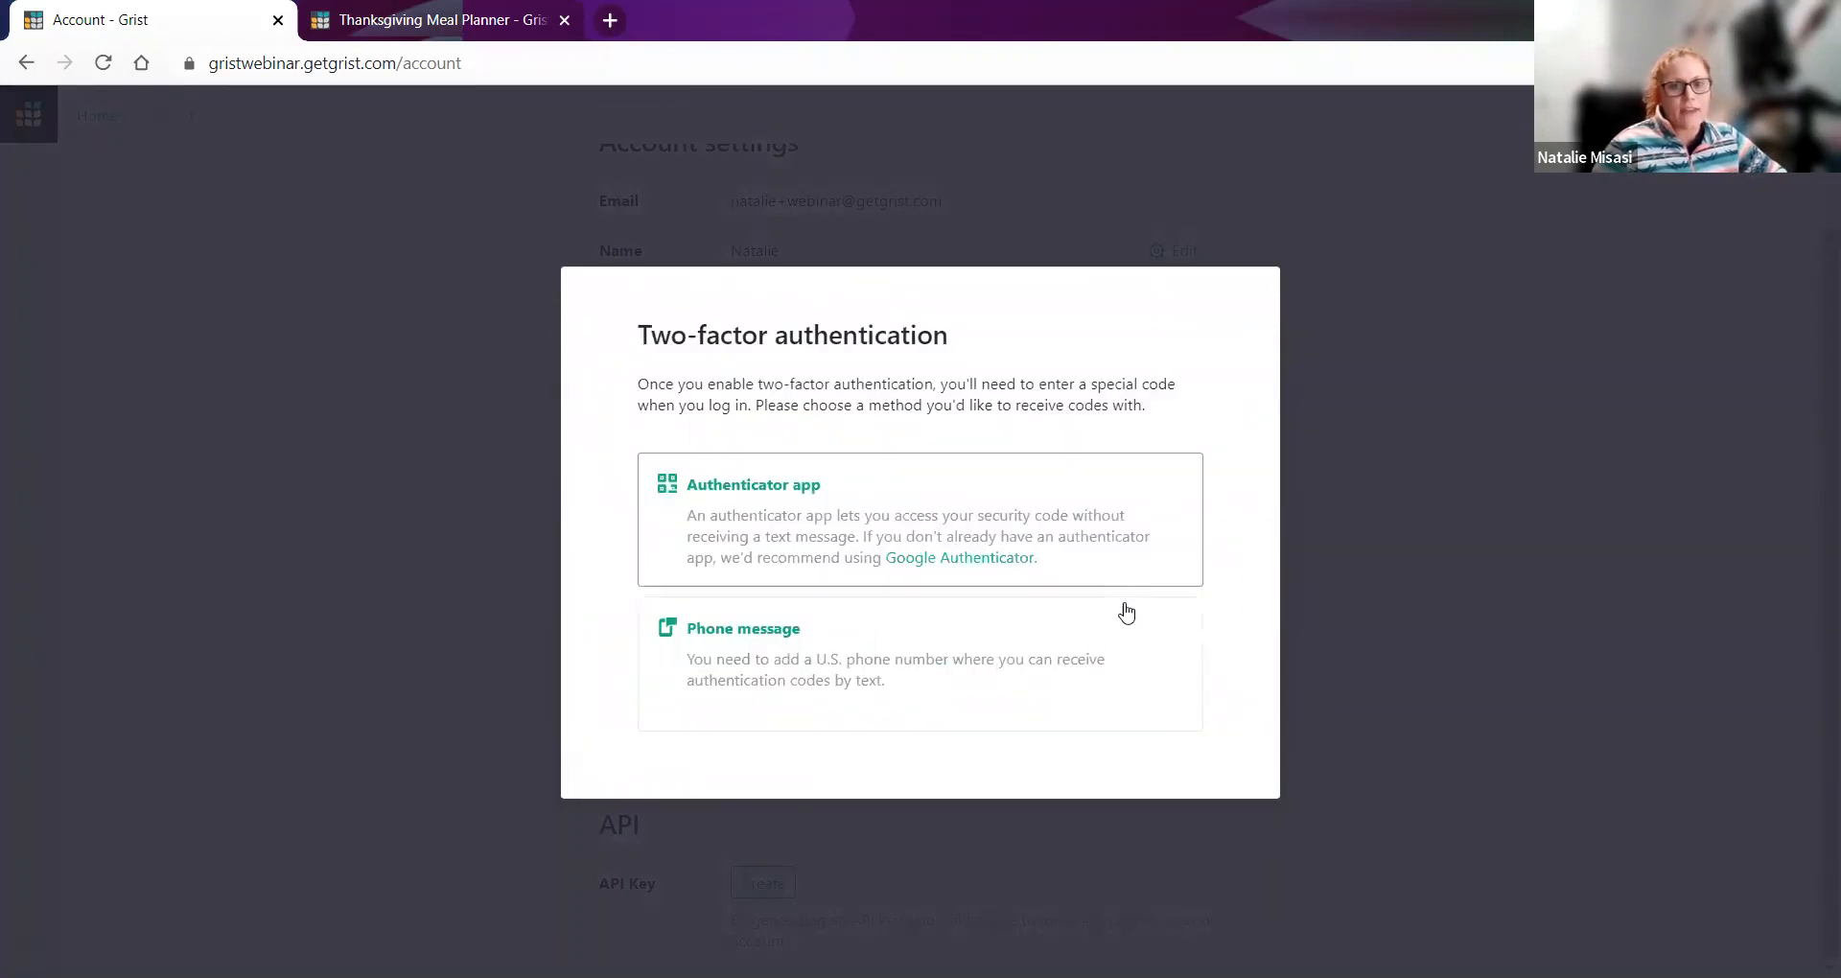
pyautogui.moveTo(1142, 569)
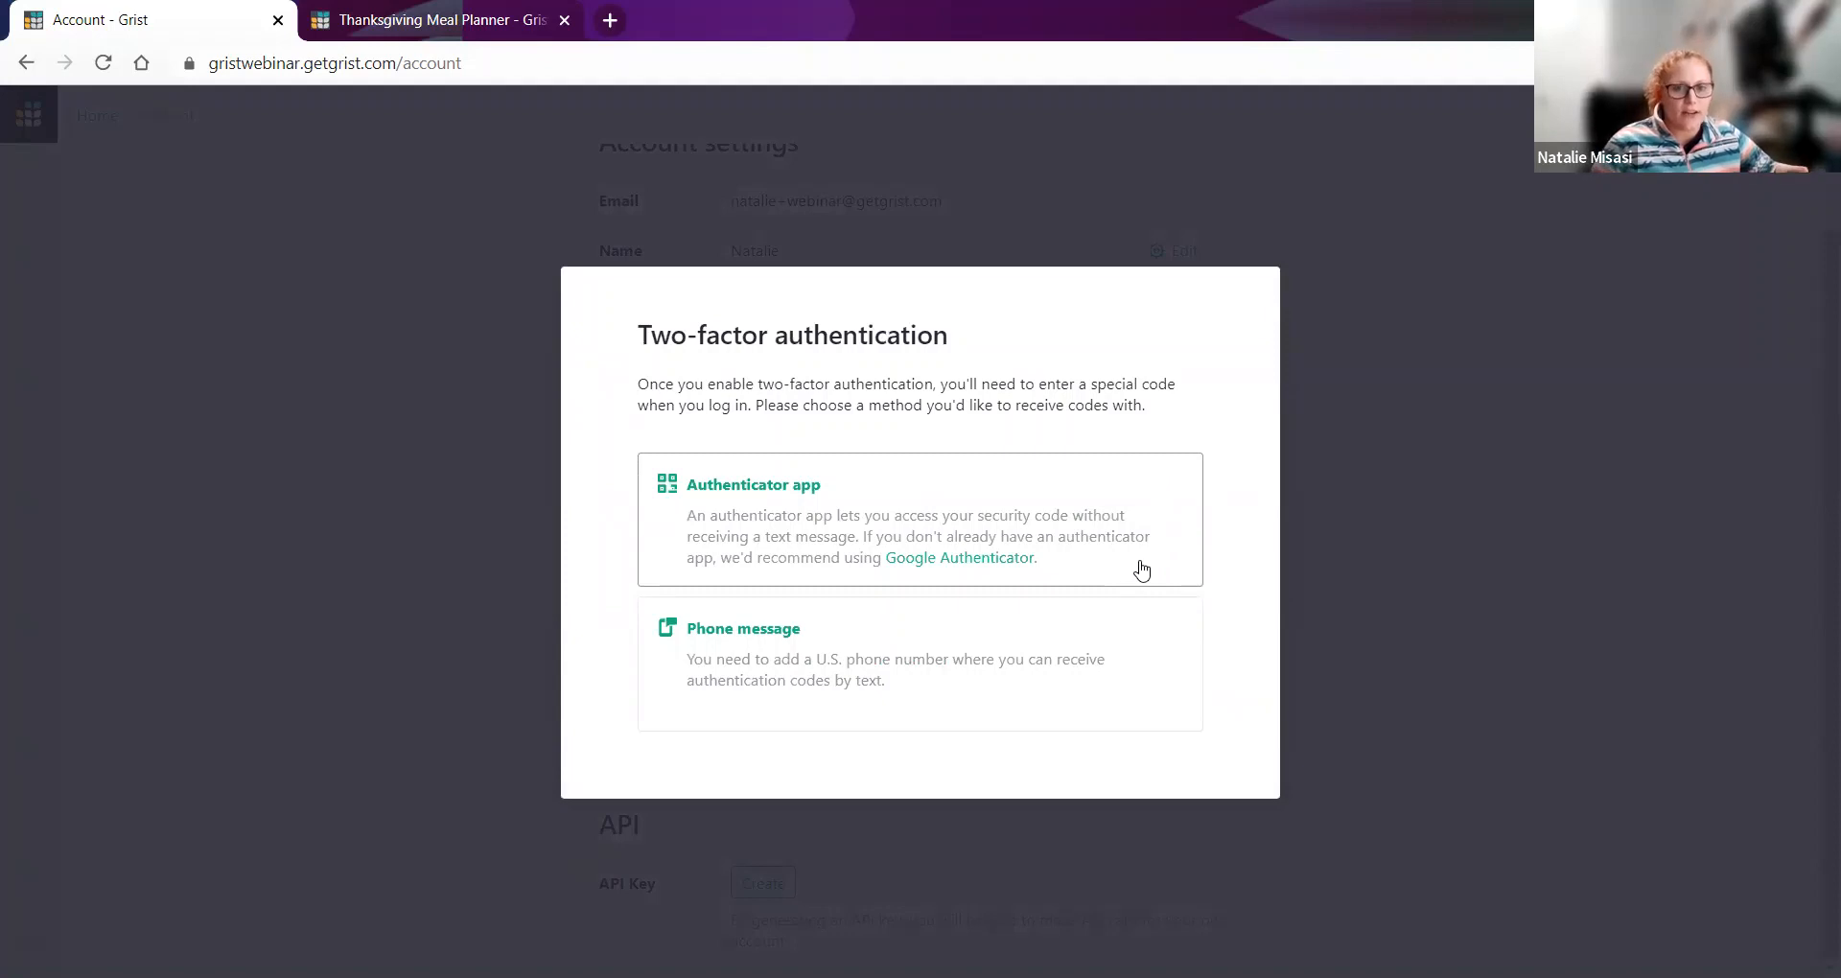
pyautogui.moveTo(1113, 666)
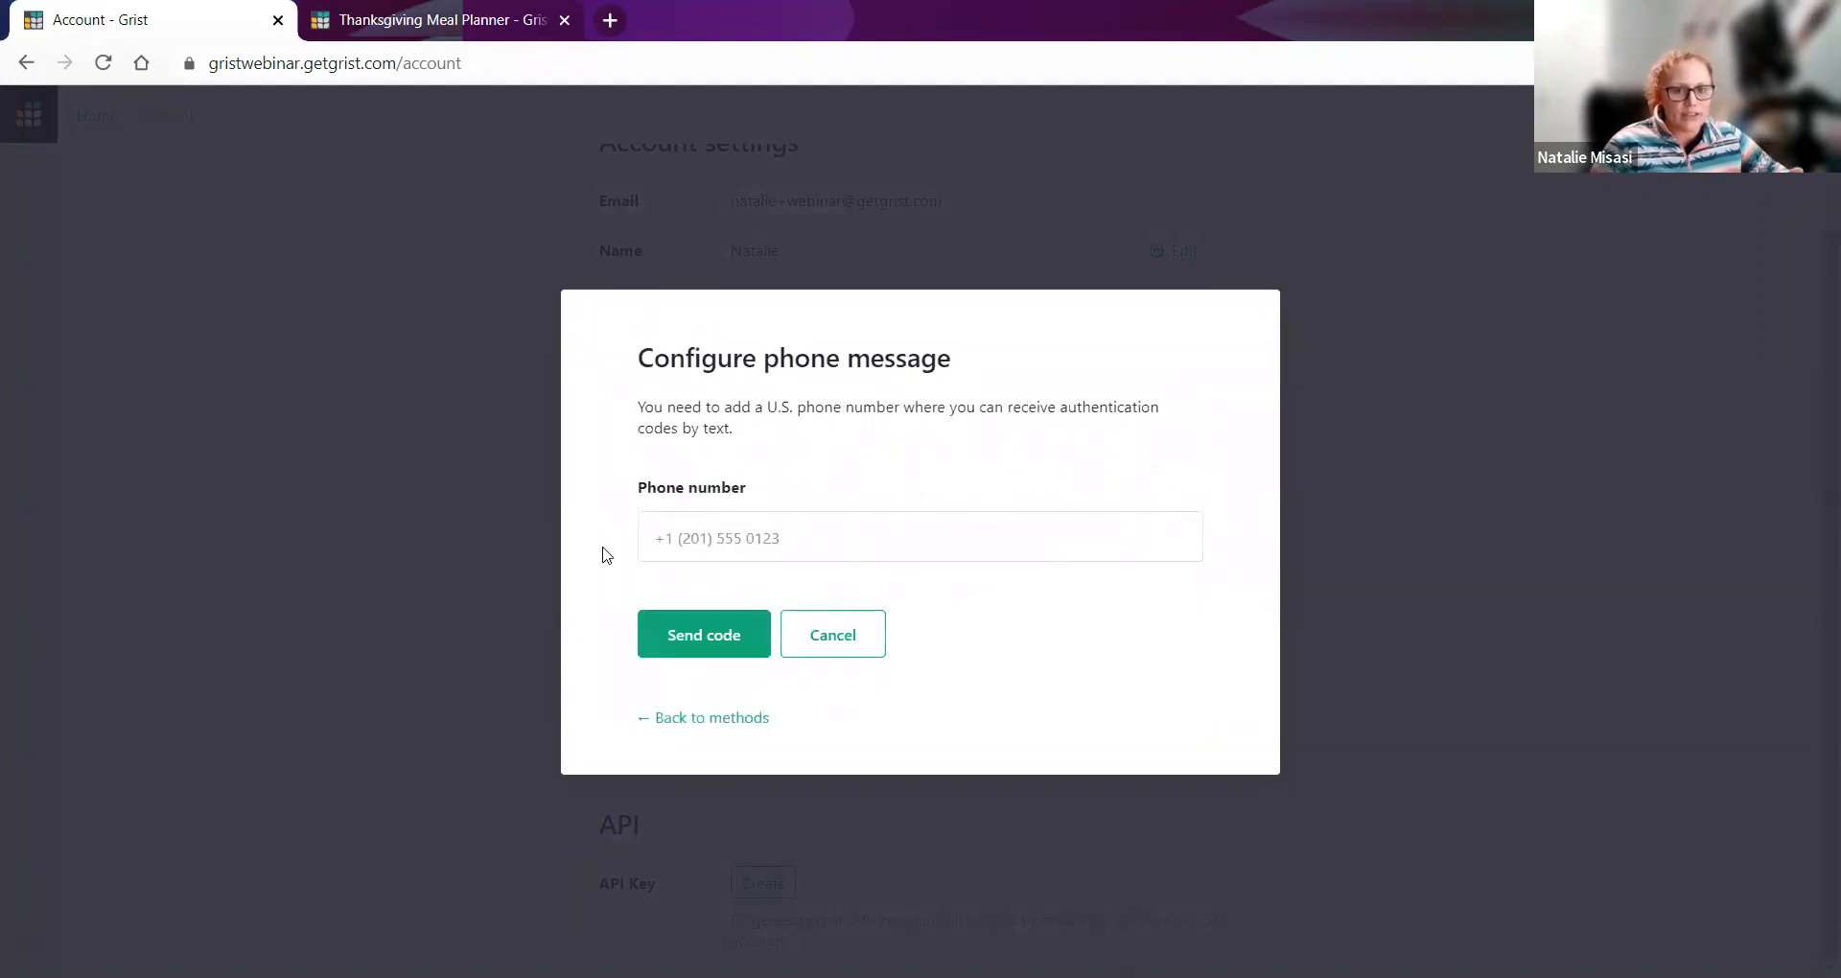
pyautogui.click(702, 633)
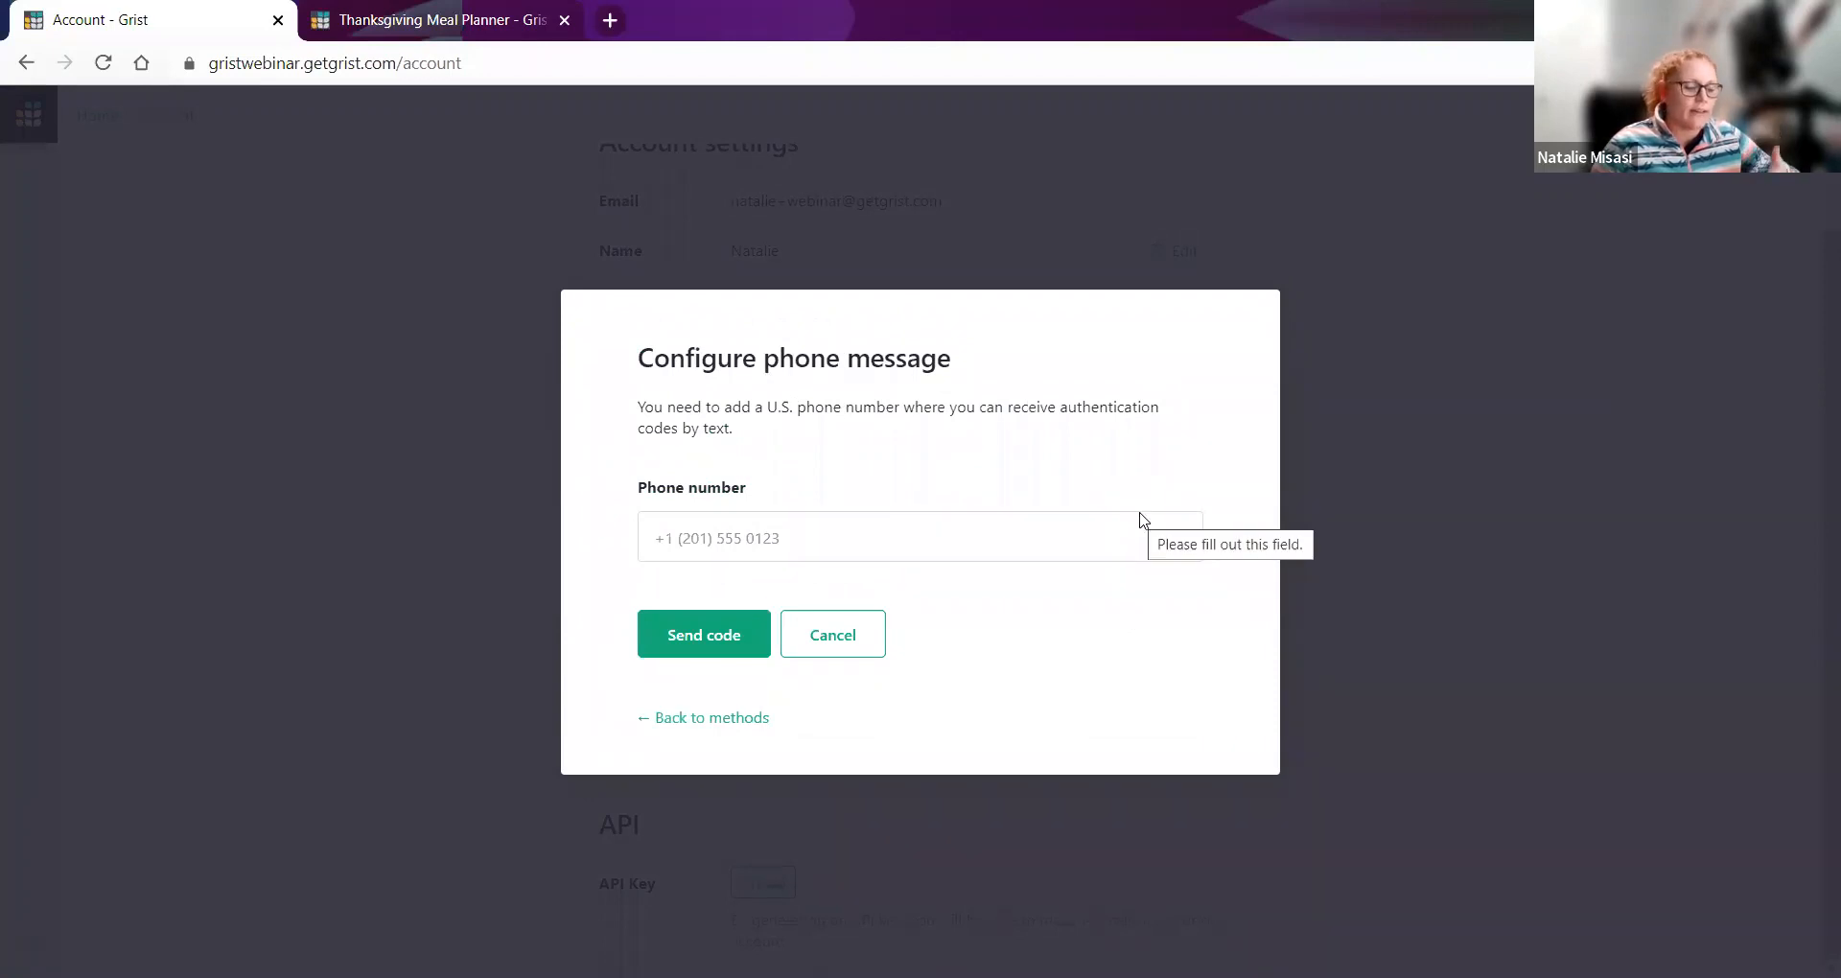
pyautogui.click(919, 537)
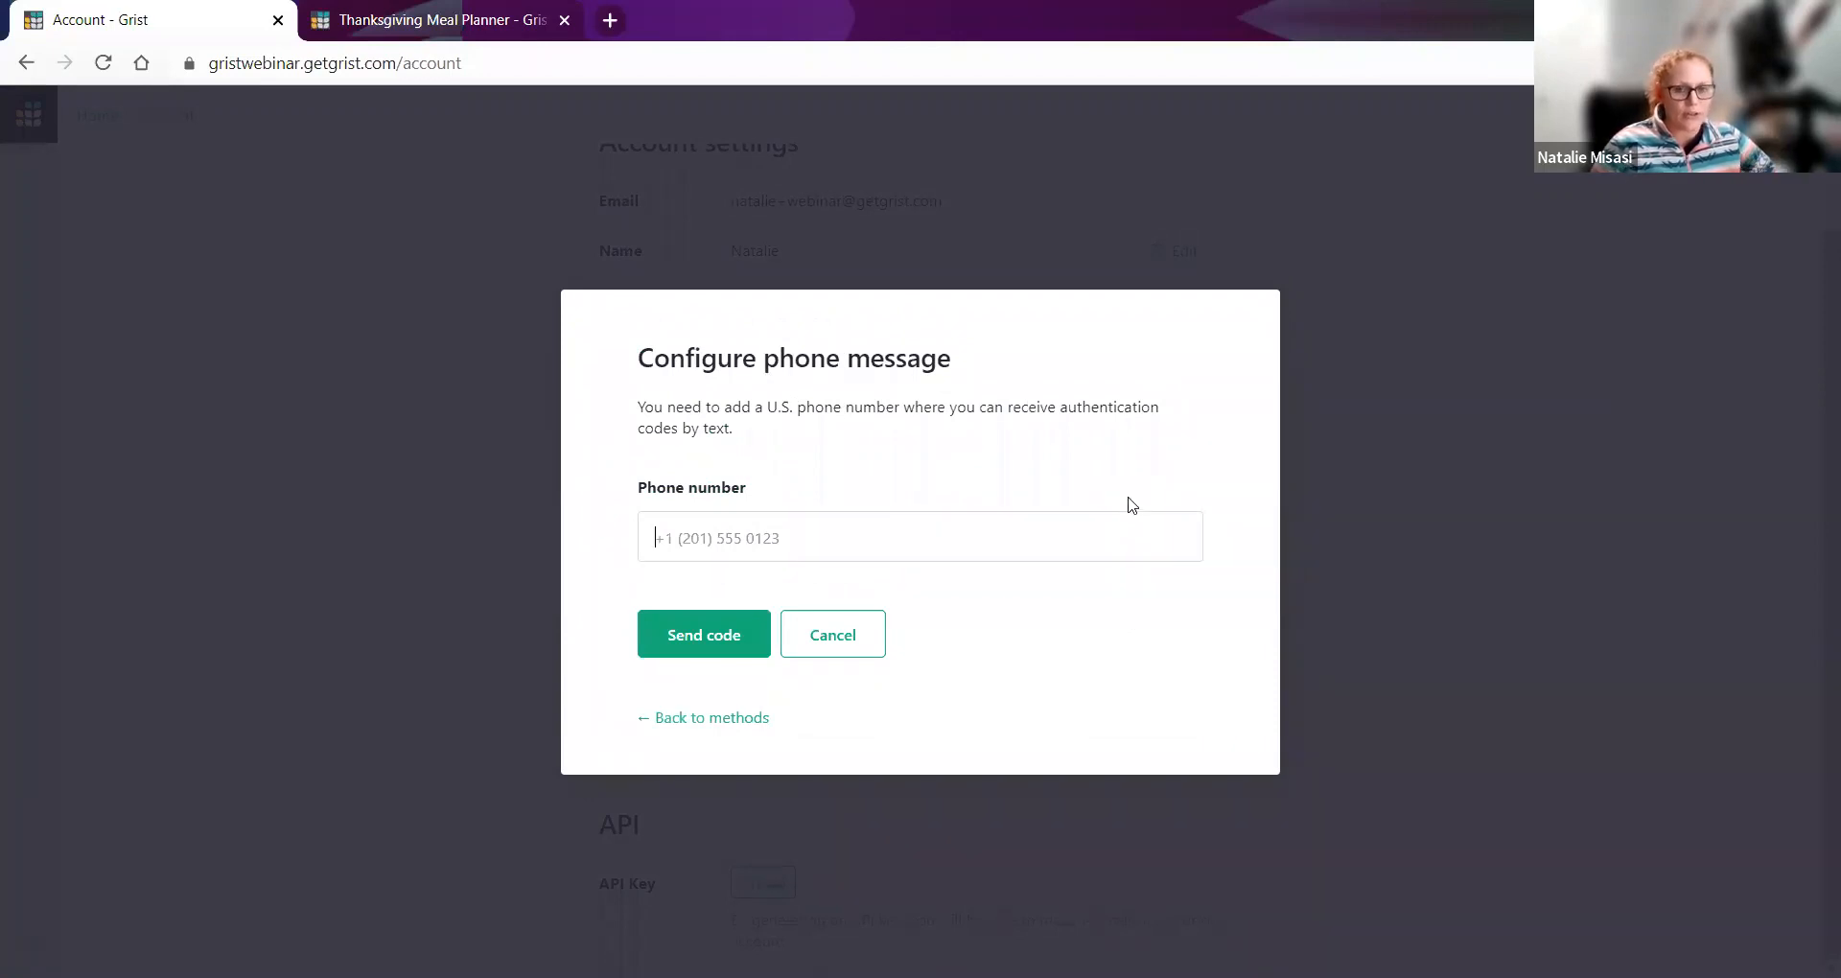
pyautogui.moveTo(1044, 496)
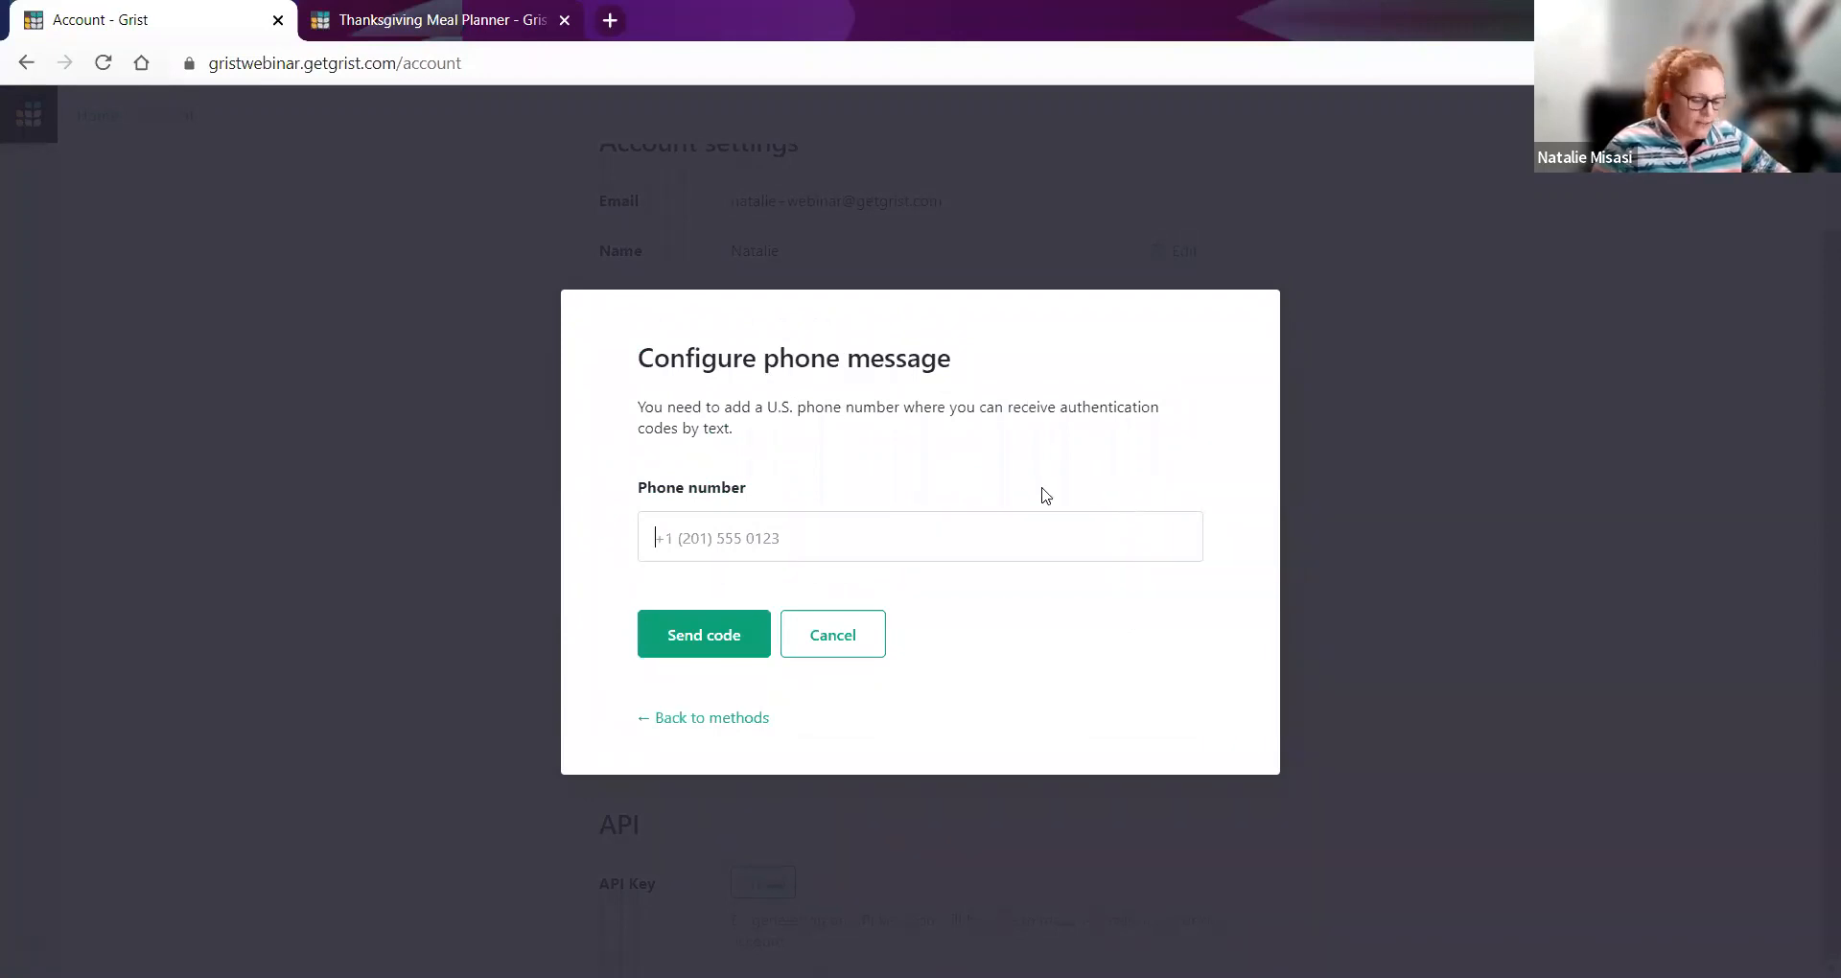
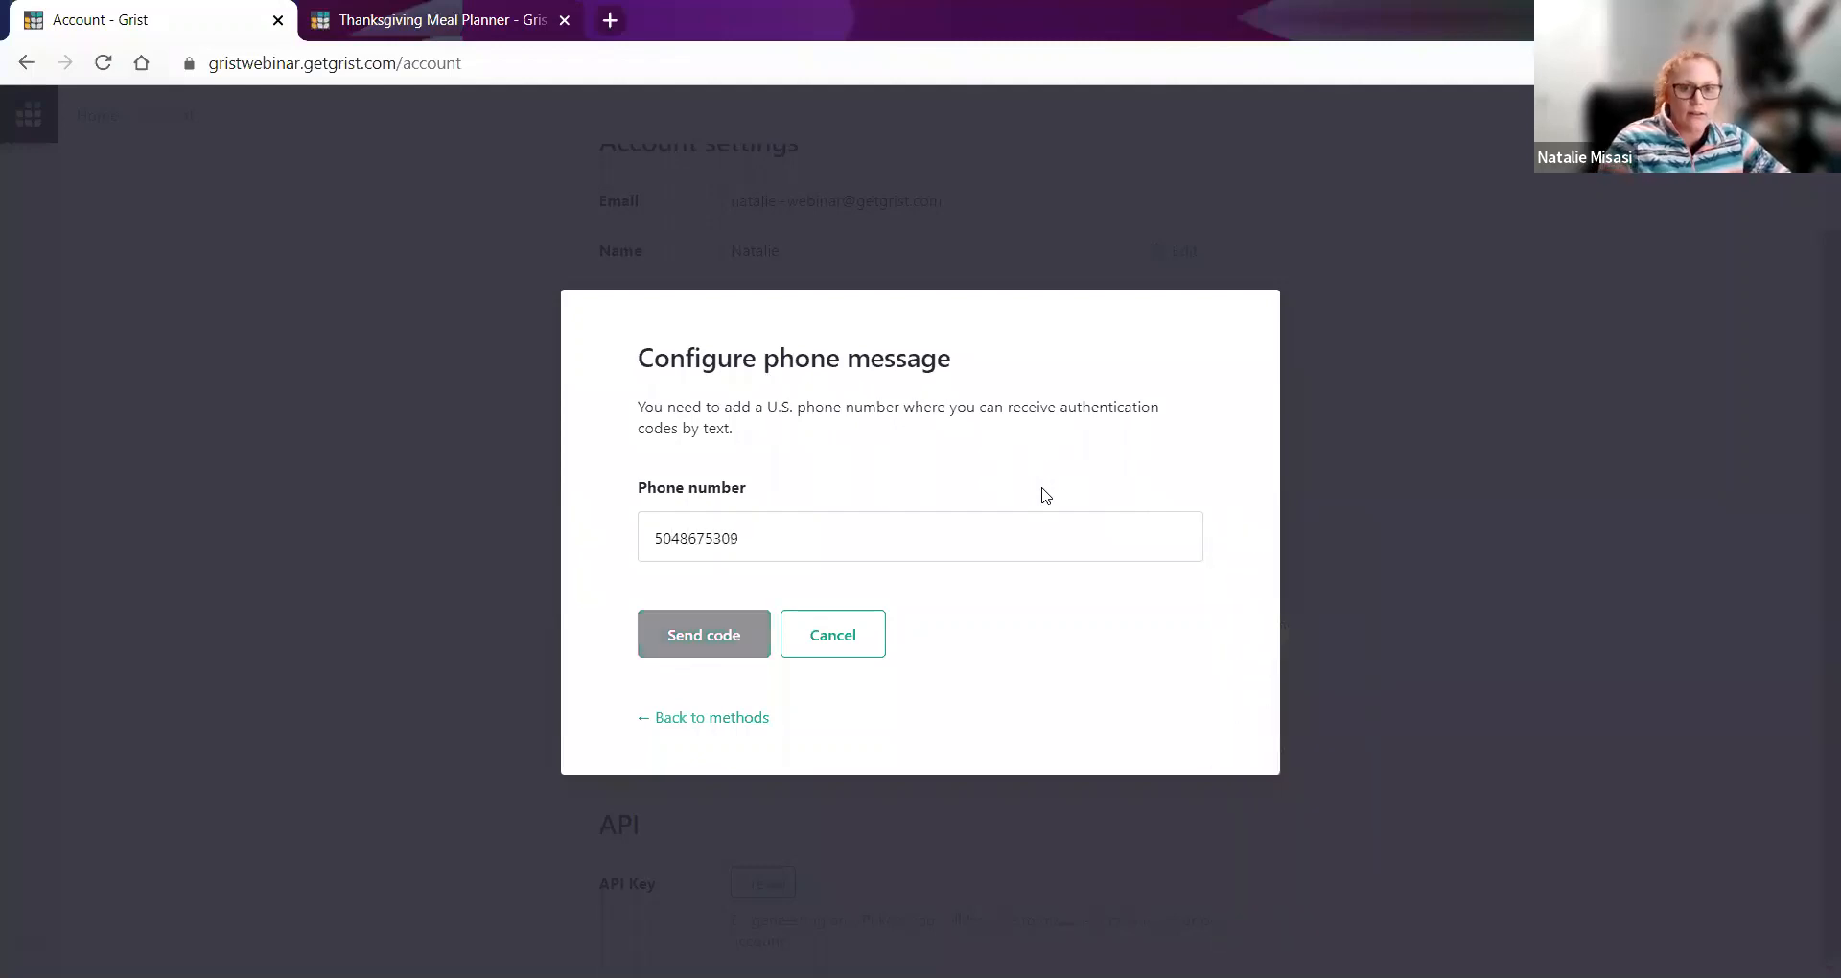
pyautogui.click(703, 634)
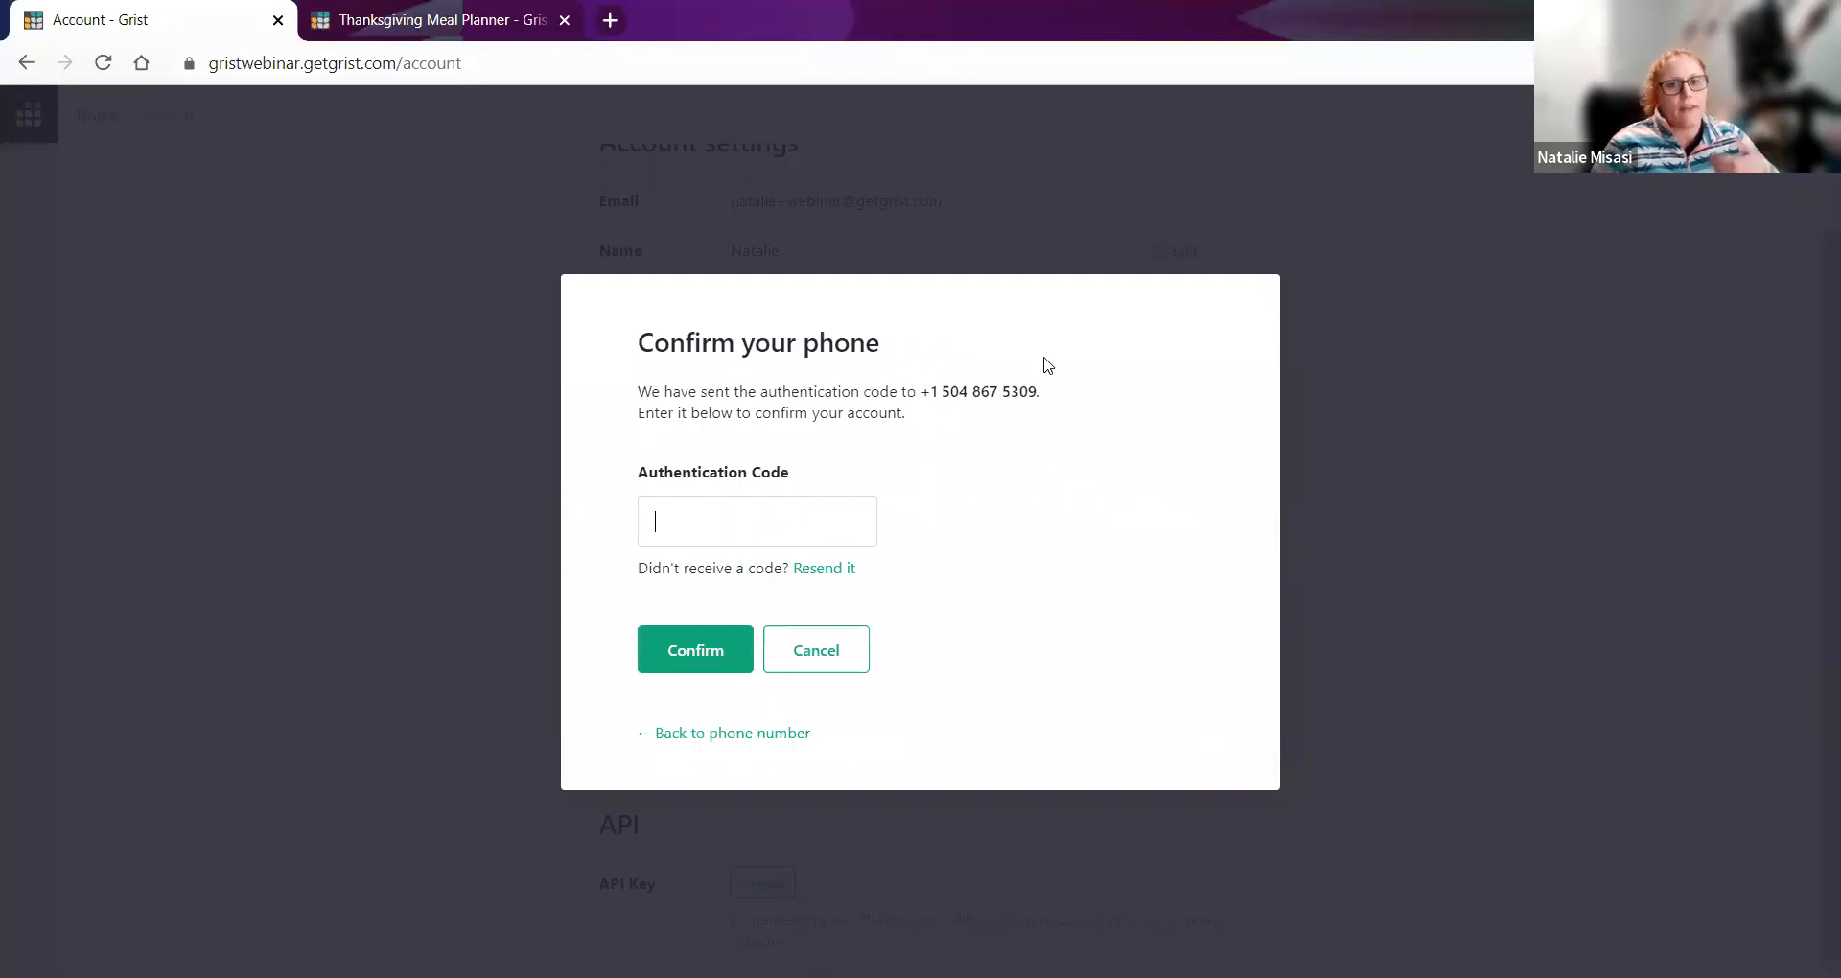
pyautogui.moveTo(990, 429)
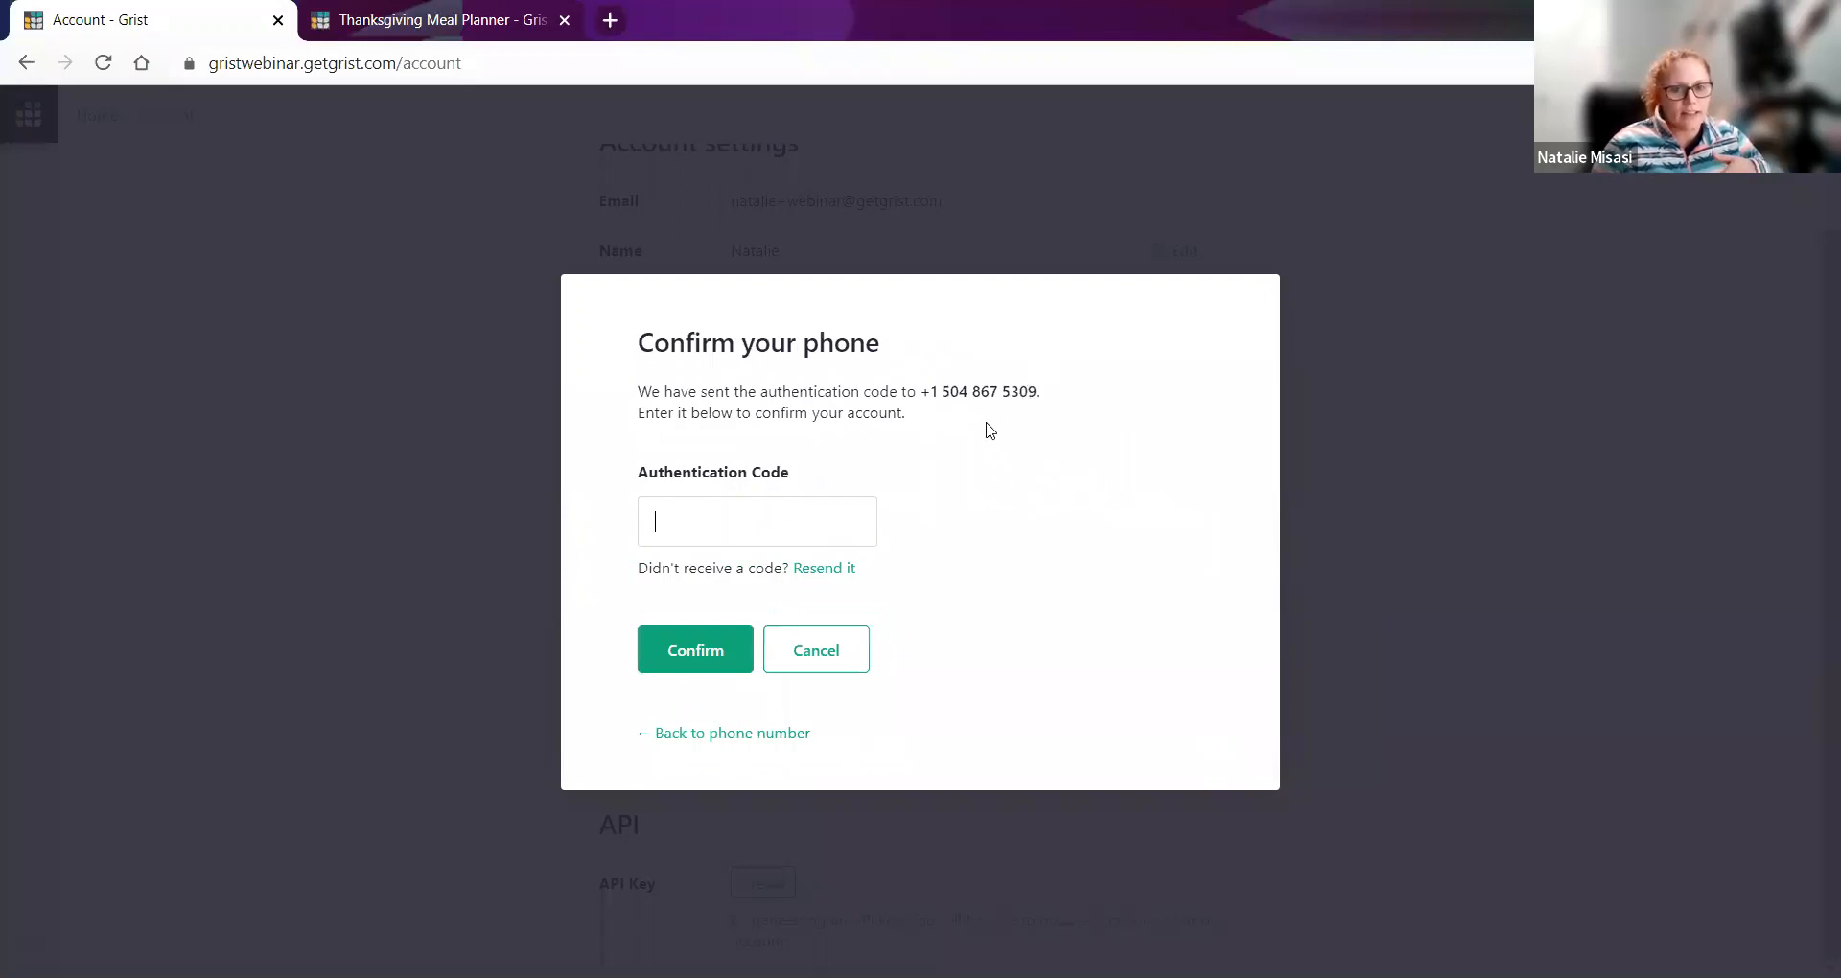
pyautogui.moveTo(737, 519)
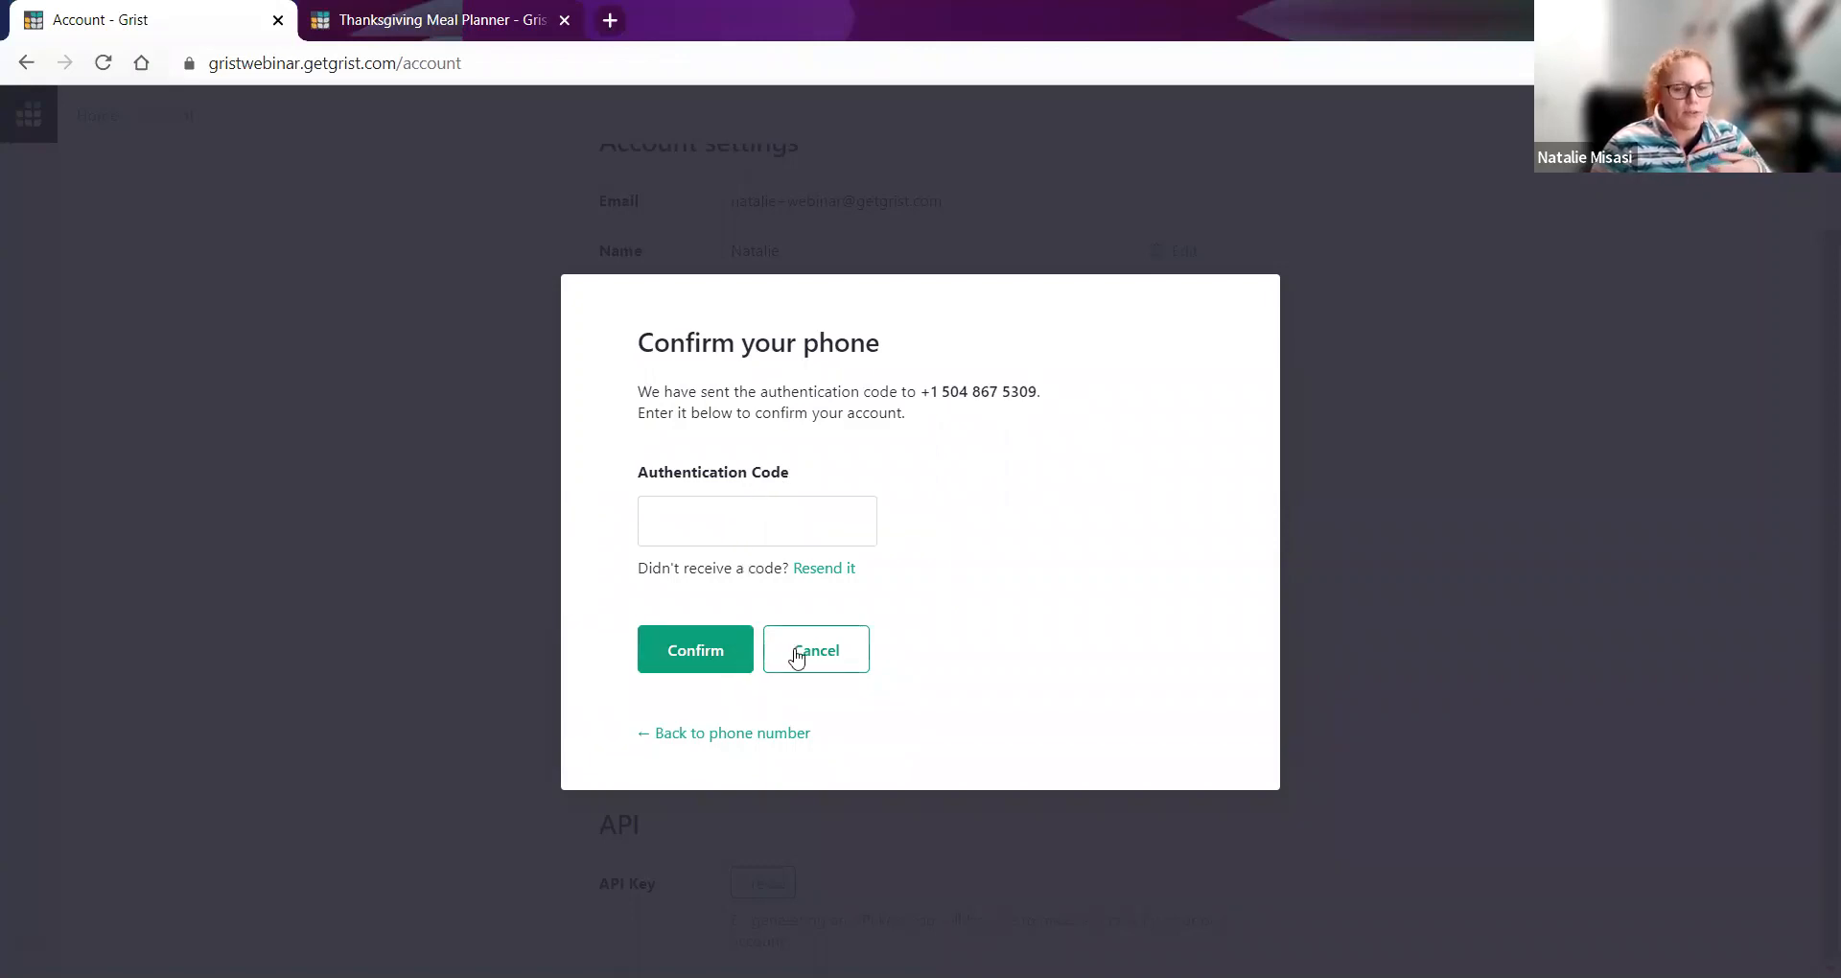
pyautogui.click(815, 650)
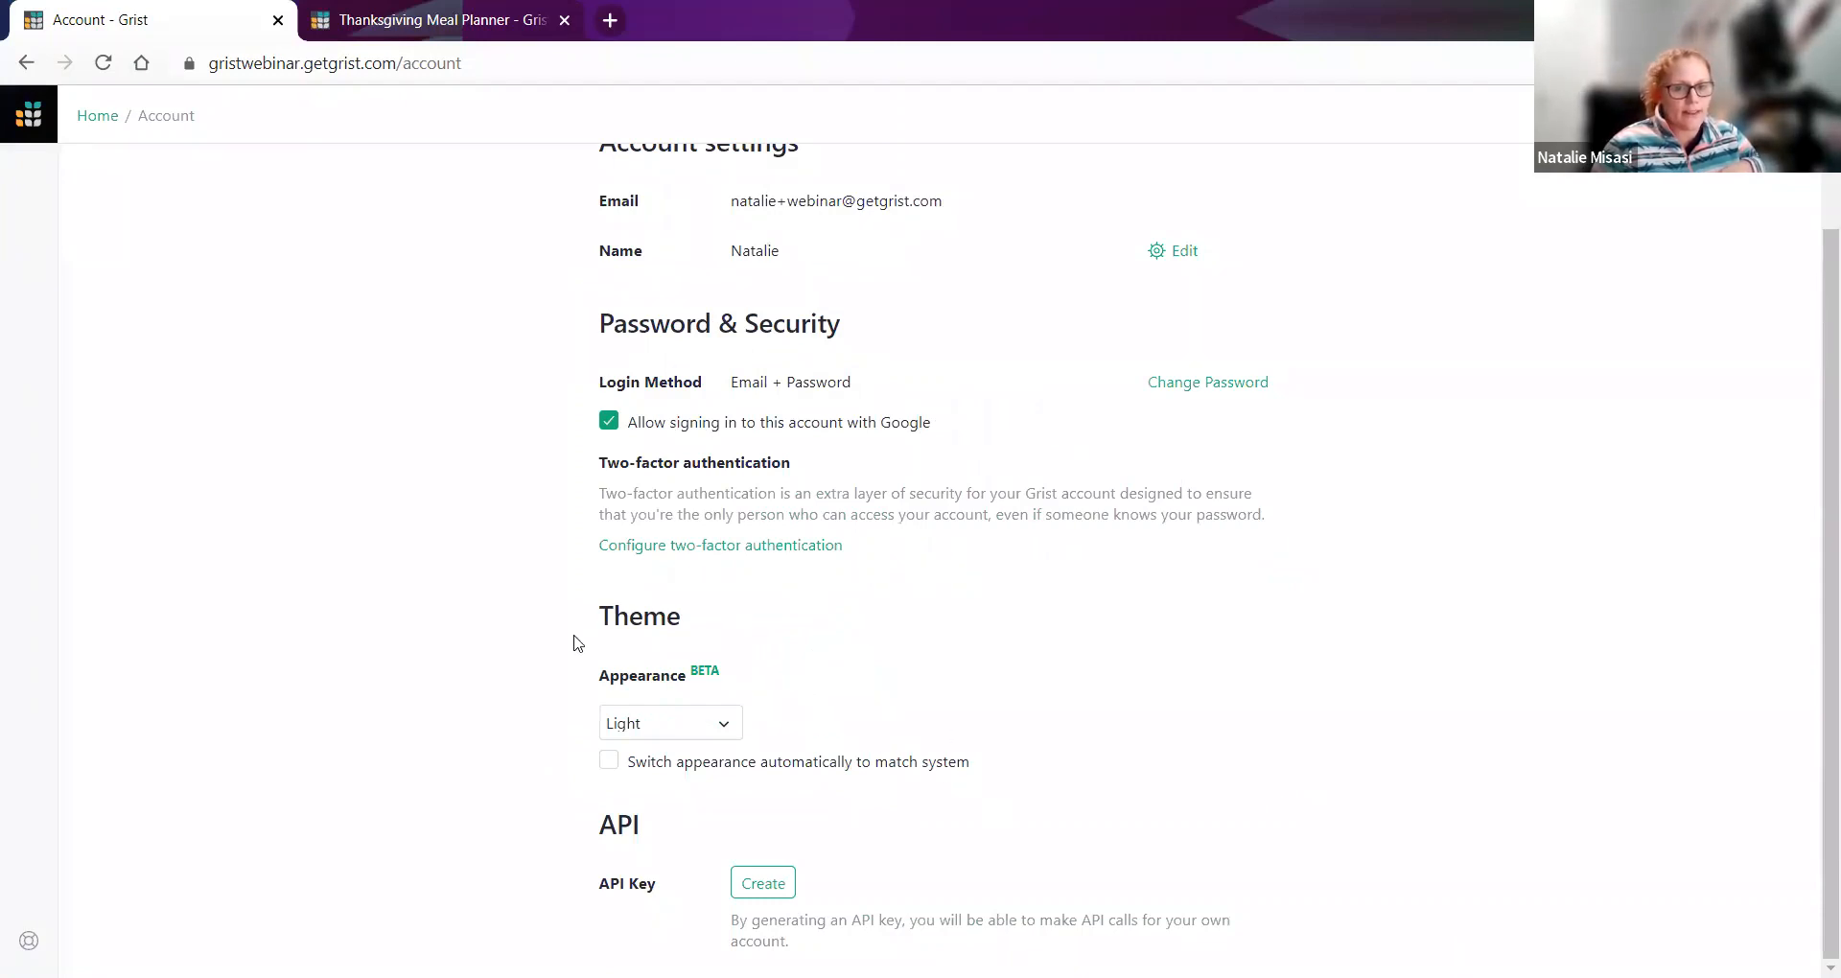
# - Change the Appearance theme from Light to Dark
pyautogui.click(669, 722)
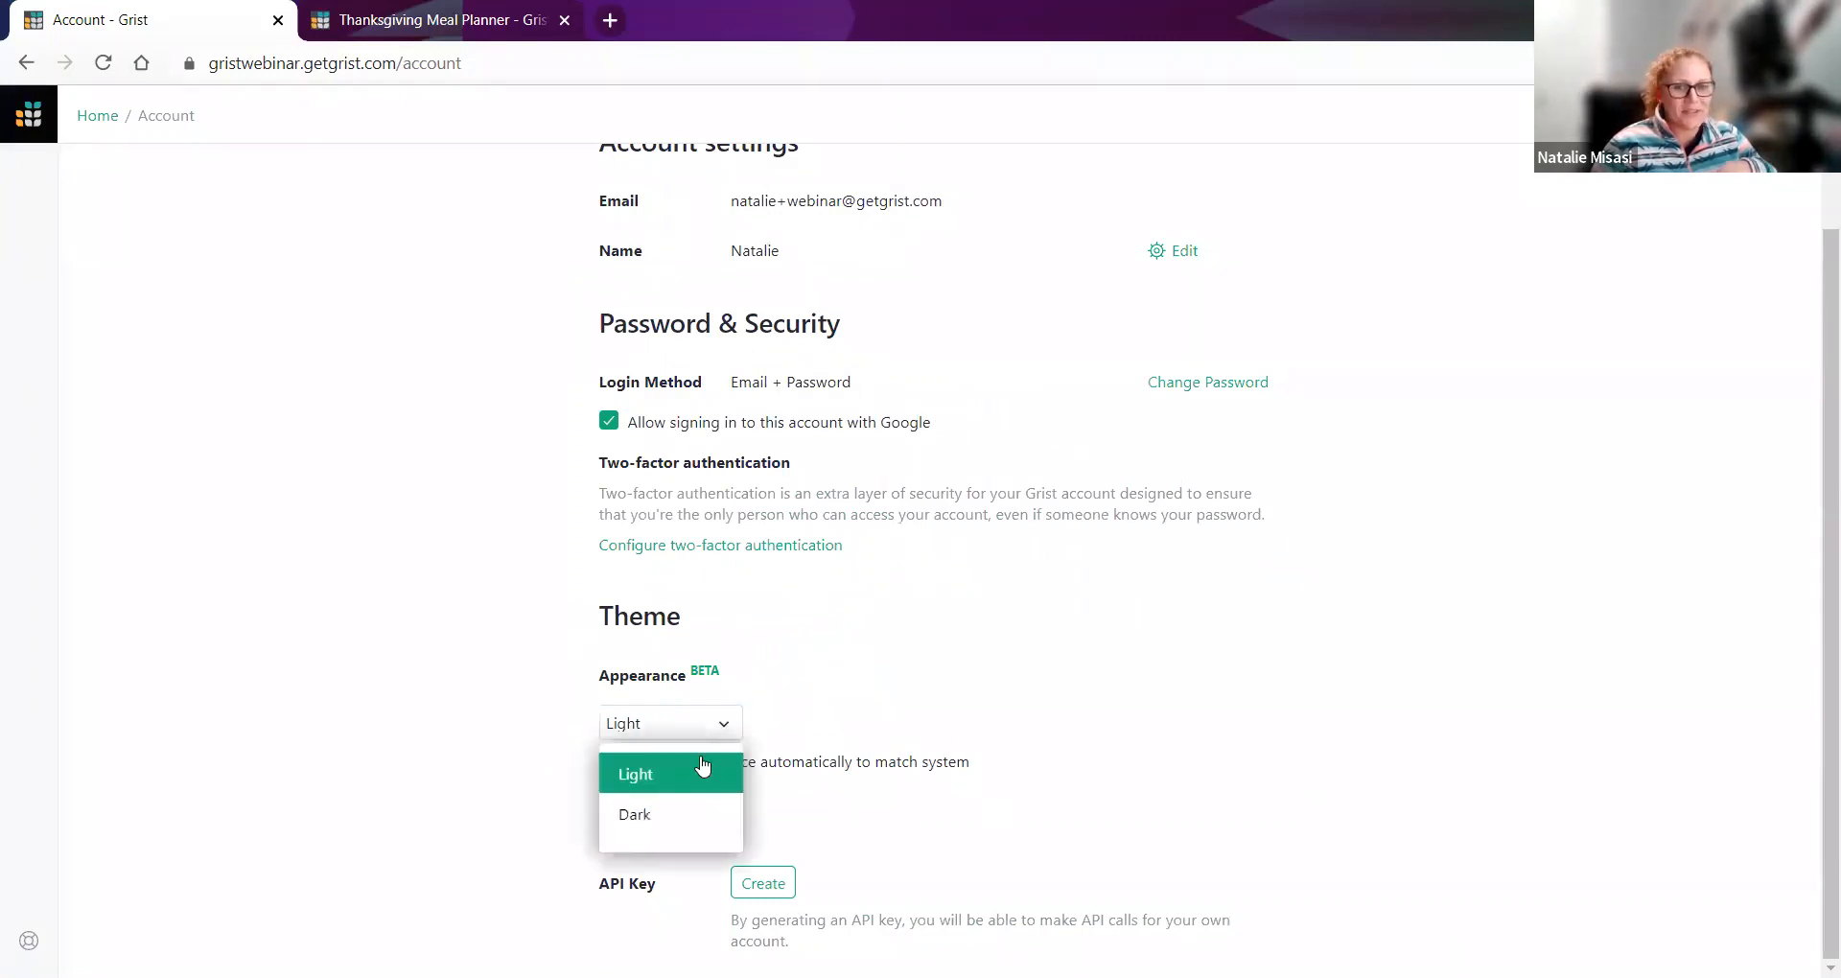
pyautogui.moveTo(708, 821)
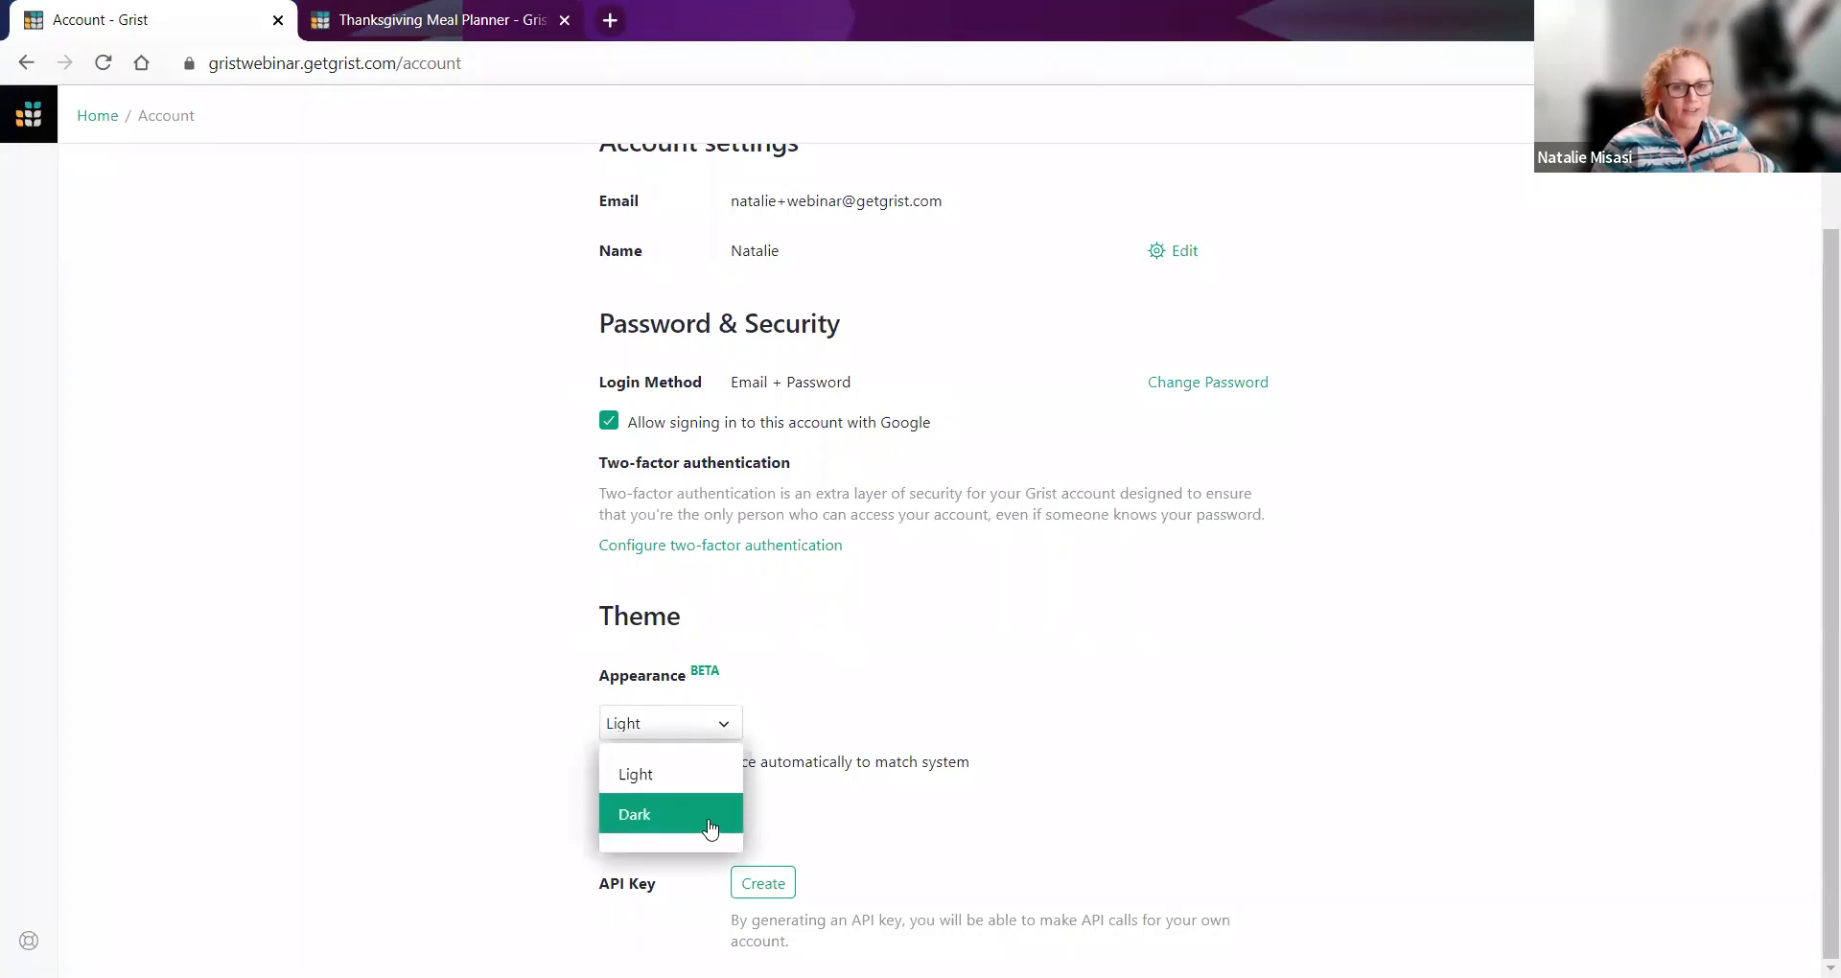
pyautogui.click(634, 814)
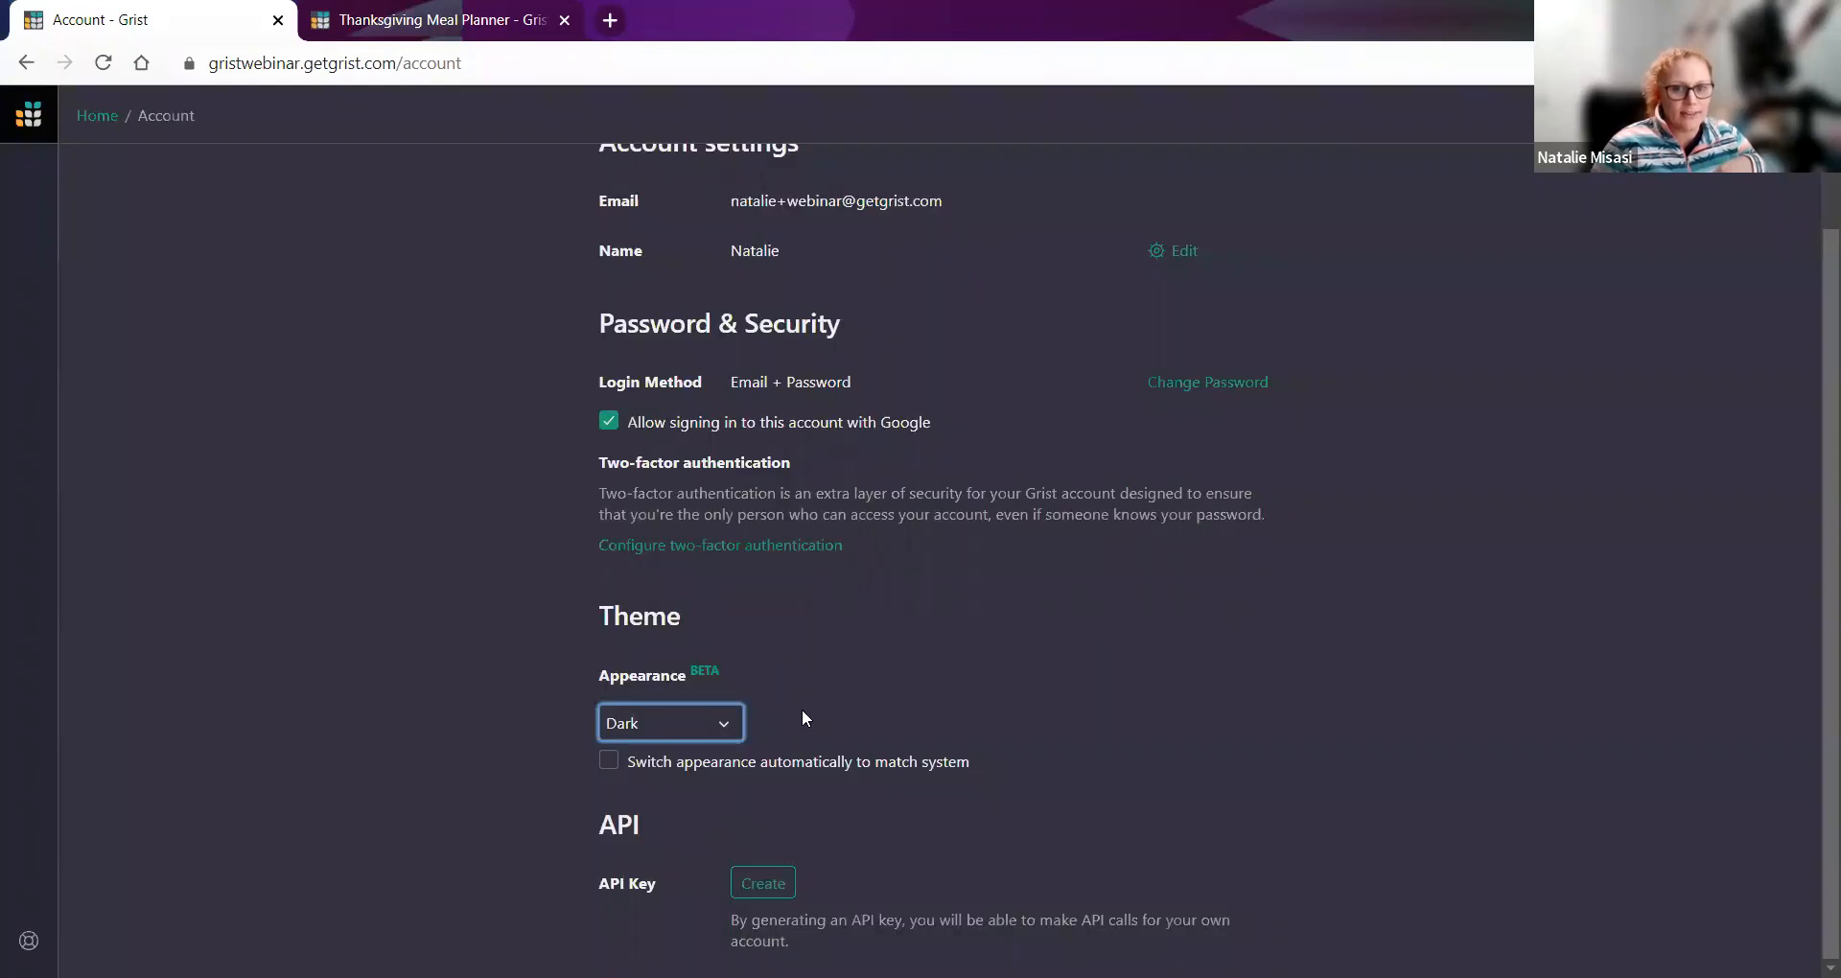
pyautogui.moveTo(857, 681)
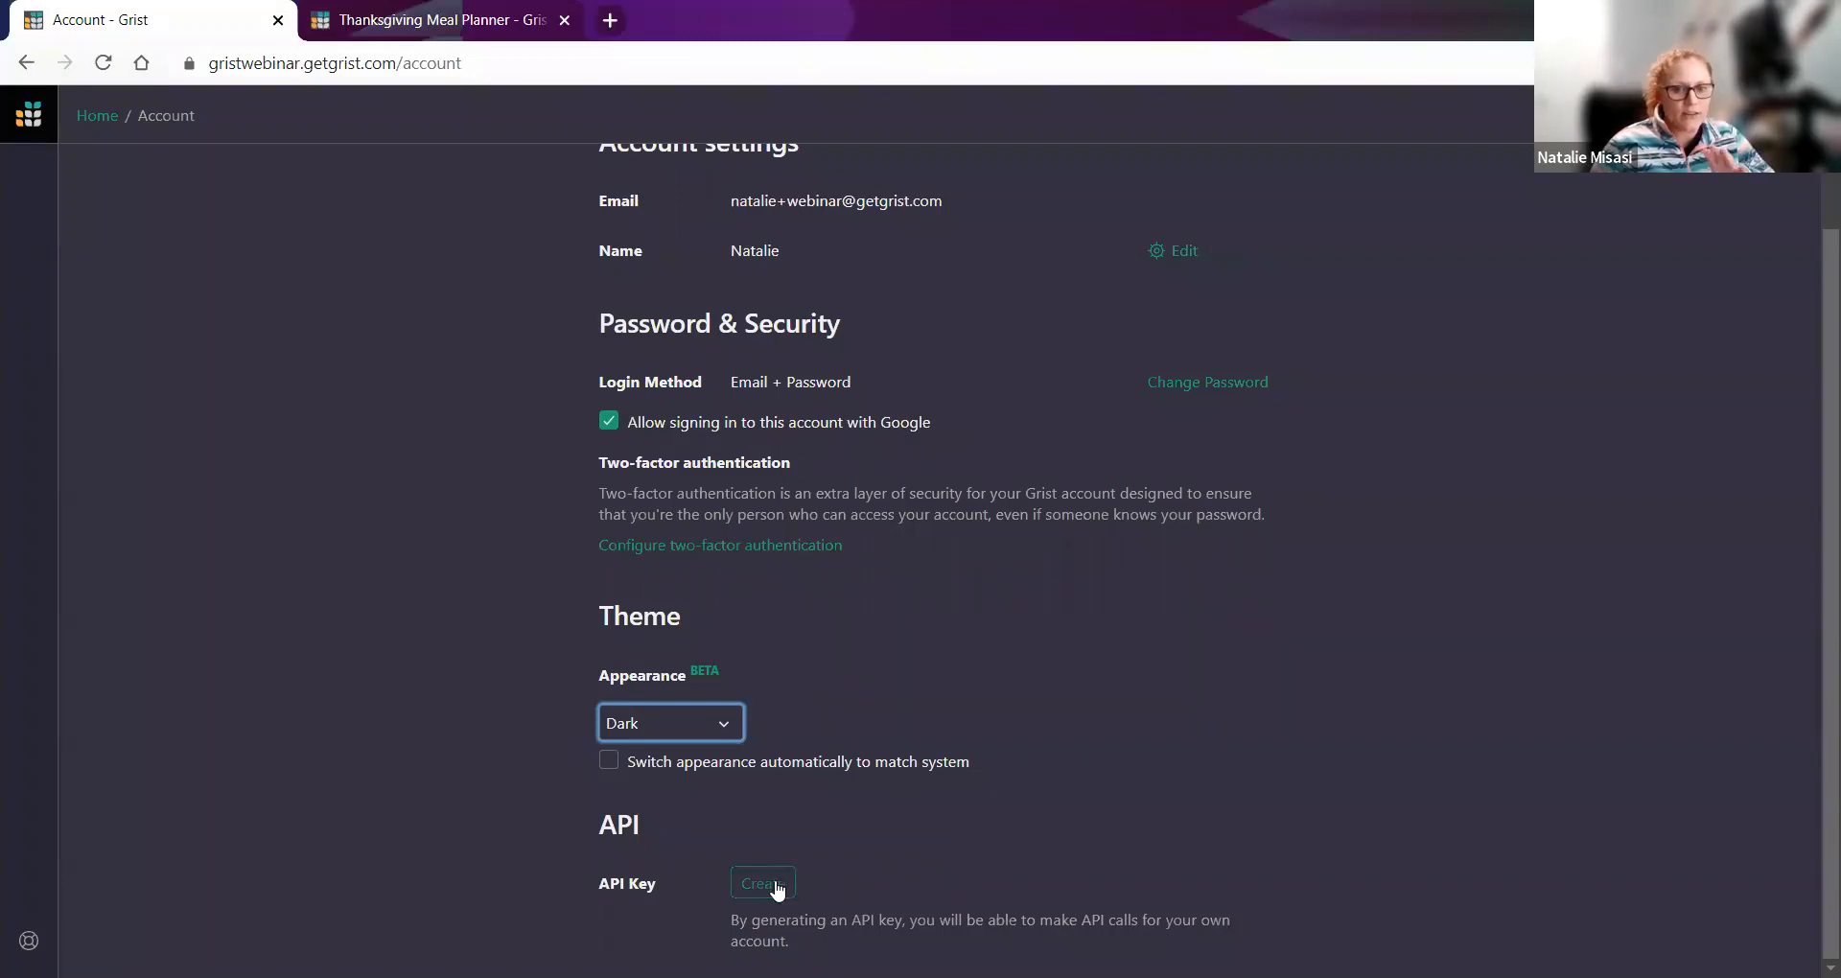
# - Create an API key for the account under API Key
pyautogui.click(762, 883)
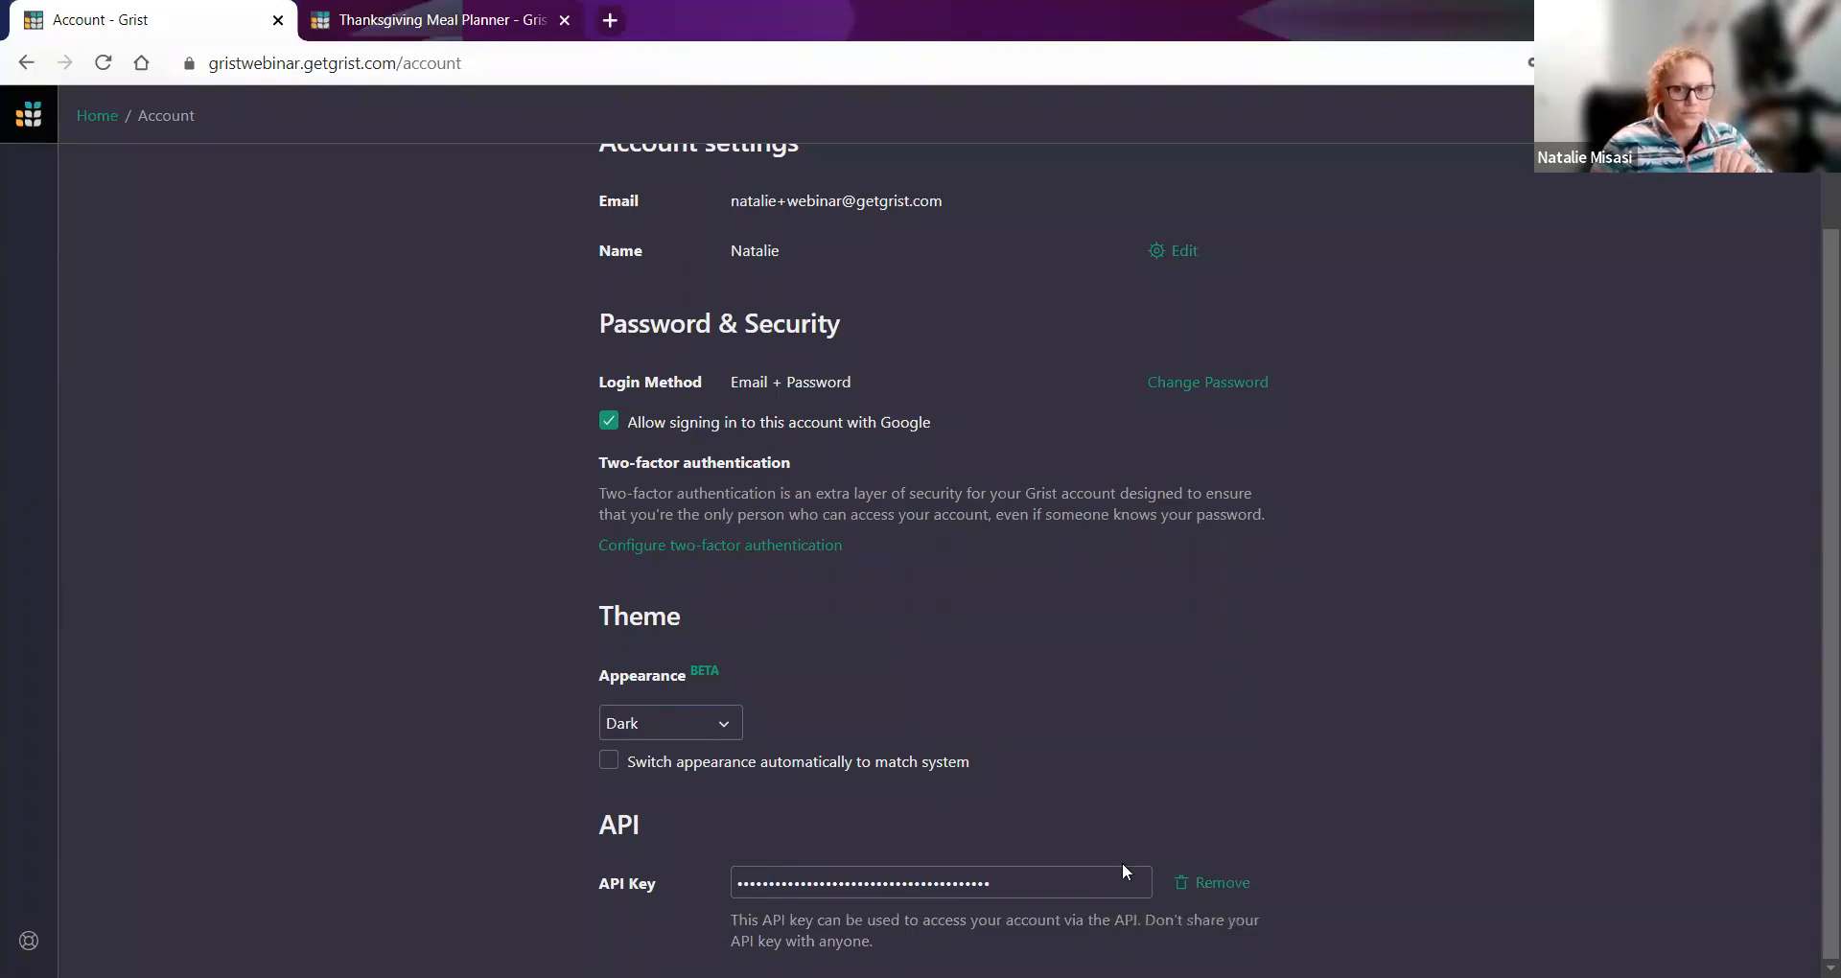
pyautogui.moveTo(1221, 883)
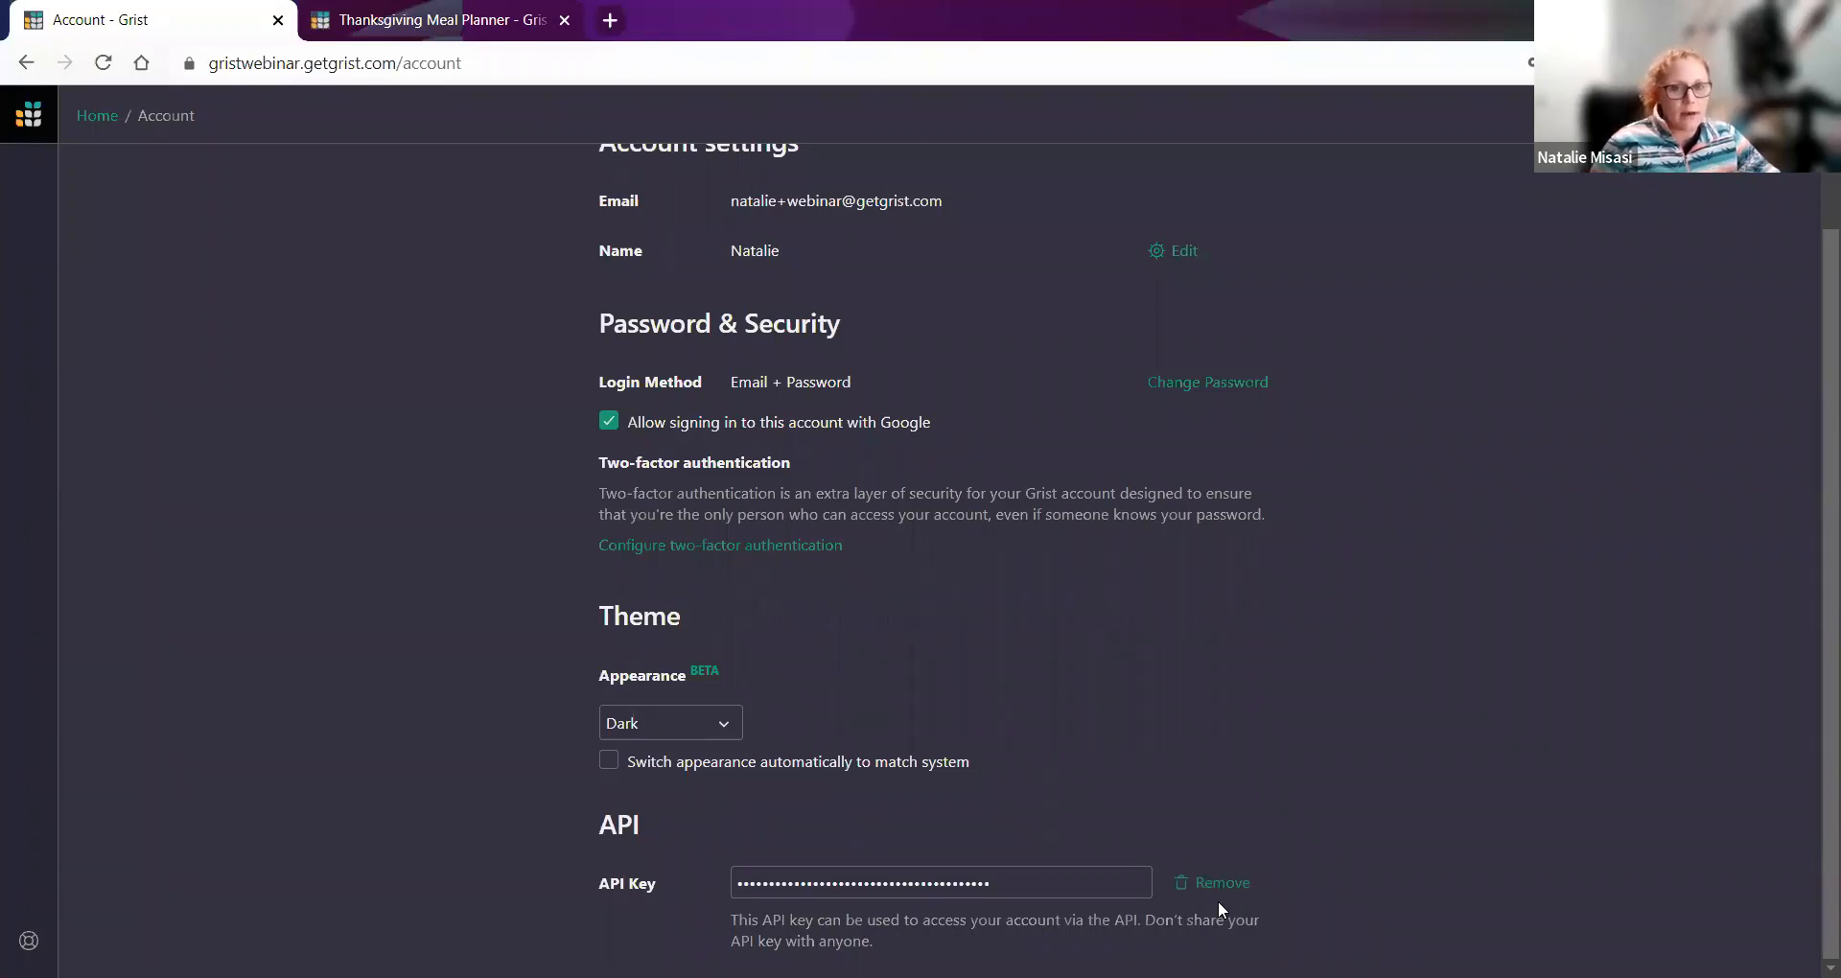
# - Remove the account's API key and confirm the deletion in the dialog
pyautogui.click(1221, 883)
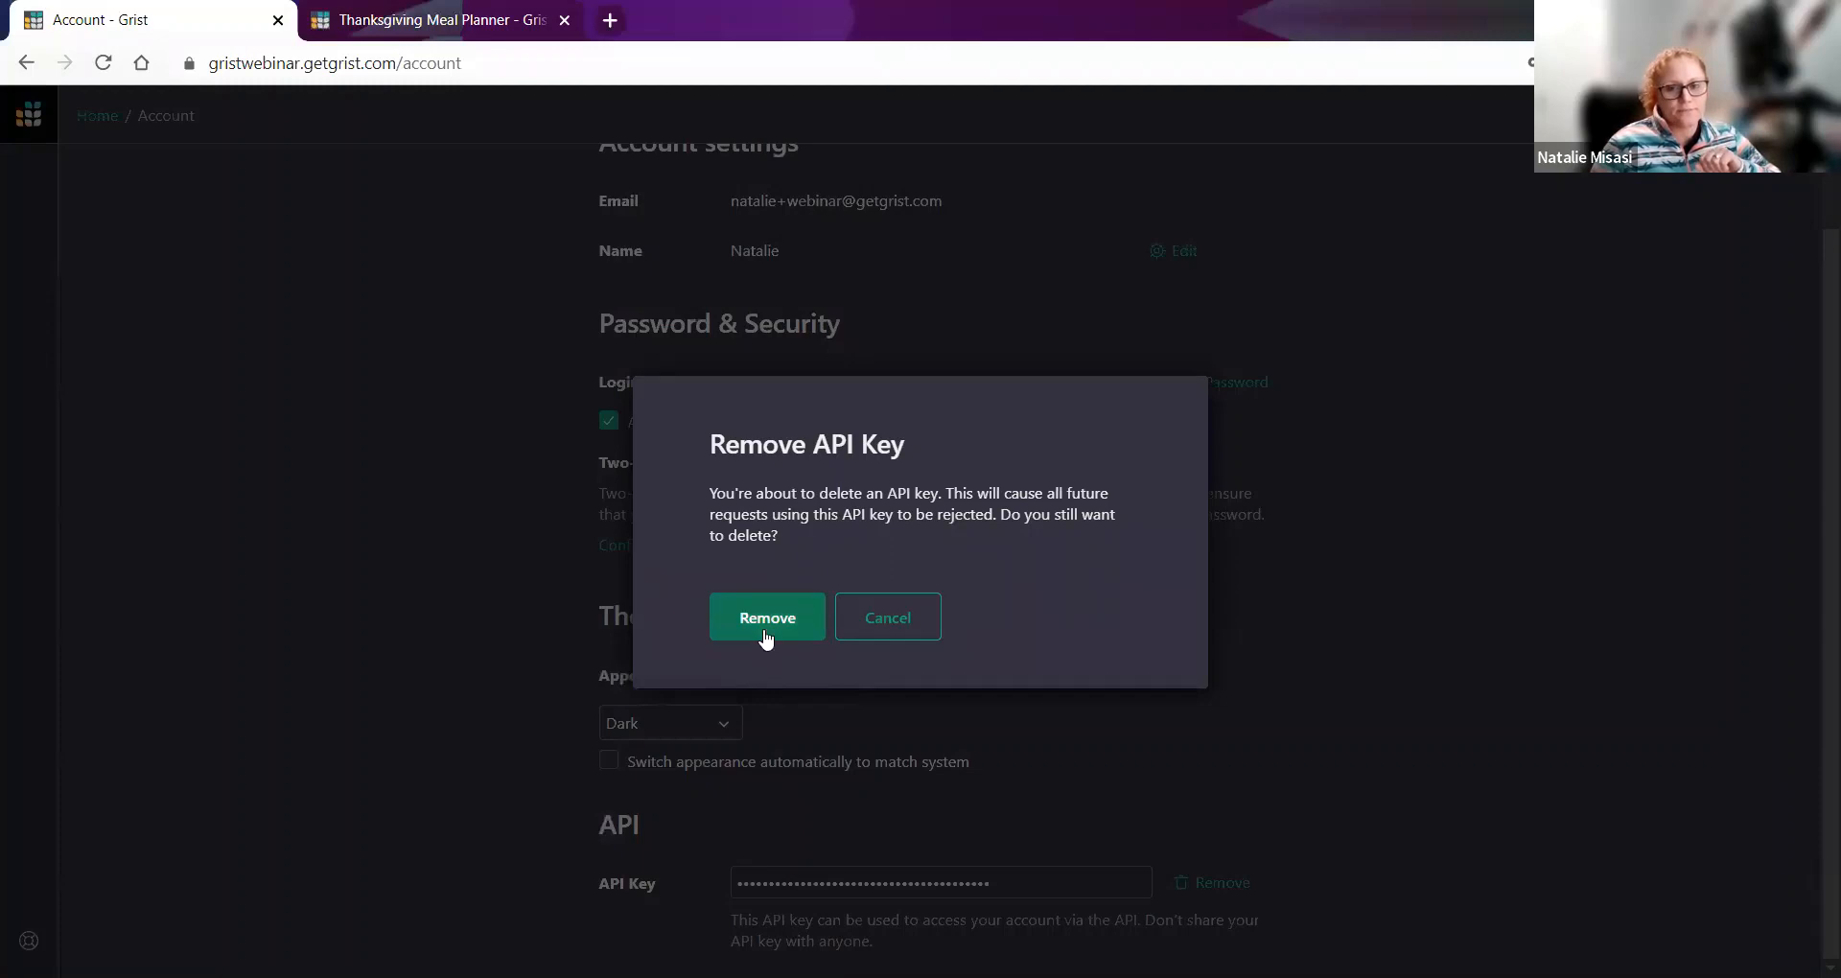
pyautogui.click(765, 616)
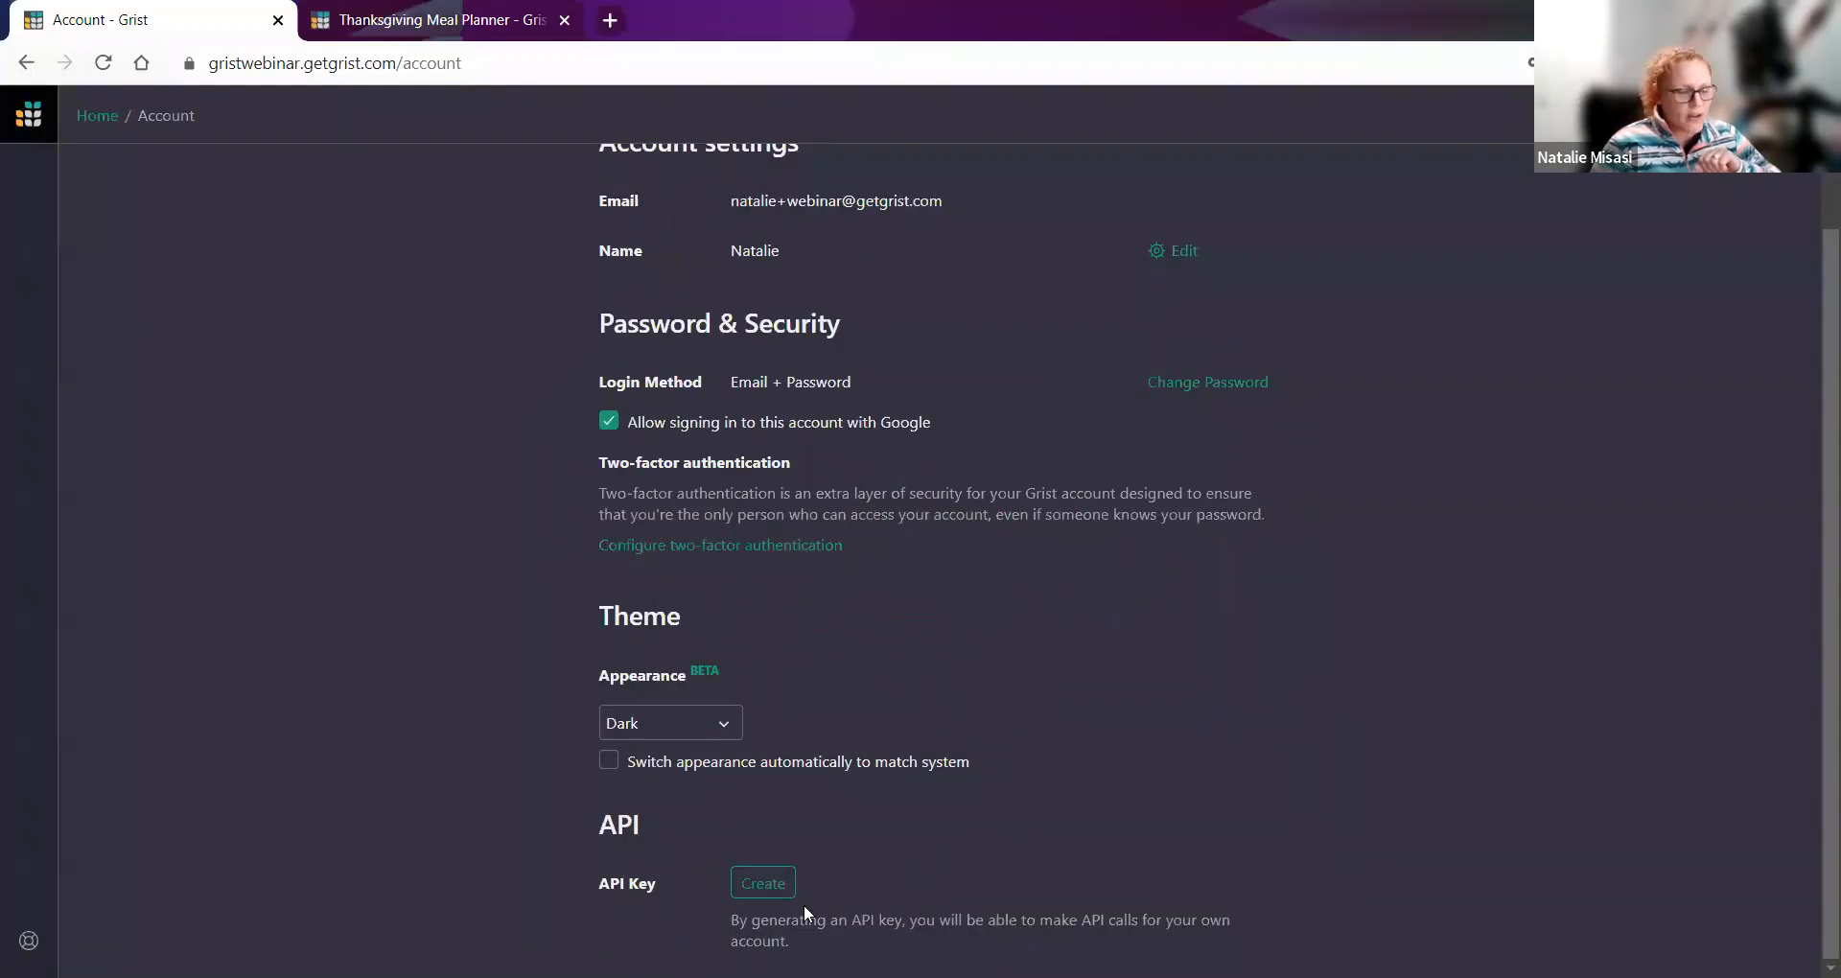
pyautogui.moveTo(814, 833)
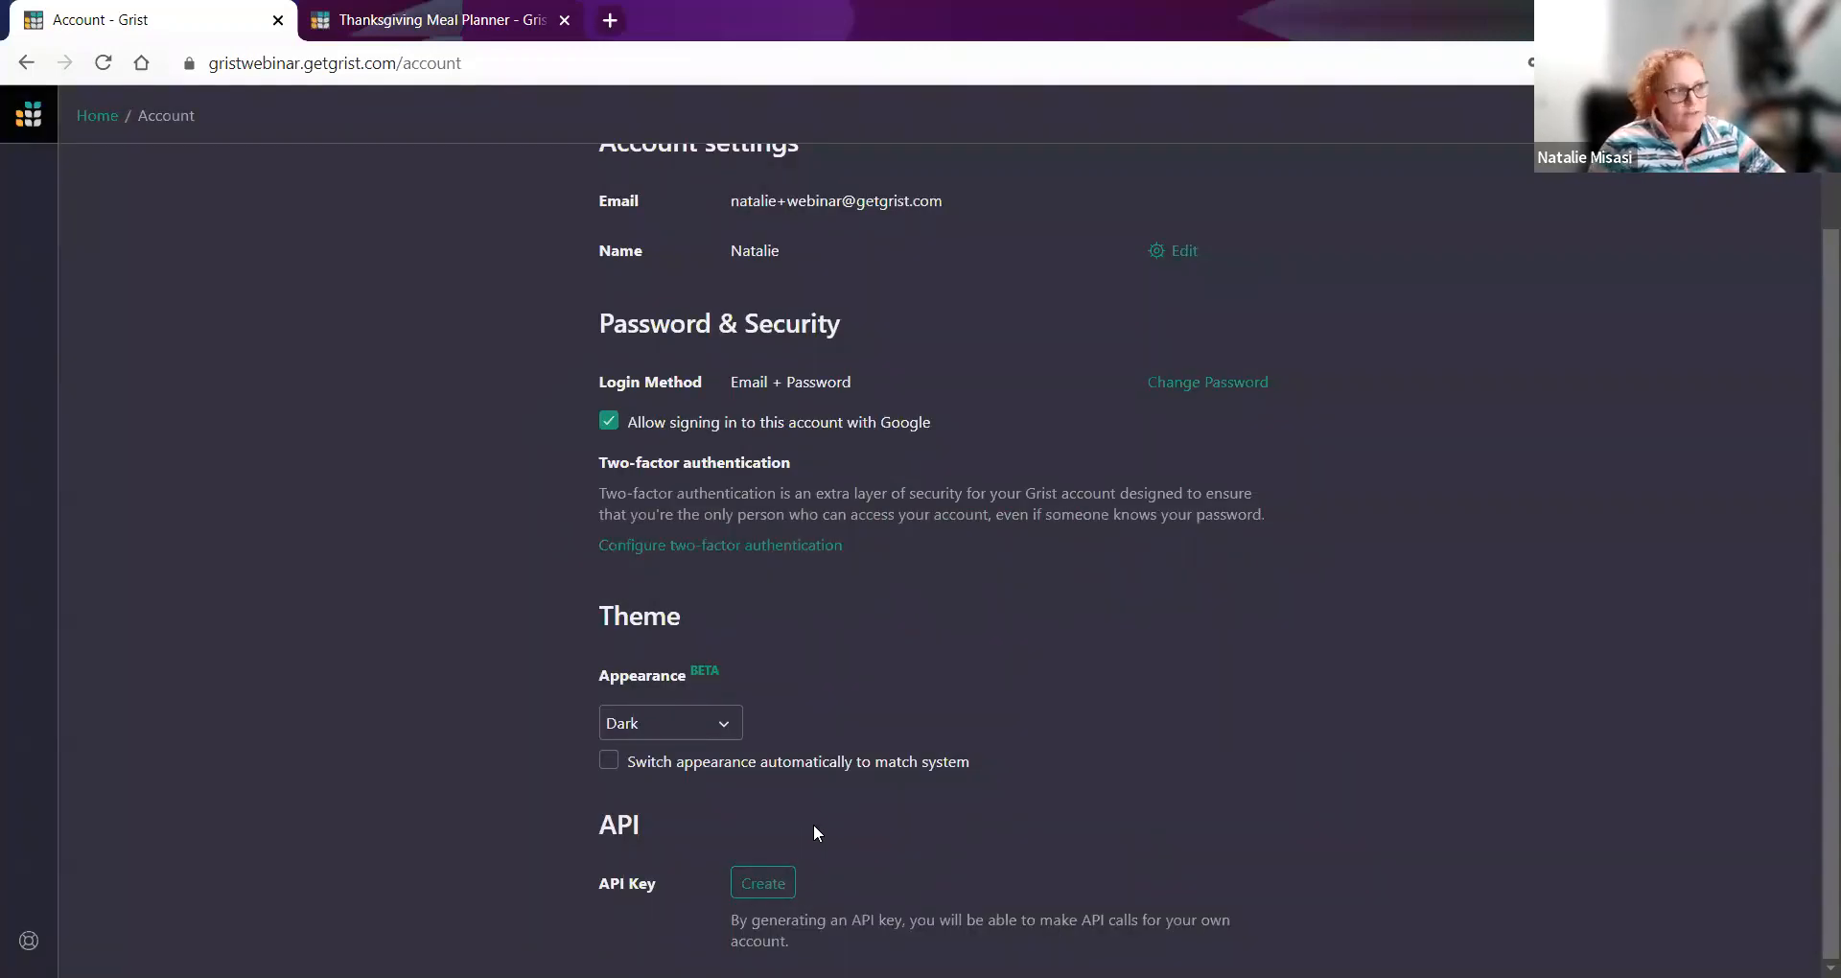
pyautogui.moveTo(1456, 643)
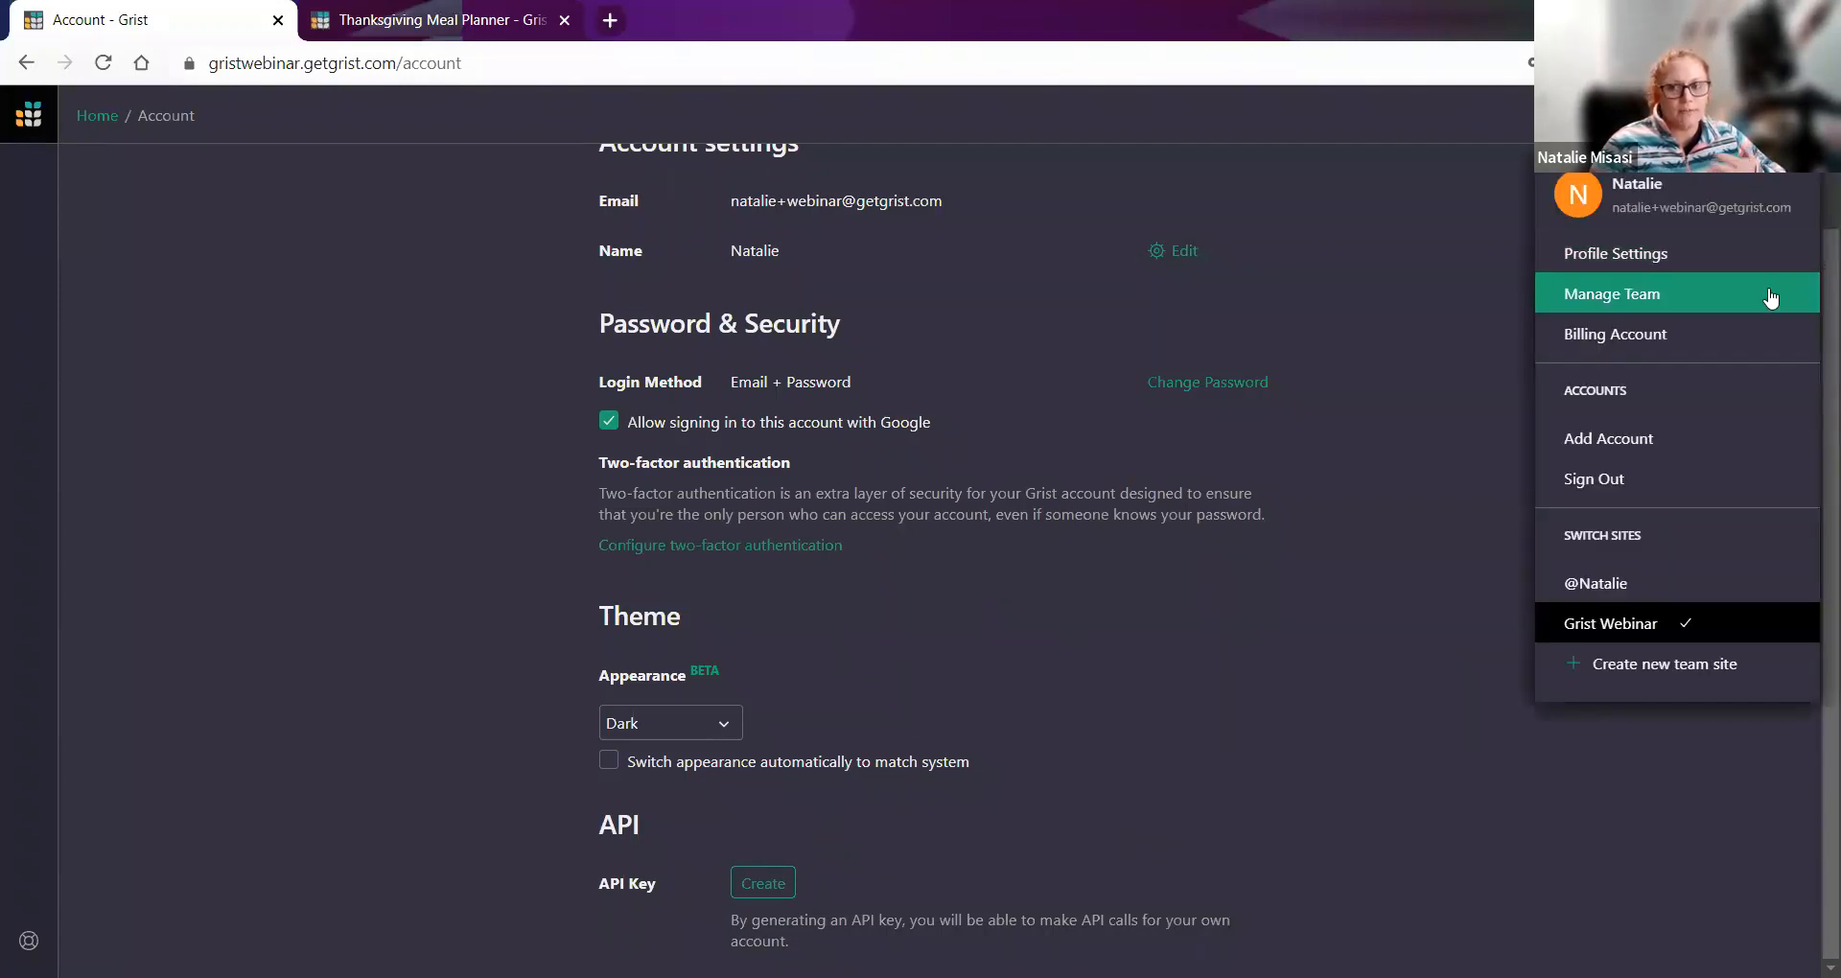
pyautogui.moveTo(1734, 302)
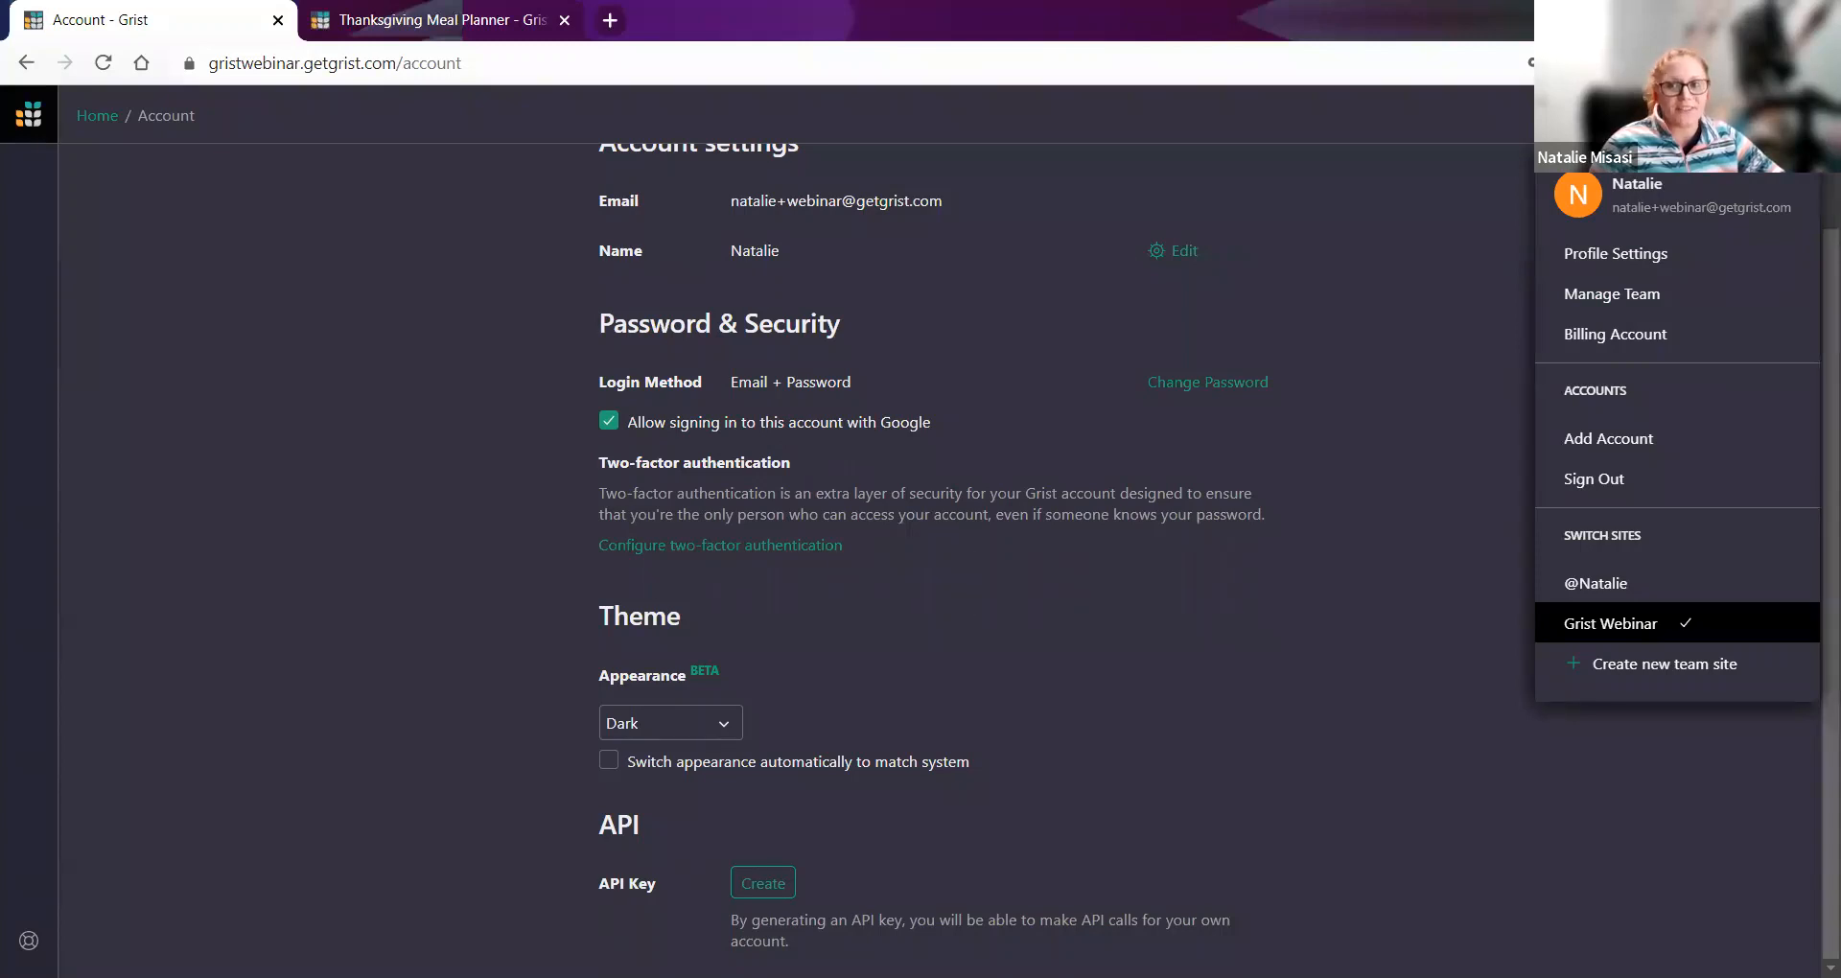
pyautogui.moveTo(1615, 333)
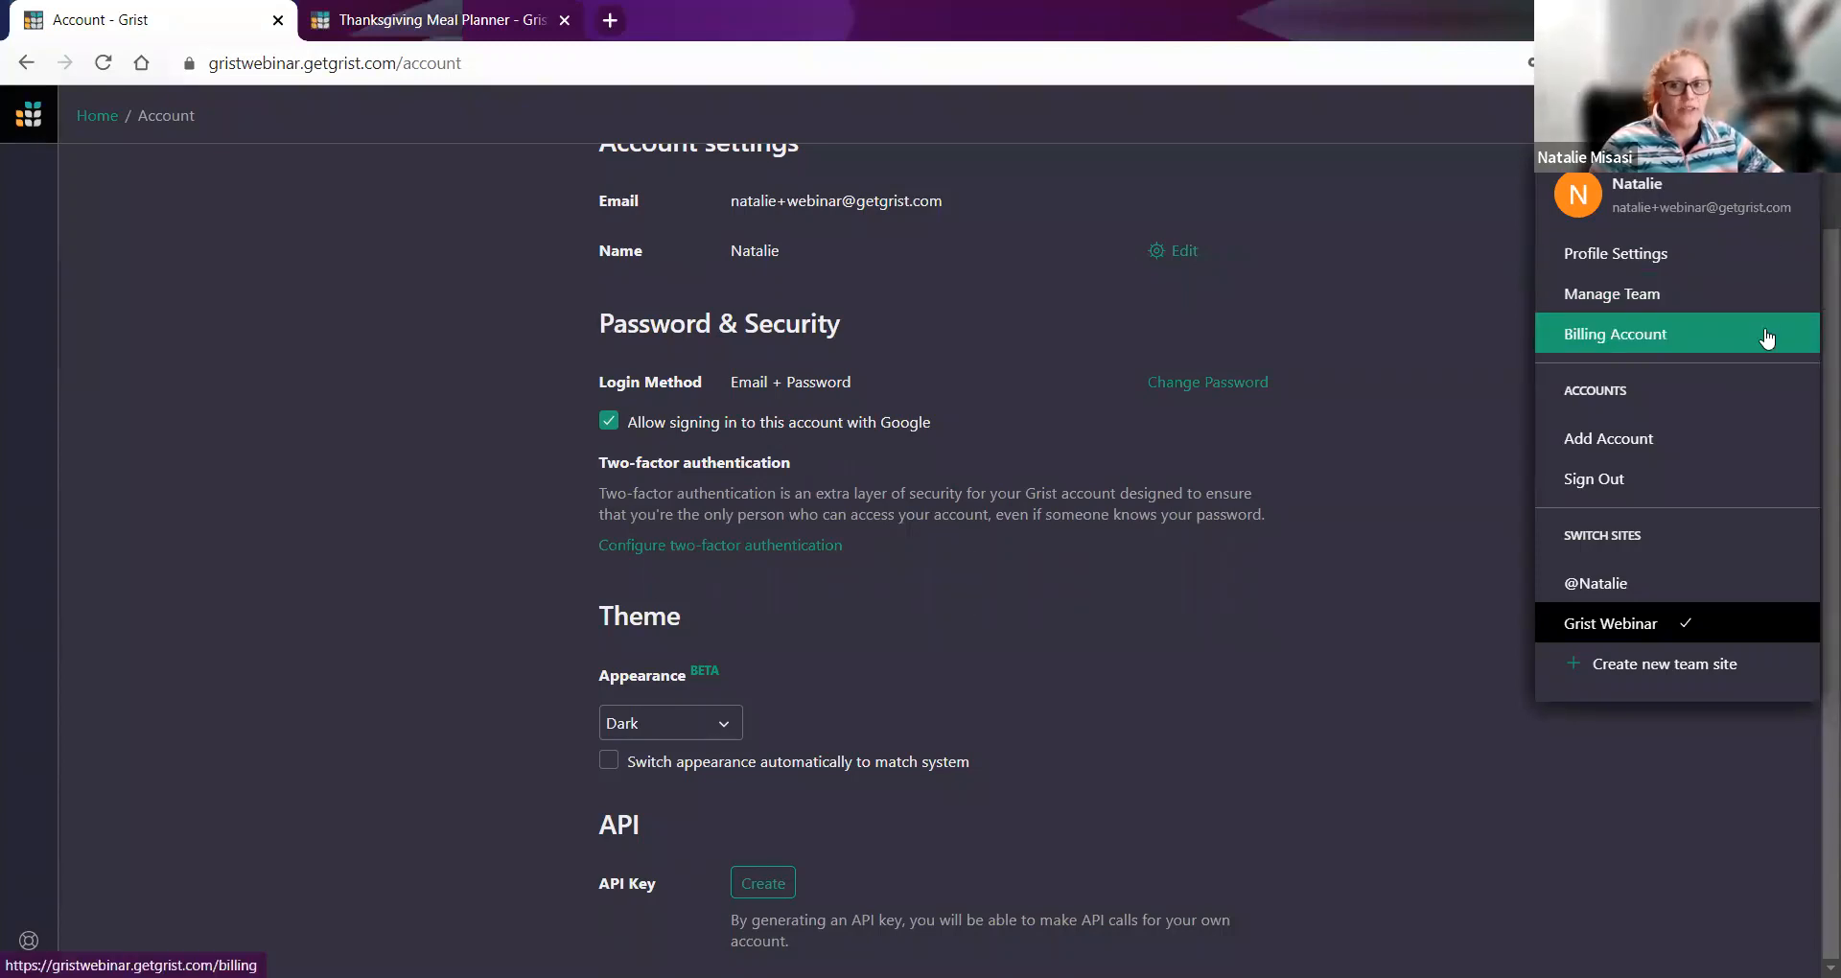
# - Go to the team's Billing Account page and open the team name and subdomain change form
pyautogui.click(1615, 334)
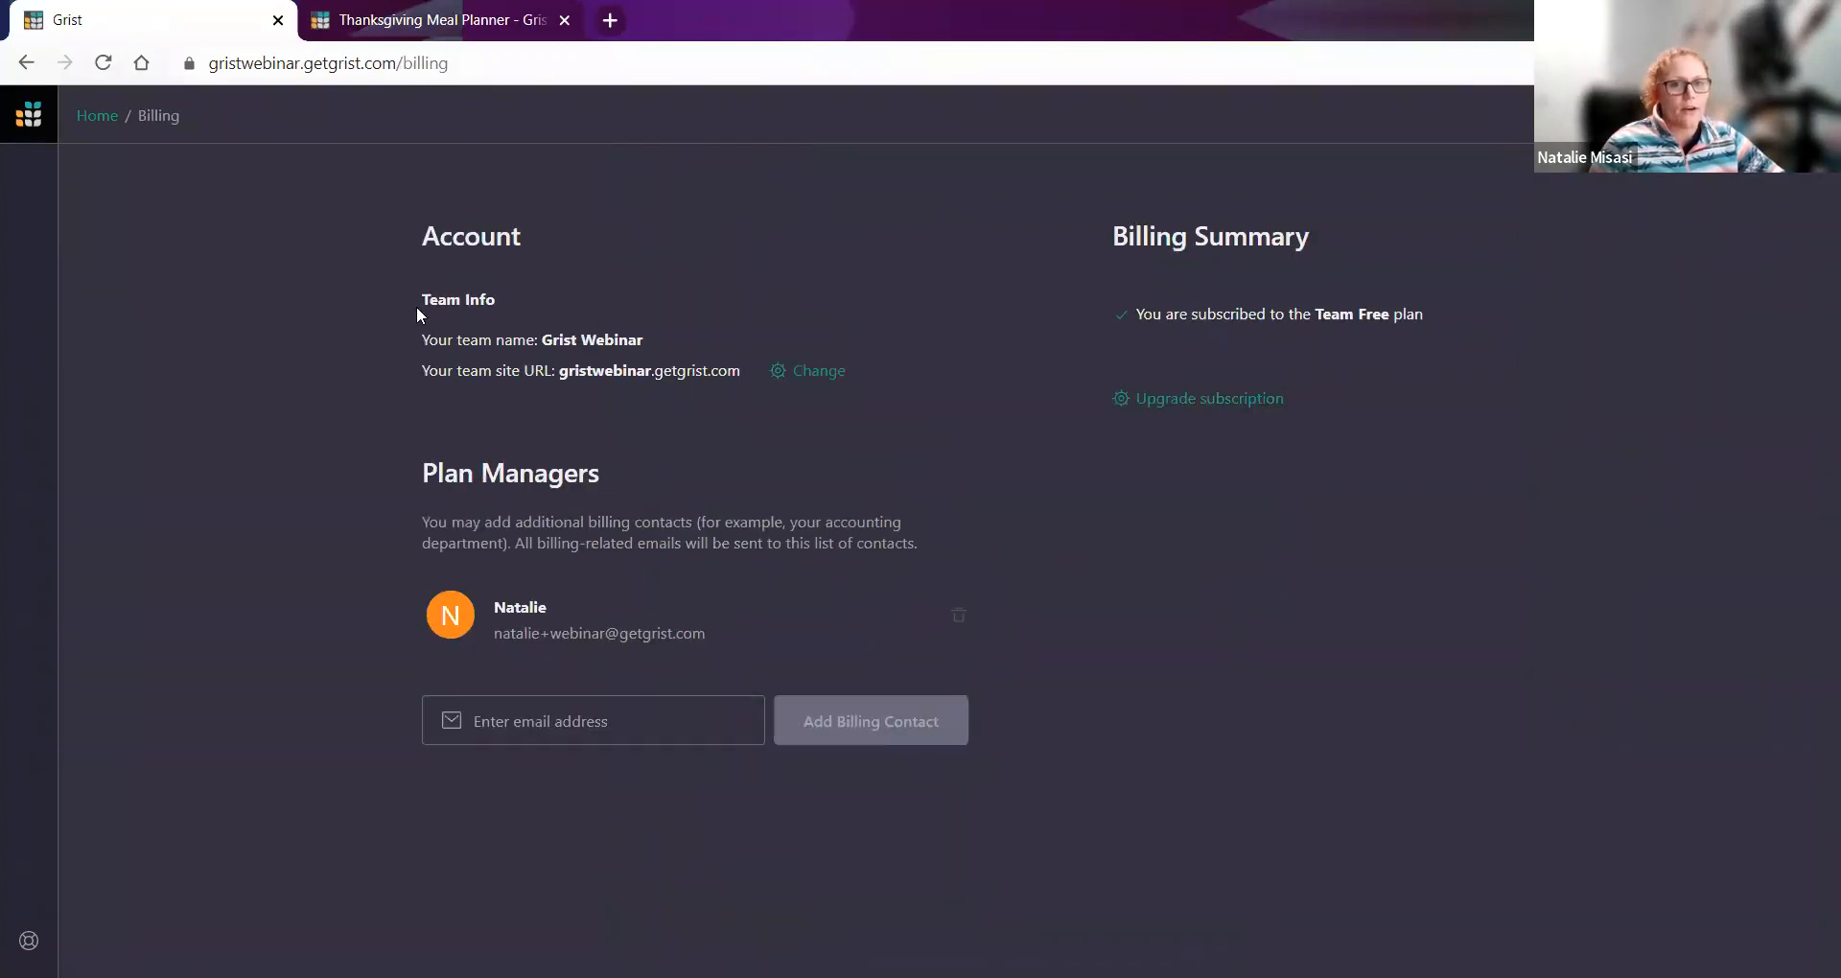
pyautogui.click(818, 370)
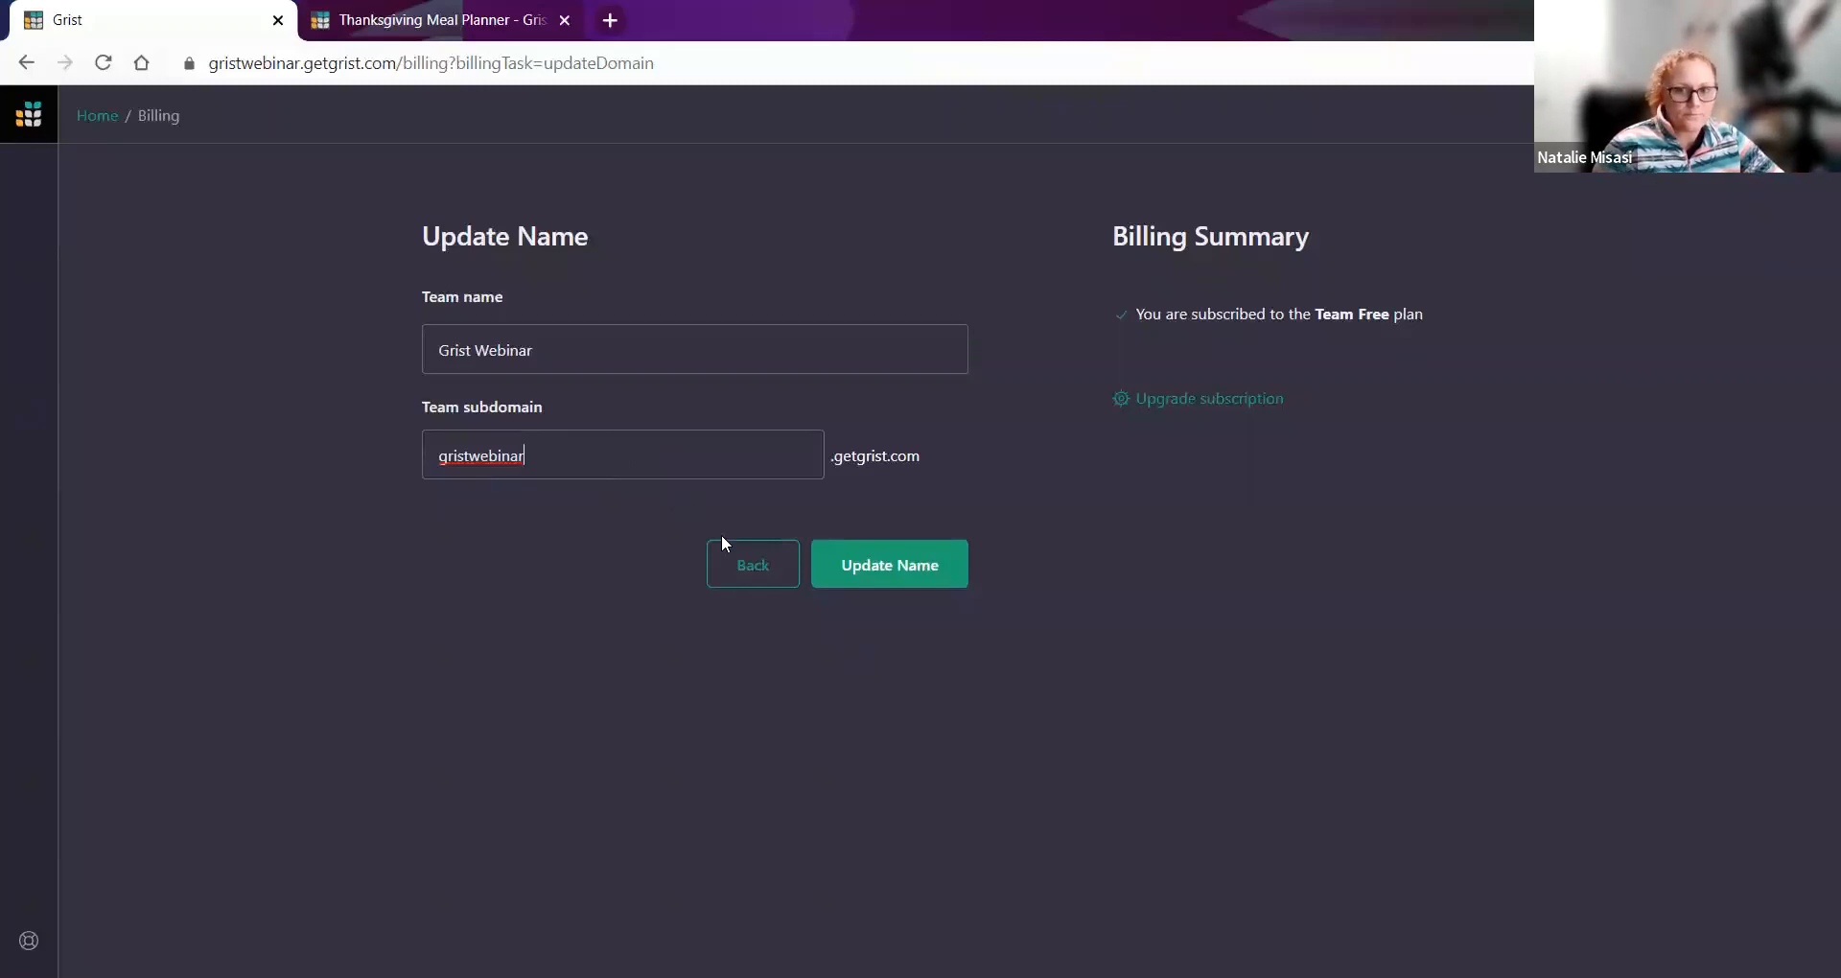
pyautogui.click(752, 565)
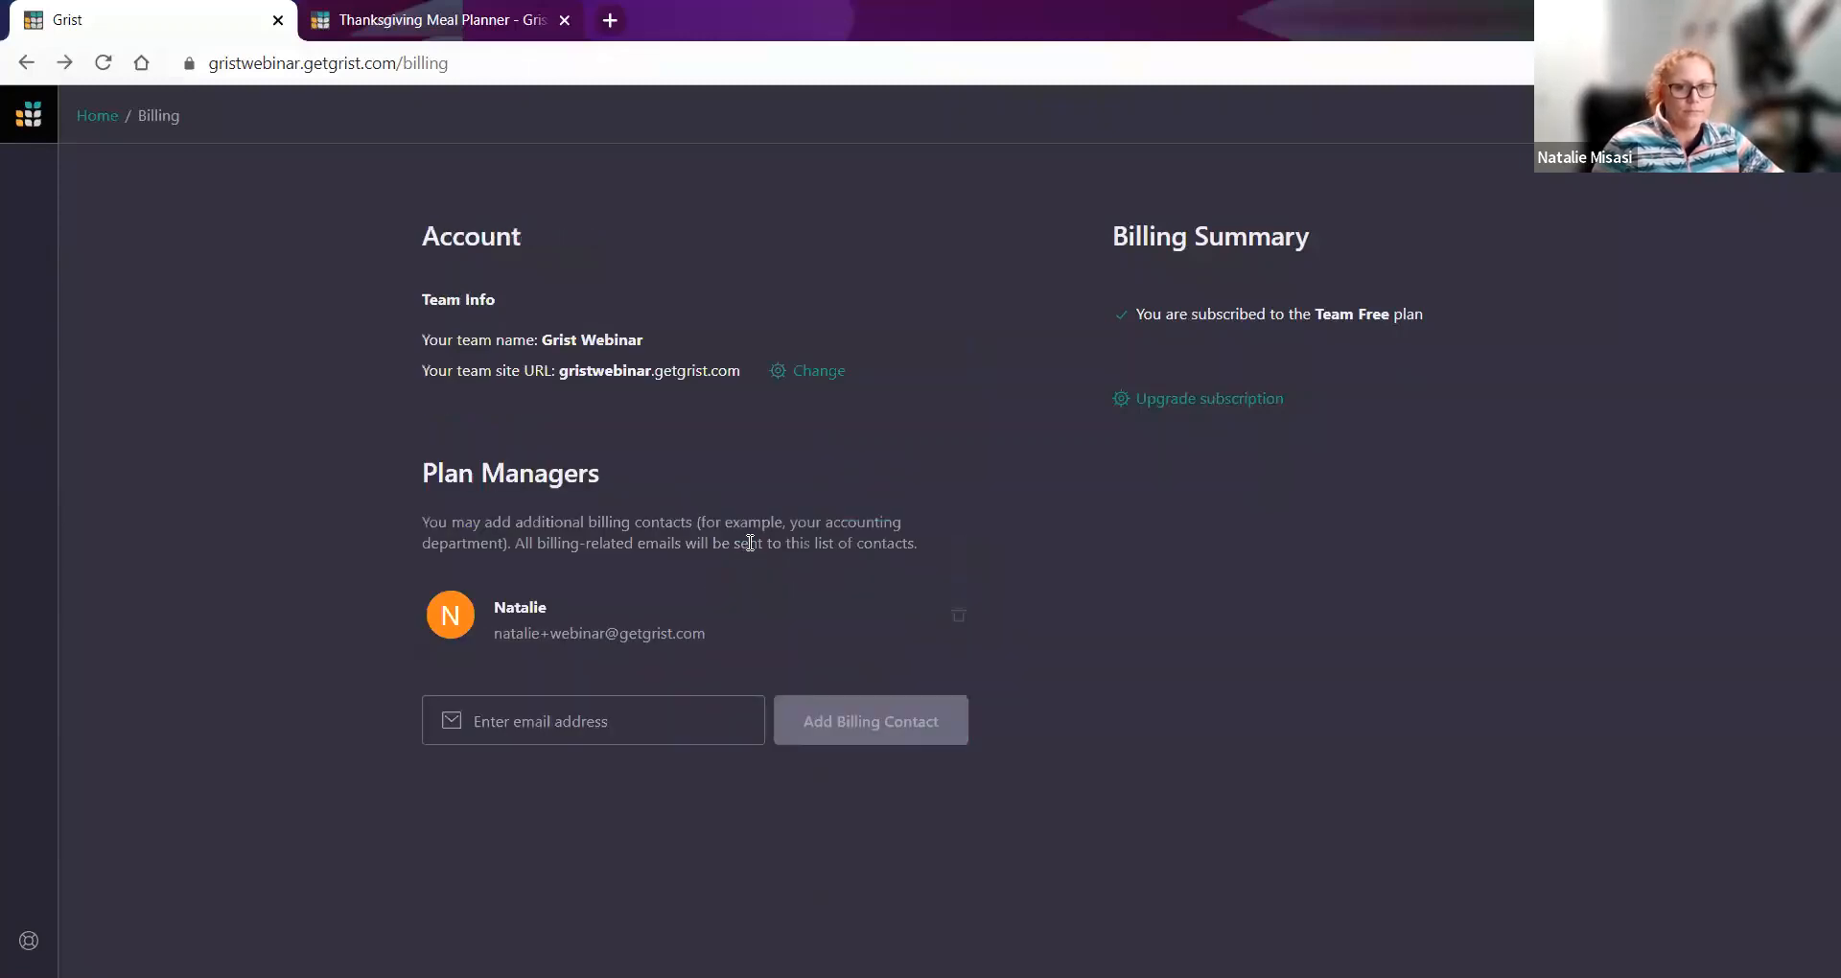
pyautogui.moveTo(704, 587)
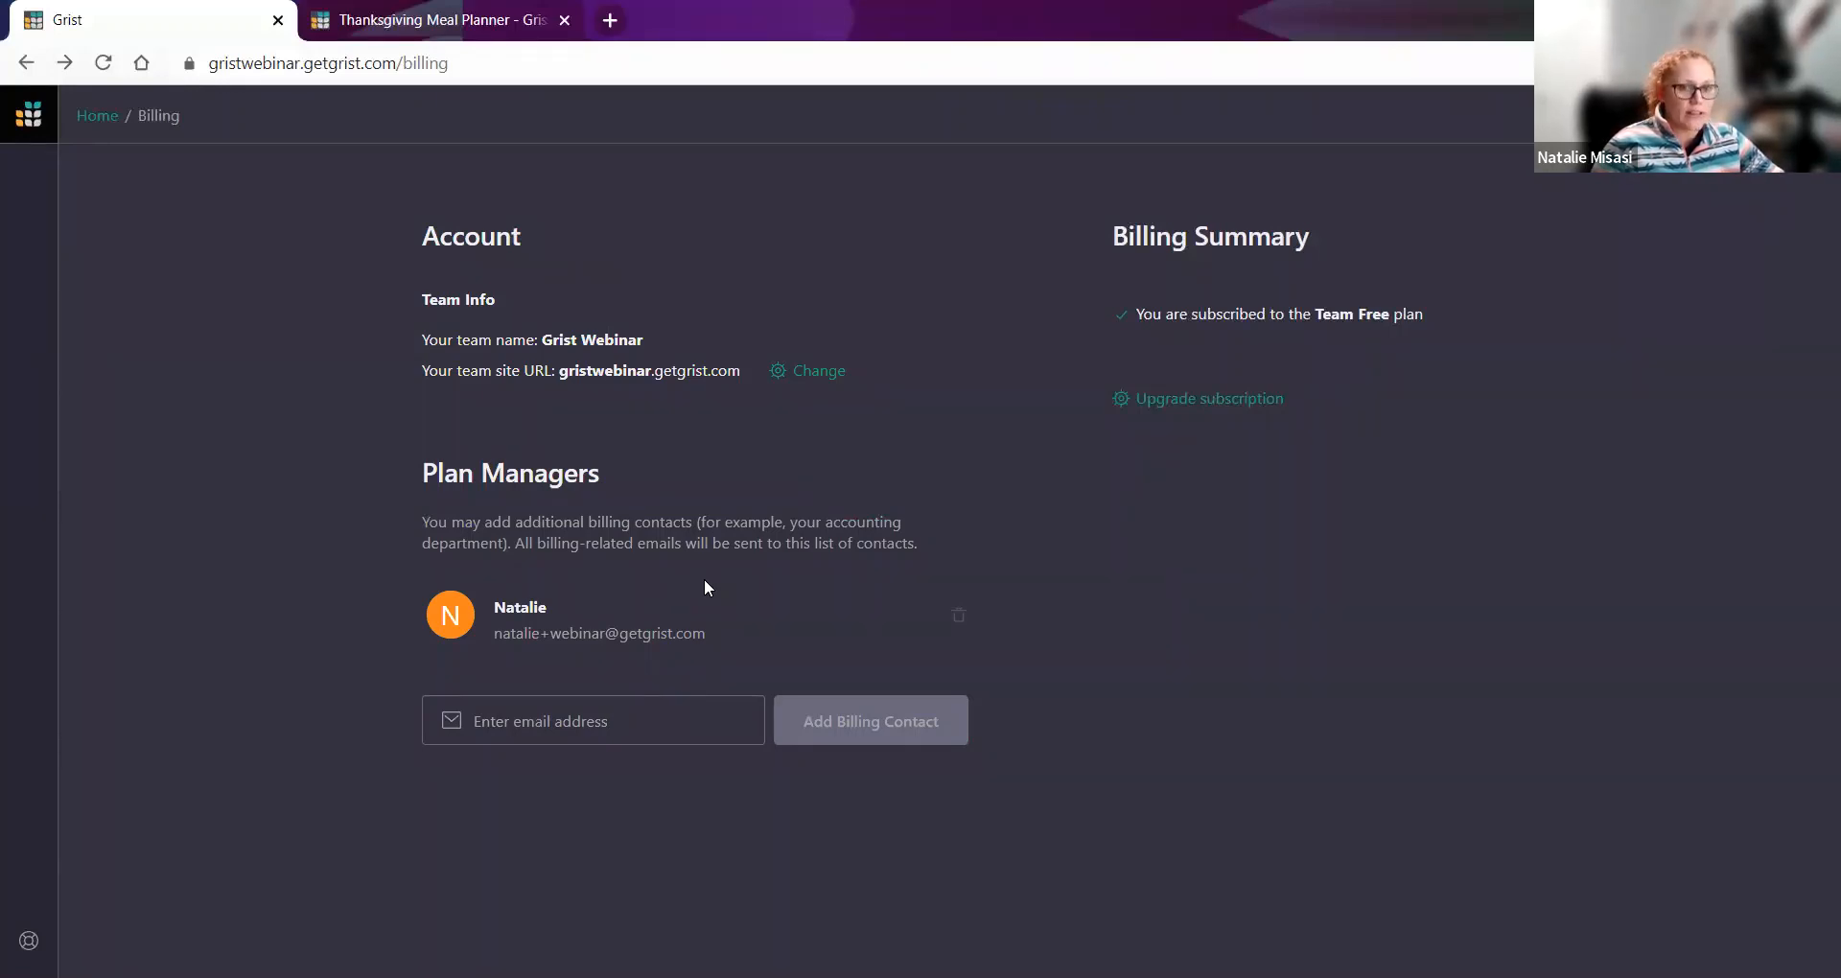
pyautogui.moveTo(707, 608)
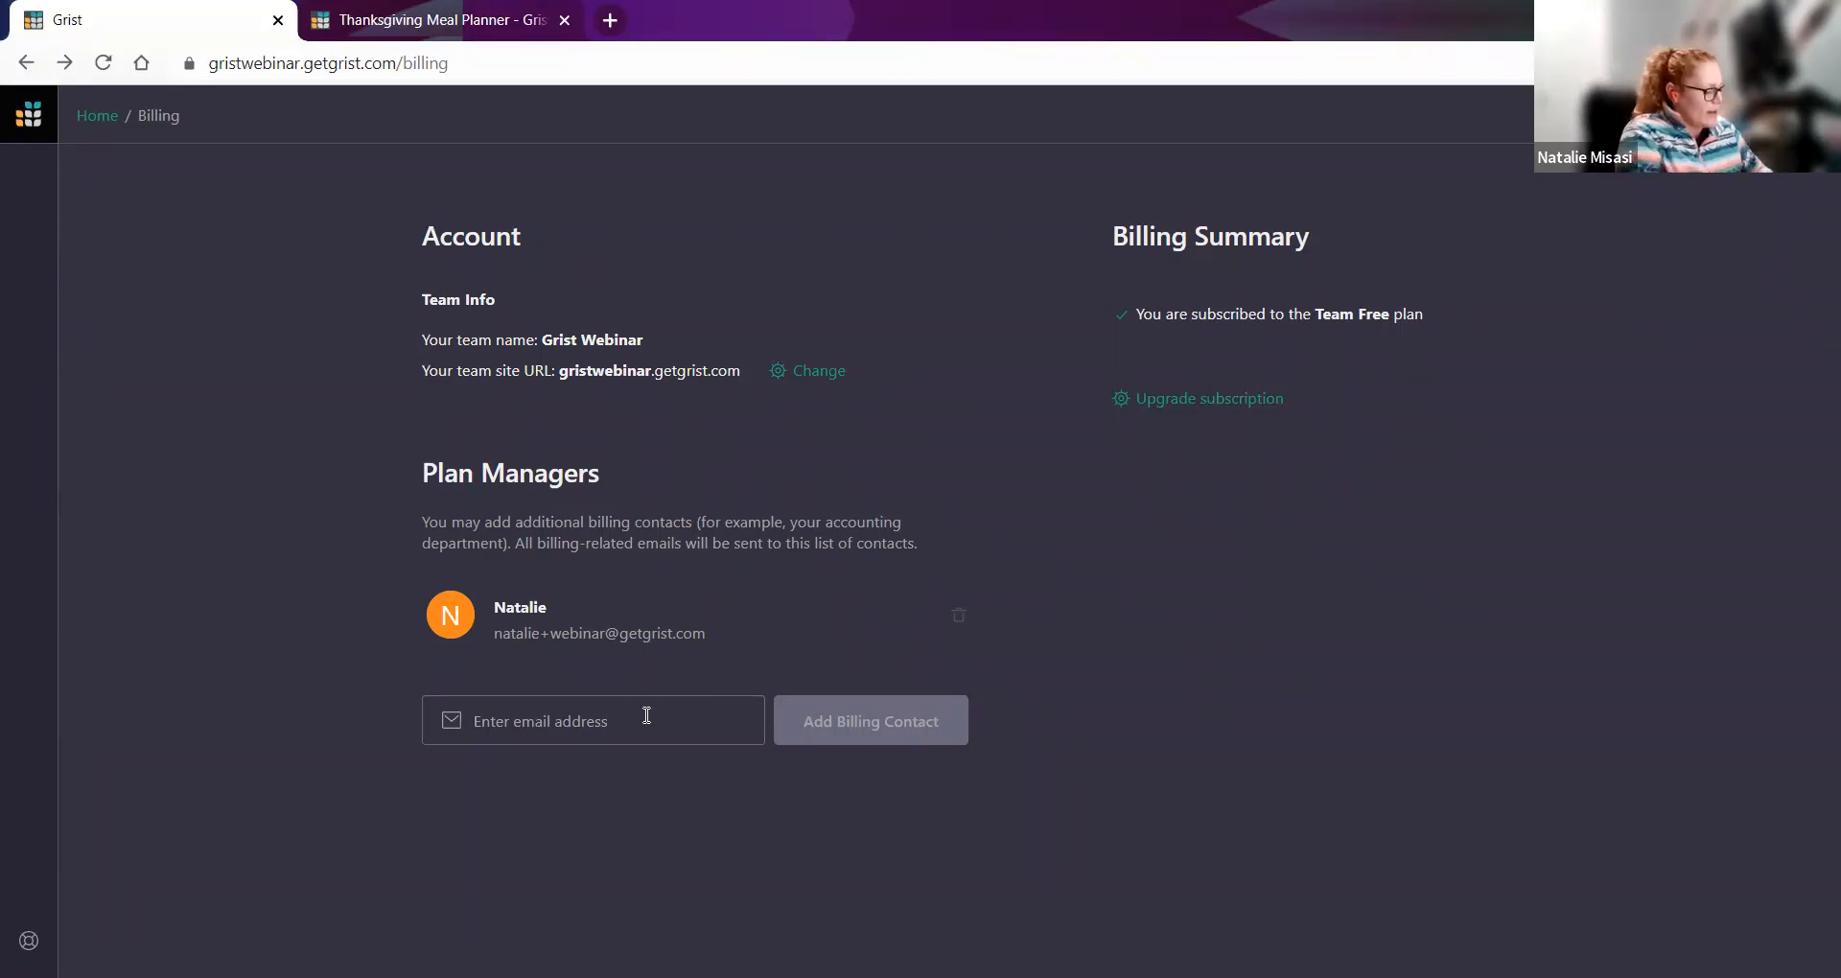
pyautogui.write('accounting@e')
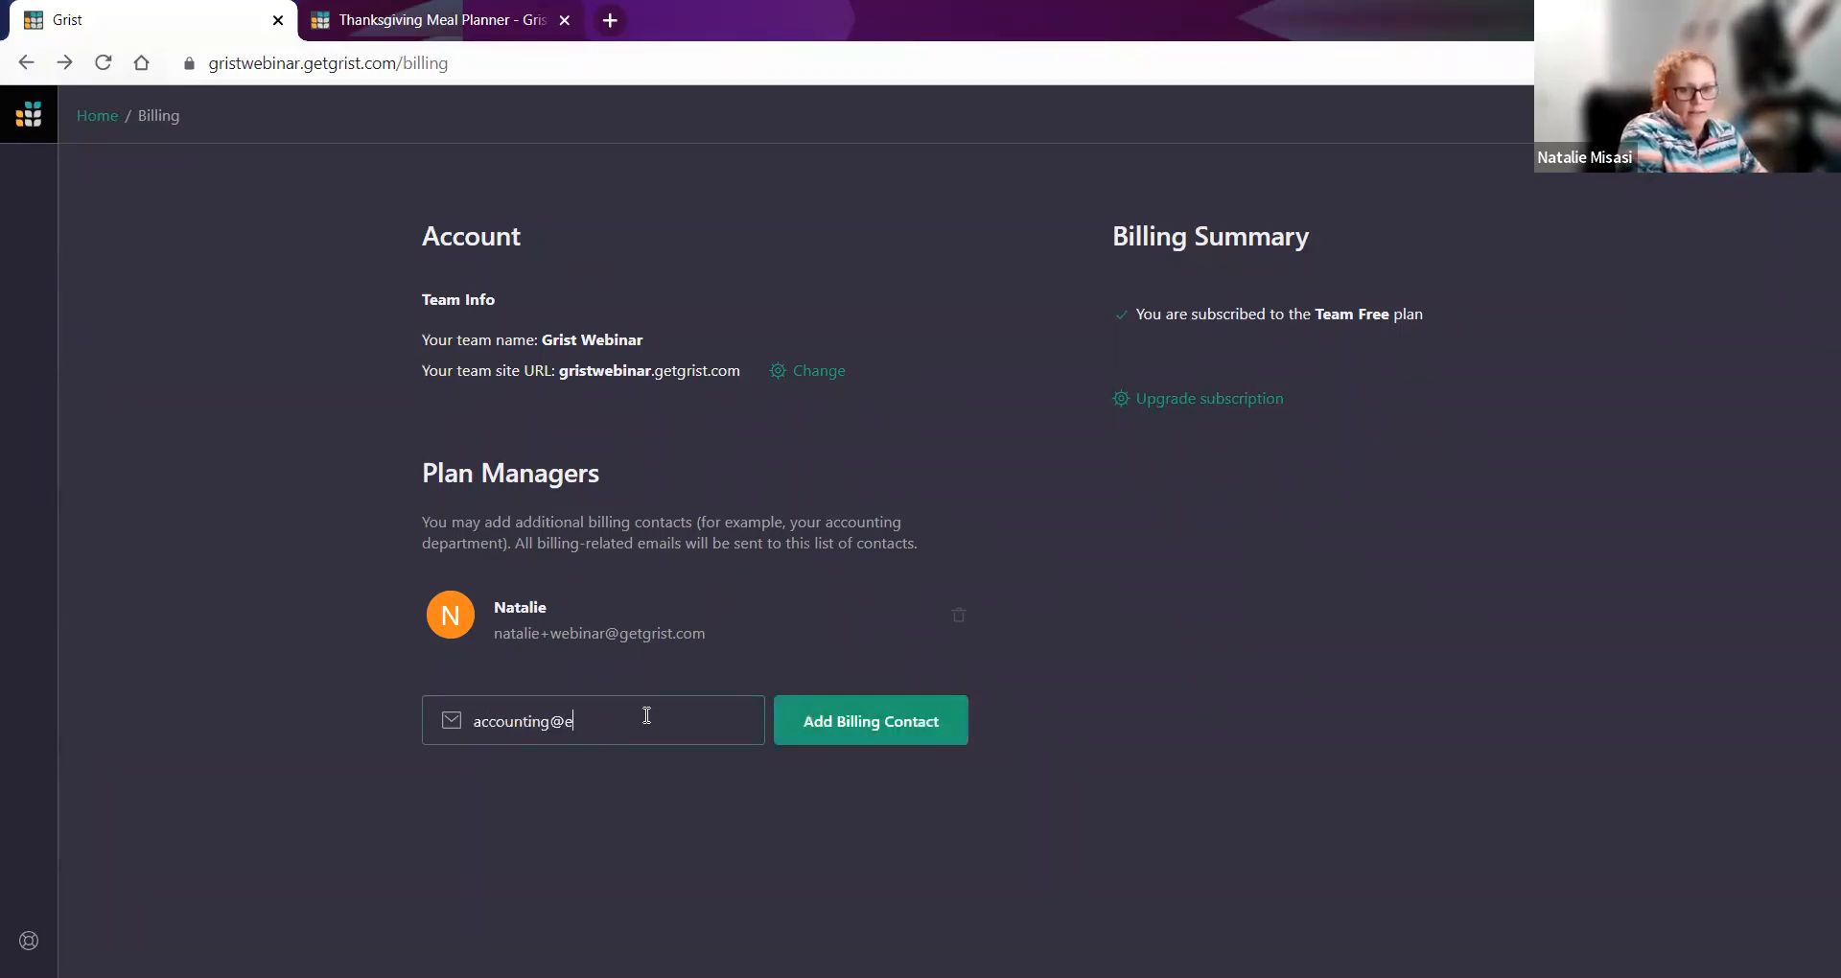
pyautogui.write('xamplke')
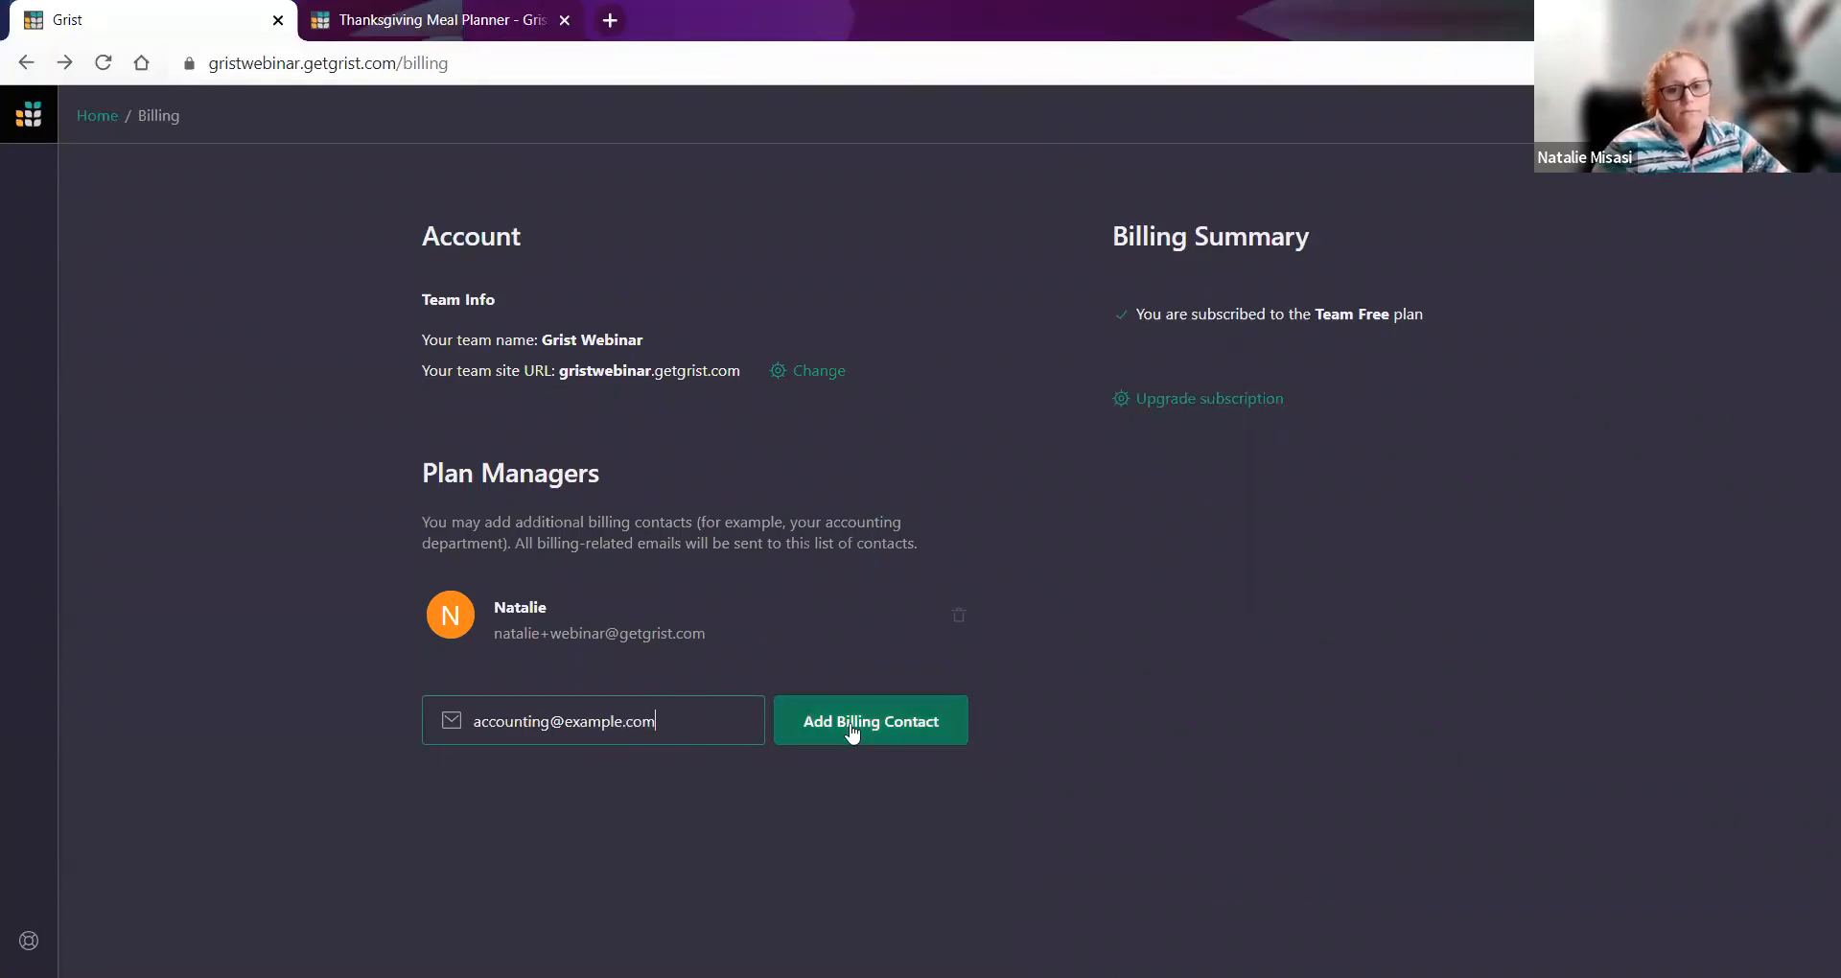
pyautogui.click(870, 721)
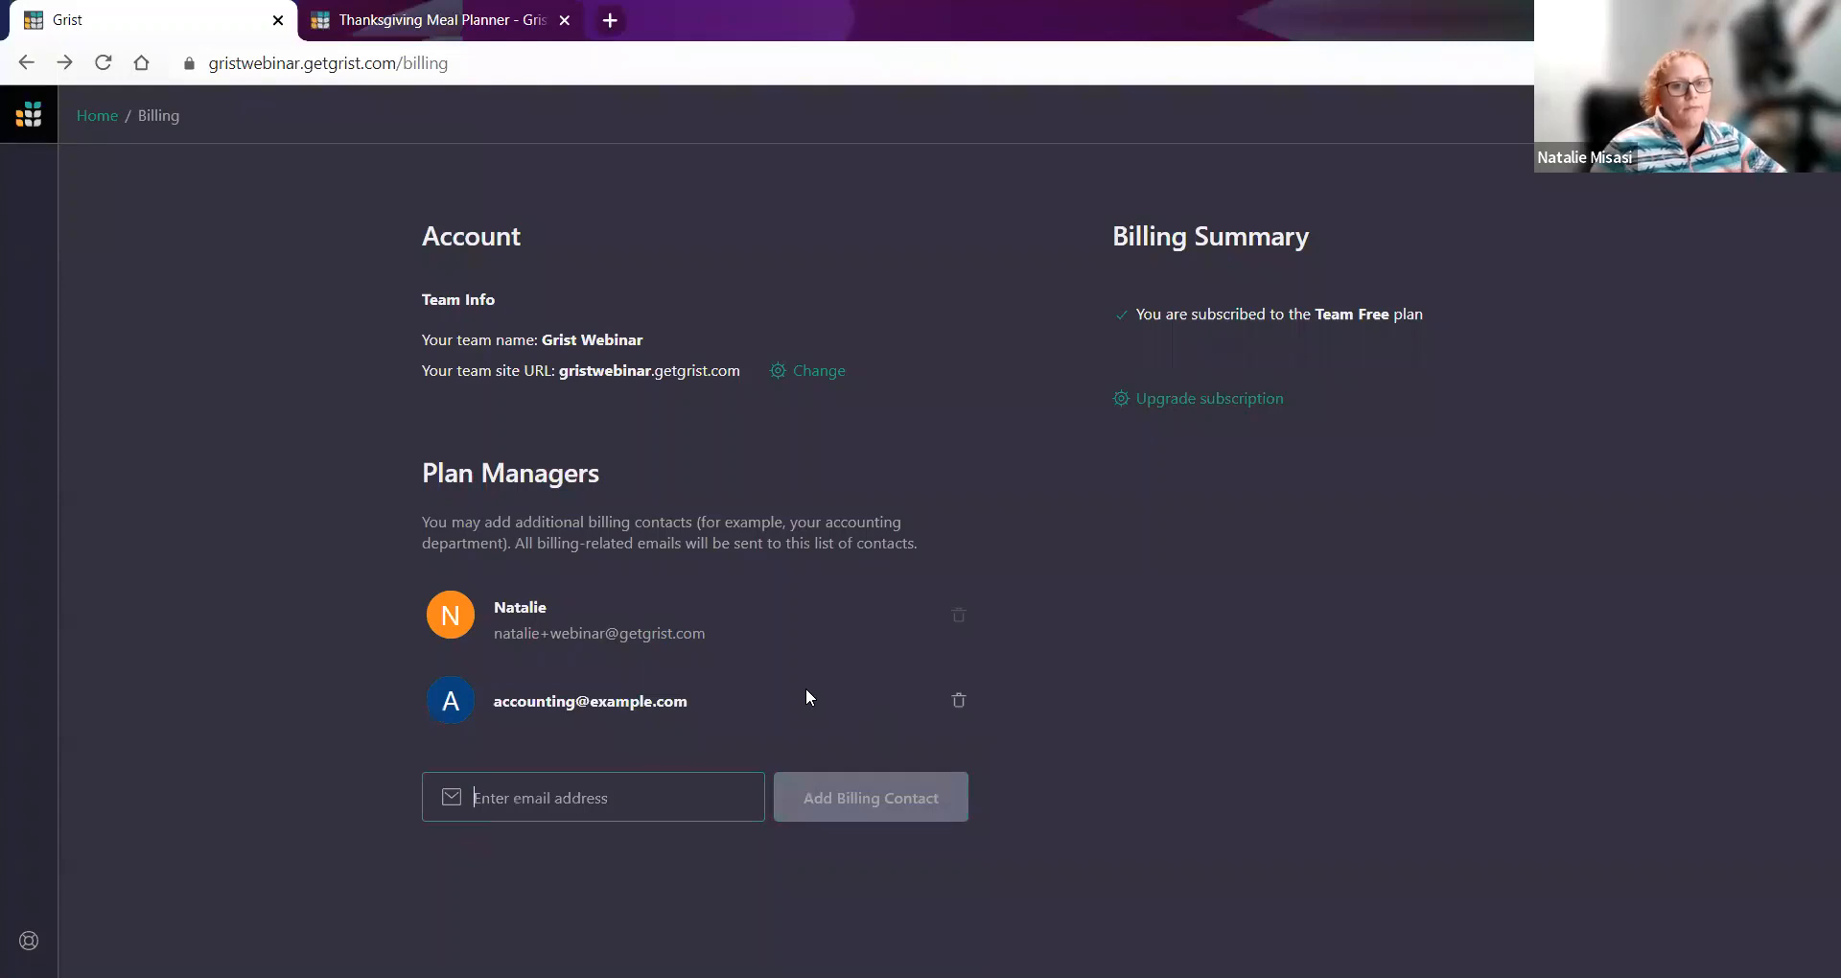
pyautogui.moveTo(791, 660)
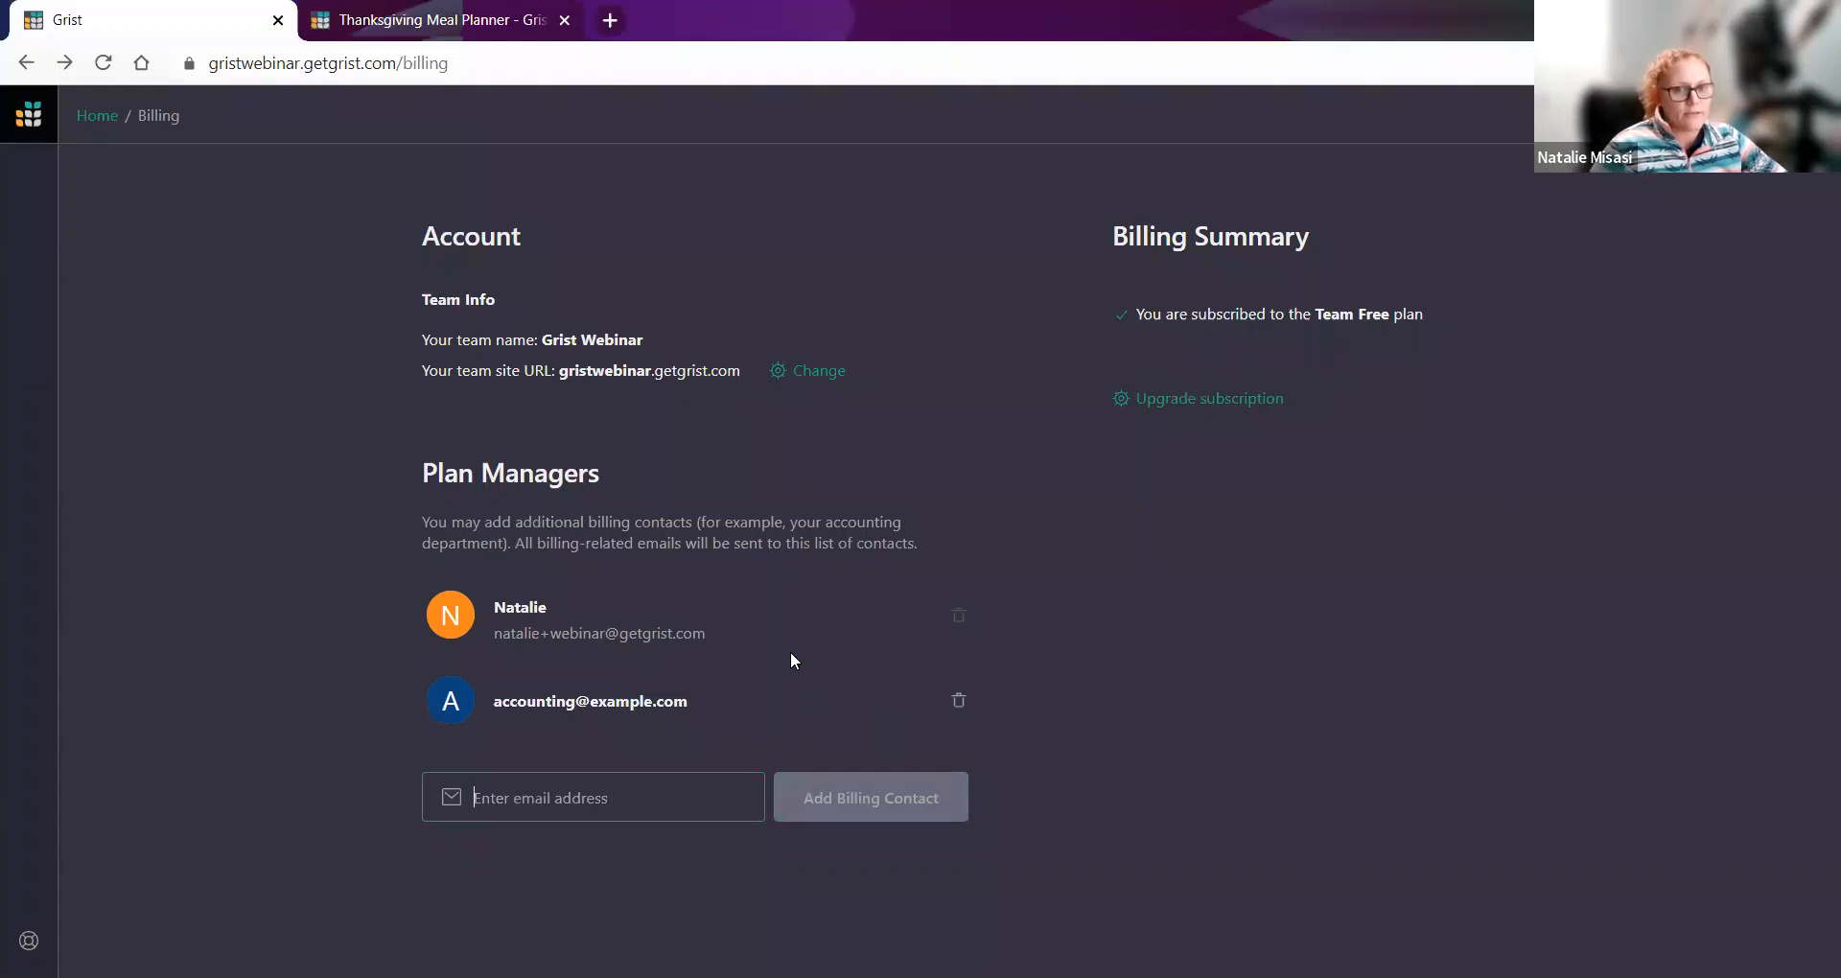
pyautogui.moveTo(786, 655)
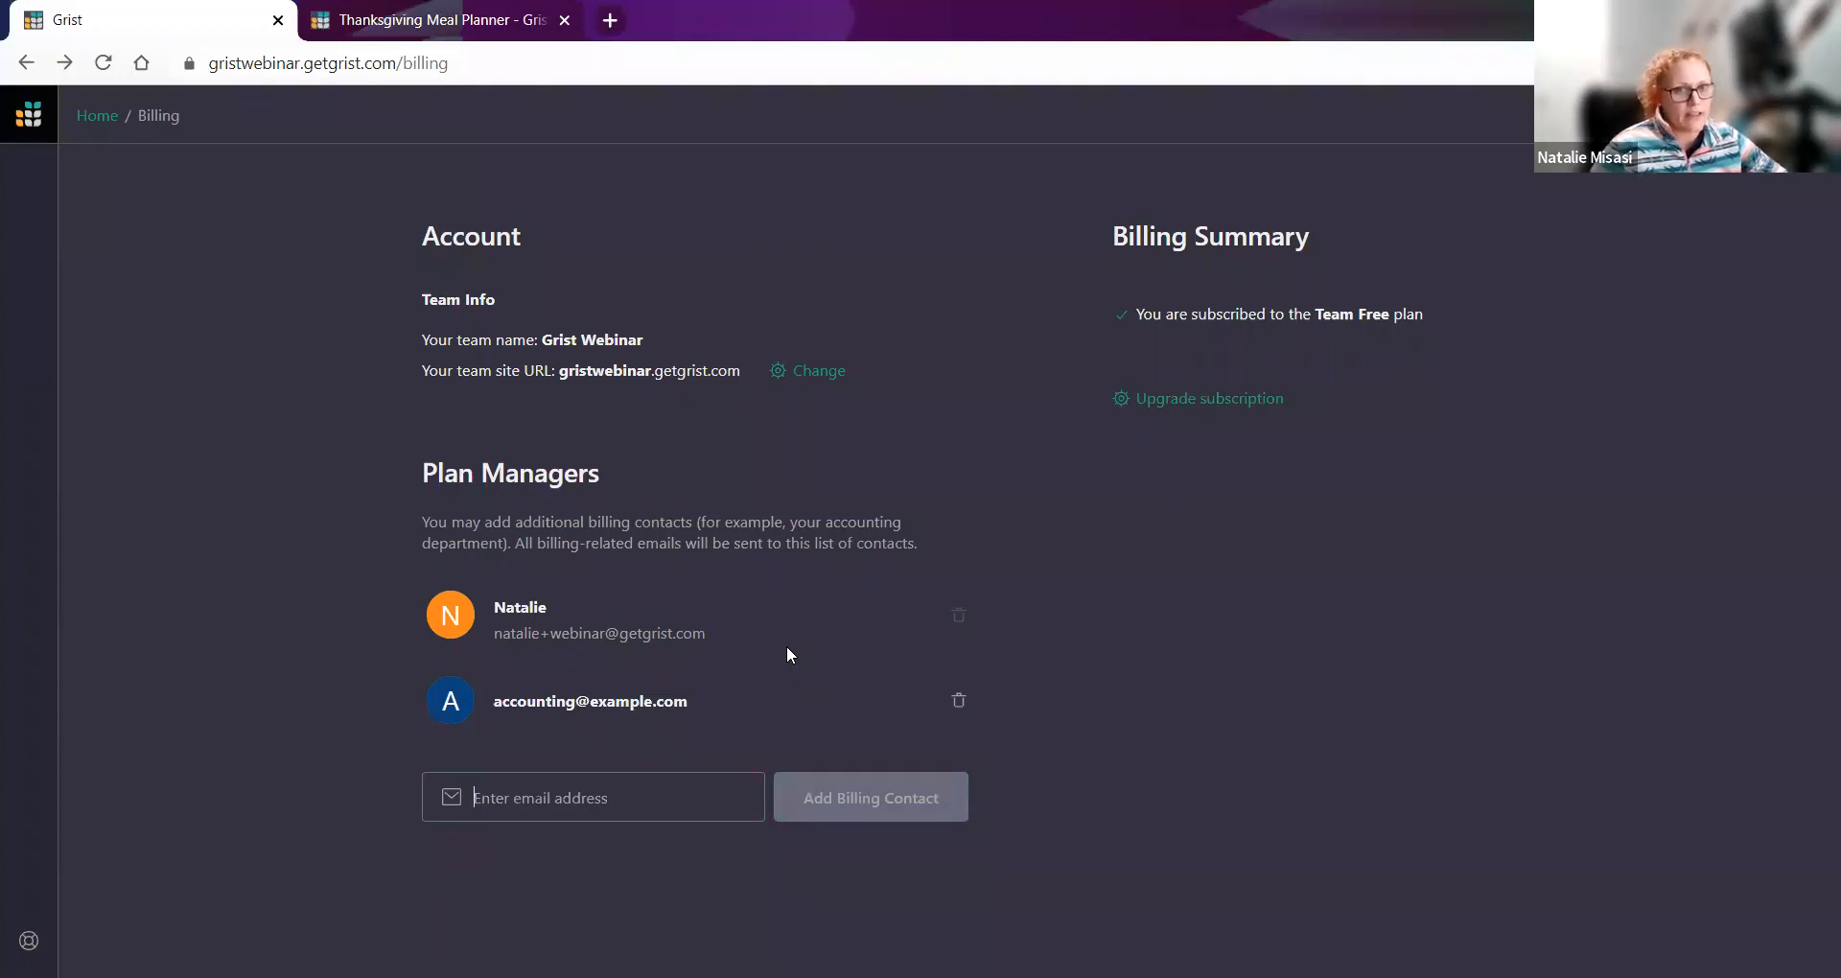
pyautogui.moveTo(863, 626)
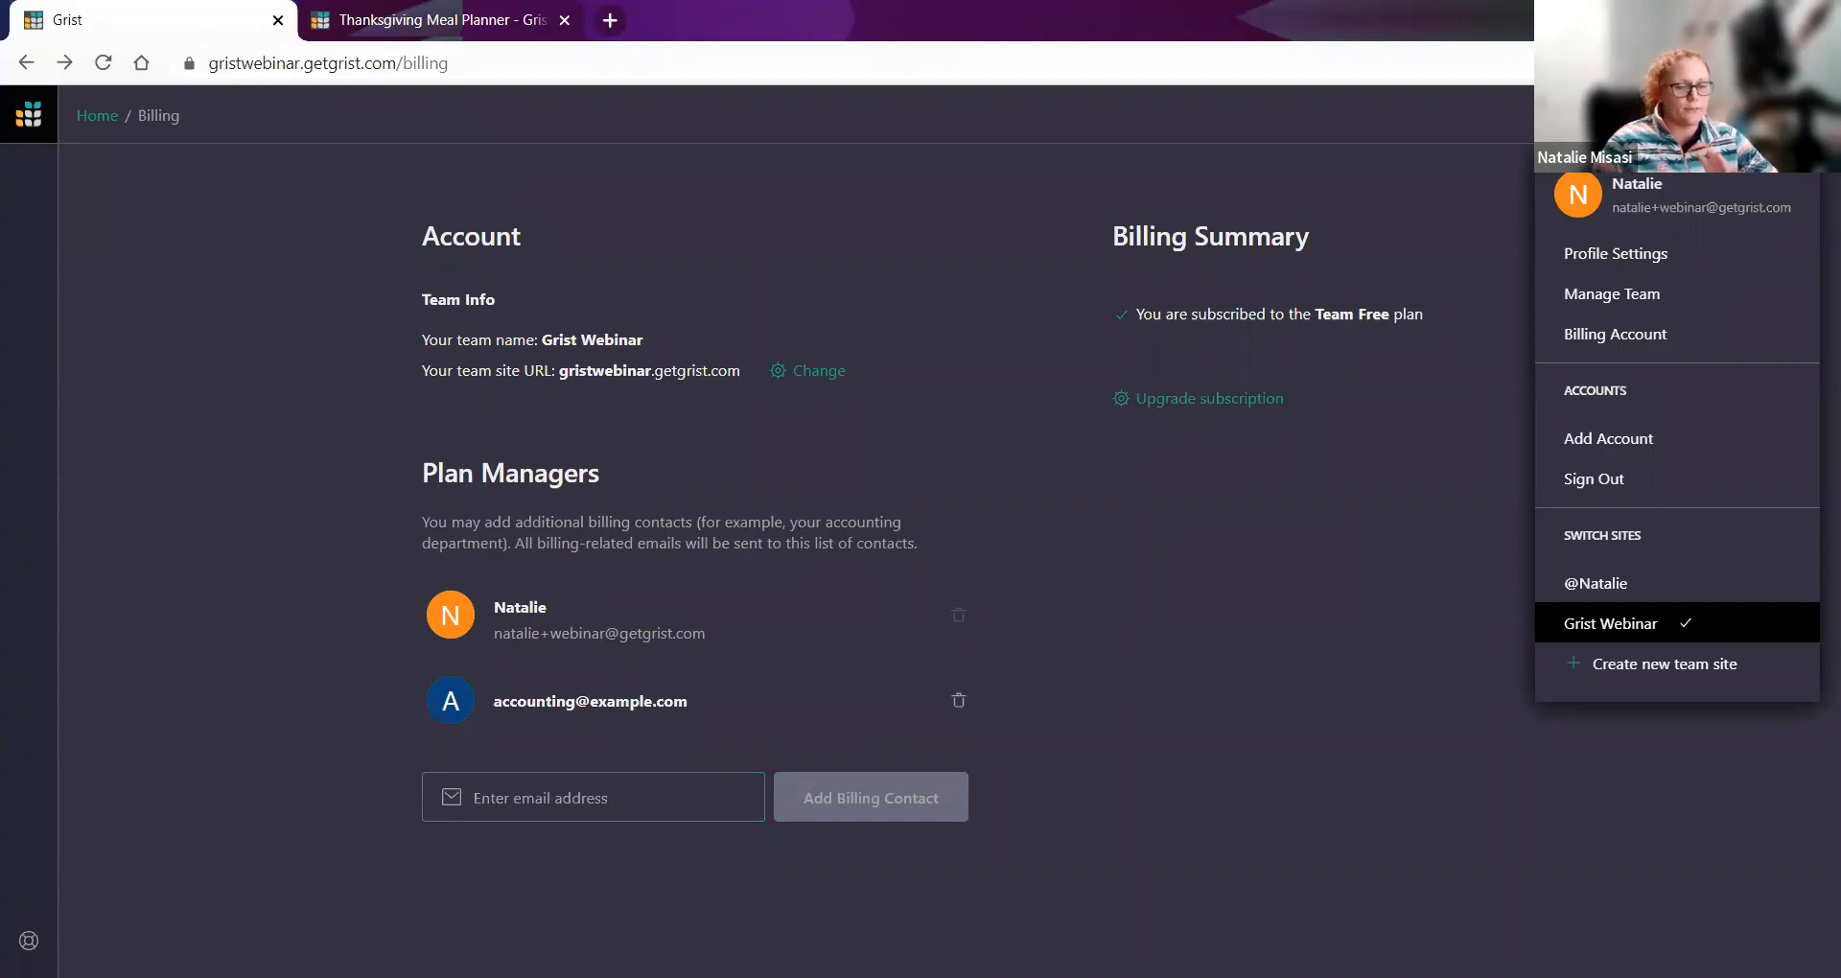
pyautogui.moveTo(1758, 441)
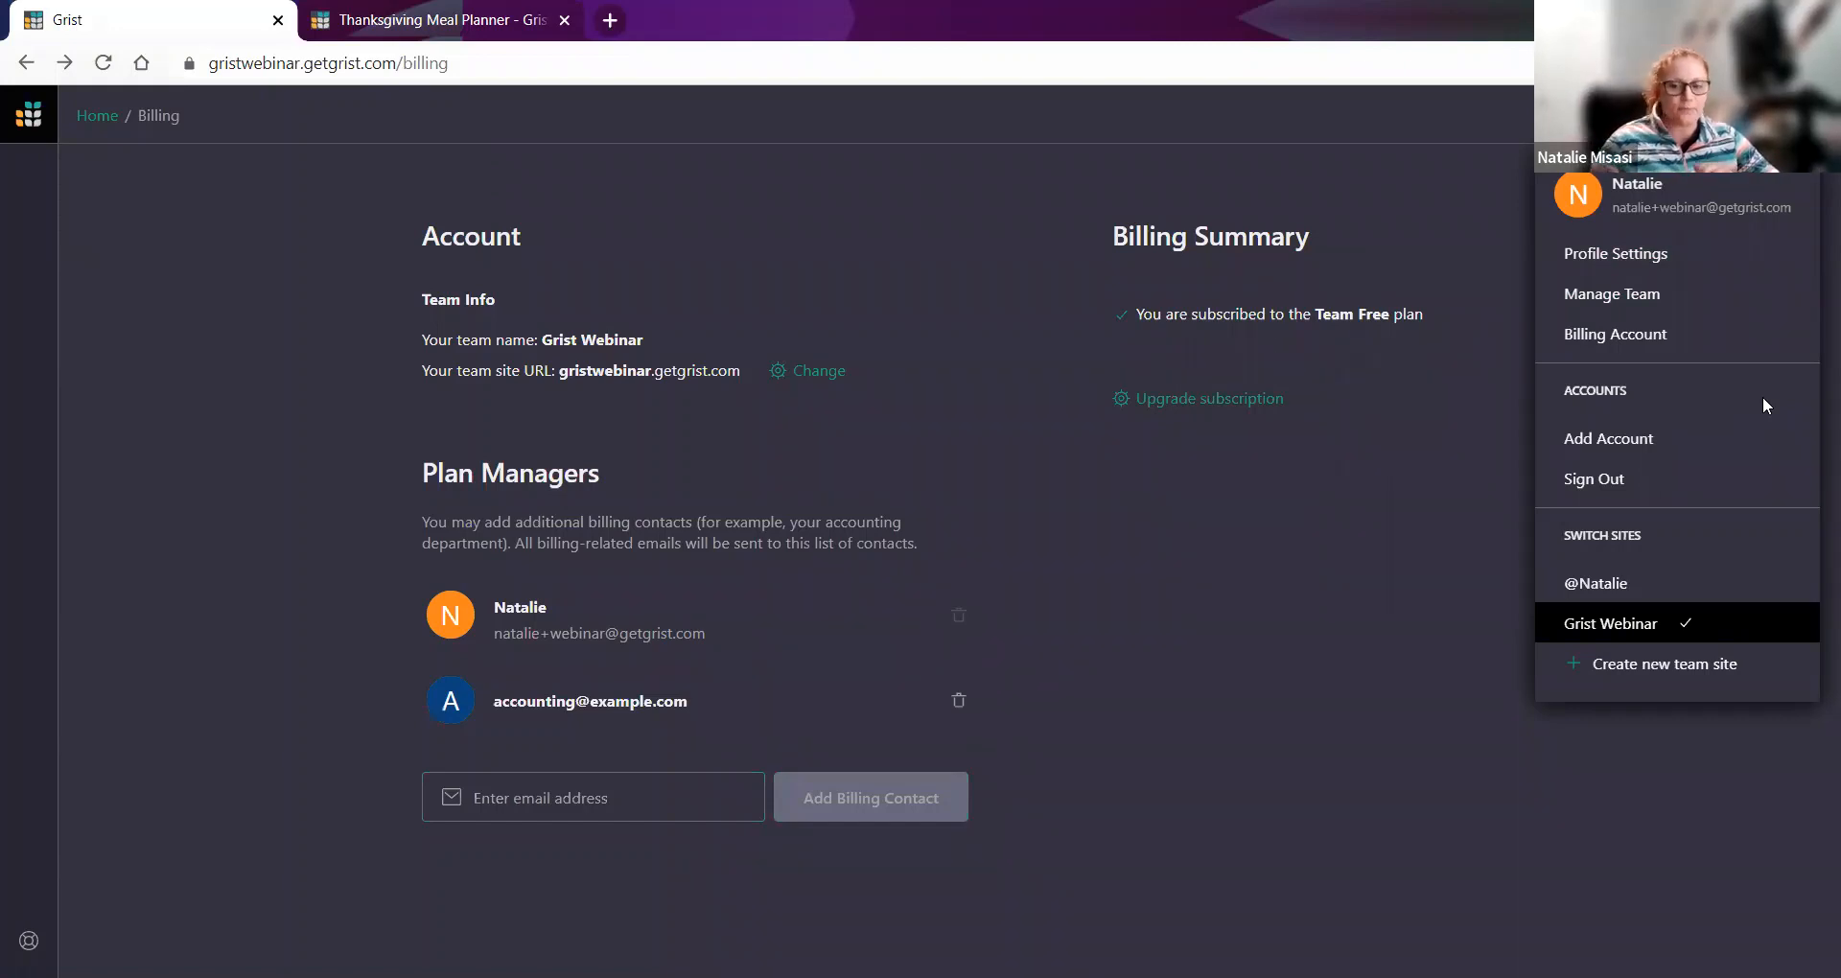
pyautogui.moveTo(1607, 438)
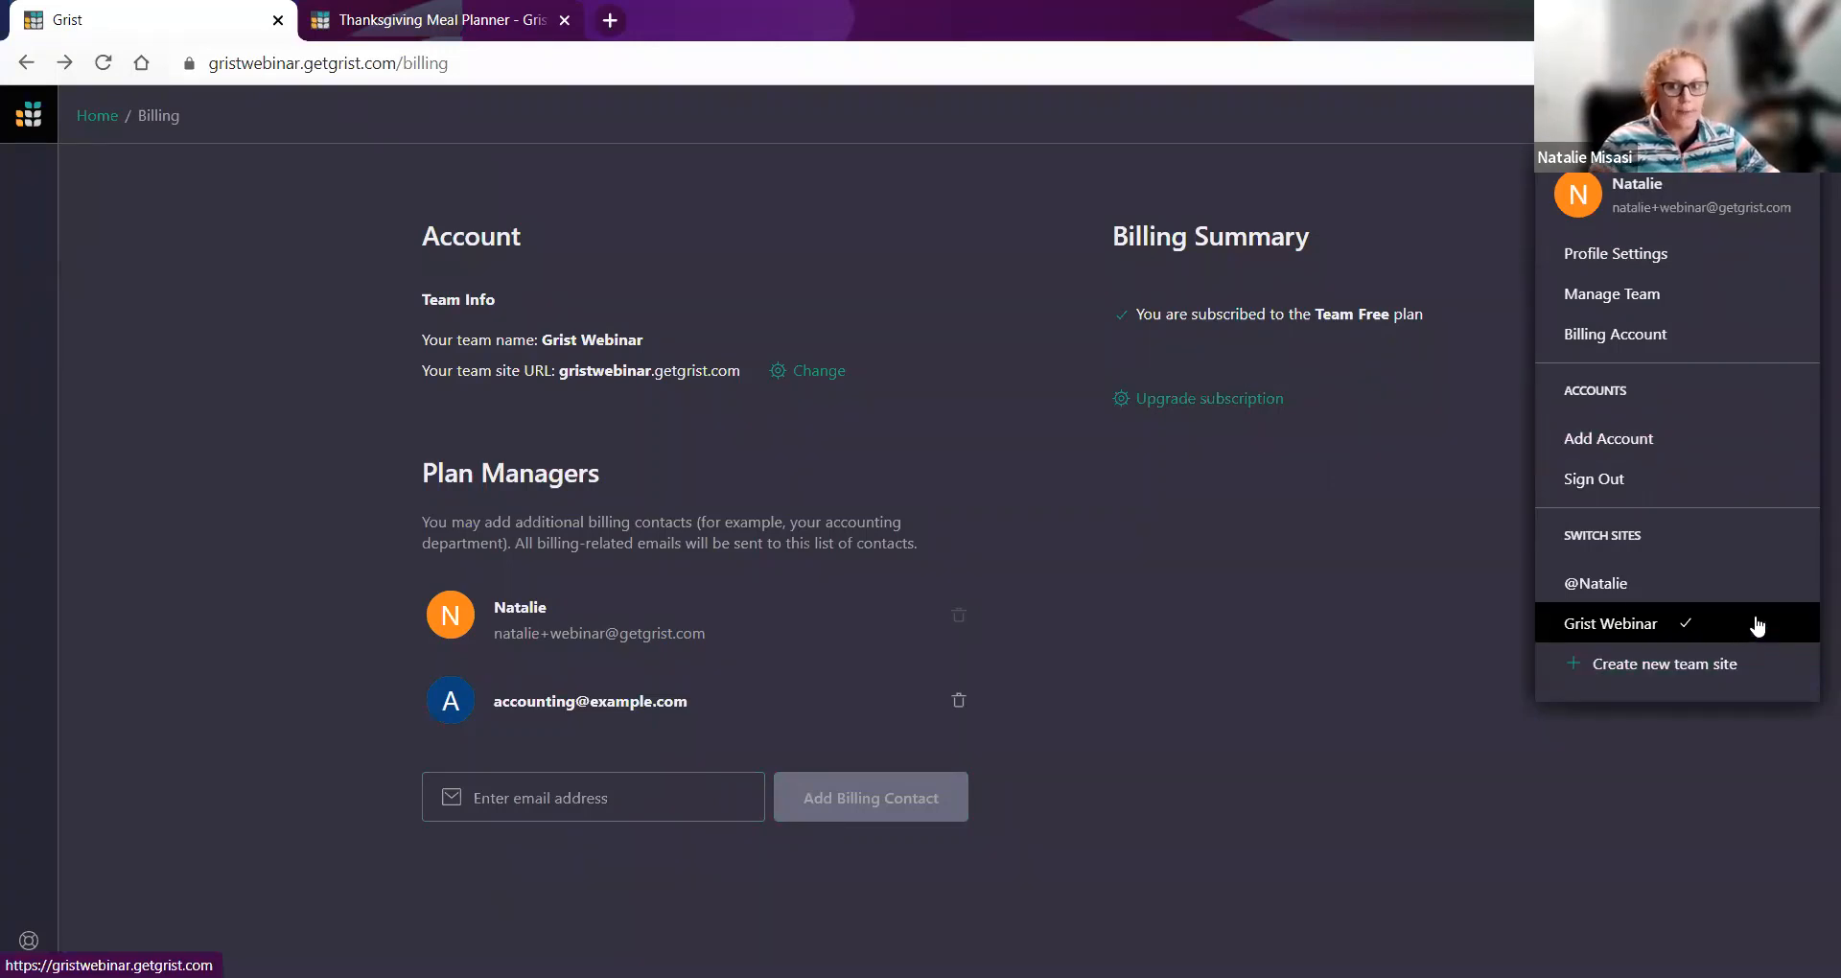
pyautogui.moveTo(1758, 619)
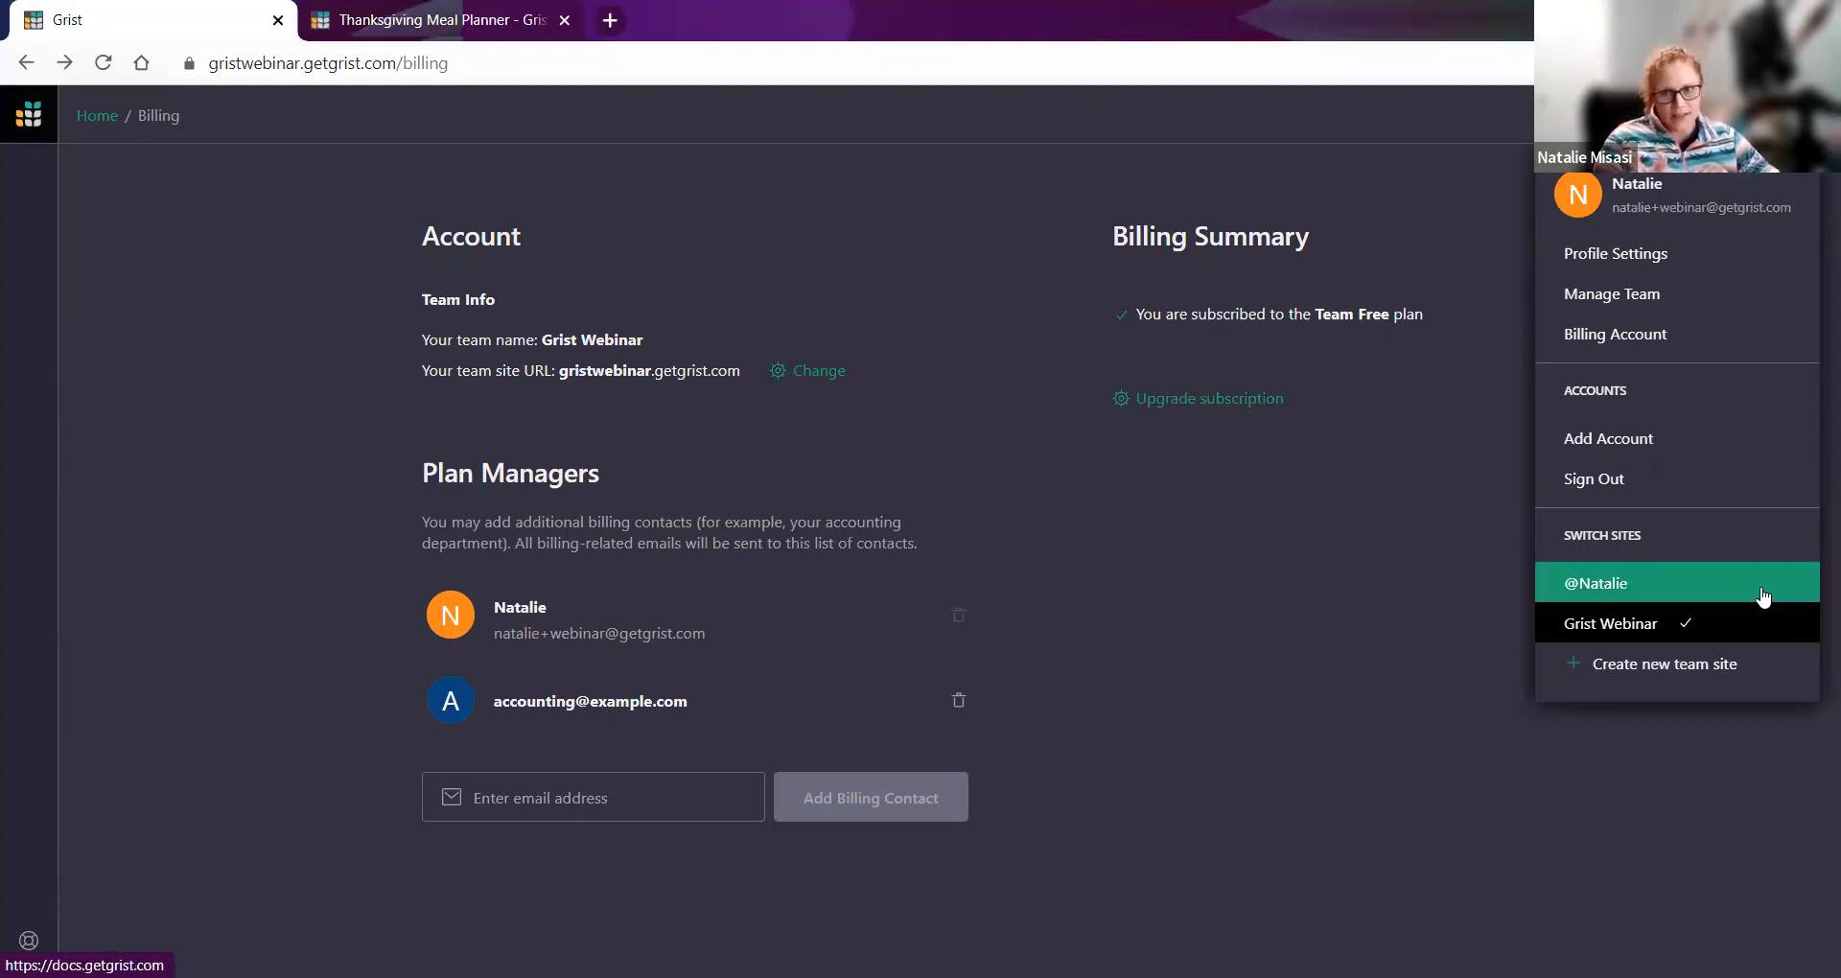
pyautogui.click(1597, 582)
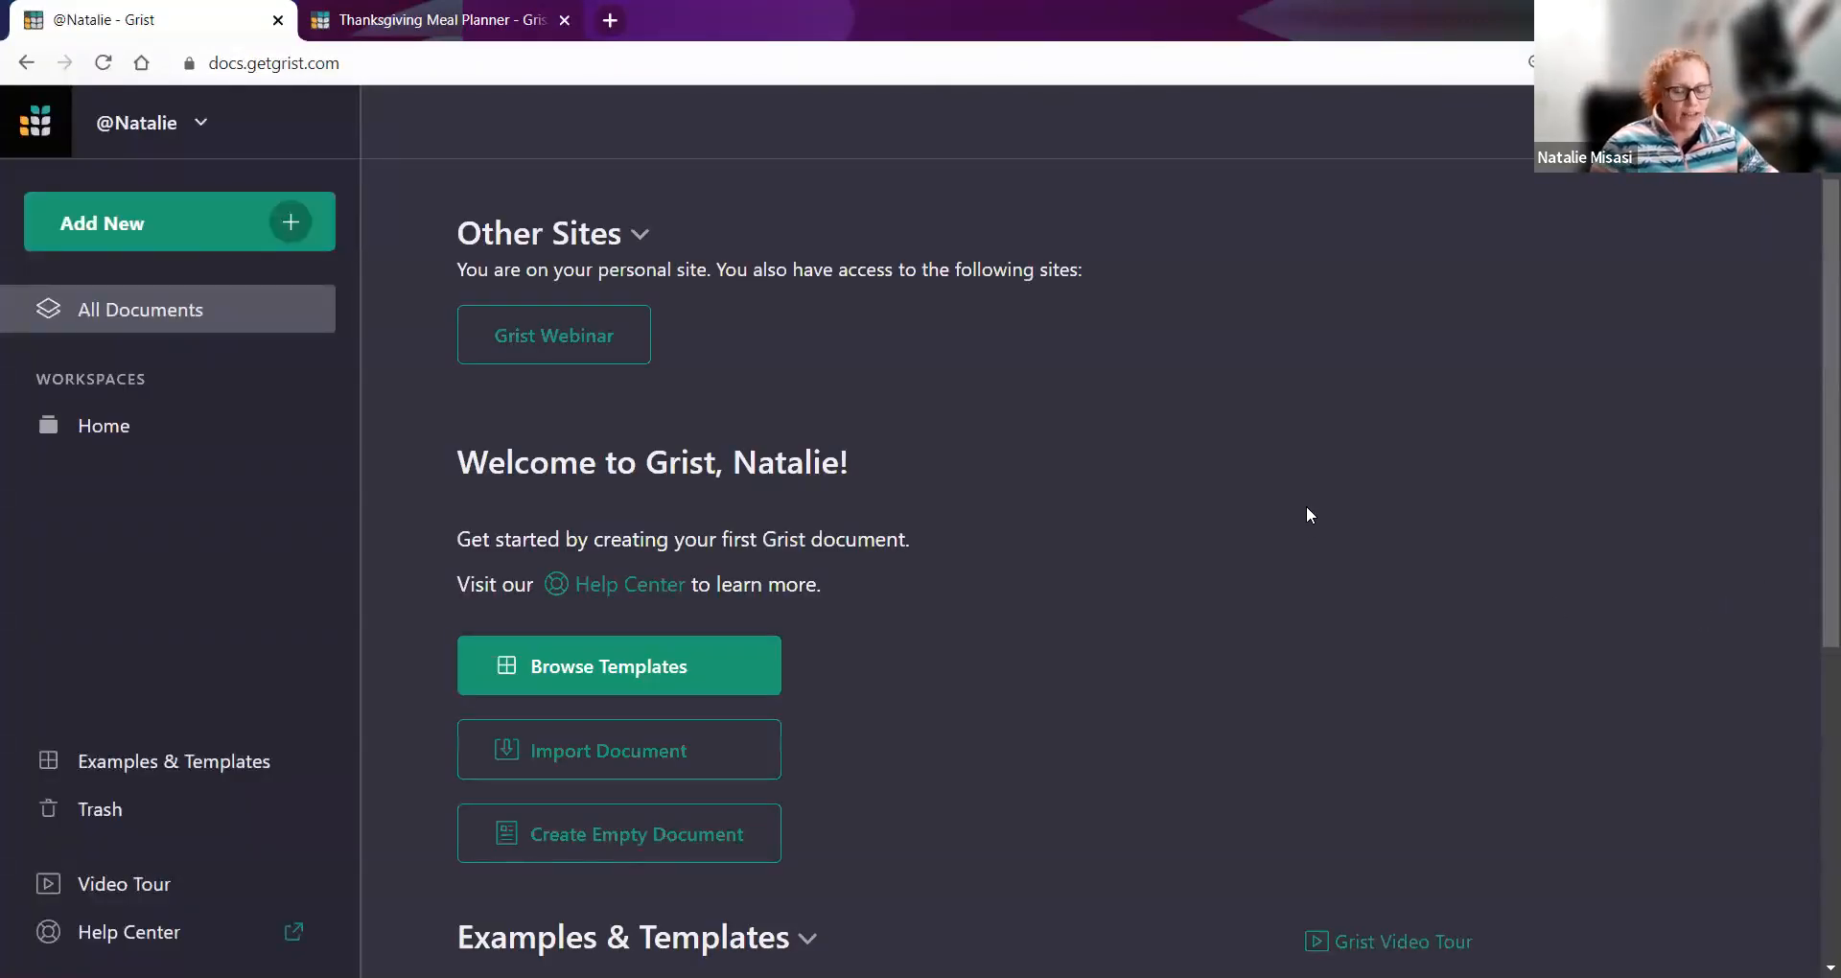
pyautogui.moveTo(832, 872)
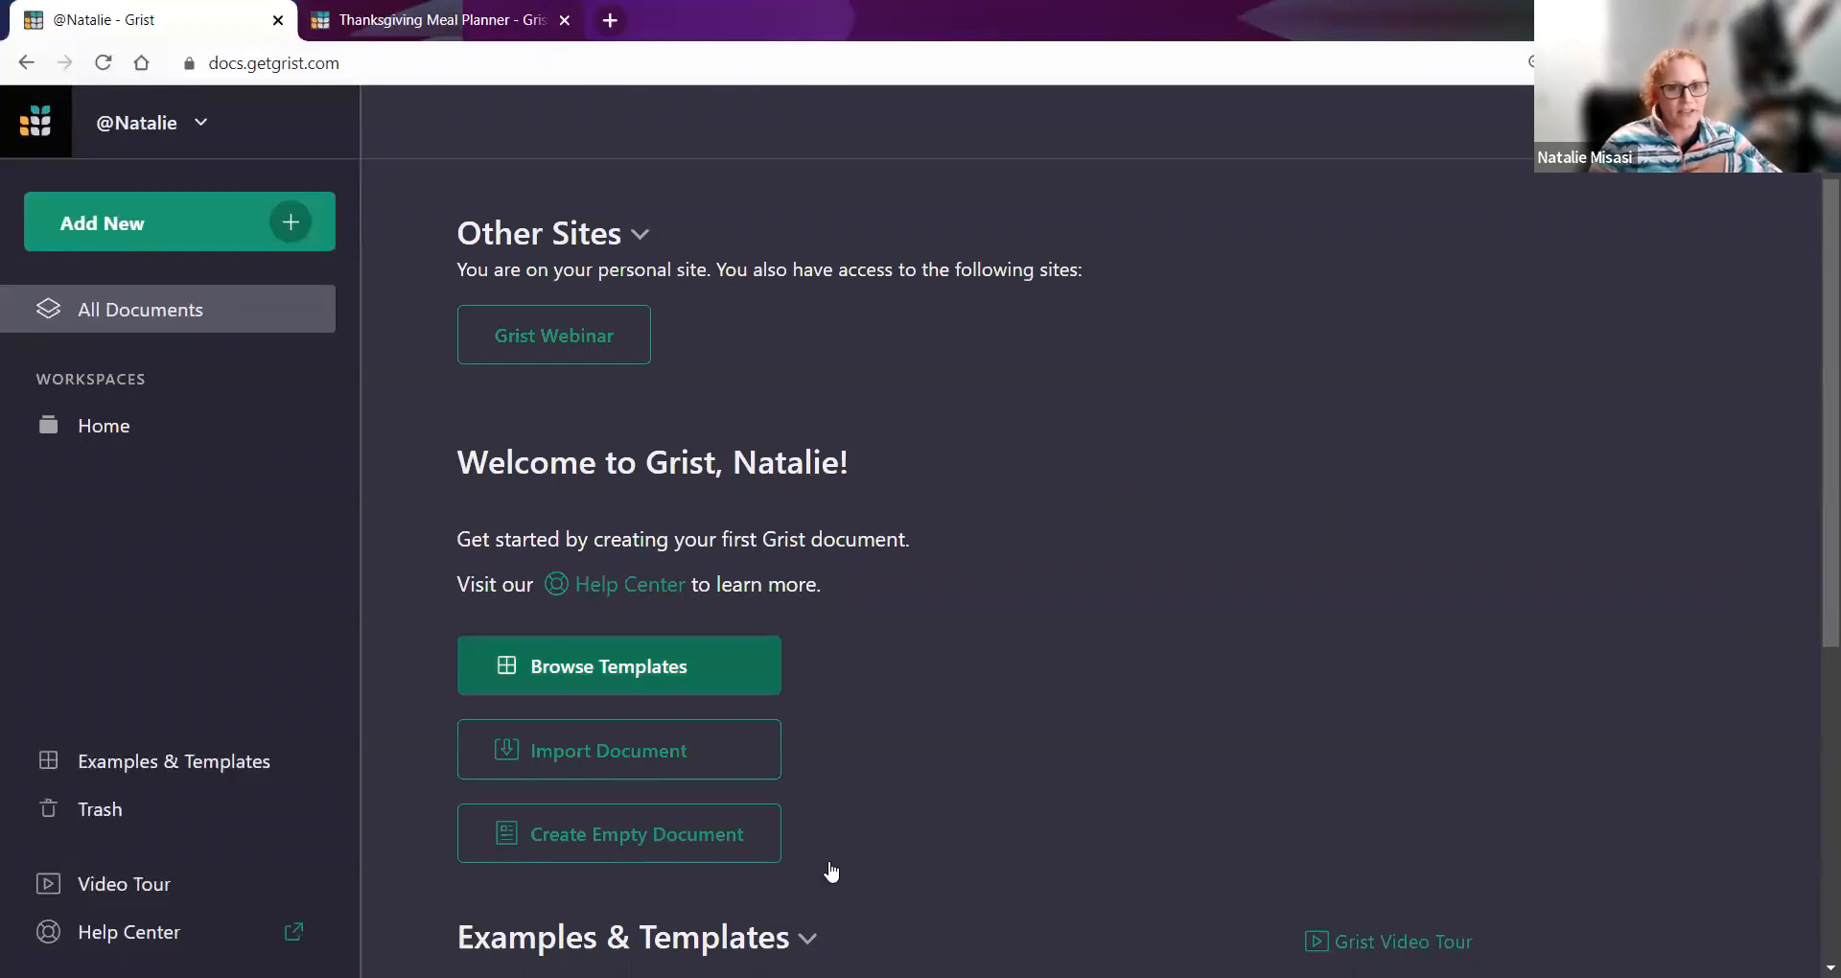
pyautogui.moveTo(176, 507)
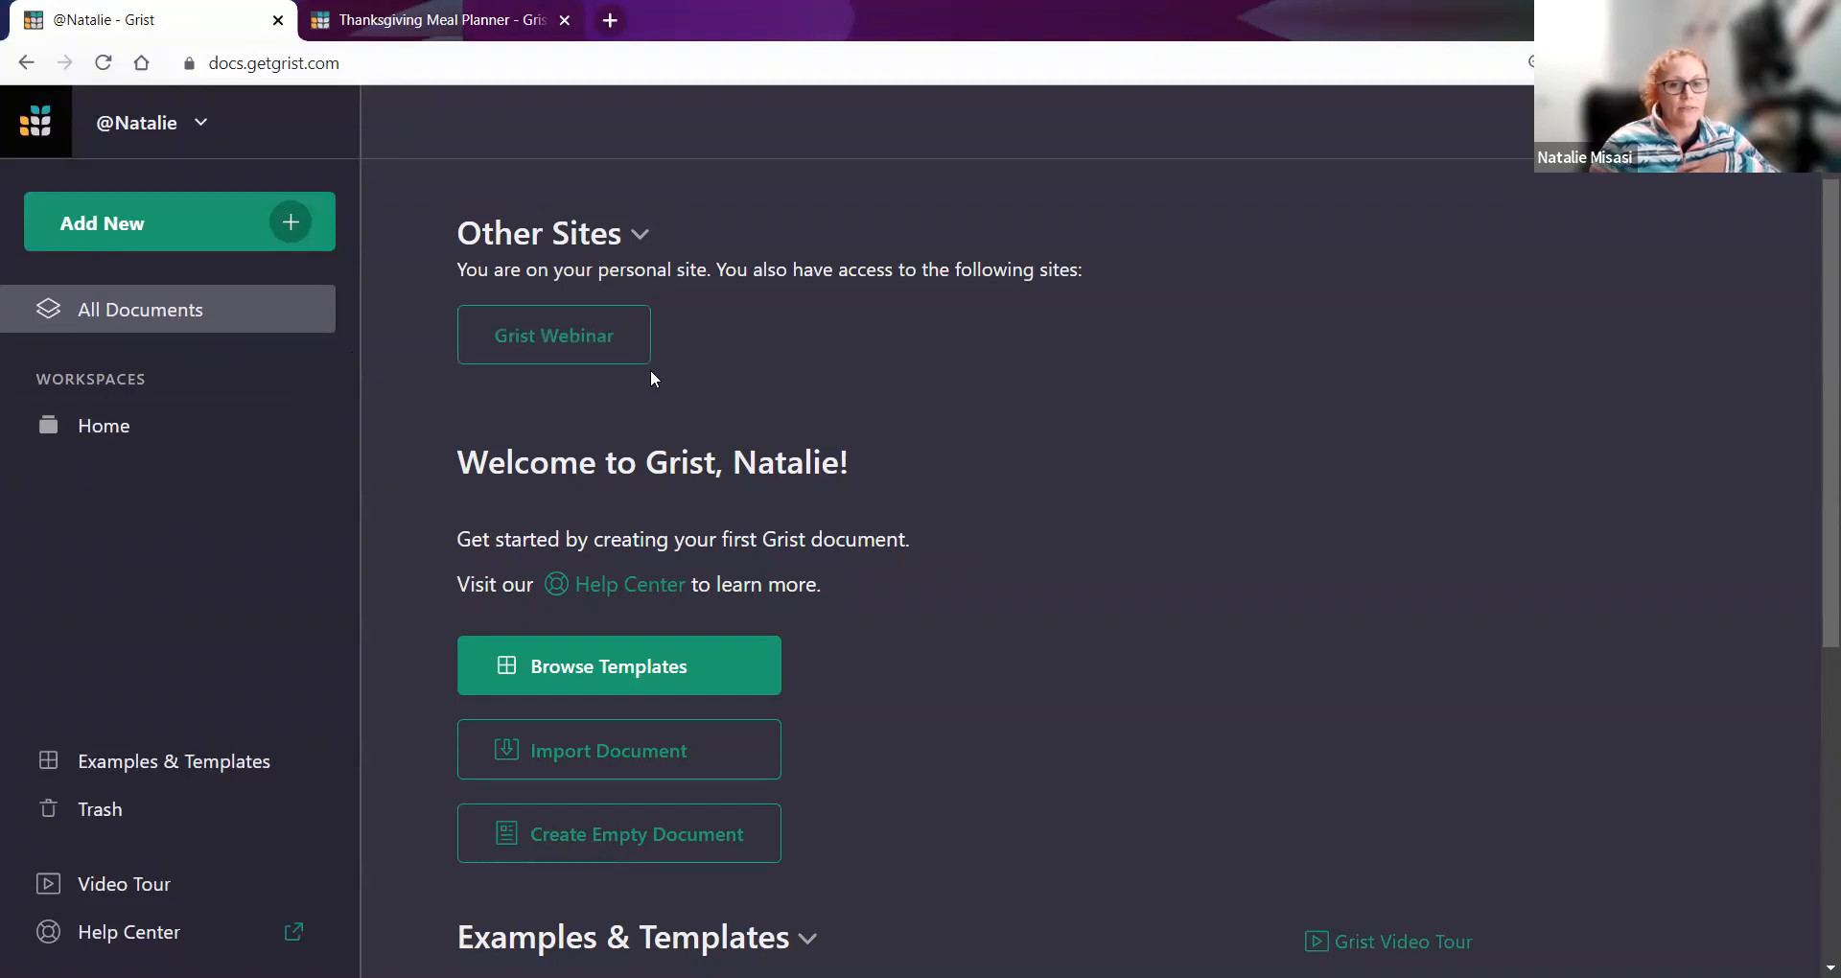
pyautogui.moveTo(592, 278)
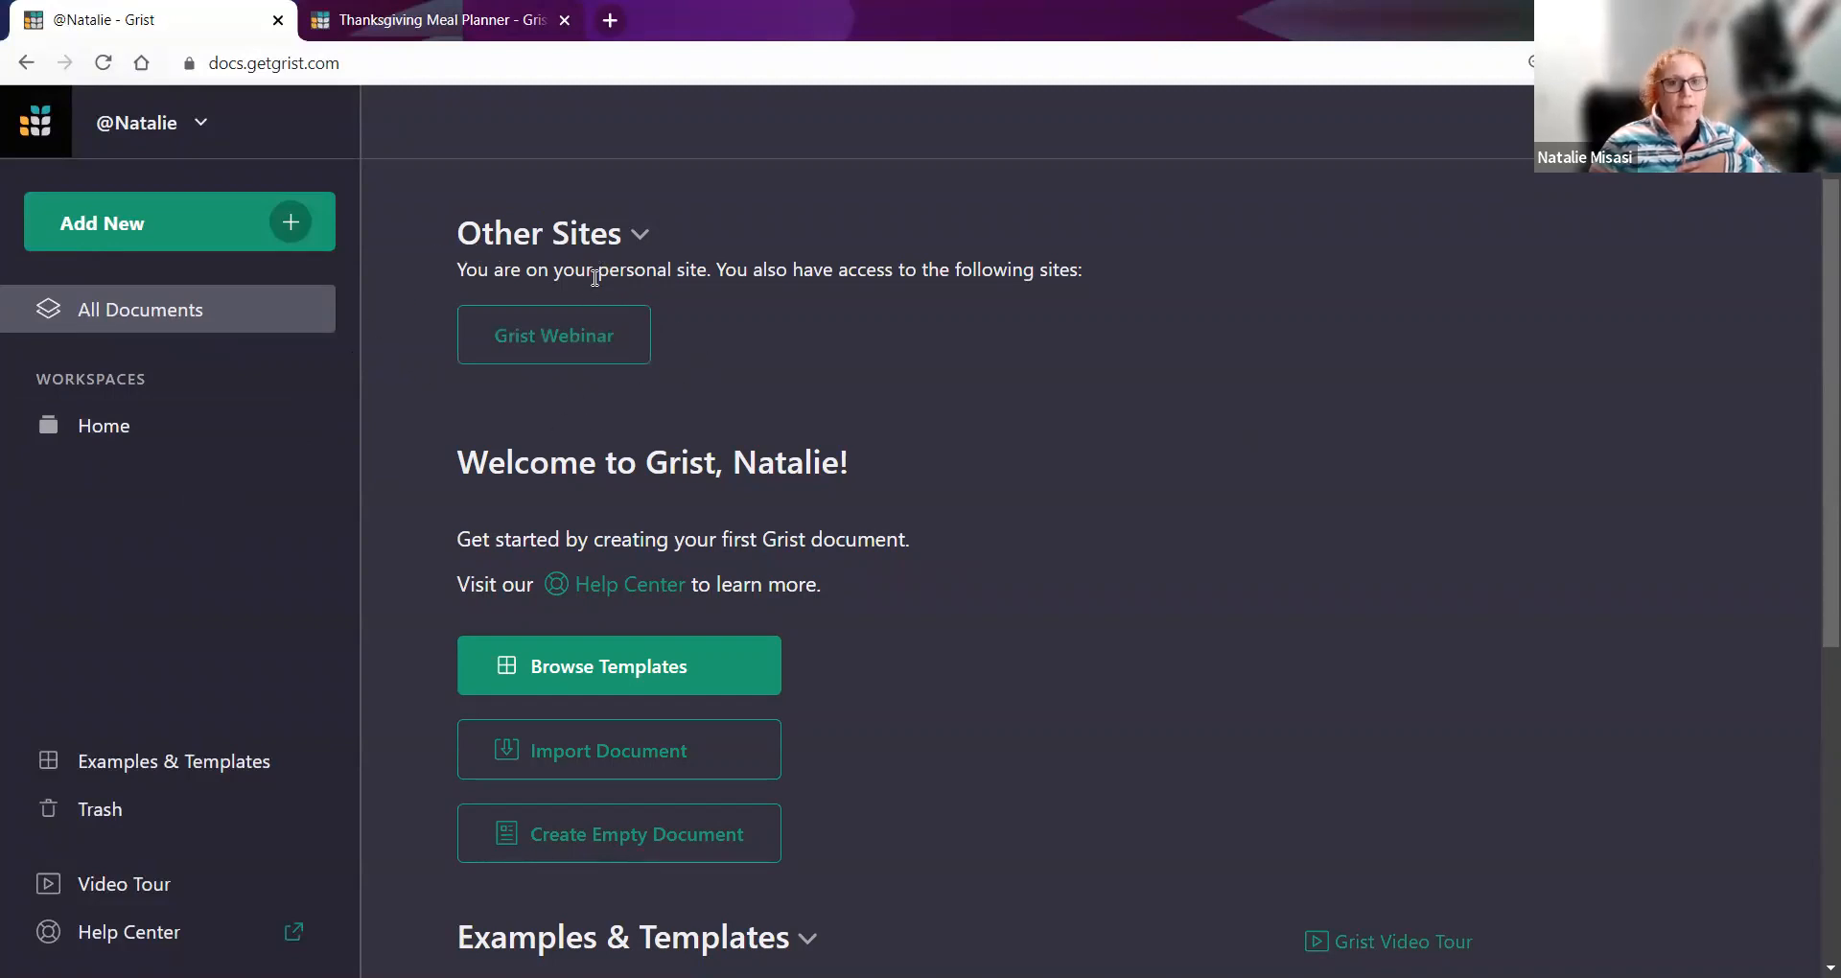
pyautogui.click(553, 334)
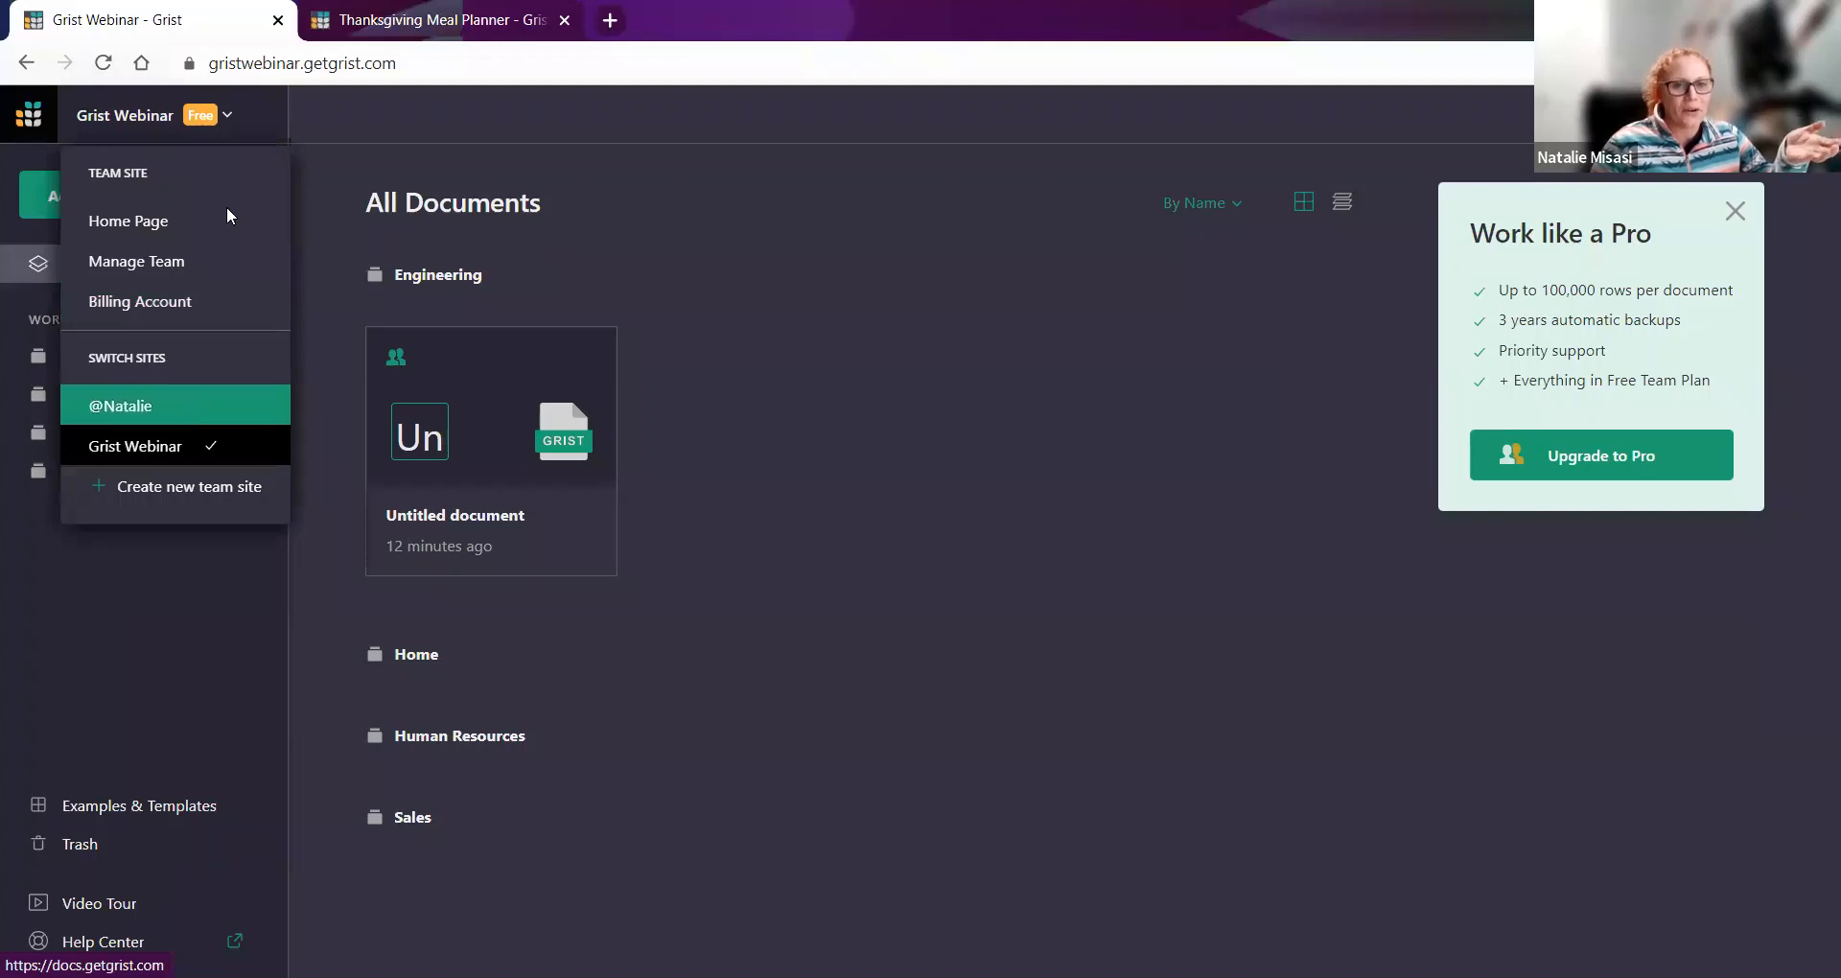
pyautogui.click(121, 405)
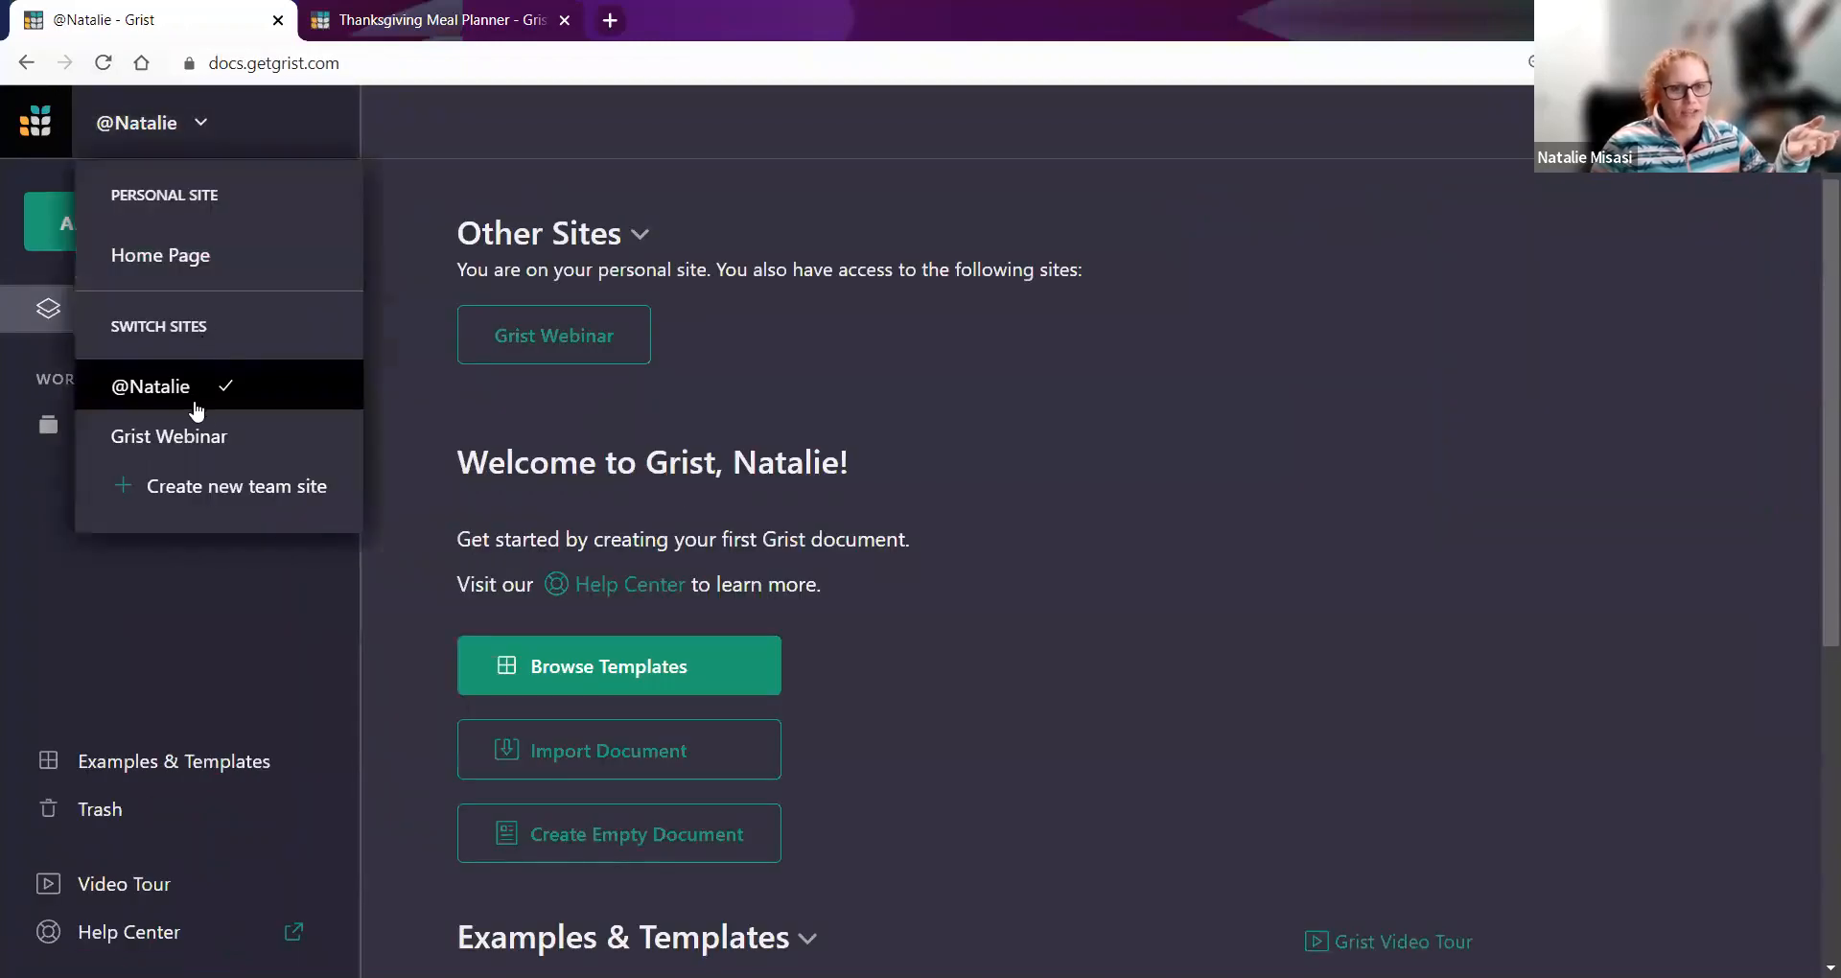
pyautogui.click(168, 436)
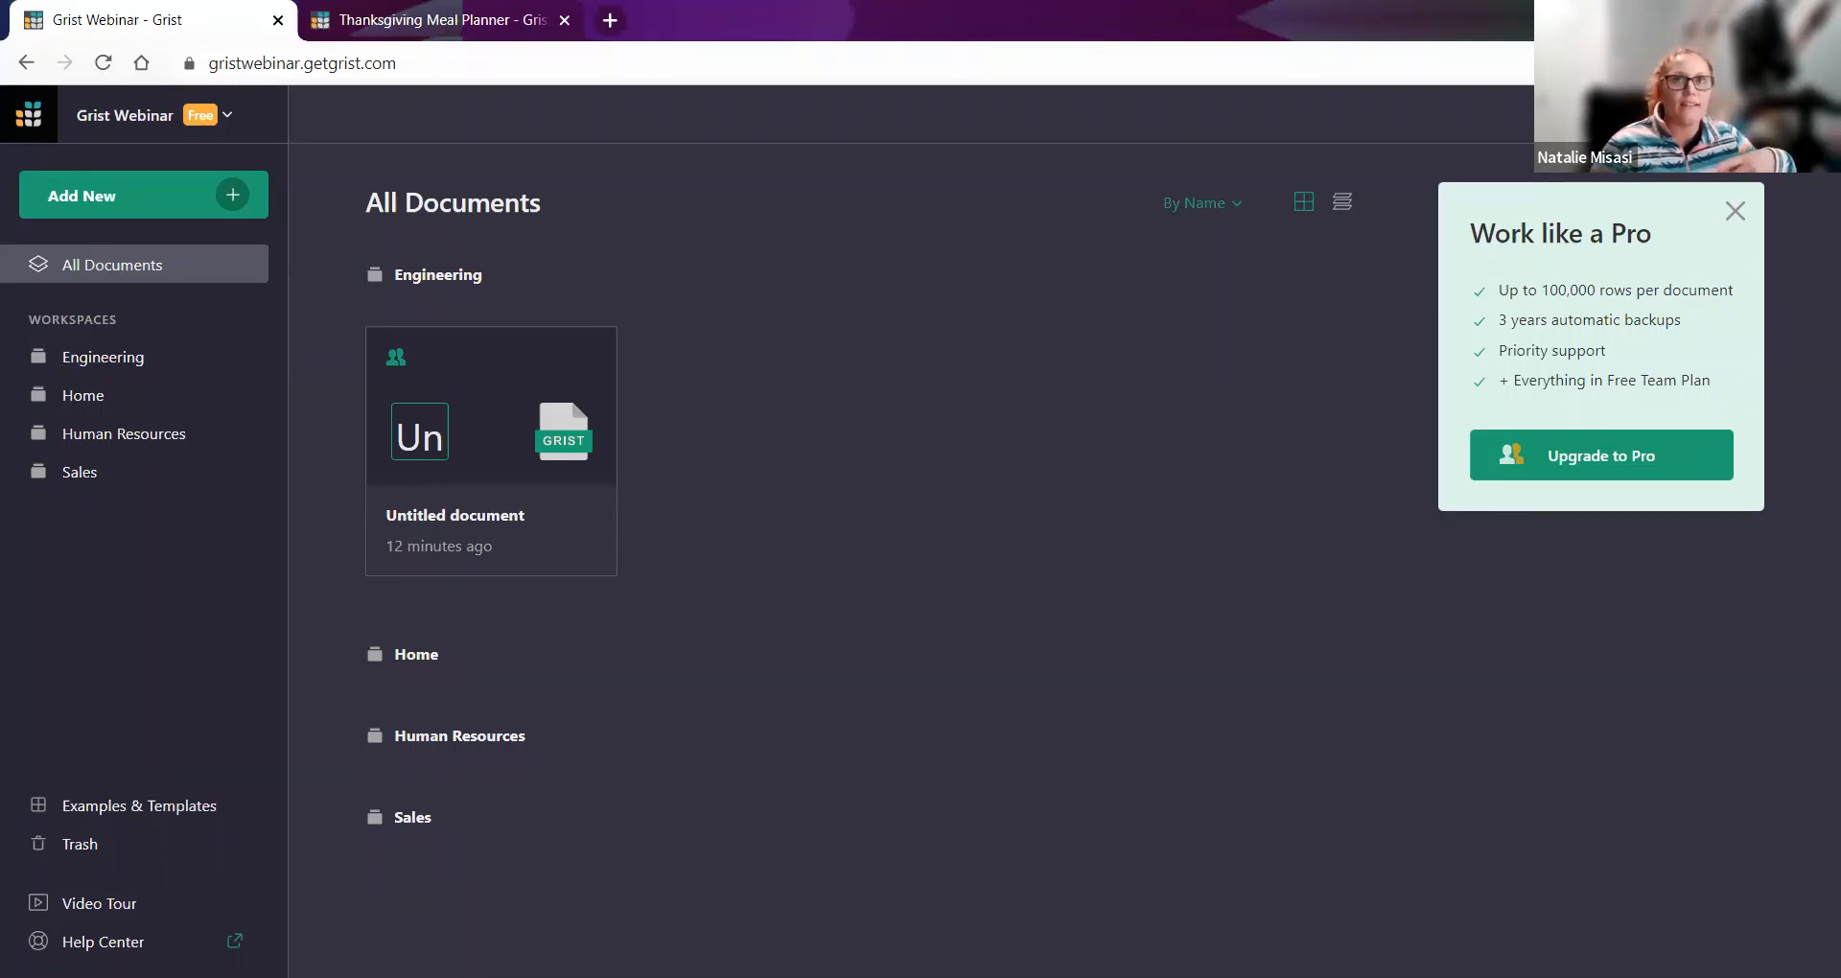
pyautogui.moveTo(1016, 718)
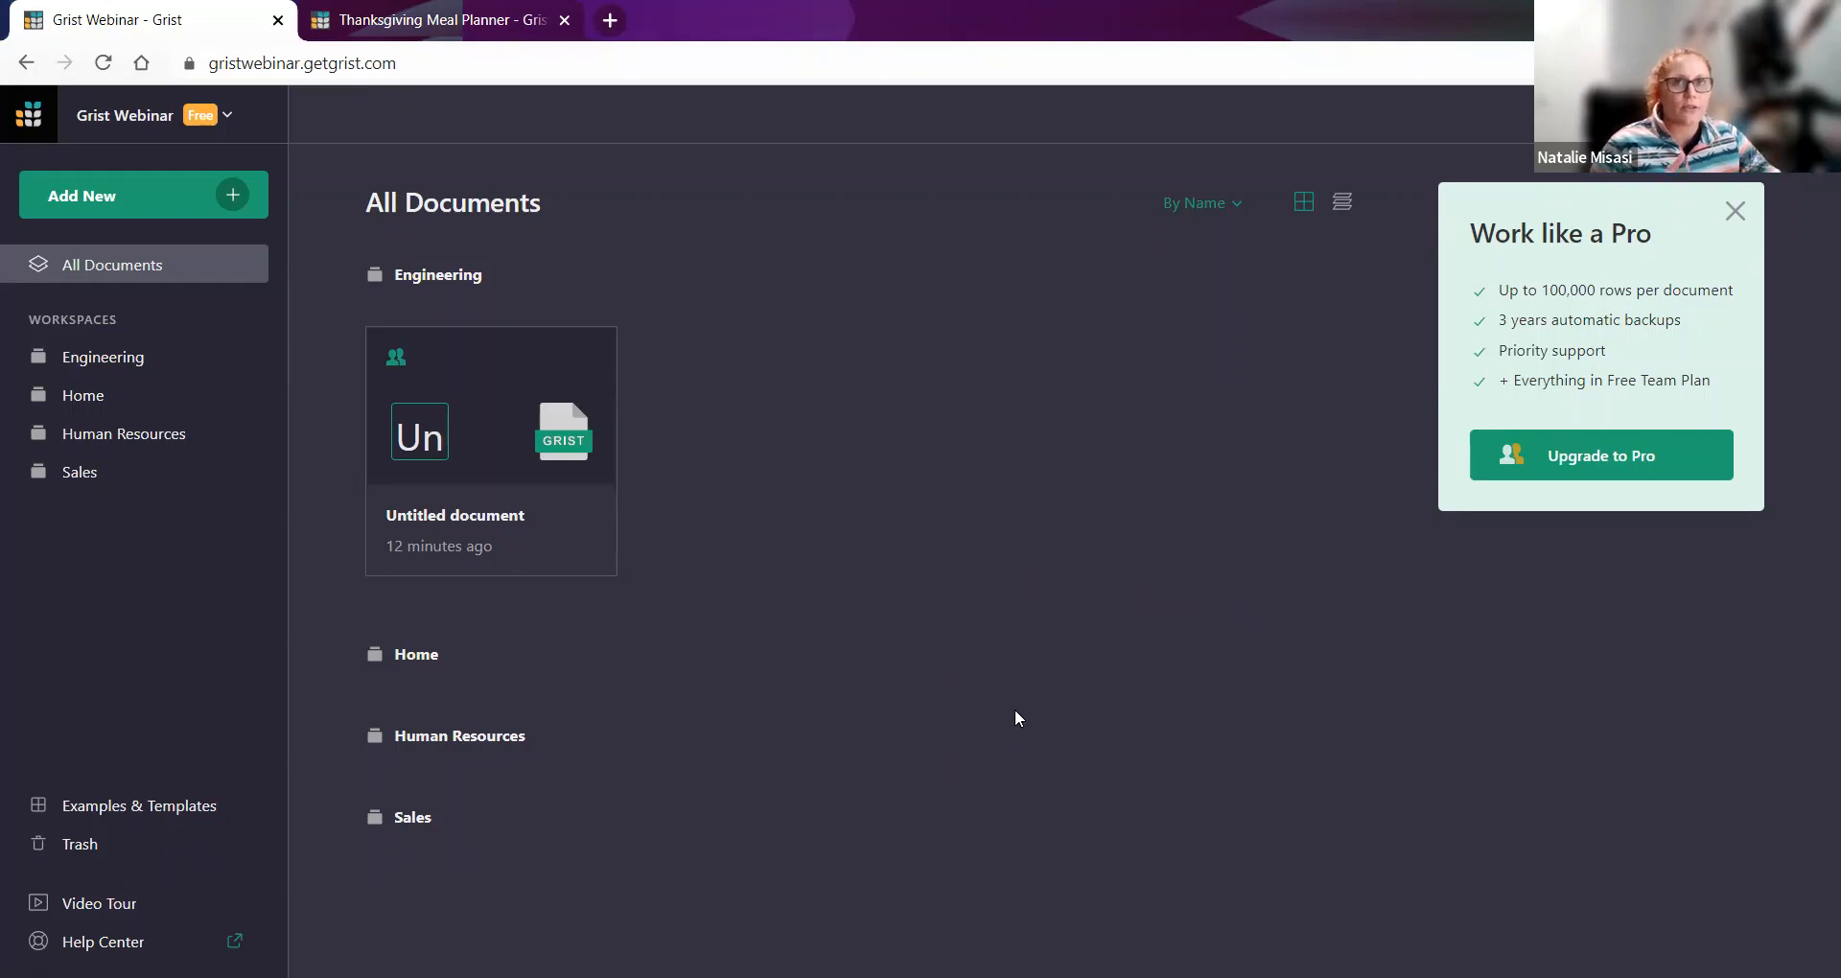
pyautogui.moveTo(1014, 710)
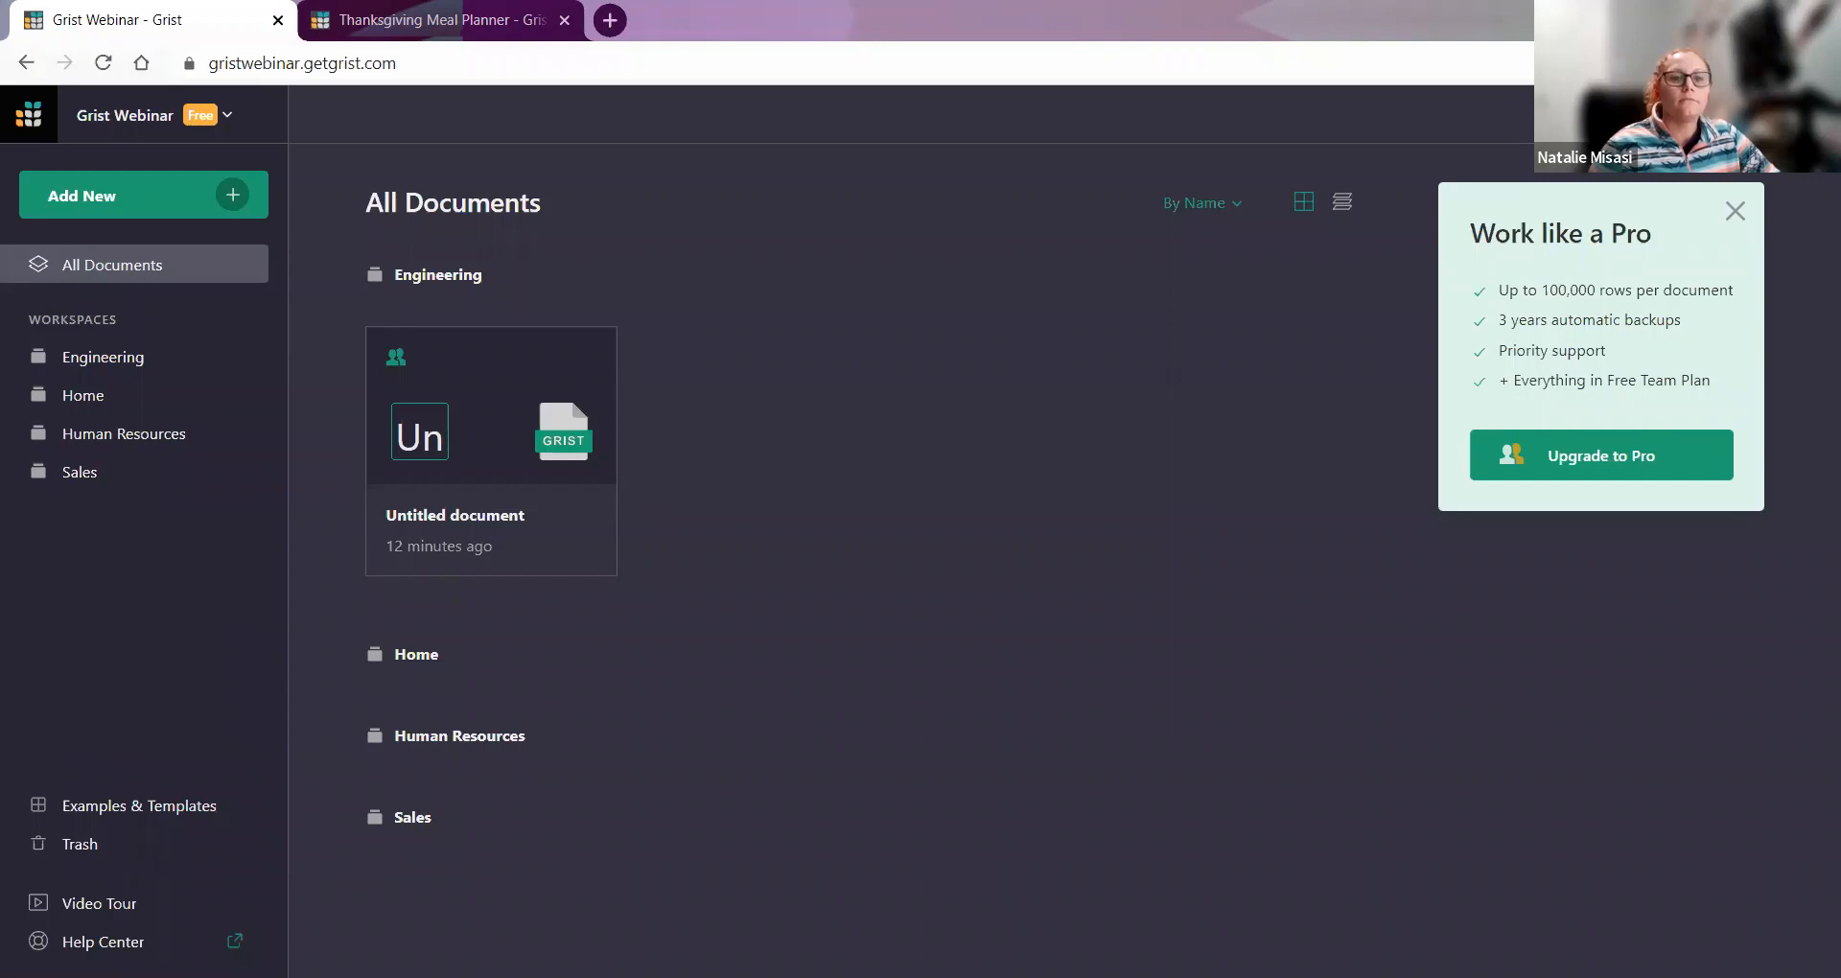
pyautogui.moveTo(104, 357)
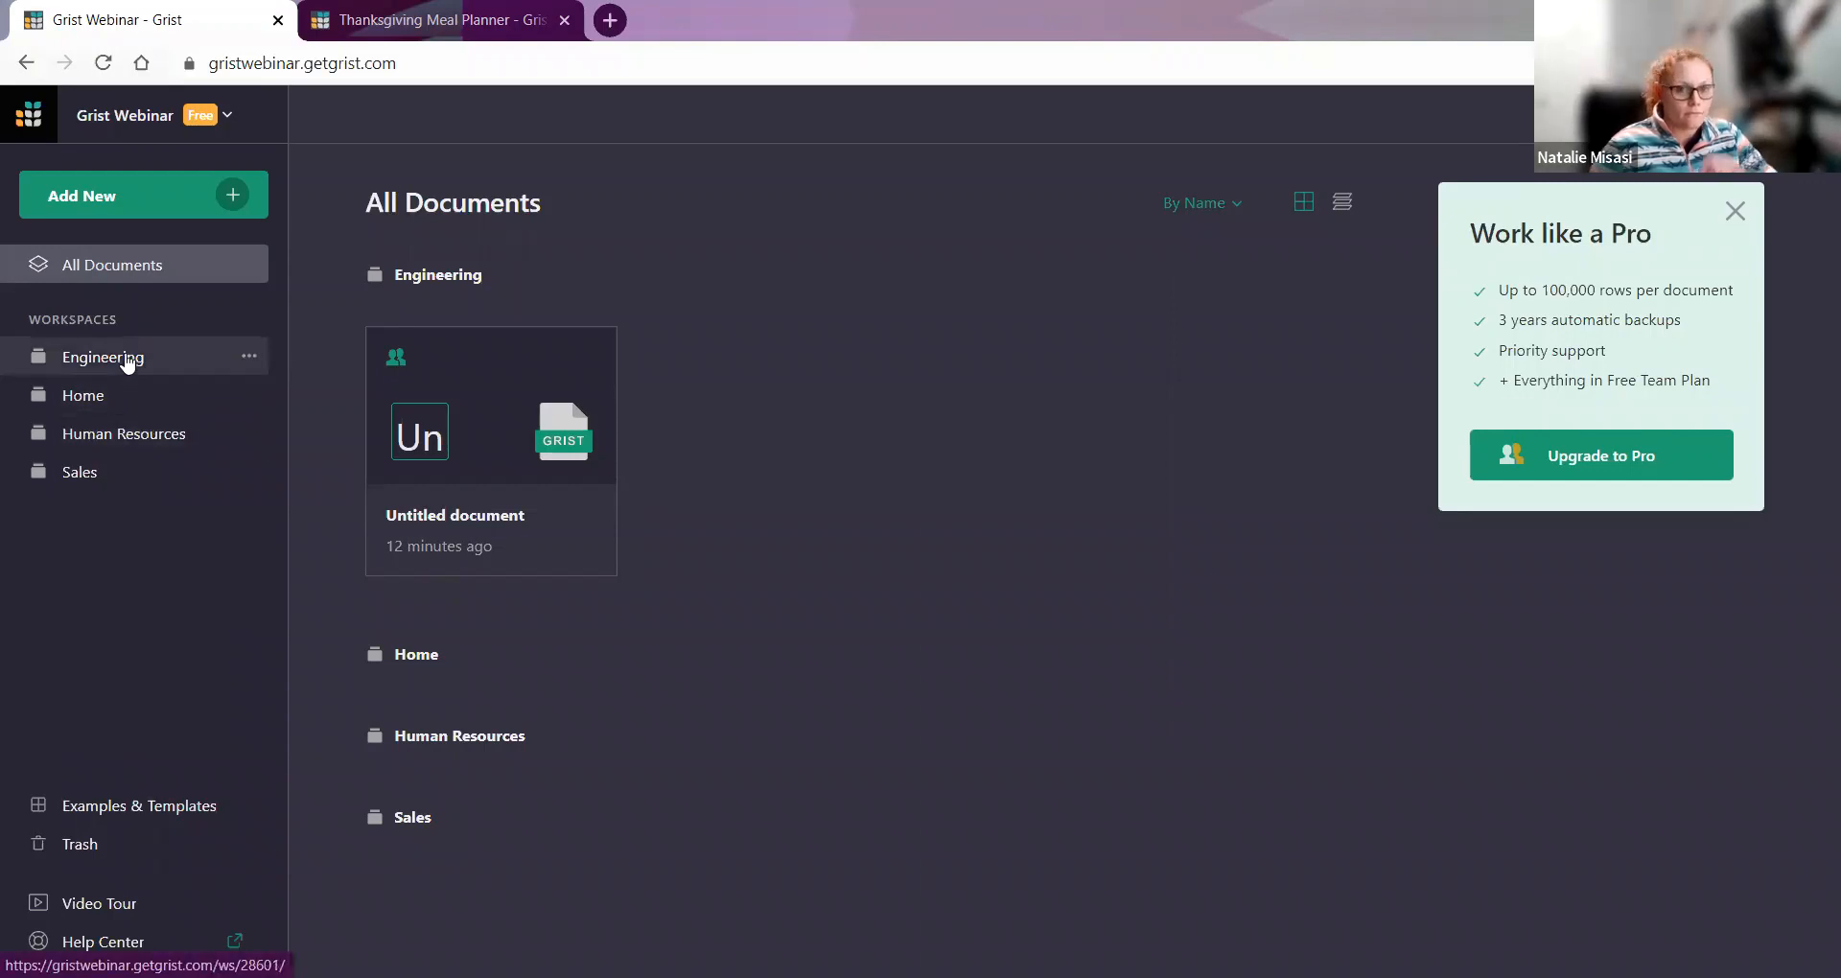
# - Open the Engineering workspace from the left panel
pyautogui.click(103, 356)
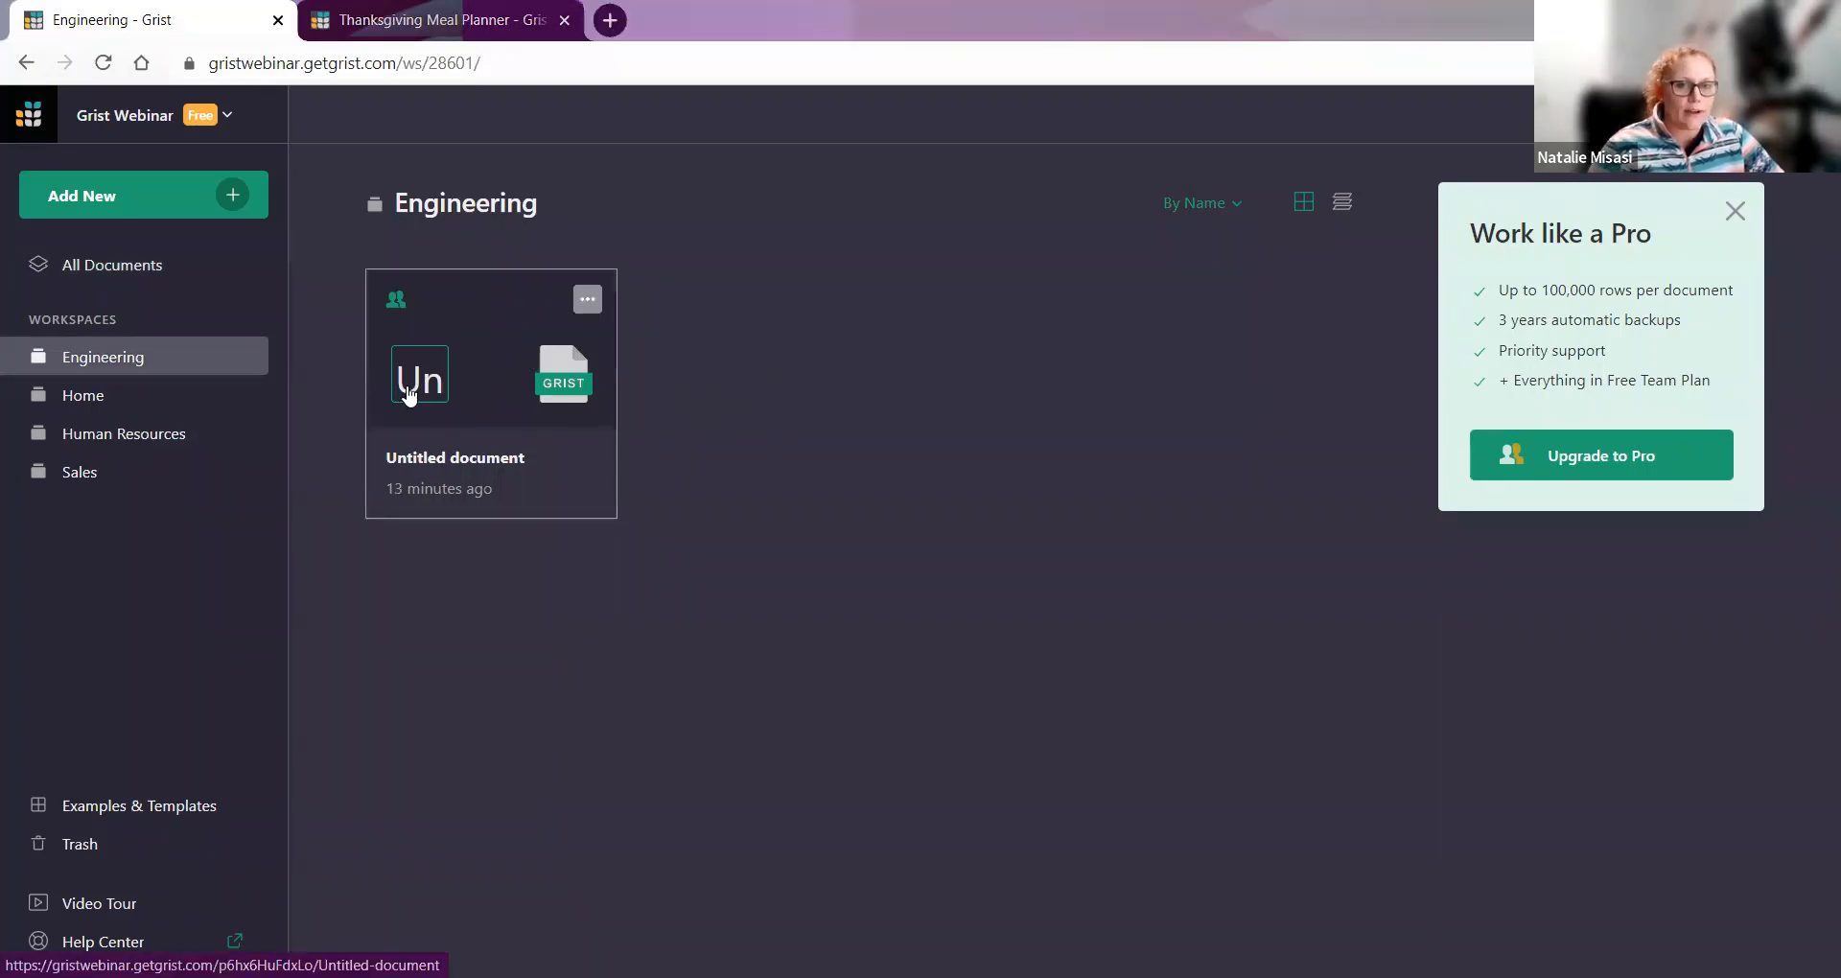
pyautogui.moveTo(444, 373)
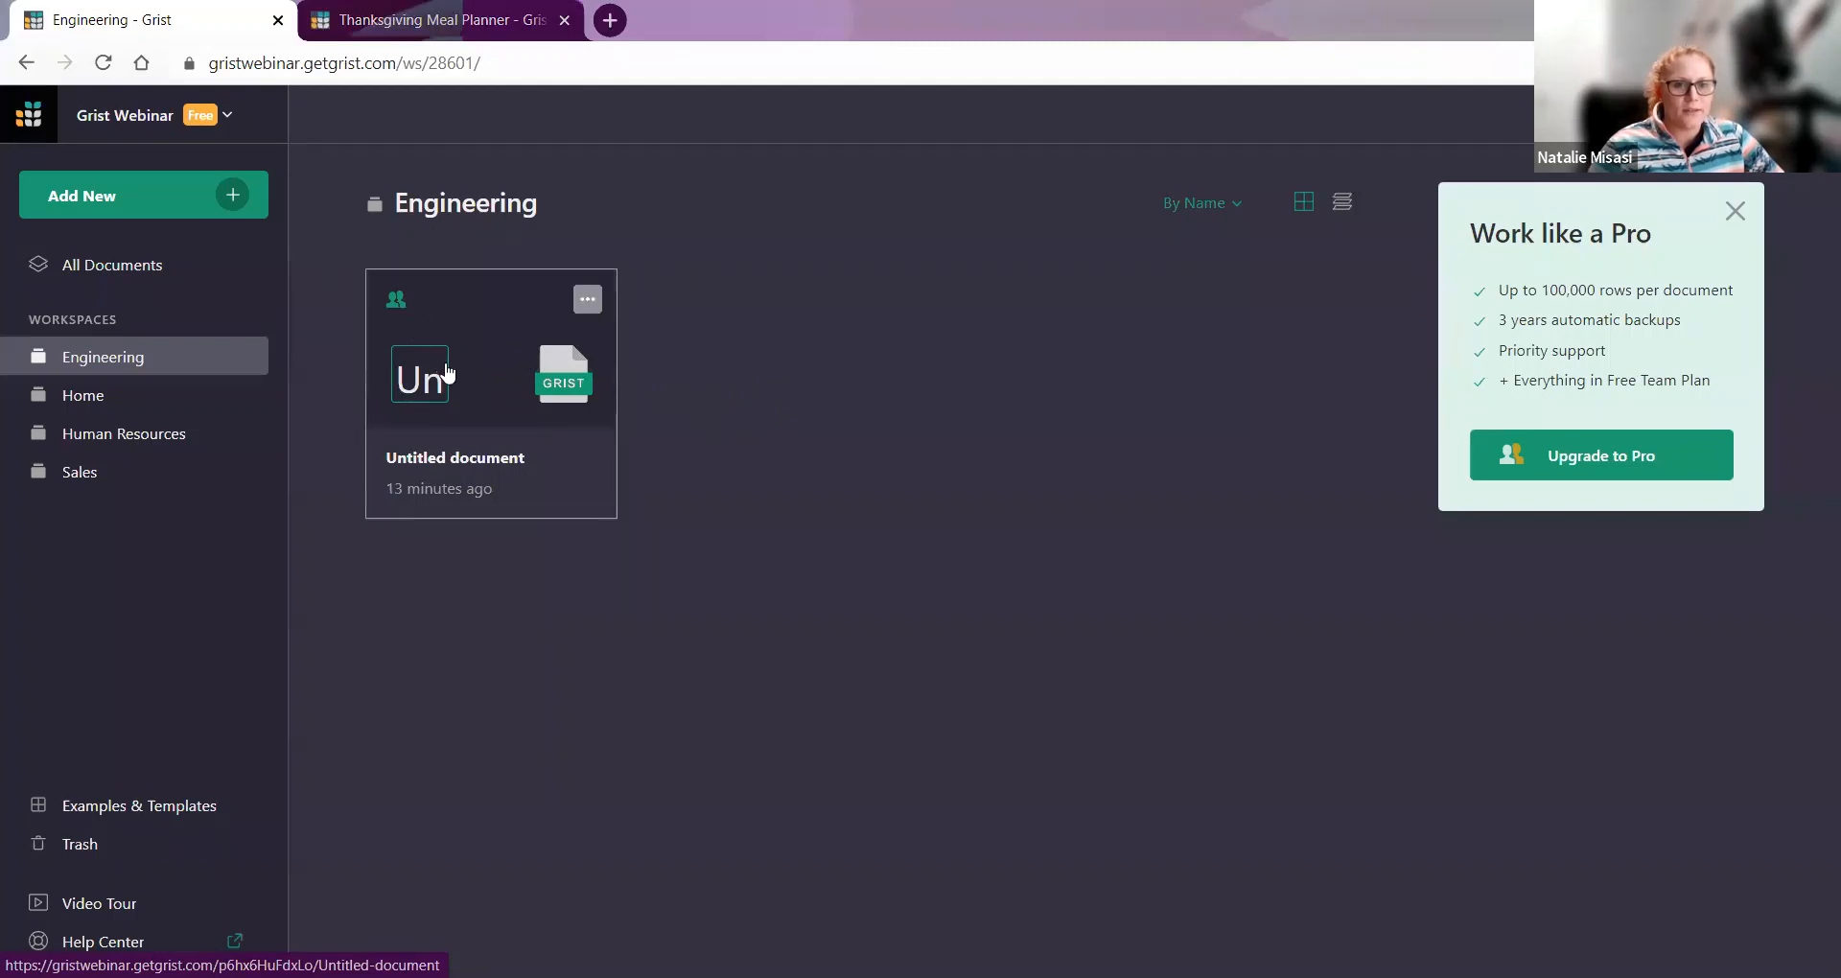
pyautogui.moveTo(446, 466)
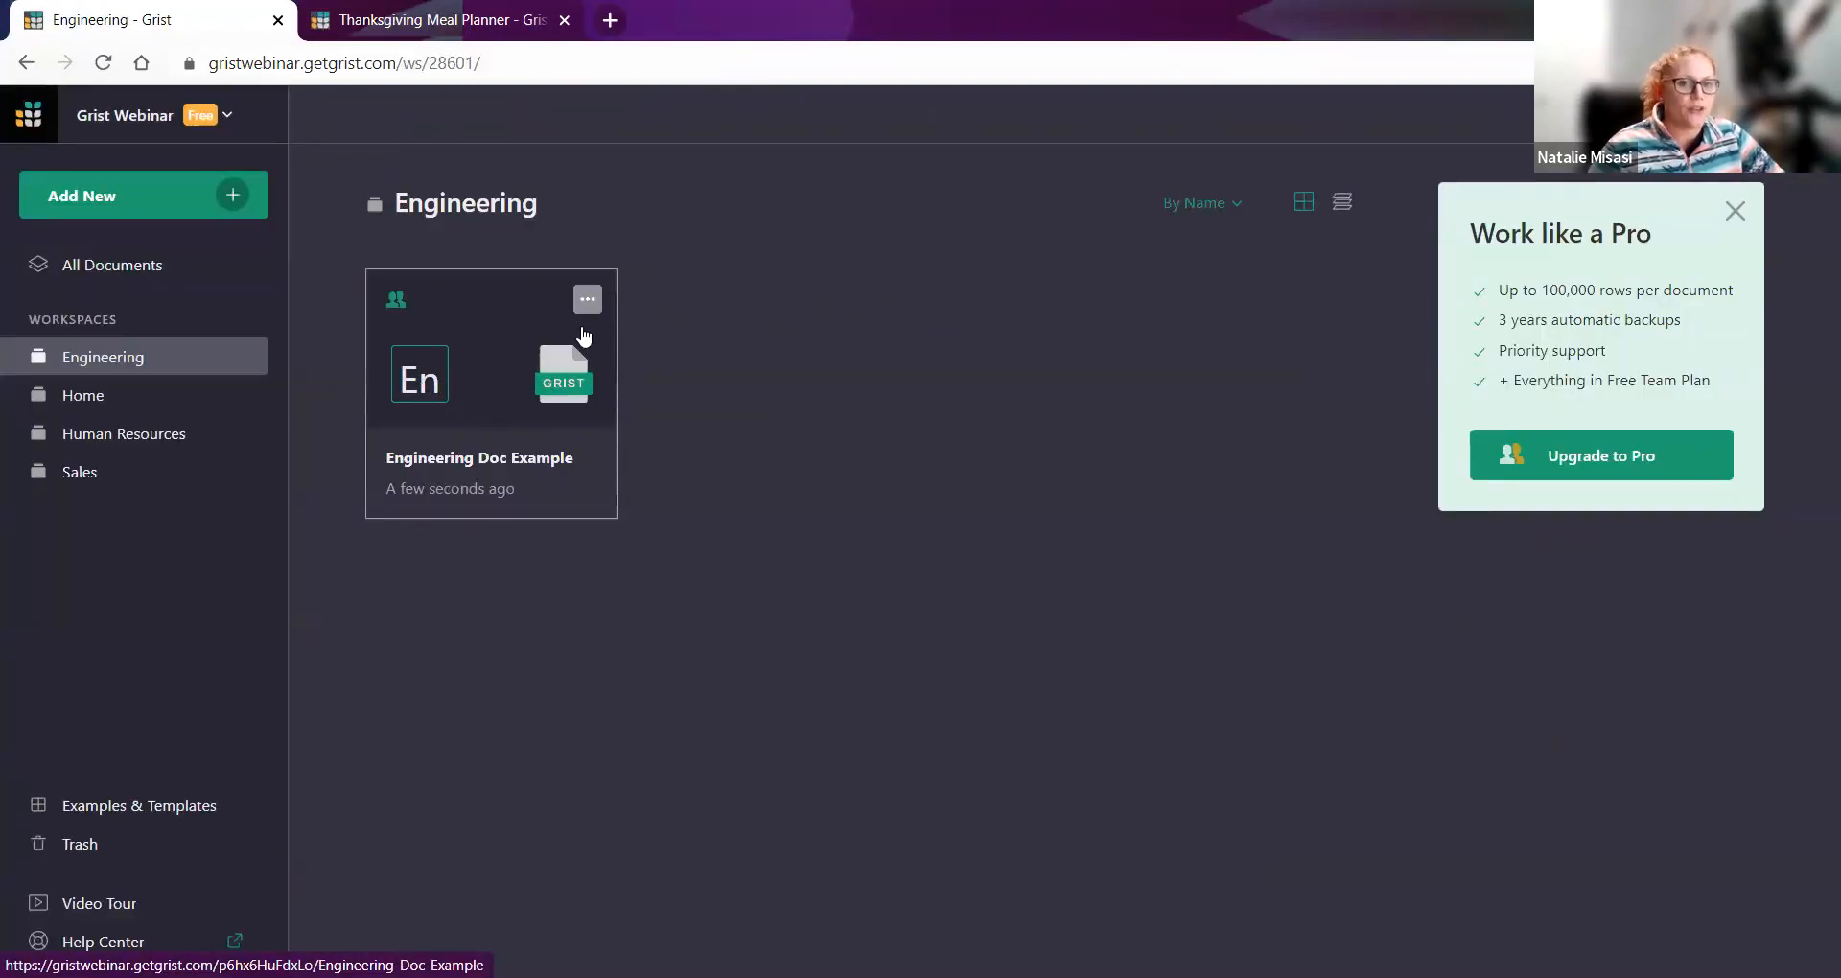
pyautogui.moveTo(570, 411)
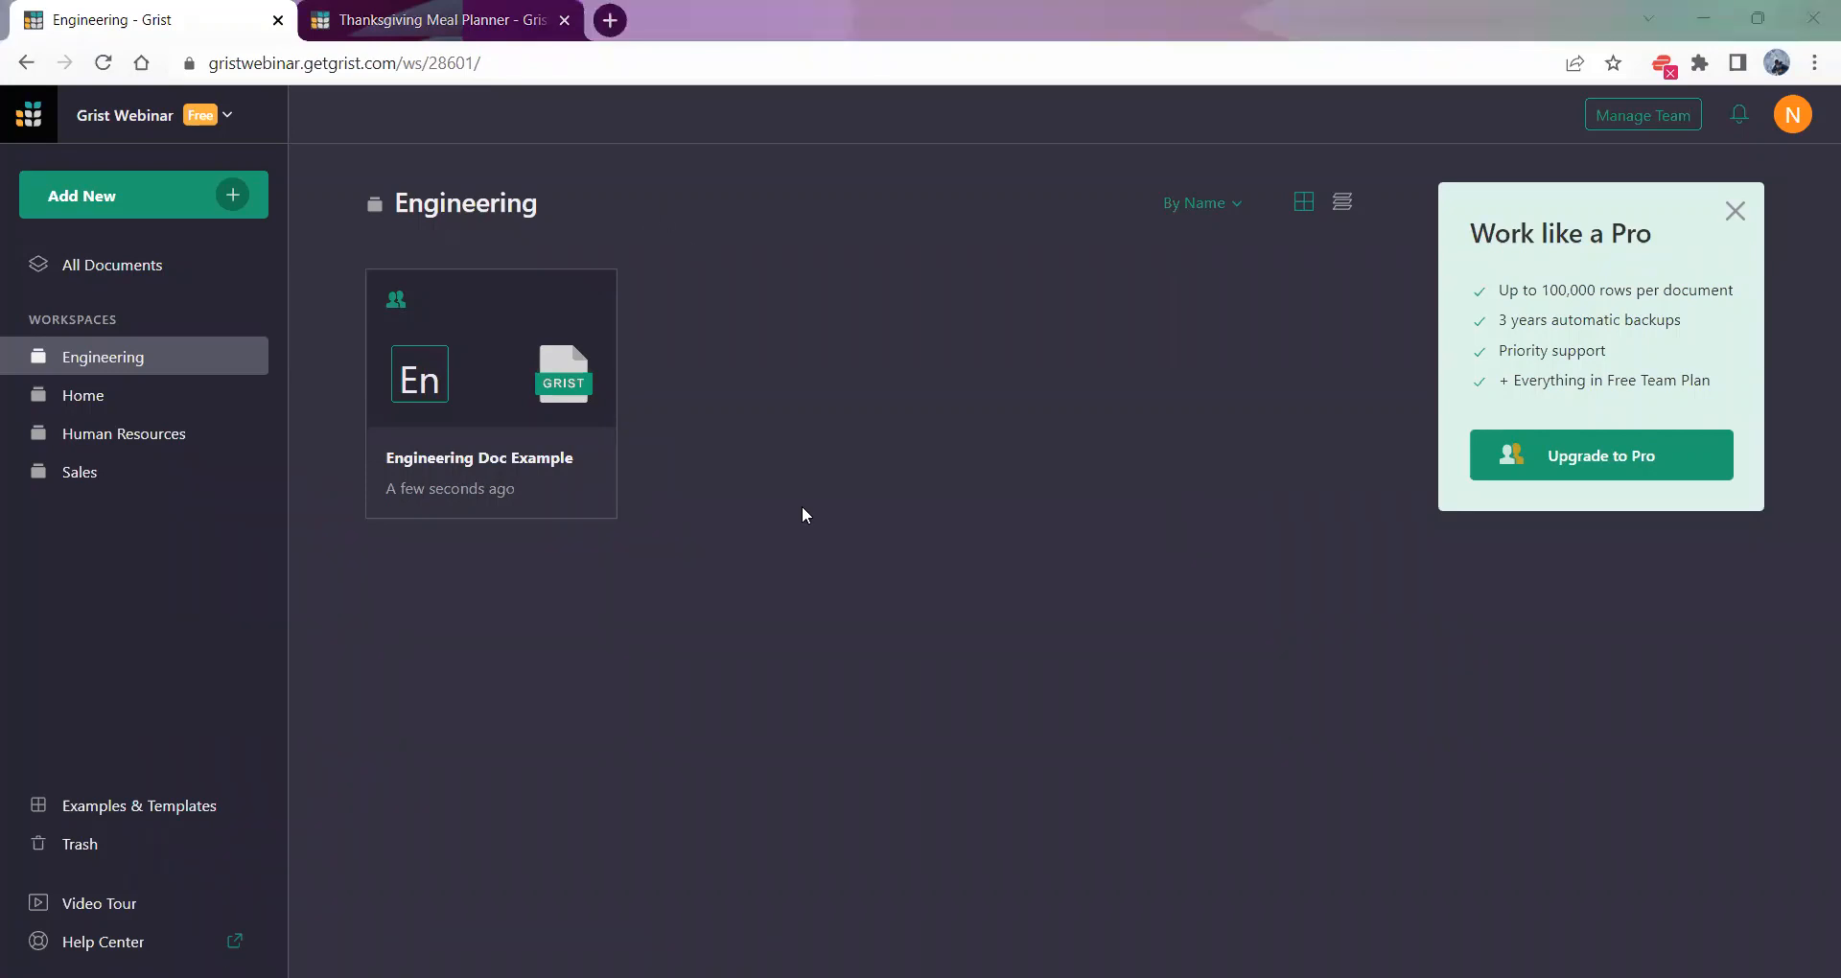
pyautogui.moveTo(828, 452)
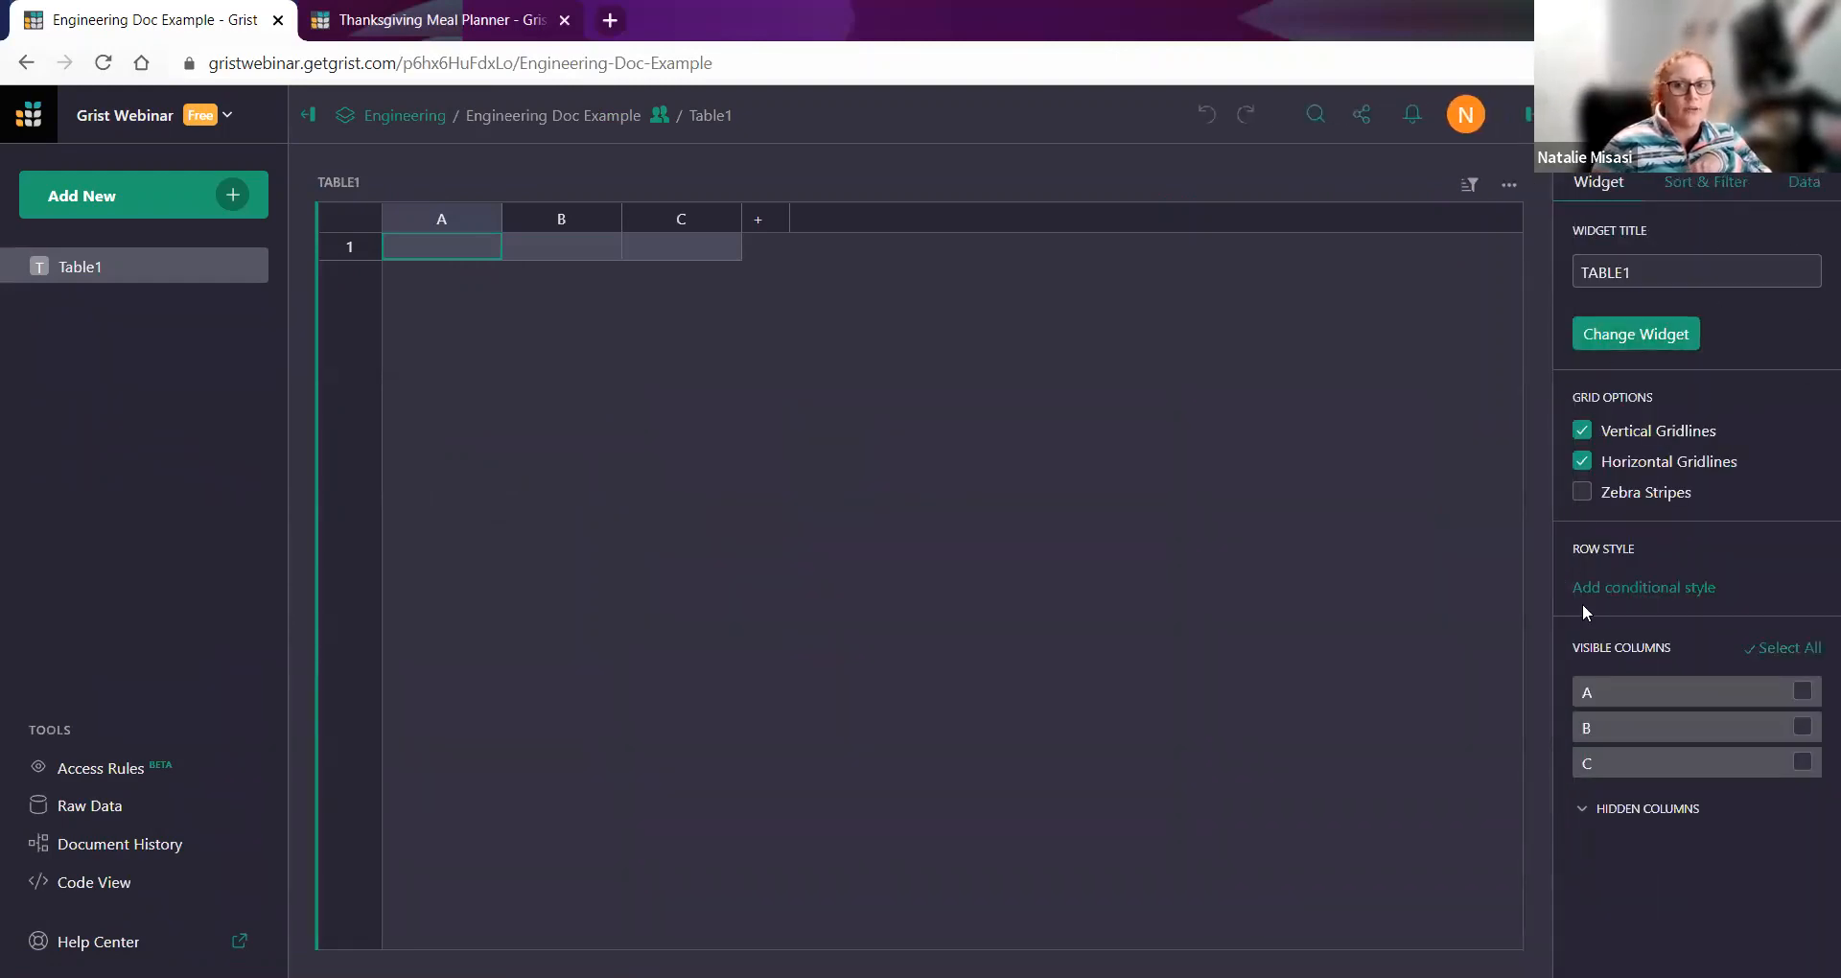
pyautogui.moveTo(1520, 686)
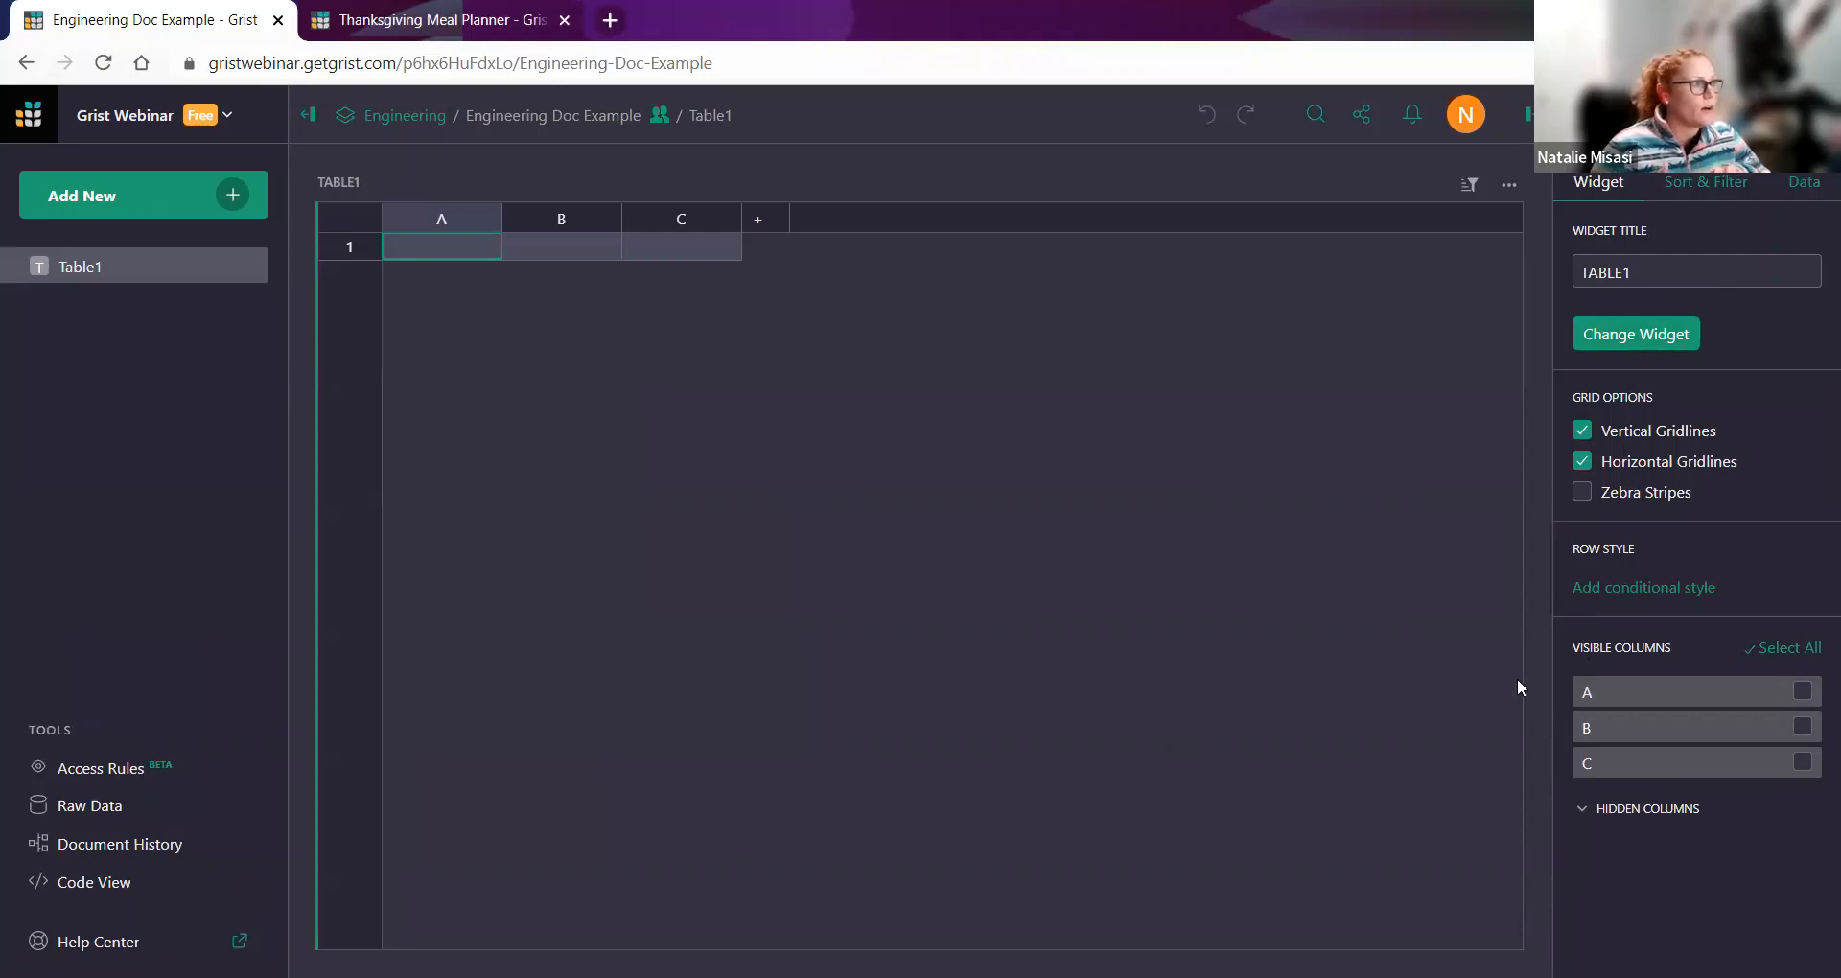